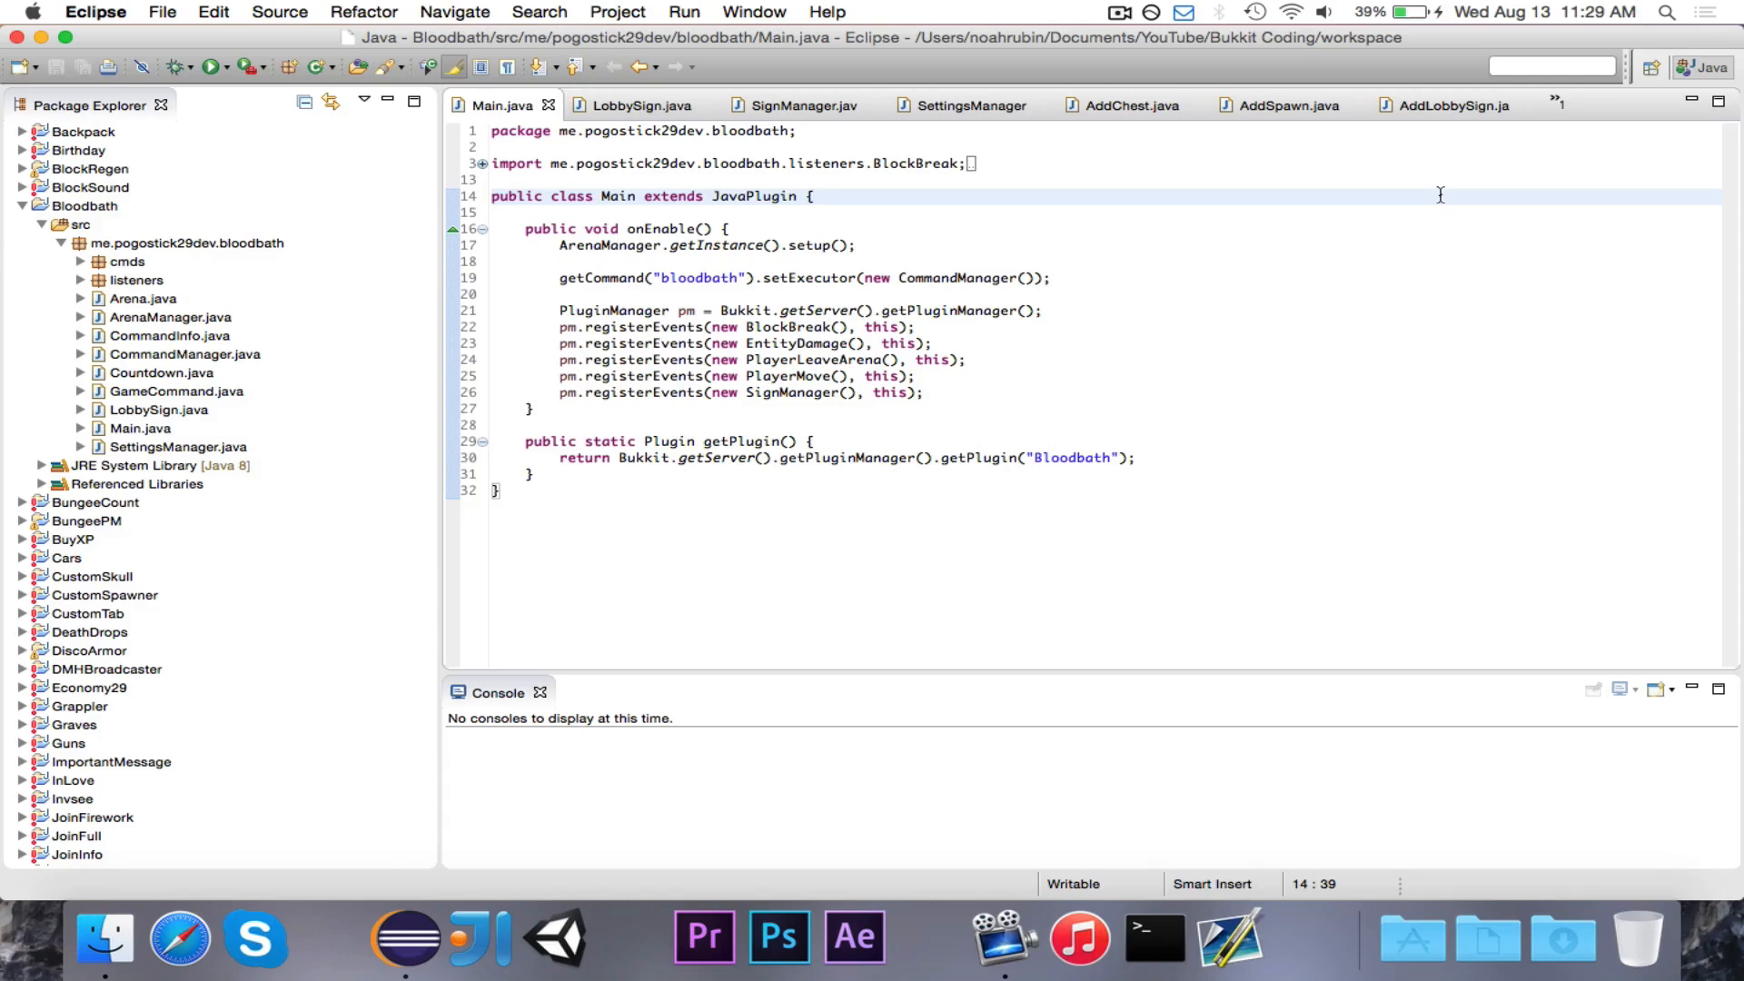
# Create a new class named Kit in the bloodbath package and open it
pyautogui.click(812, 196)
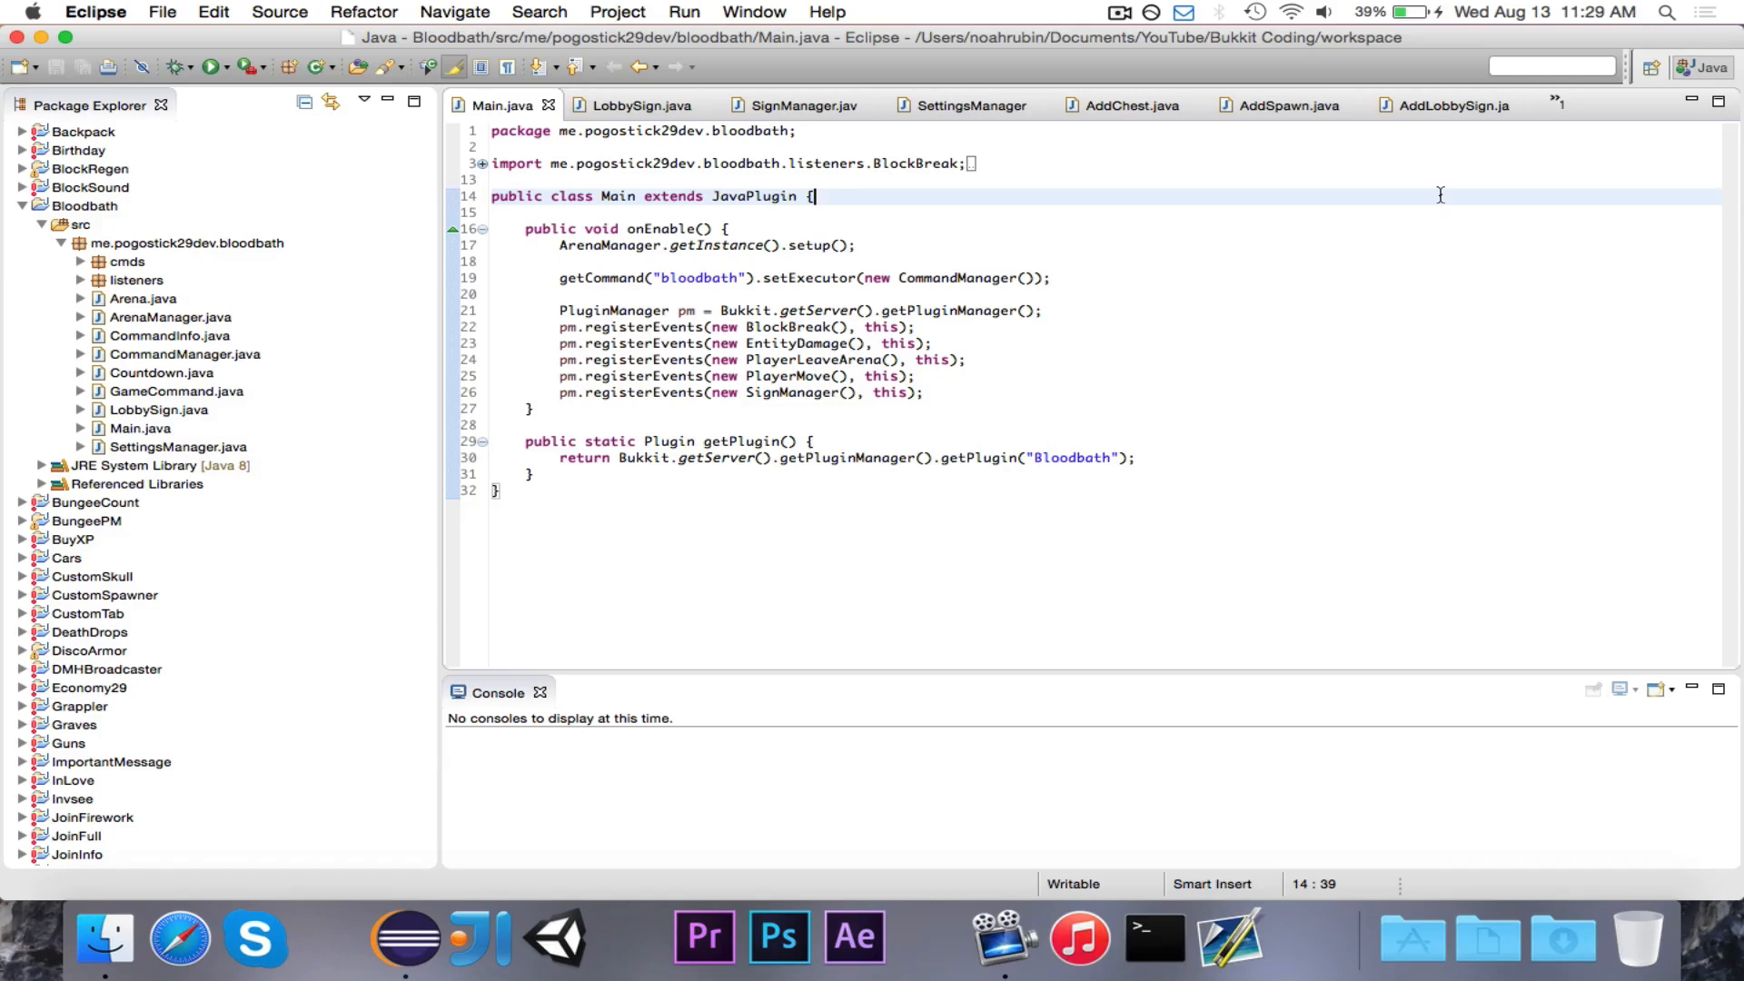
pyautogui.moveTo(1281, 226)
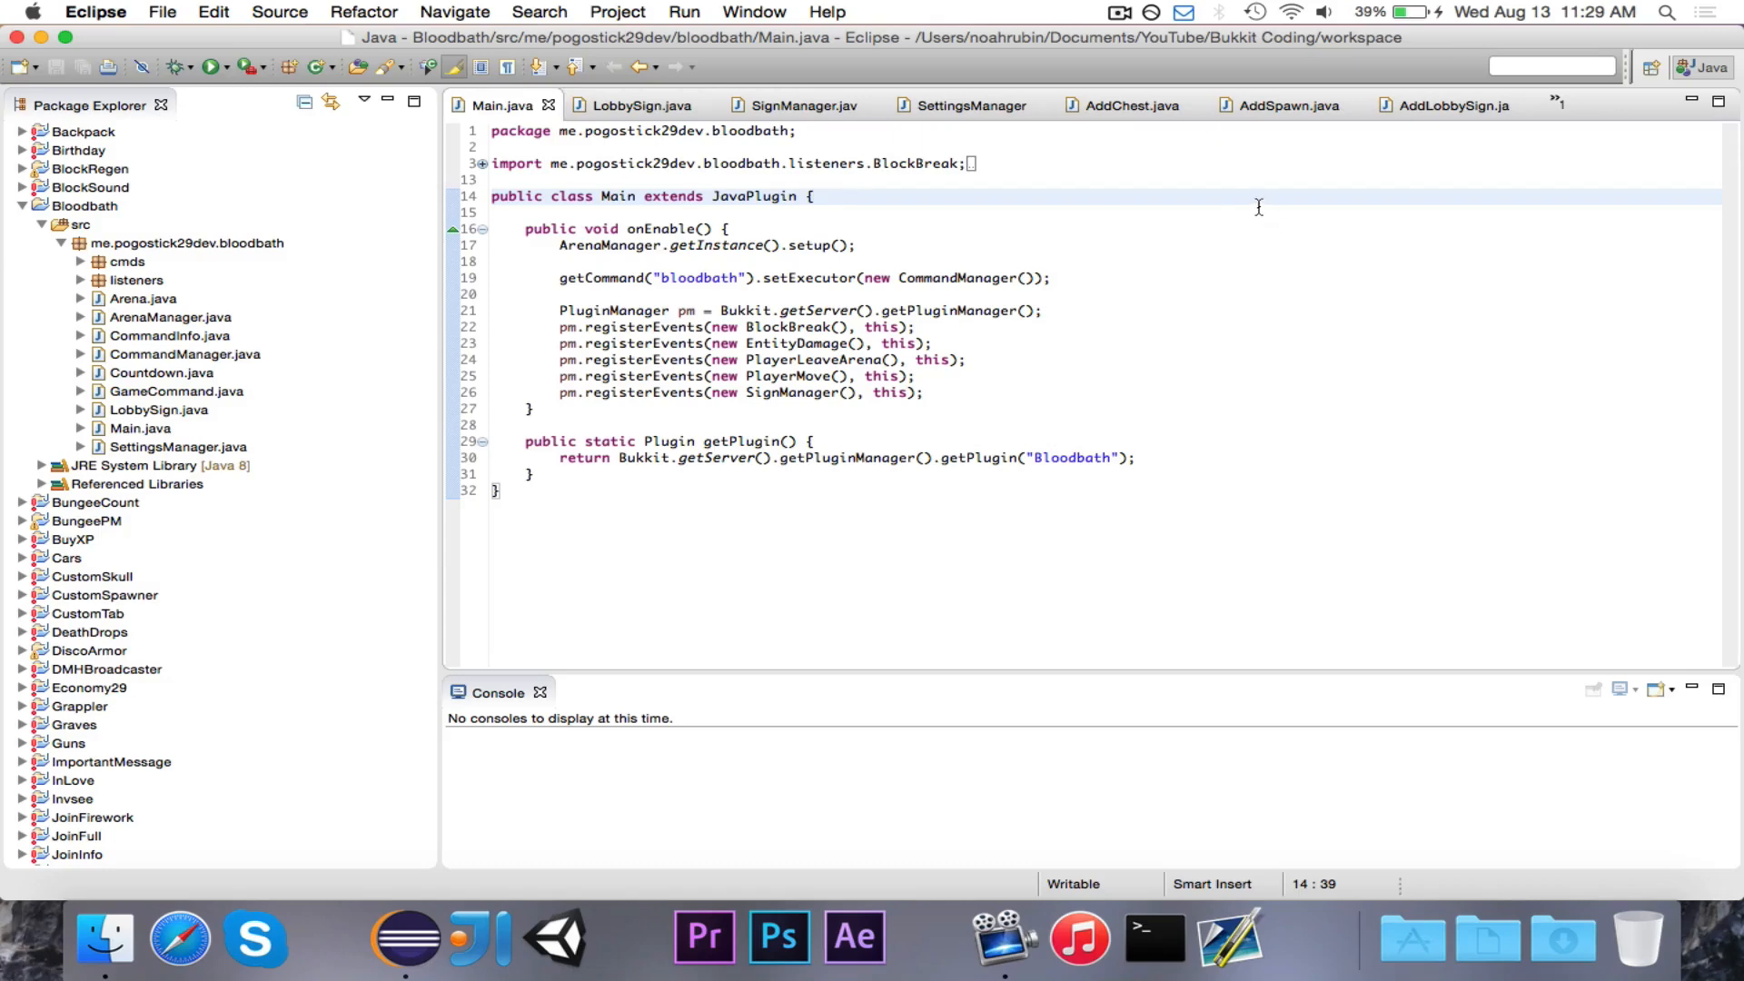
pyautogui.moveTo(1269, 218)
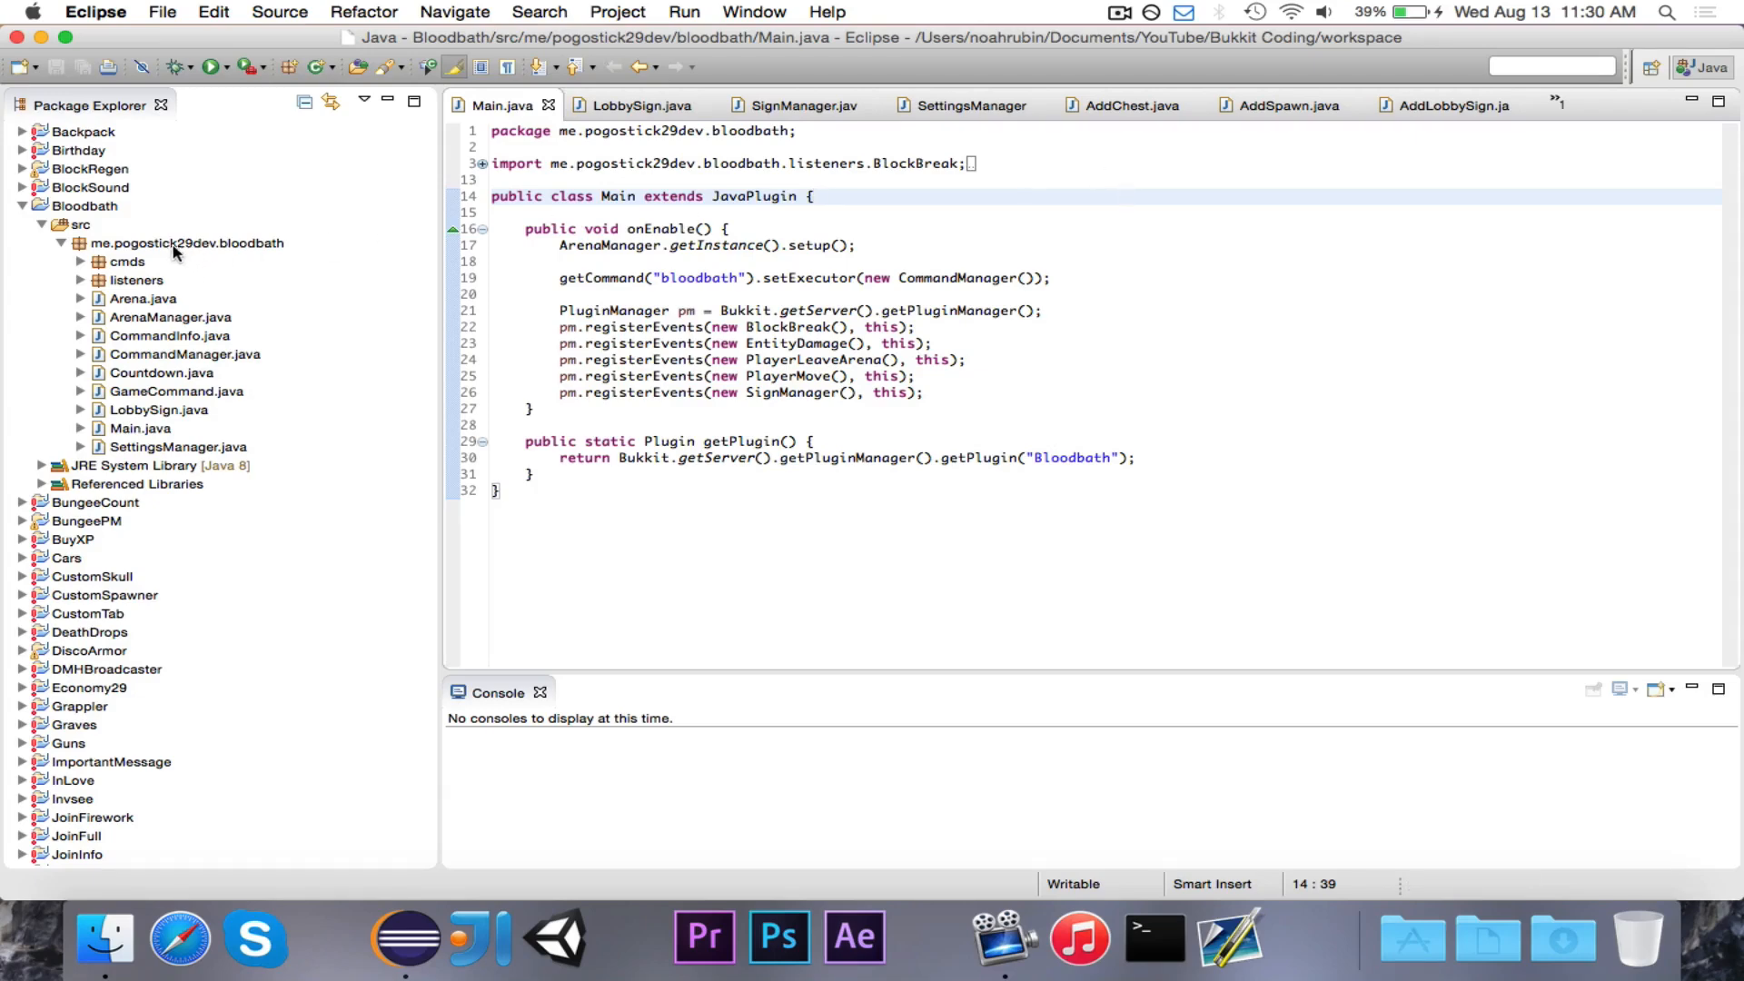
pyautogui.moveTo(301, 198)
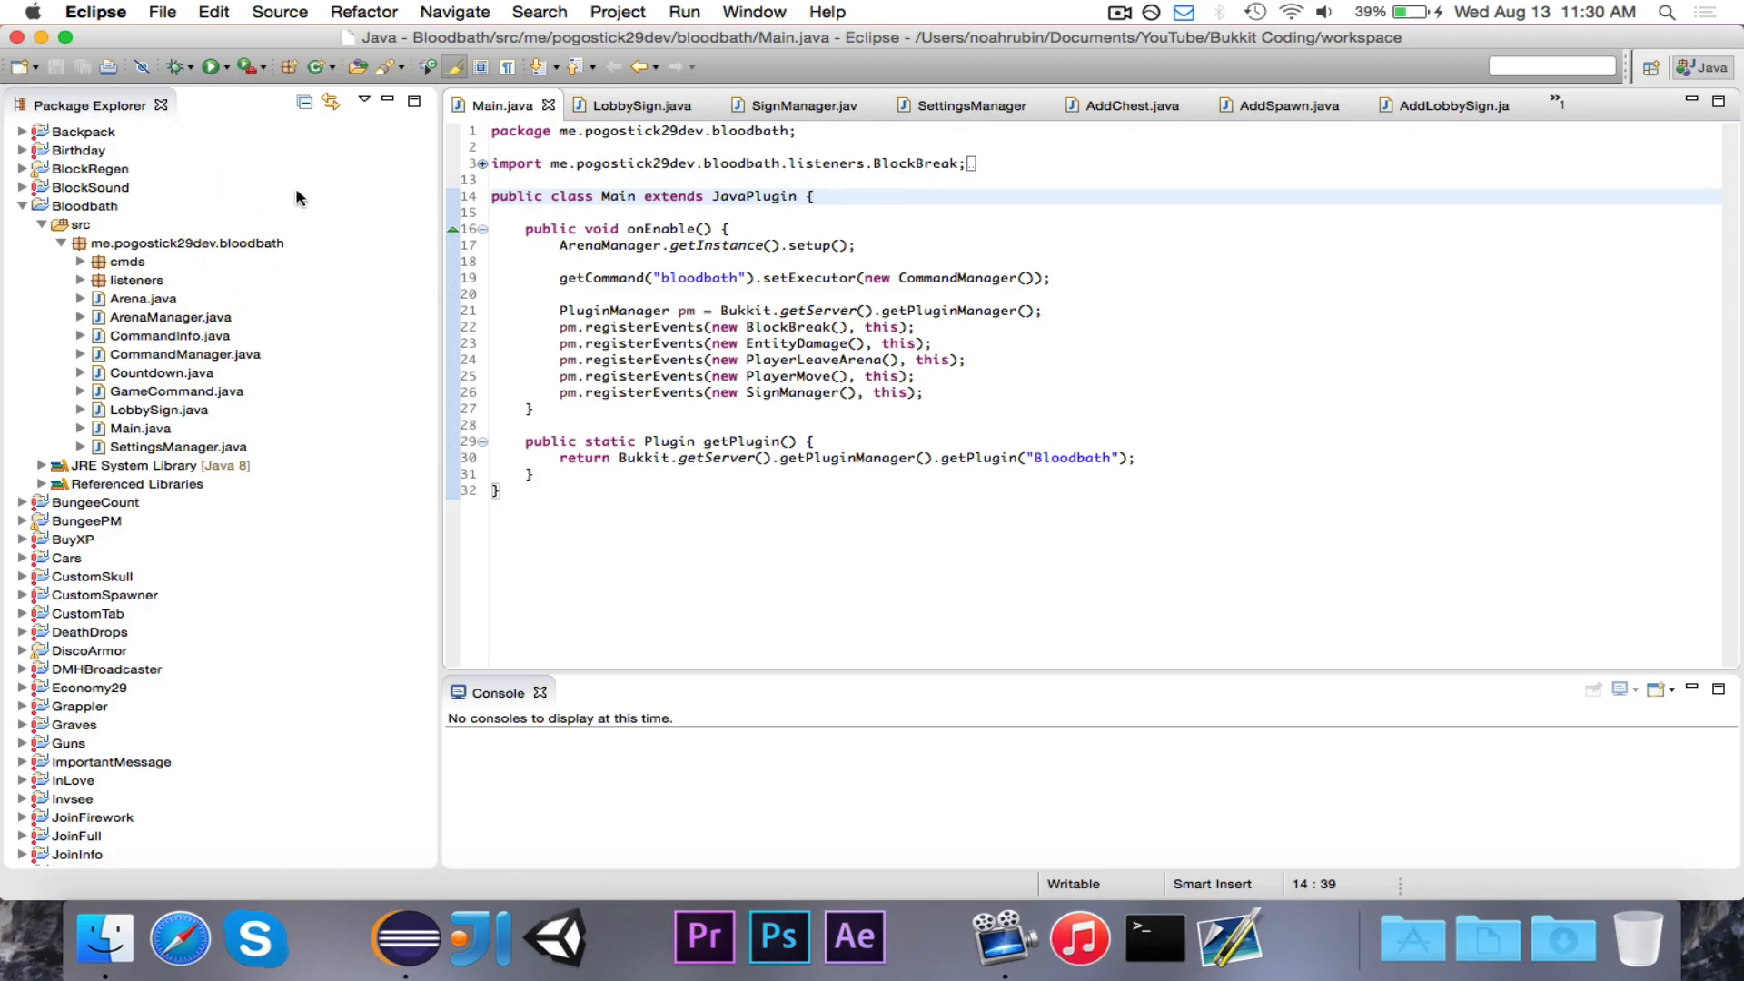
pyautogui.rightClick(182, 243)
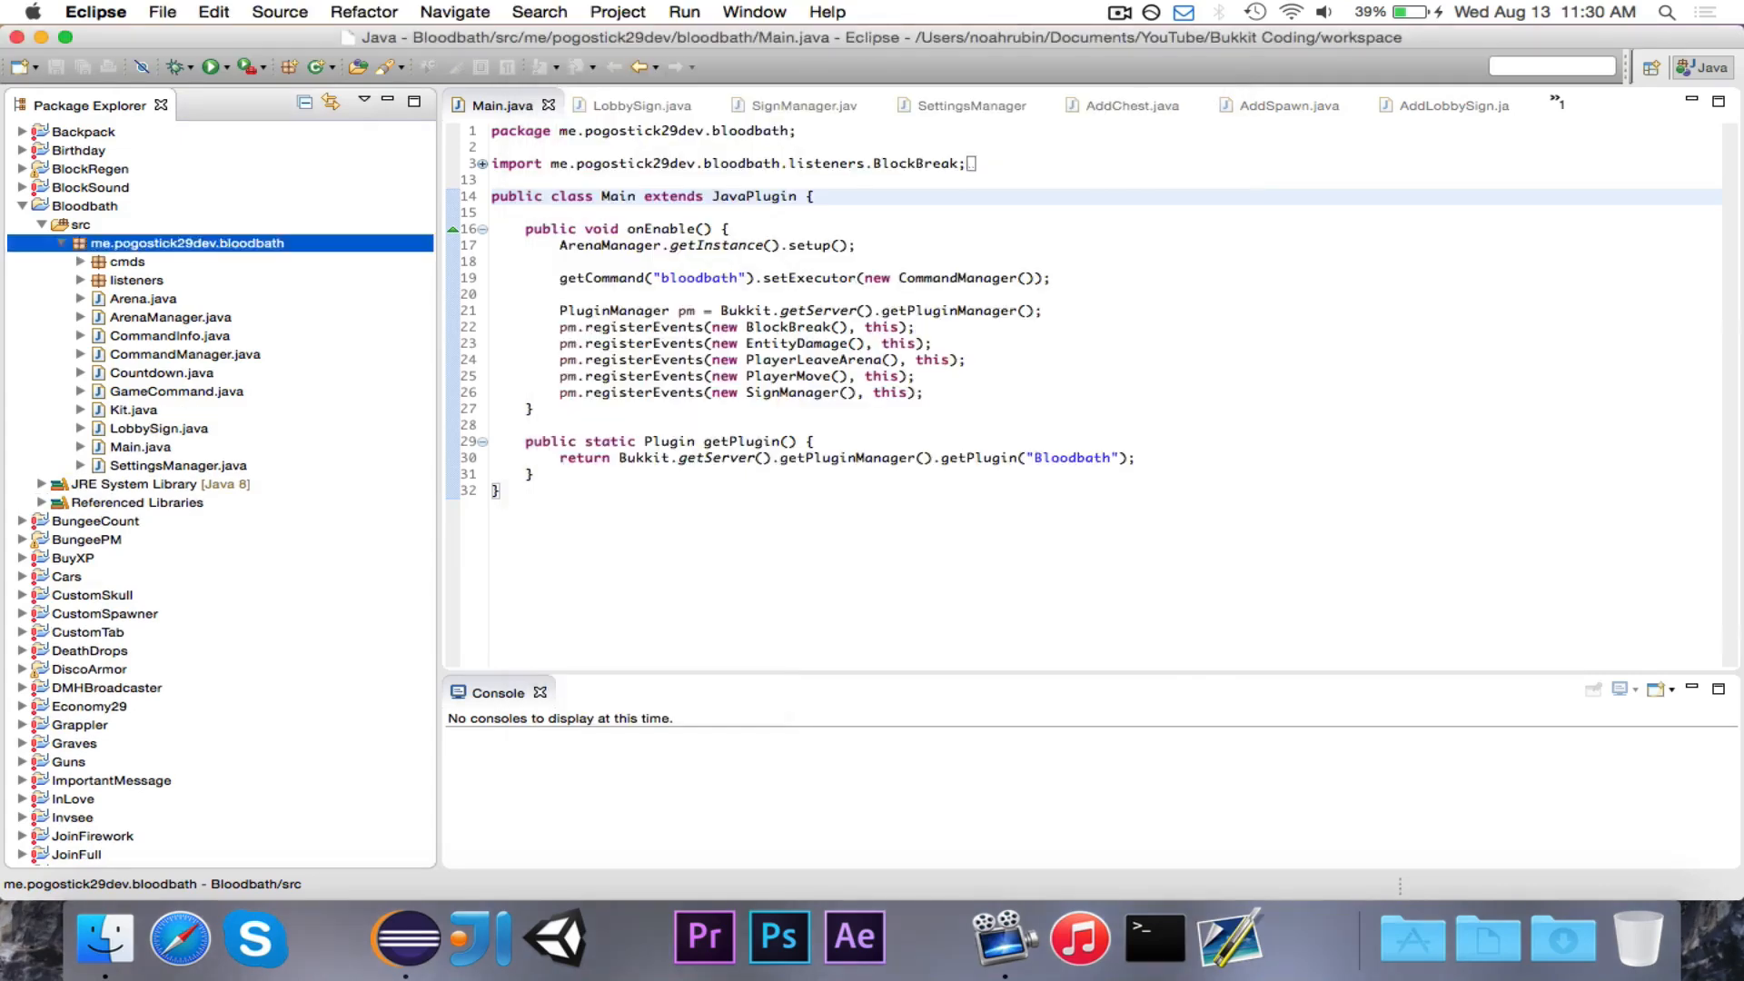
pyautogui.doubleClick(132, 410)
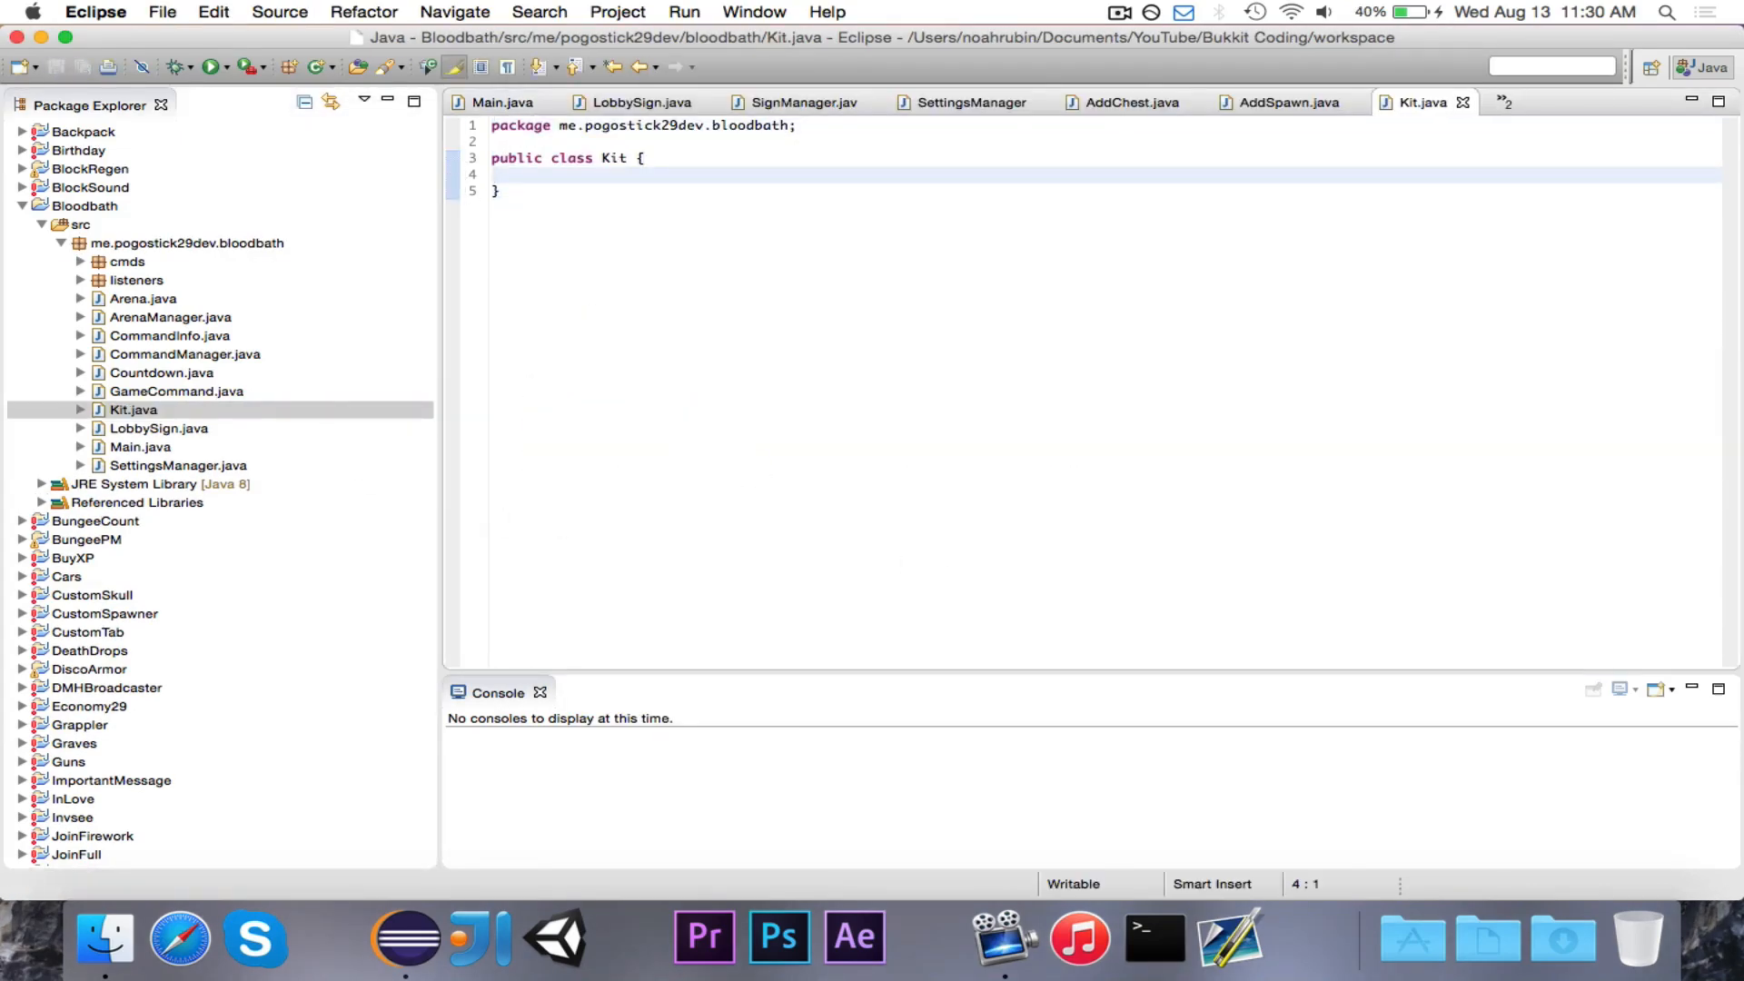
# Add the Javadoc 'Represents a kit.' and declare Kit abstract
pyautogui.write('/**')
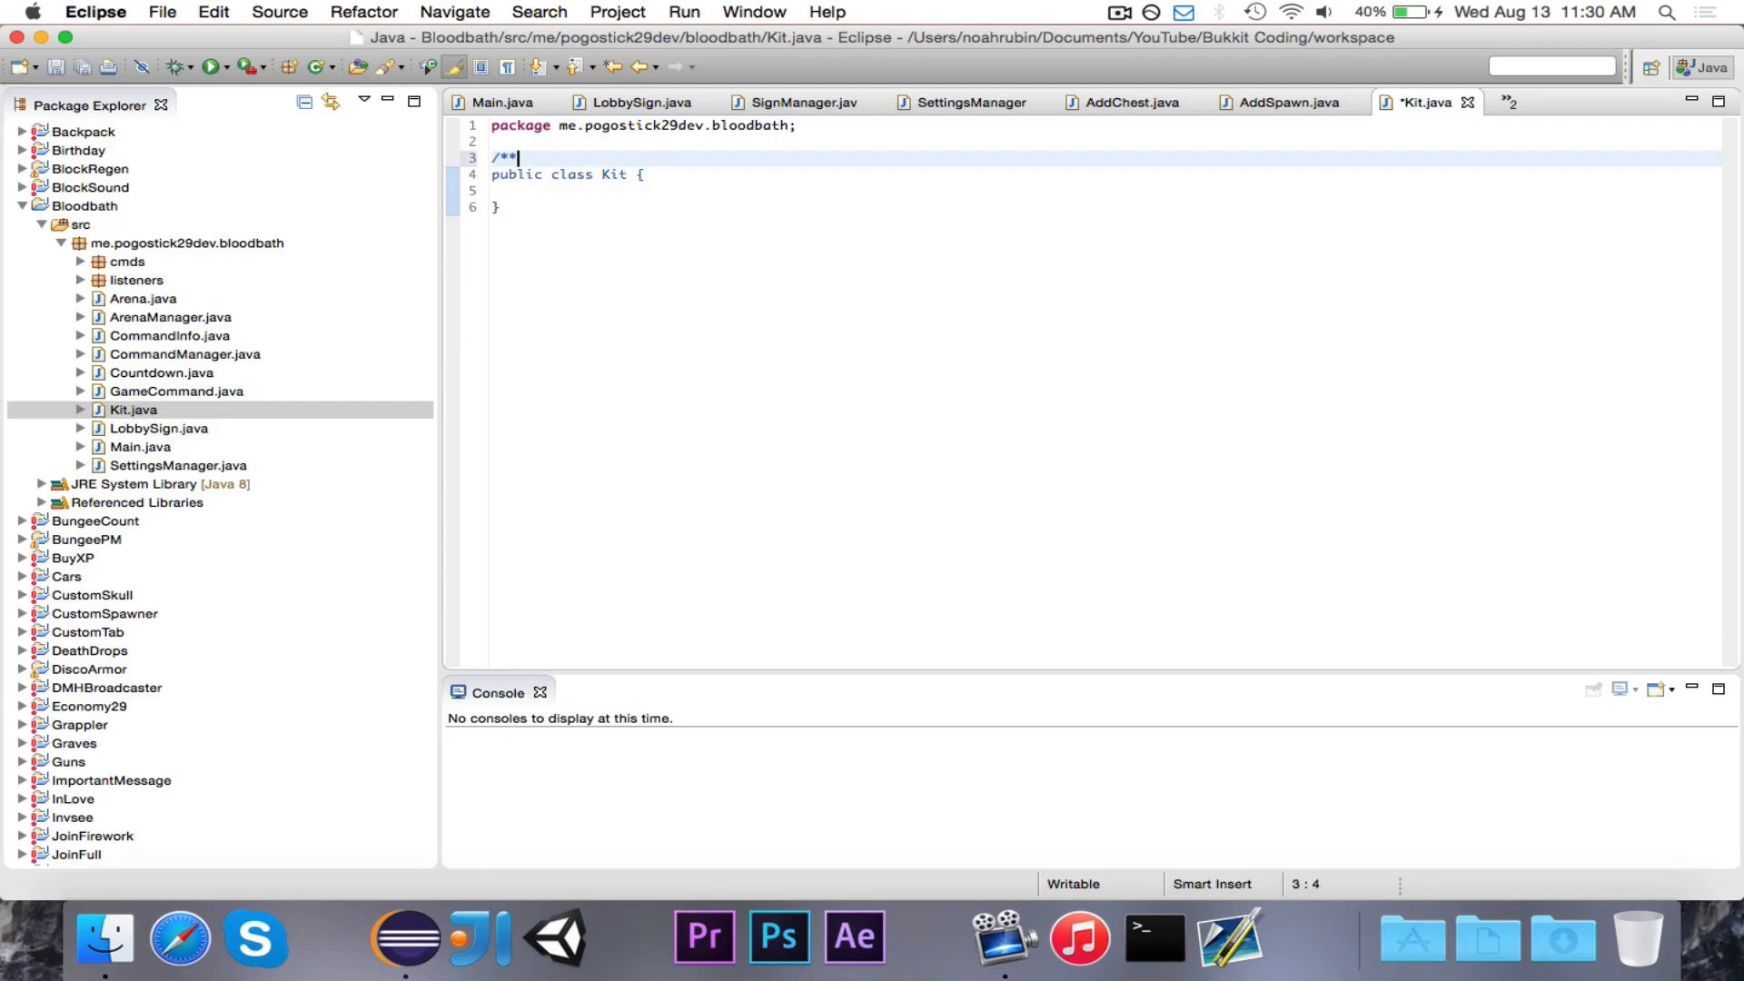
pyautogui.write('Repe')
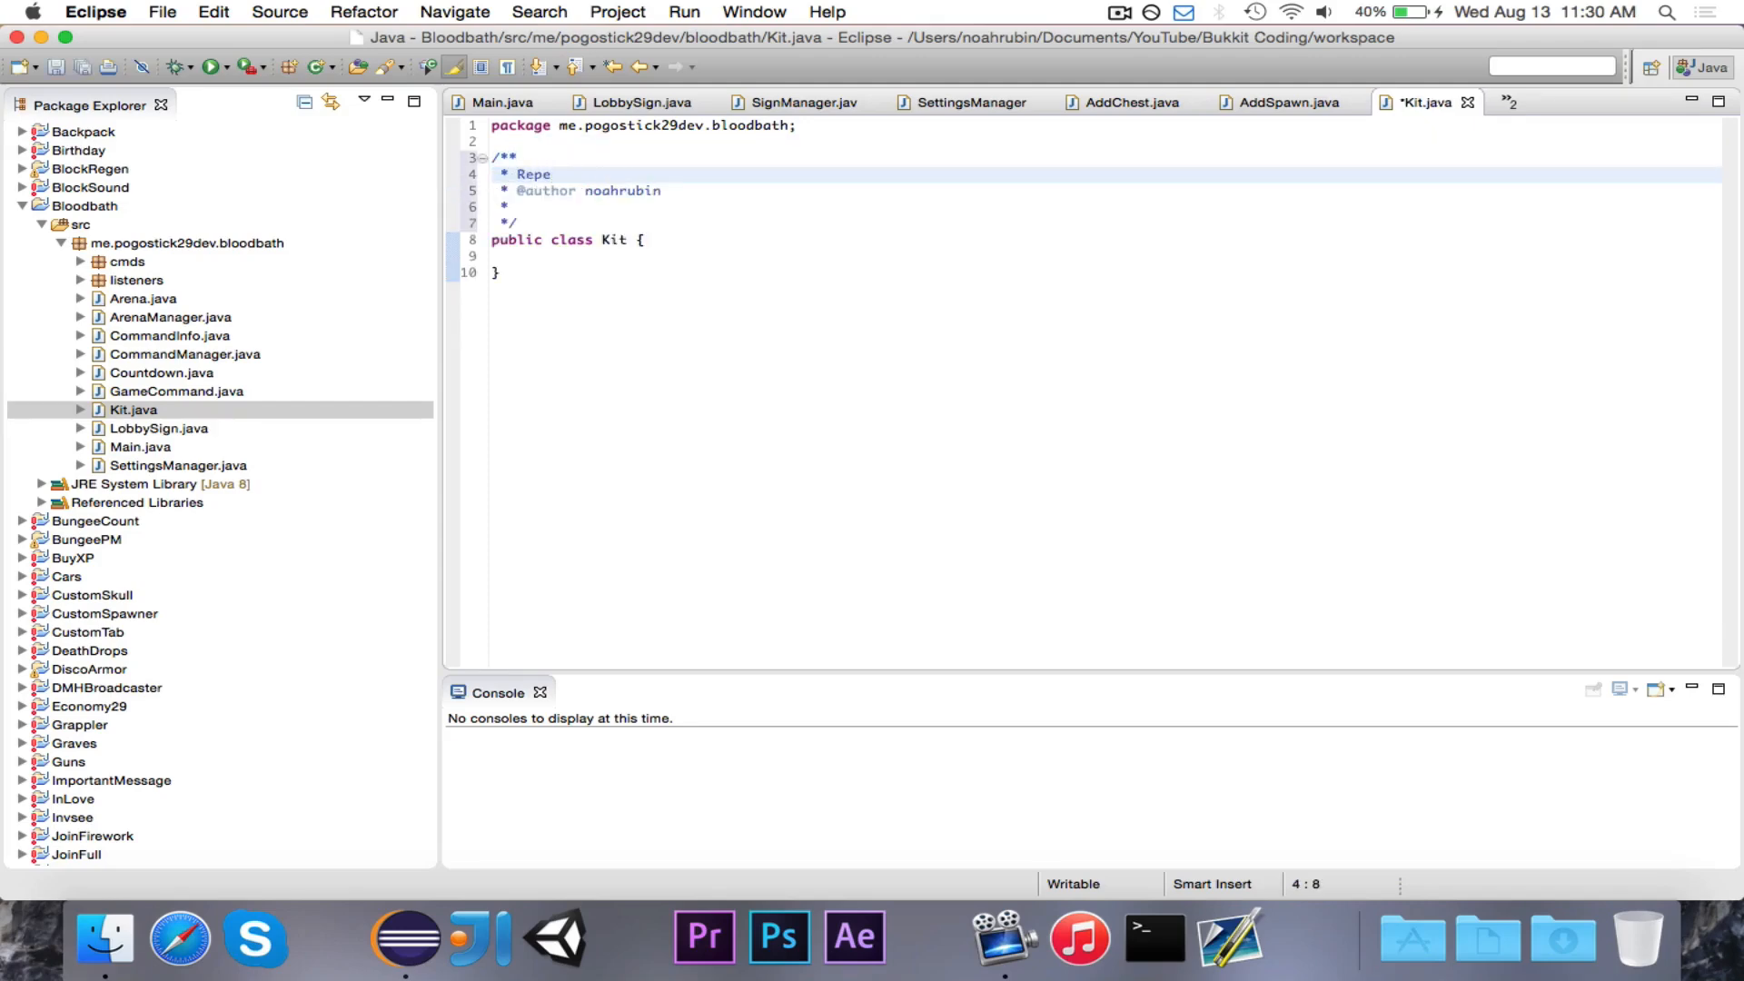
pyautogui.write('preents')
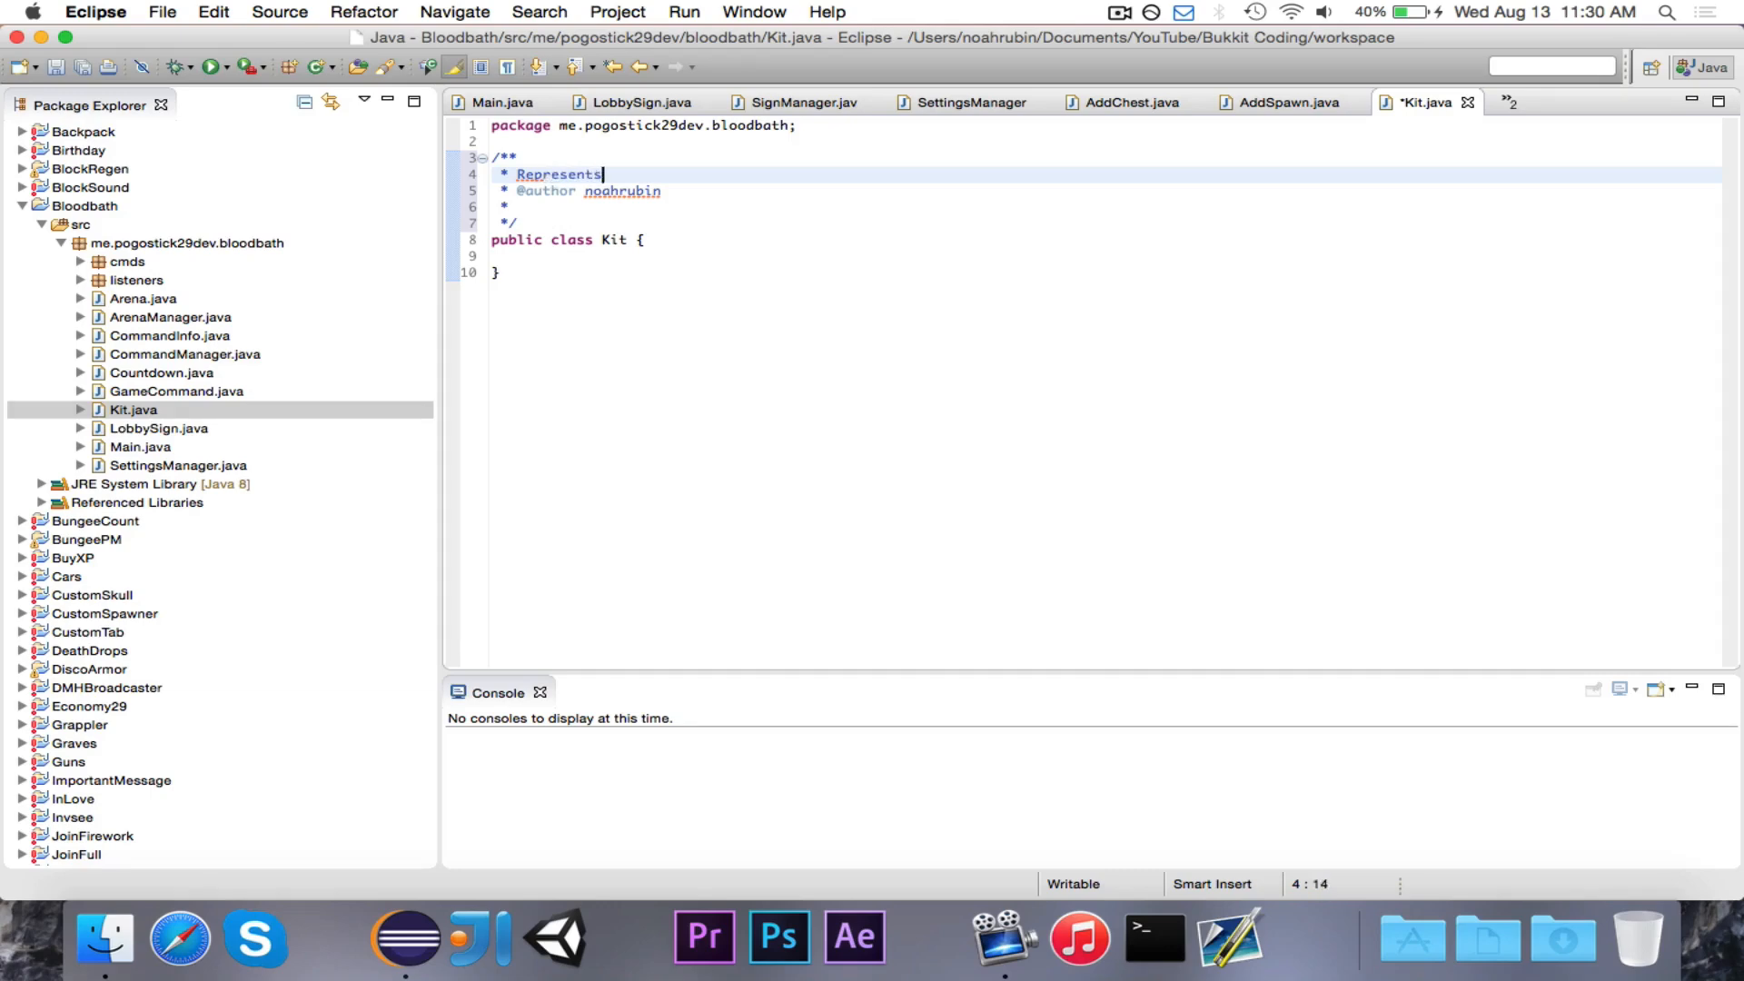
pyautogui.write('a kit.')
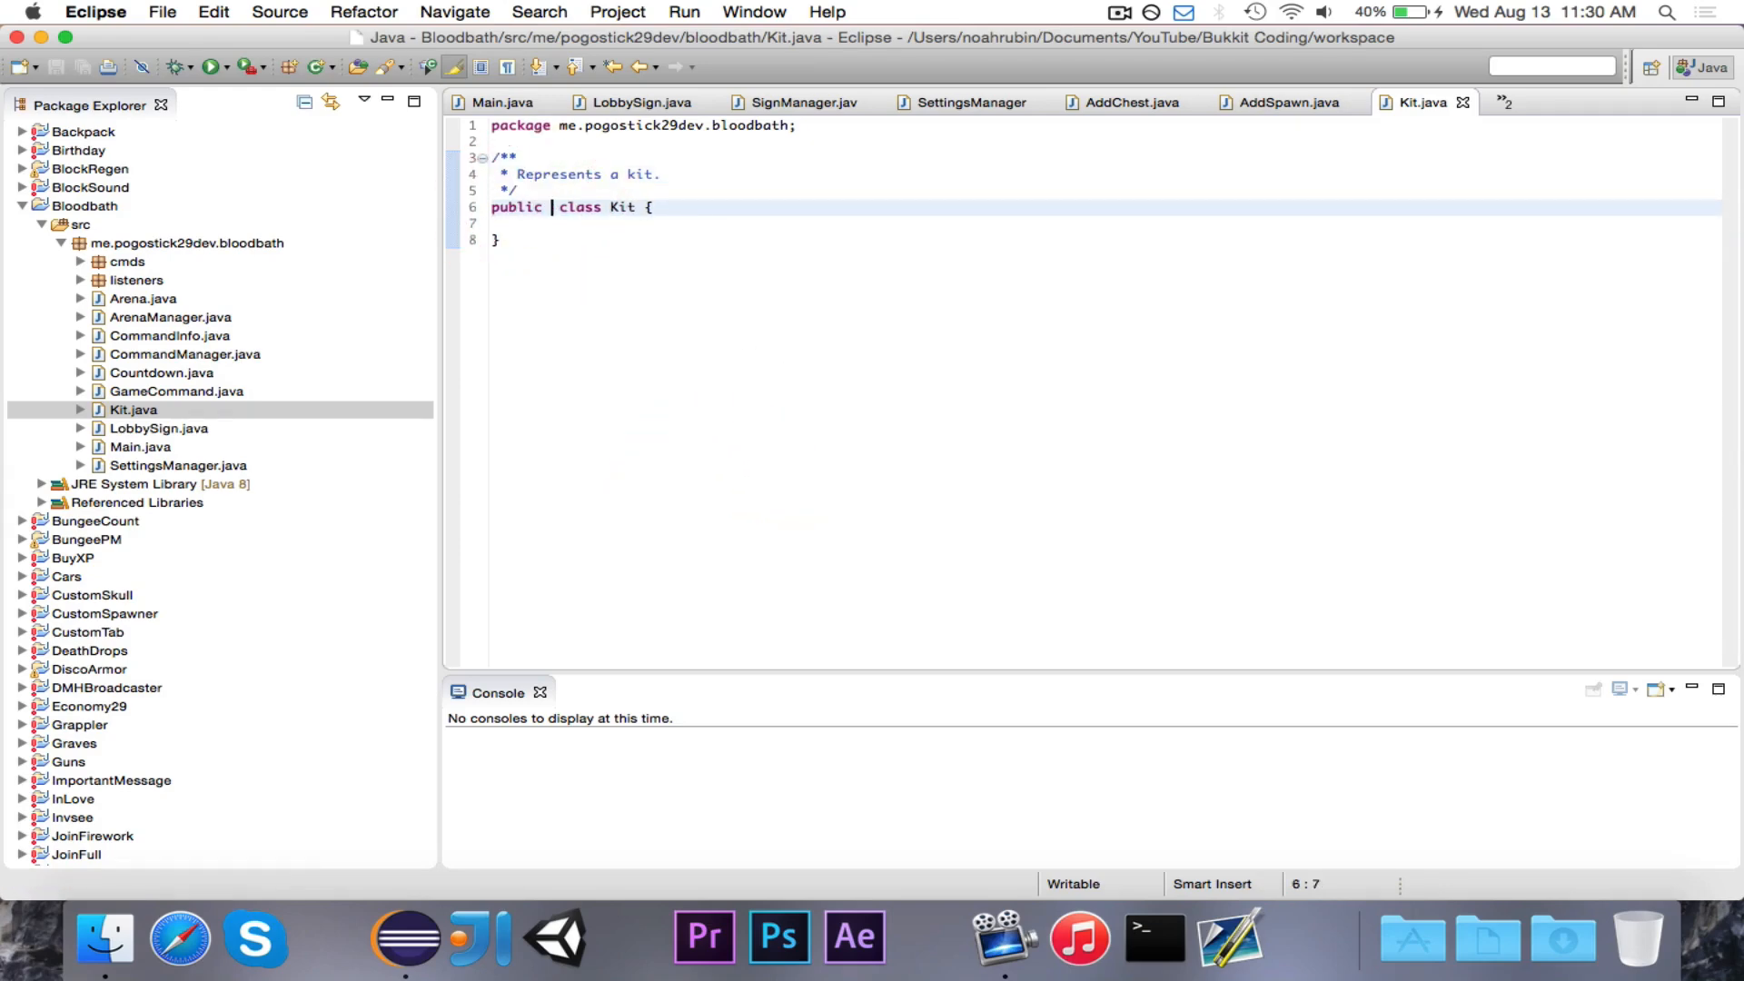
pyautogui.write('abstract')
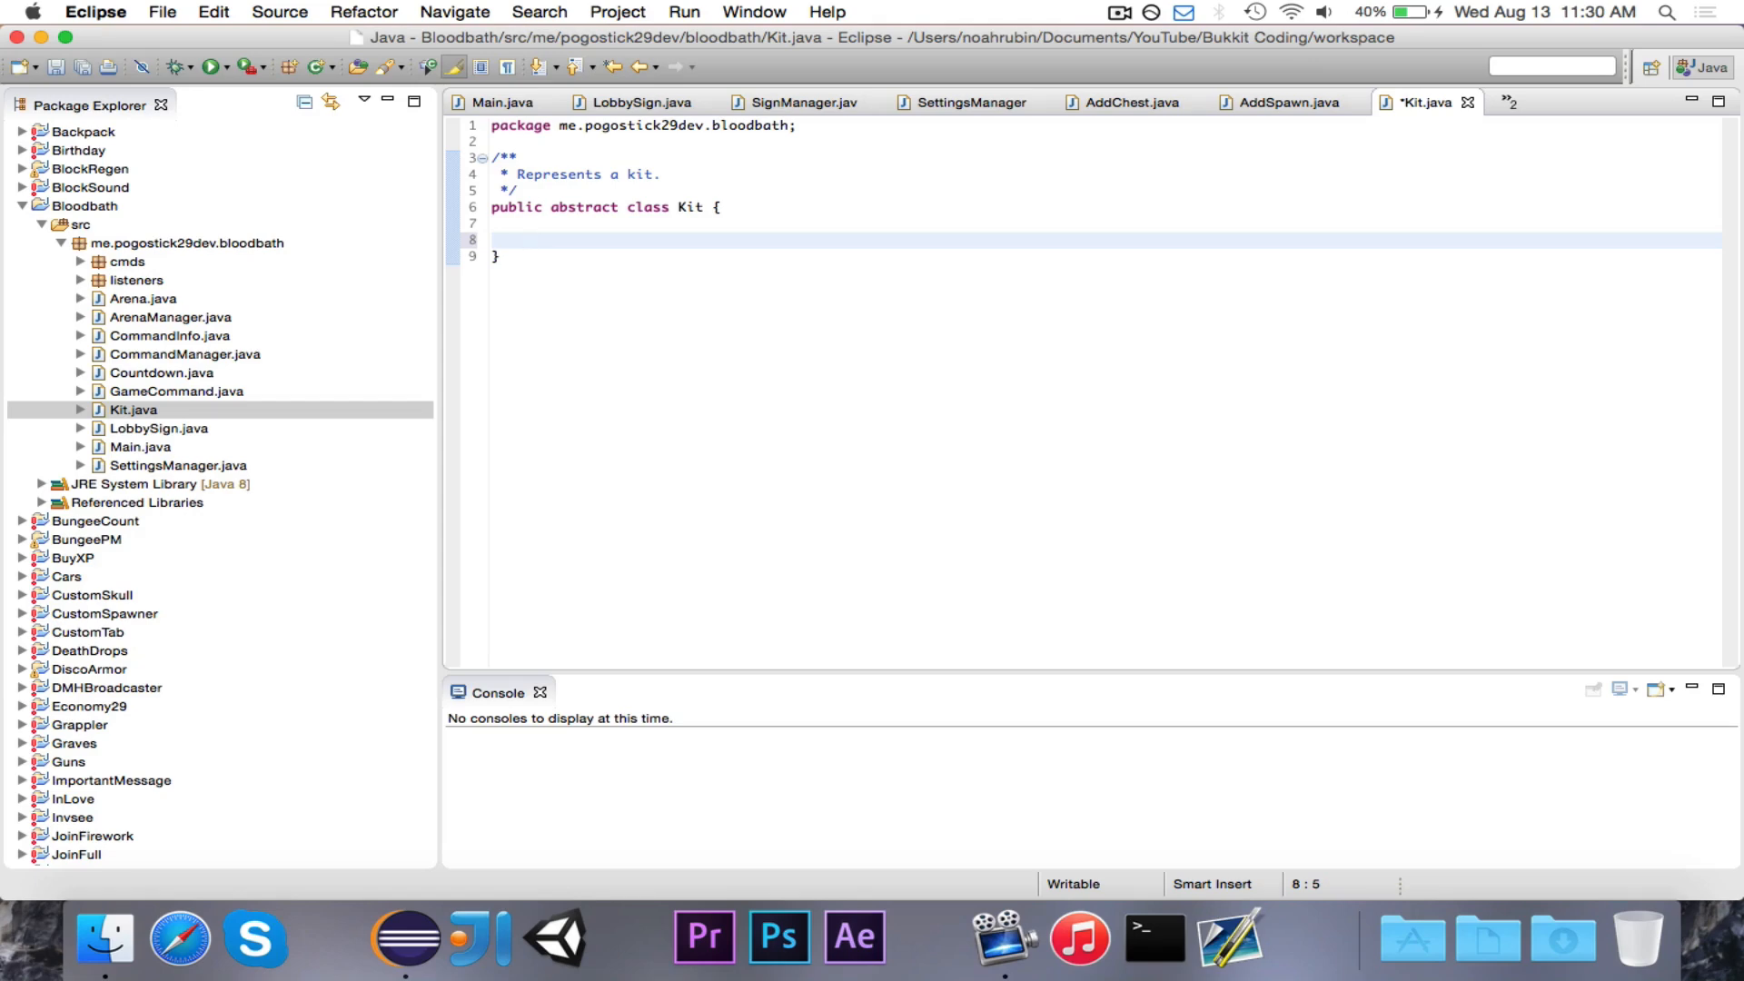
# Add private ArrayList<ItemStack> items and String name fields, importing ArrayList and ItemStack
pyautogui.write('private Arr')
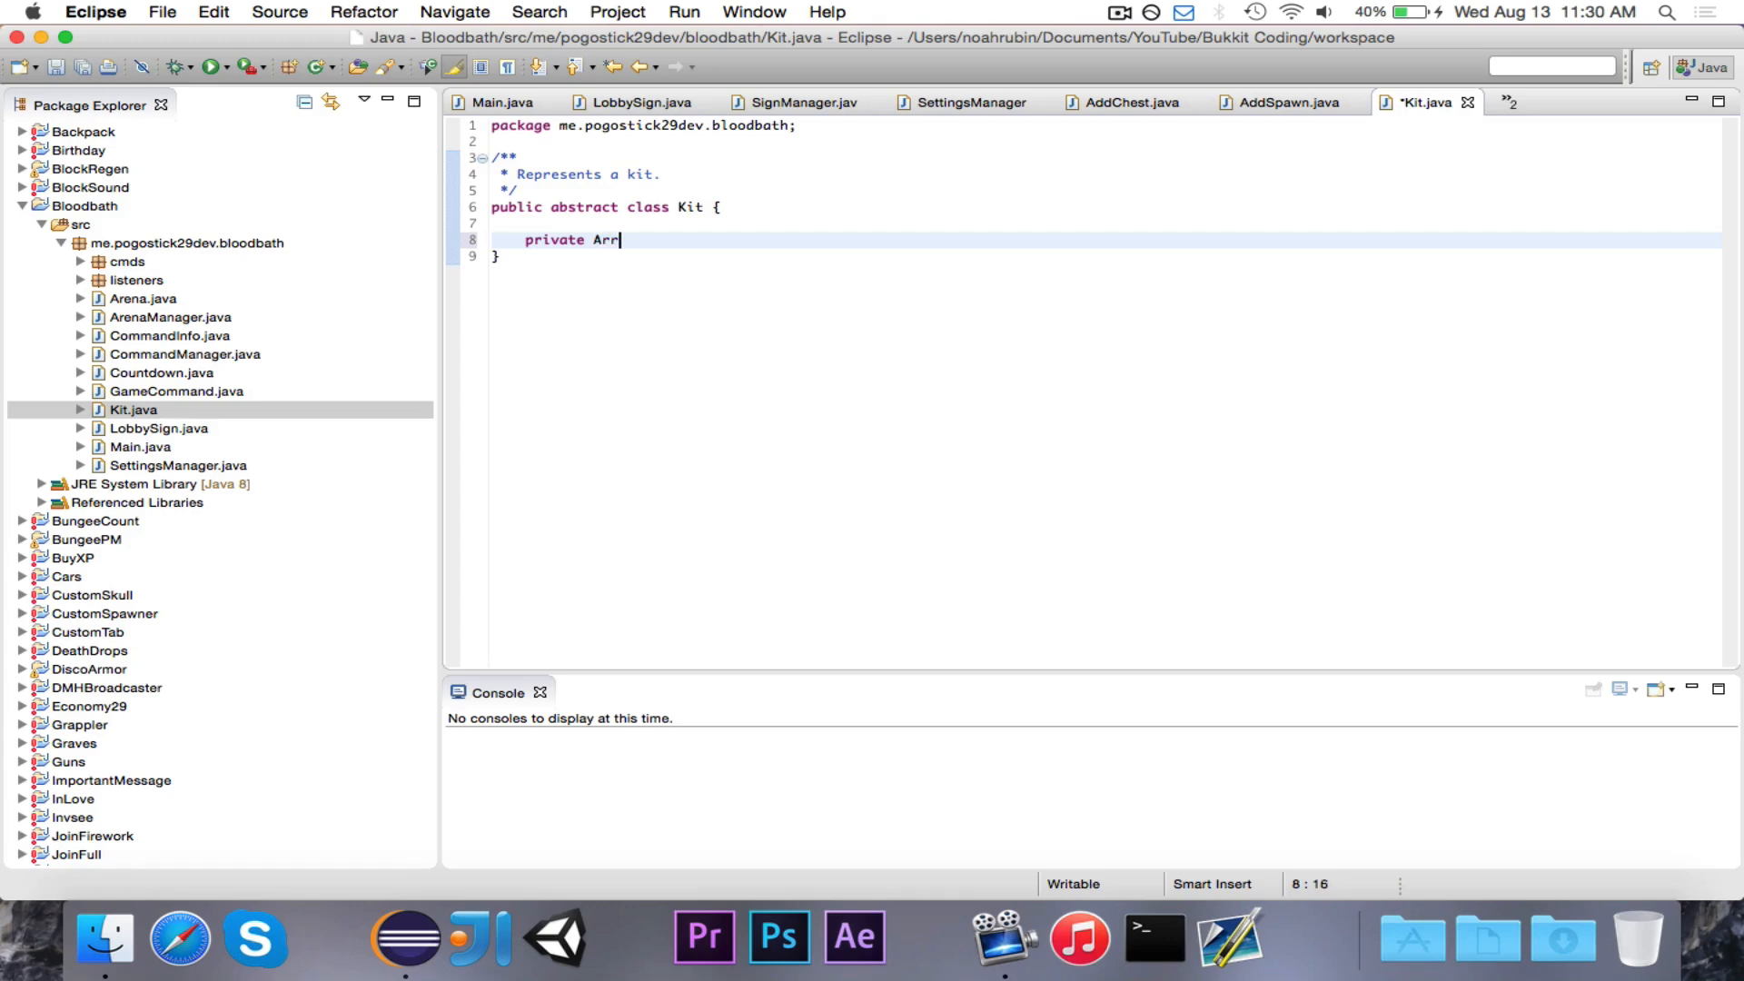
pyautogui.write('ayList<ItemI>')
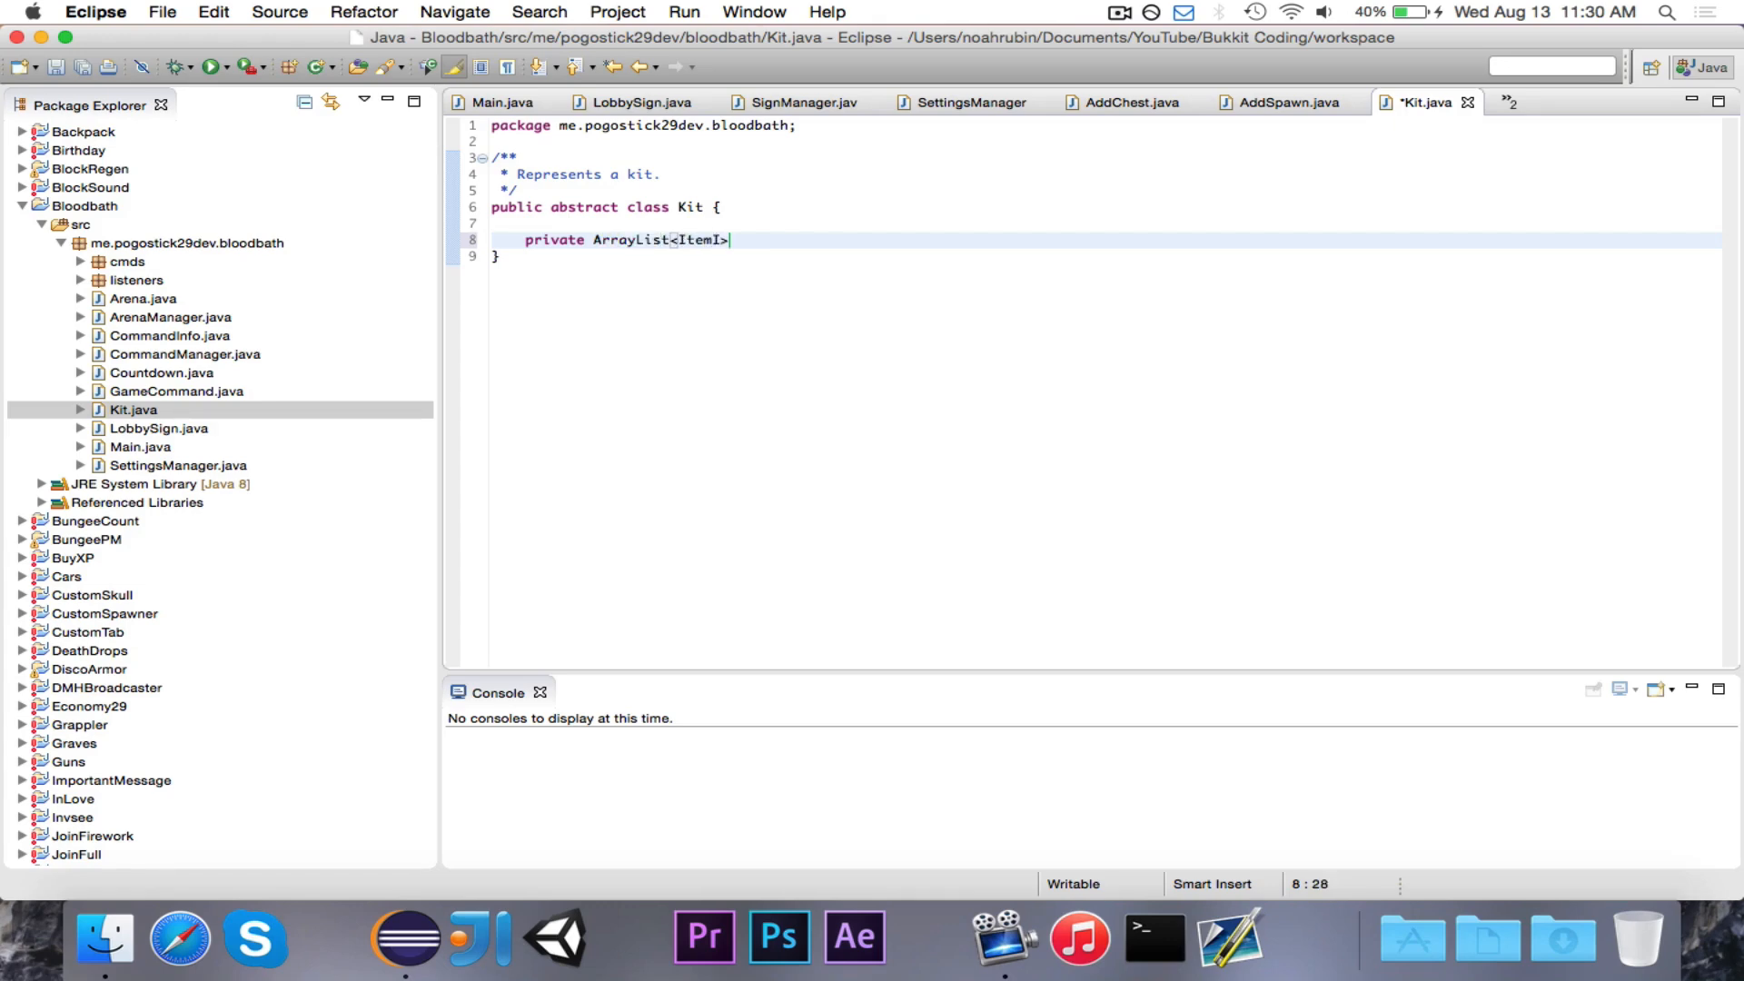
pyautogui.write('Stack> it')
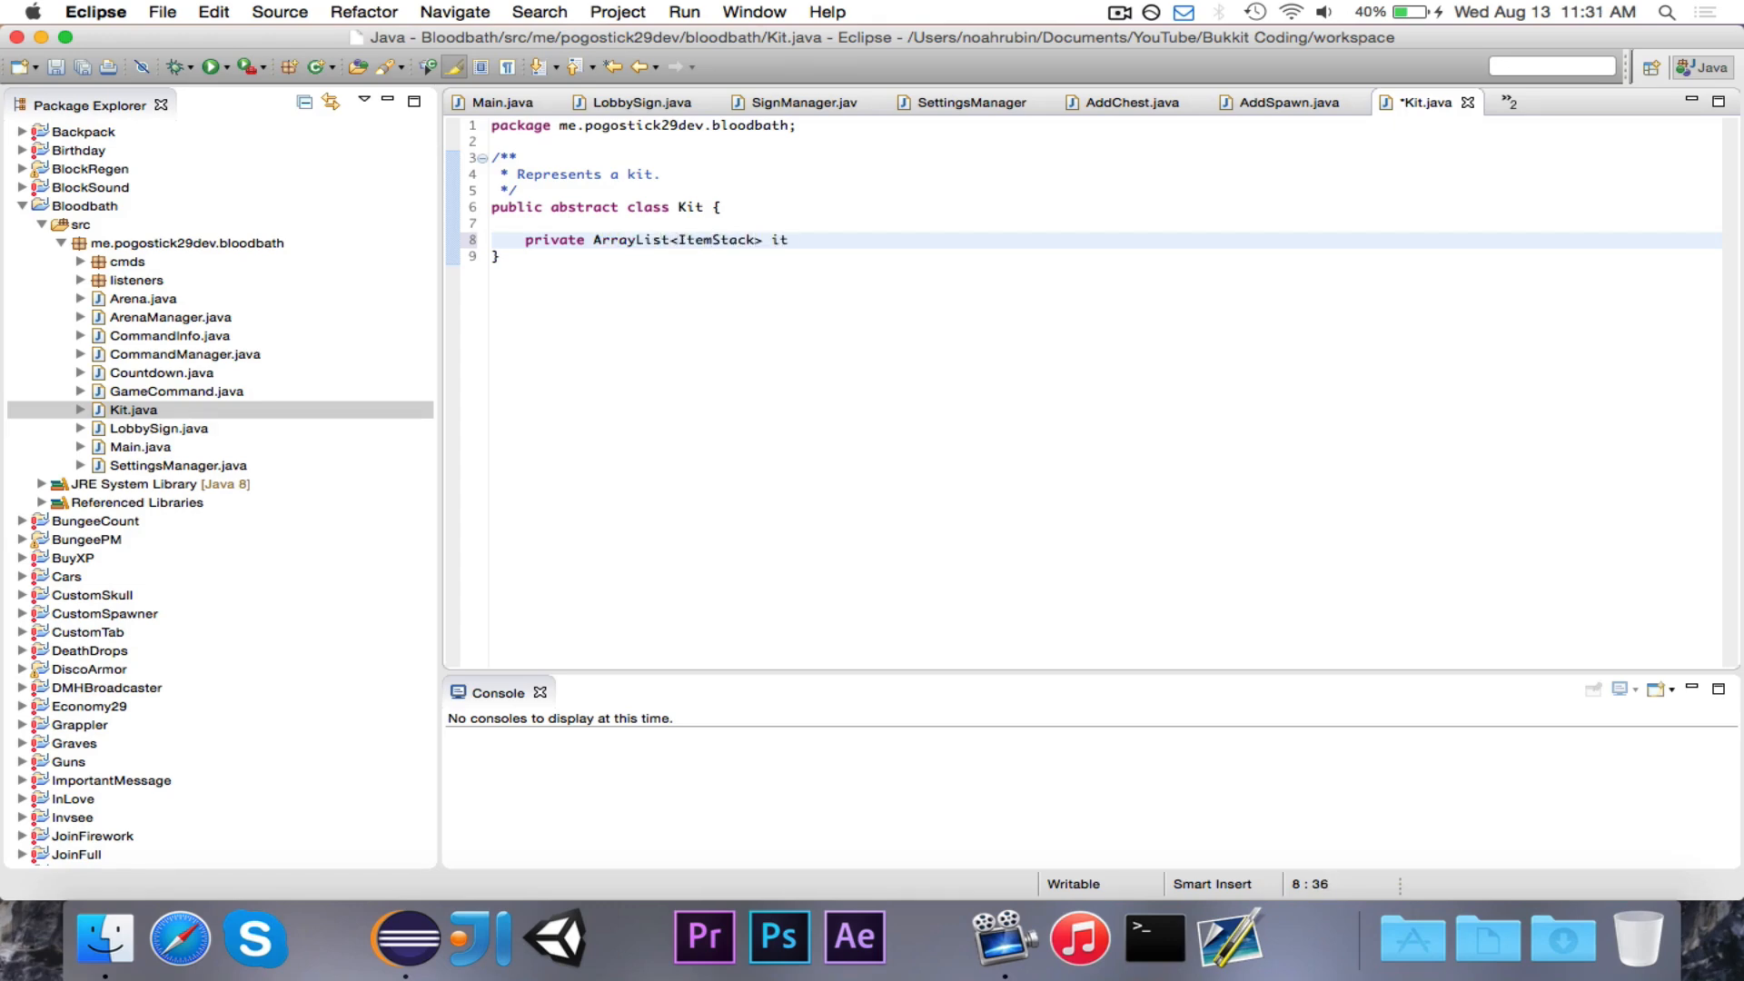
pyautogui.write('ems;')
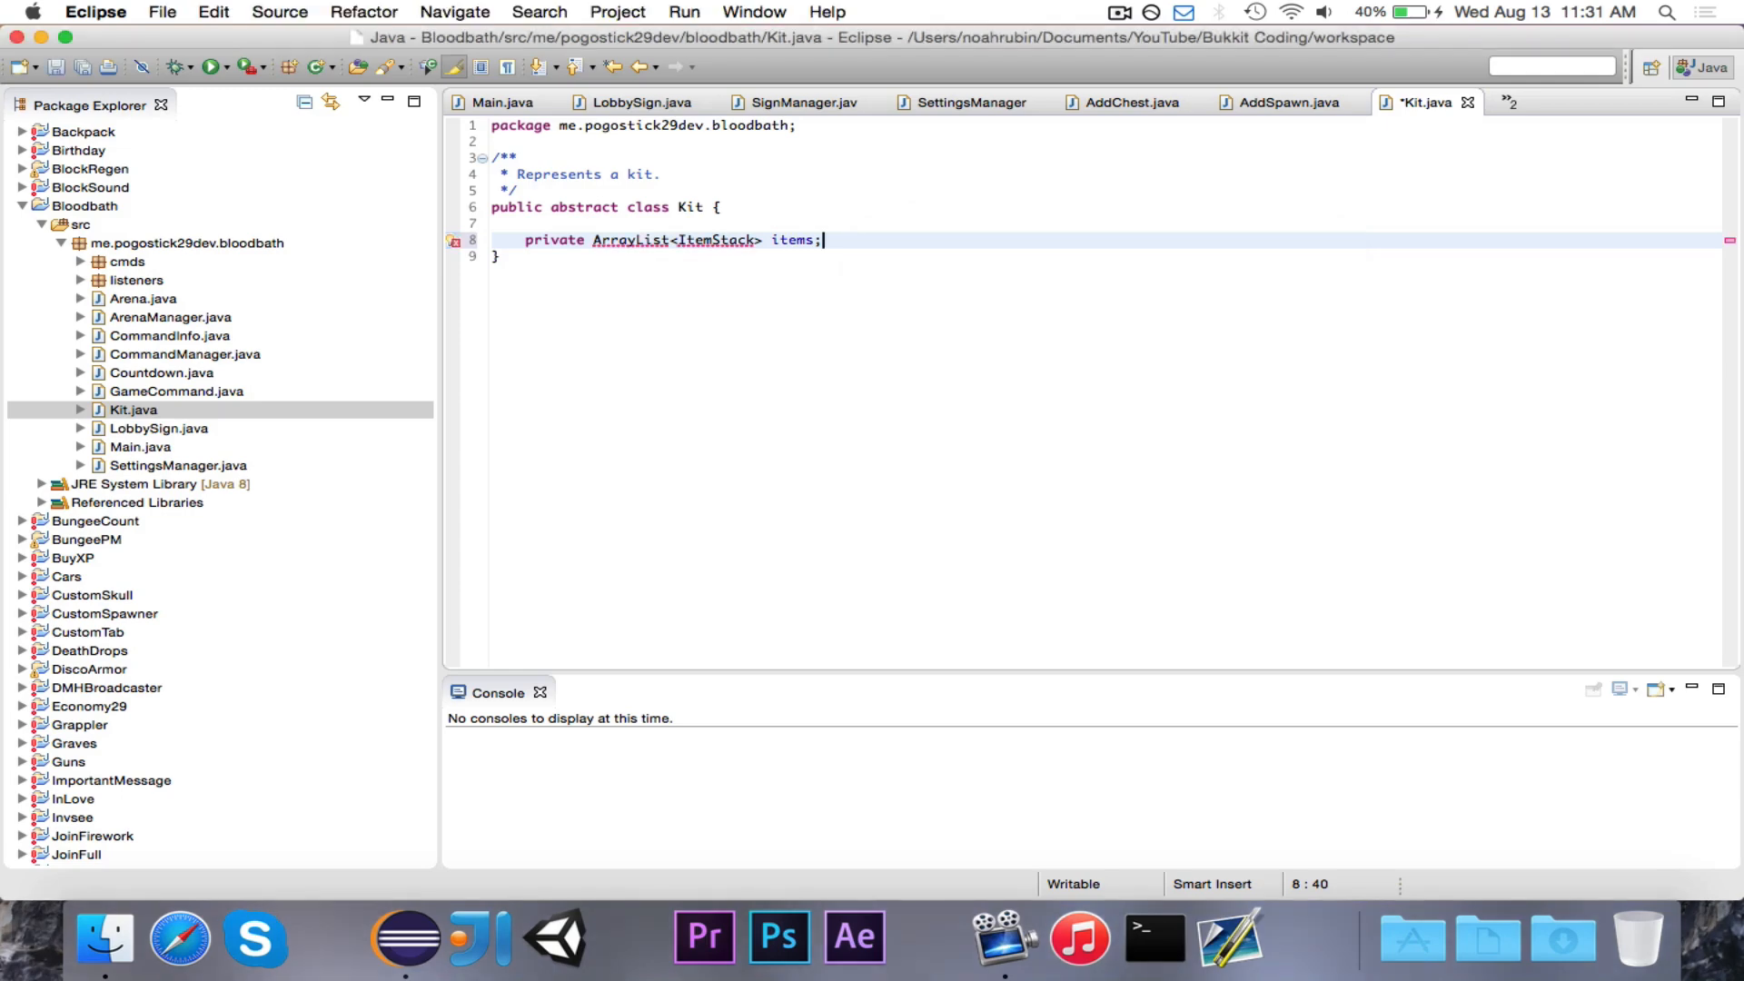
pyautogui.press('Cmd+Shift+O')
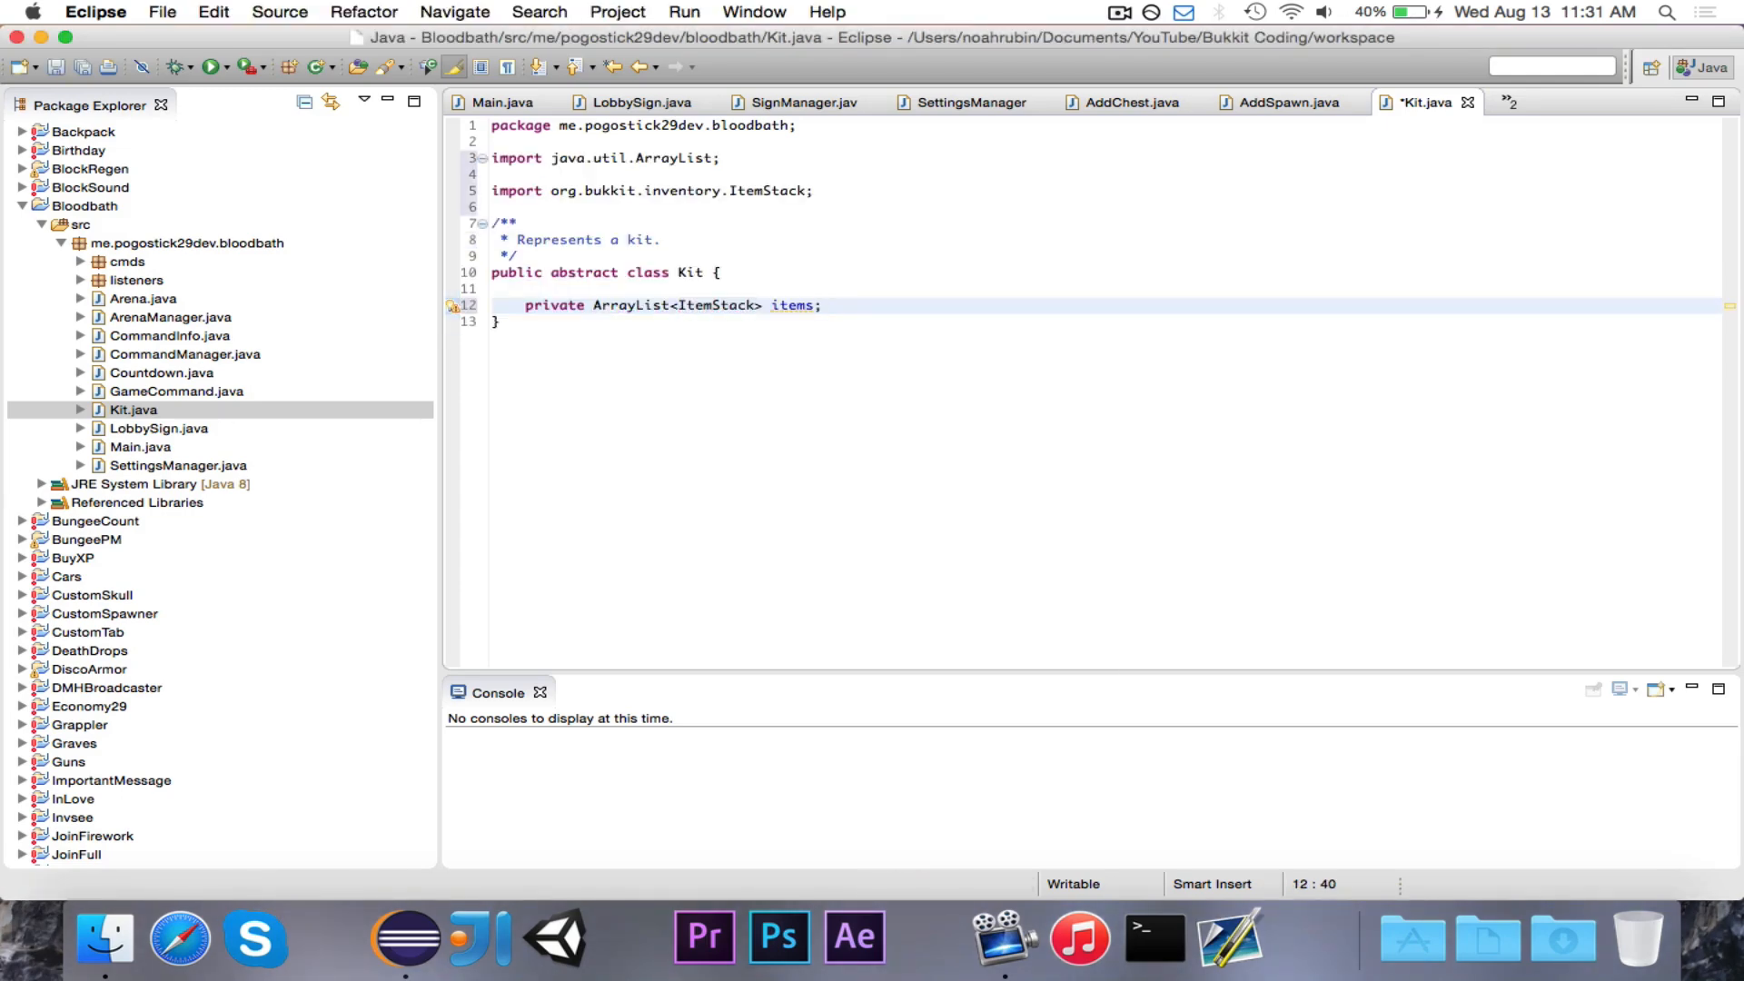
pyautogui.write('private')
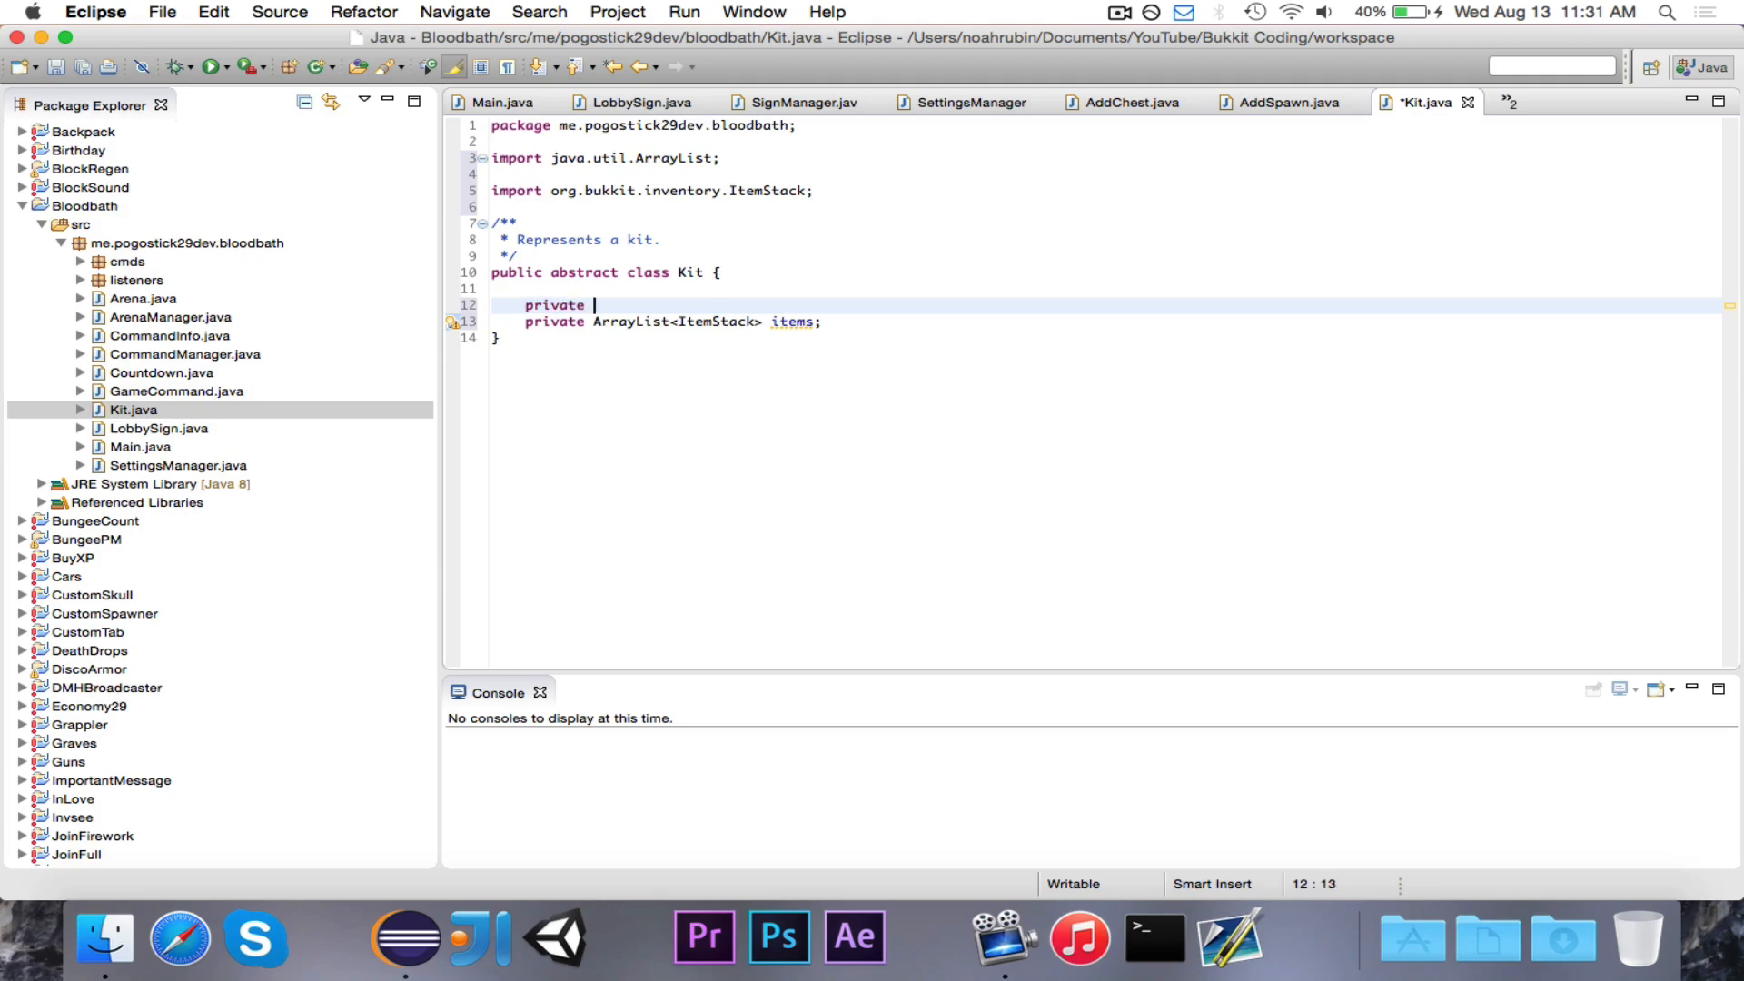
pyautogui.write('String name;')
pyautogui.write('p')
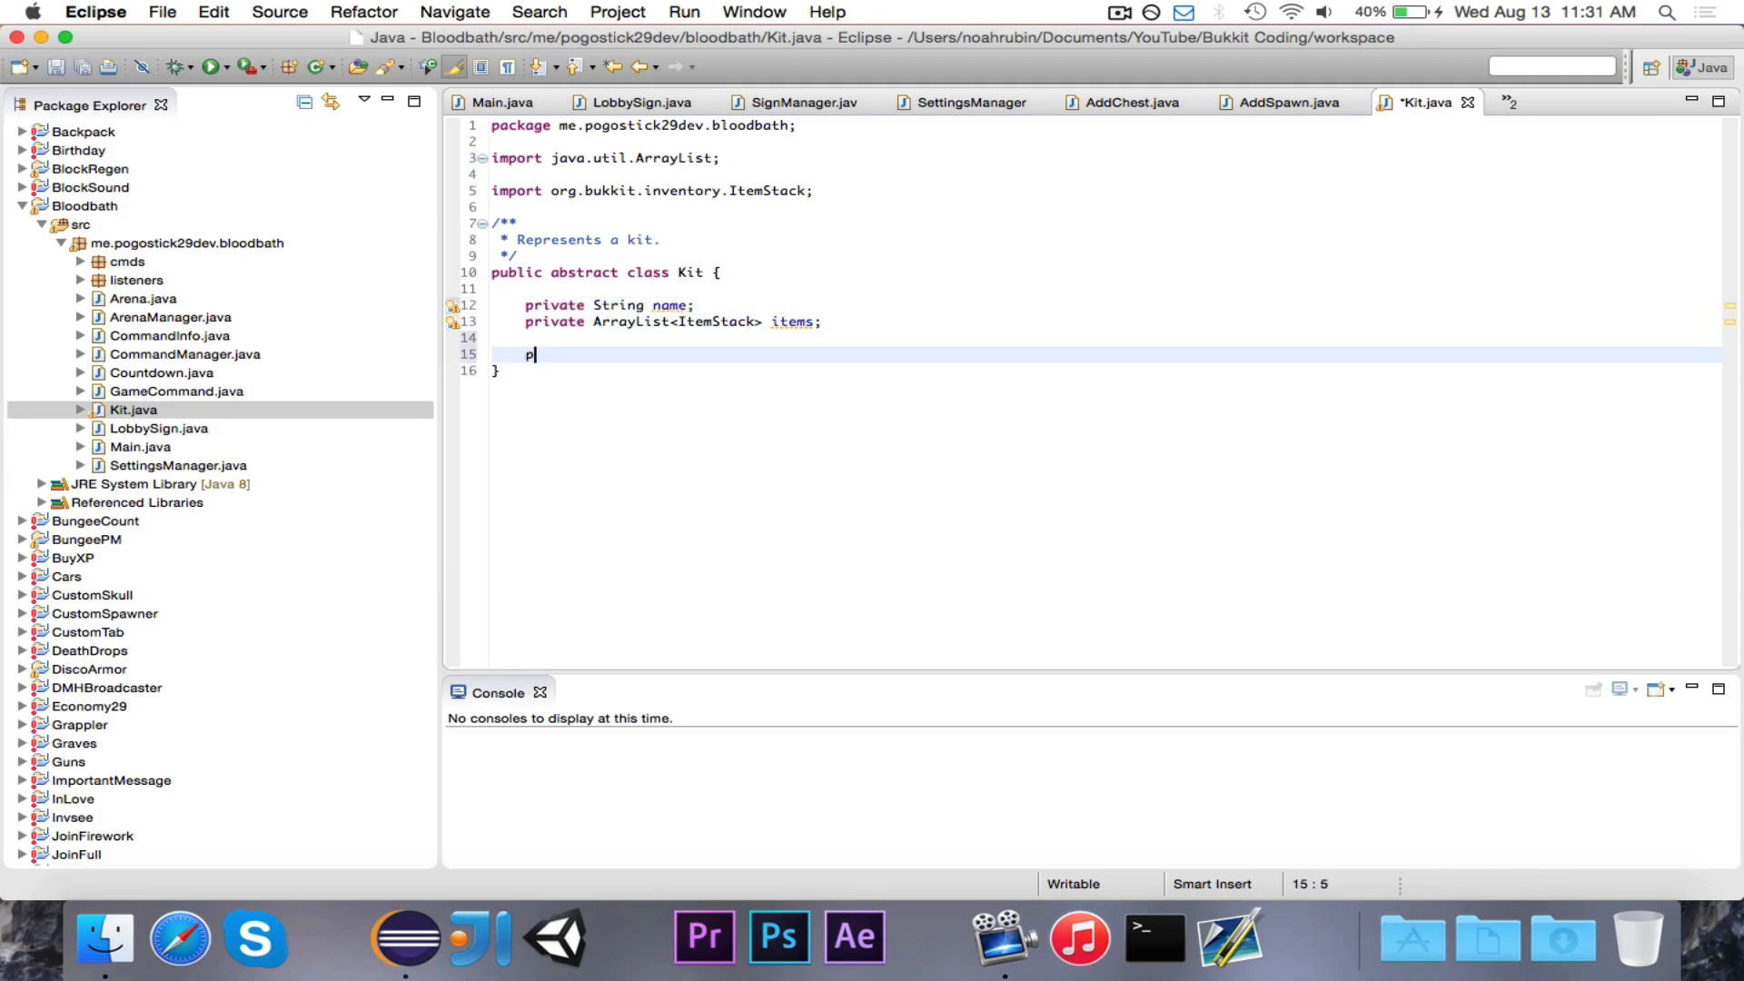
# Write a Kit(String name) constructor setting name and creating a new ArrayList for items
pyautogui.write('ublic Kit(S')
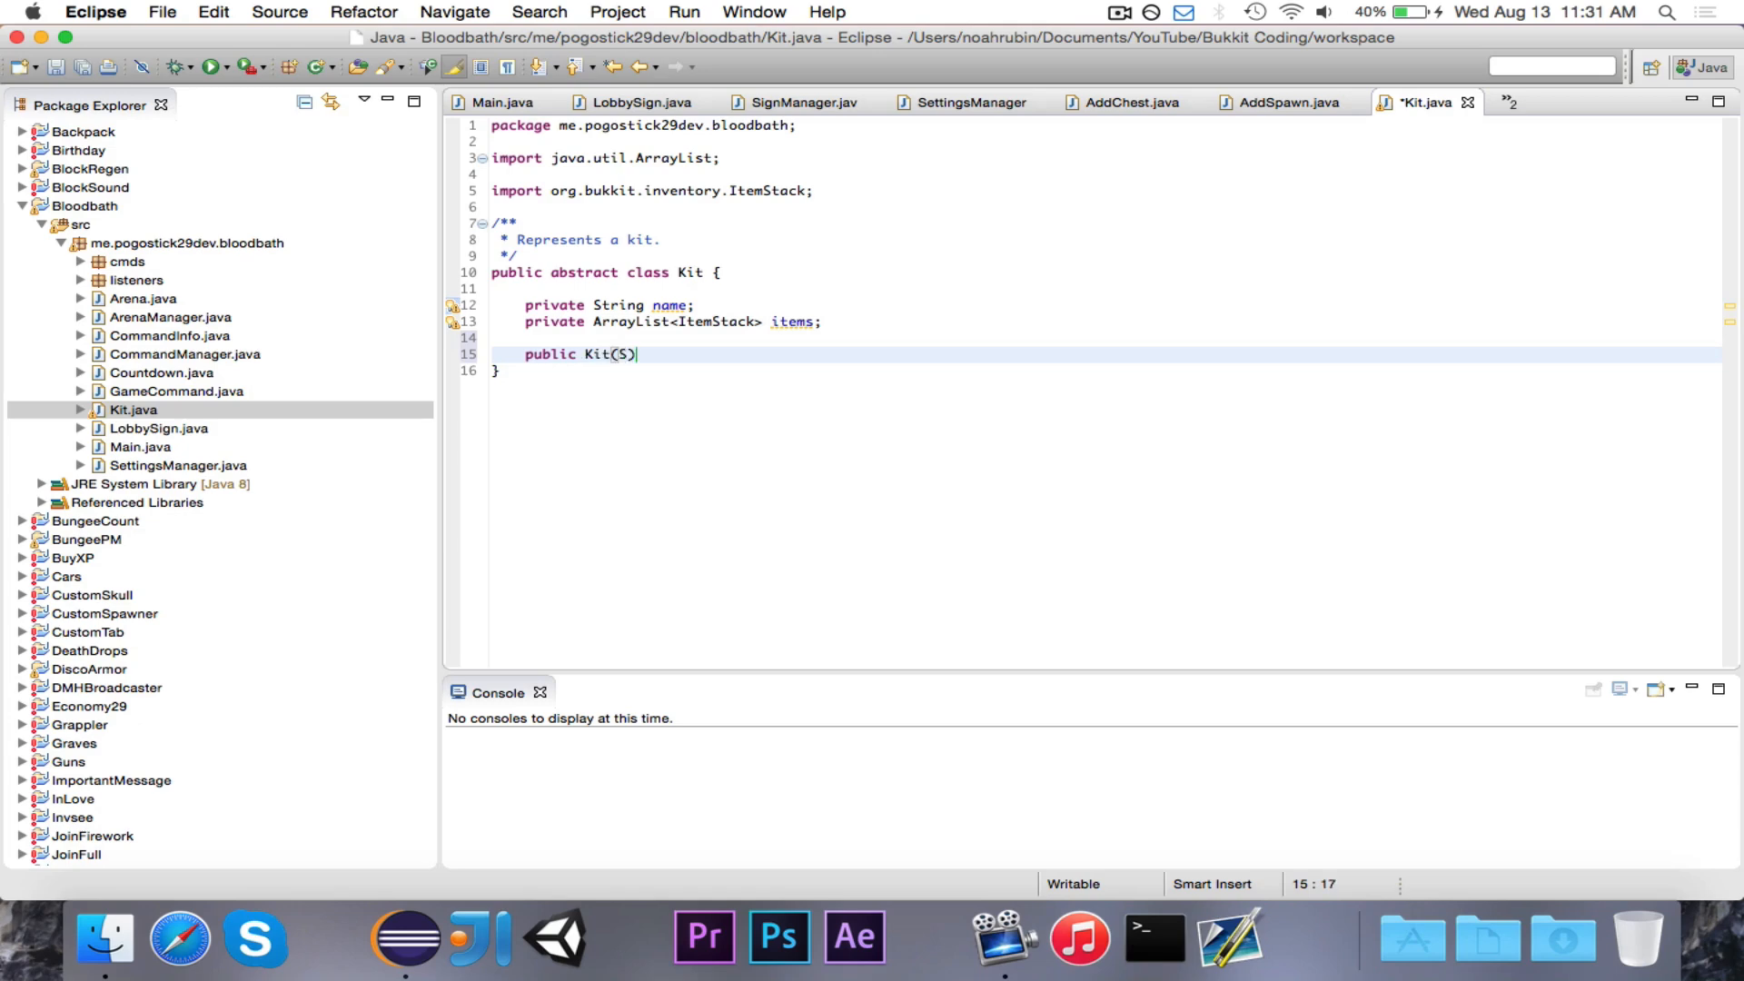
pyautogui.write('tring name')
pyautogui.write('this.n')
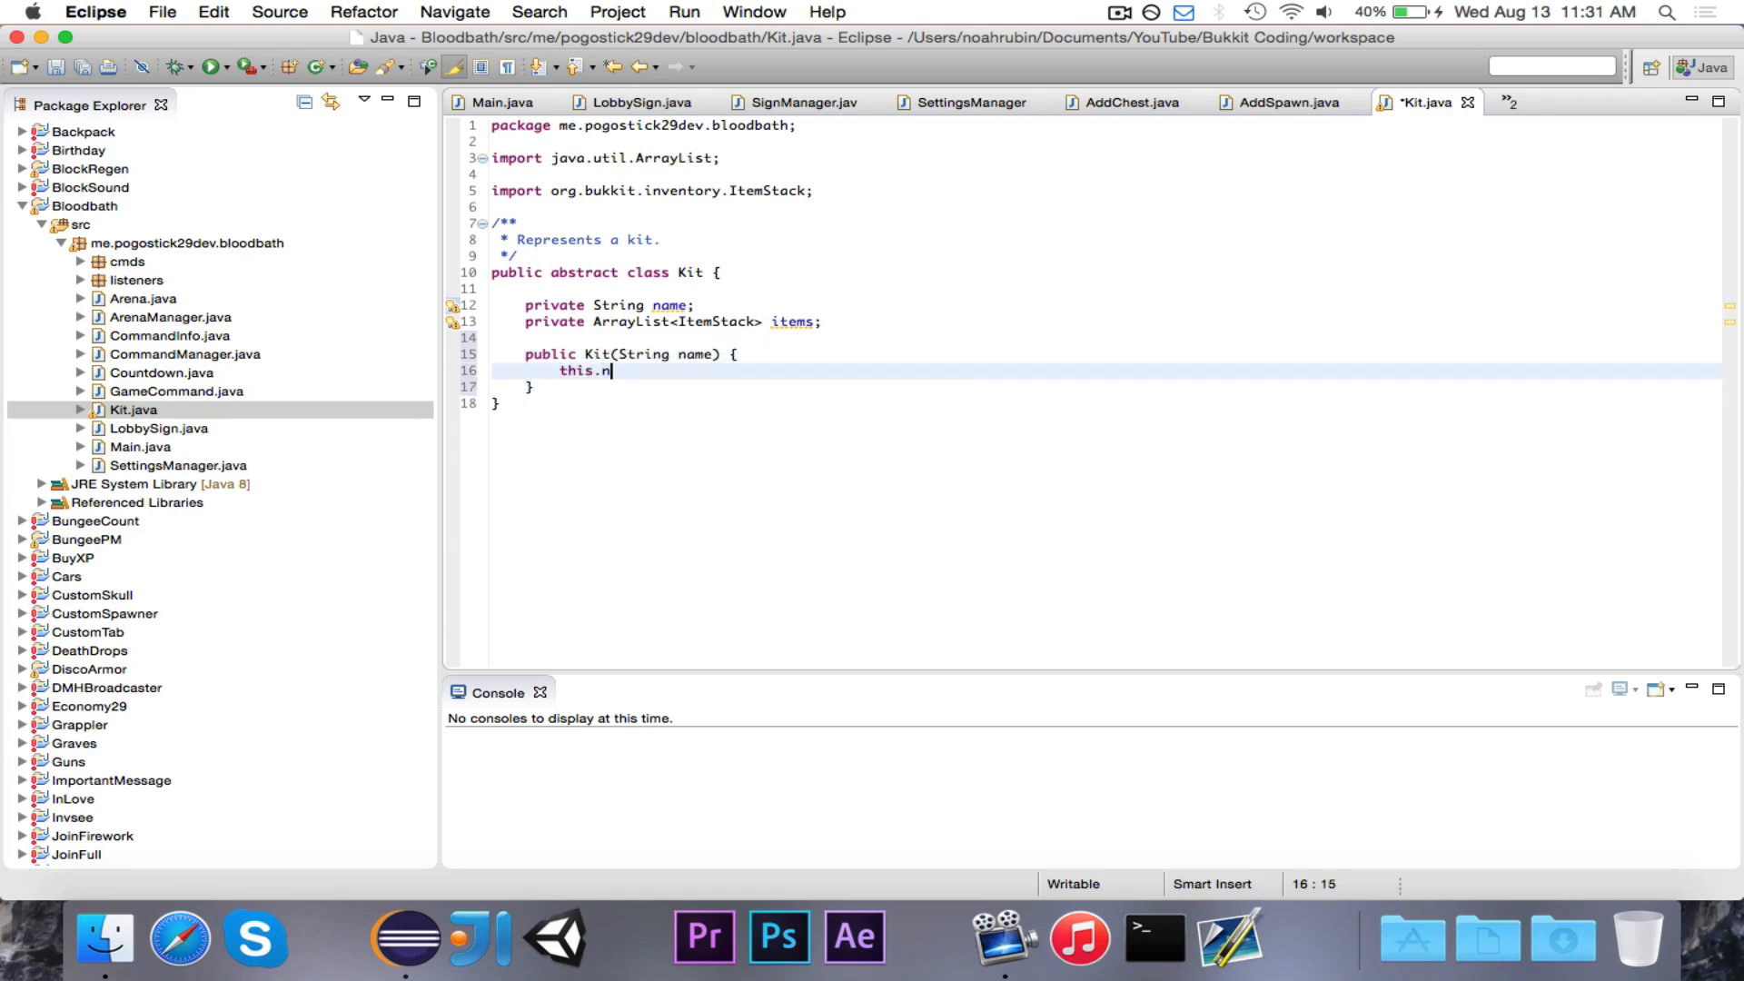
pyautogui.write('ame = name;')
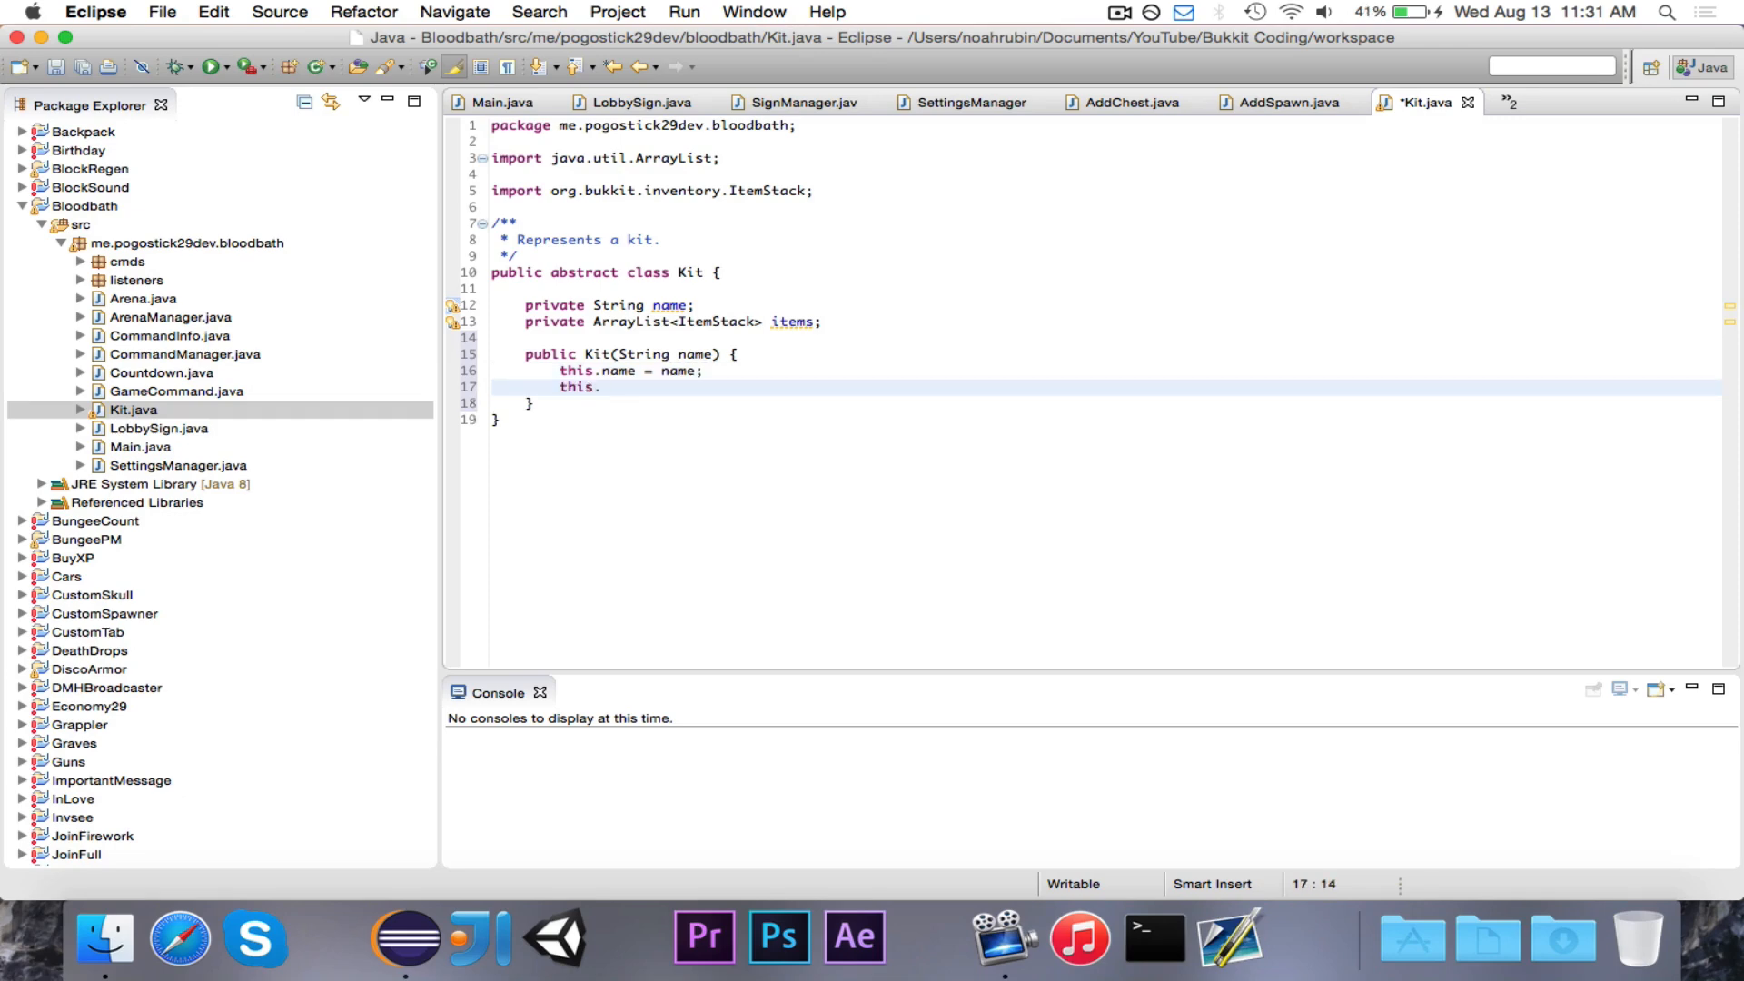
pyautogui.write('items = new A')
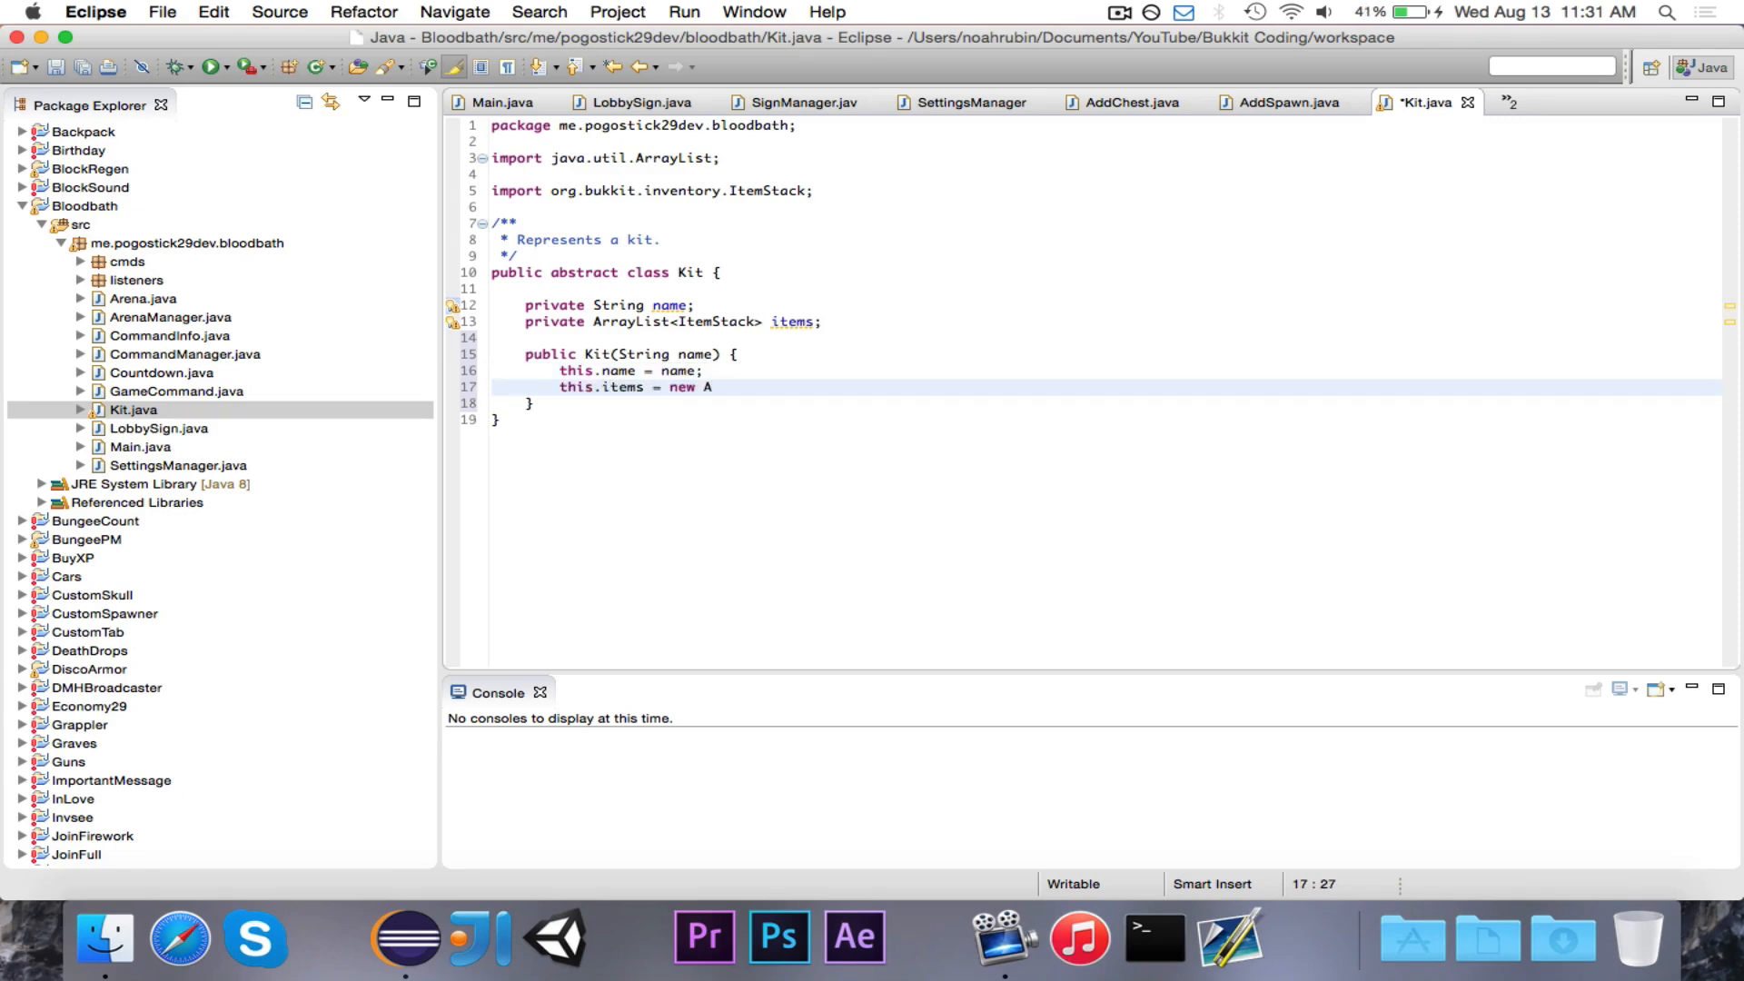
pyautogui.press('Ctrl+Space')
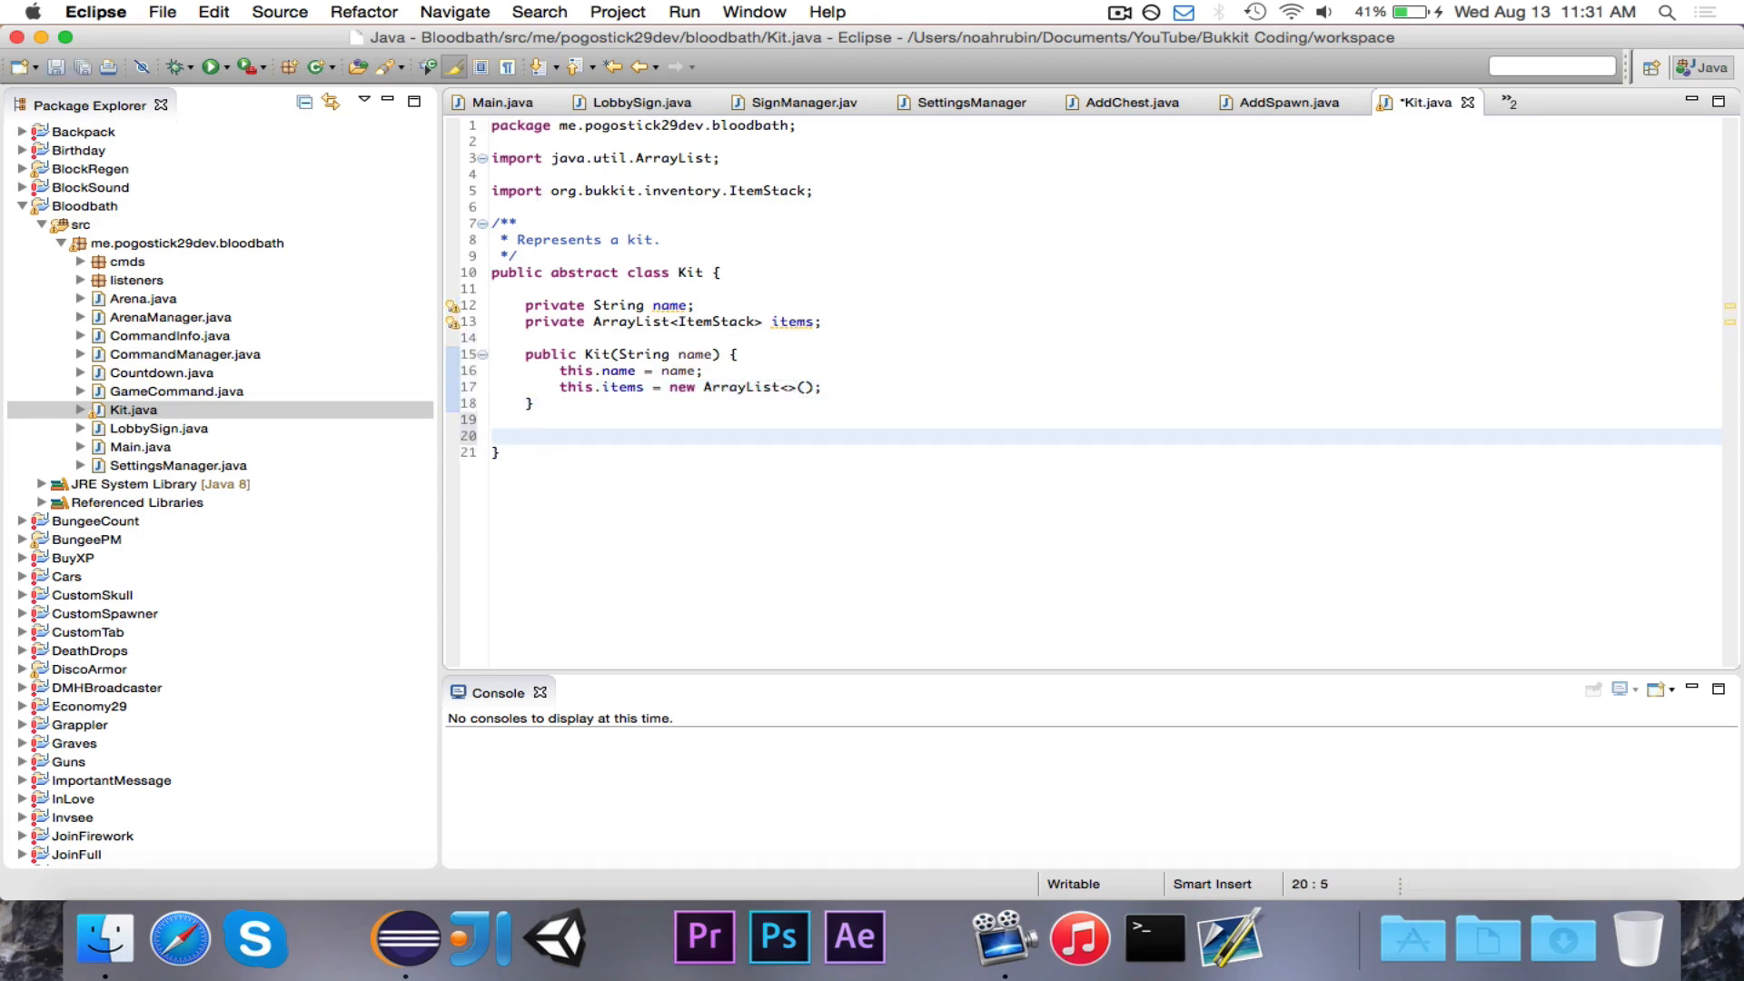
# Add a public final getName() method to Kit
pyautogui.write('public final')
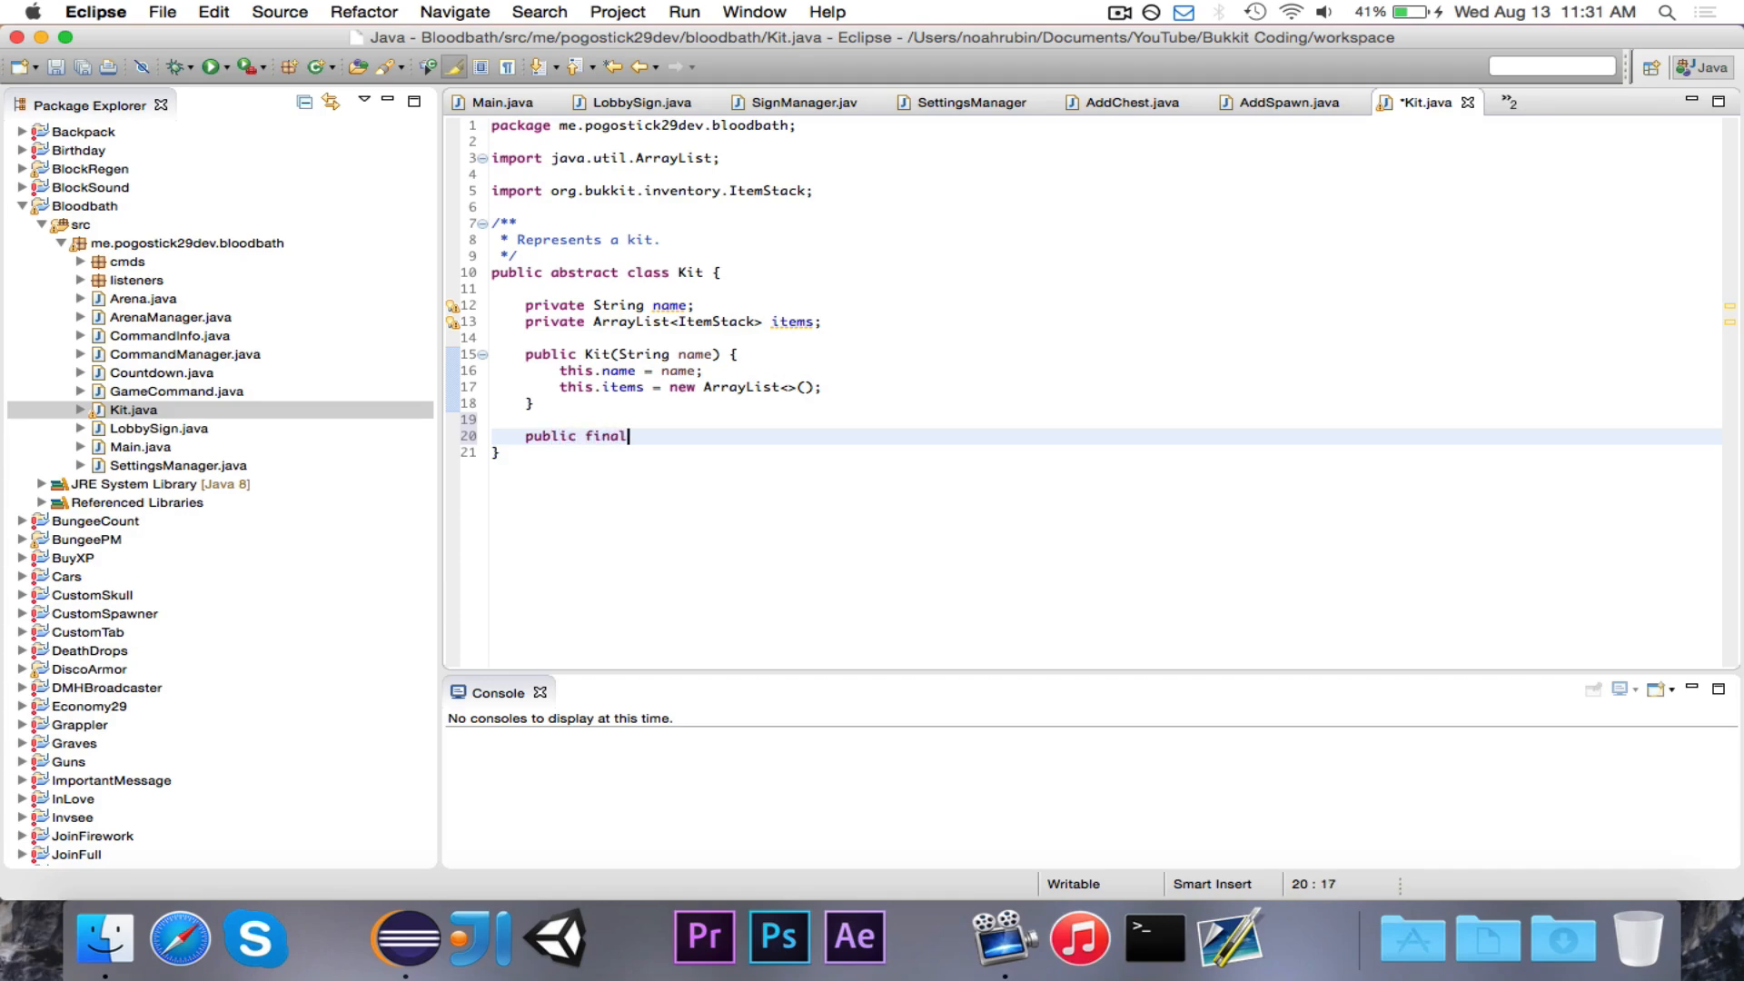
pyautogui.write('String getName')
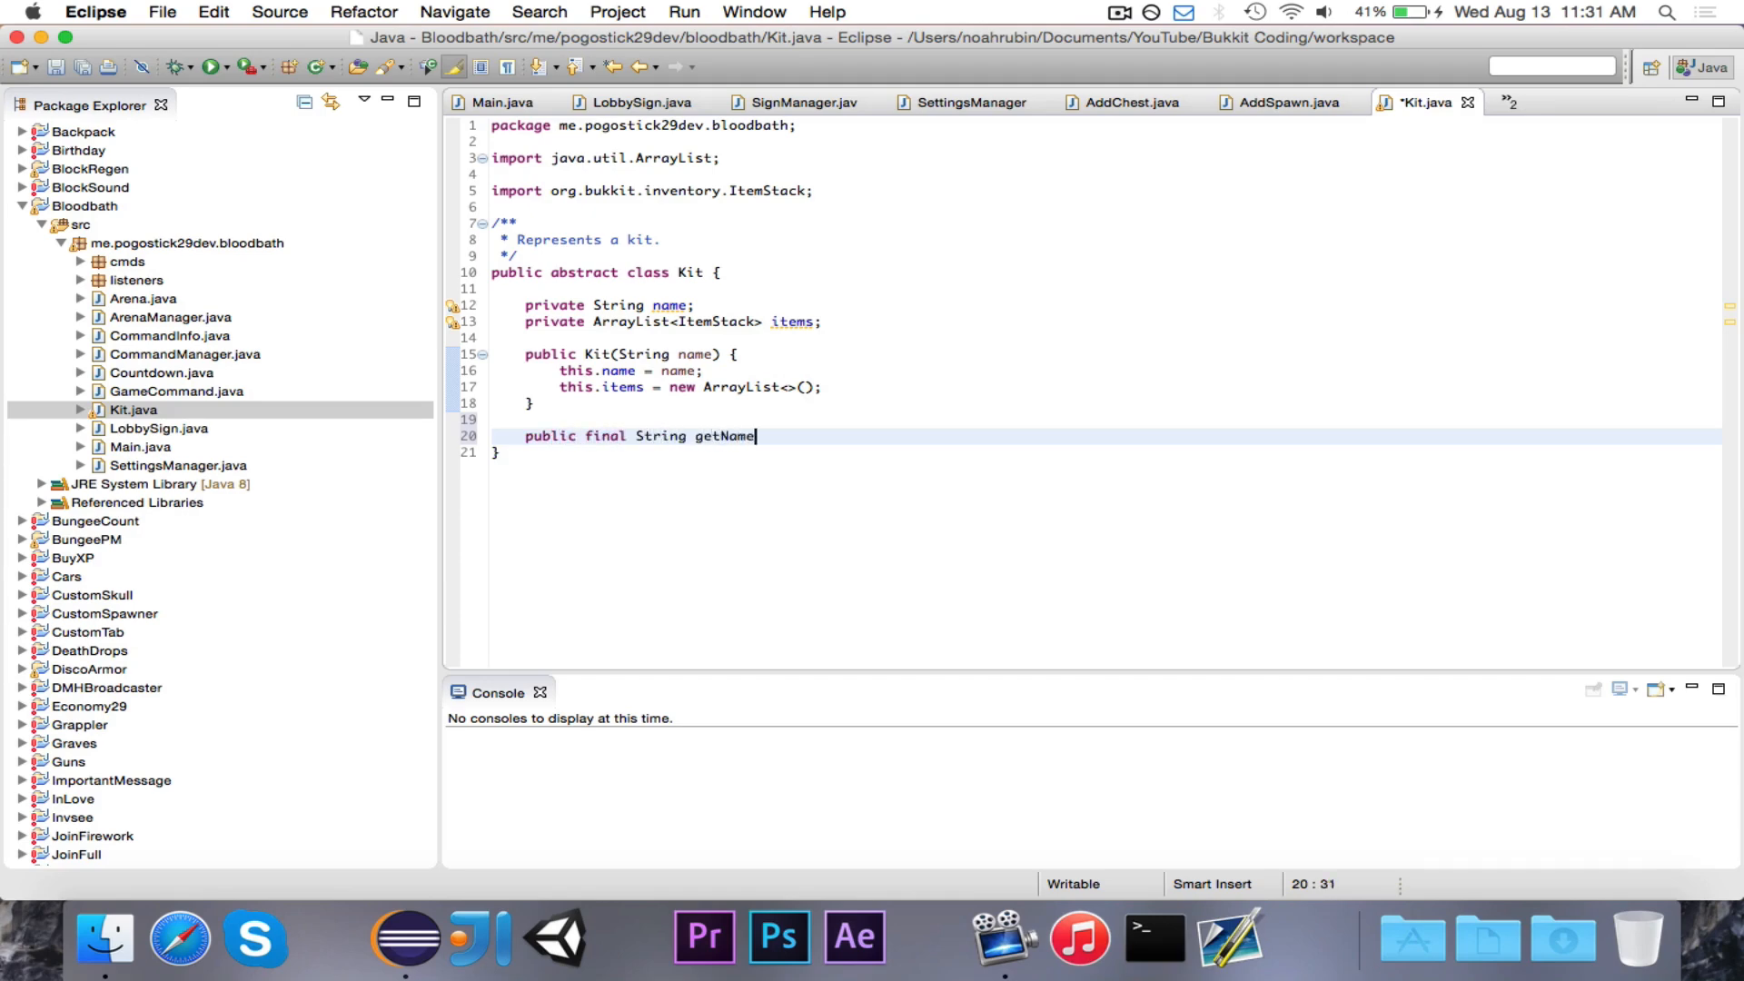
pyautogui.write('() {')
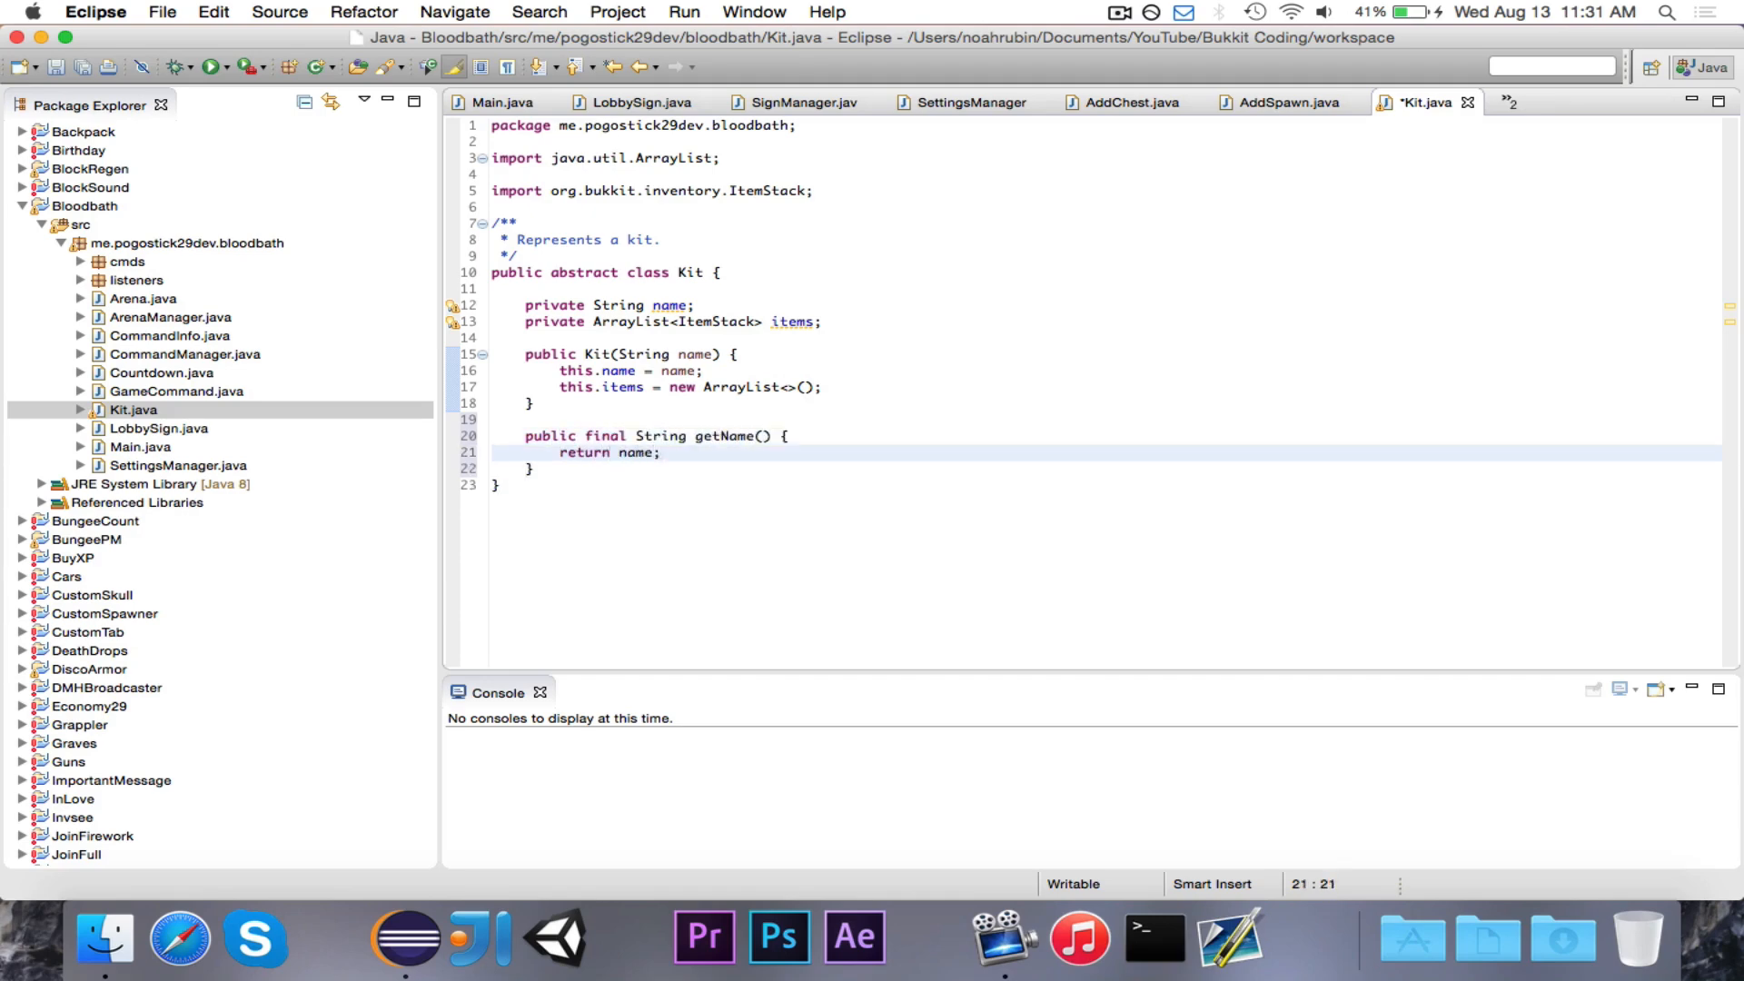
# Add final getItems() returning items.clone() cast to ArrayList<ItemStack>, and save
pyautogui.write('public')
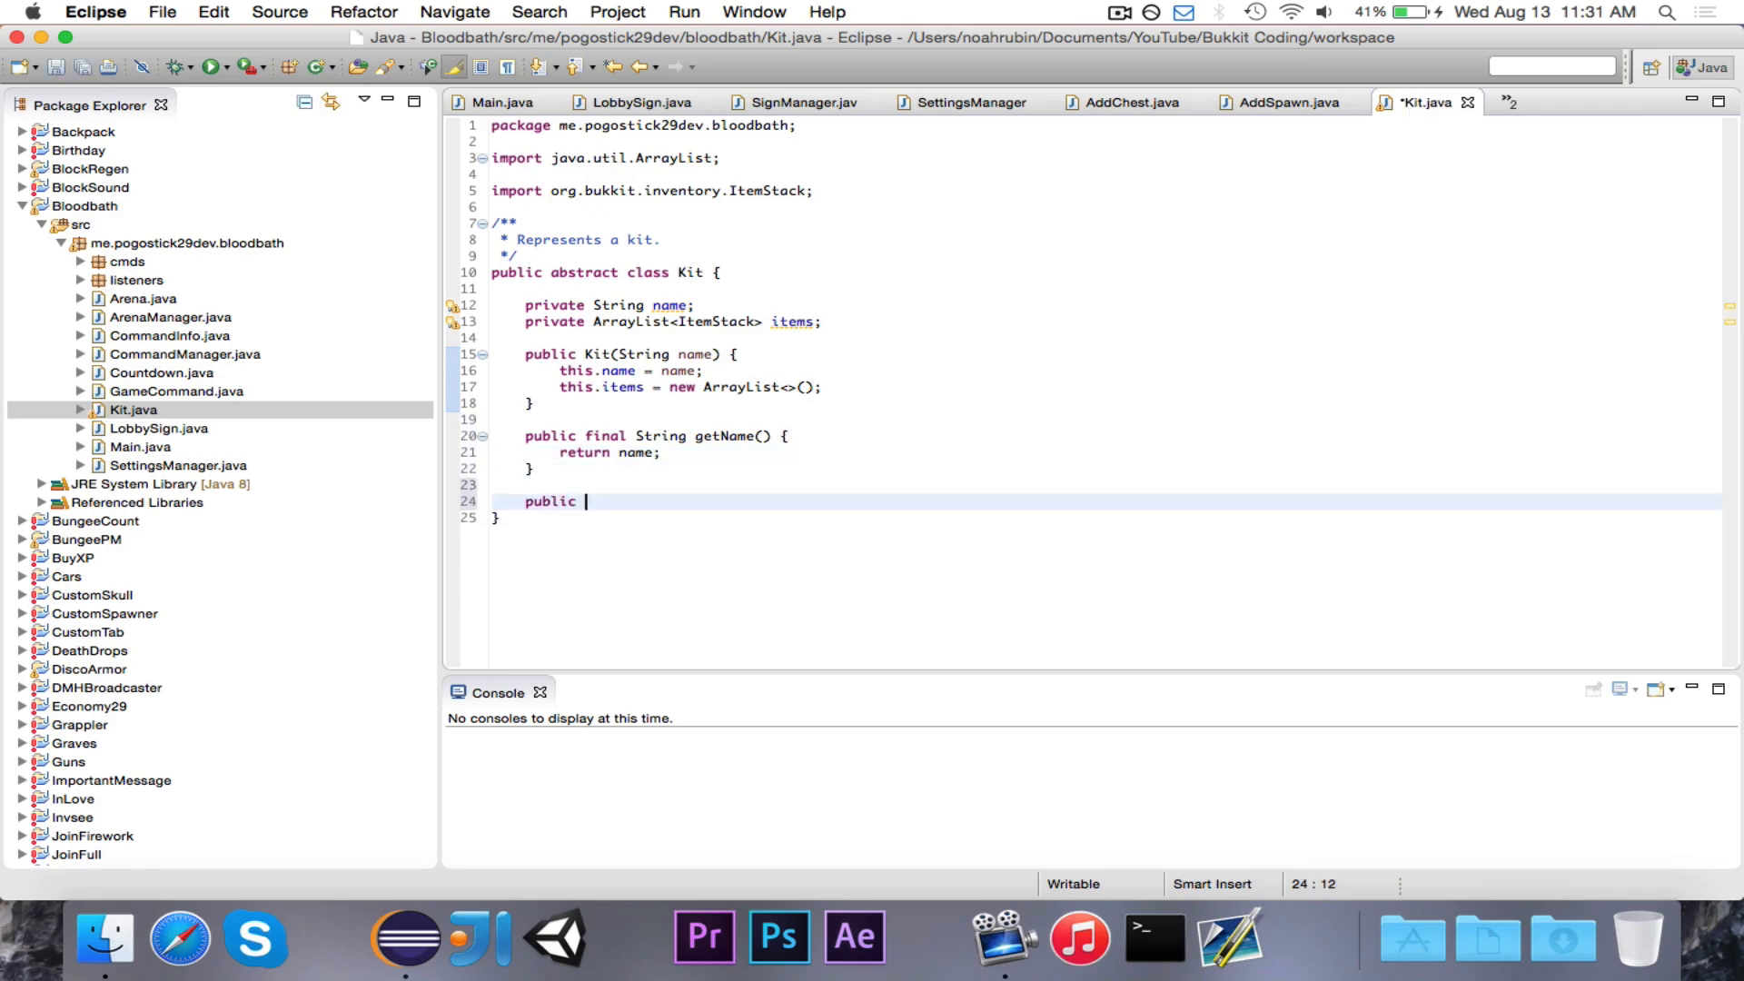
pyautogui.write('final Item')
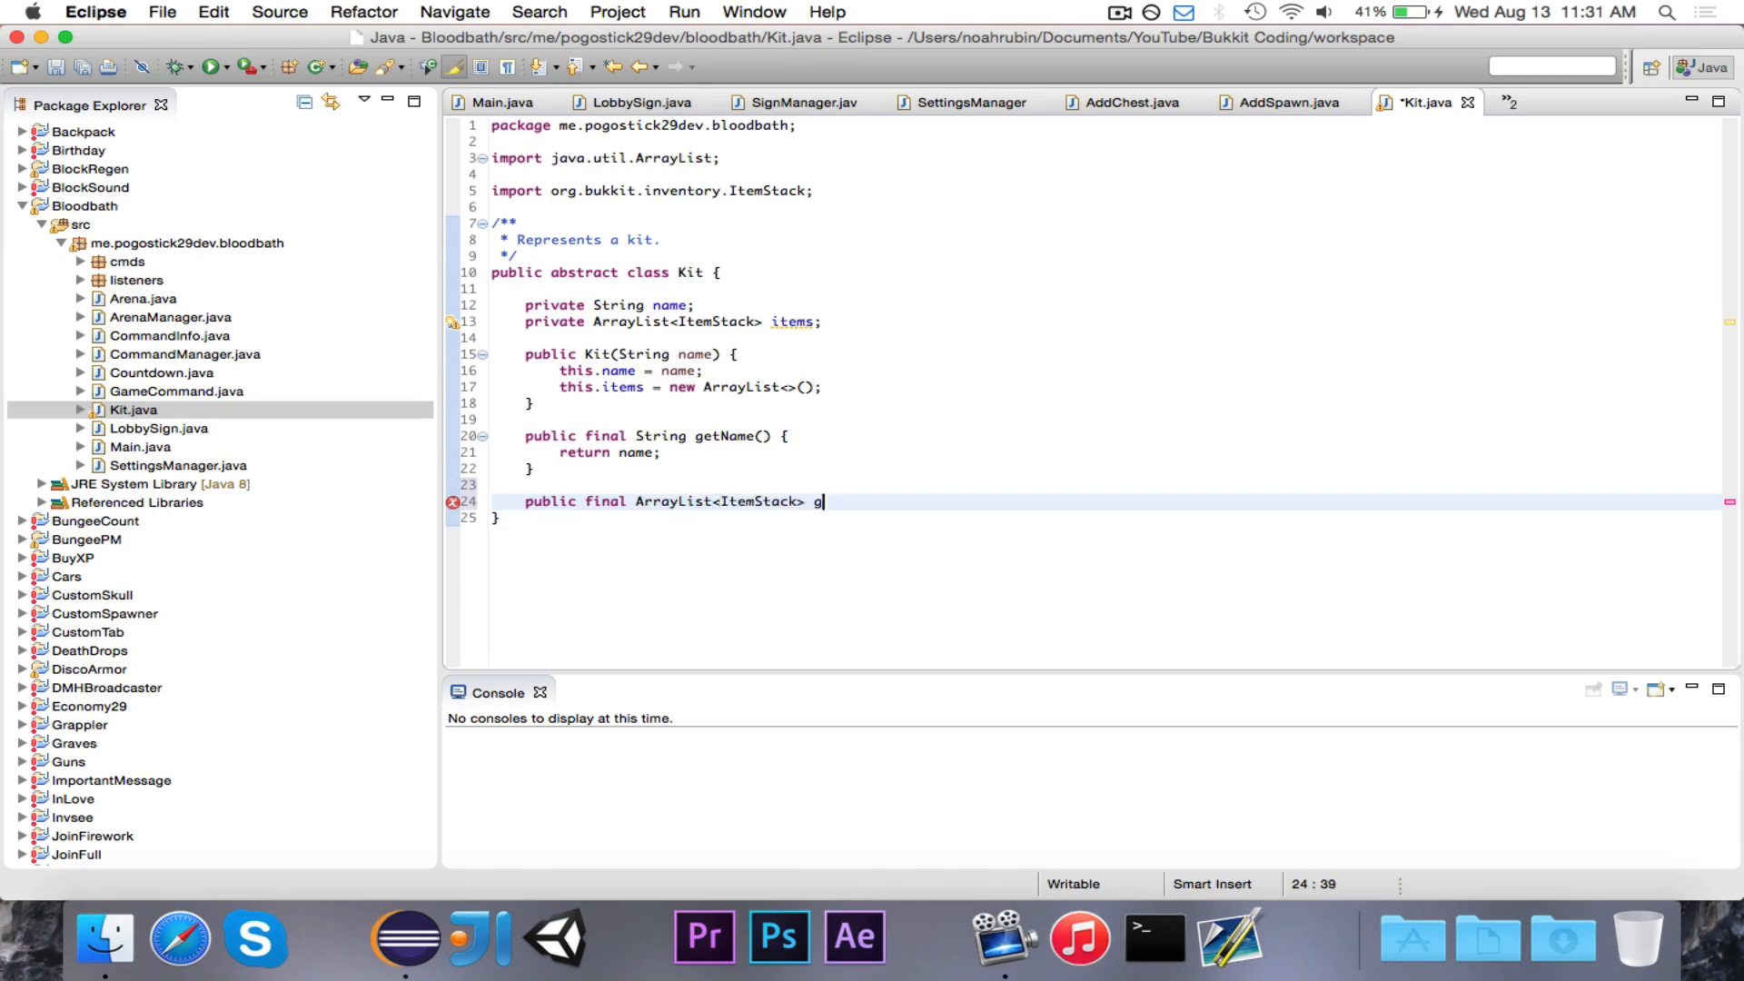
pyautogui.write('etItems() {')
pyautogui.write('return items.cl')
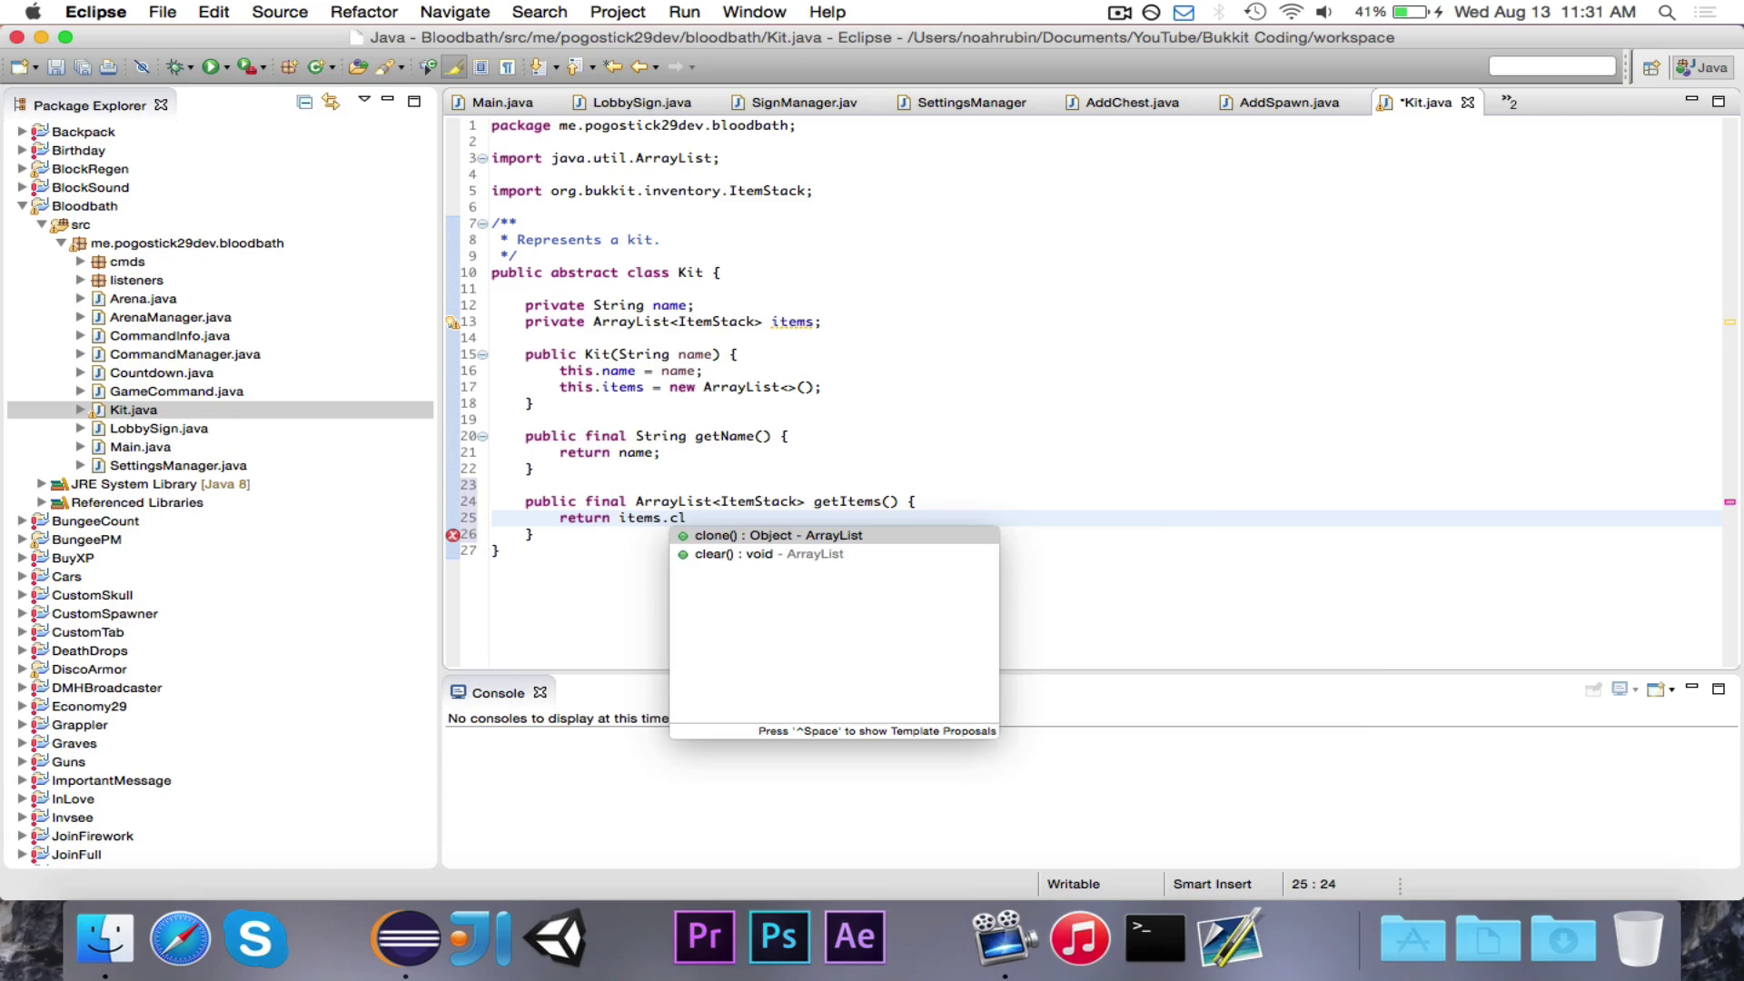
pyautogui.click(771, 535)
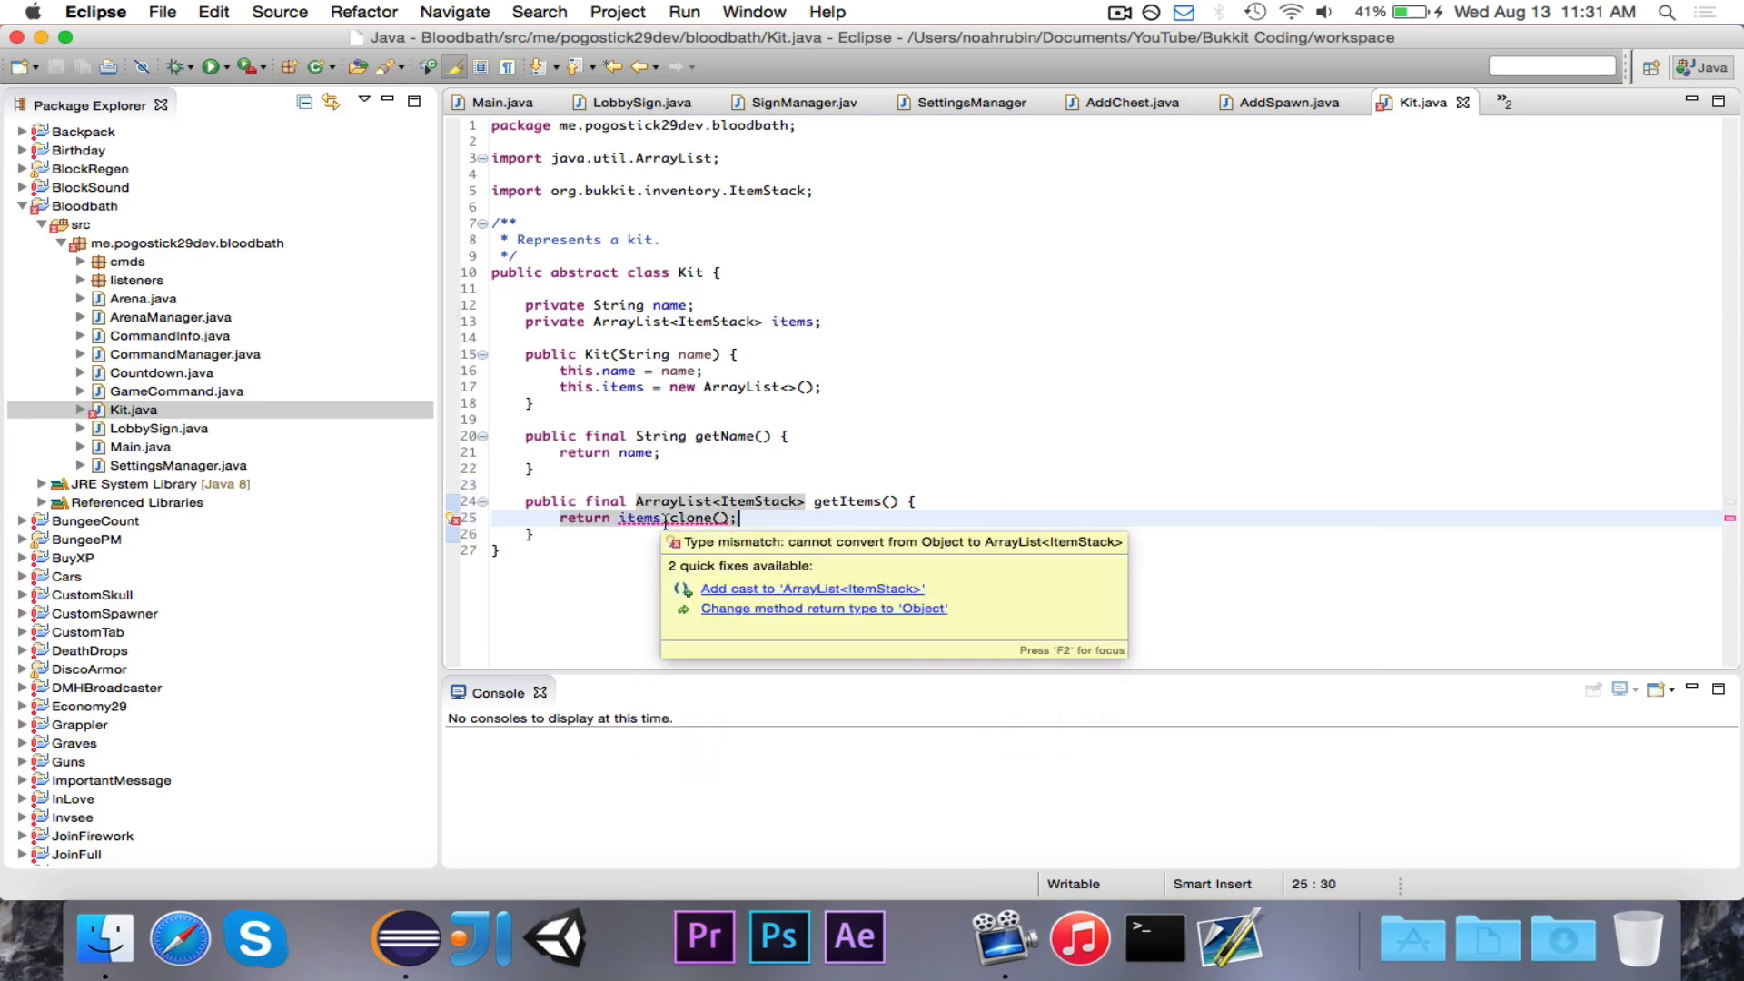
pyautogui.click(812, 588)
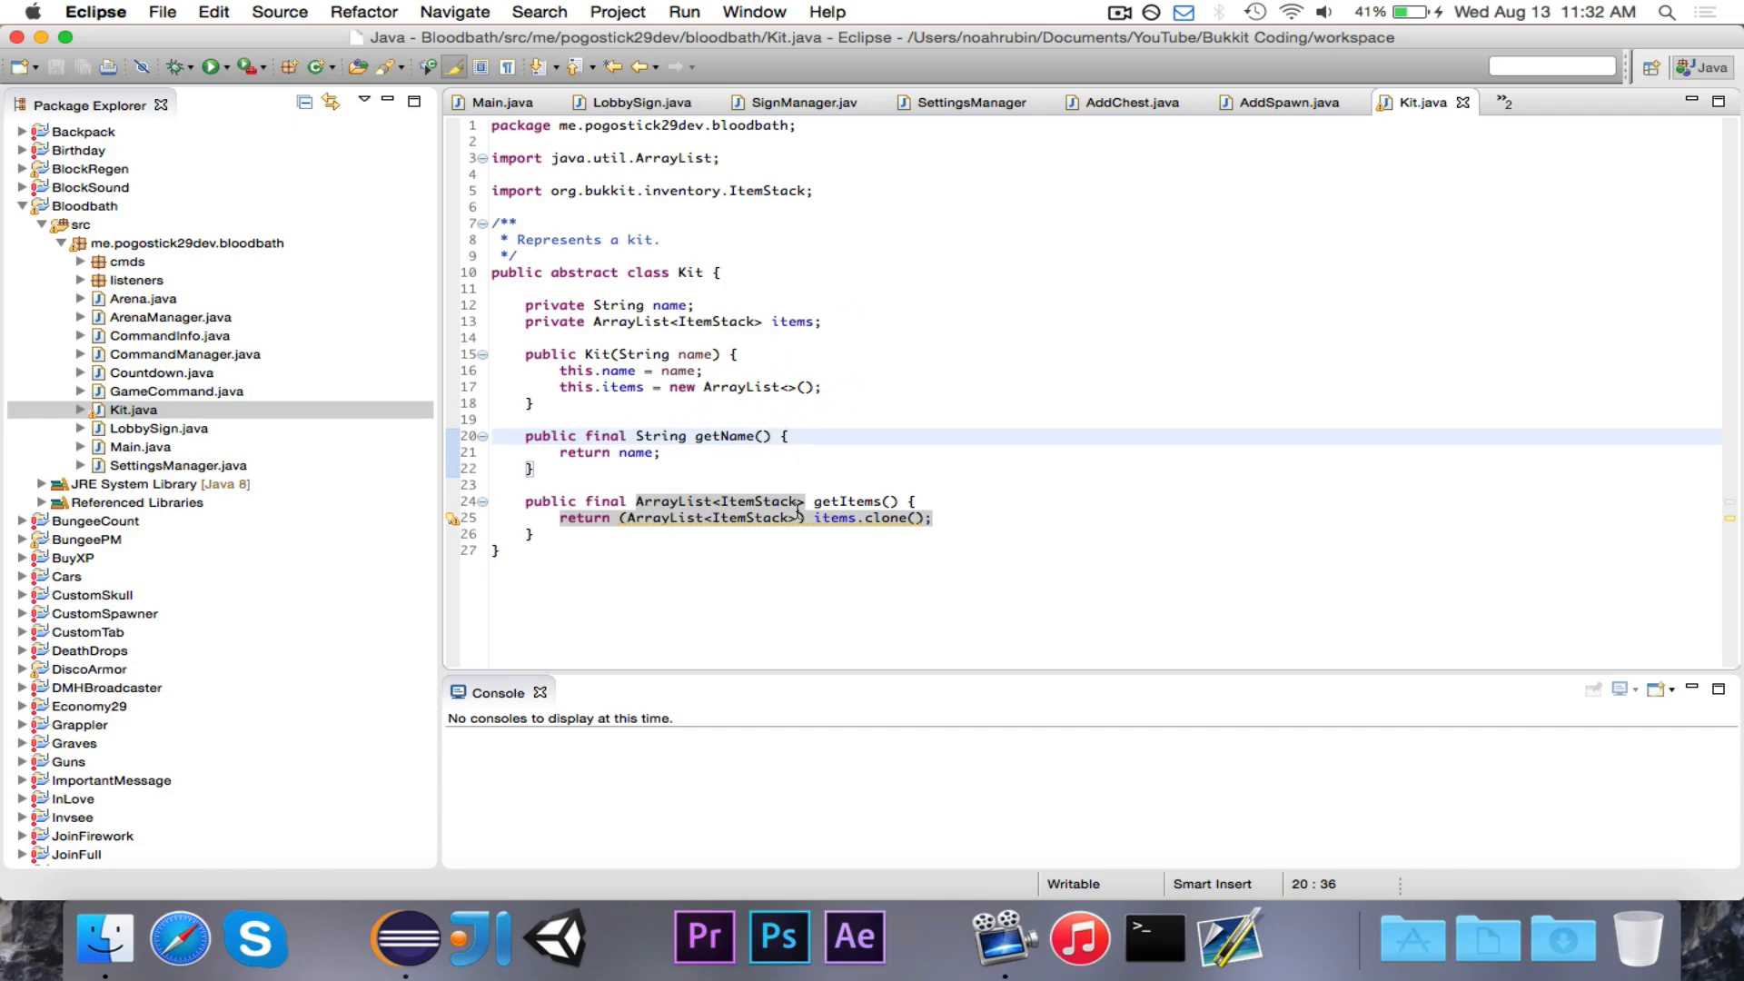
pyautogui.click(789, 435)
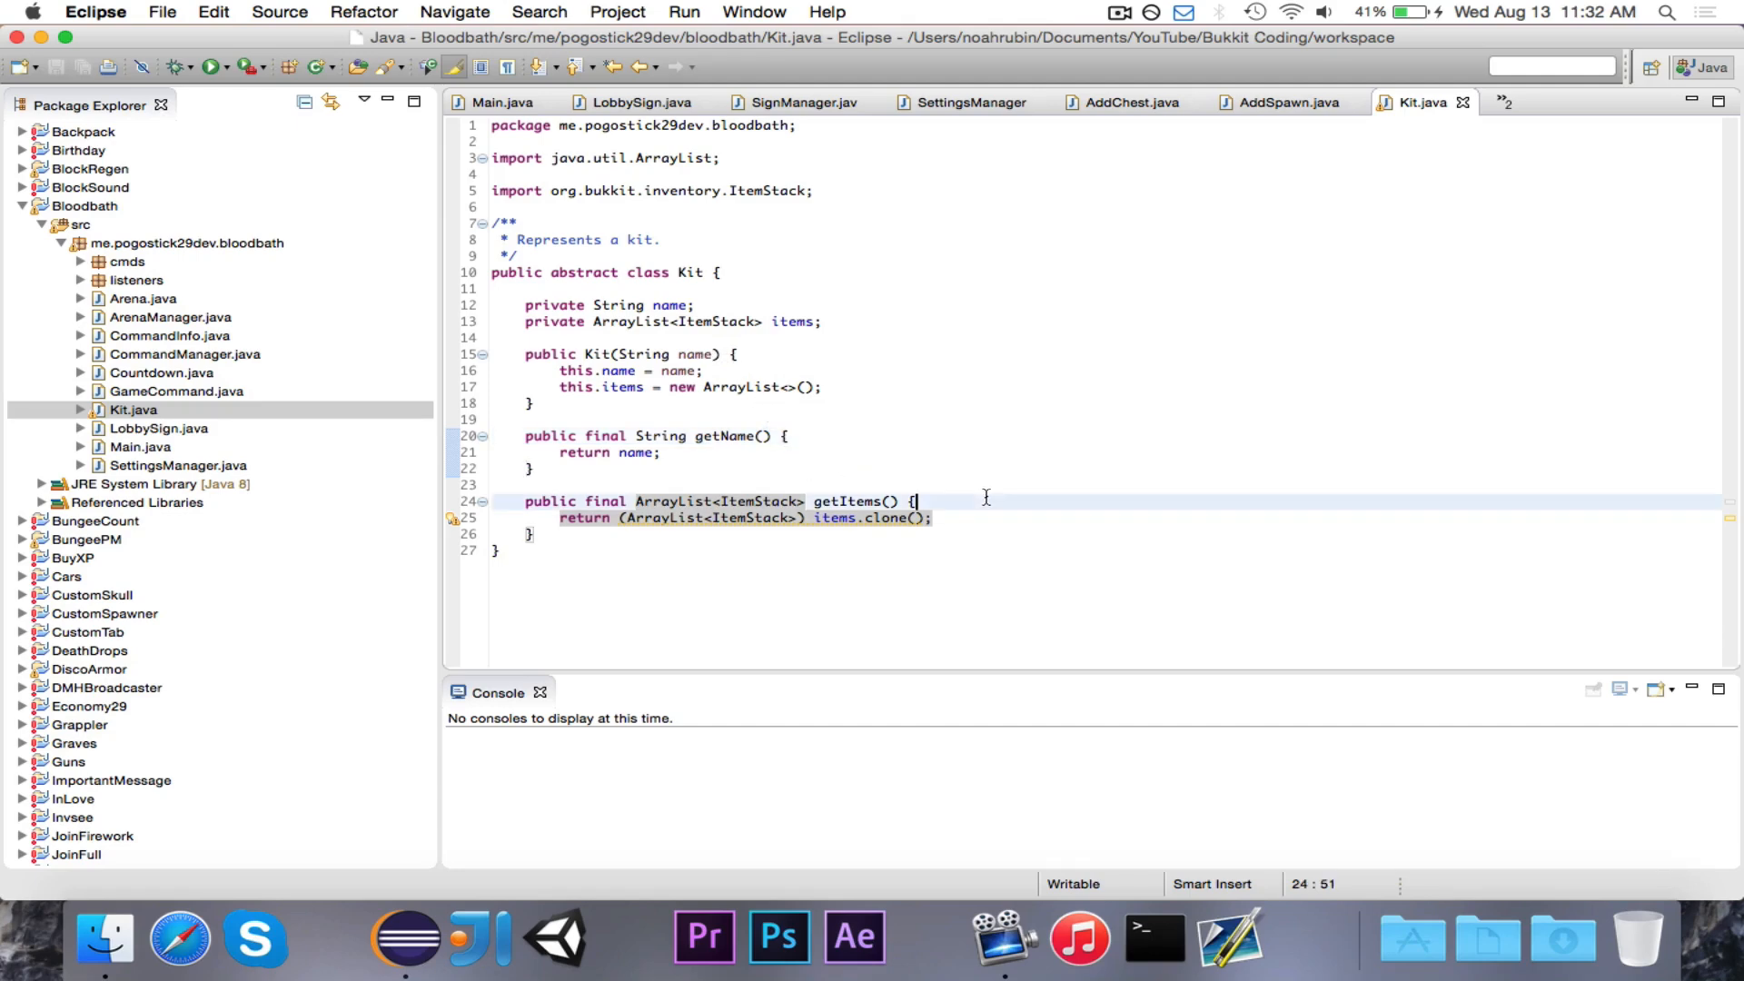
pyautogui.moveTo(869, 556)
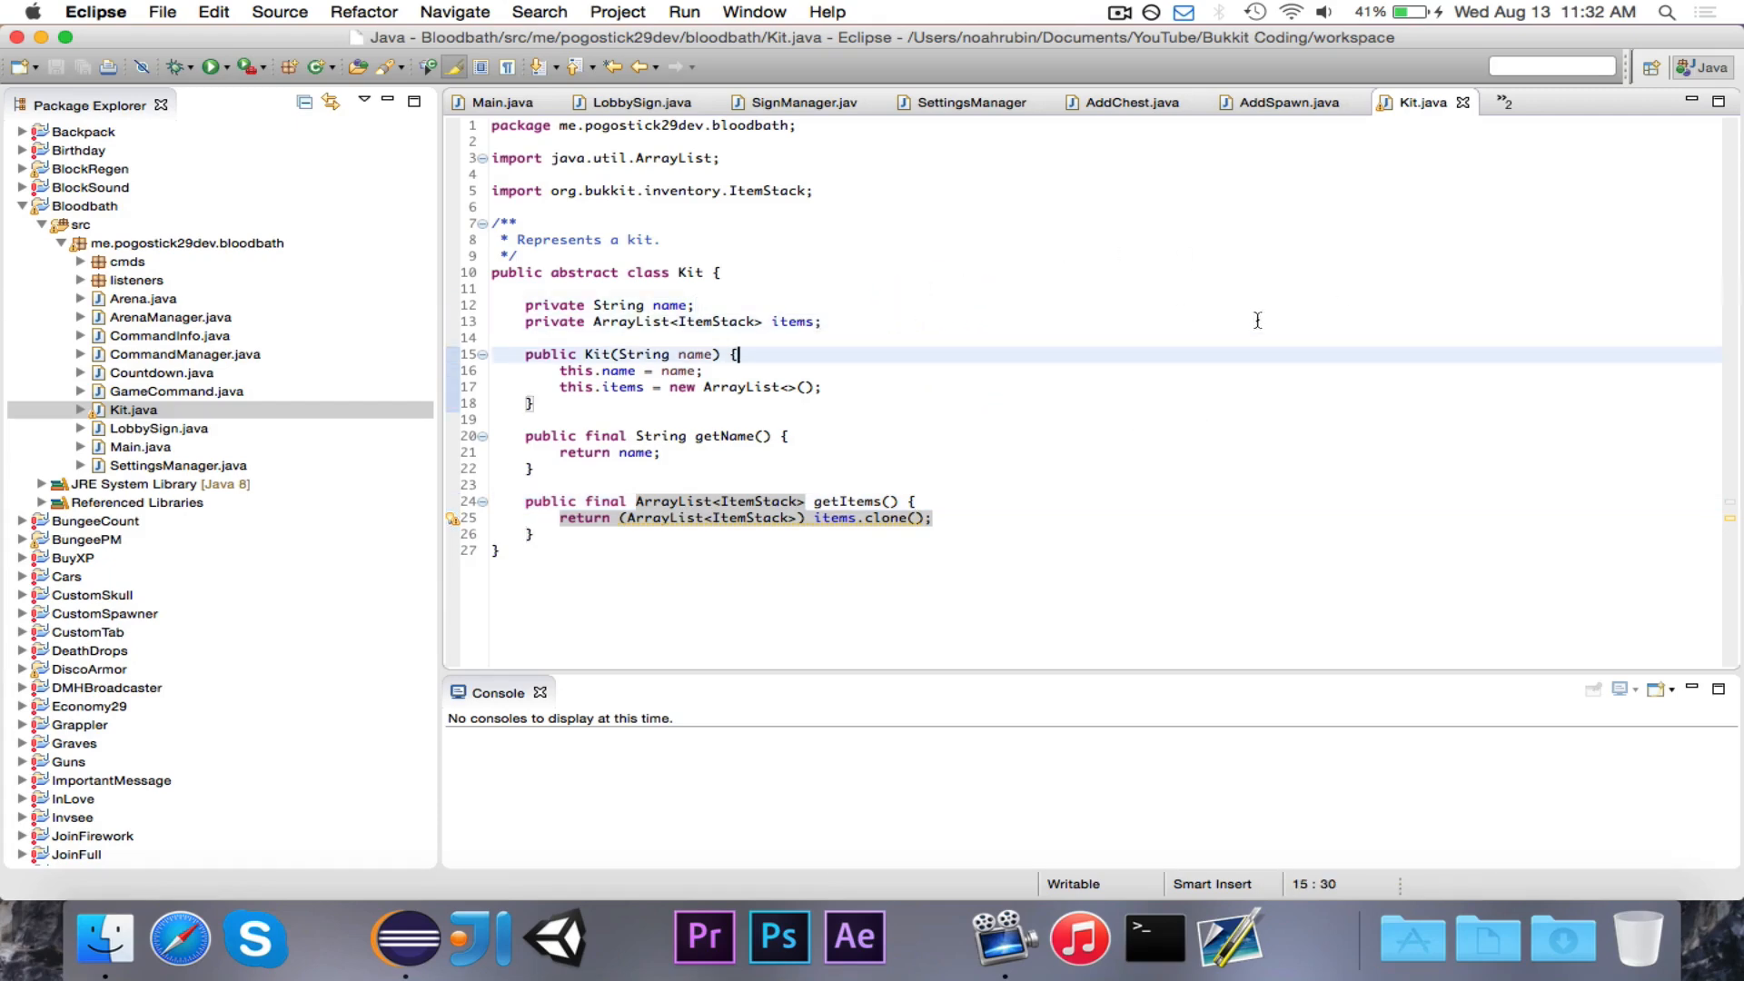
pyautogui.moveTo(961, 499)
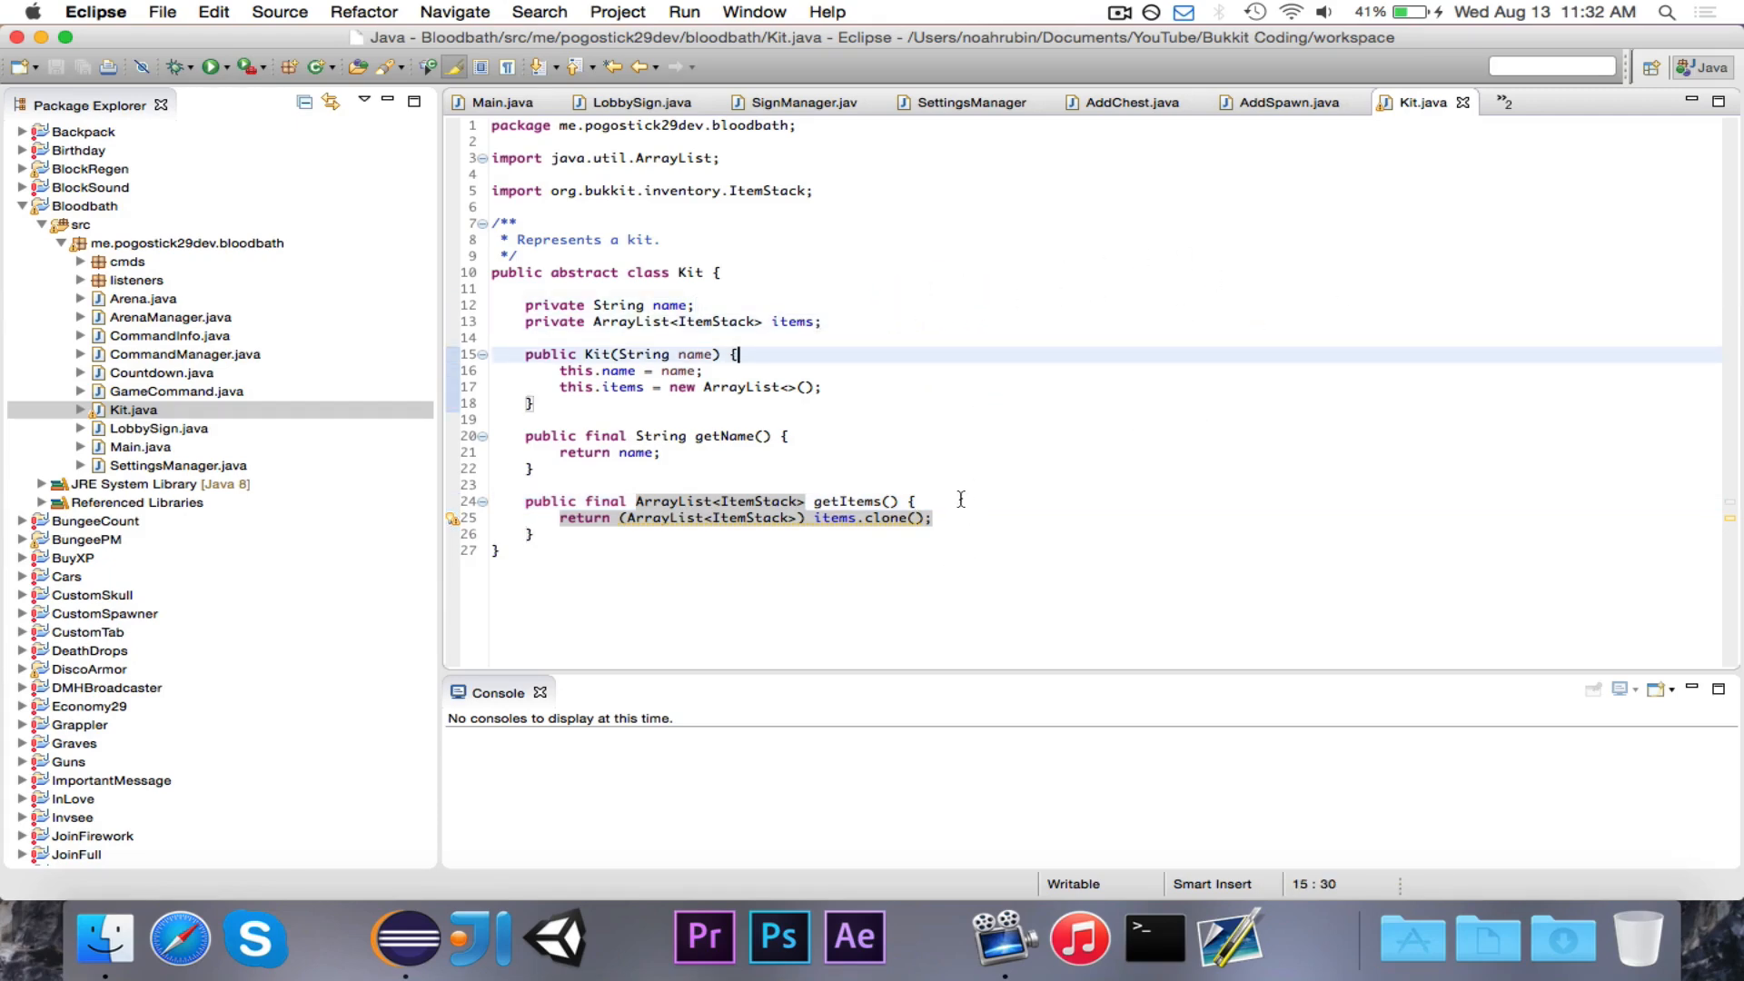
pyautogui.click(919, 501)
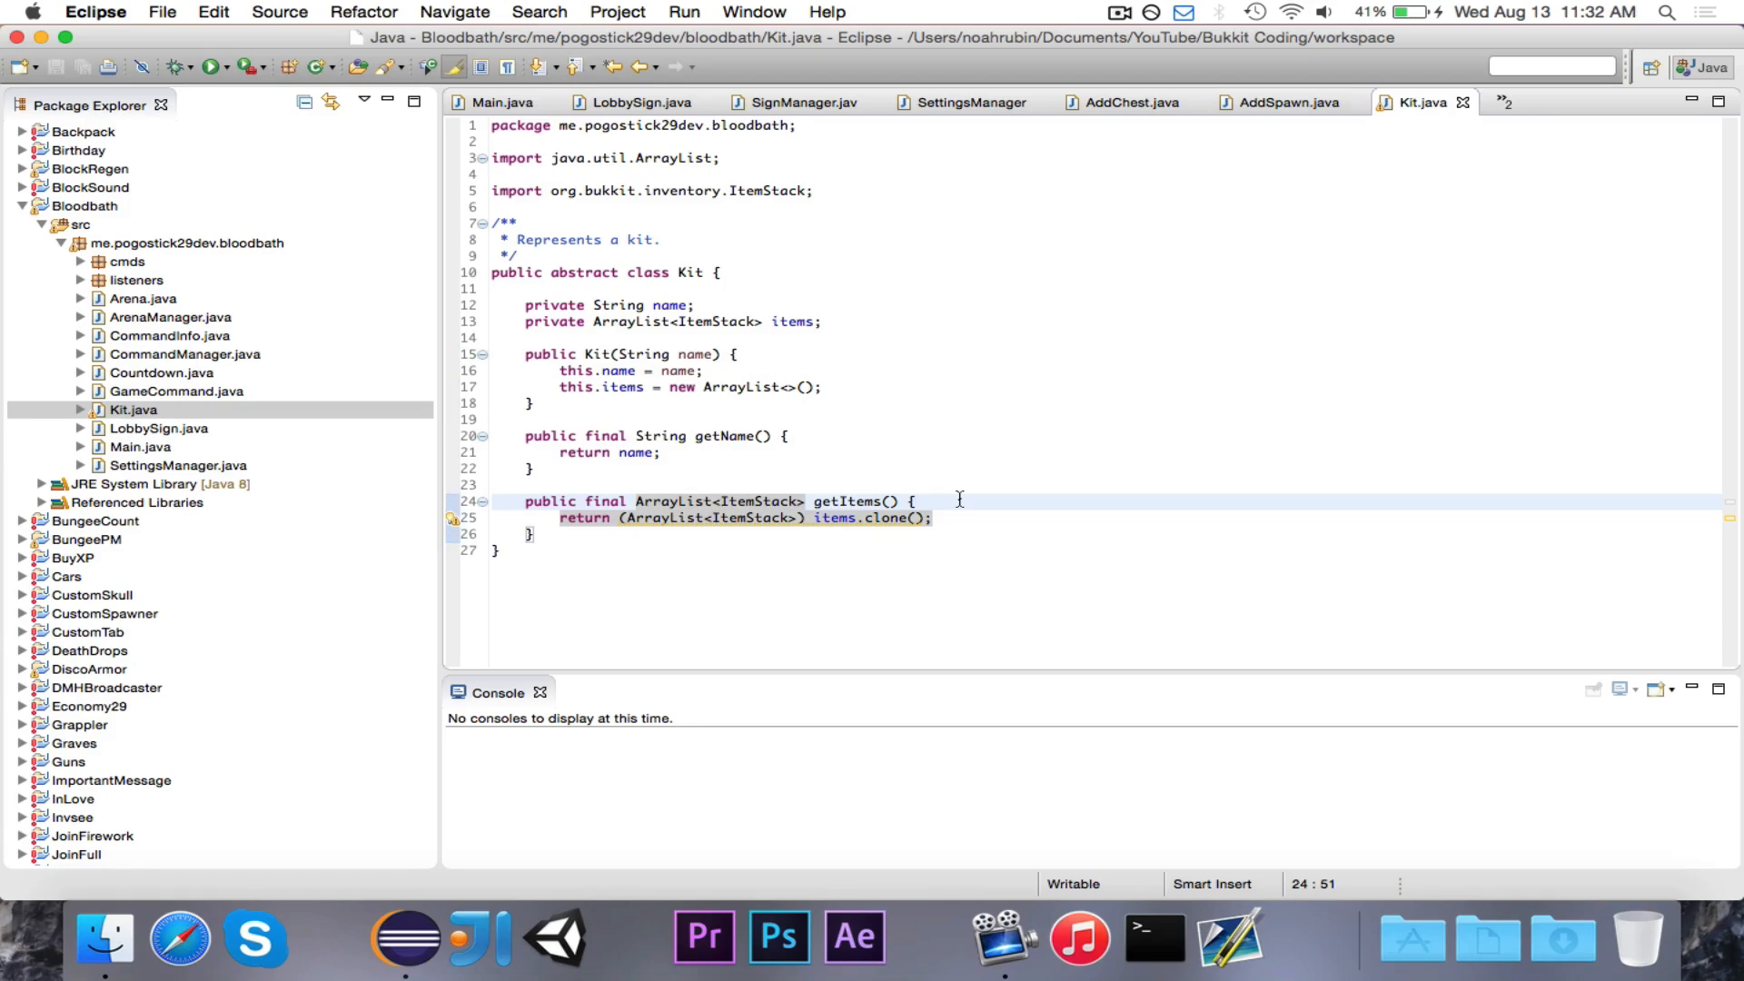
pyautogui.moveTo(896, 576)
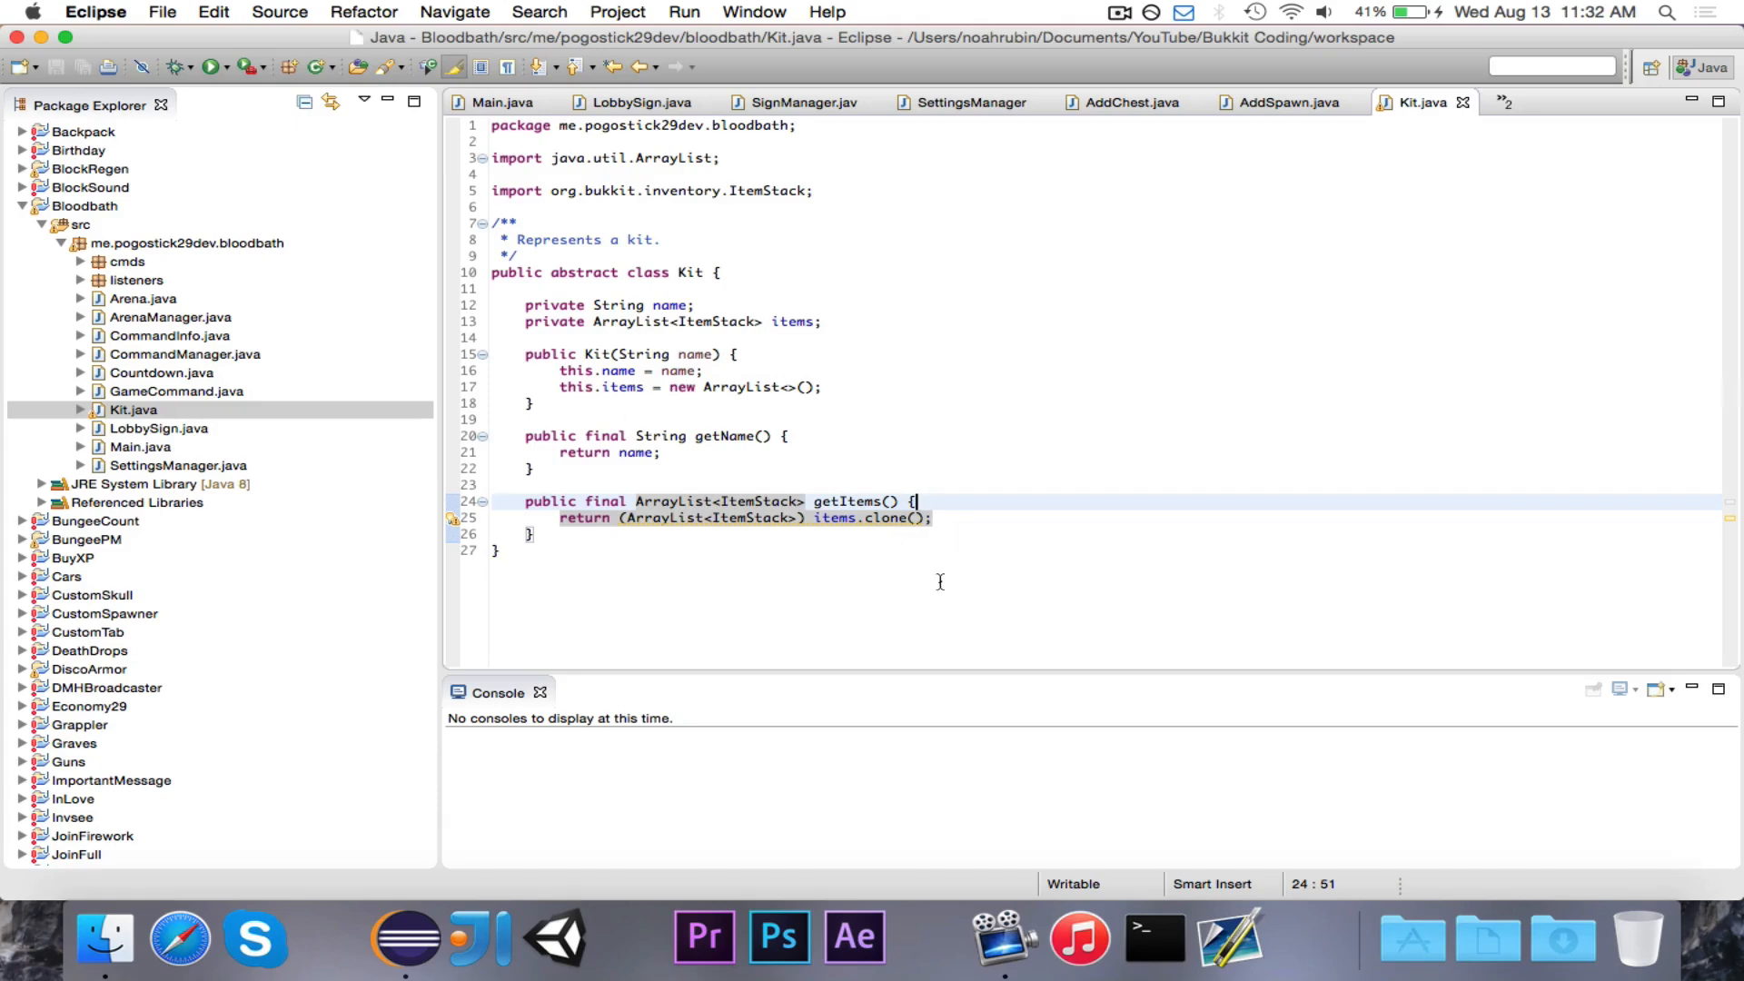
pyautogui.press('Enter')
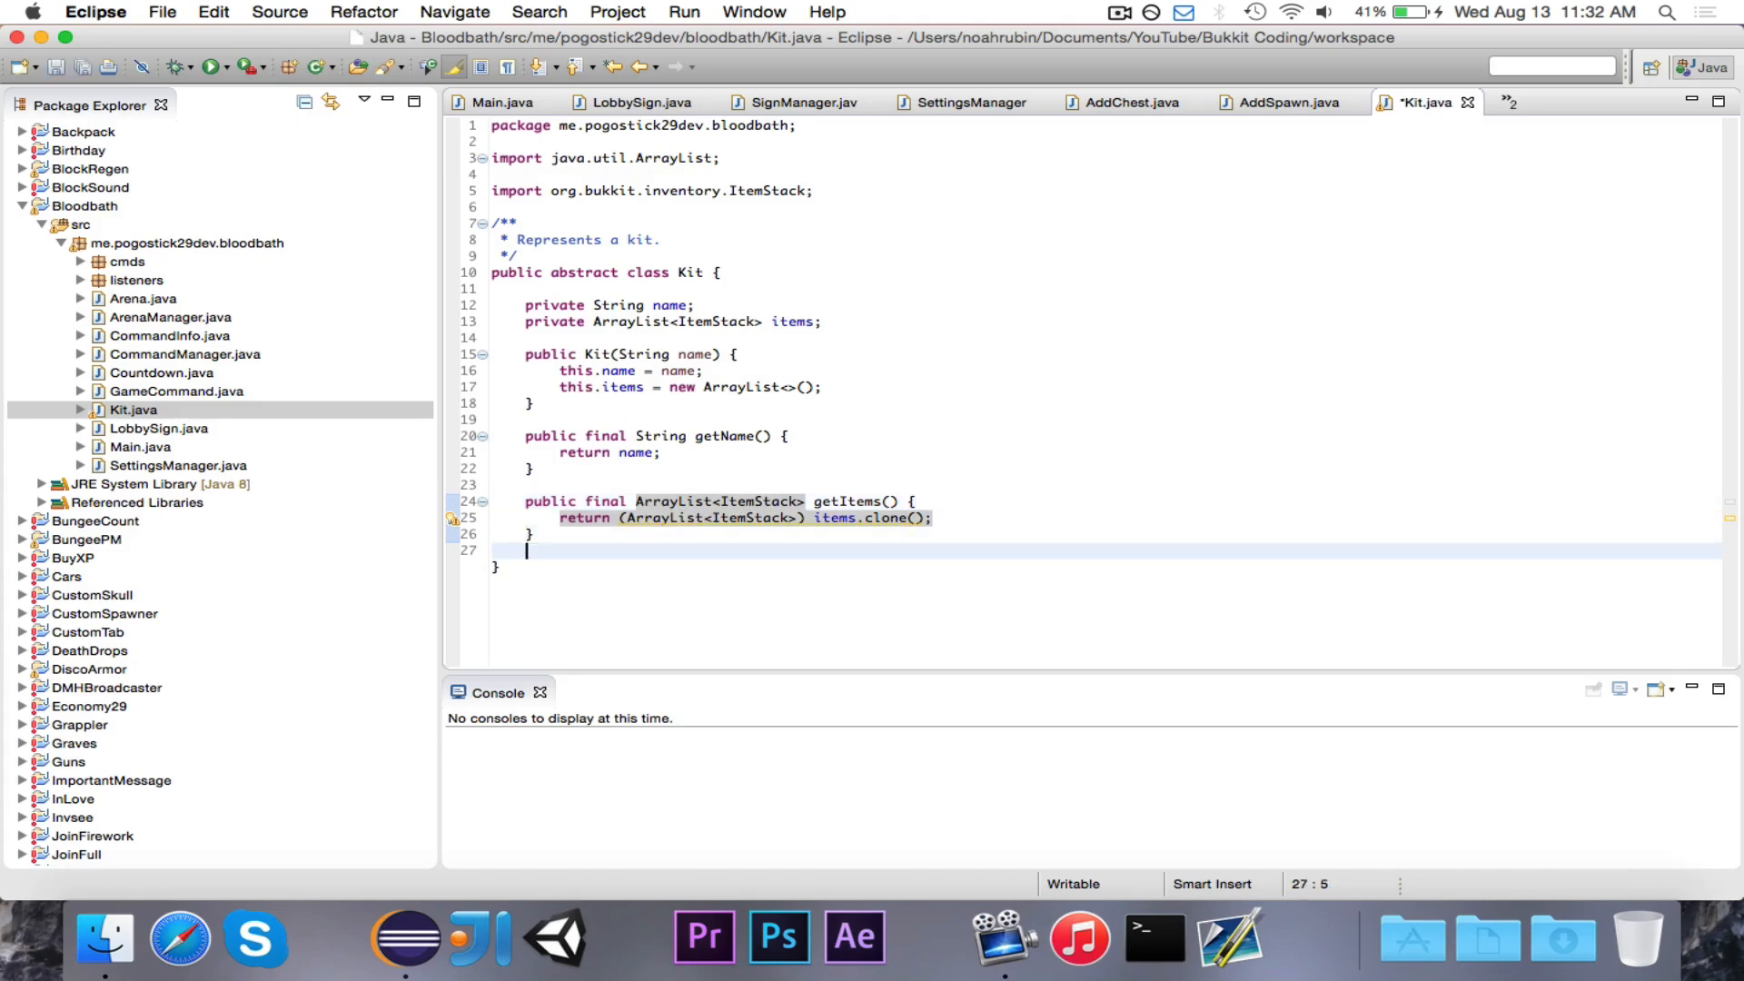
# Add apply(Player p) with Javadoc 'Can be overridden to change the player... being applied', fixing 'appy'
pyautogui.write('pul')
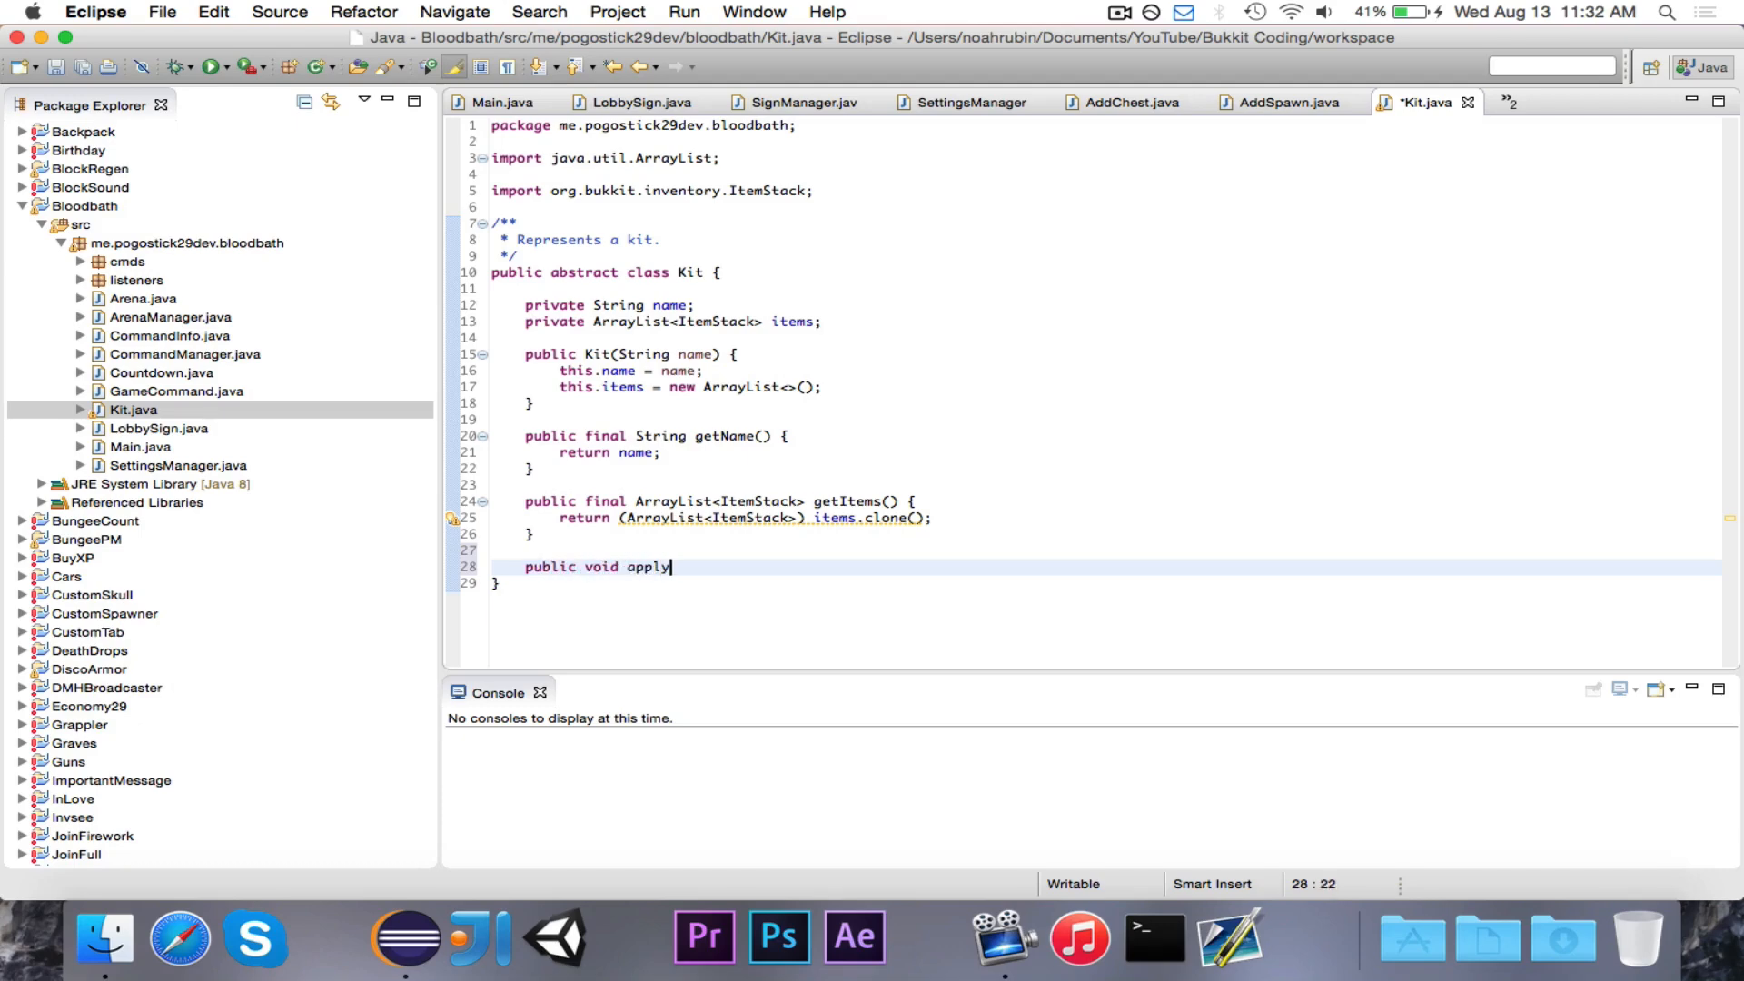
pyautogui.write('(Player p) {')
pyautogui.write('/**')
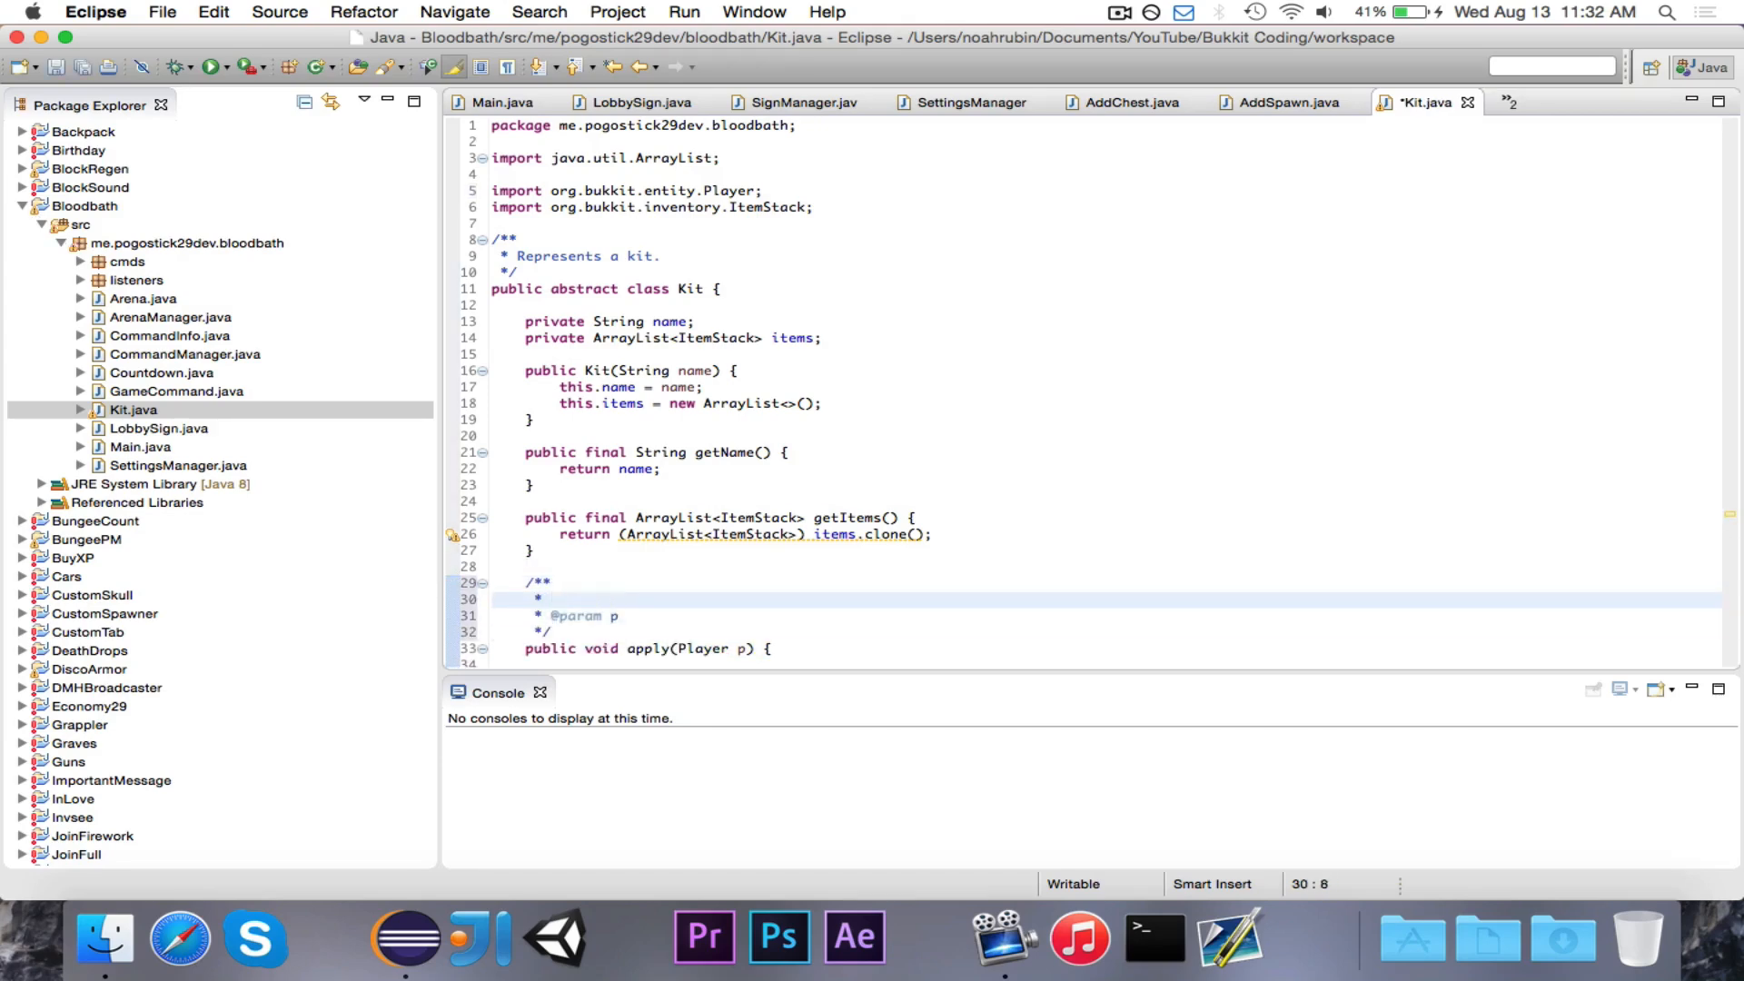
pyautogui.write('R')
pyautogui.click(722, 616)
pyautogui.write(' The player.')
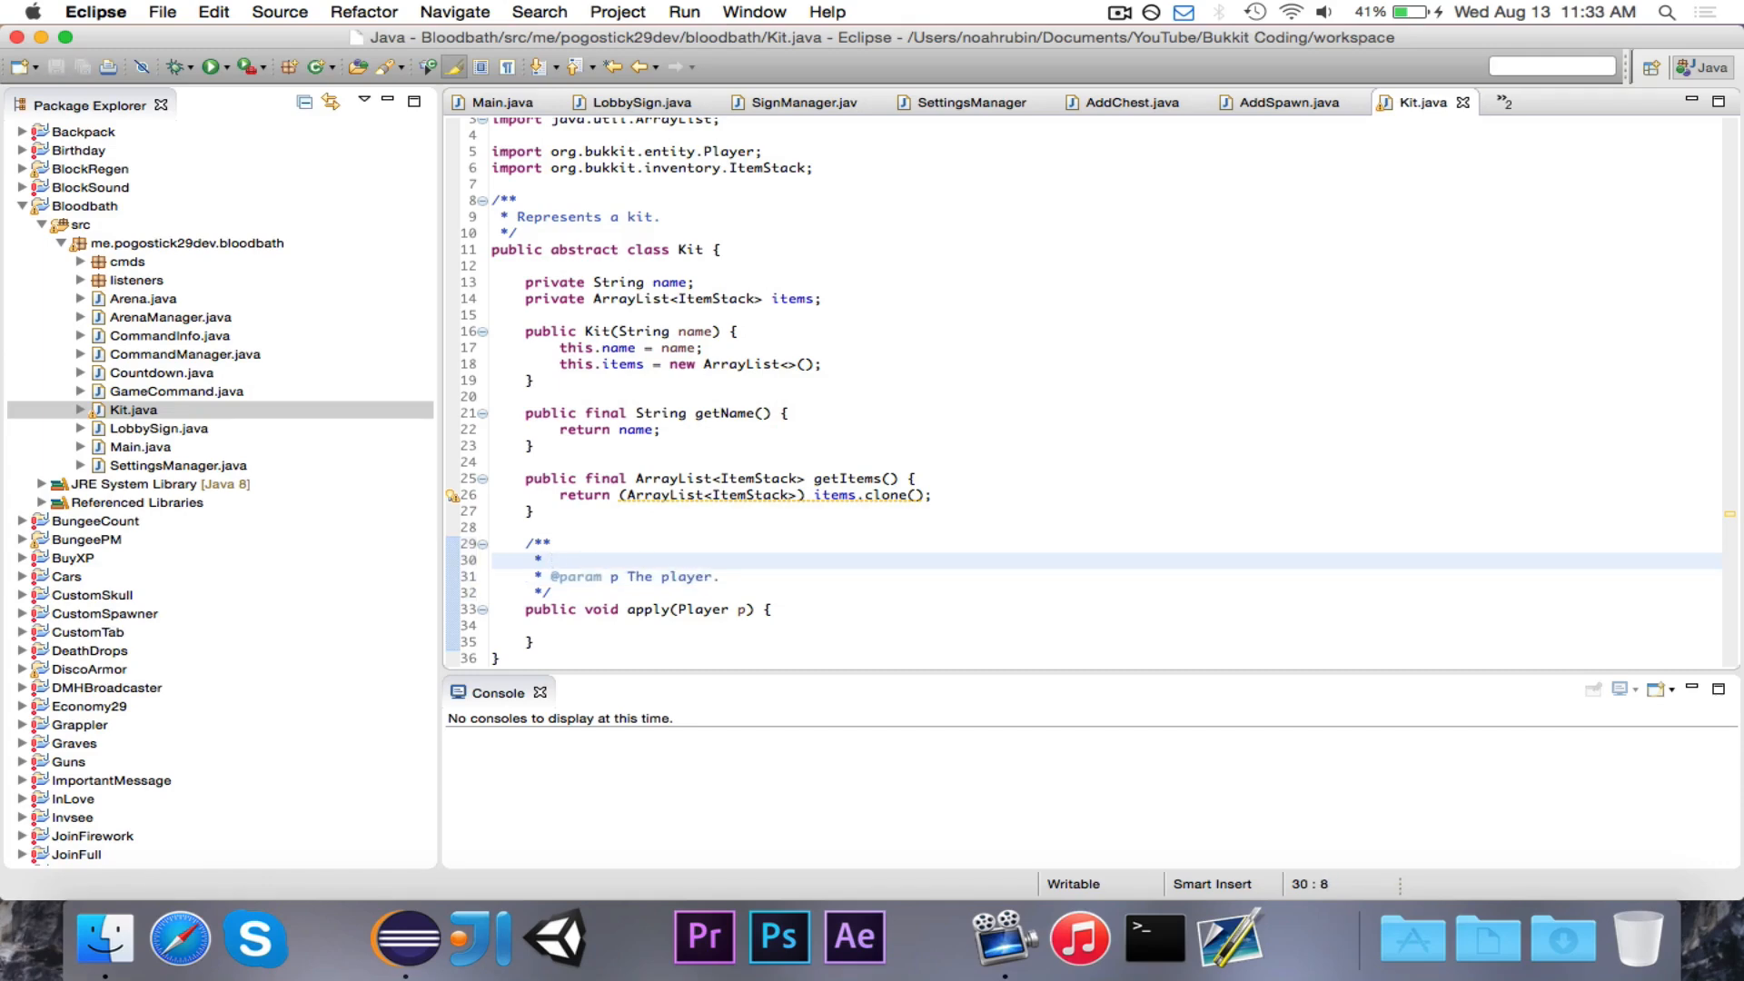
pyautogui.write('Can be ov')
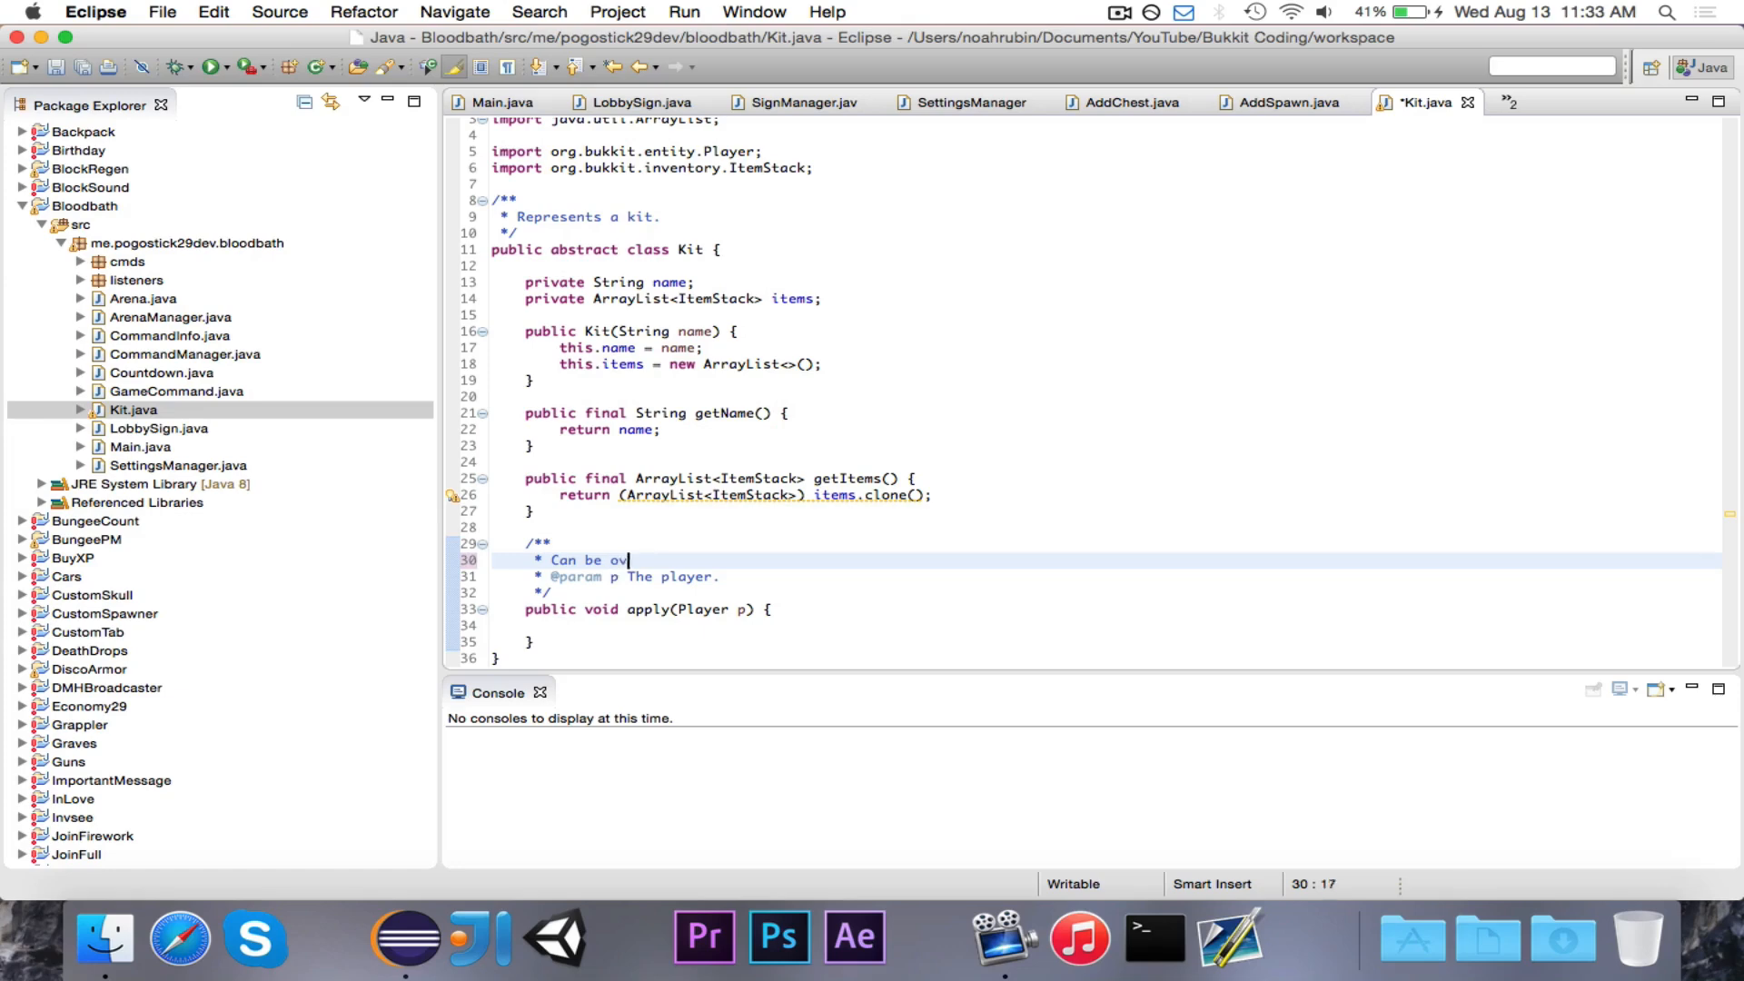
pyautogui.write('erridden to')
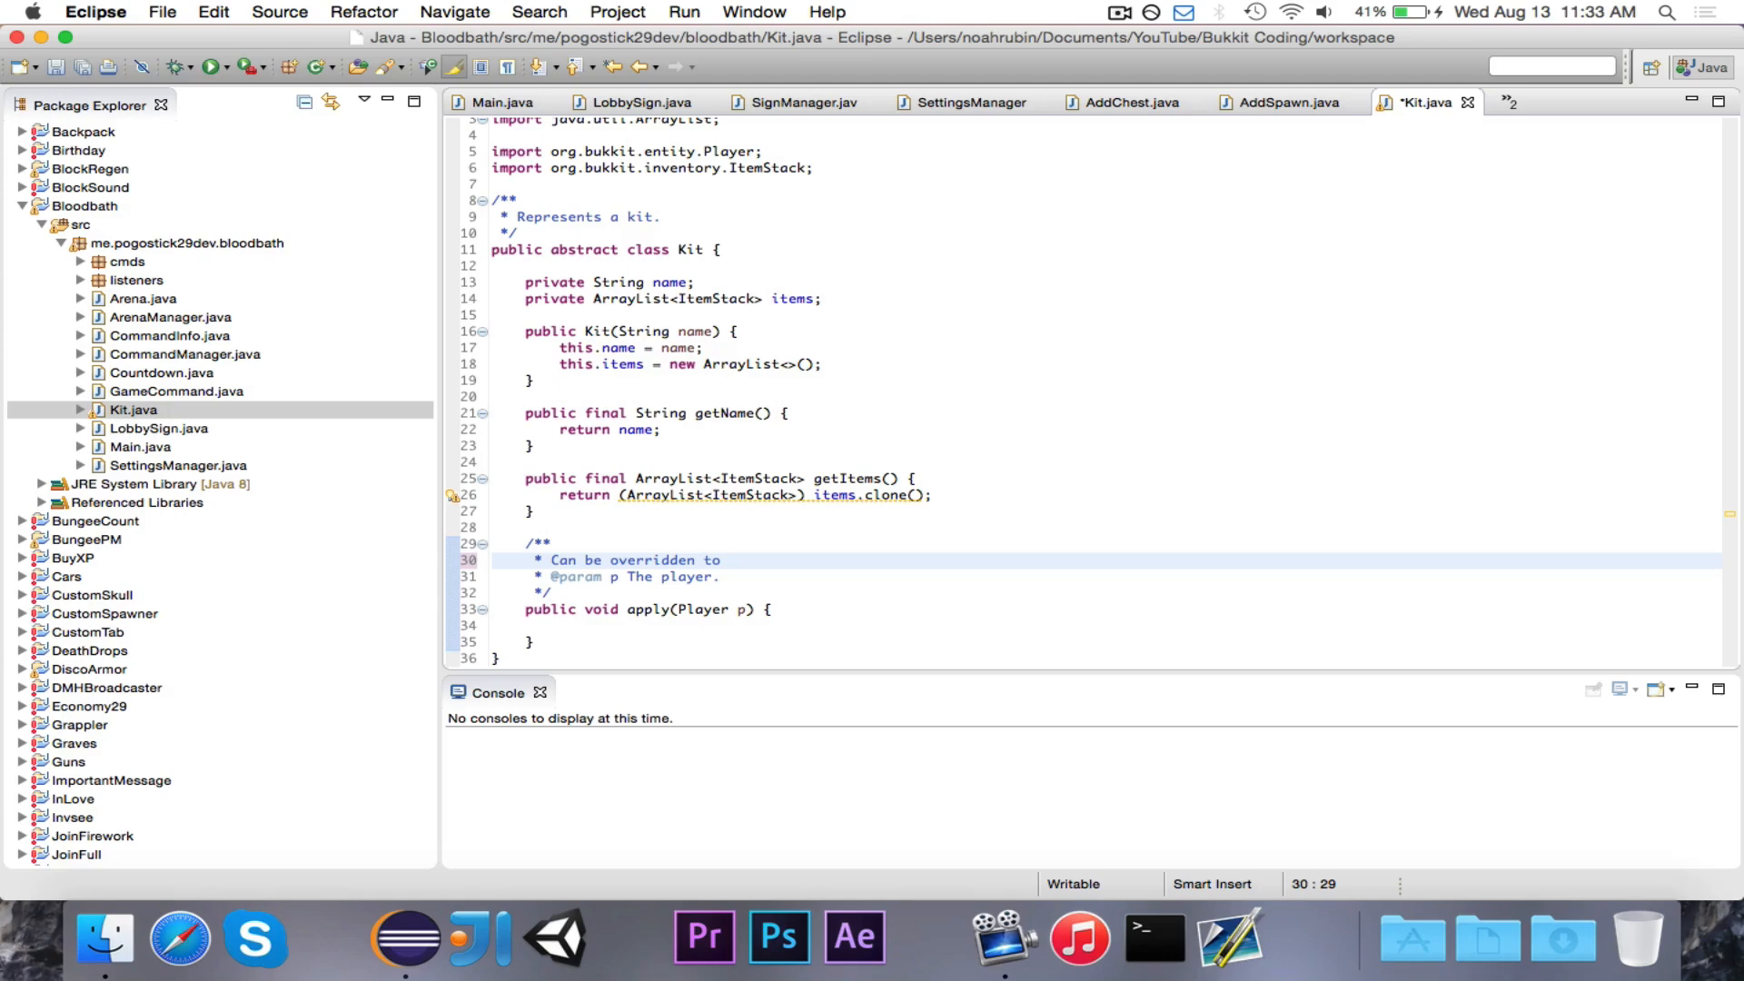
pyautogui.write('appy')
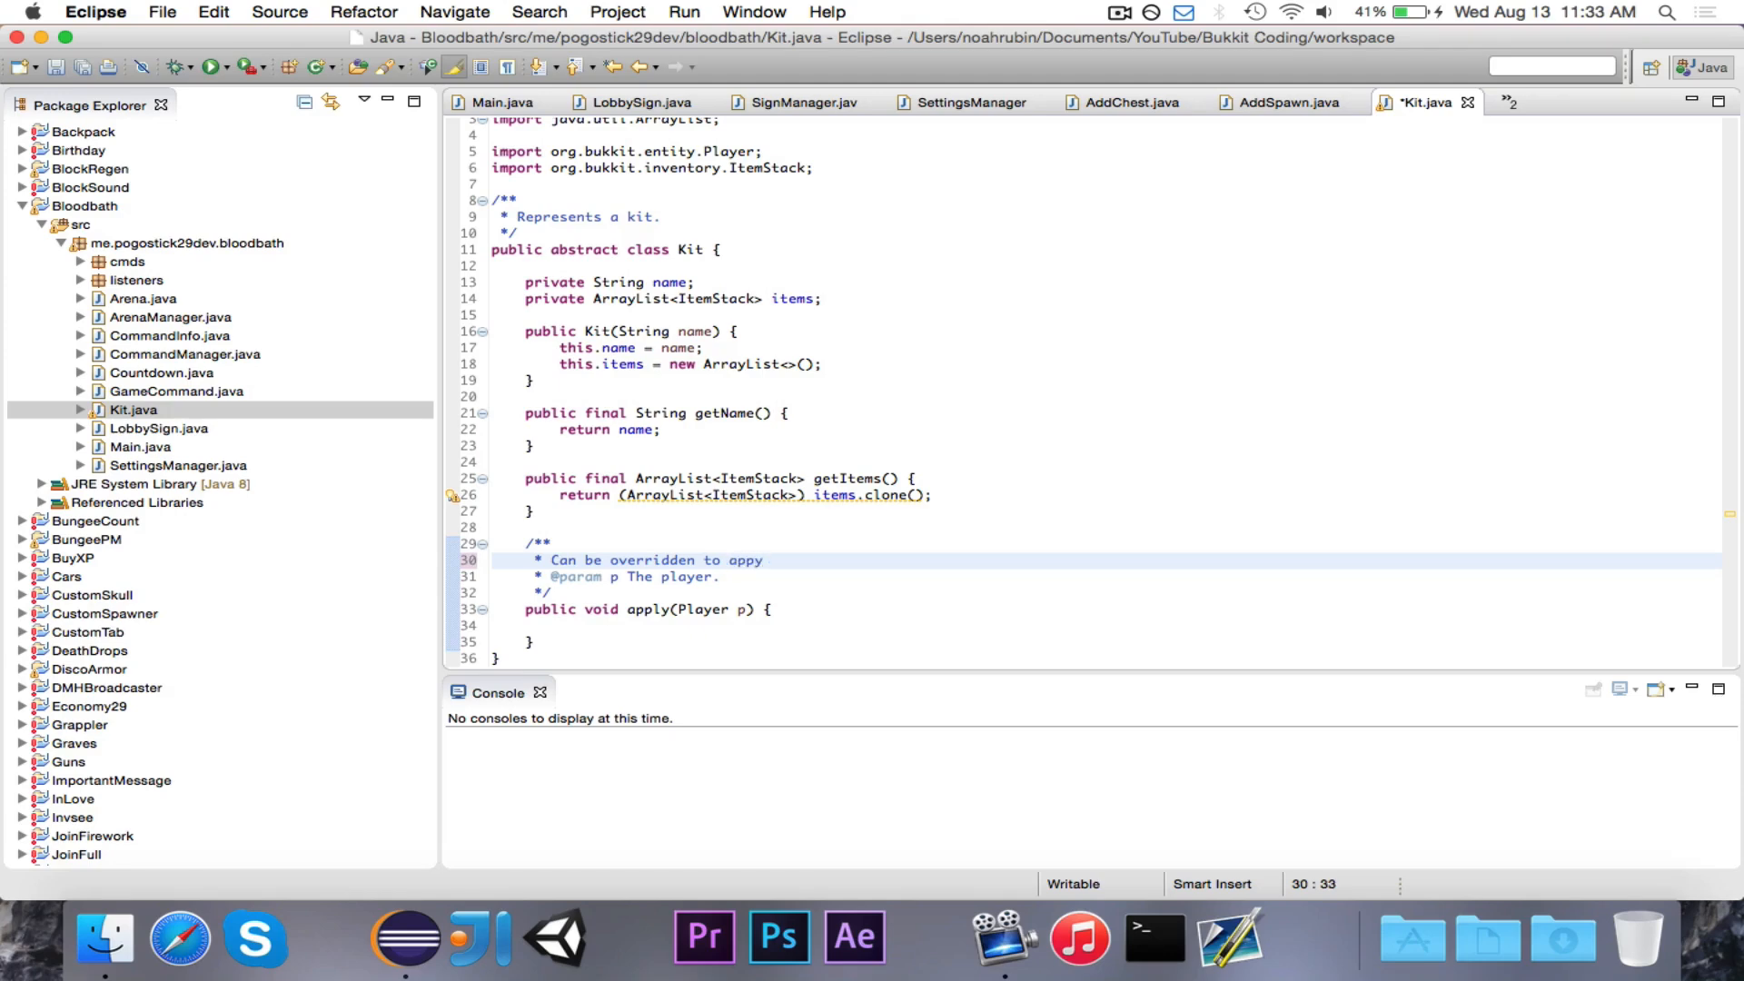
pyautogui.doubleClick(749, 560)
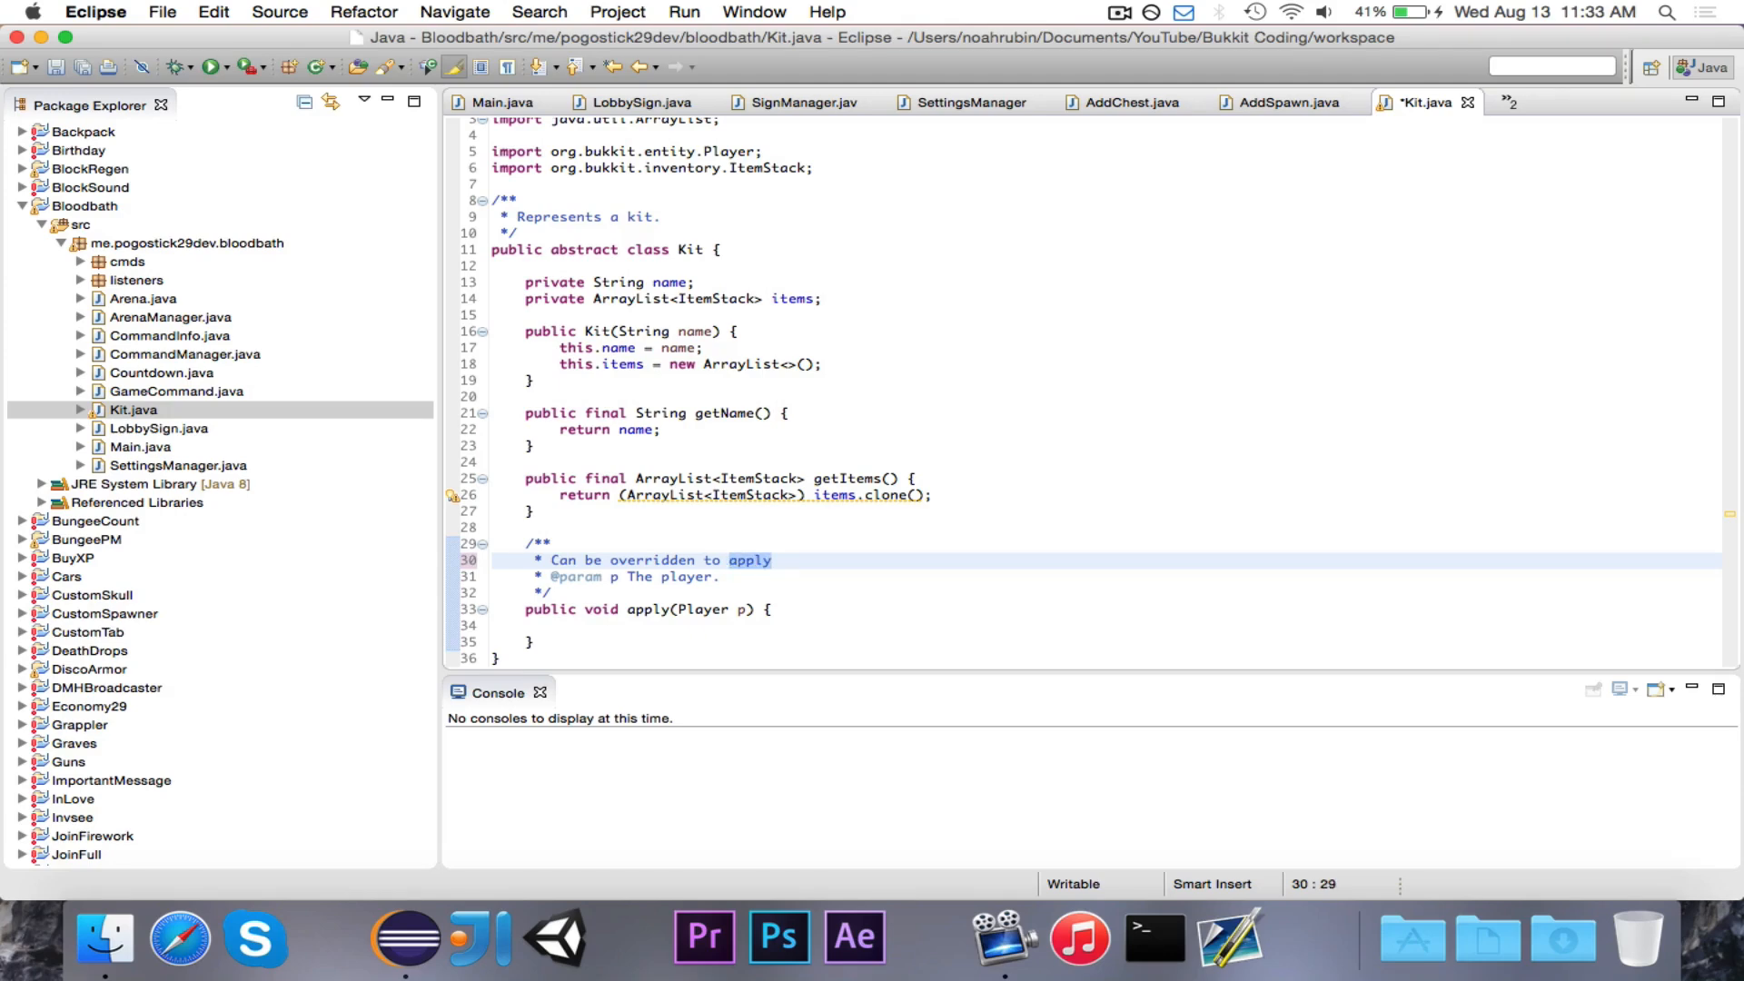
pyautogui.write('change the player;')
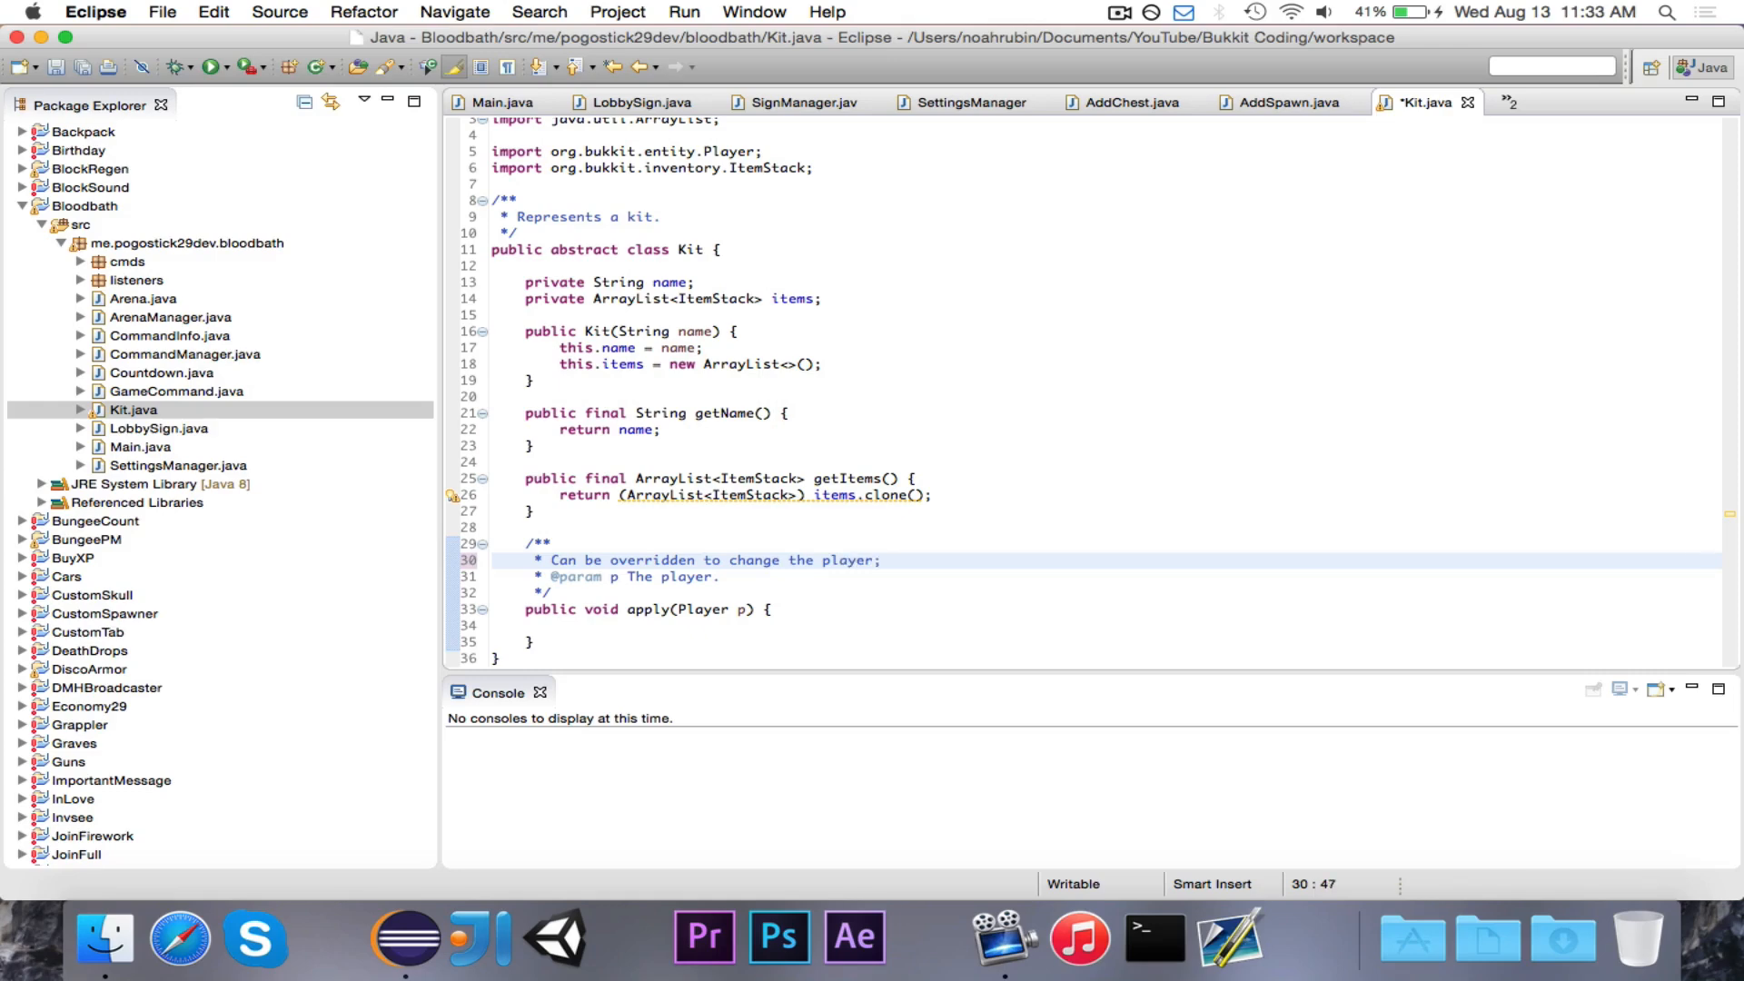
pyautogui.write('to whom')
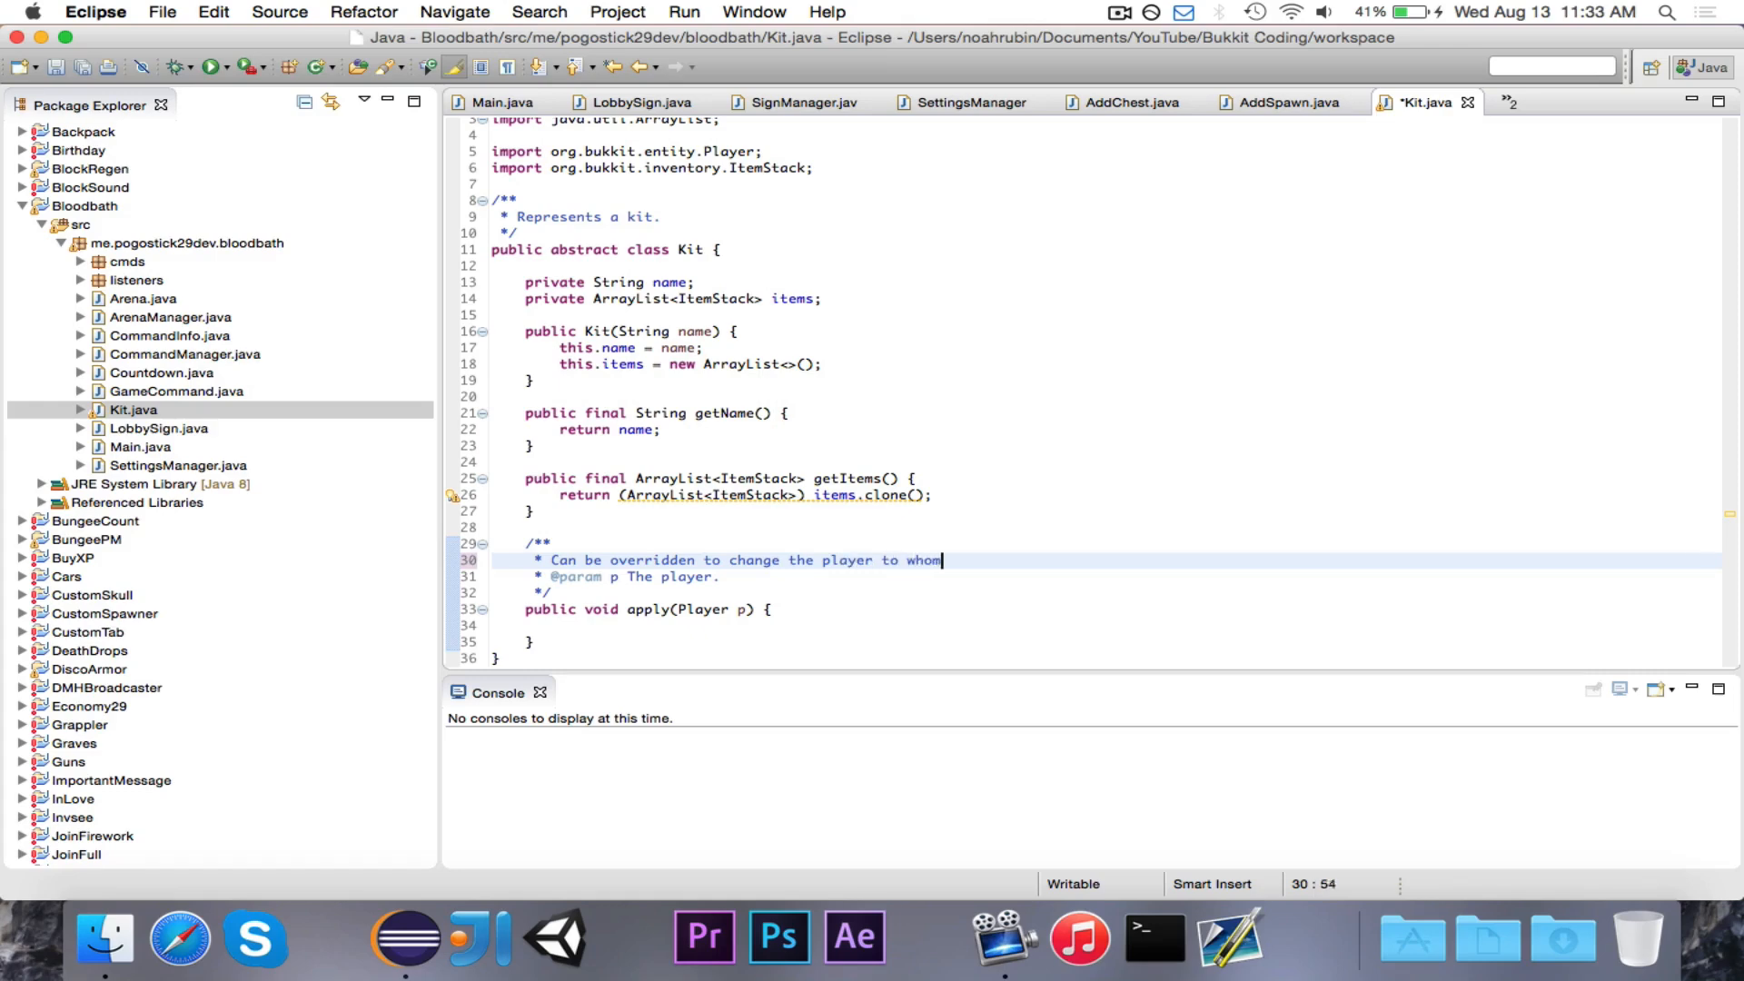
pyautogui.write('the kit is being')
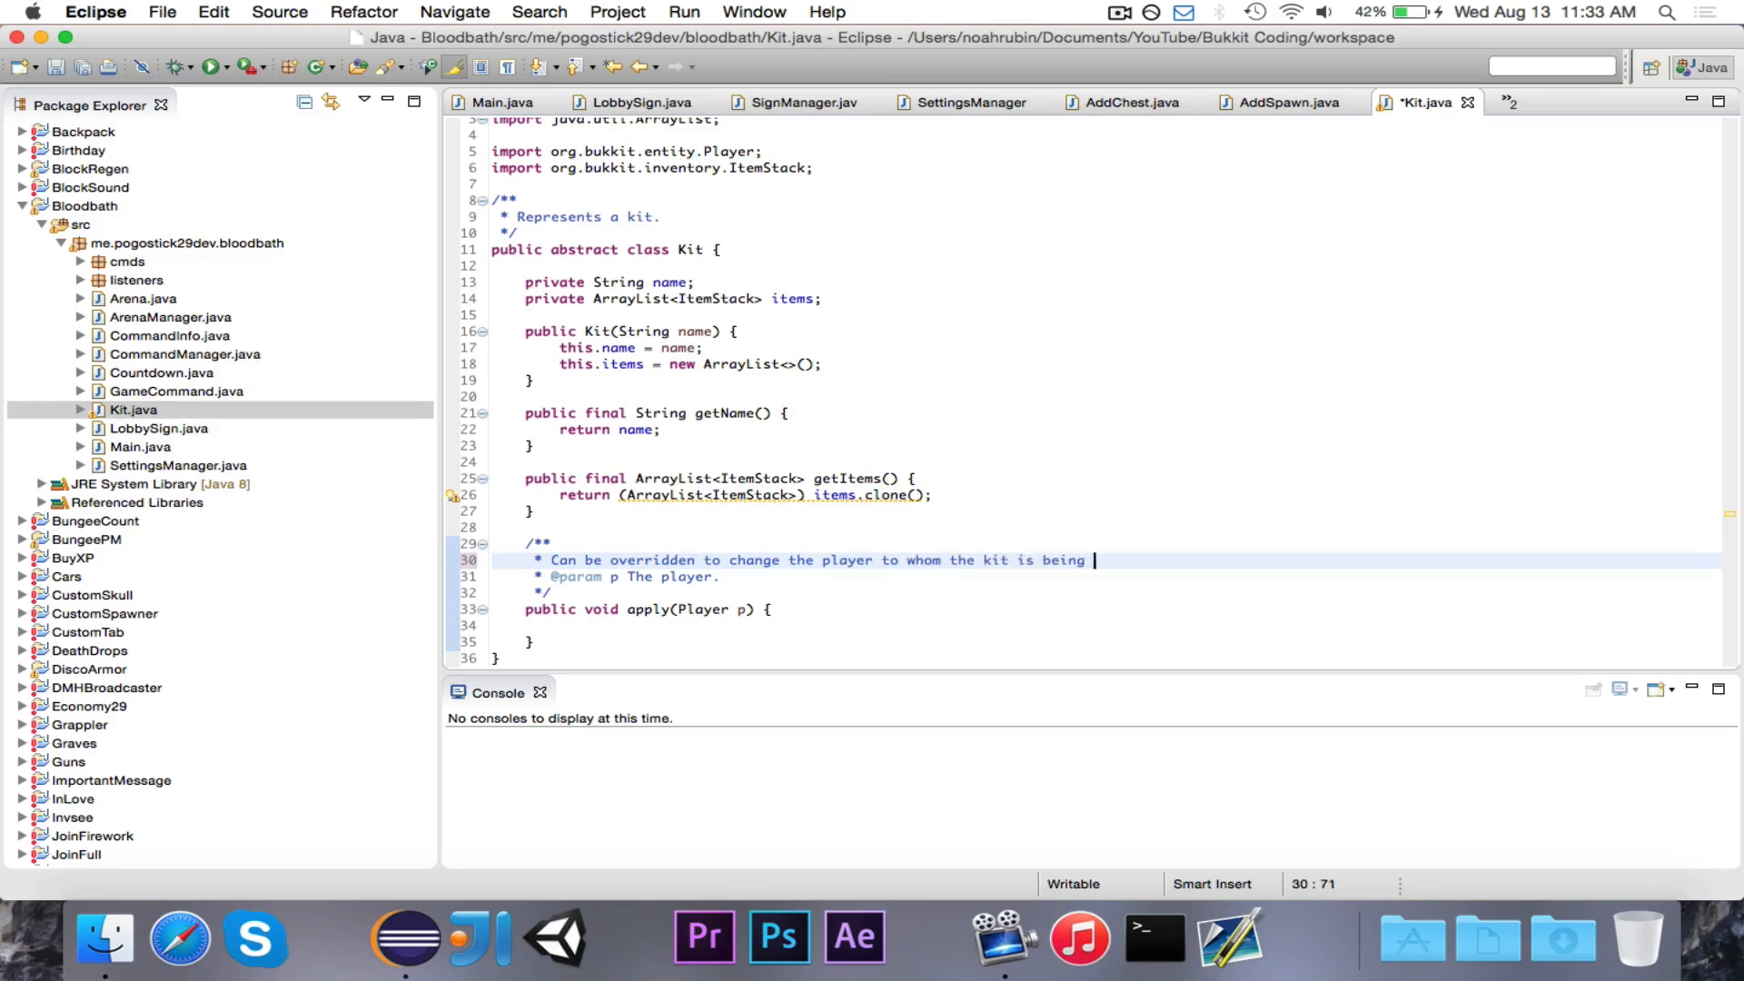
pyautogui.write('applied.')
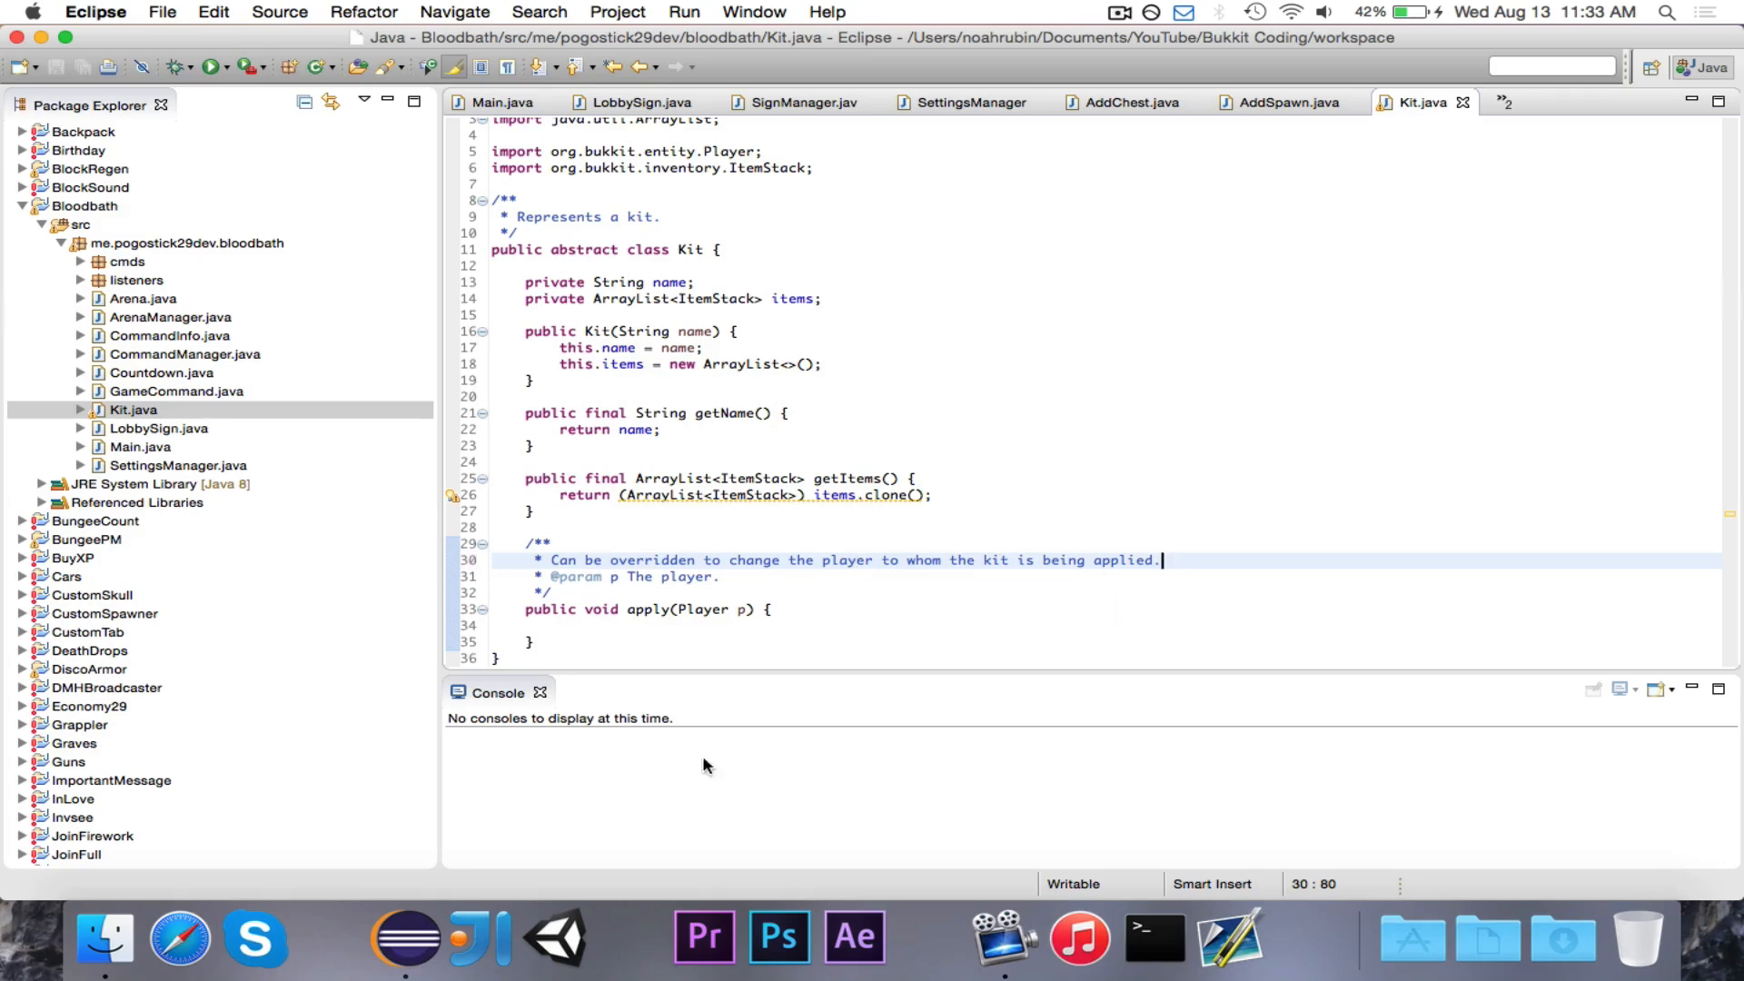
pyautogui.click(769, 610)
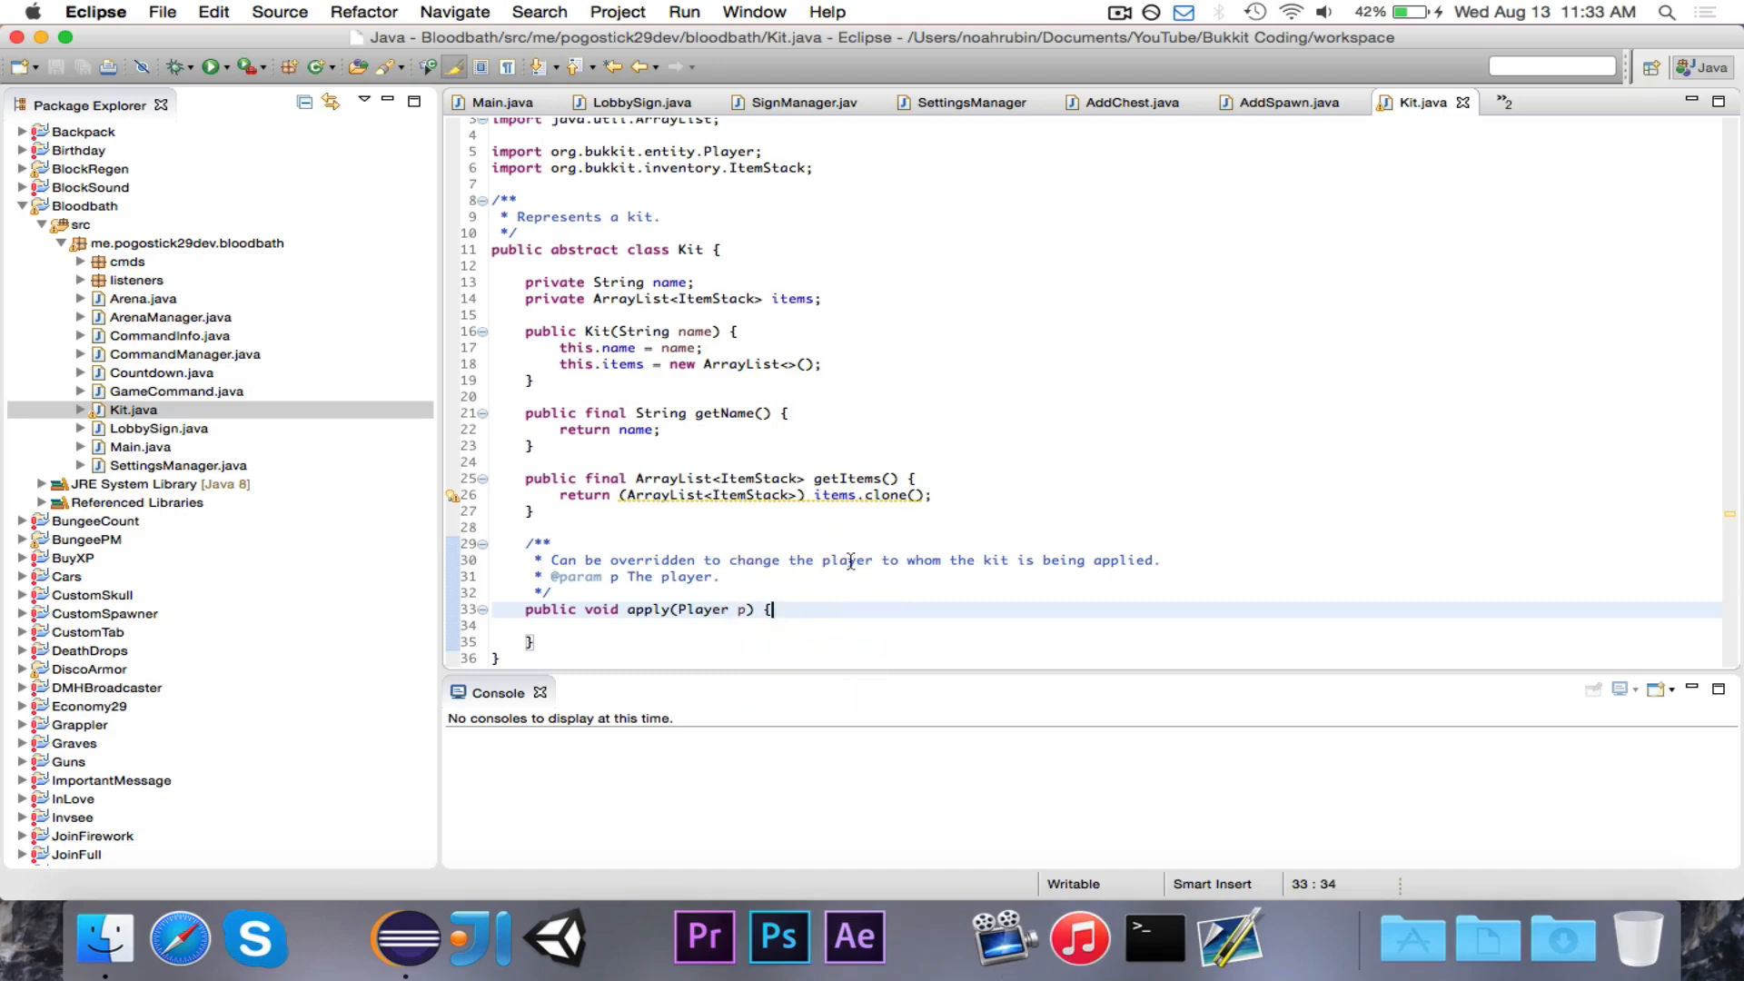
pyautogui.moveTo(855, 581)
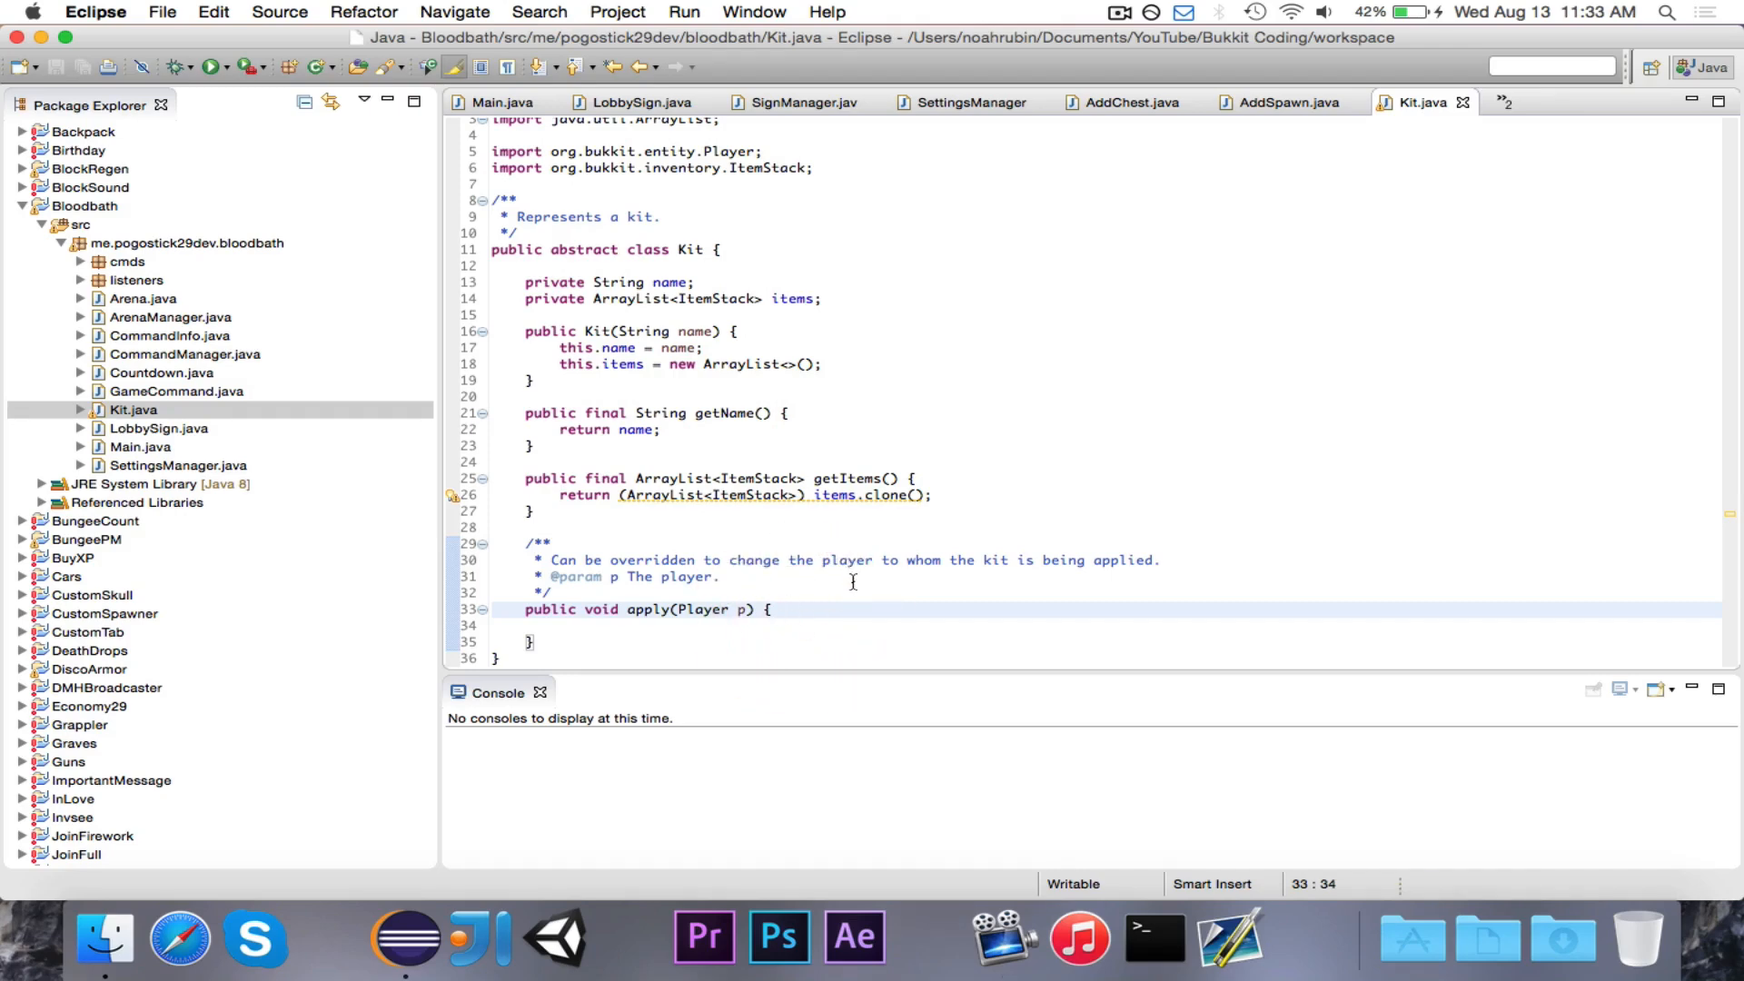
pyautogui.moveTo(841, 590)
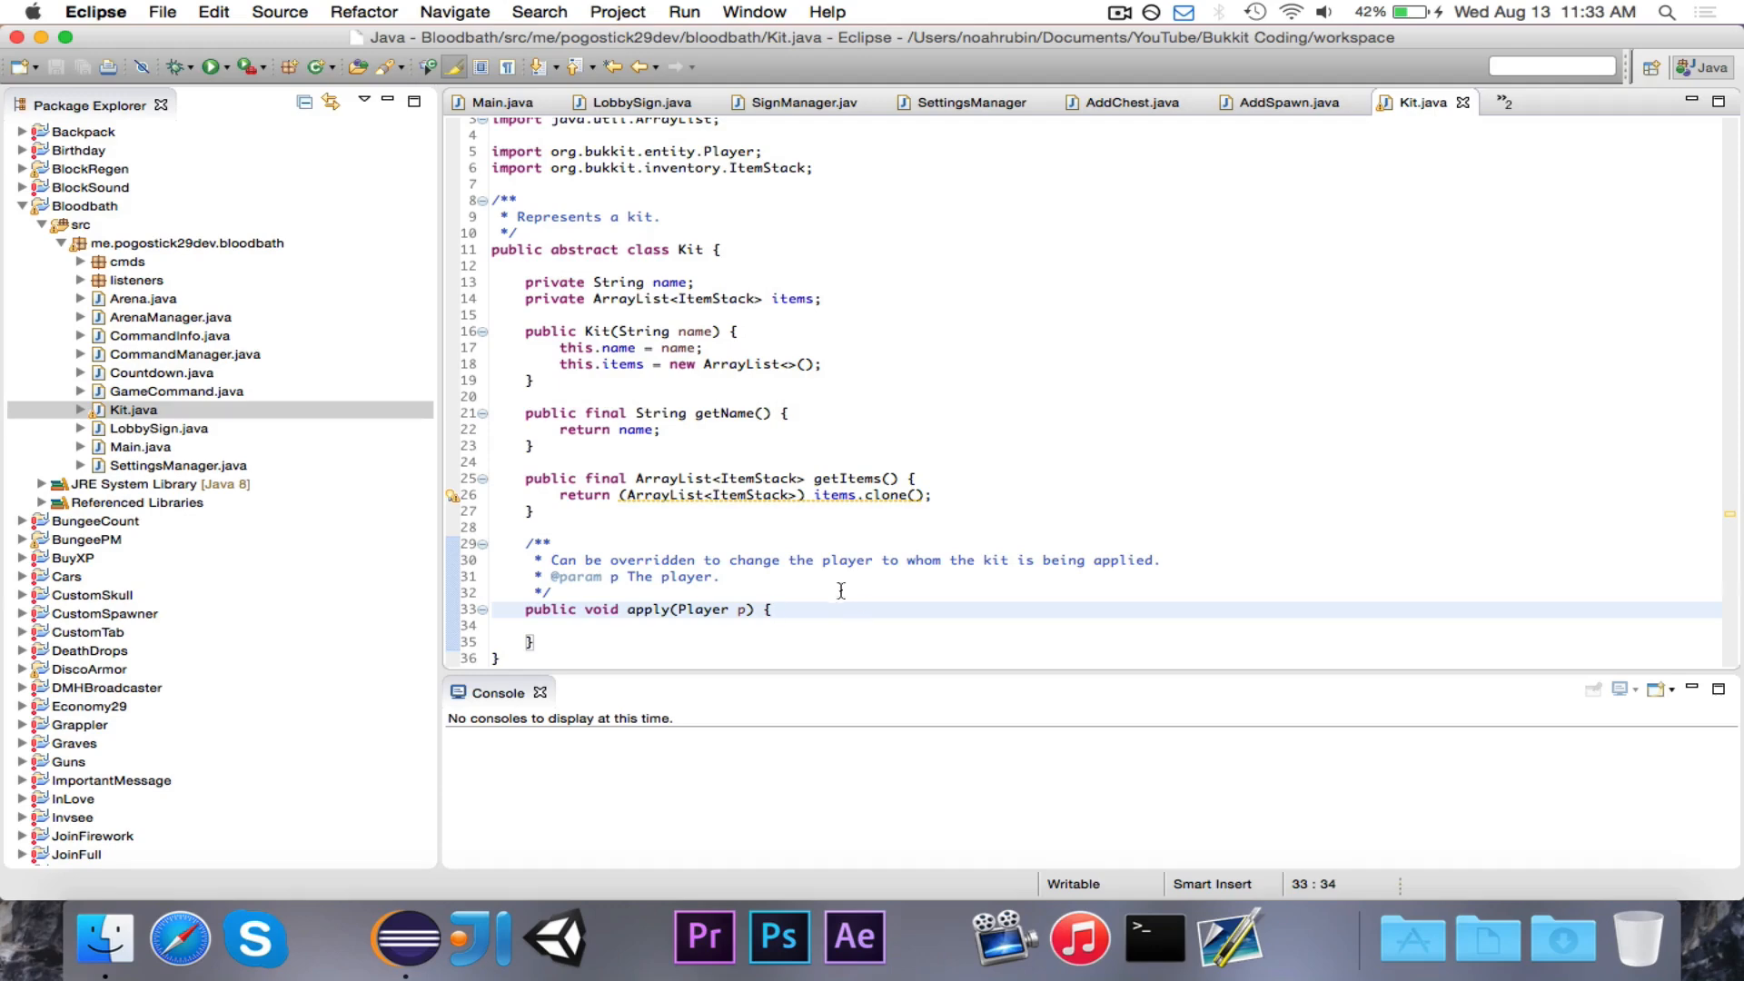
pyautogui.click(773, 609)
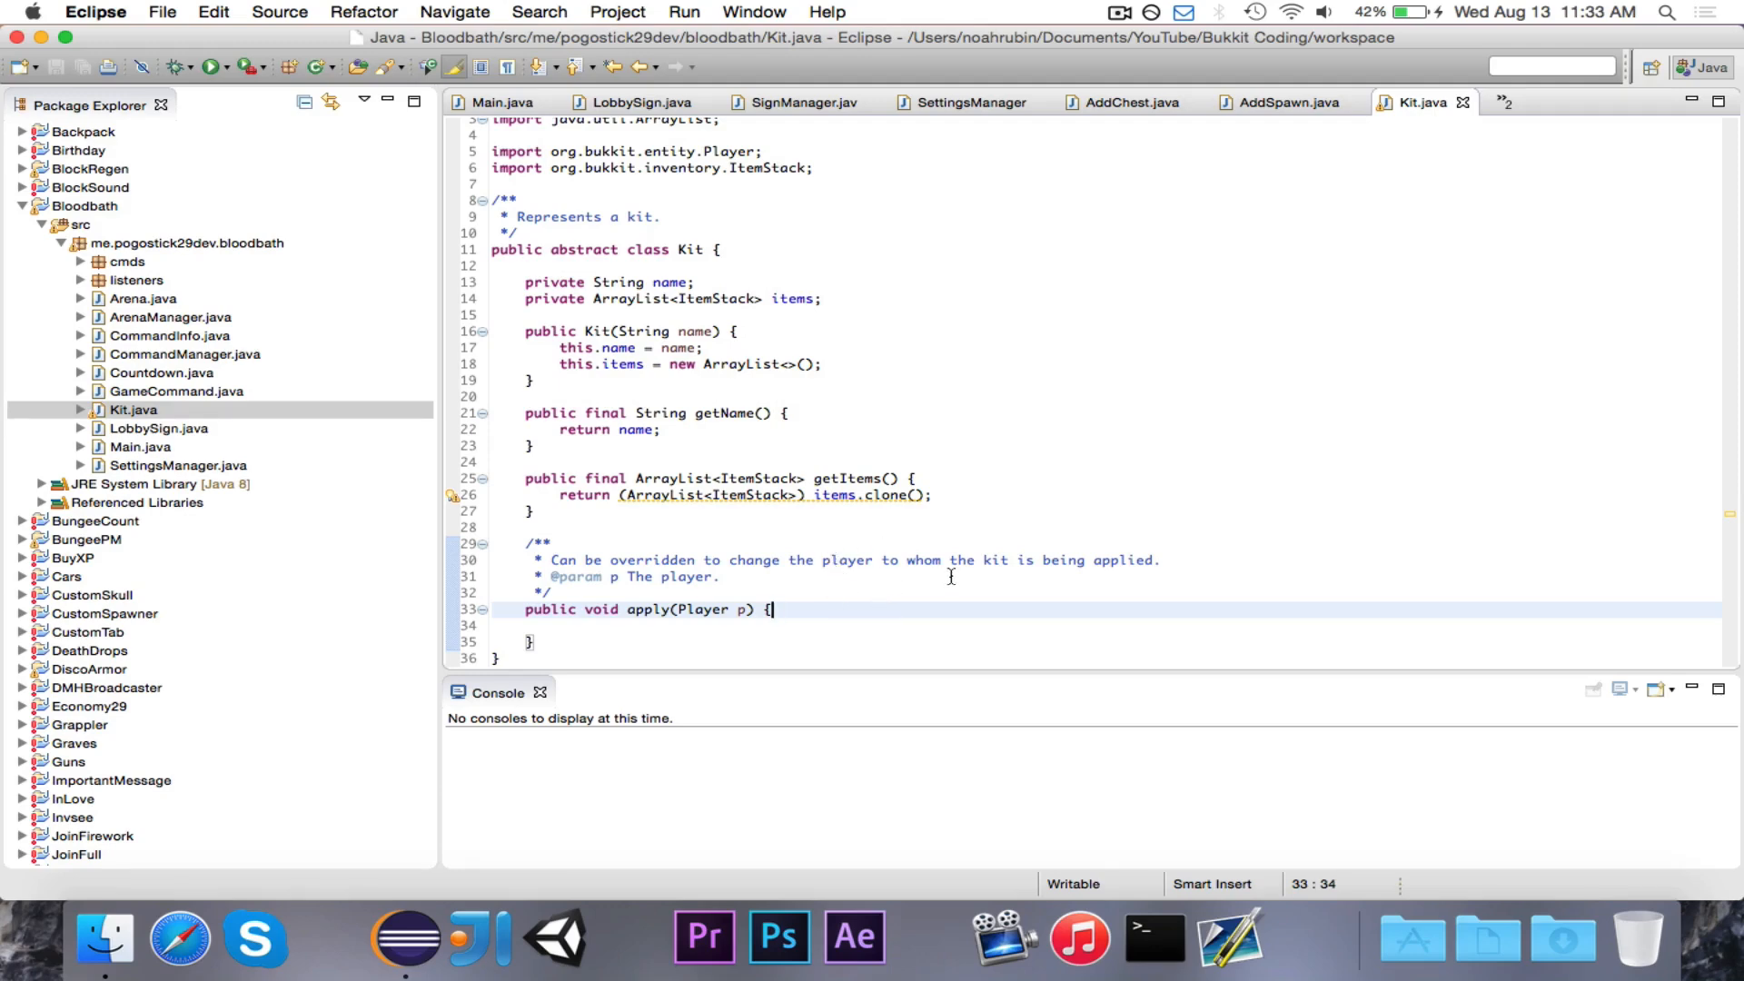
pyautogui.moveTo(841, 589)
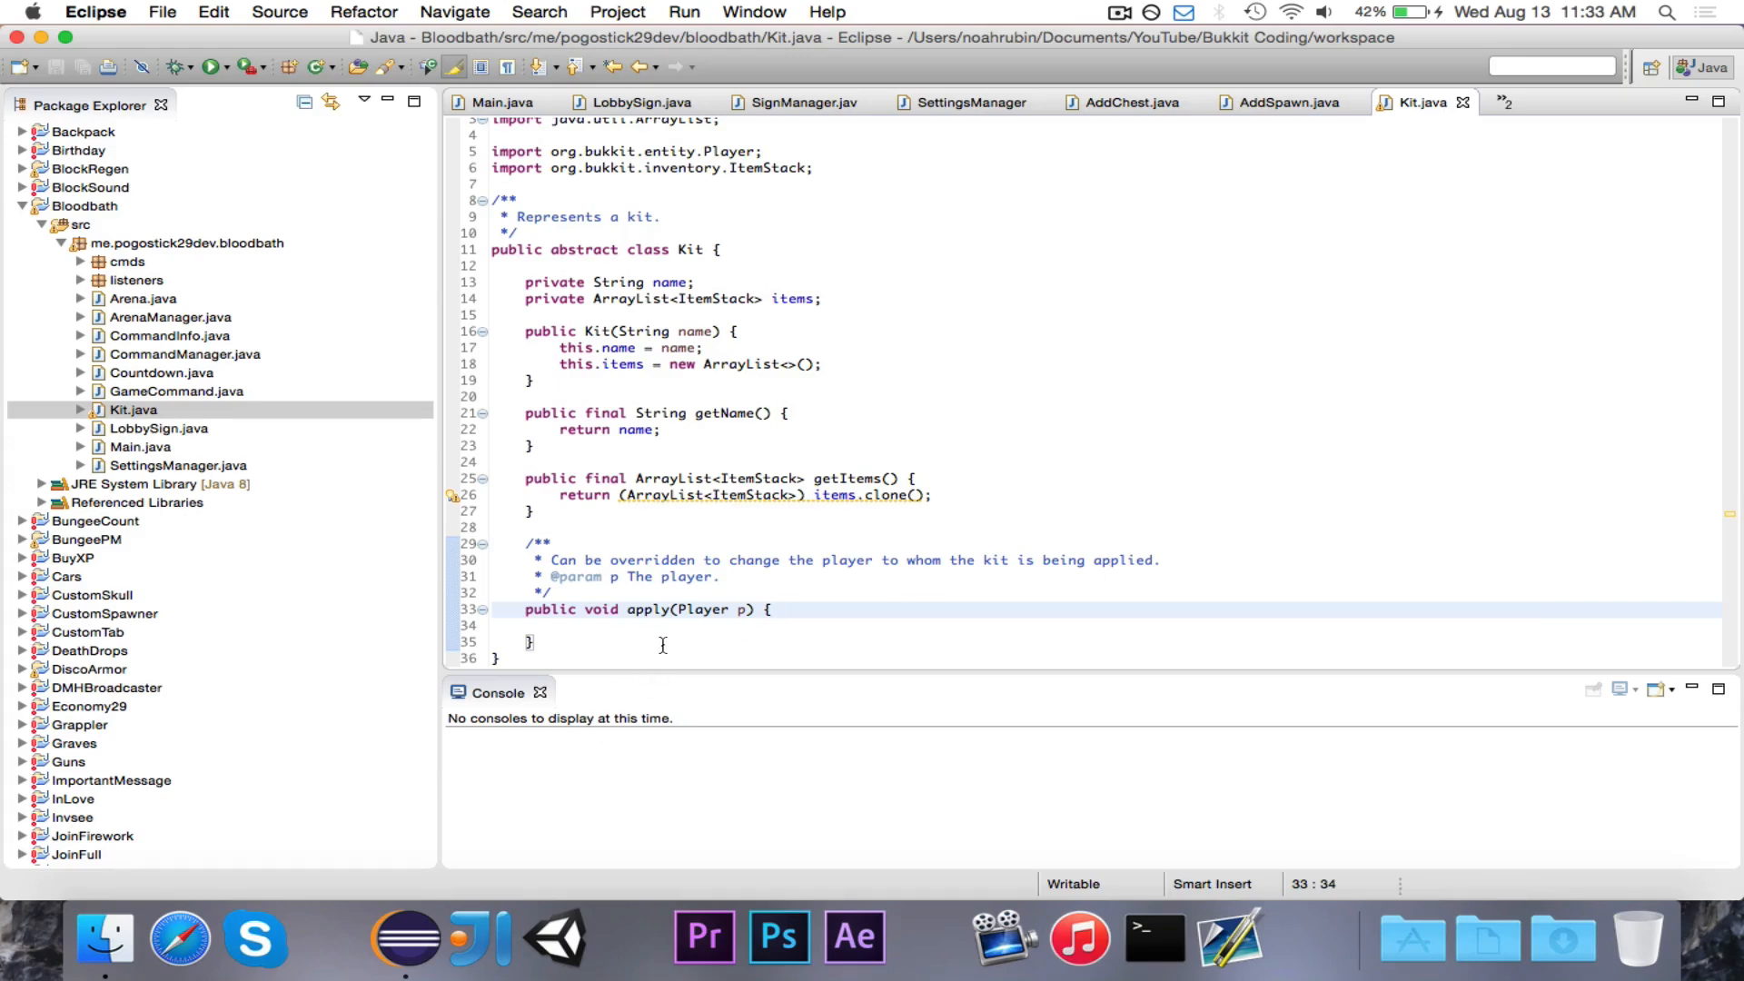
pyautogui.click(666, 610)
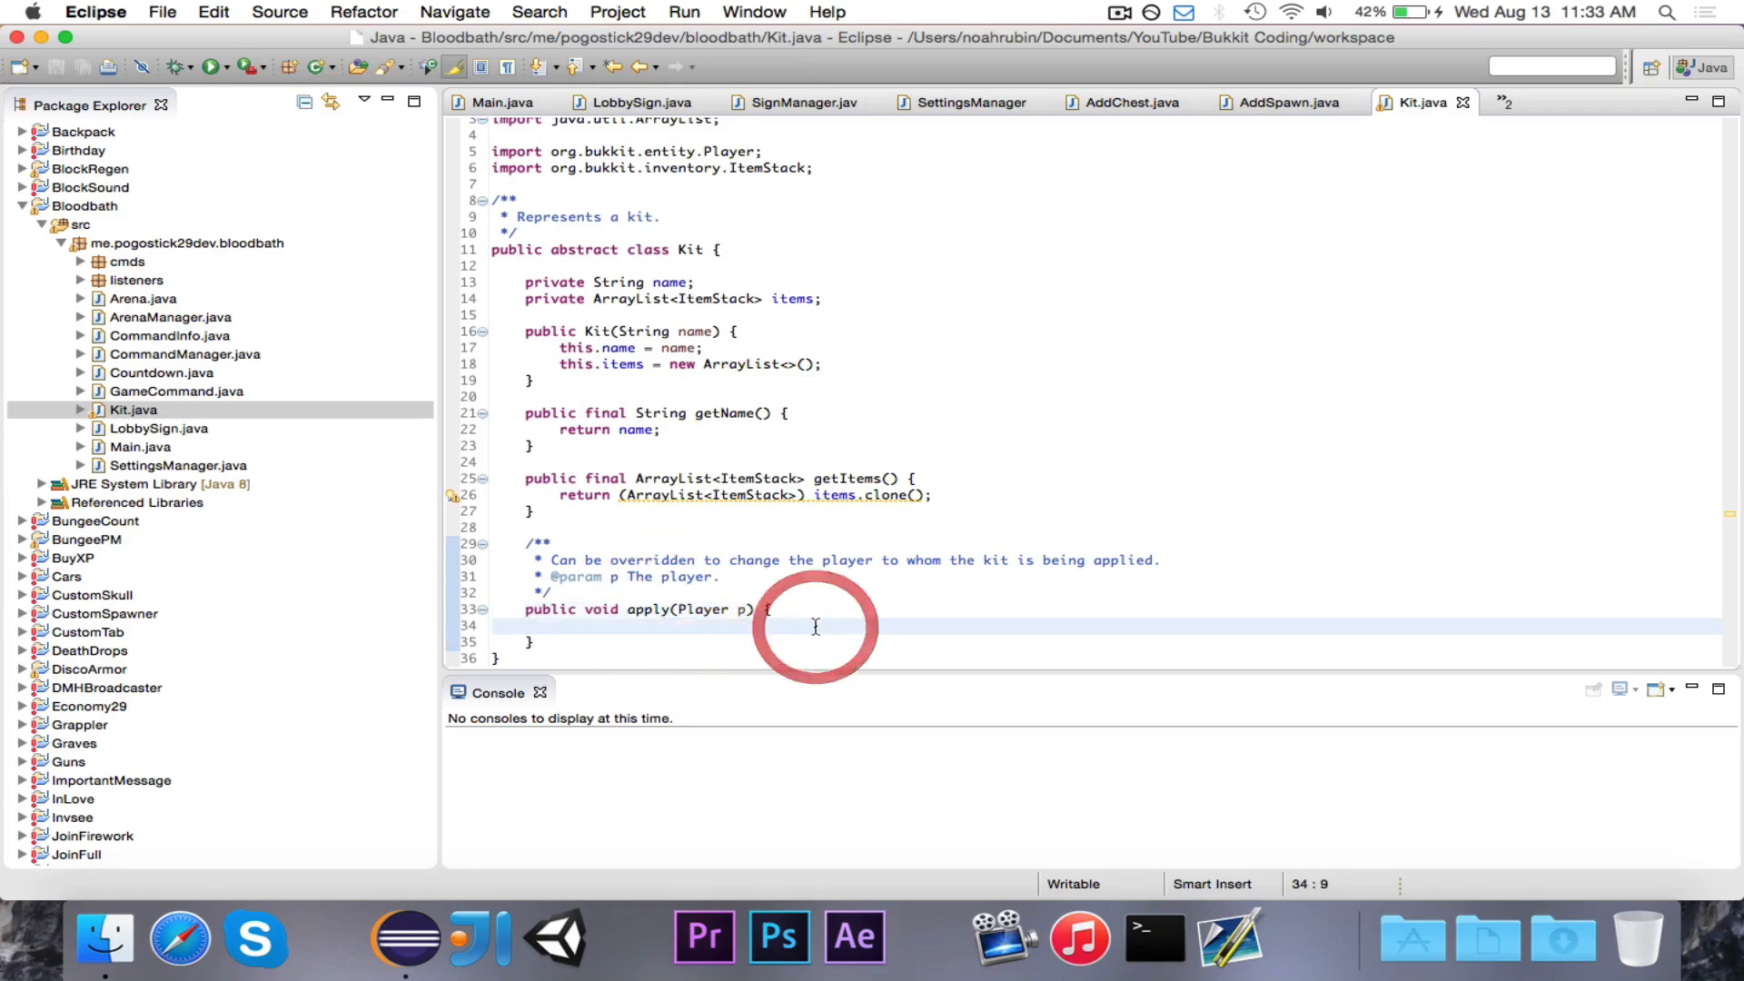
pyautogui.click(816, 628)
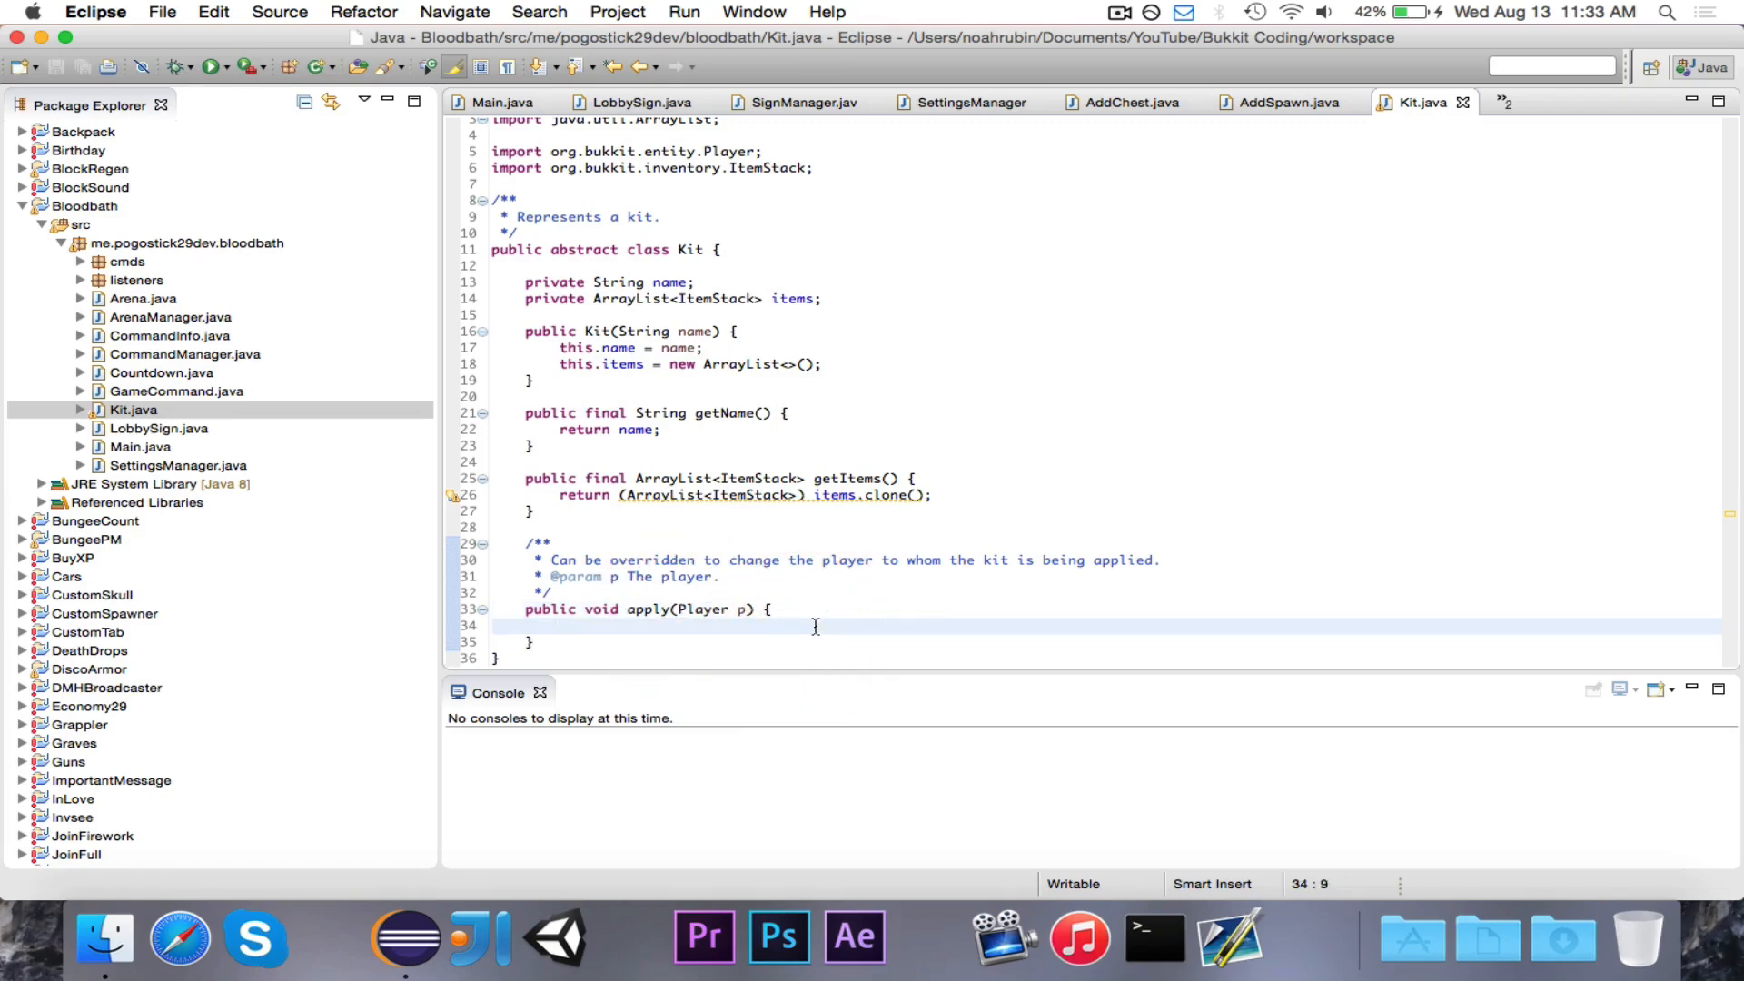
pyautogui.click(562, 625)
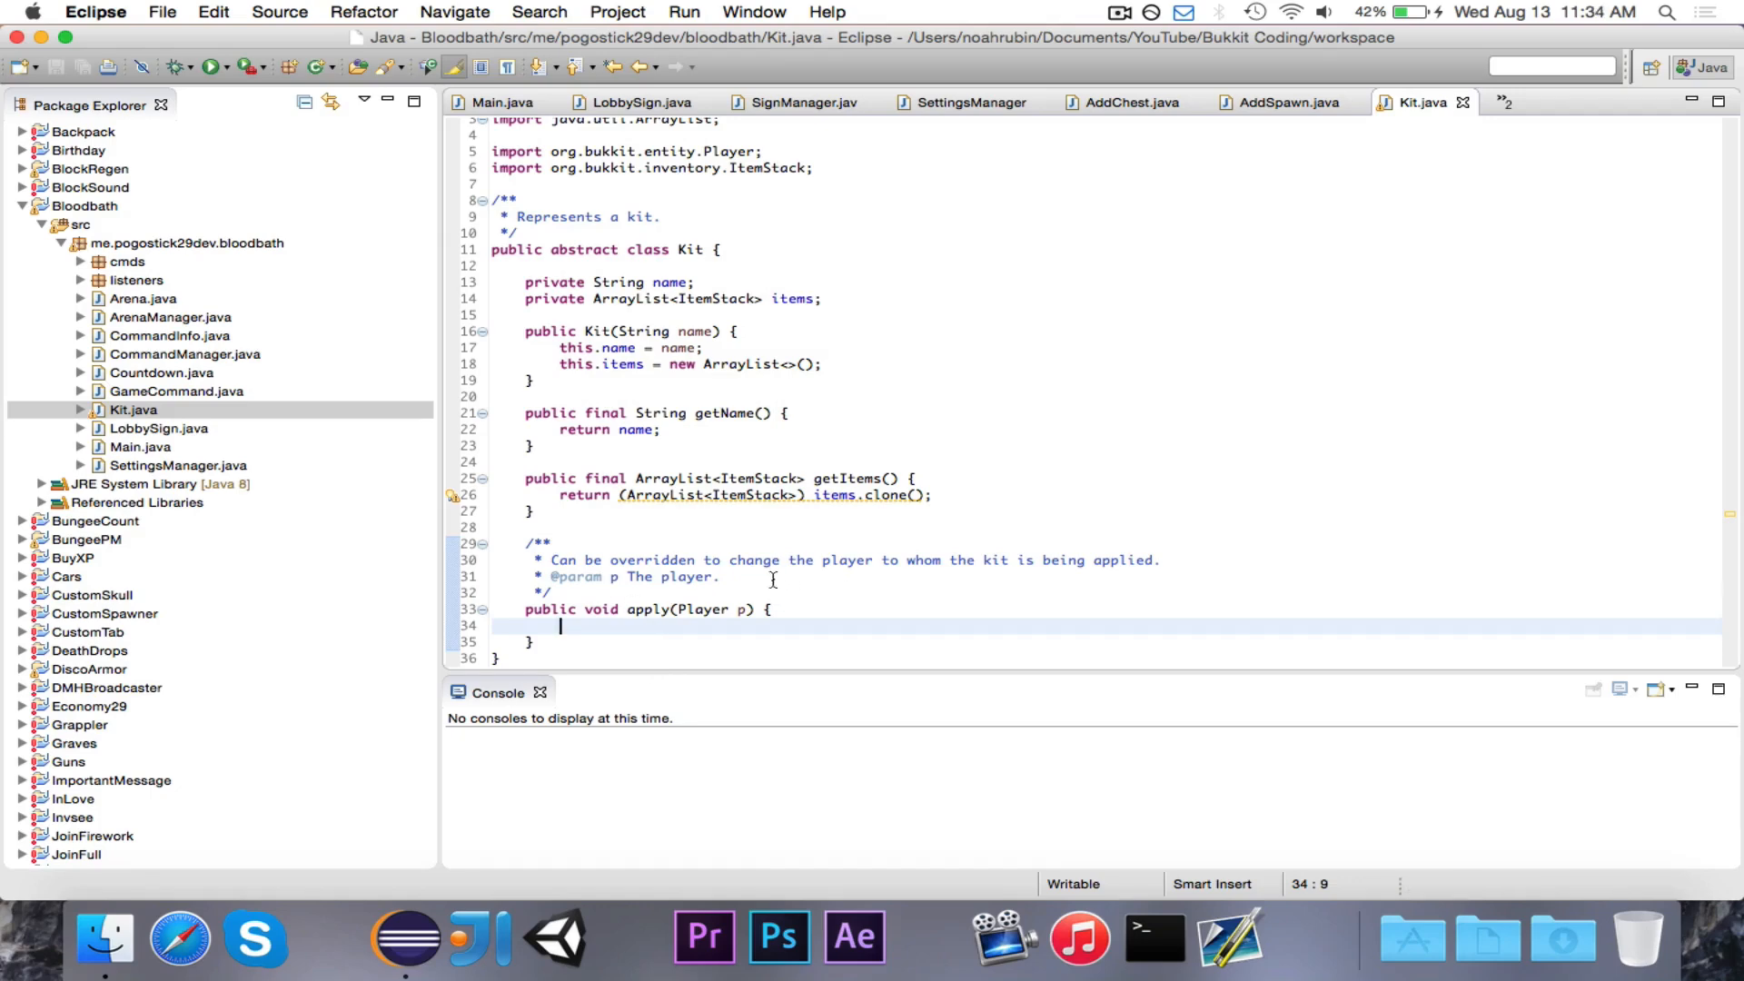
pyautogui.moveTo(732, 538)
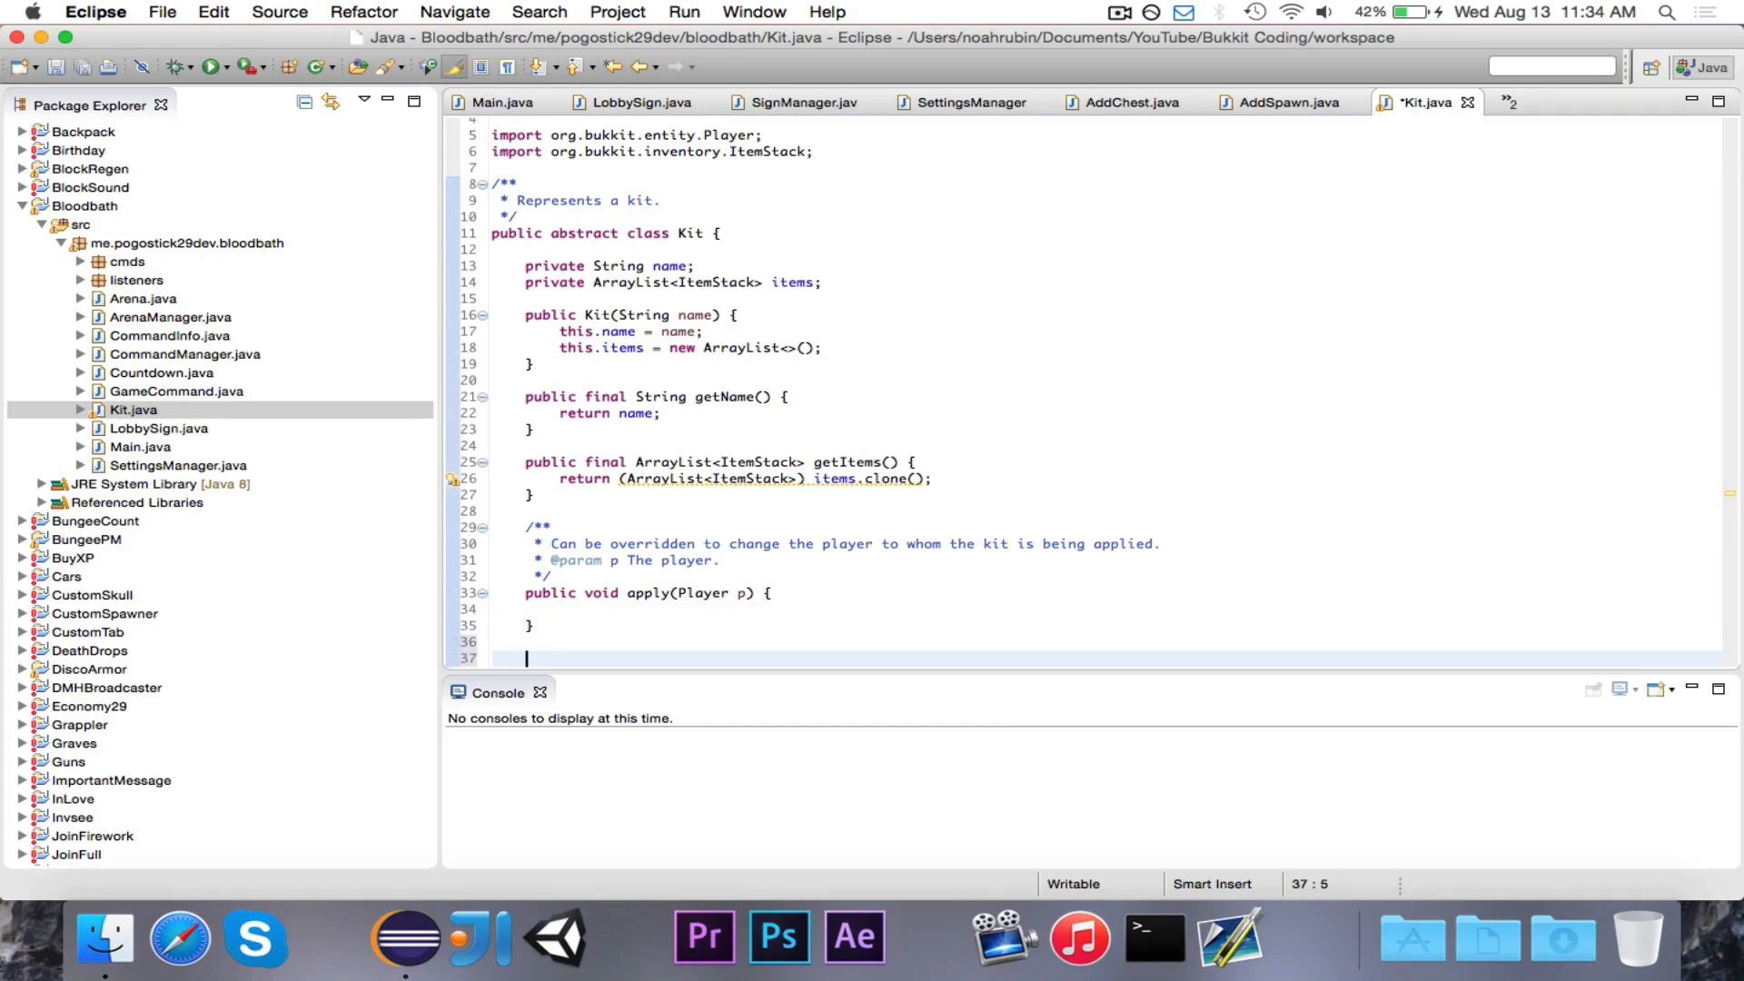
# Draft a public final ItemStack createItemStack() method
pyautogui.write('public')
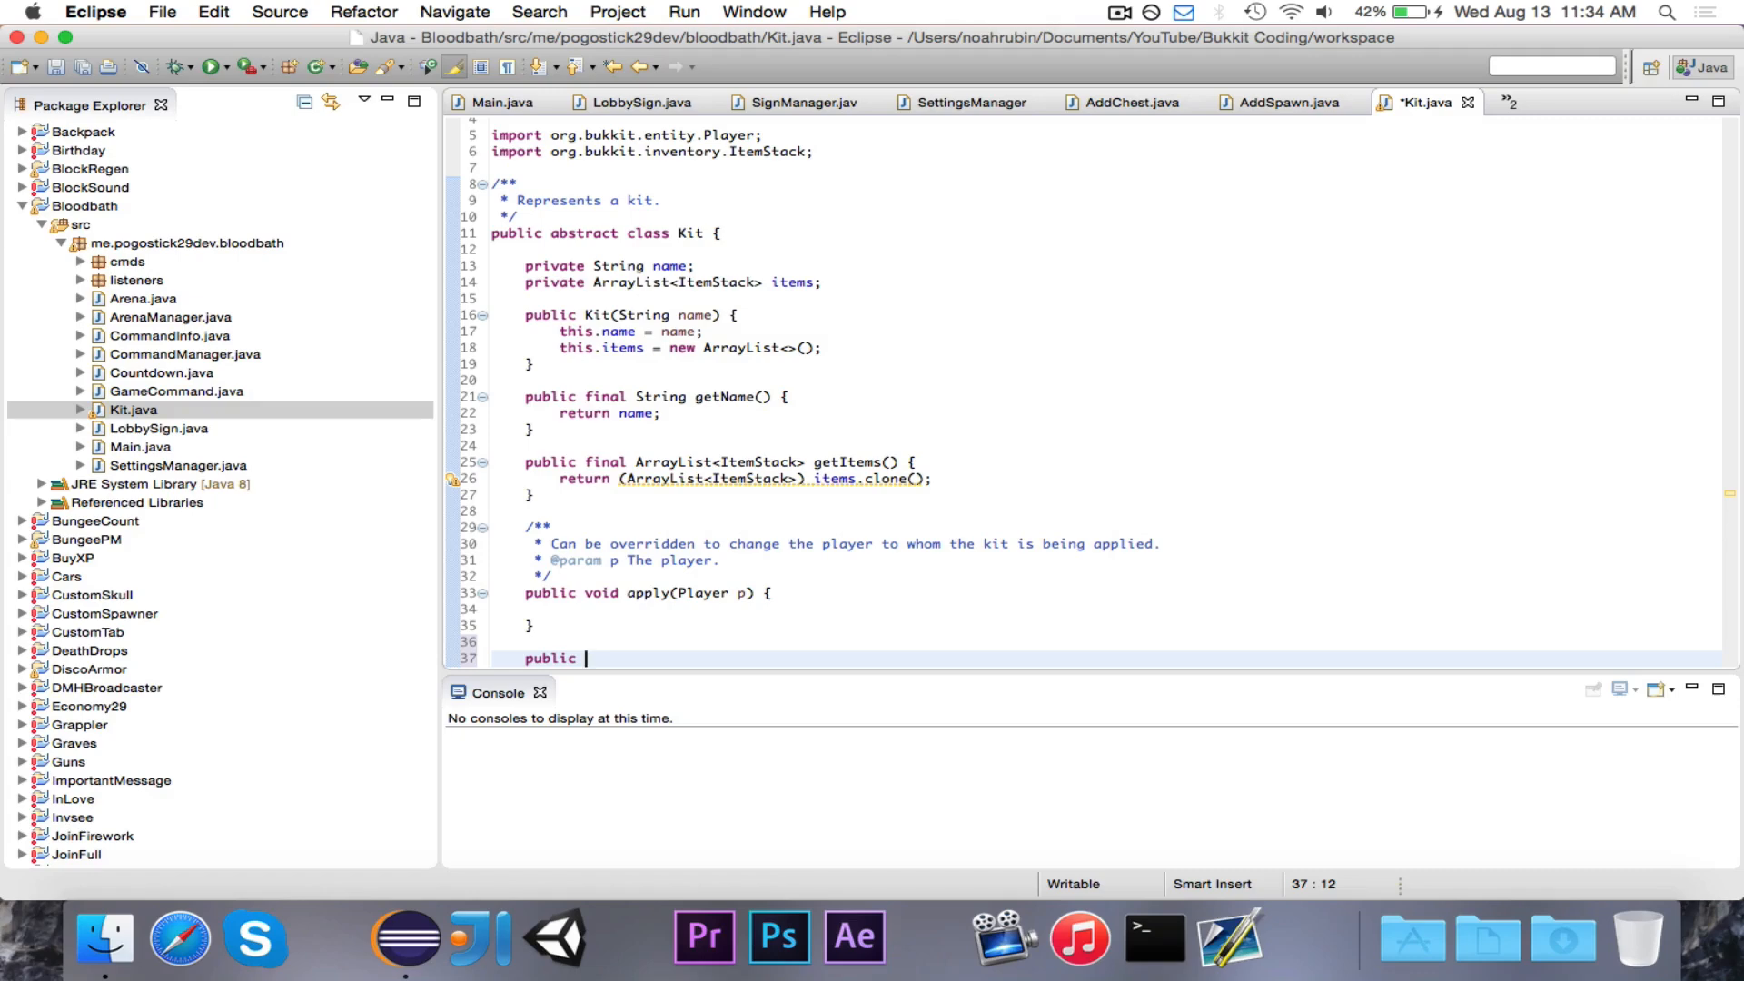
pyautogui.write('final It')
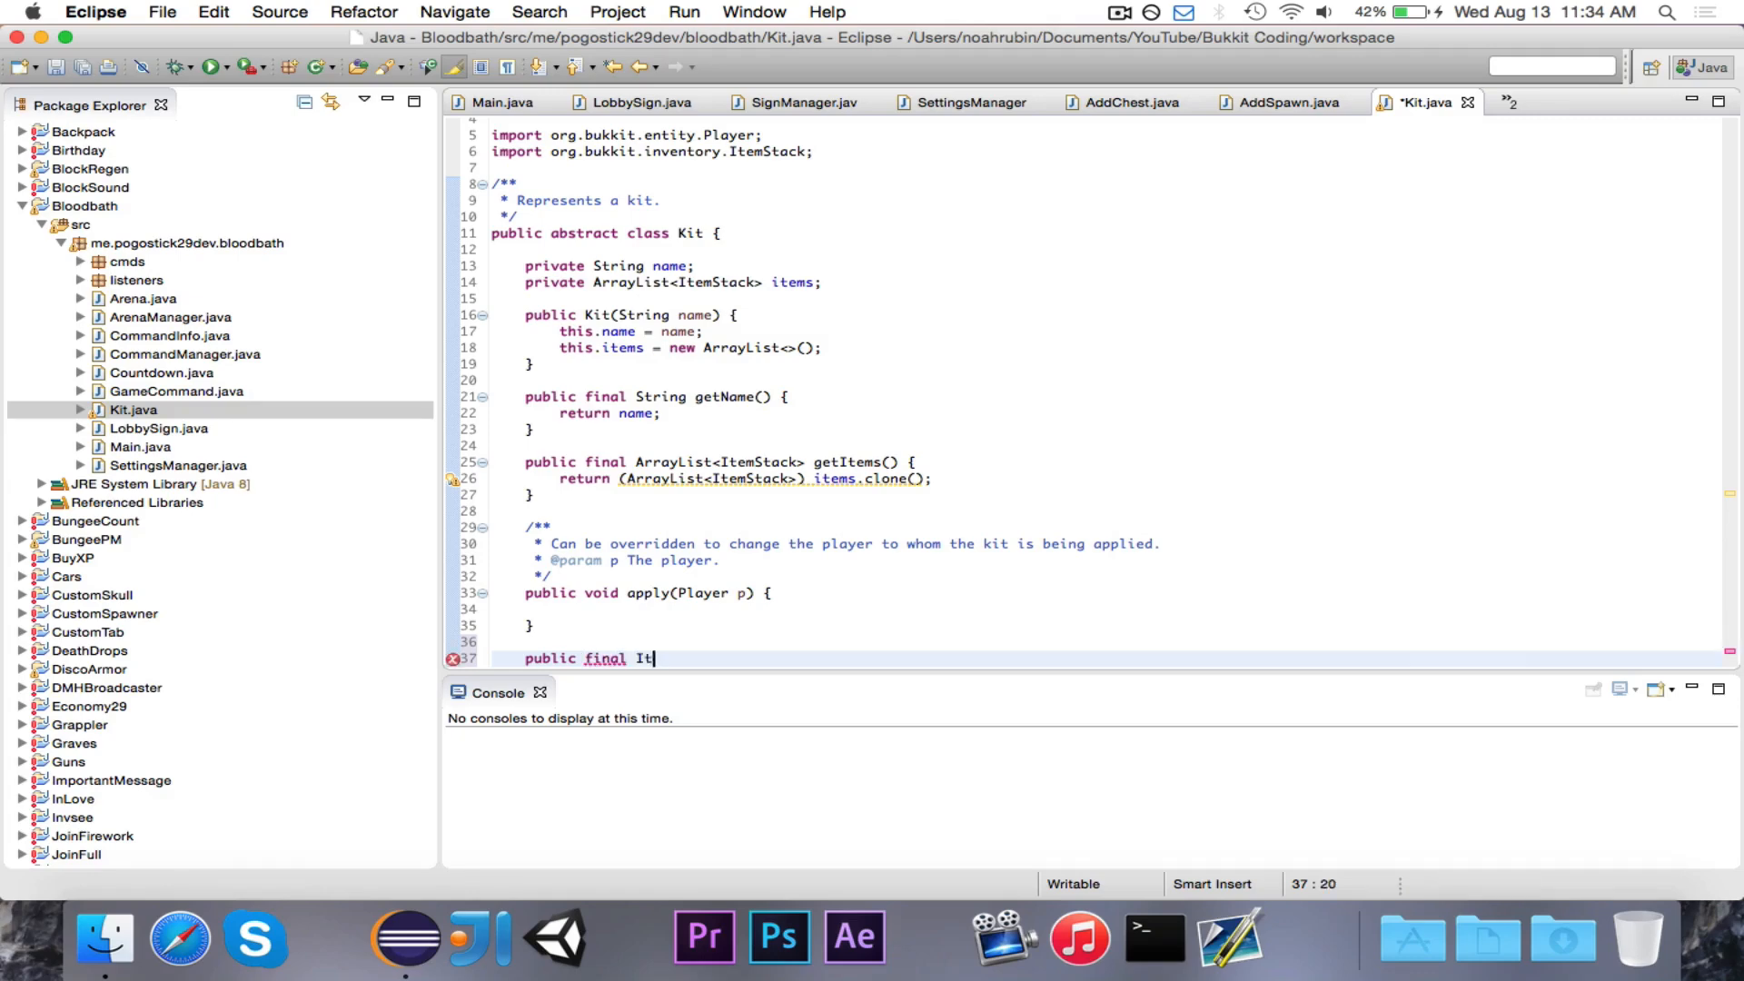
pyautogui.write('emStack create')
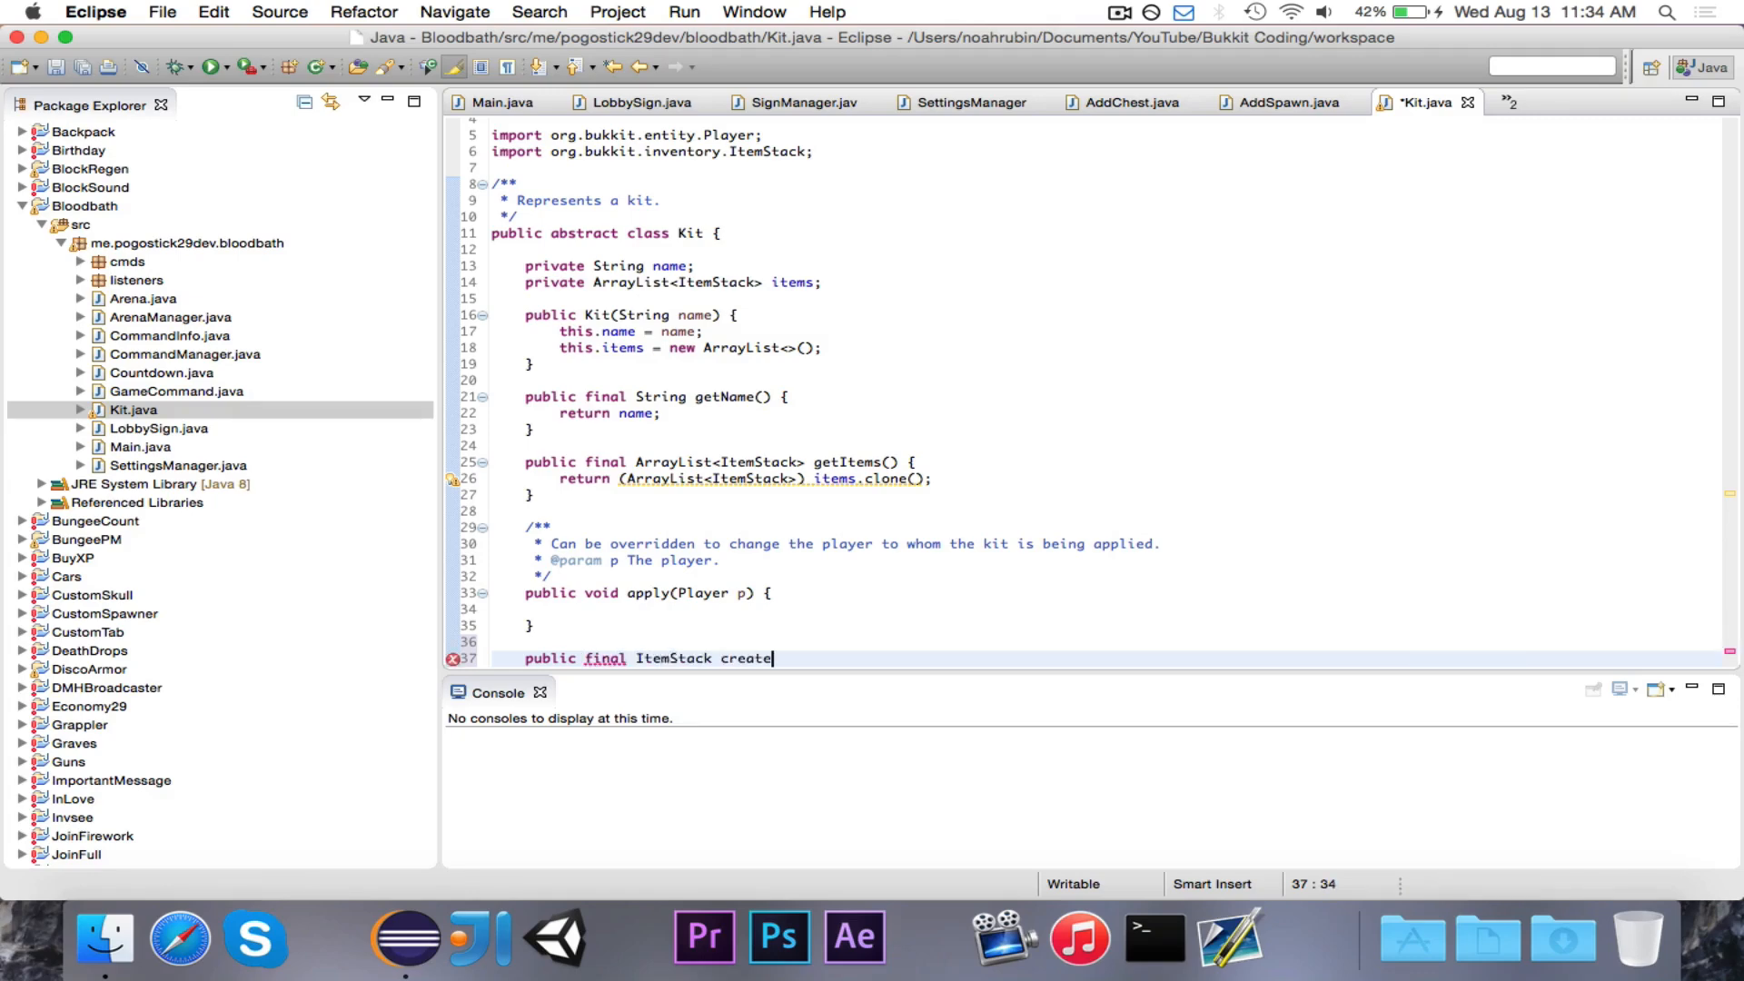
pyautogui.write('ItemStack()')
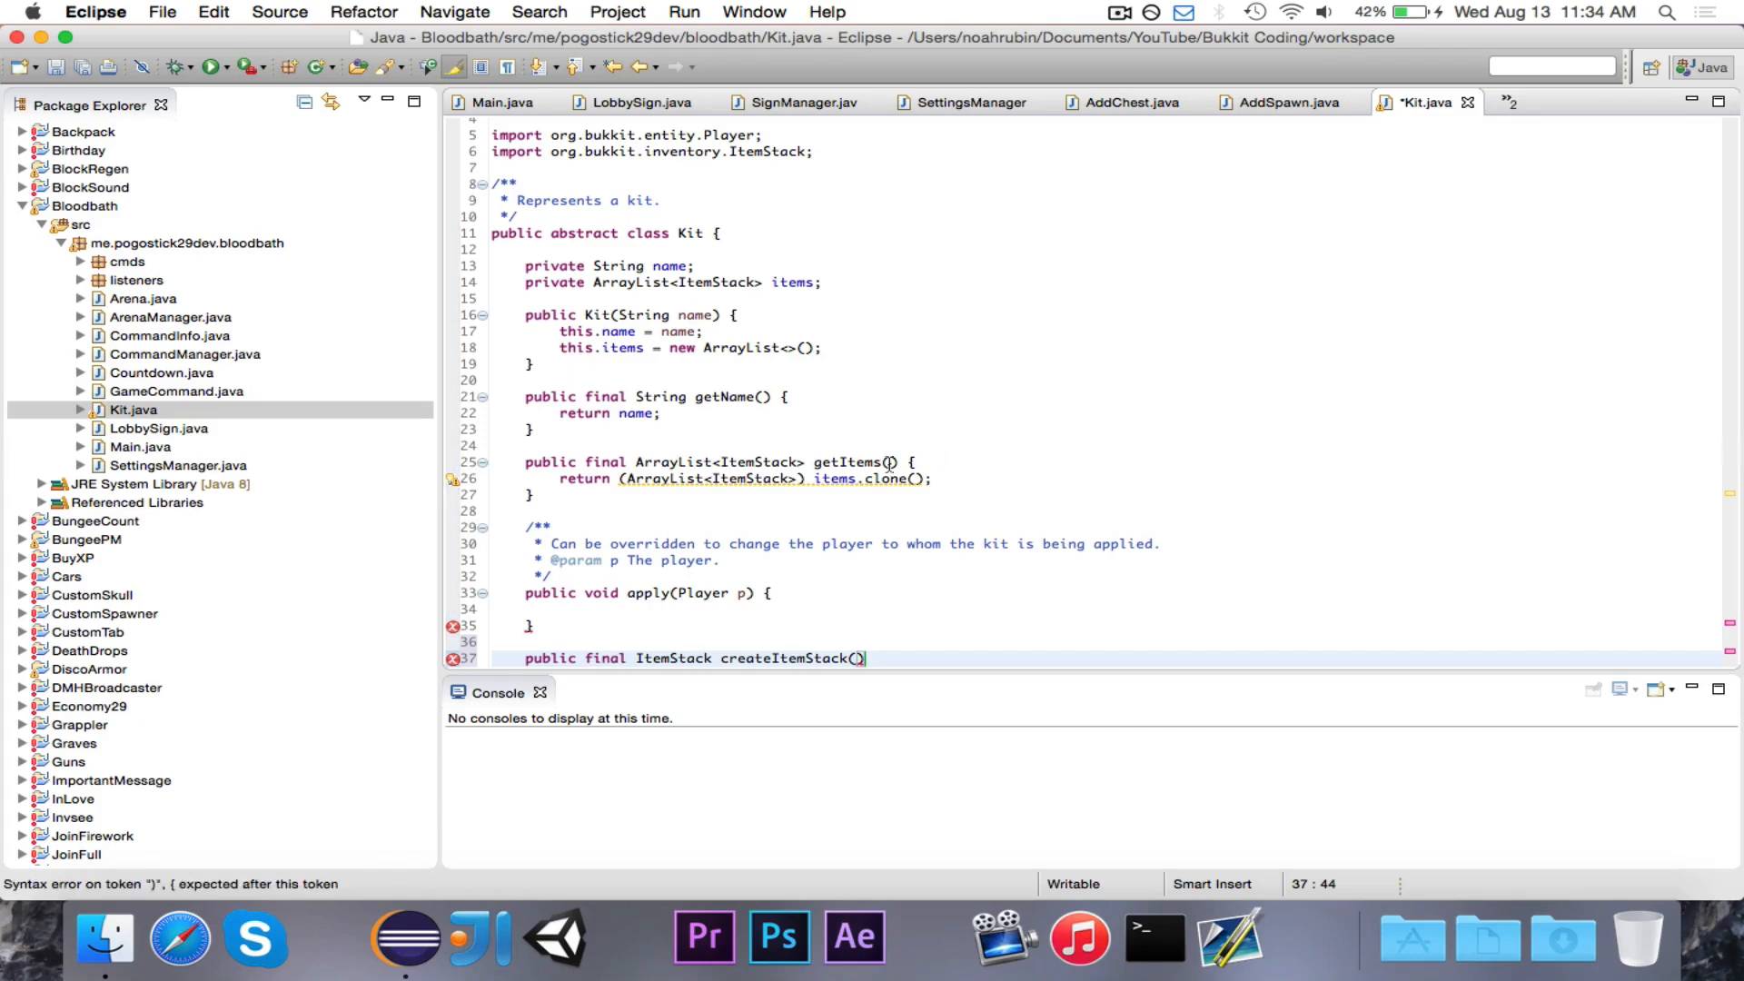
# Replace it with addItem(Material material, int amnt, String name, String... lore) and an empty body
pyautogui.click(602, 617)
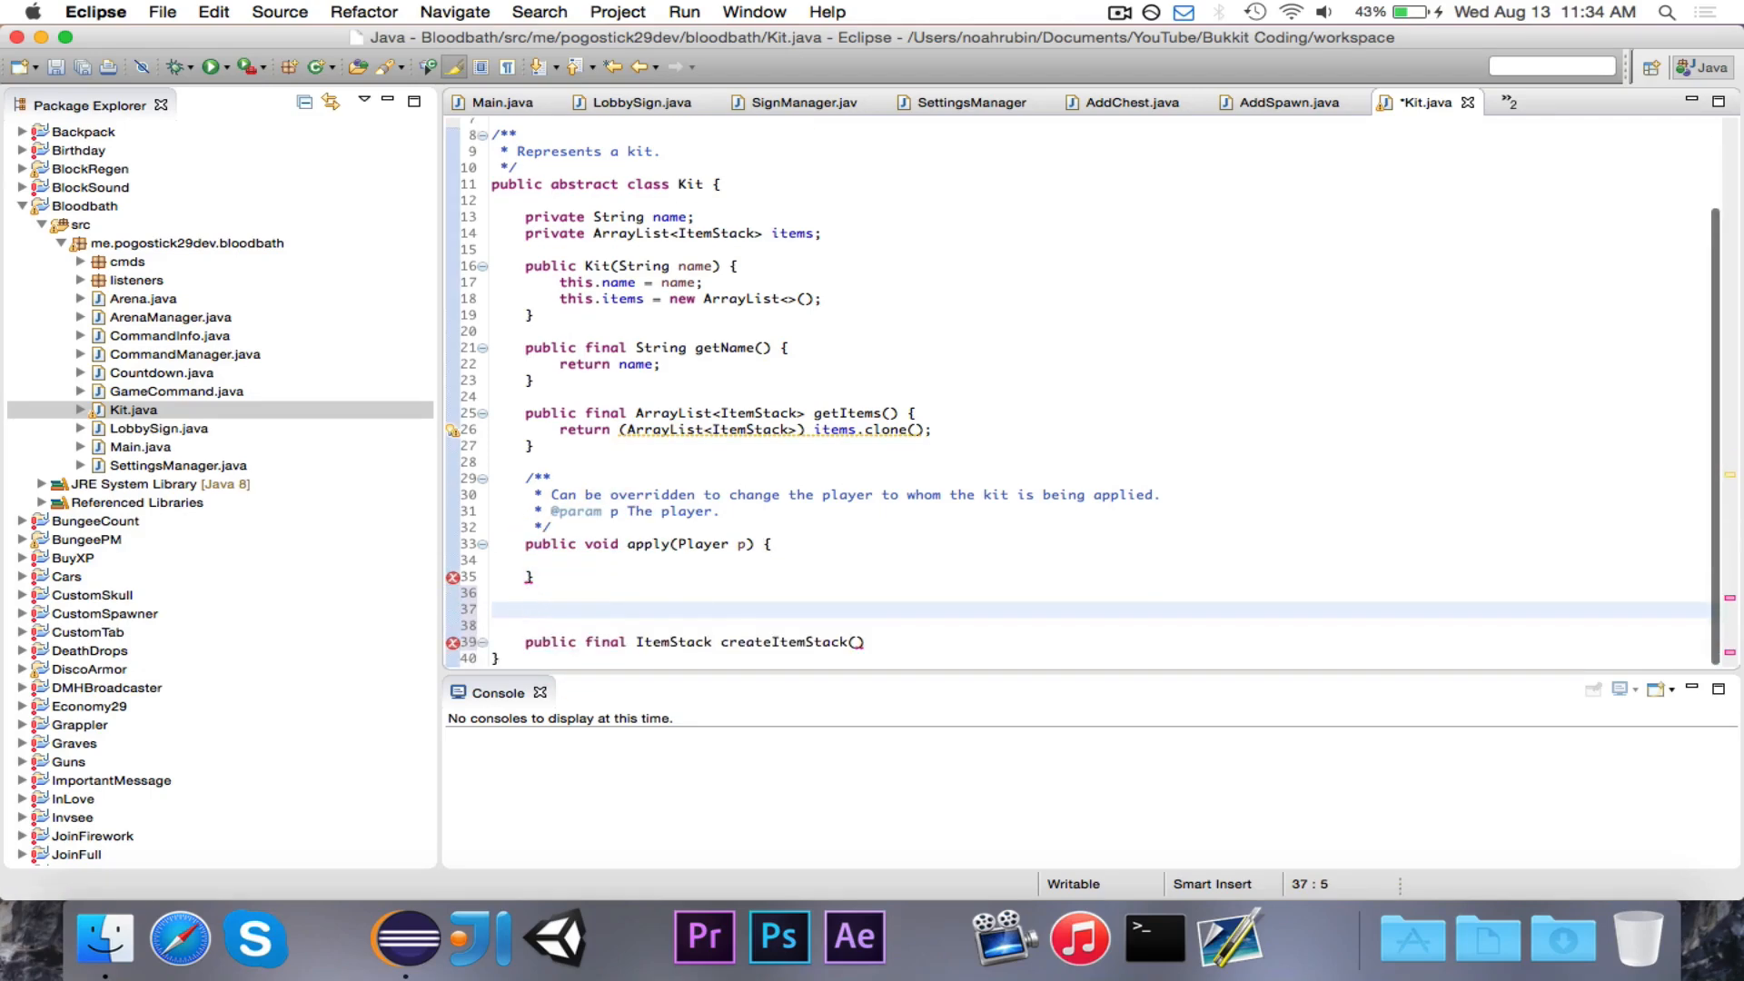
pyautogui.write('public void addI')
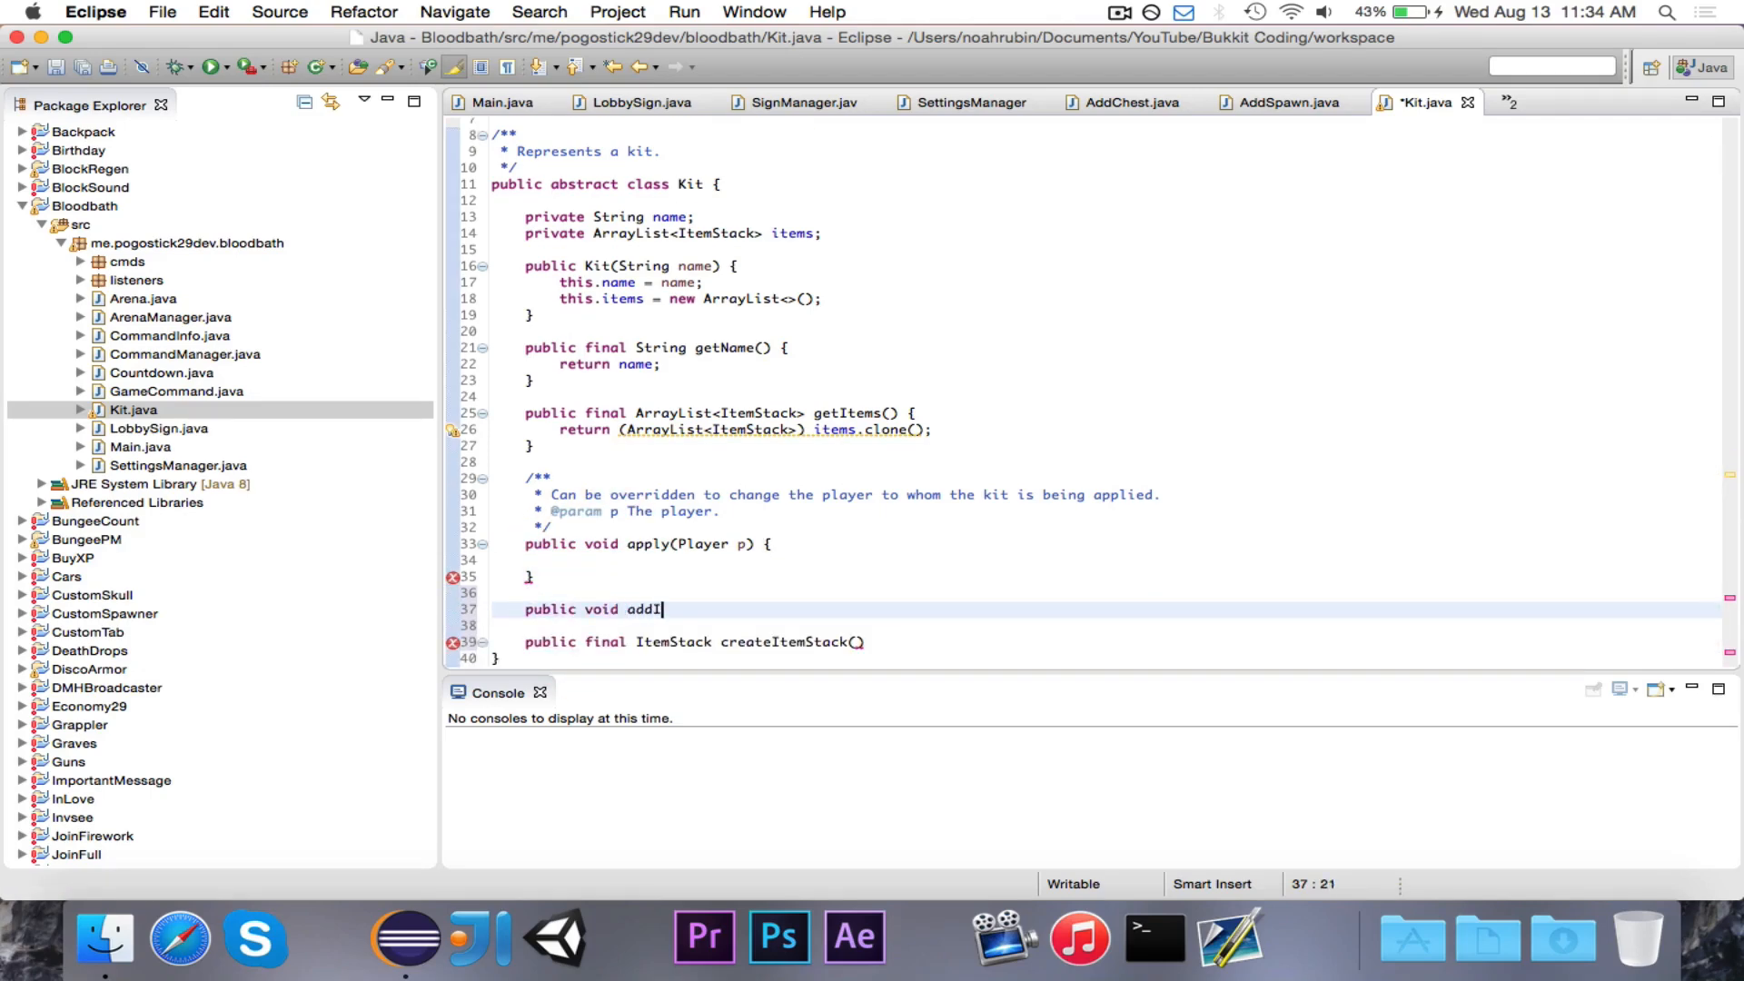
pyautogui.write('tem(I')
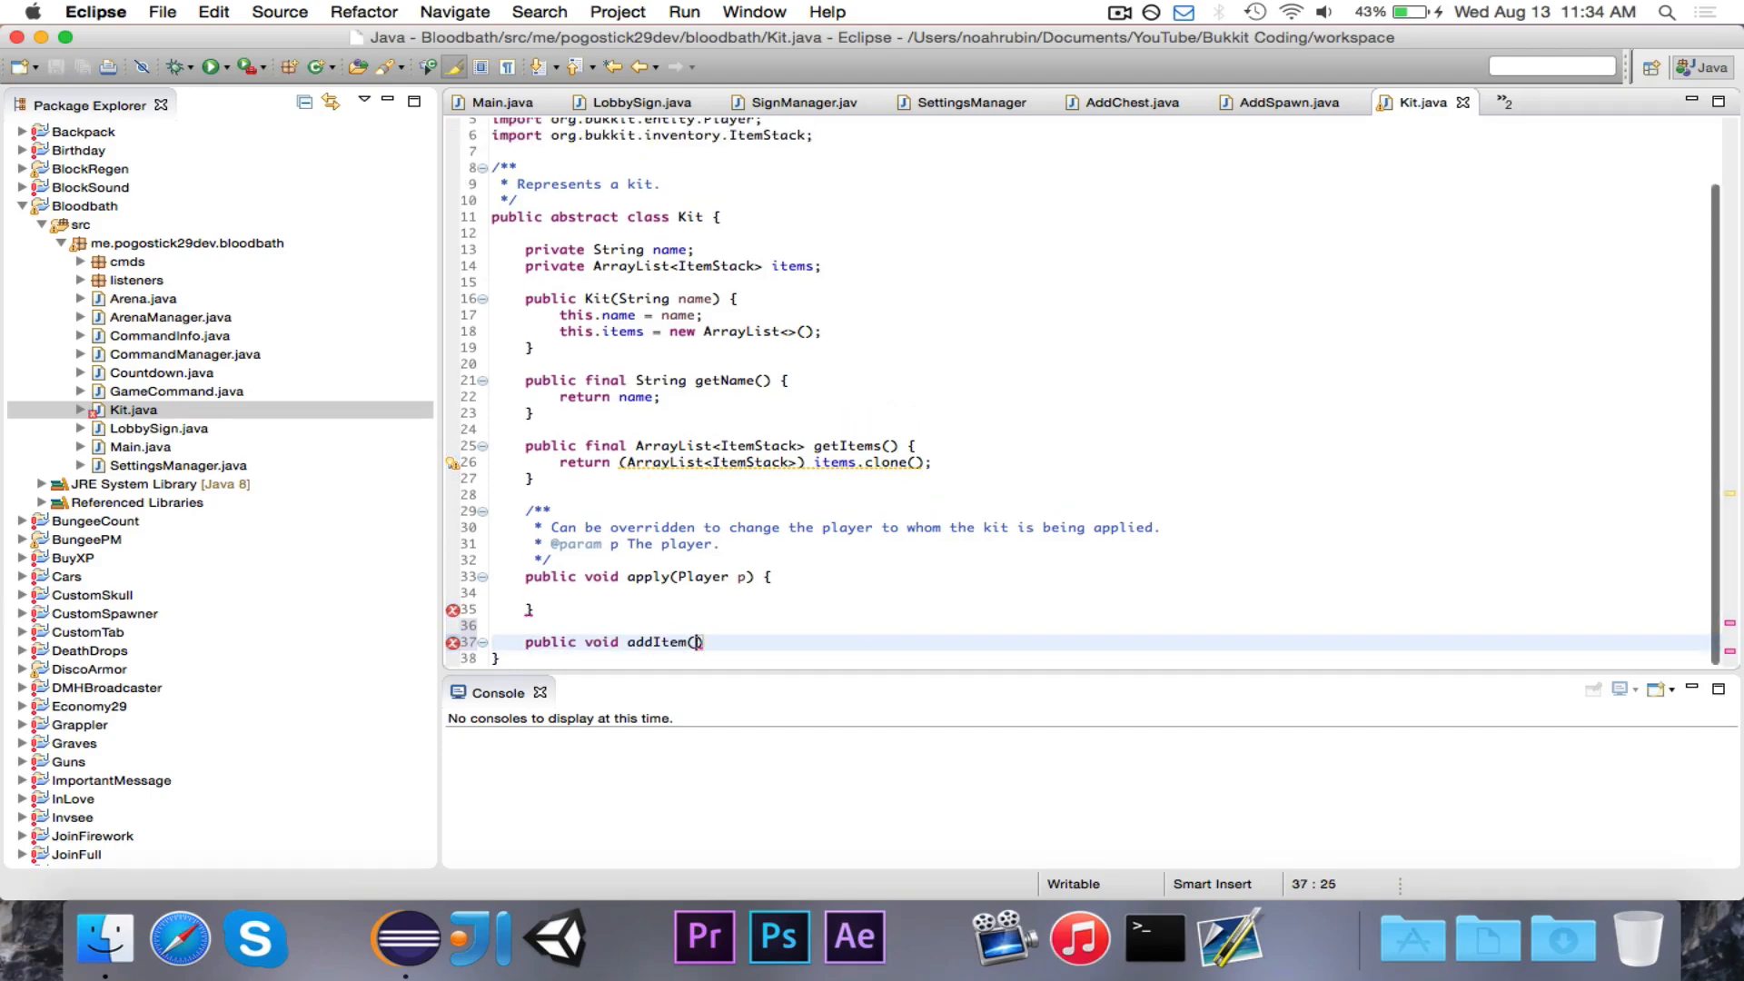
pyautogui.write('String name,')
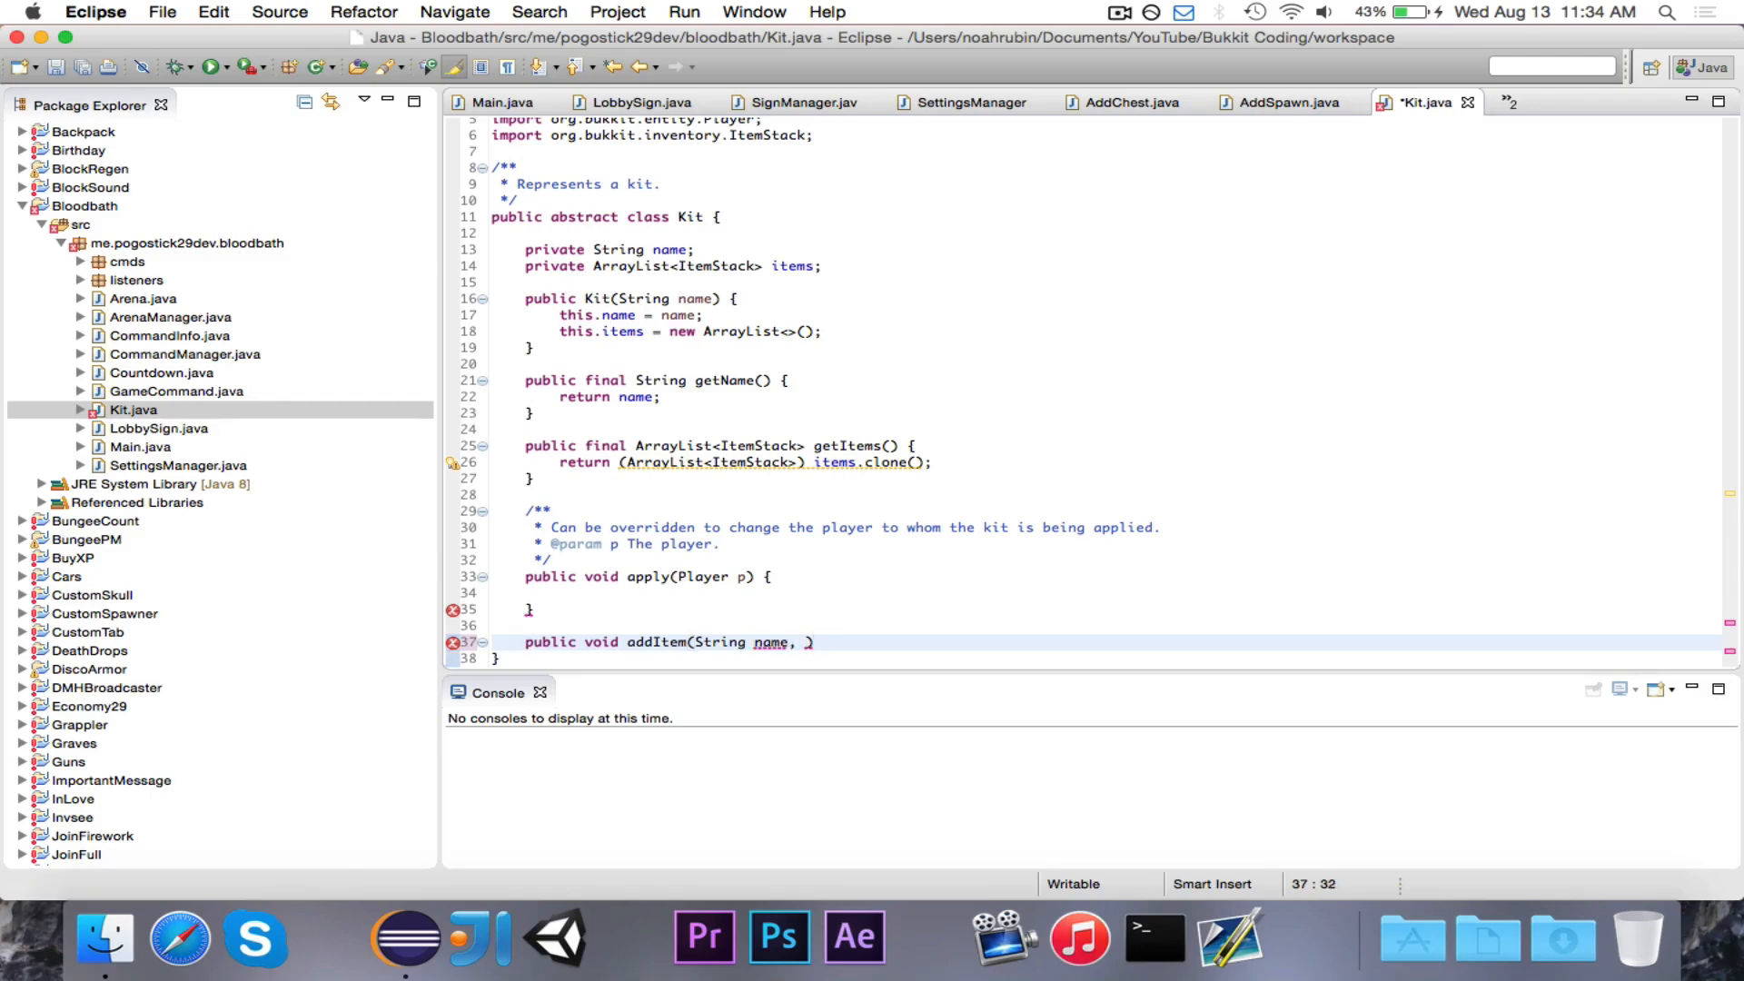
pyautogui.write('Material material, int amnt,')
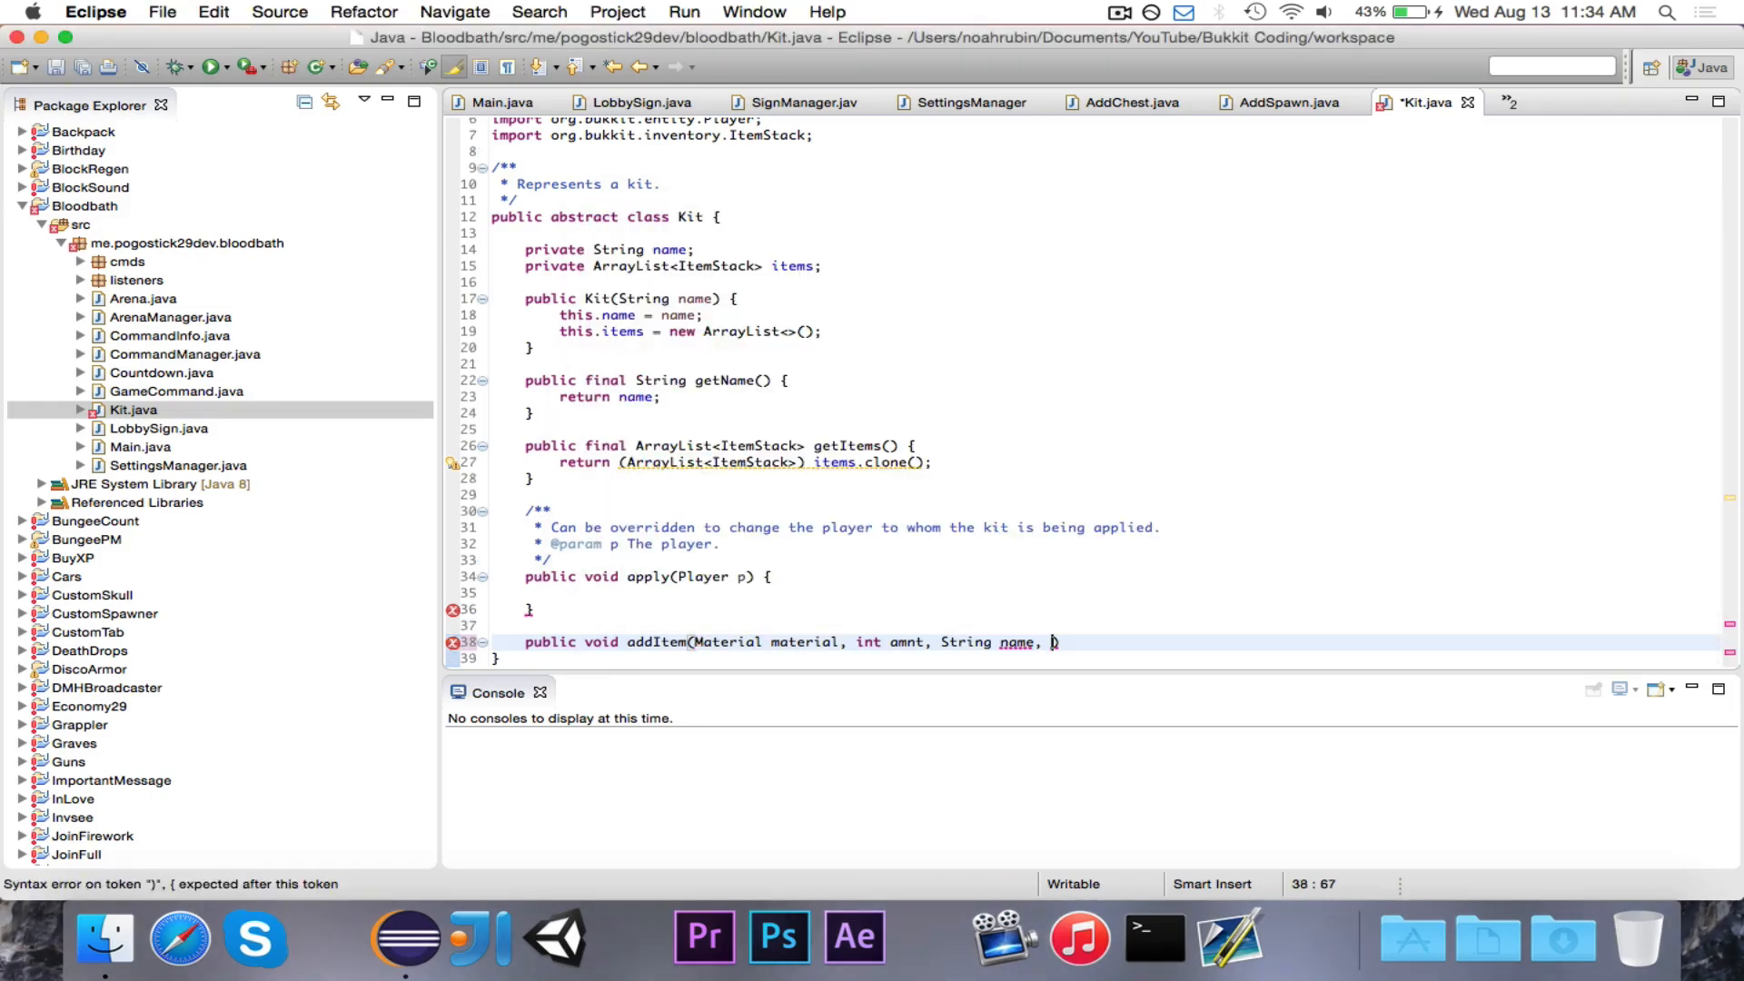
pyautogui.write('String.')
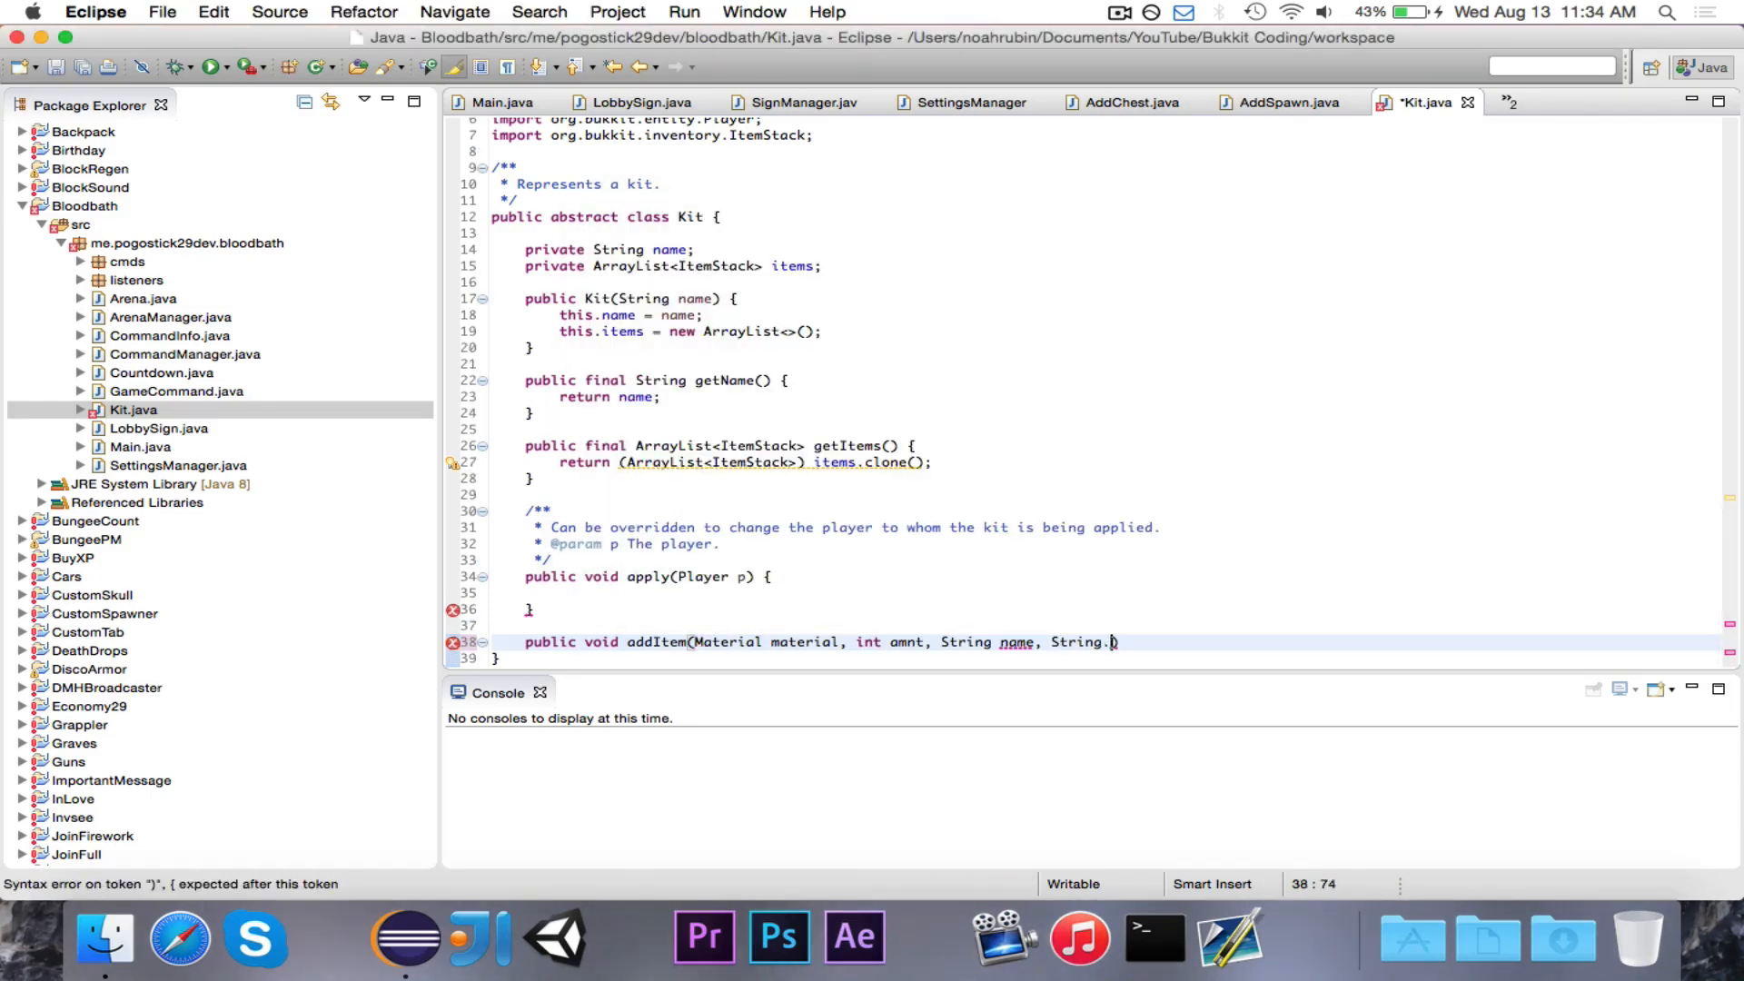
pyautogui.write('.. lore) {')
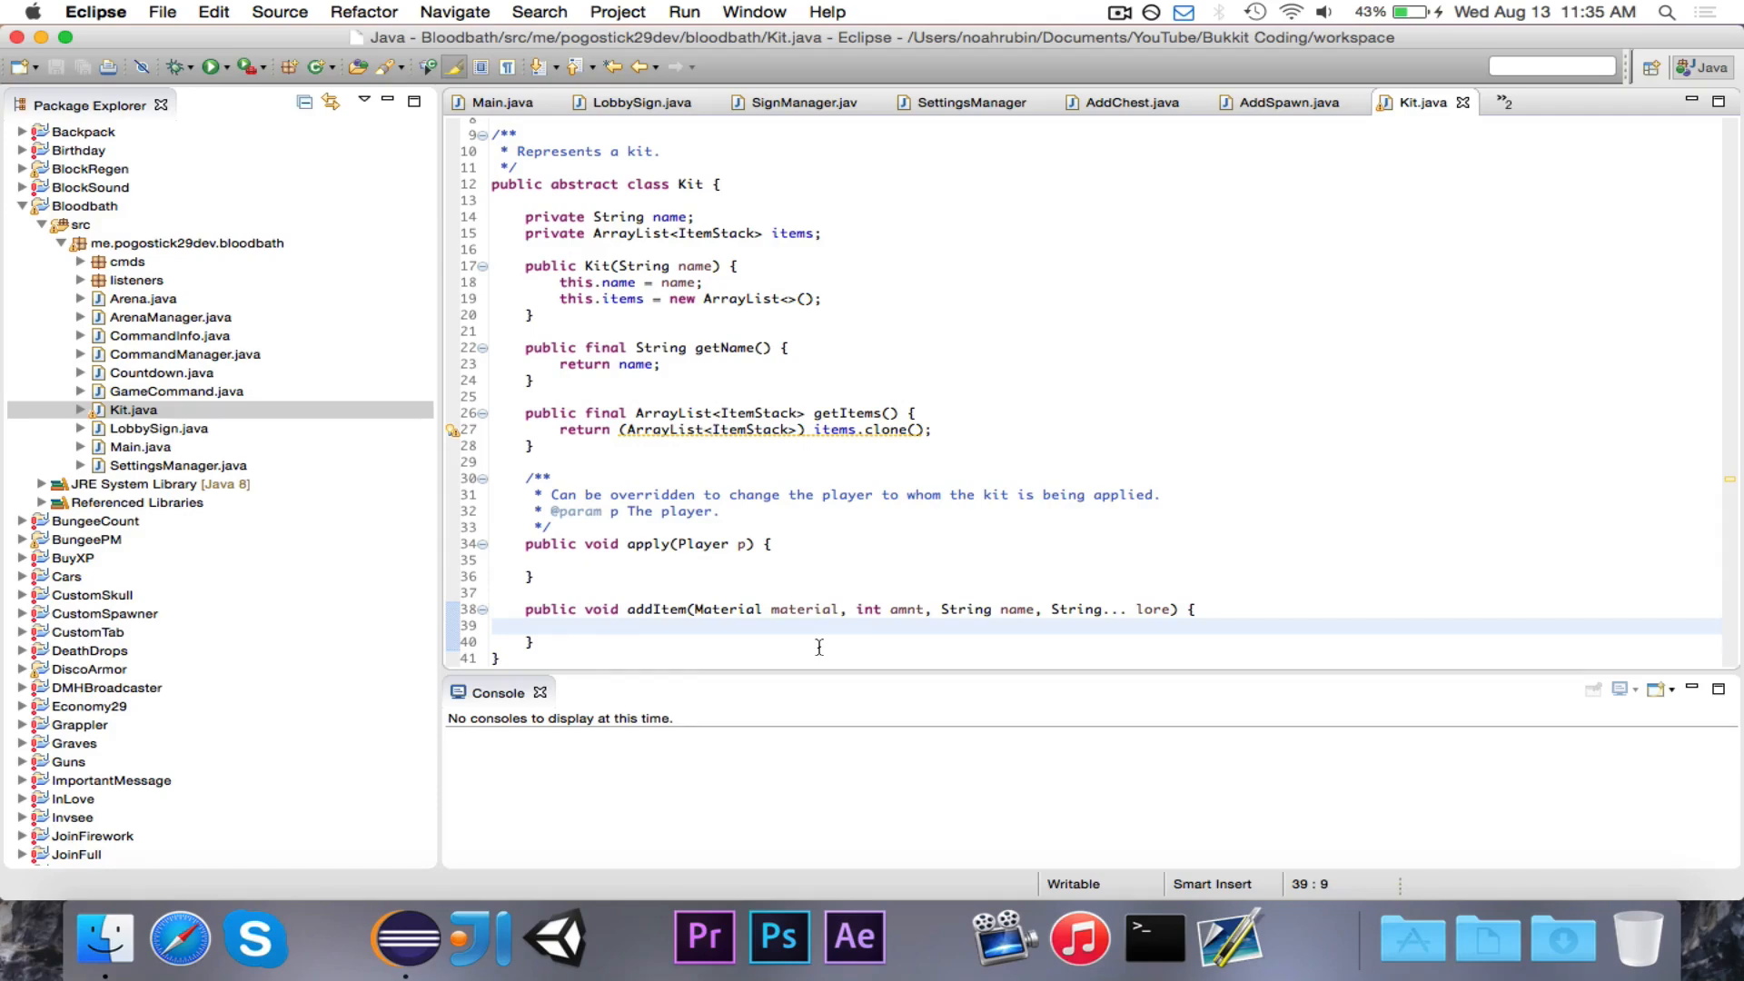
# In addItem, create an ItemStack from material and amnt and get its ItemMeta
pyautogui.write('ItemStack item = new I')
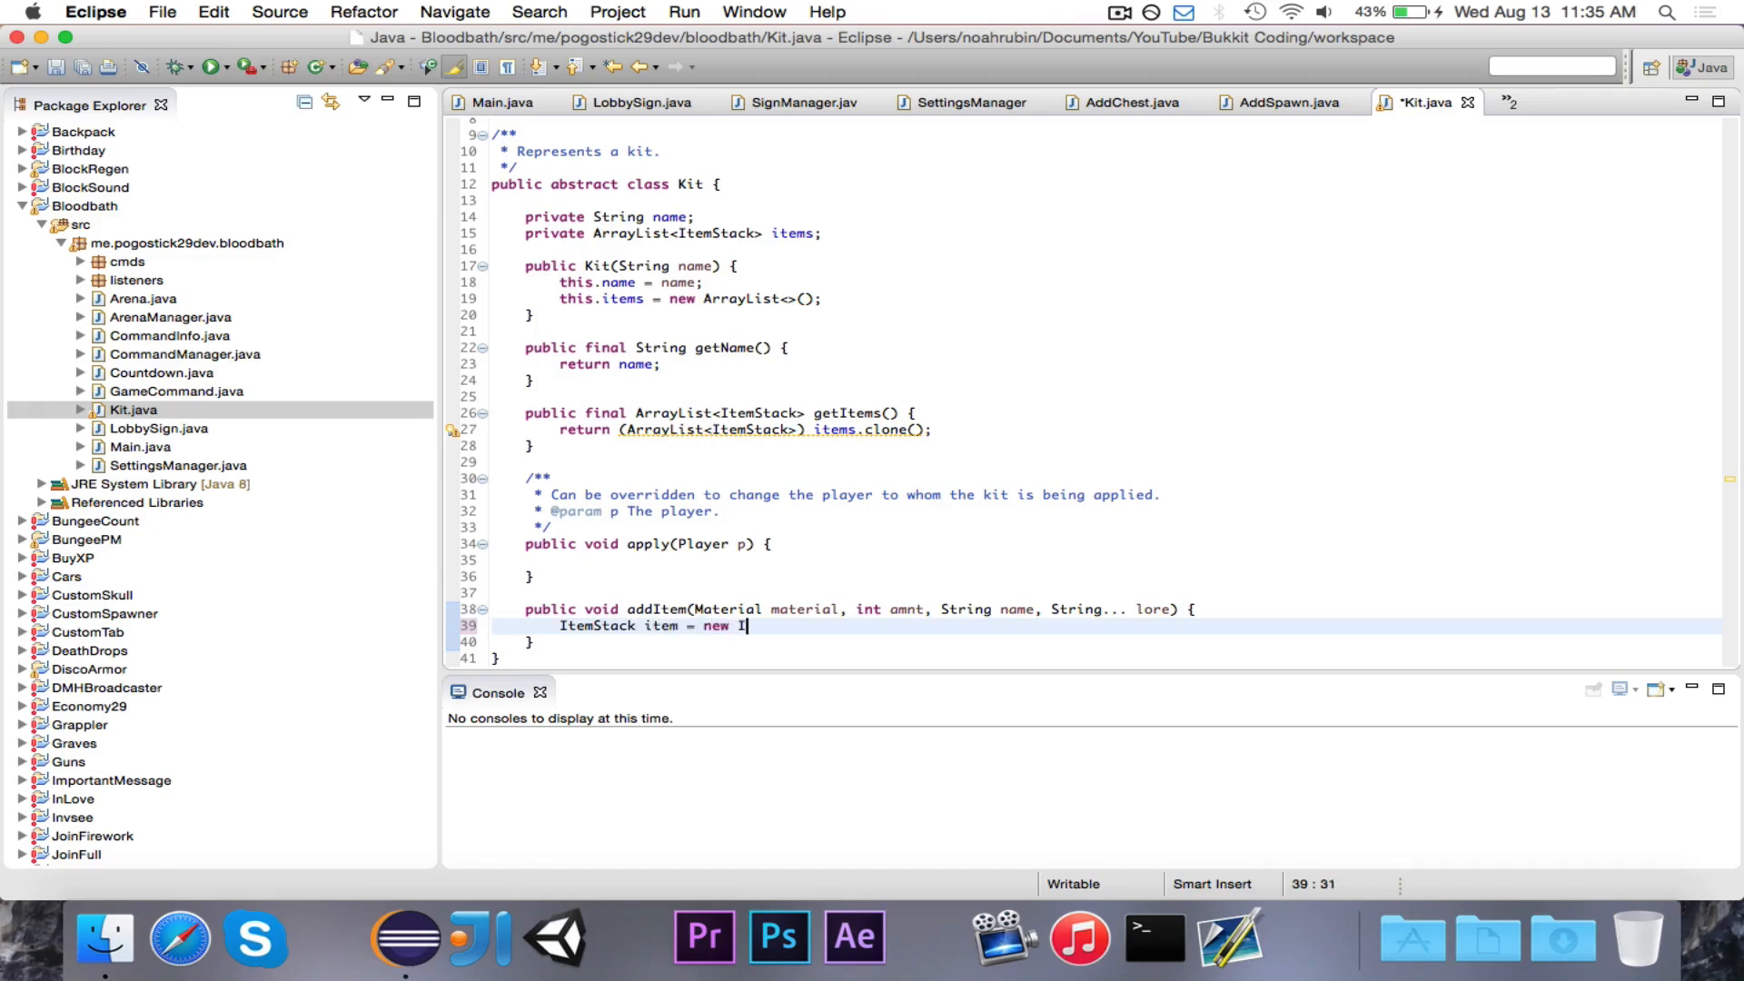
pyautogui.write('temStack(mate')
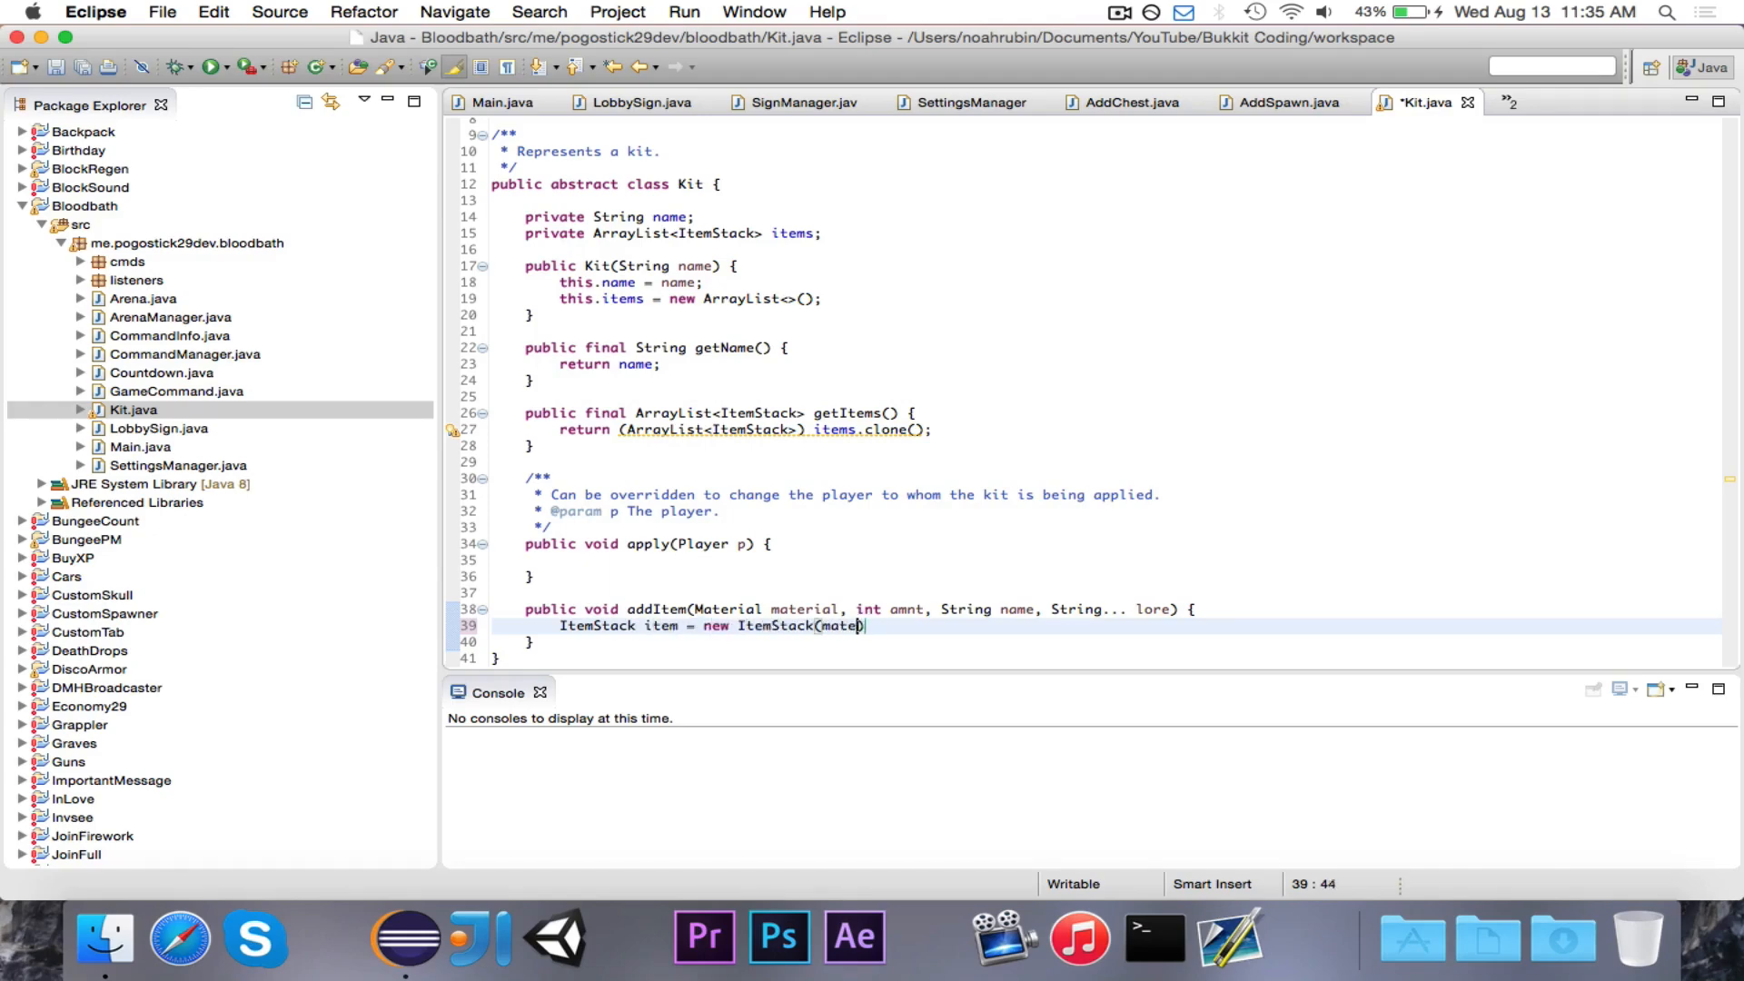
pyautogui.write('rial, amnt);')
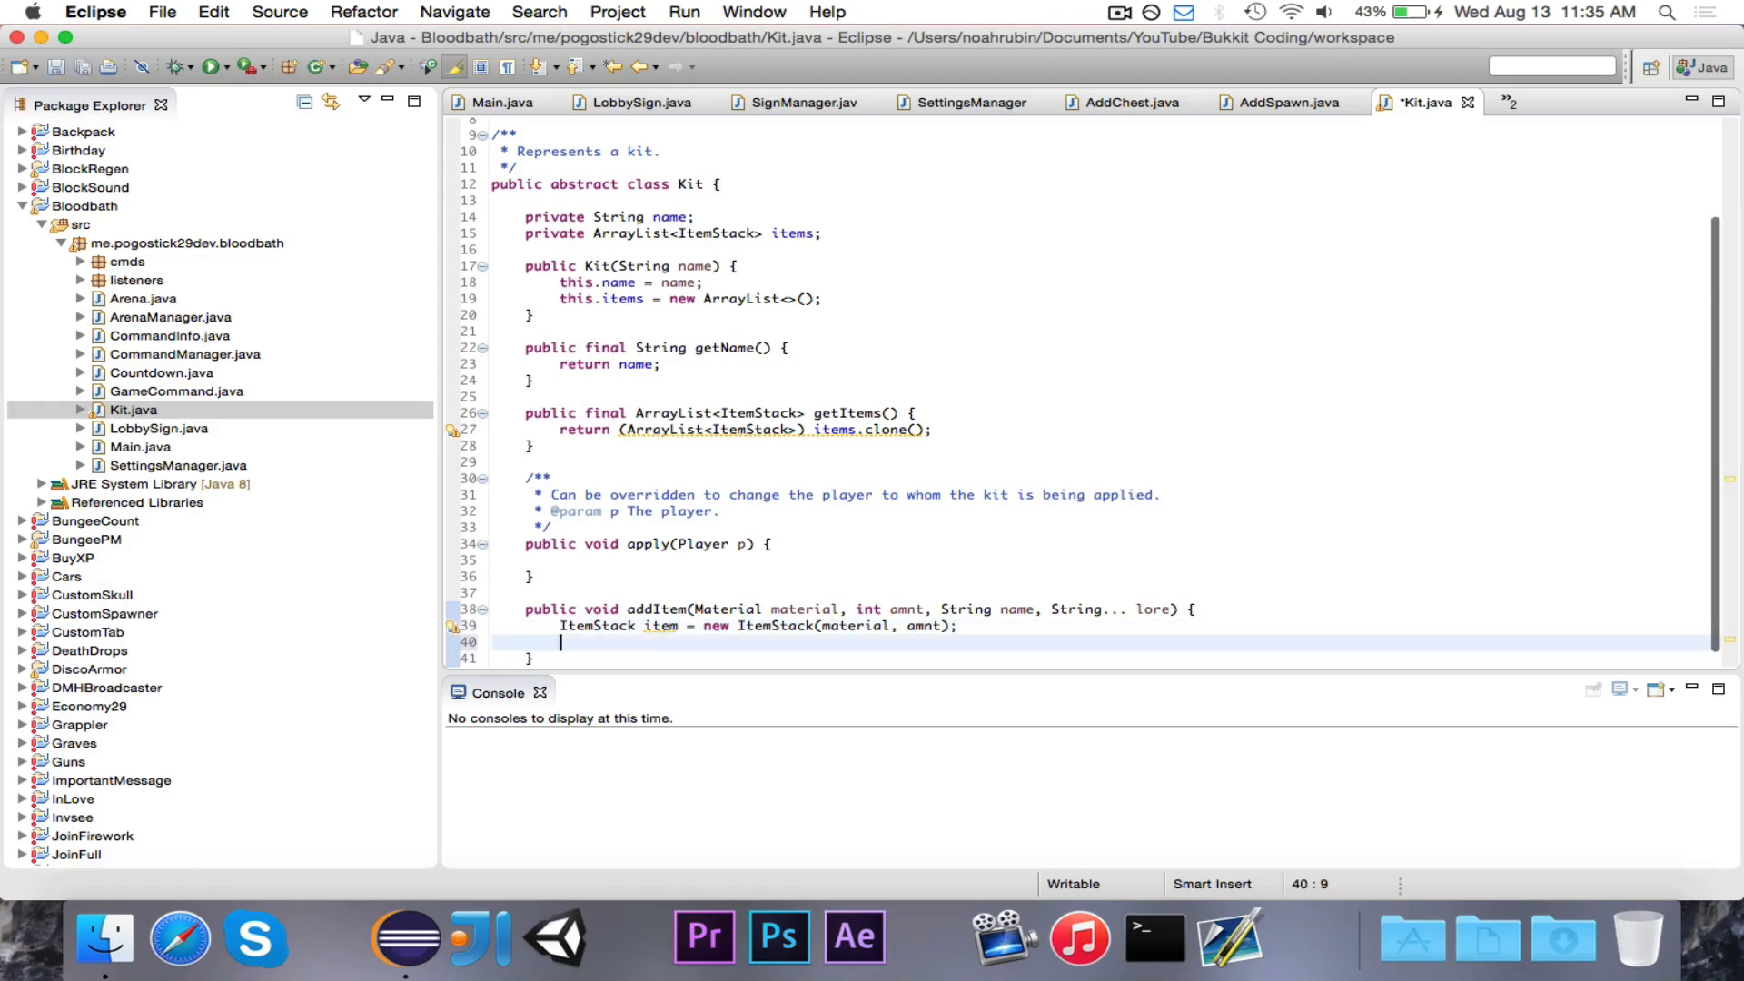
pyautogui.write('ItemMeta')
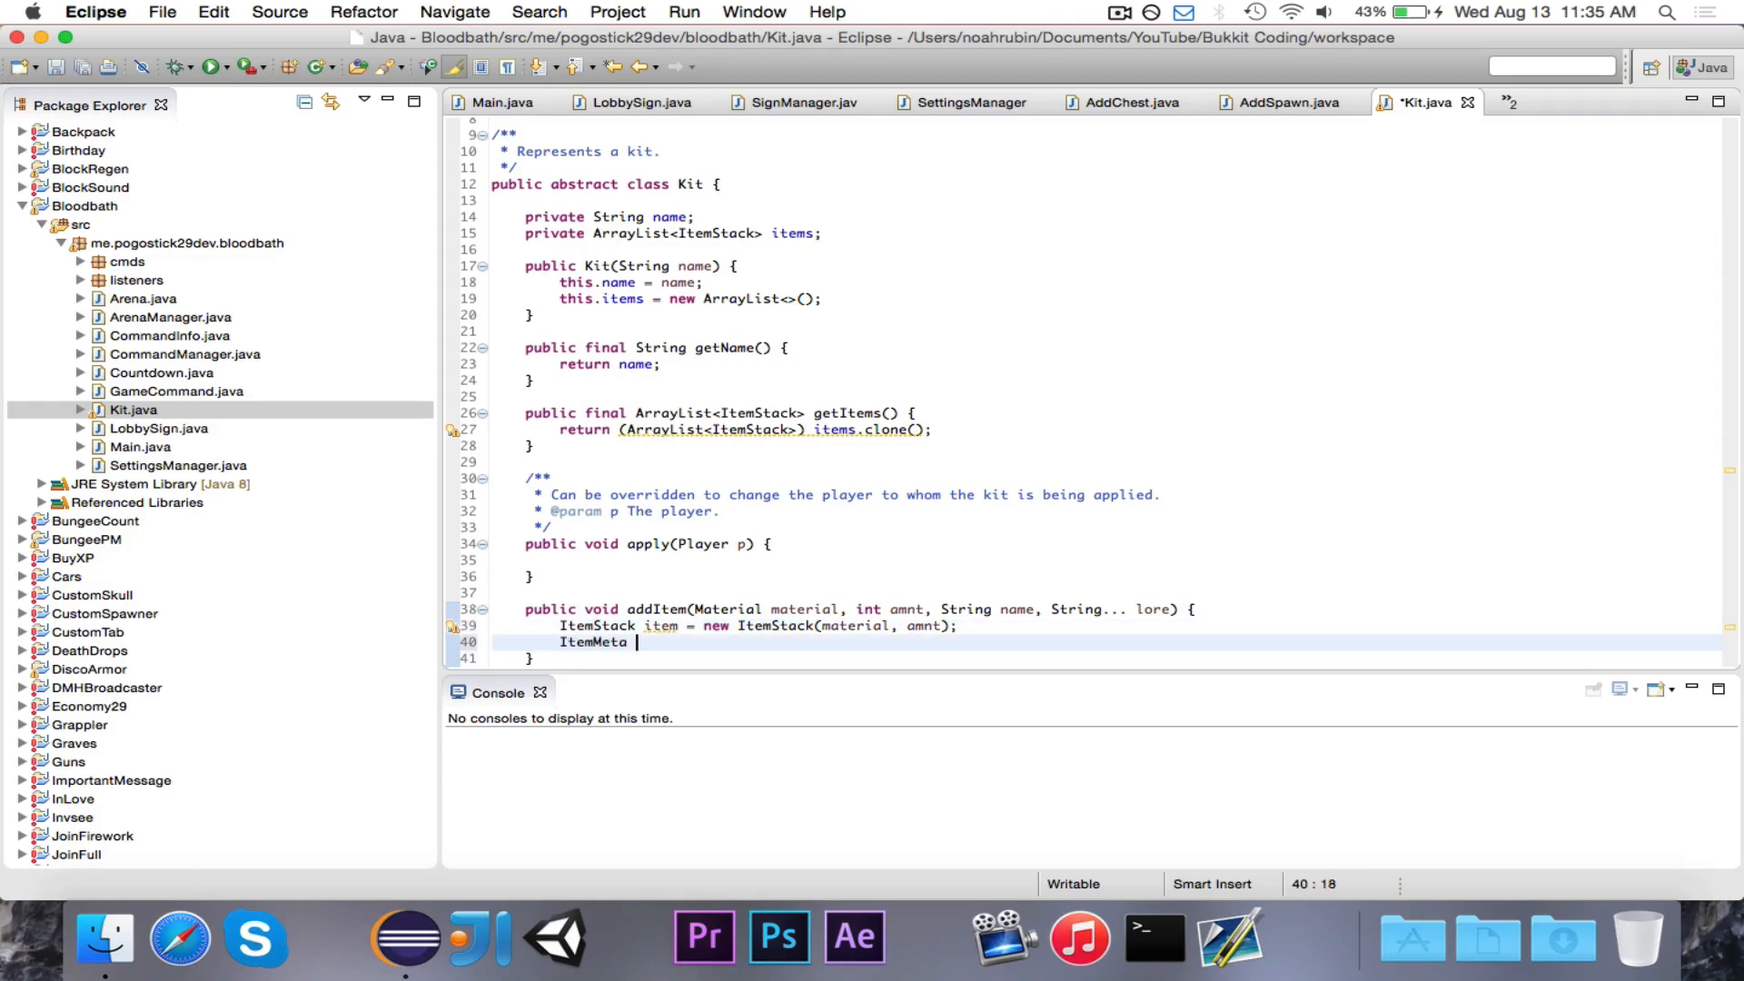
pyautogui.write('meta = item.get')
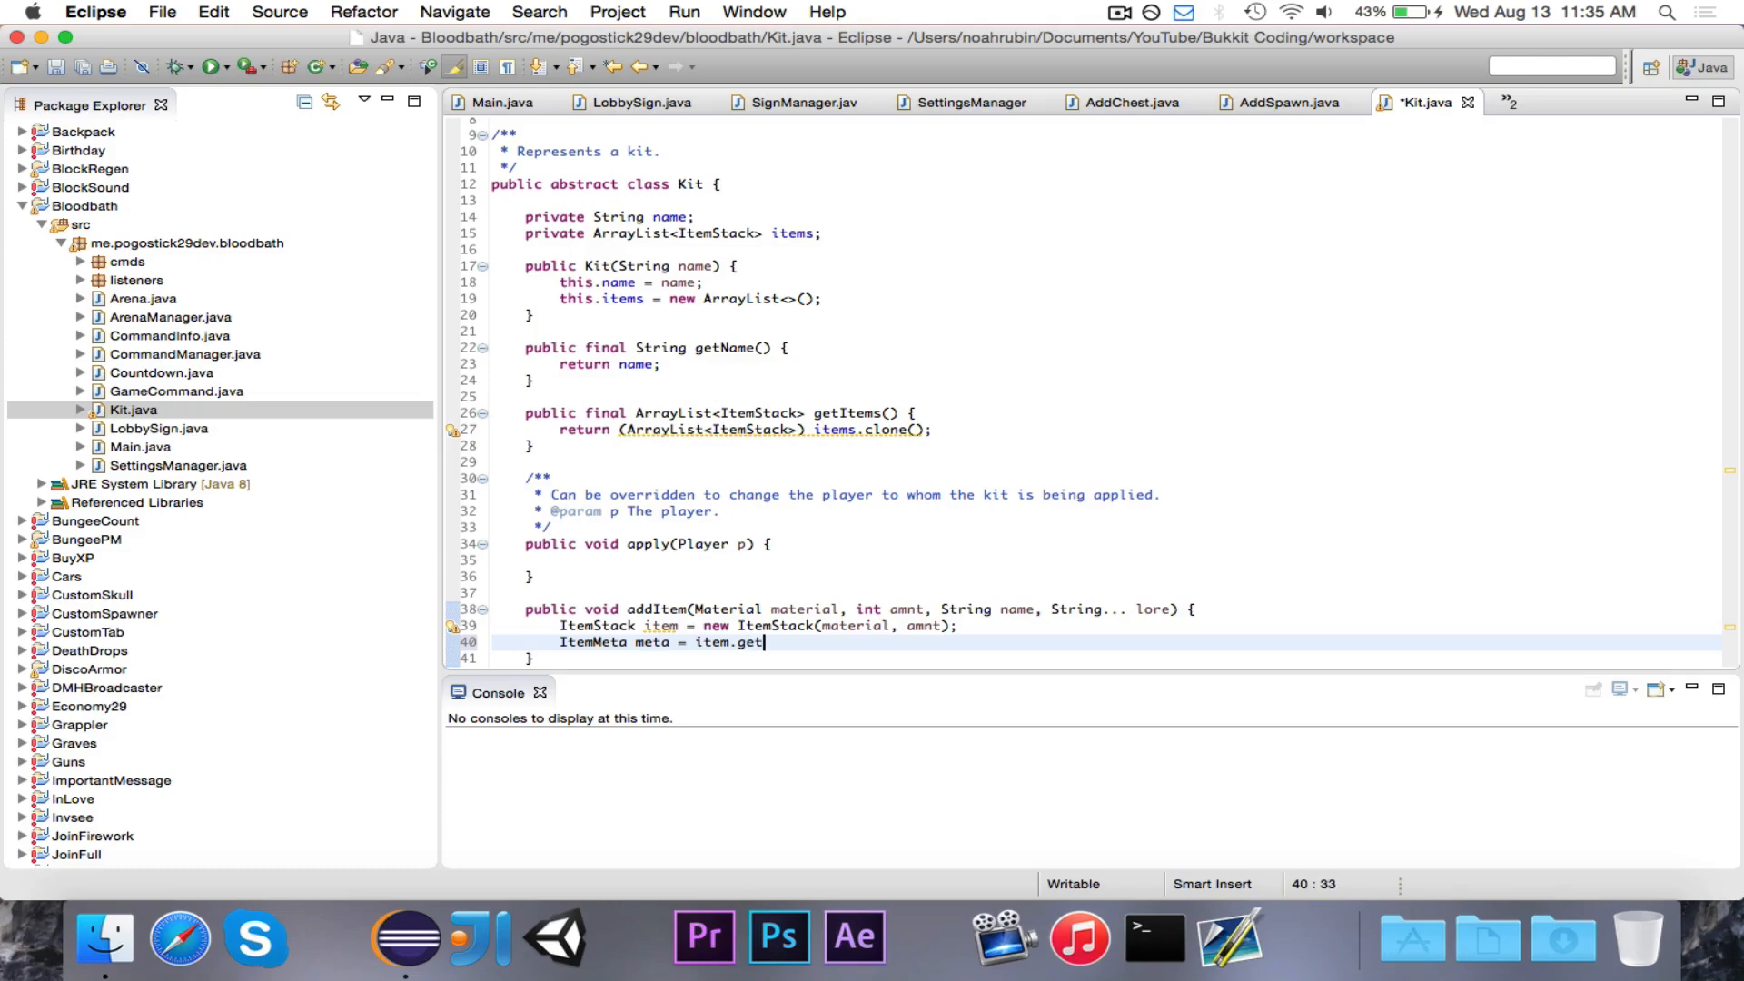
pyautogui.write('ItemMeta()')
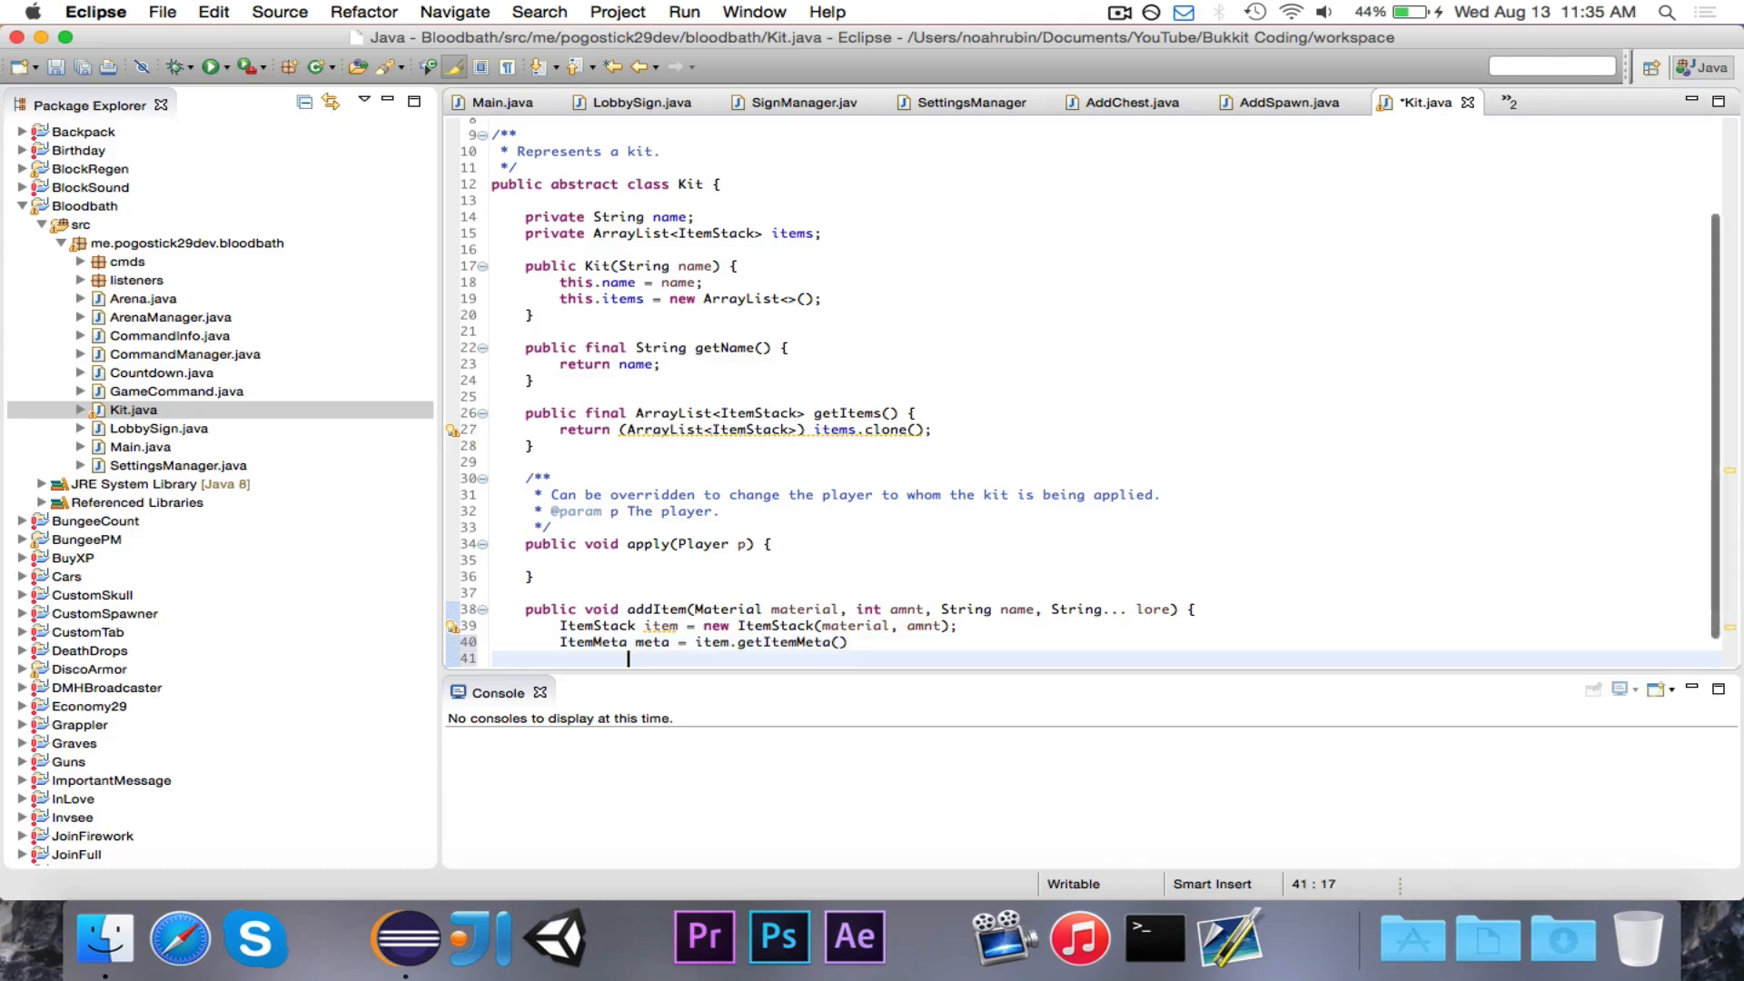
pyautogui.write(';')
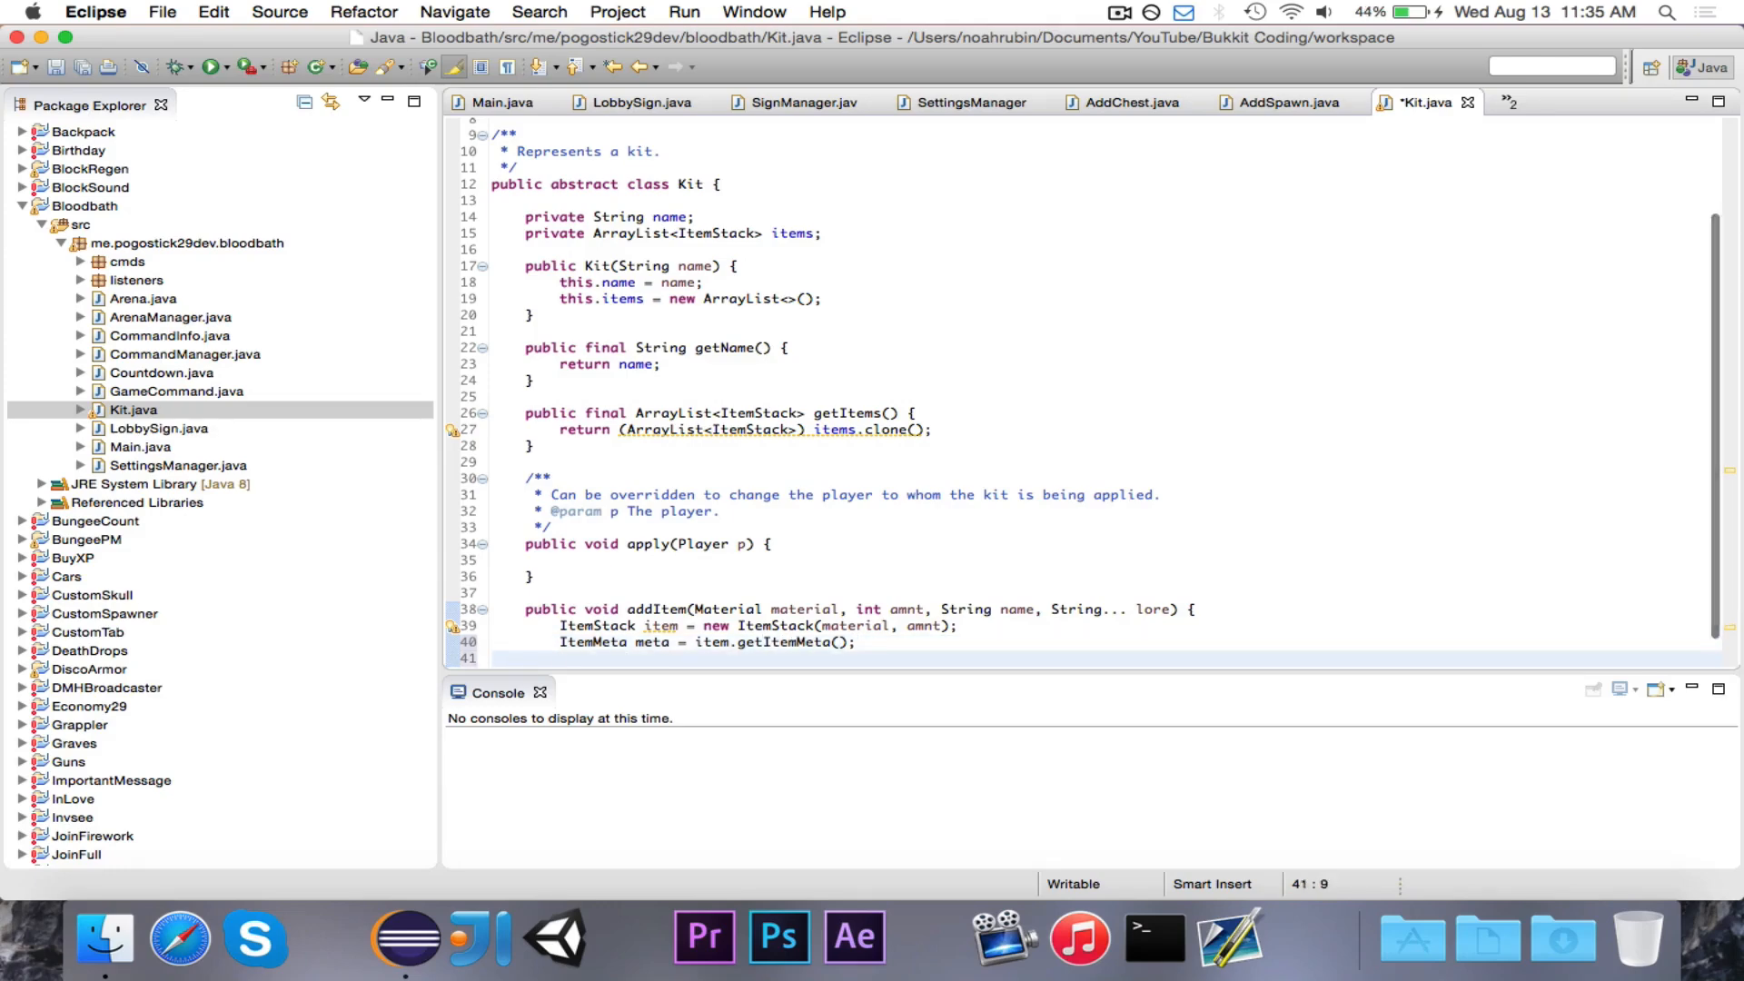
# Set display name and lore on the meta, apply it, add the item to items, and save
pyautogui.write('met')
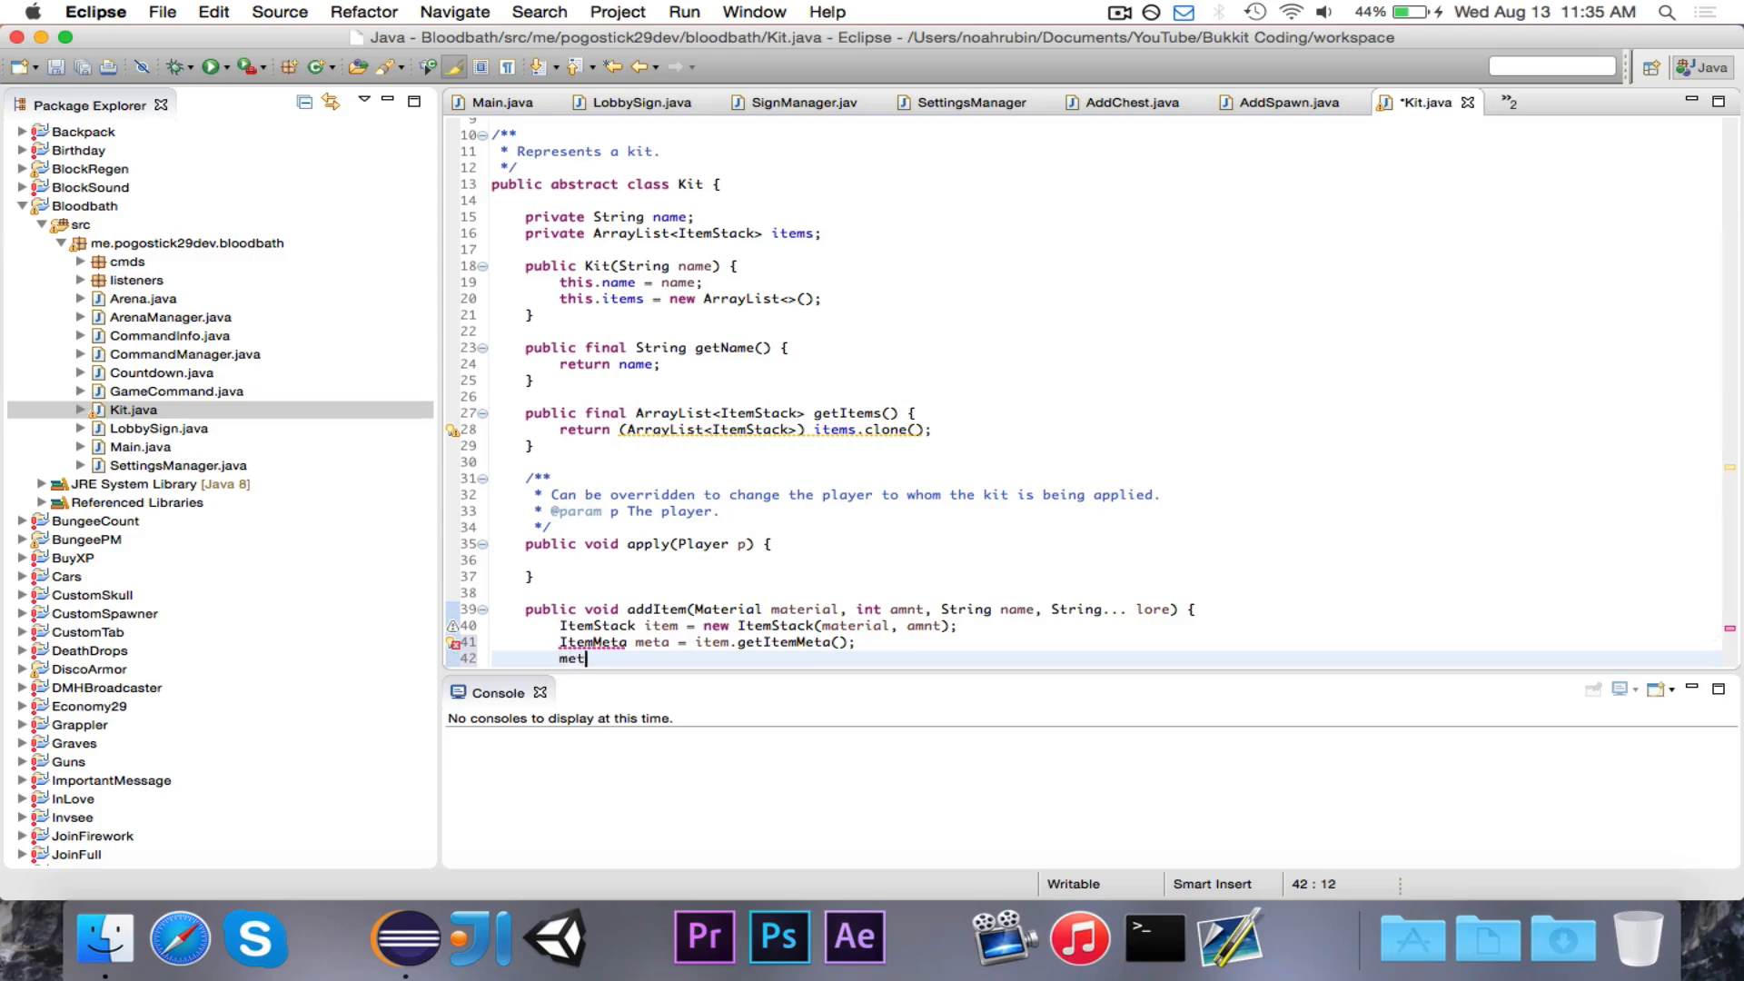
pyautogui.write('a.setDisplayName(name);')
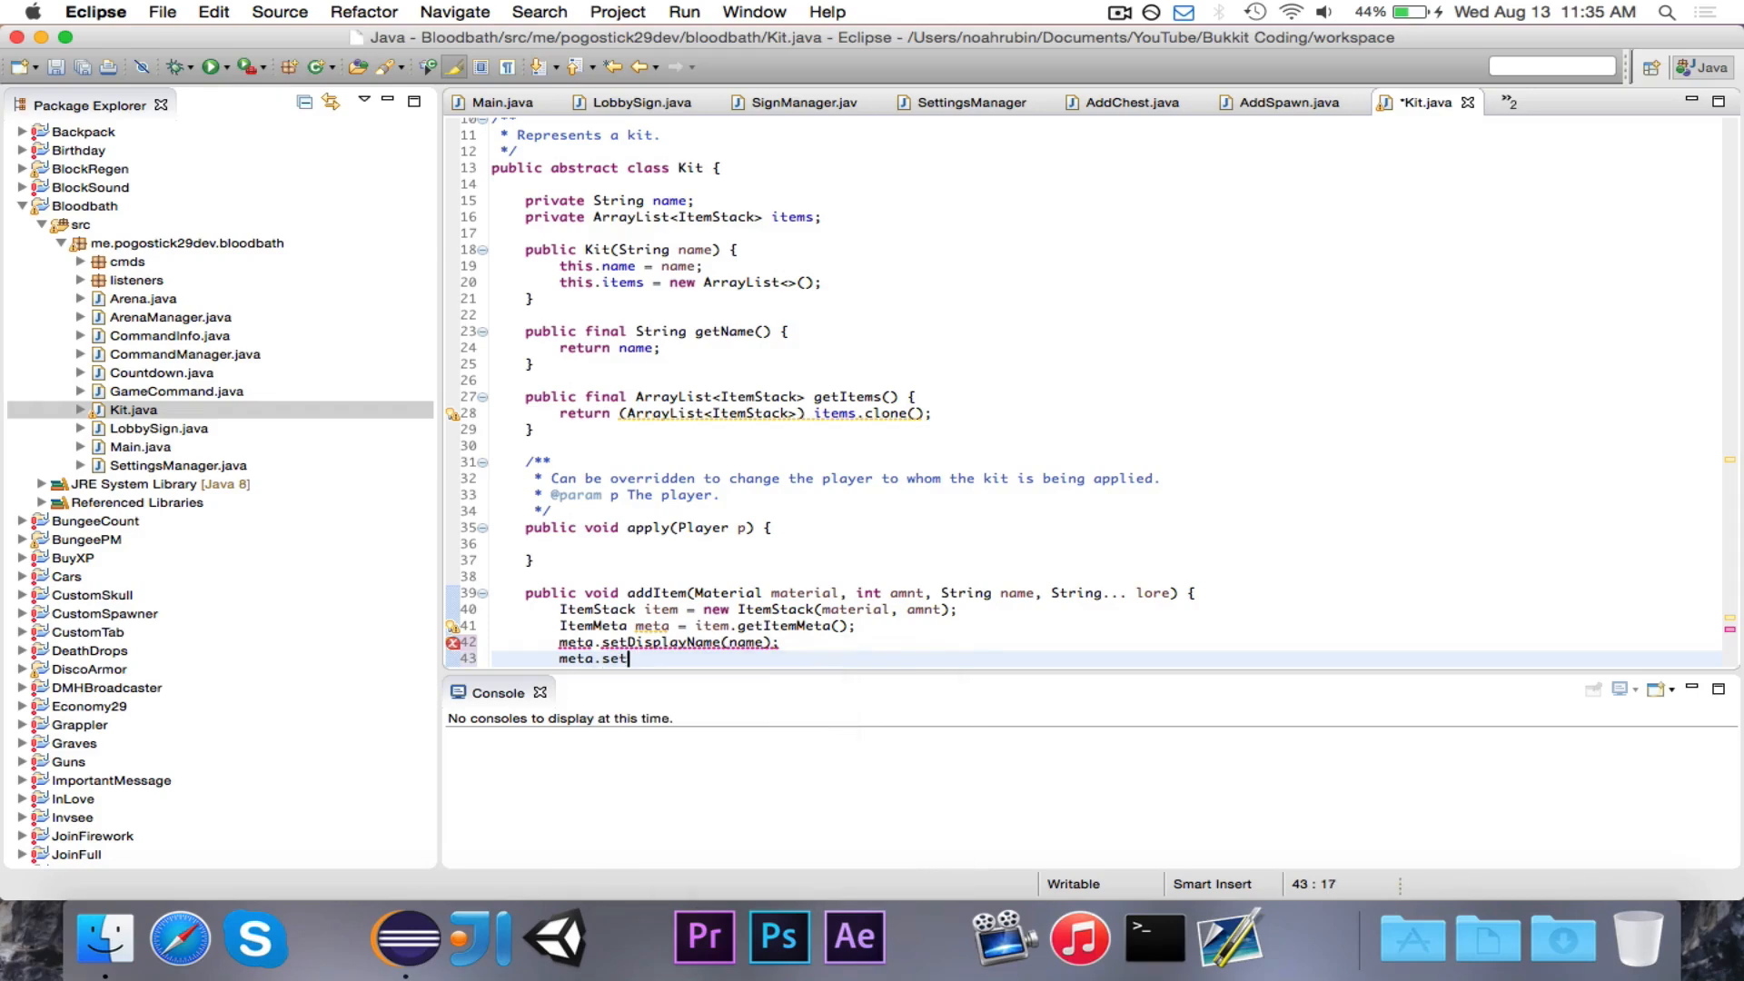
pyautogui.write('Lore(Arrays.asList(lo));')
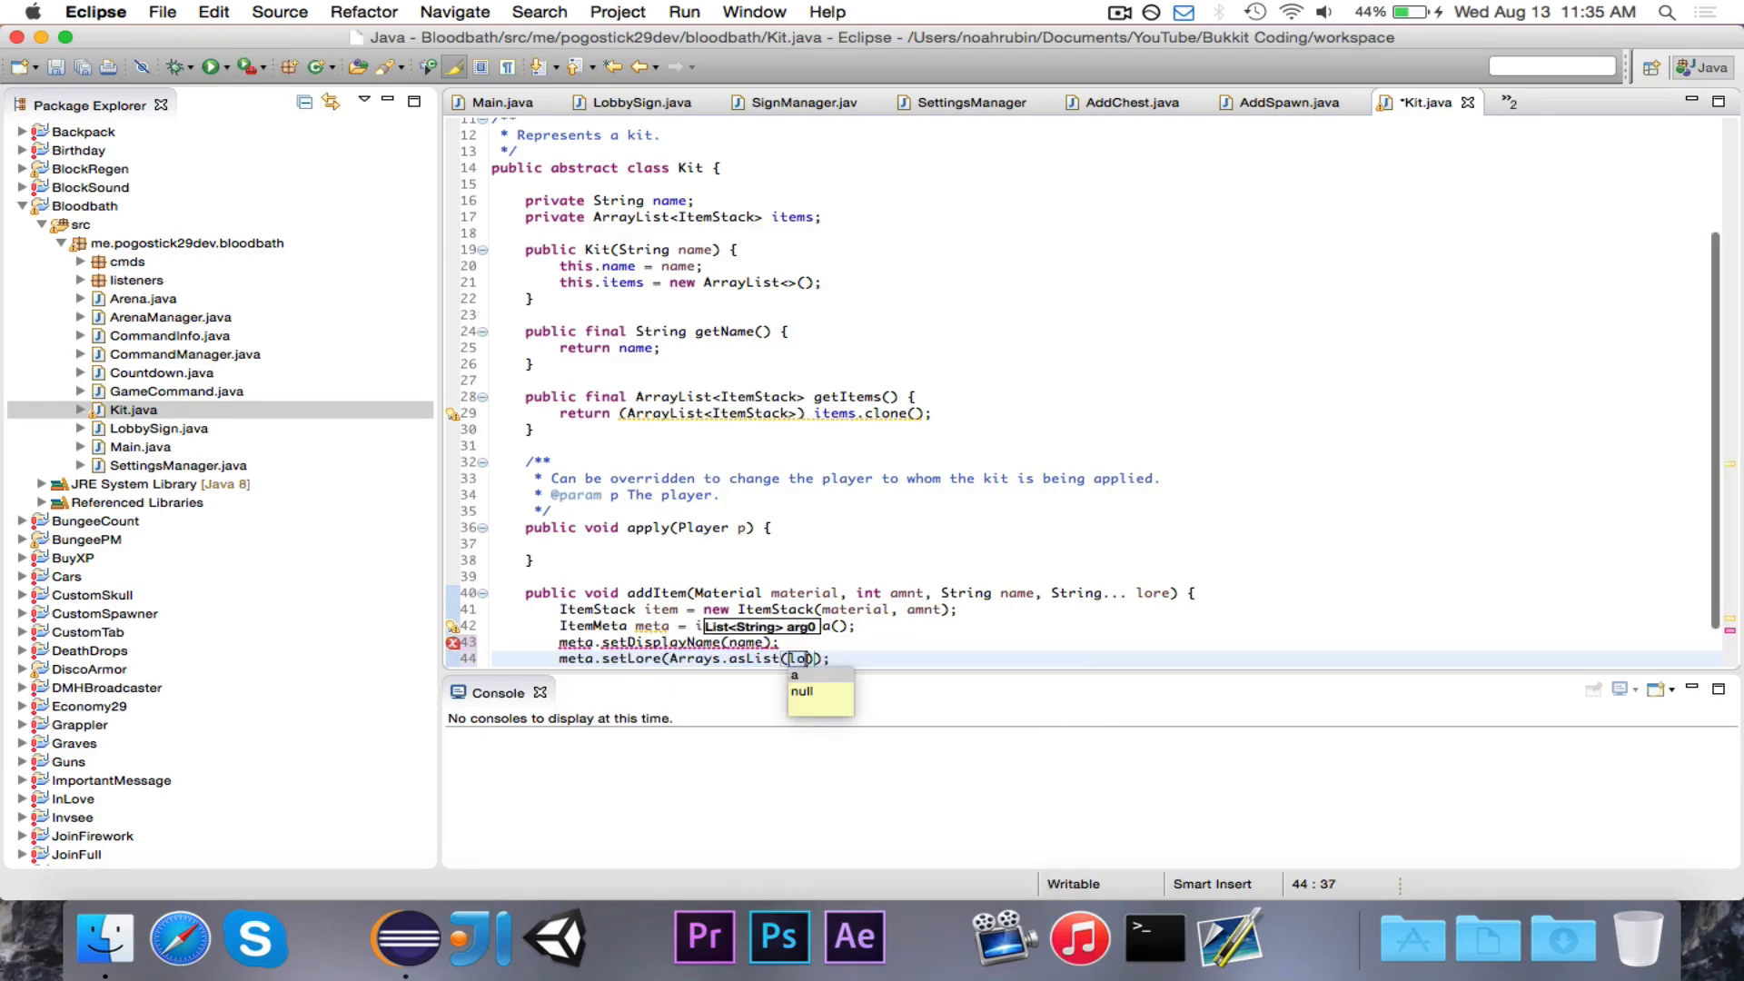
pyautogui.write('item.')
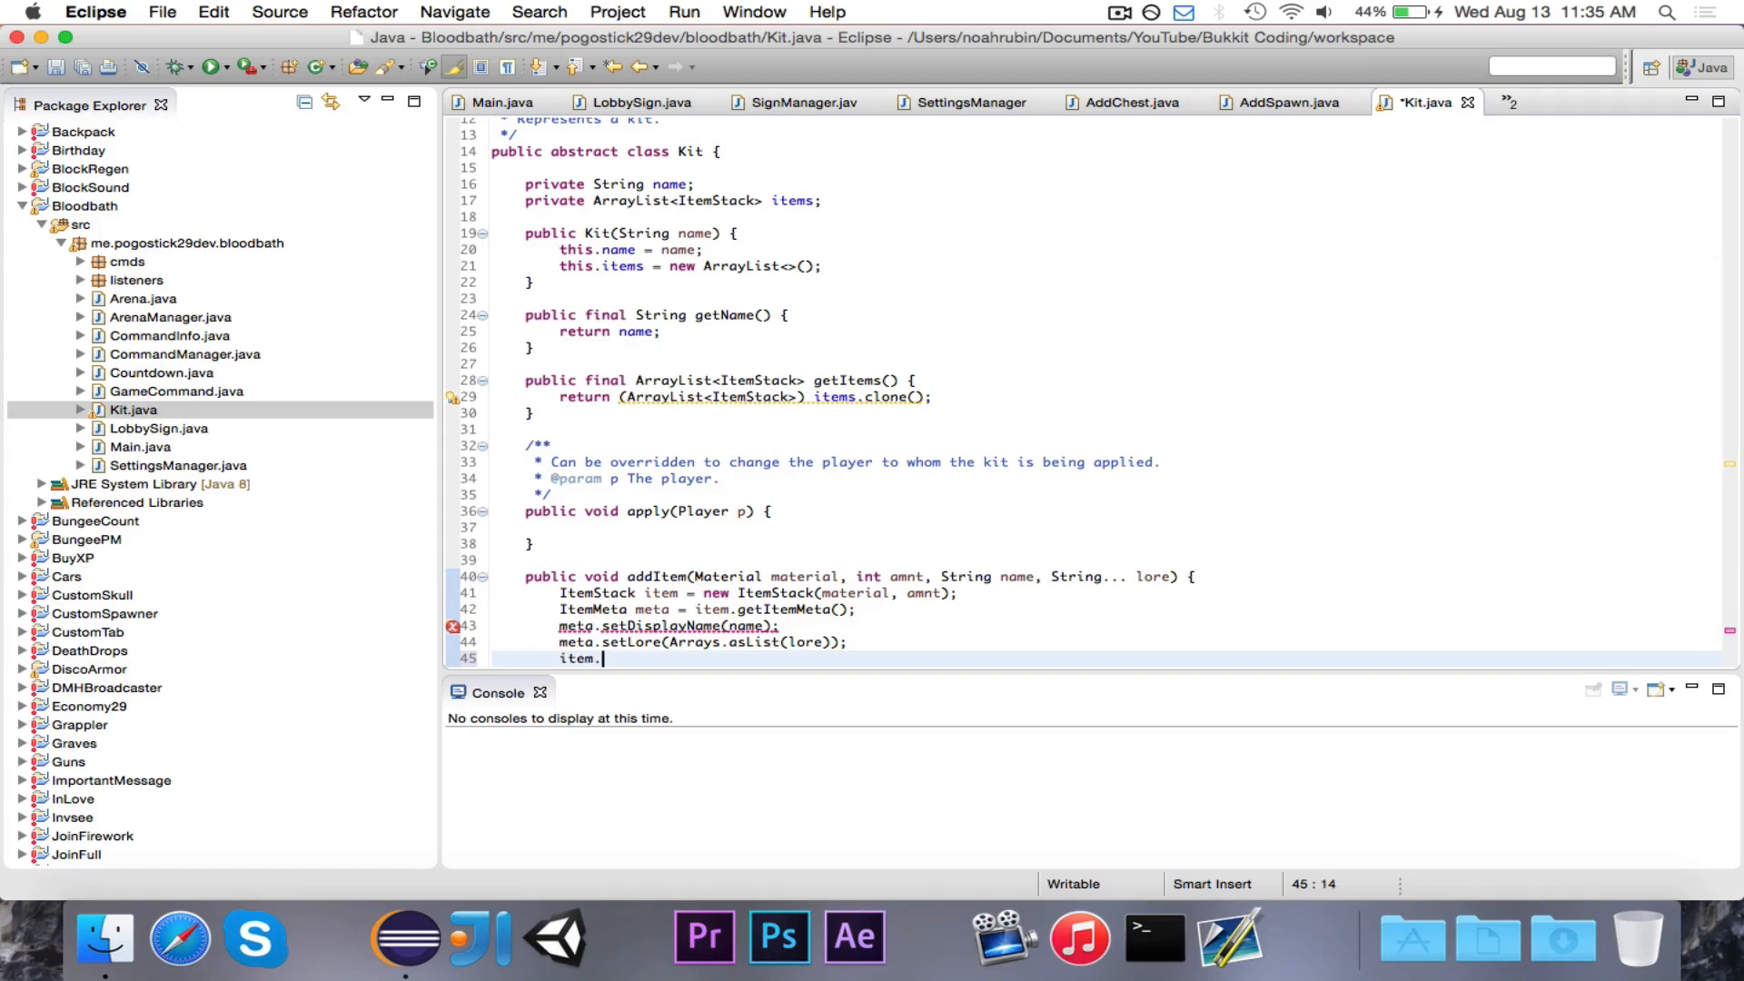
pyautogui.write('set')
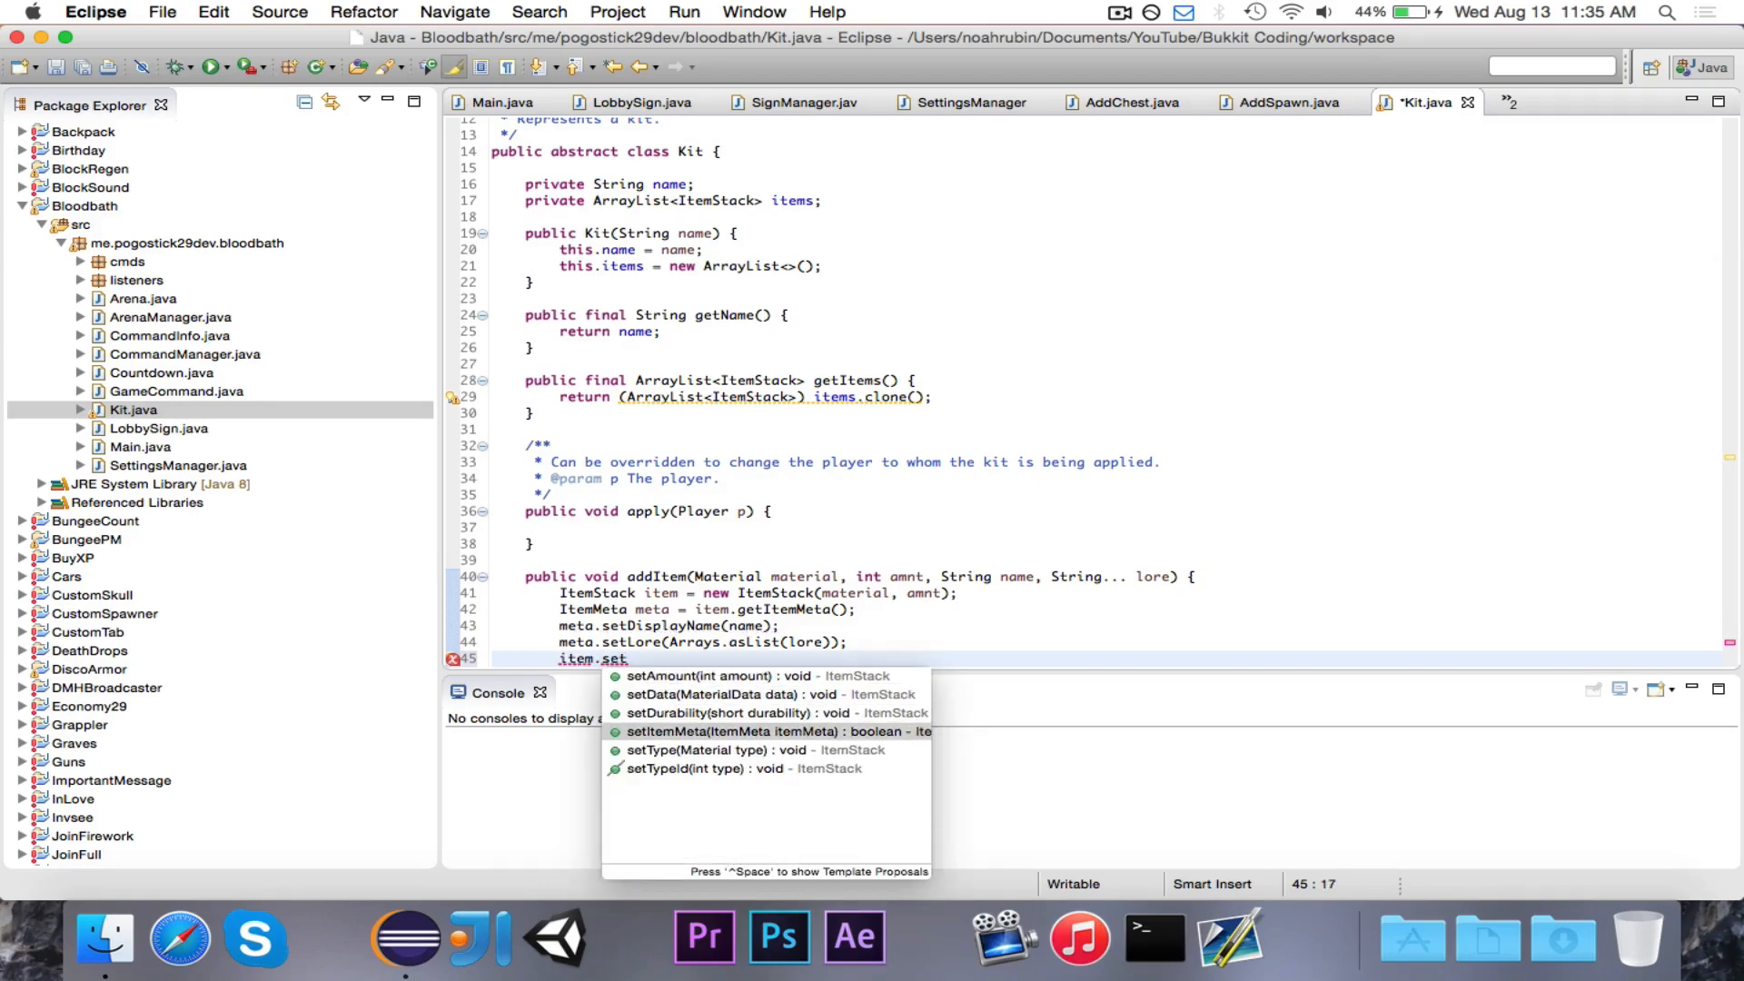
pyautogui.click(753, 731)
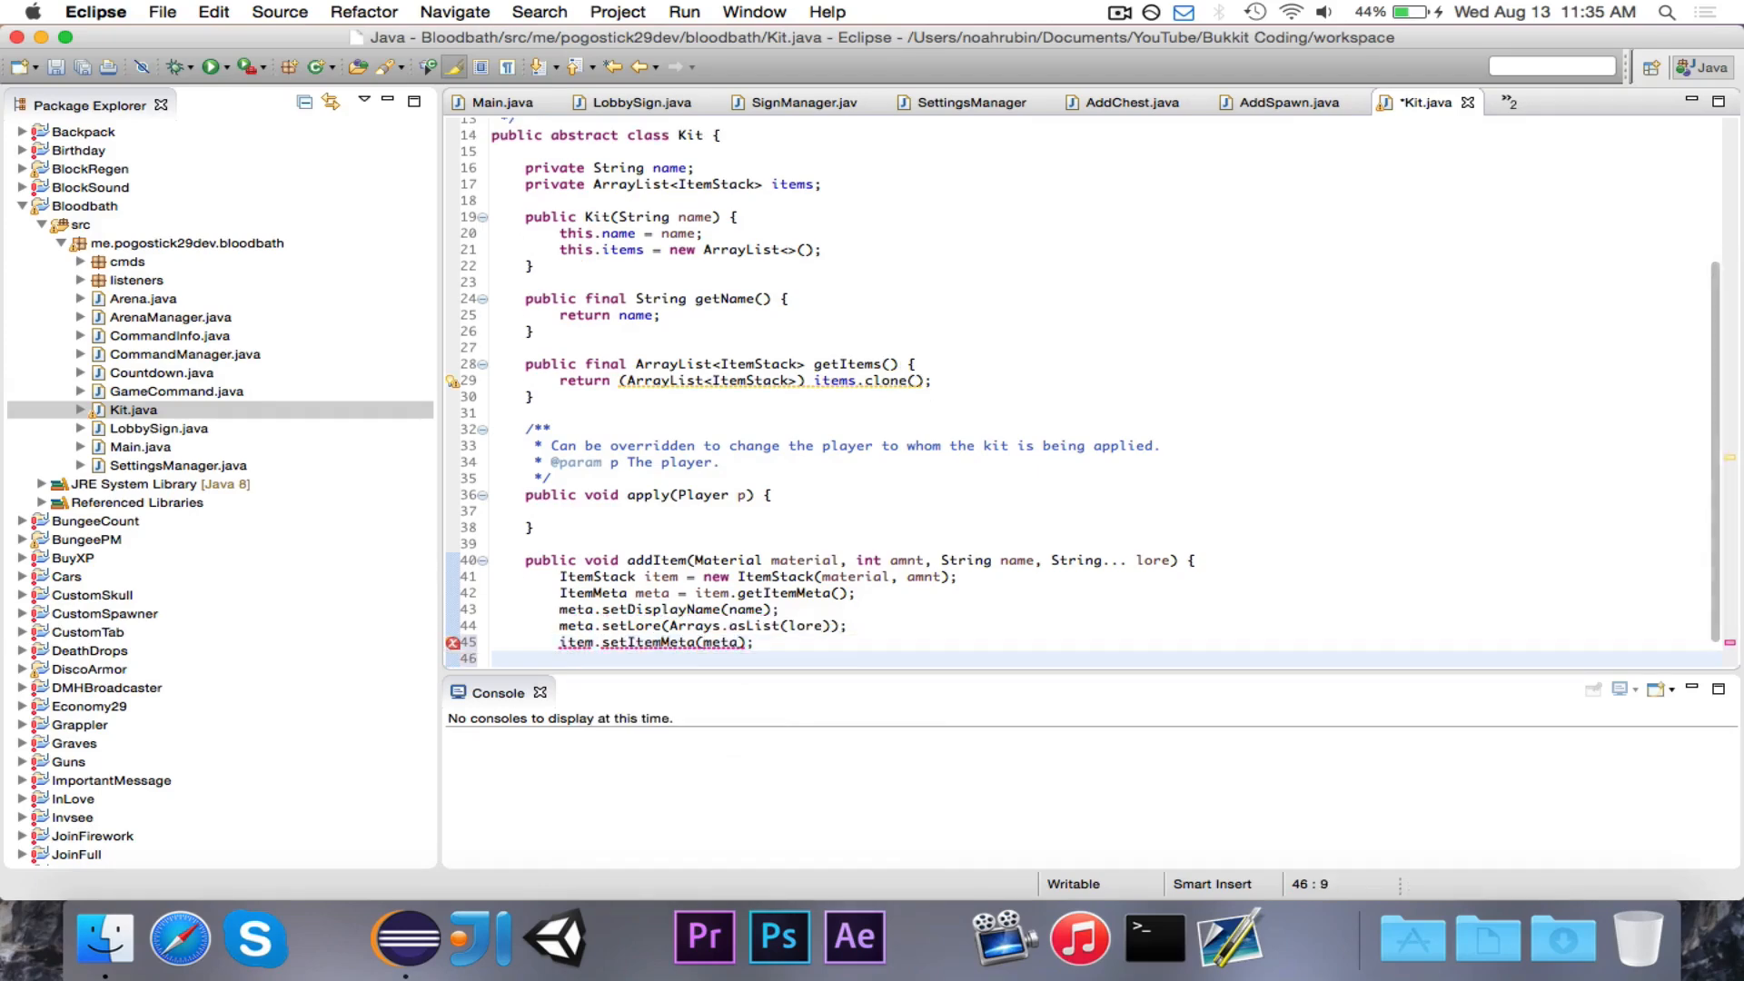
pyautogui.write('a')
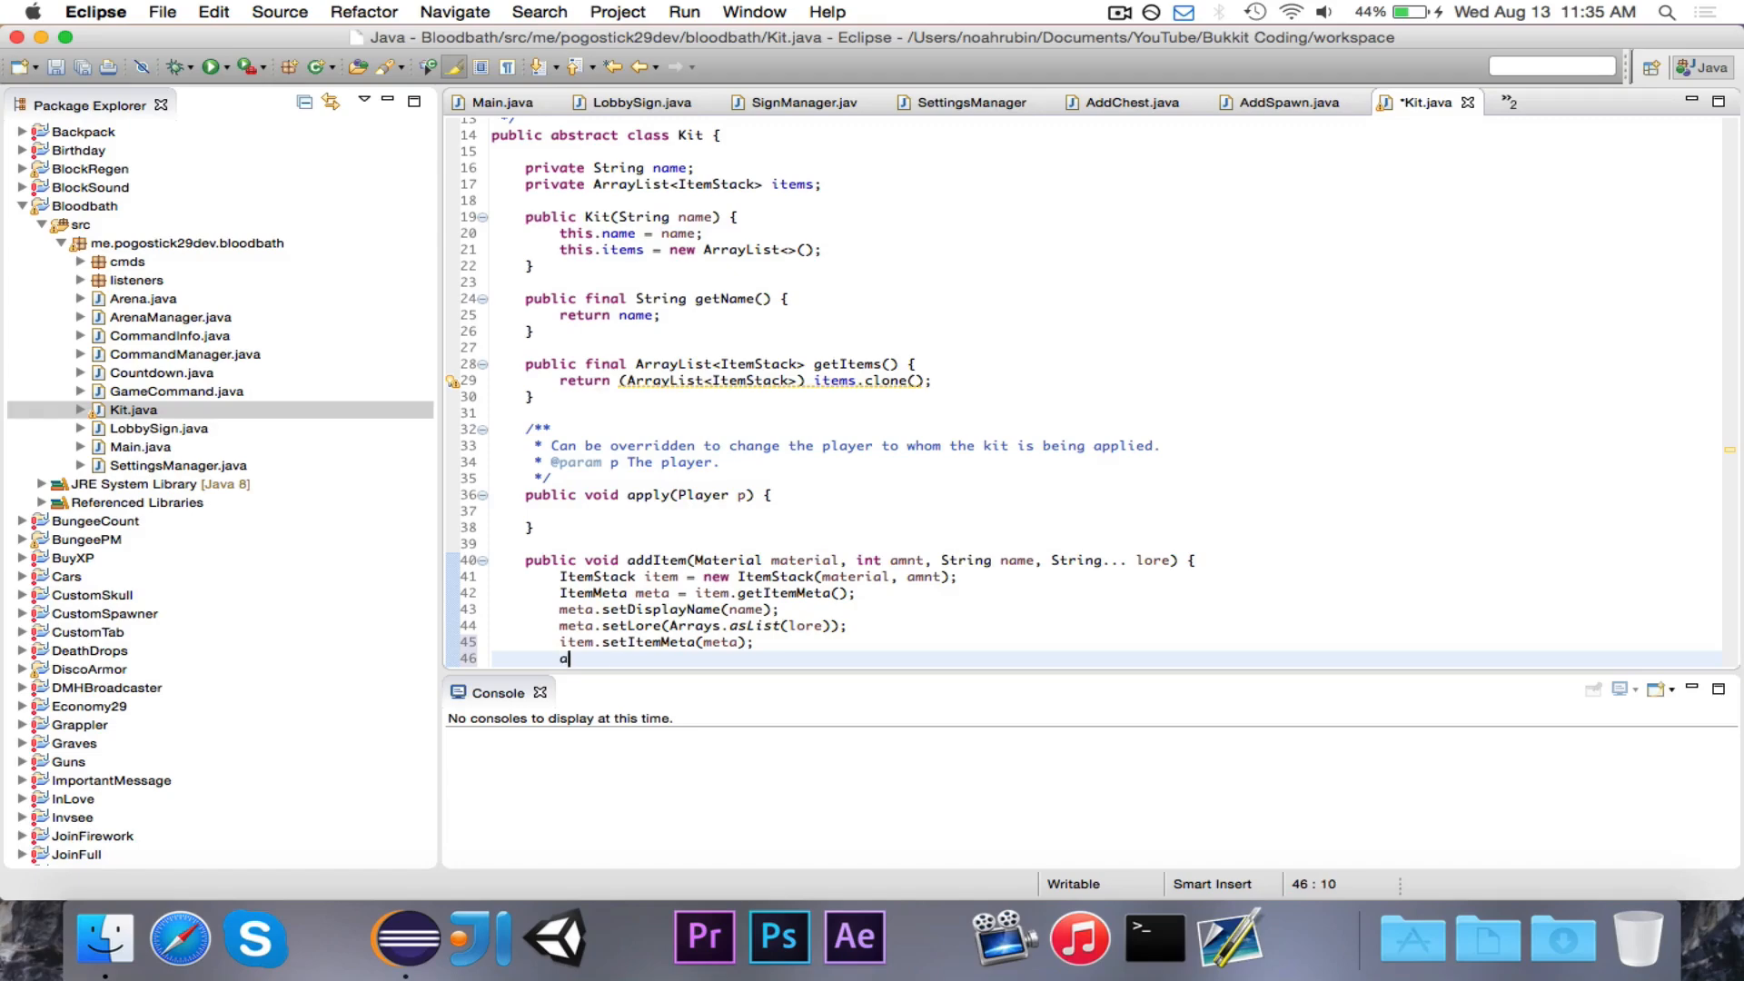
pyautogui.write('items.add(item);')
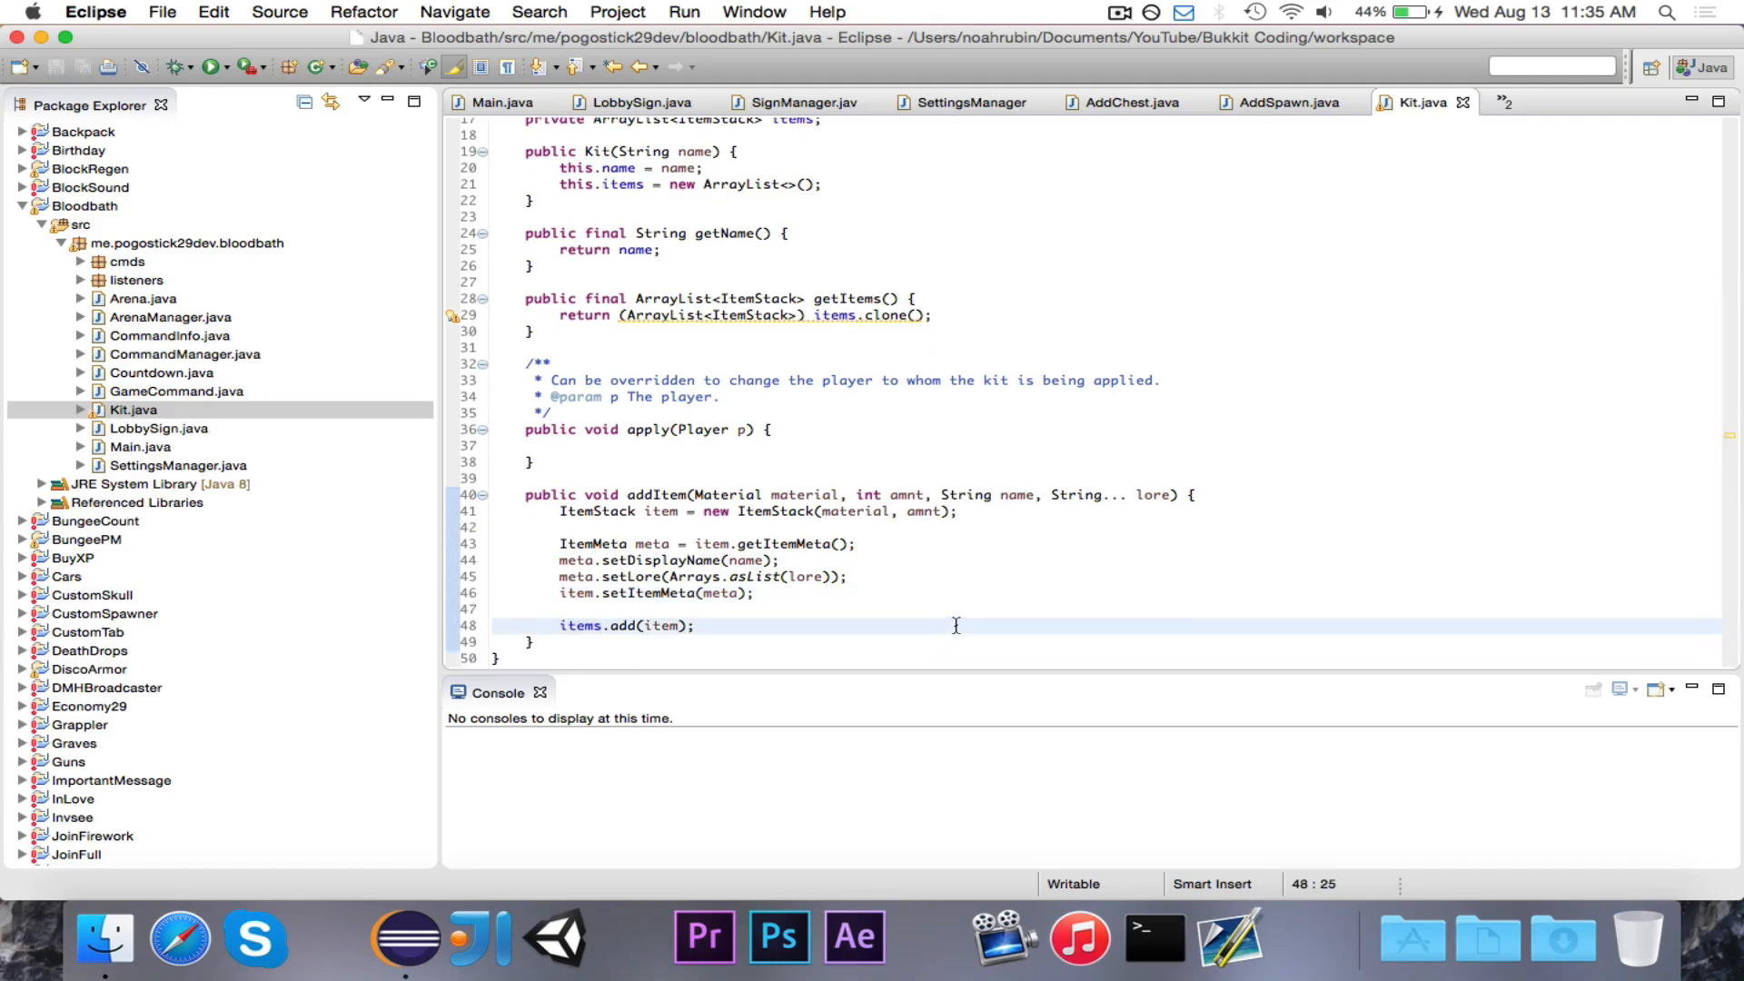
pyautogui.moveTo(1064, 561)
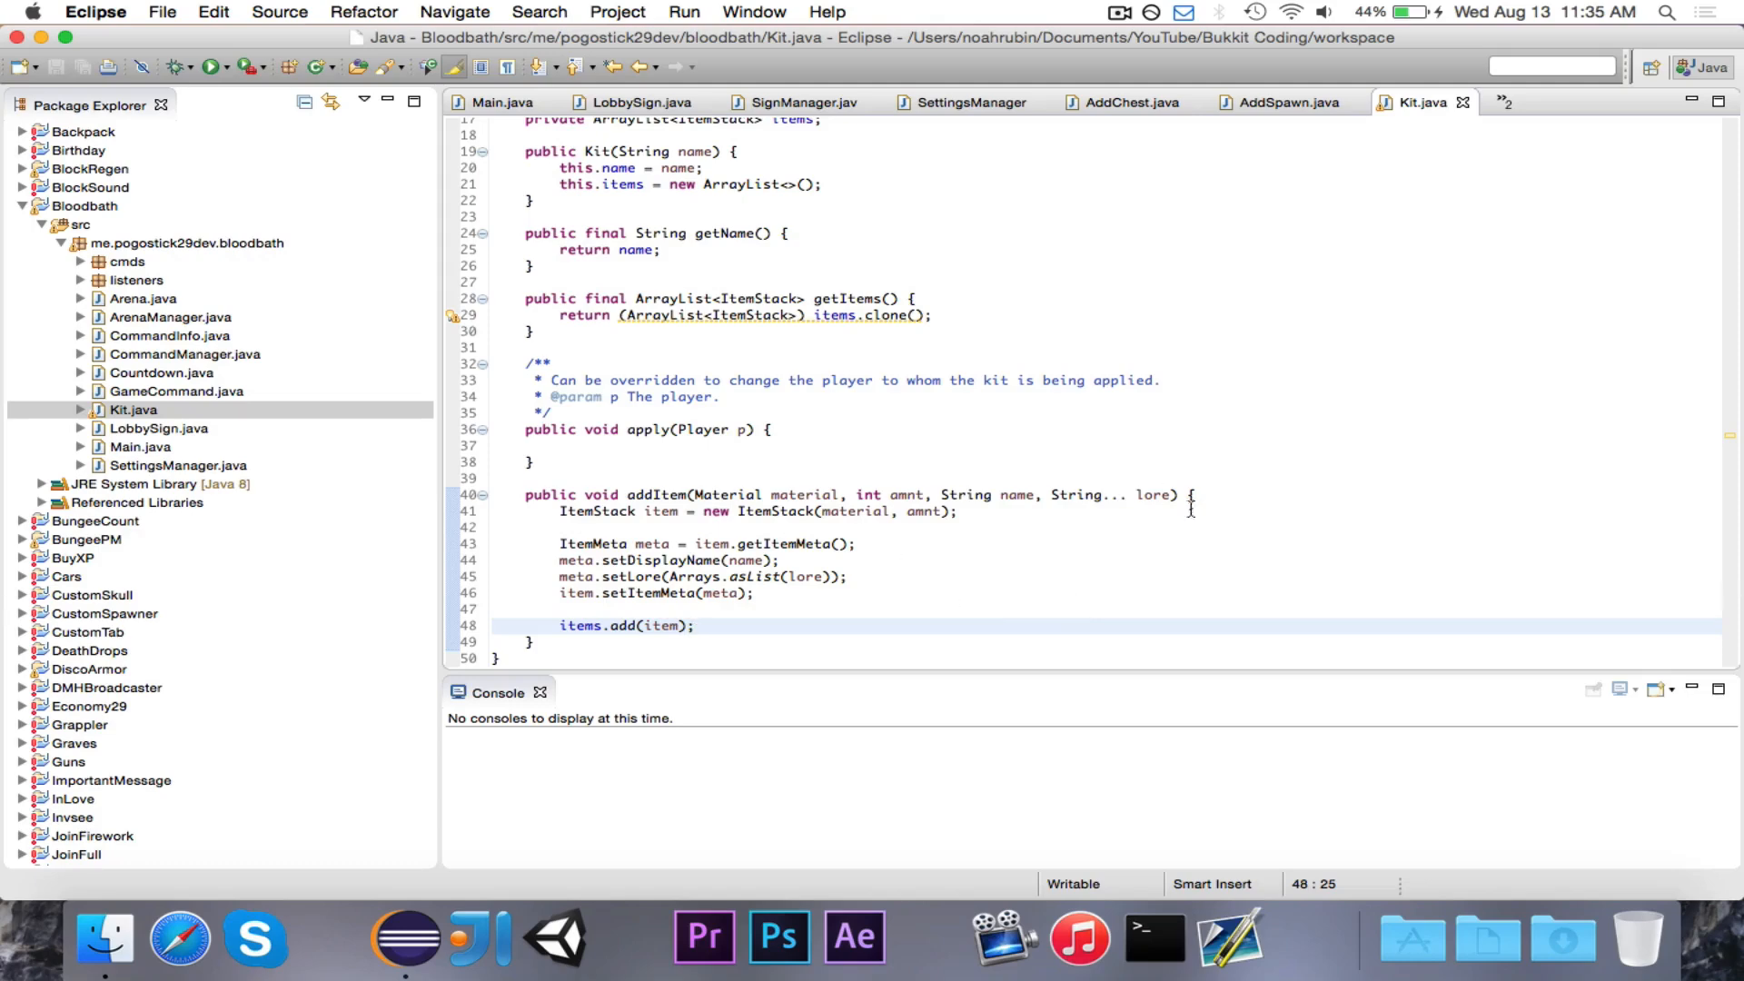
pyautogui.click(696, 626)
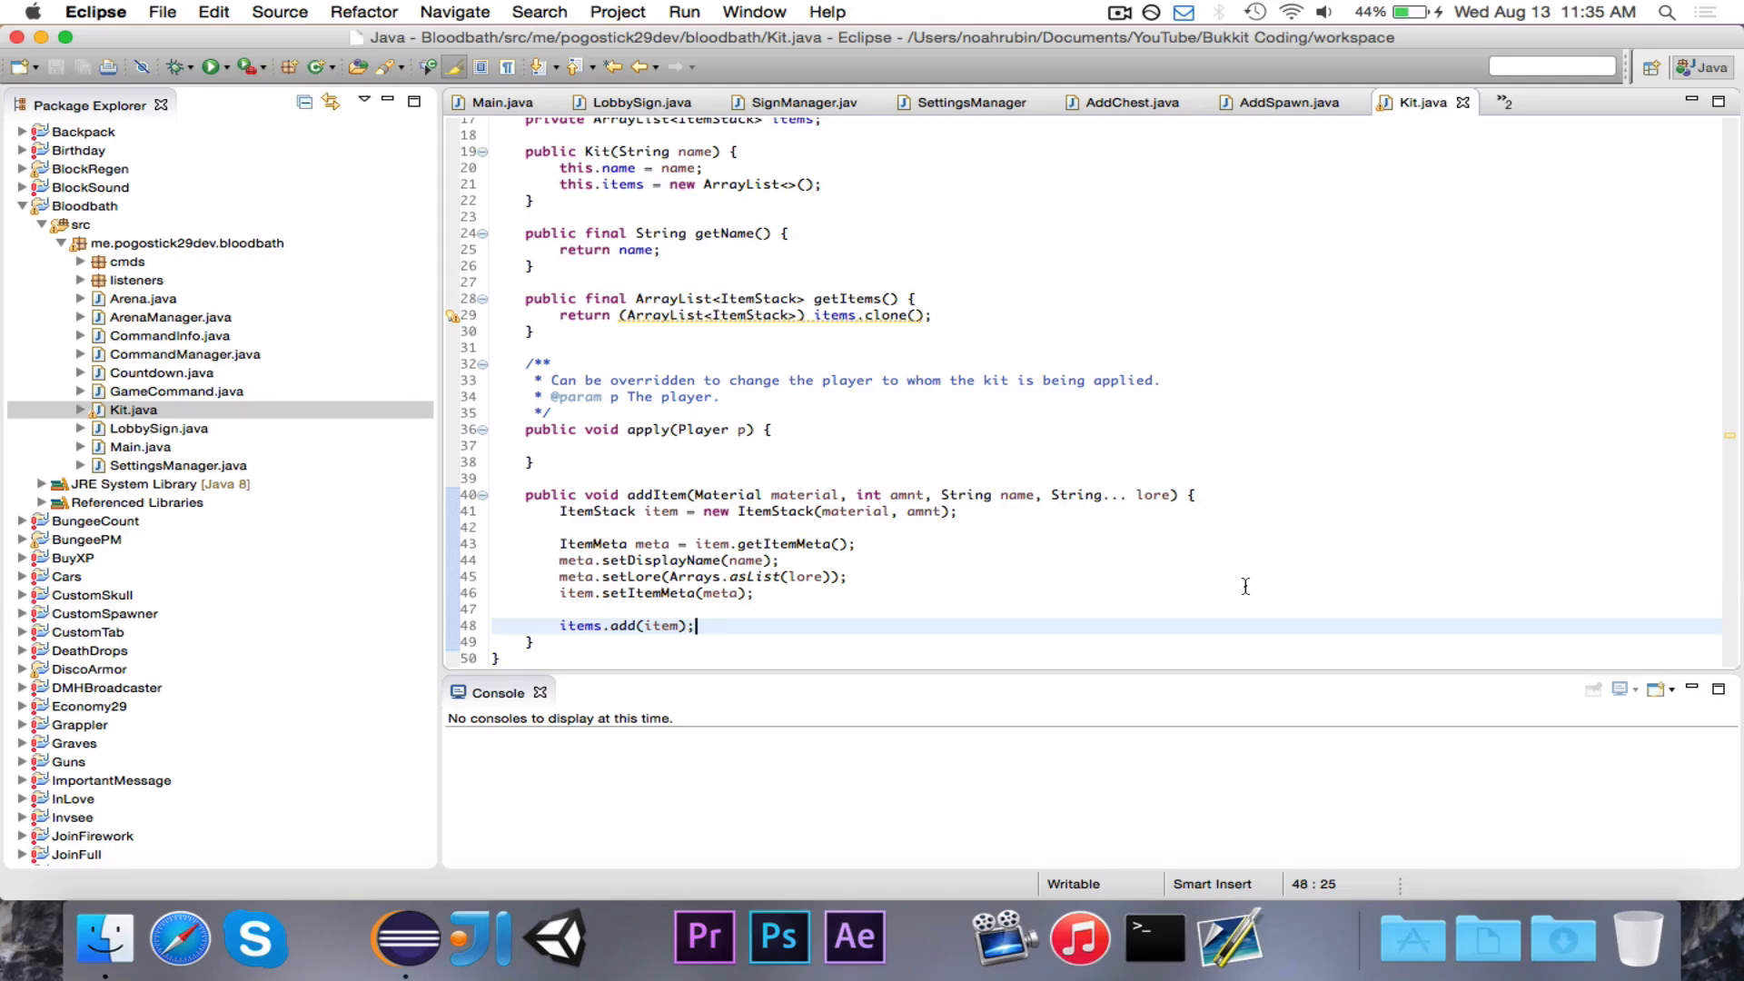
pyautogui.moveTo(276, 312)
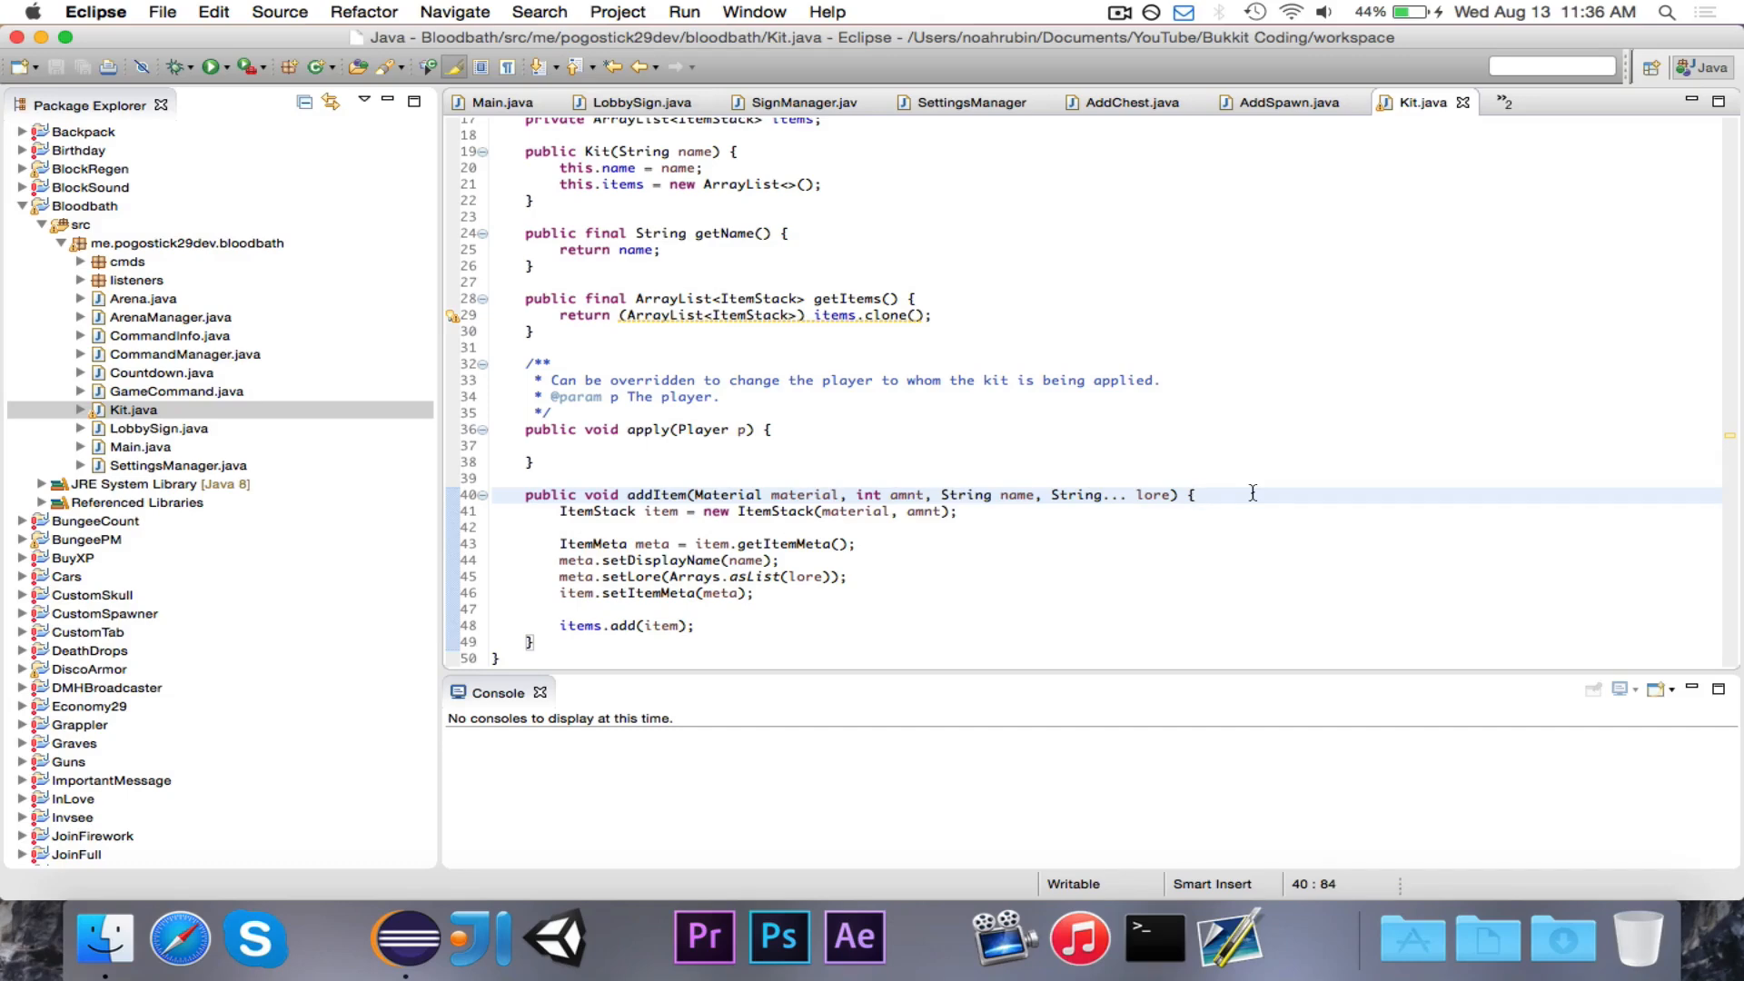
pyautogui.click(1197, 494)
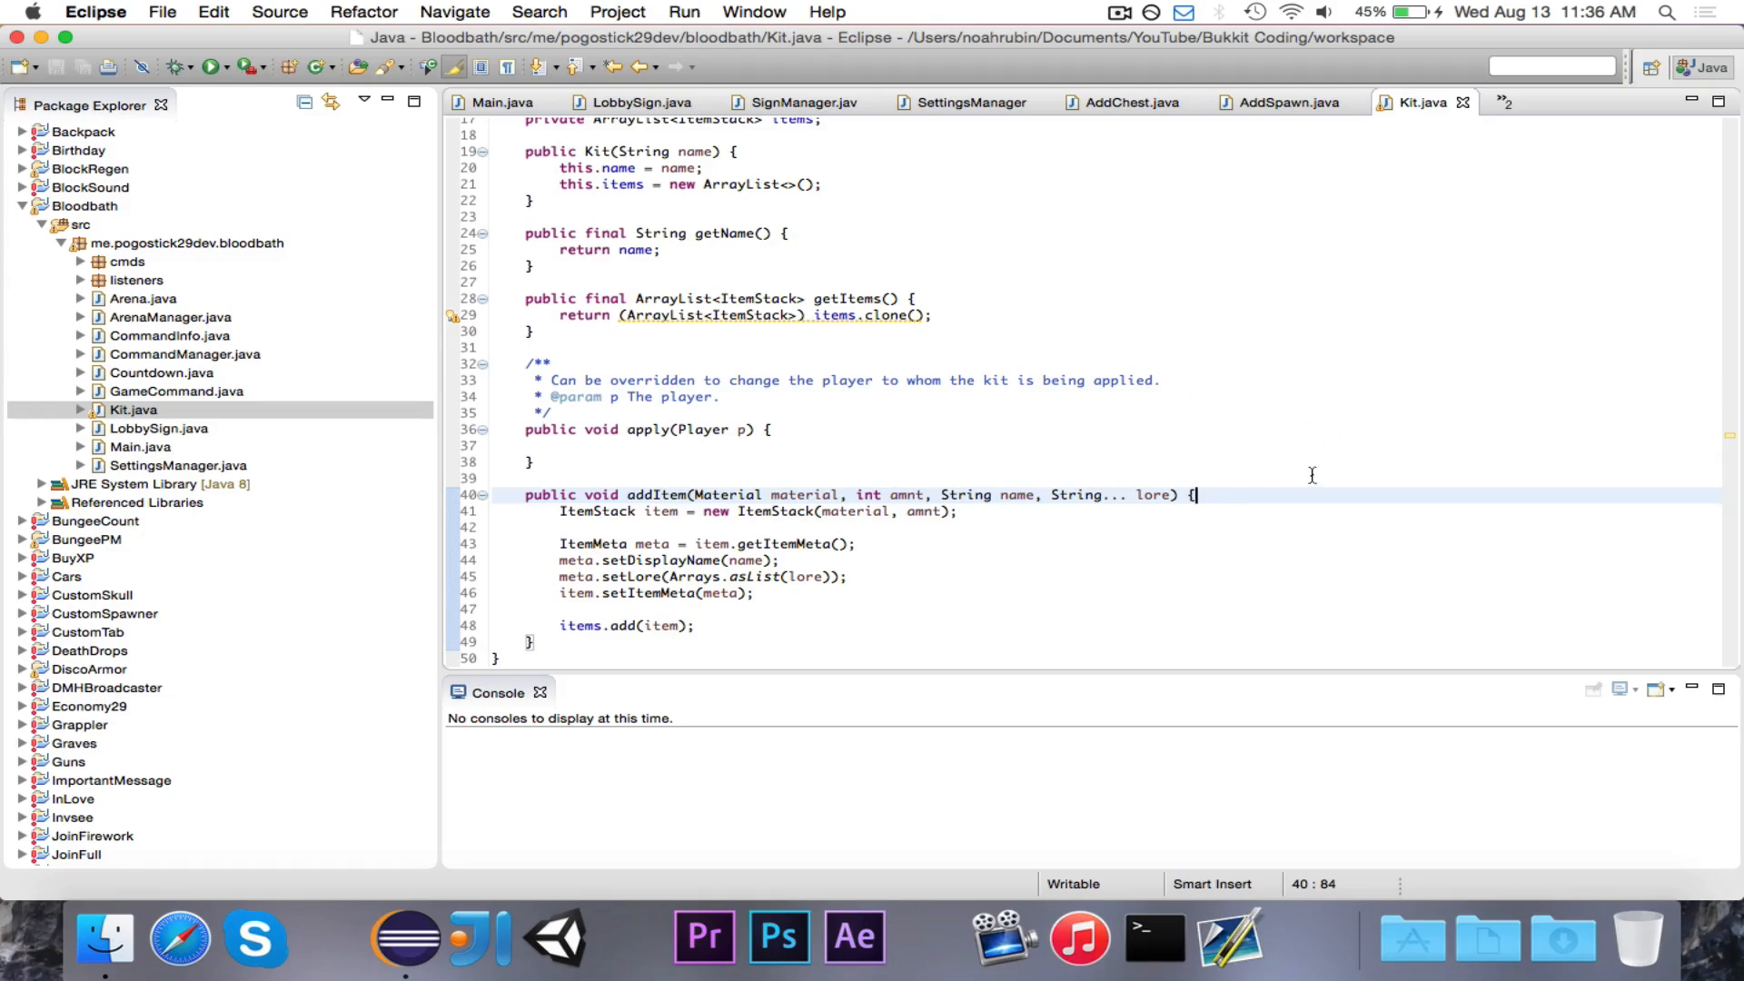
pyautogui.moveTo(1266, 484)
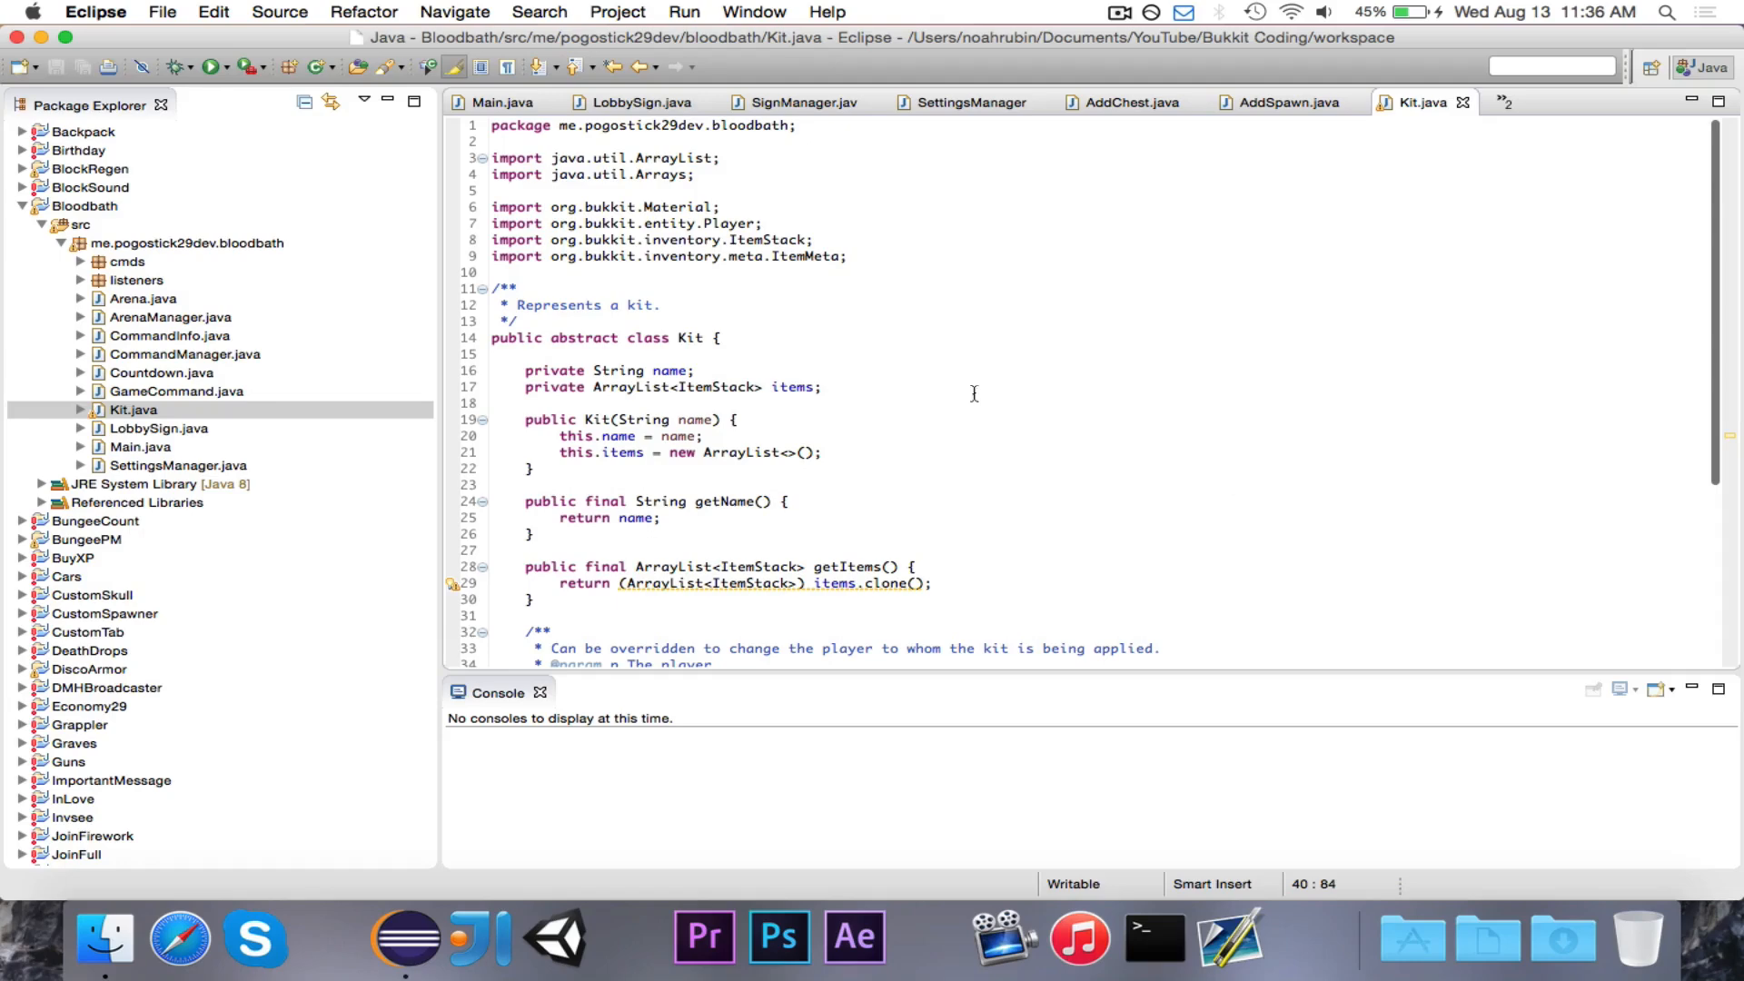
# Select and cut the apply(Player) method with its Javadoc from Kit
pyautogui.click(866, 344)
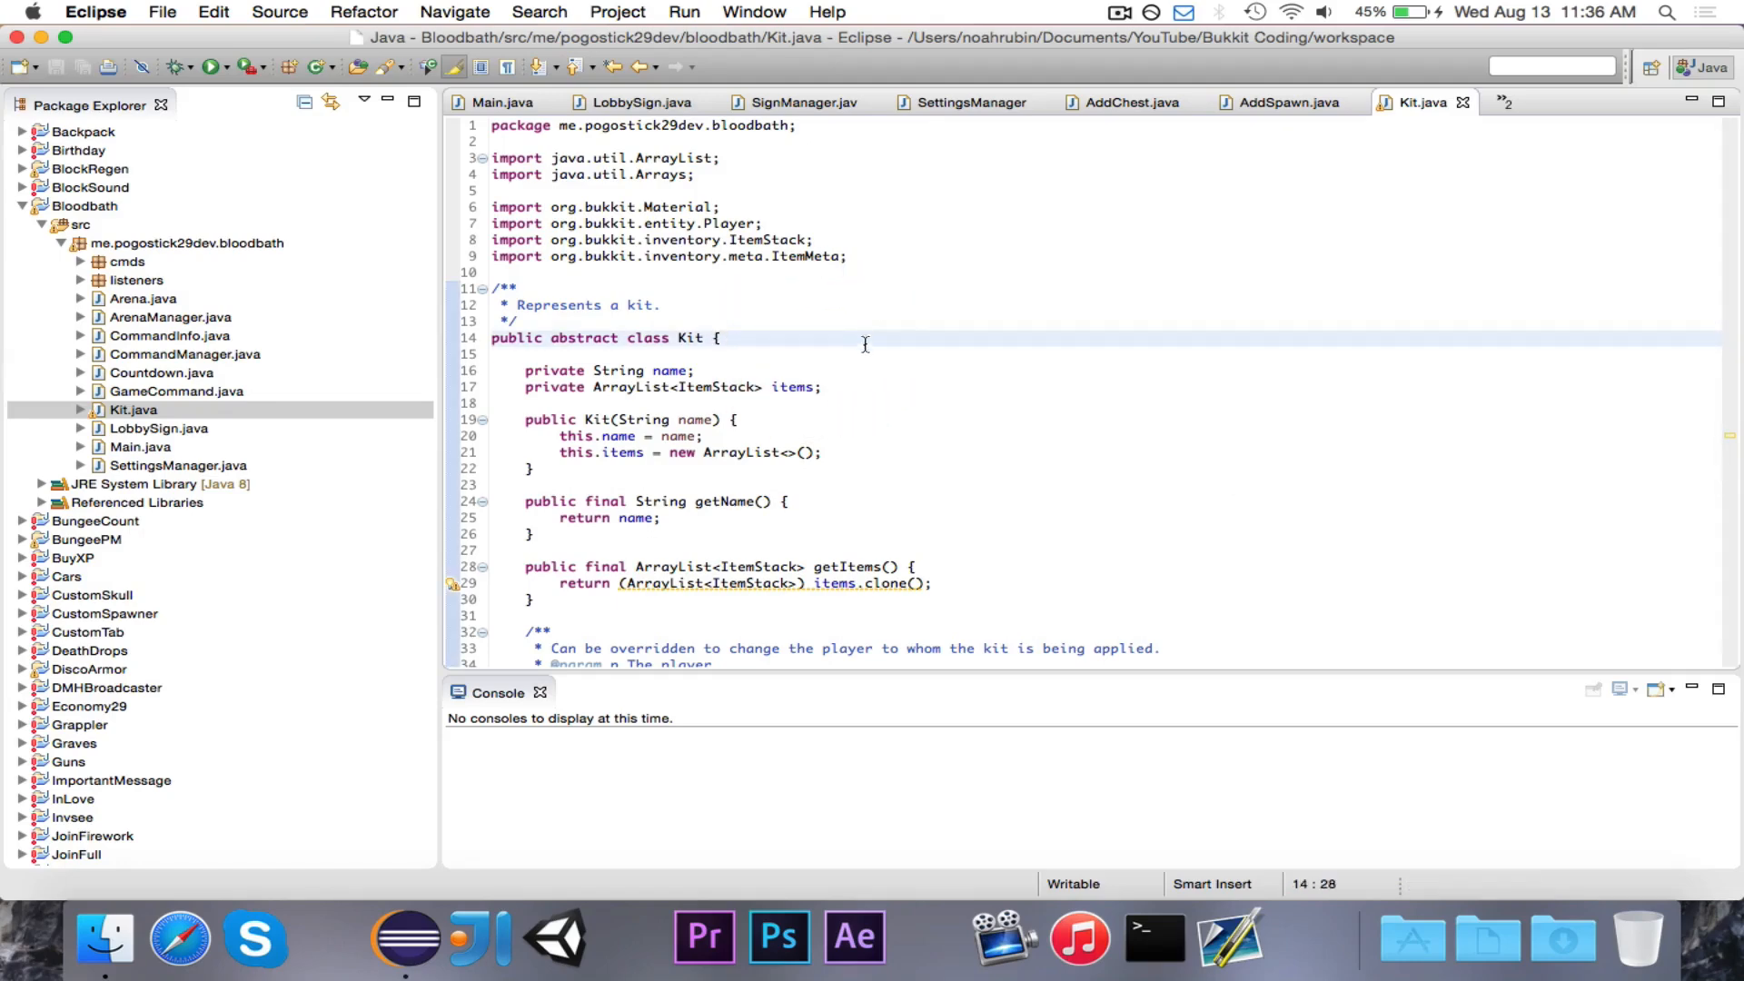
pyautogui.scroll(-3)
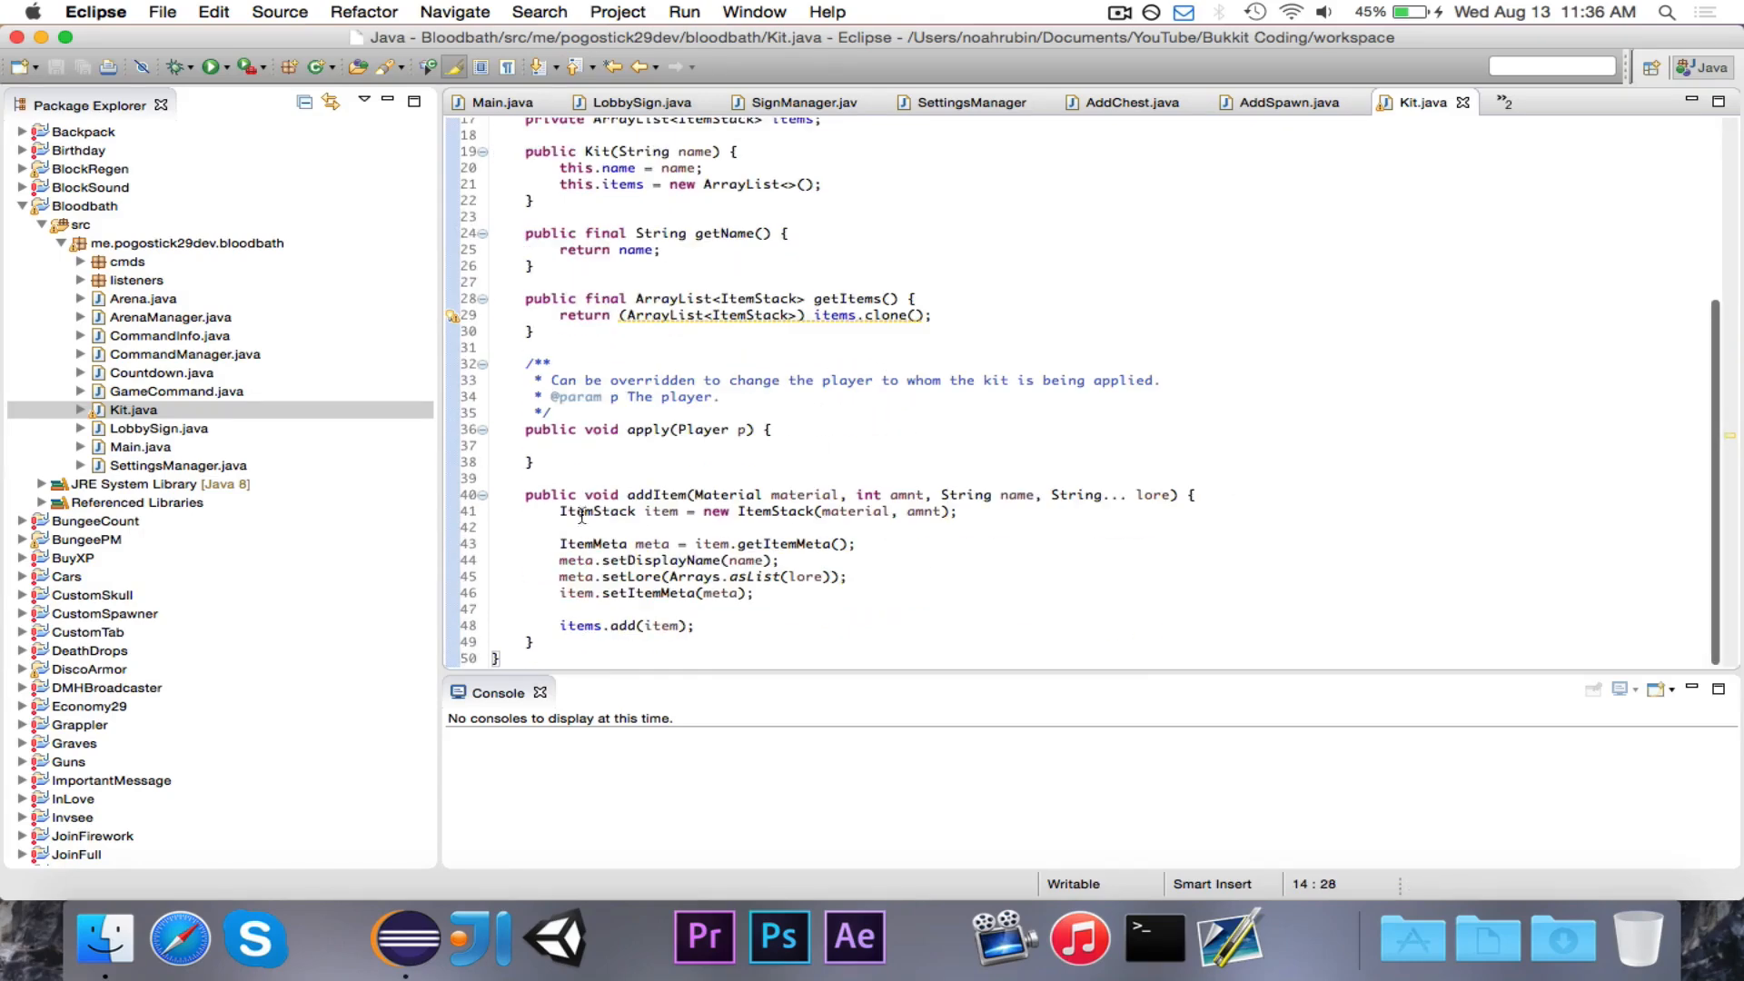
pyautogui.moveTo(526, 494); pyautogui.dragTo(600, 648)
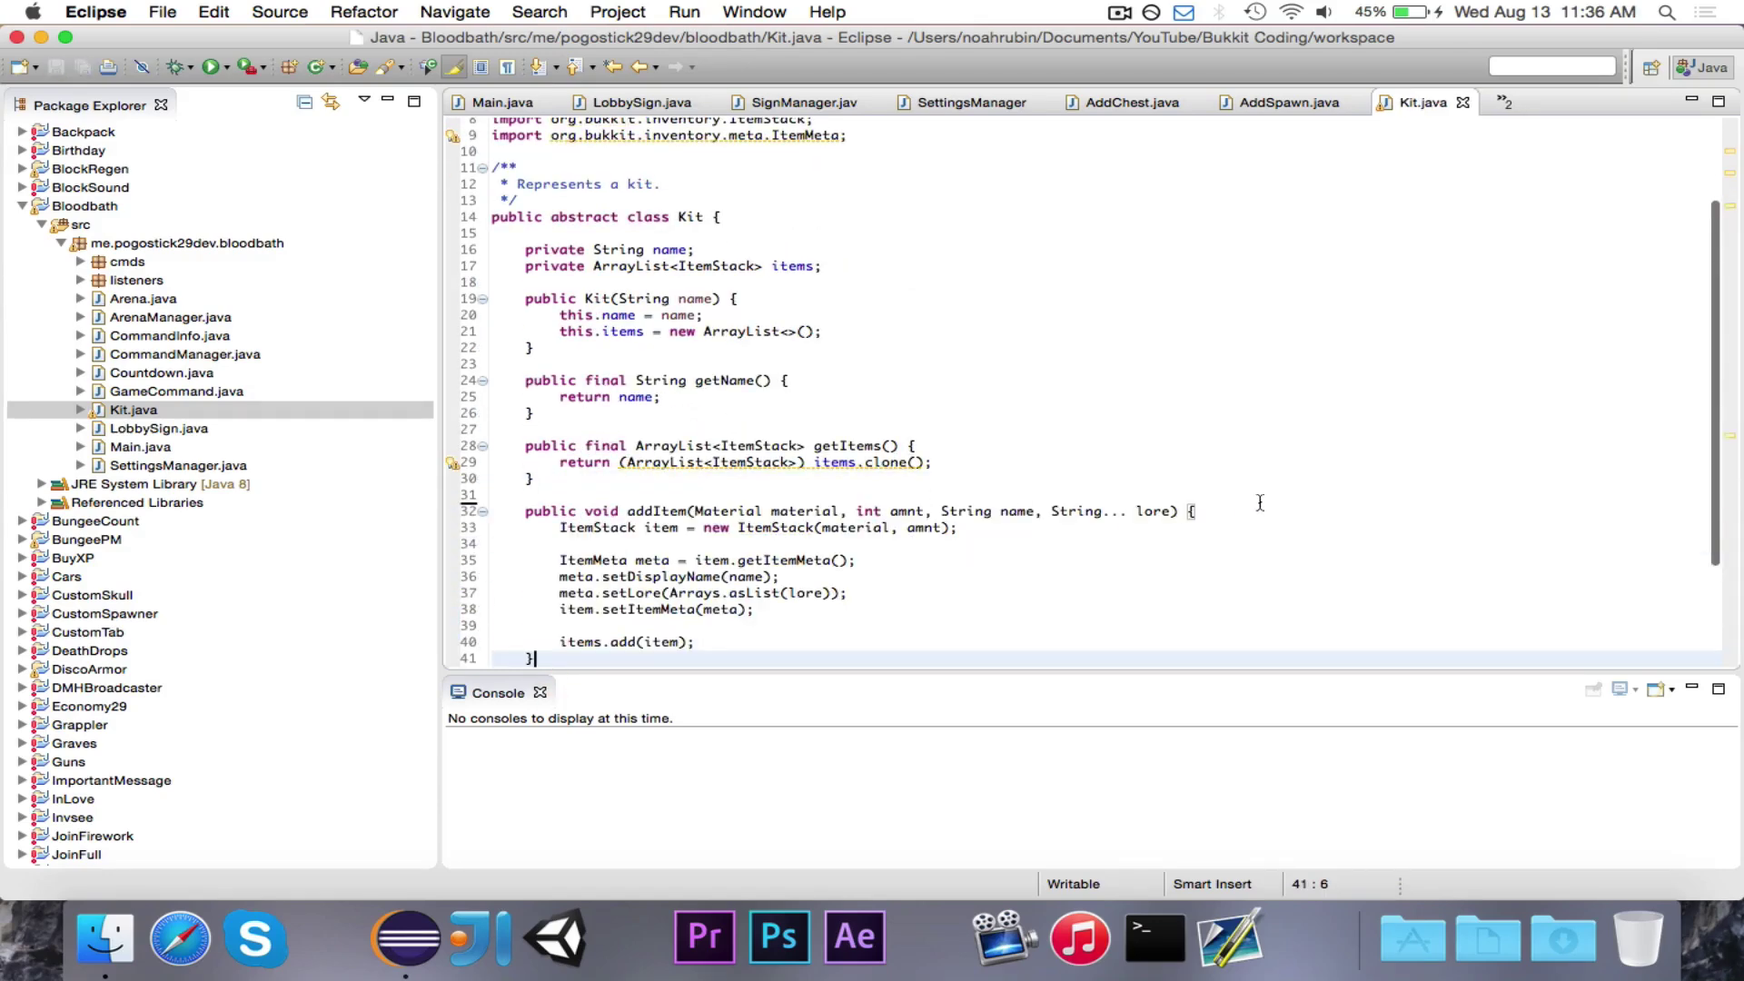
# Create a kits package with a class Archer, then rename it to ArcherKit
pyautogui.rightClick(146, 244)
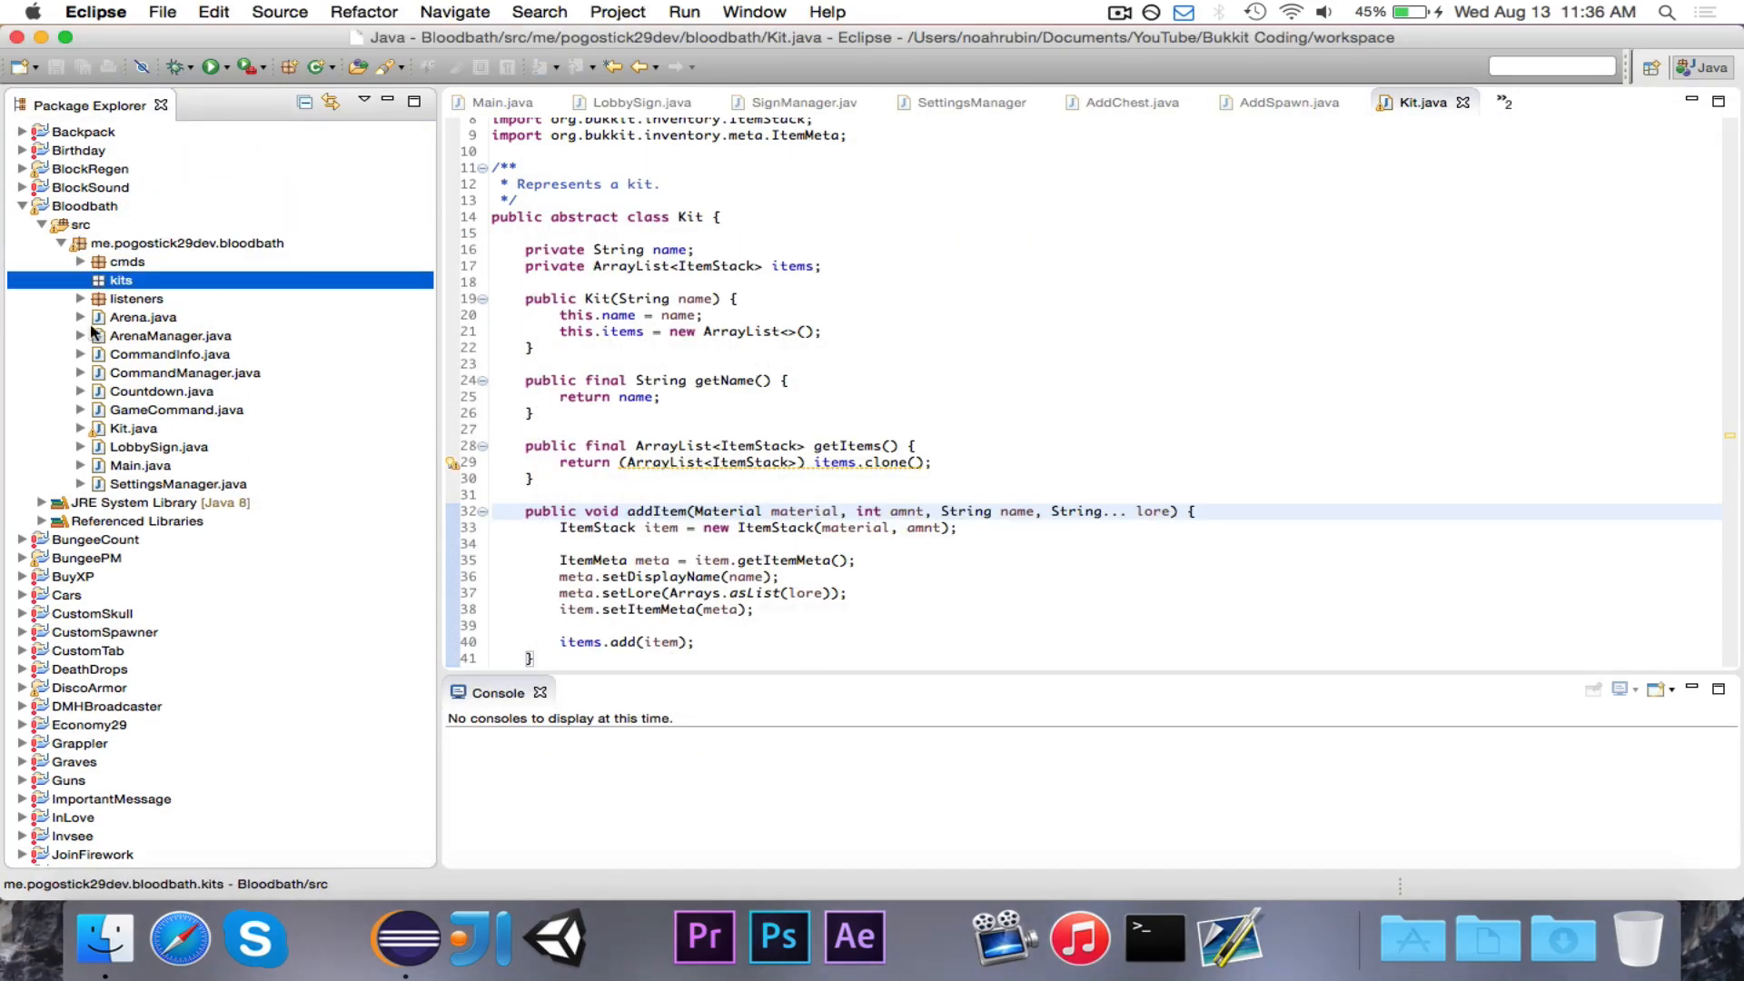
pyautogui.rightClick(122, 280)
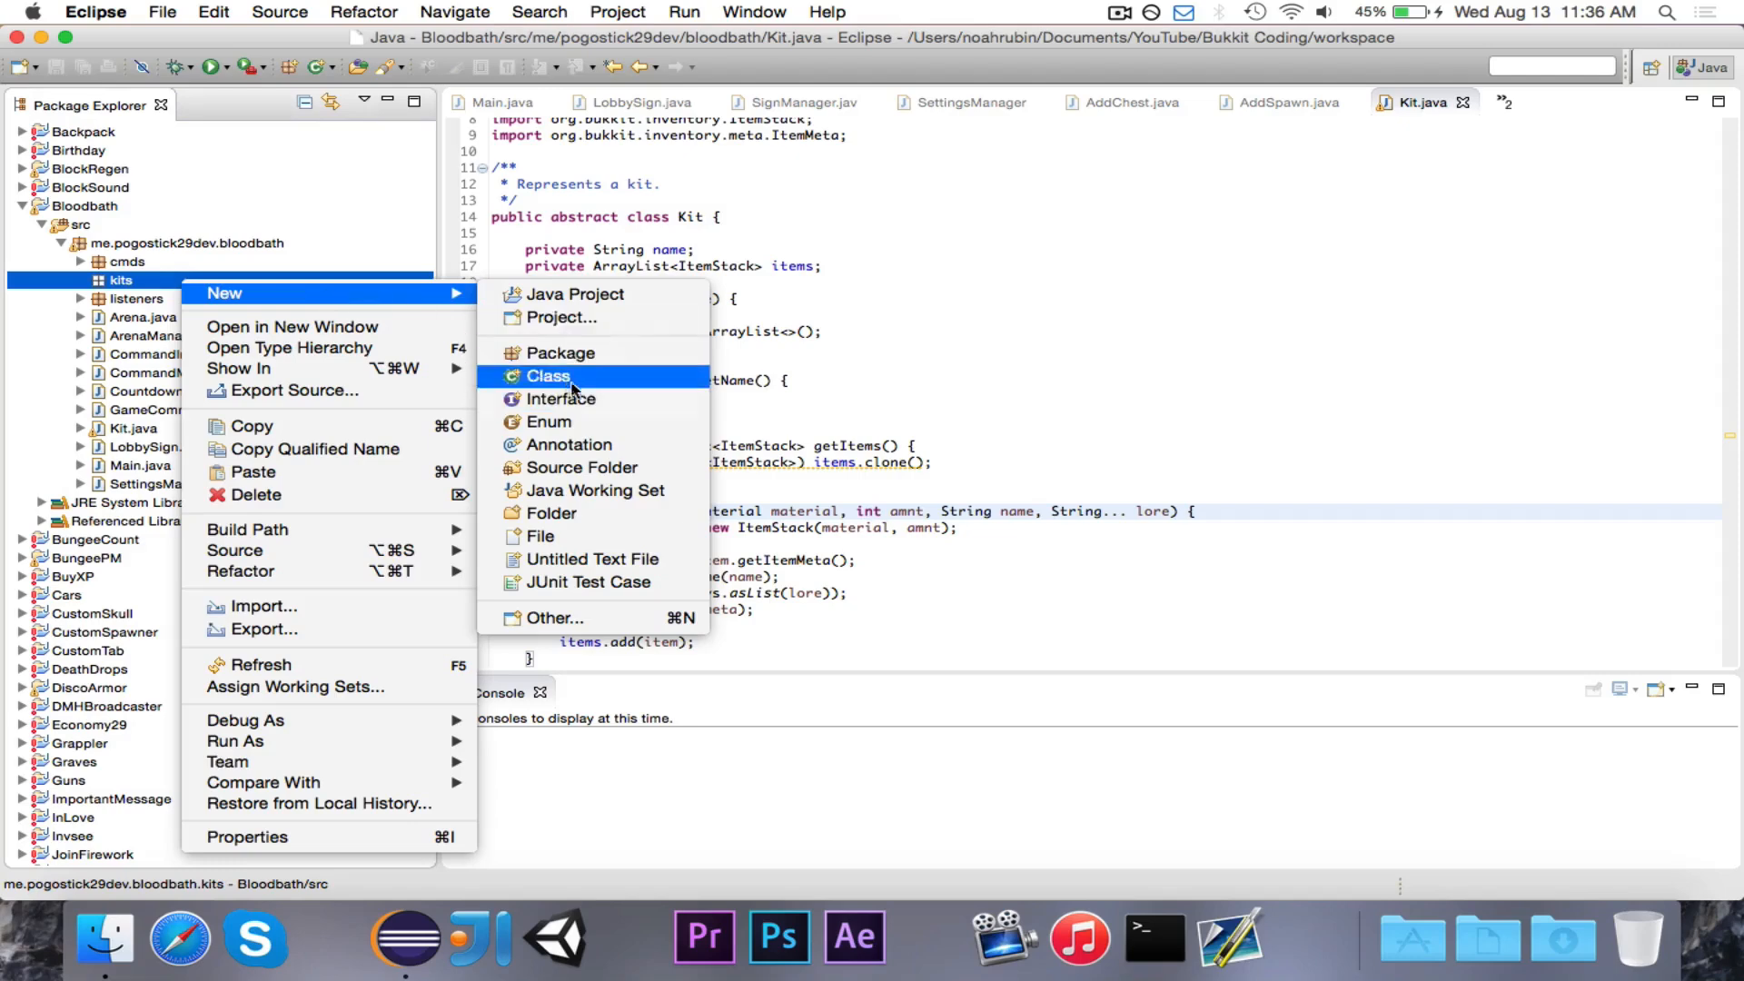
pyautogui.click(546, 376)
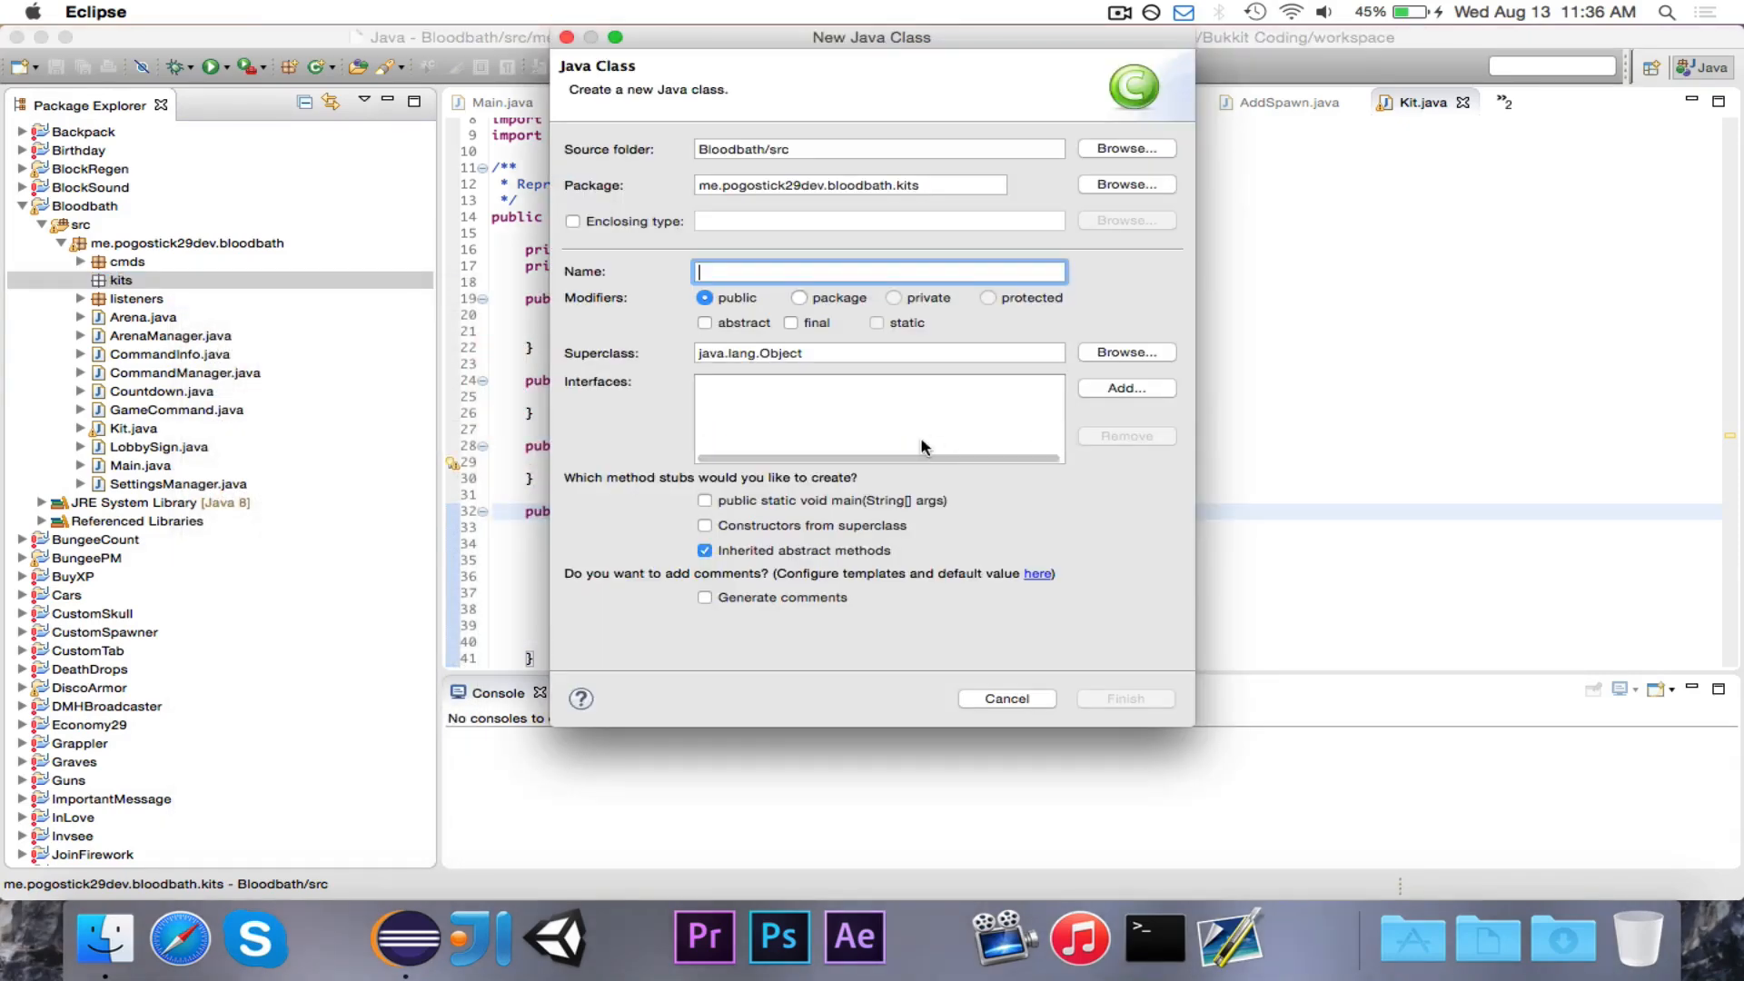
pyautogui.write('Arche')
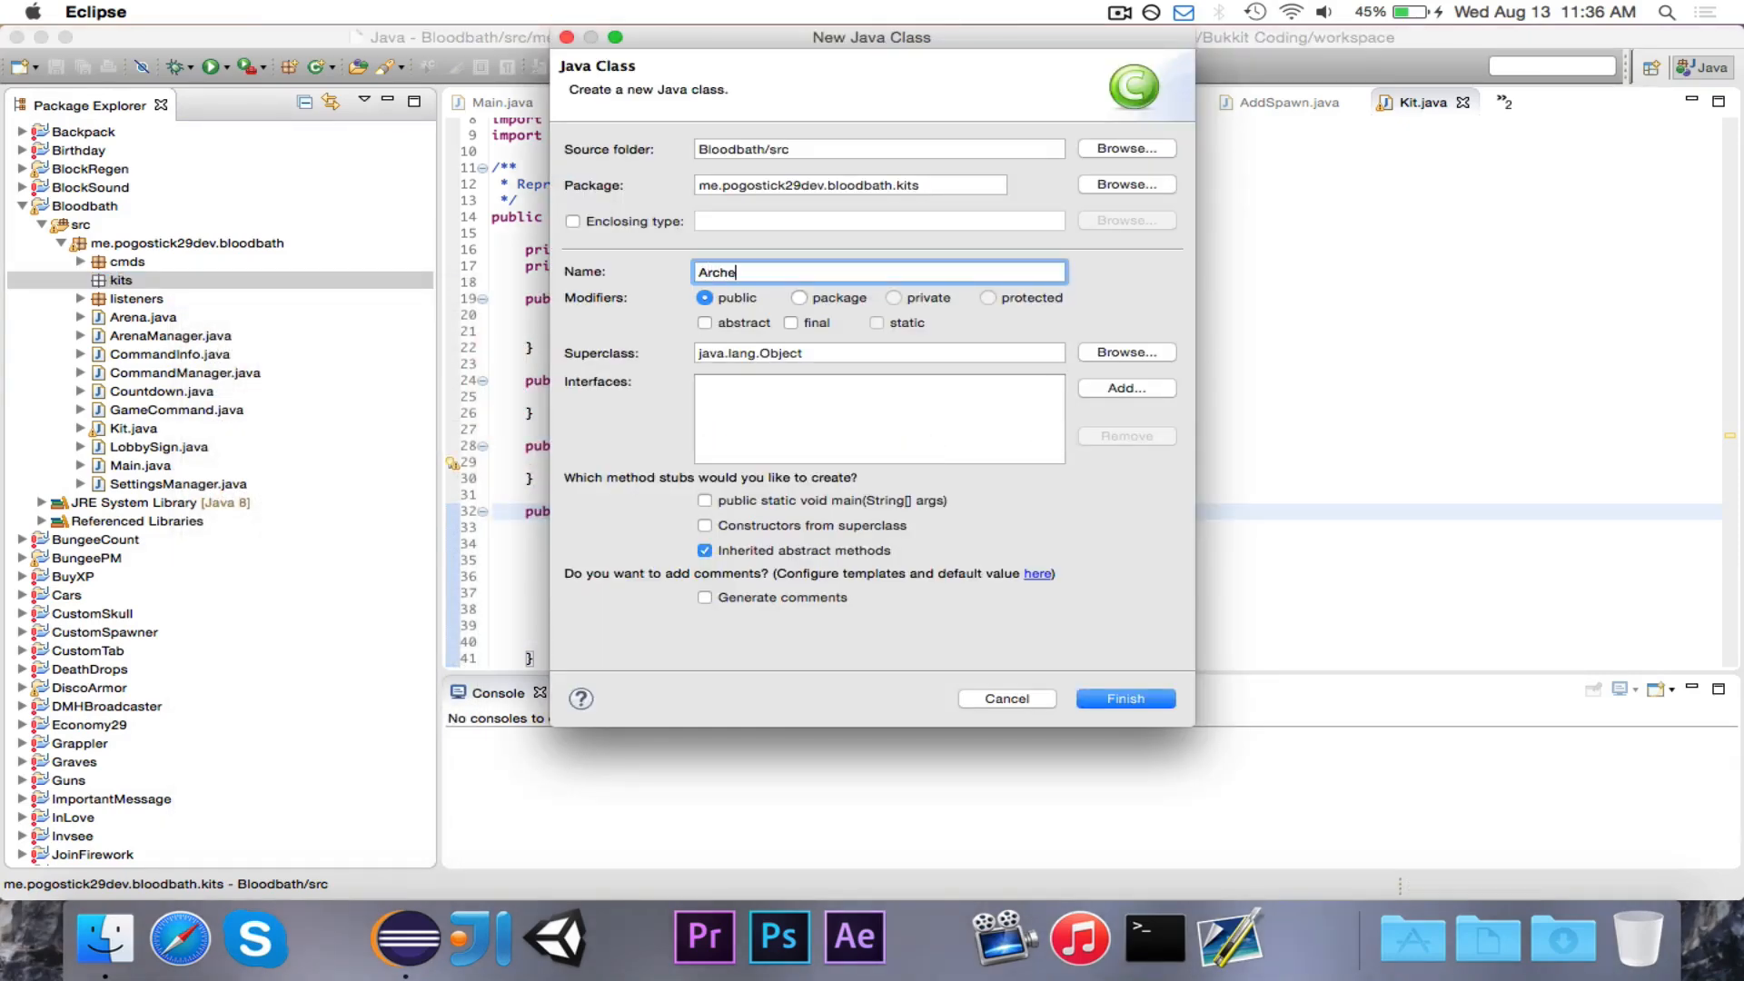
pyautogui.click(1125, 698)
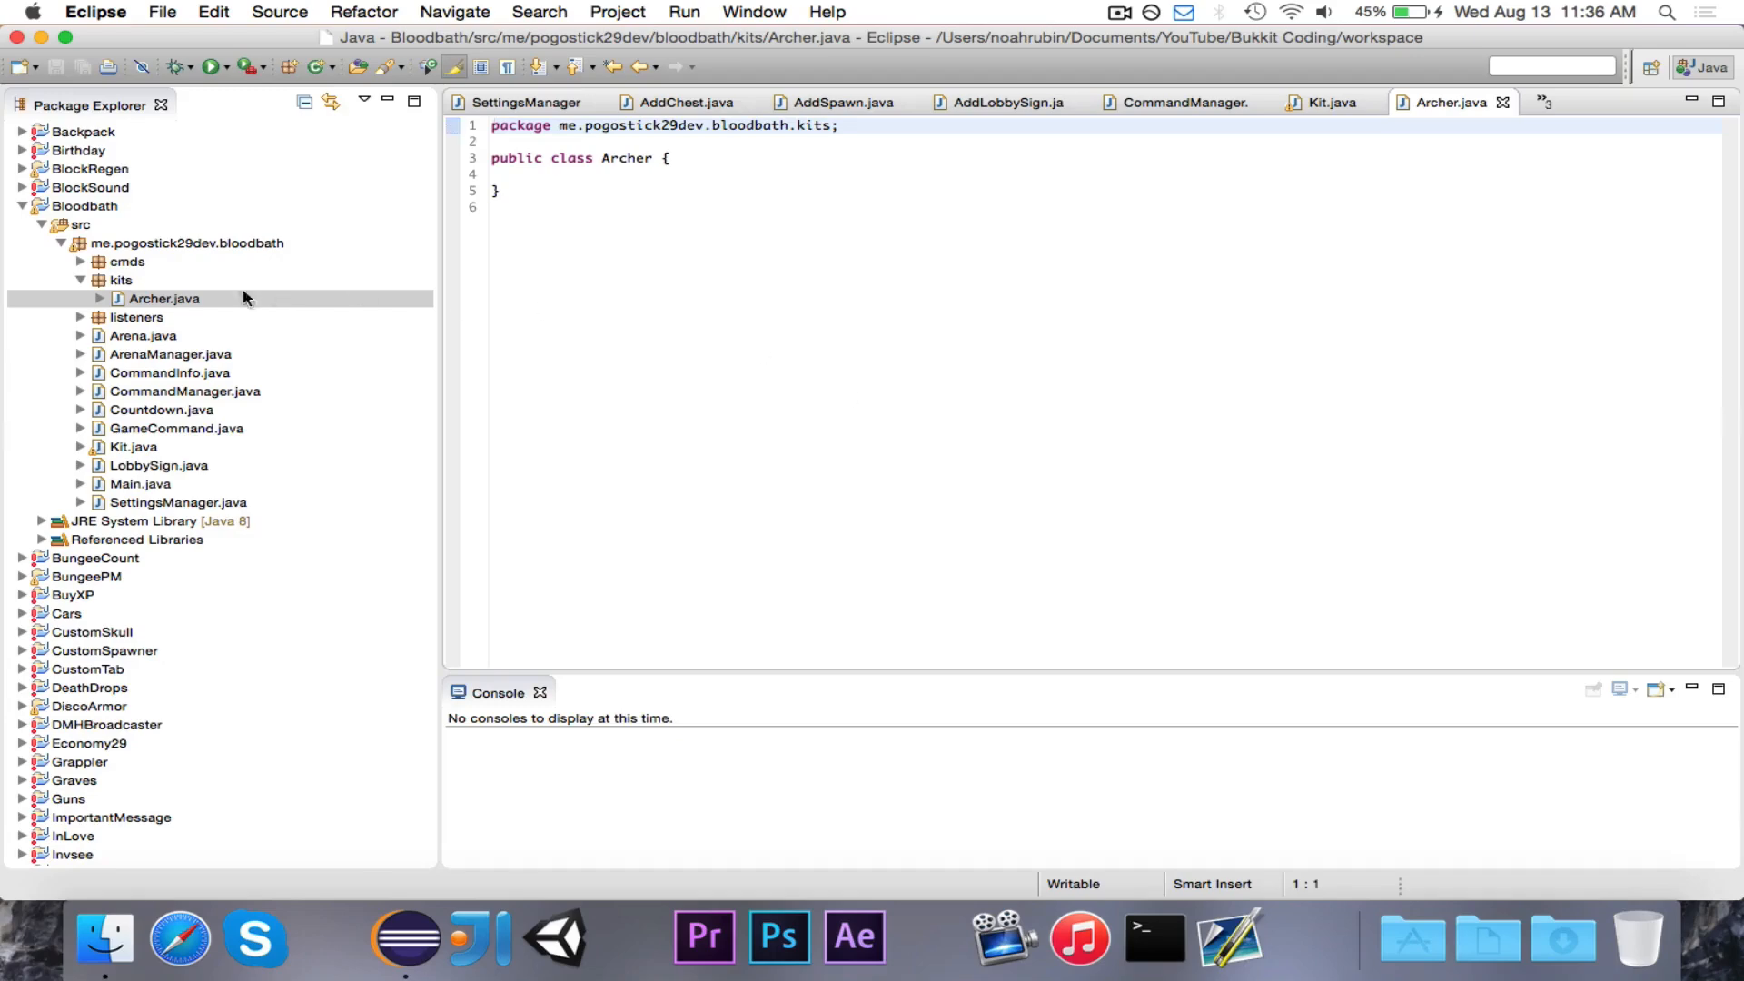
pyautogui.rightClick(164, 298)
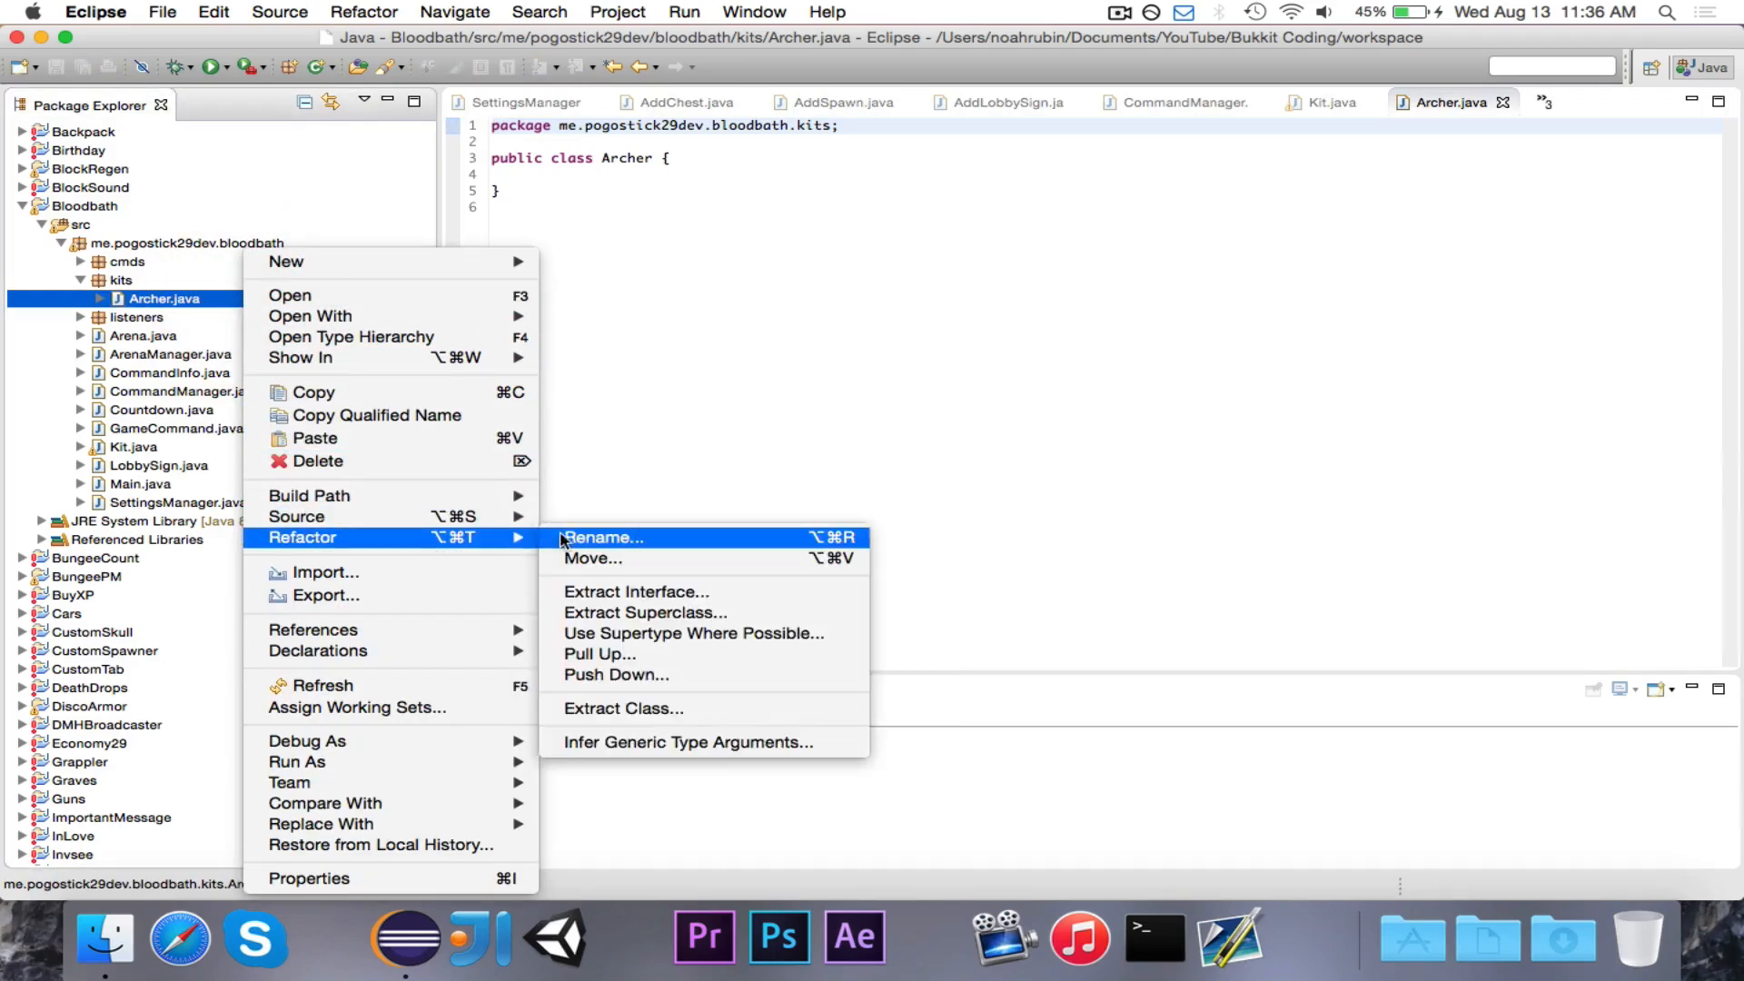
pyautogui.click(605, 537)
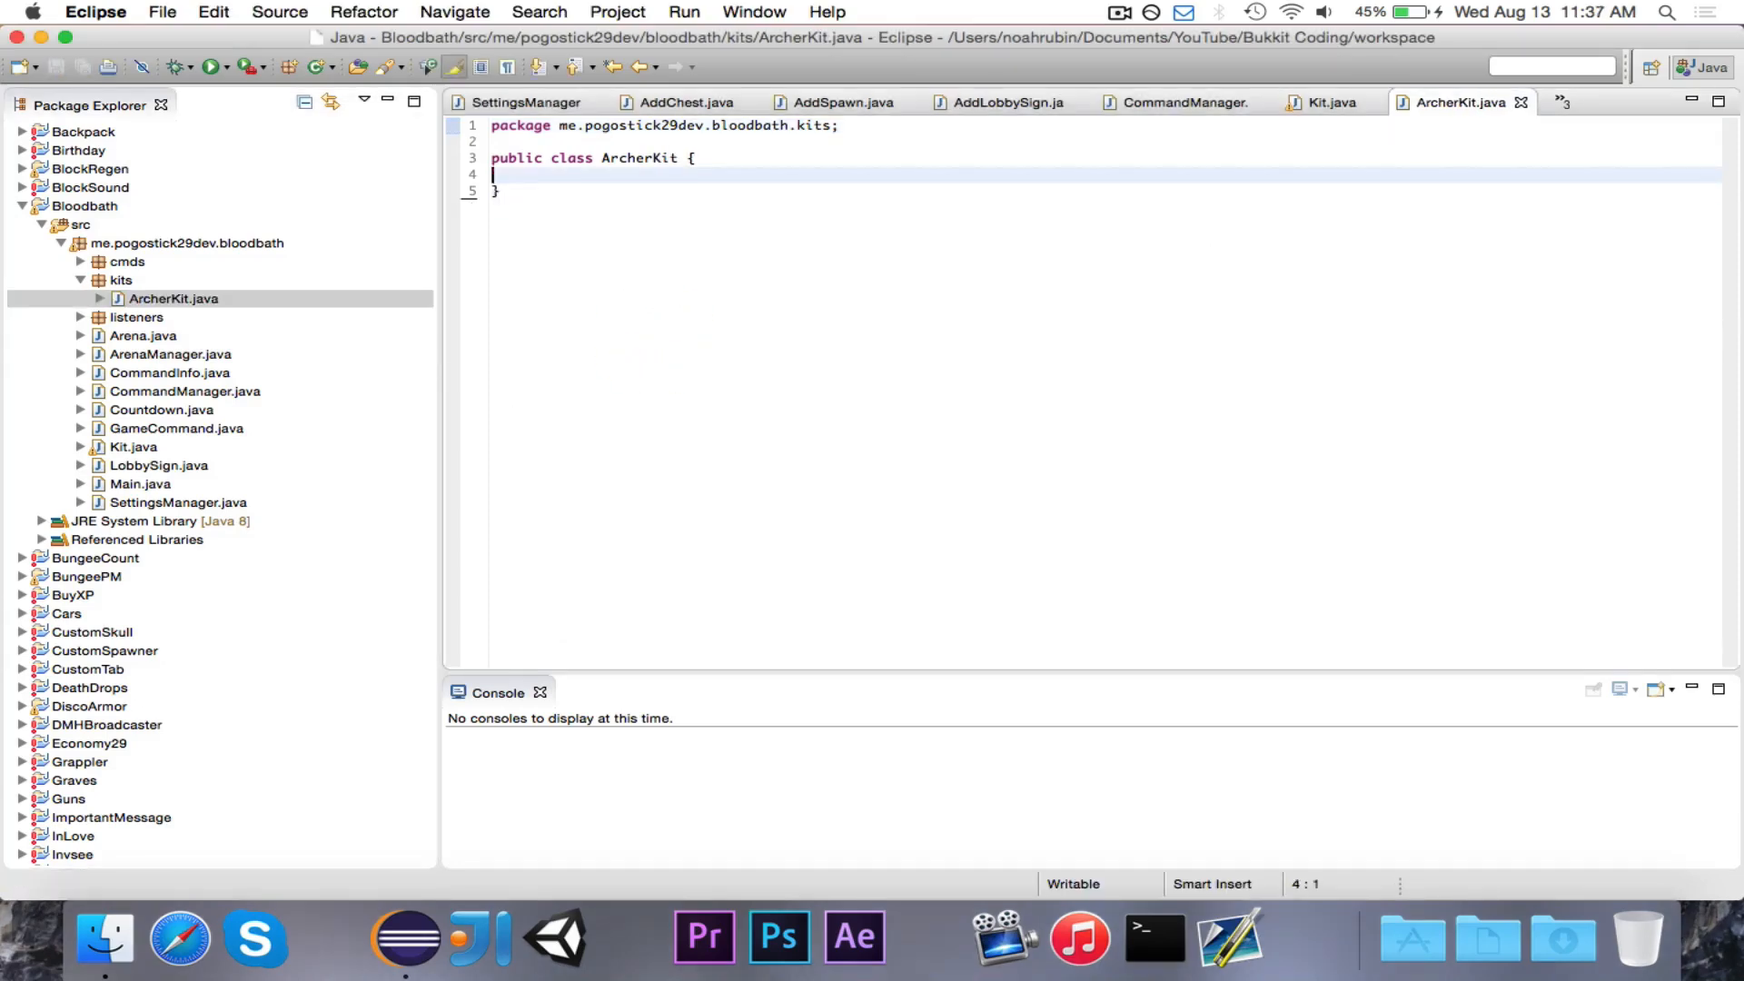
# Make ArcherKit extend Kit and add an ArcherKit() constructor
pyautogui.click(690, 158)
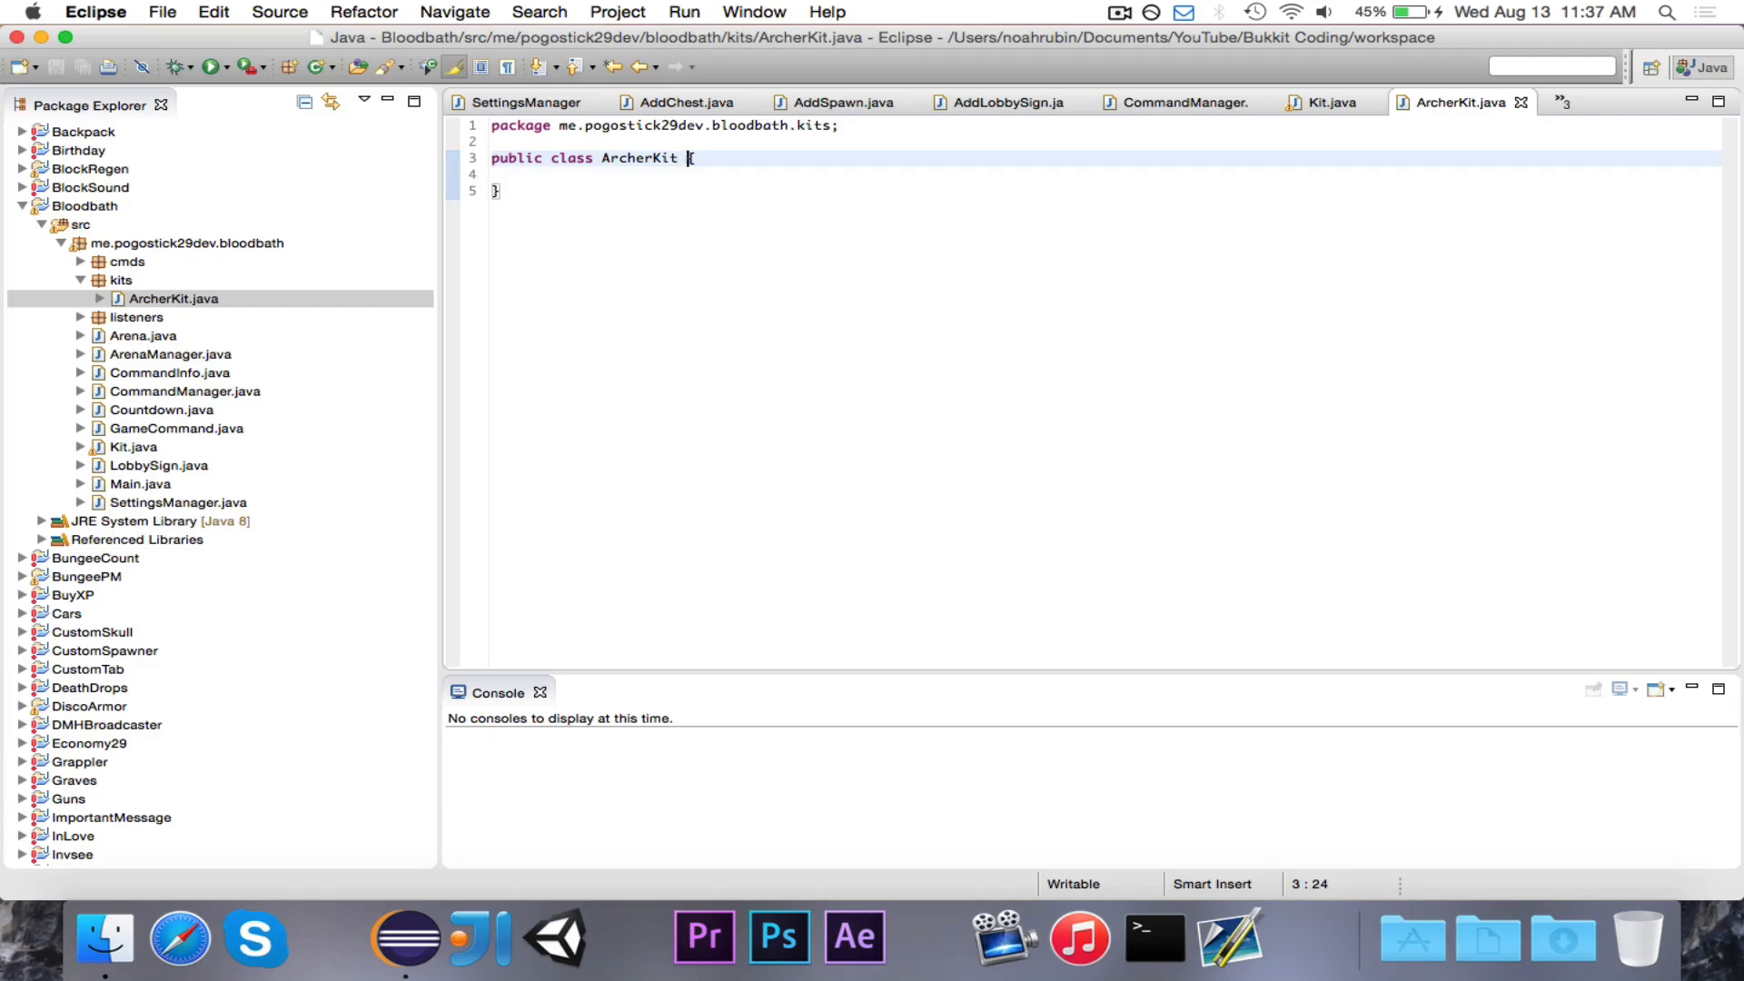
pyautogui.write('extends Kit{')
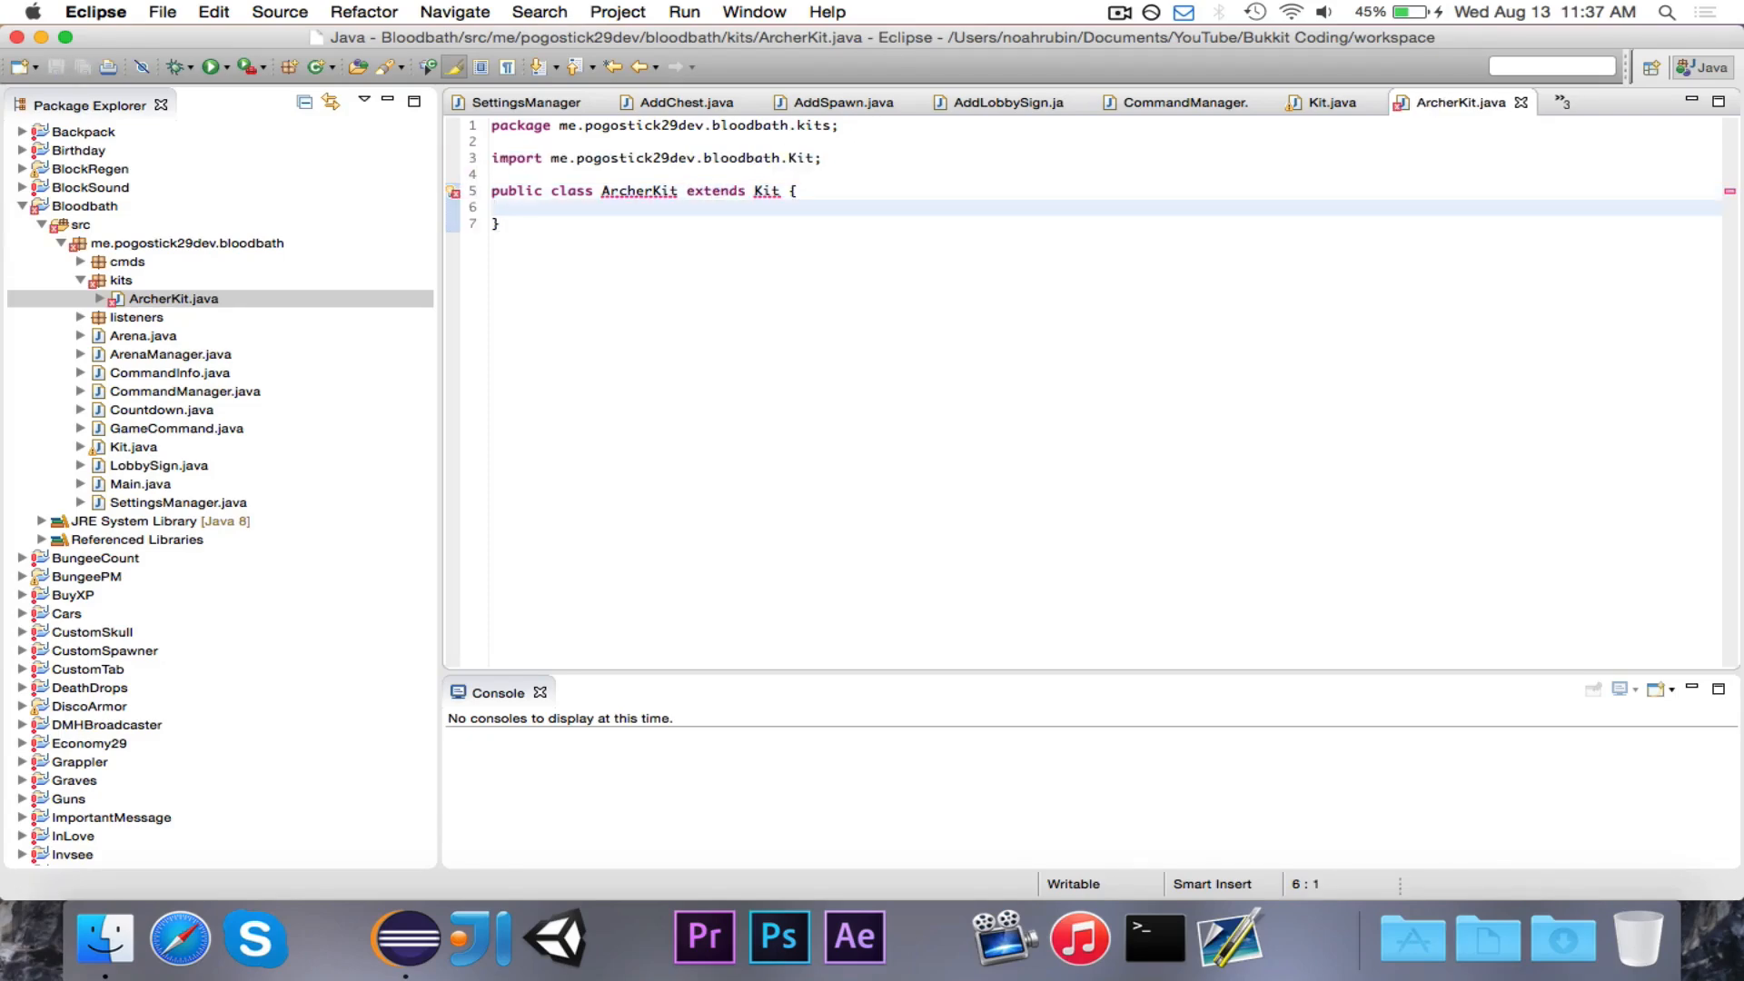
pyautogui.write('public Ar')
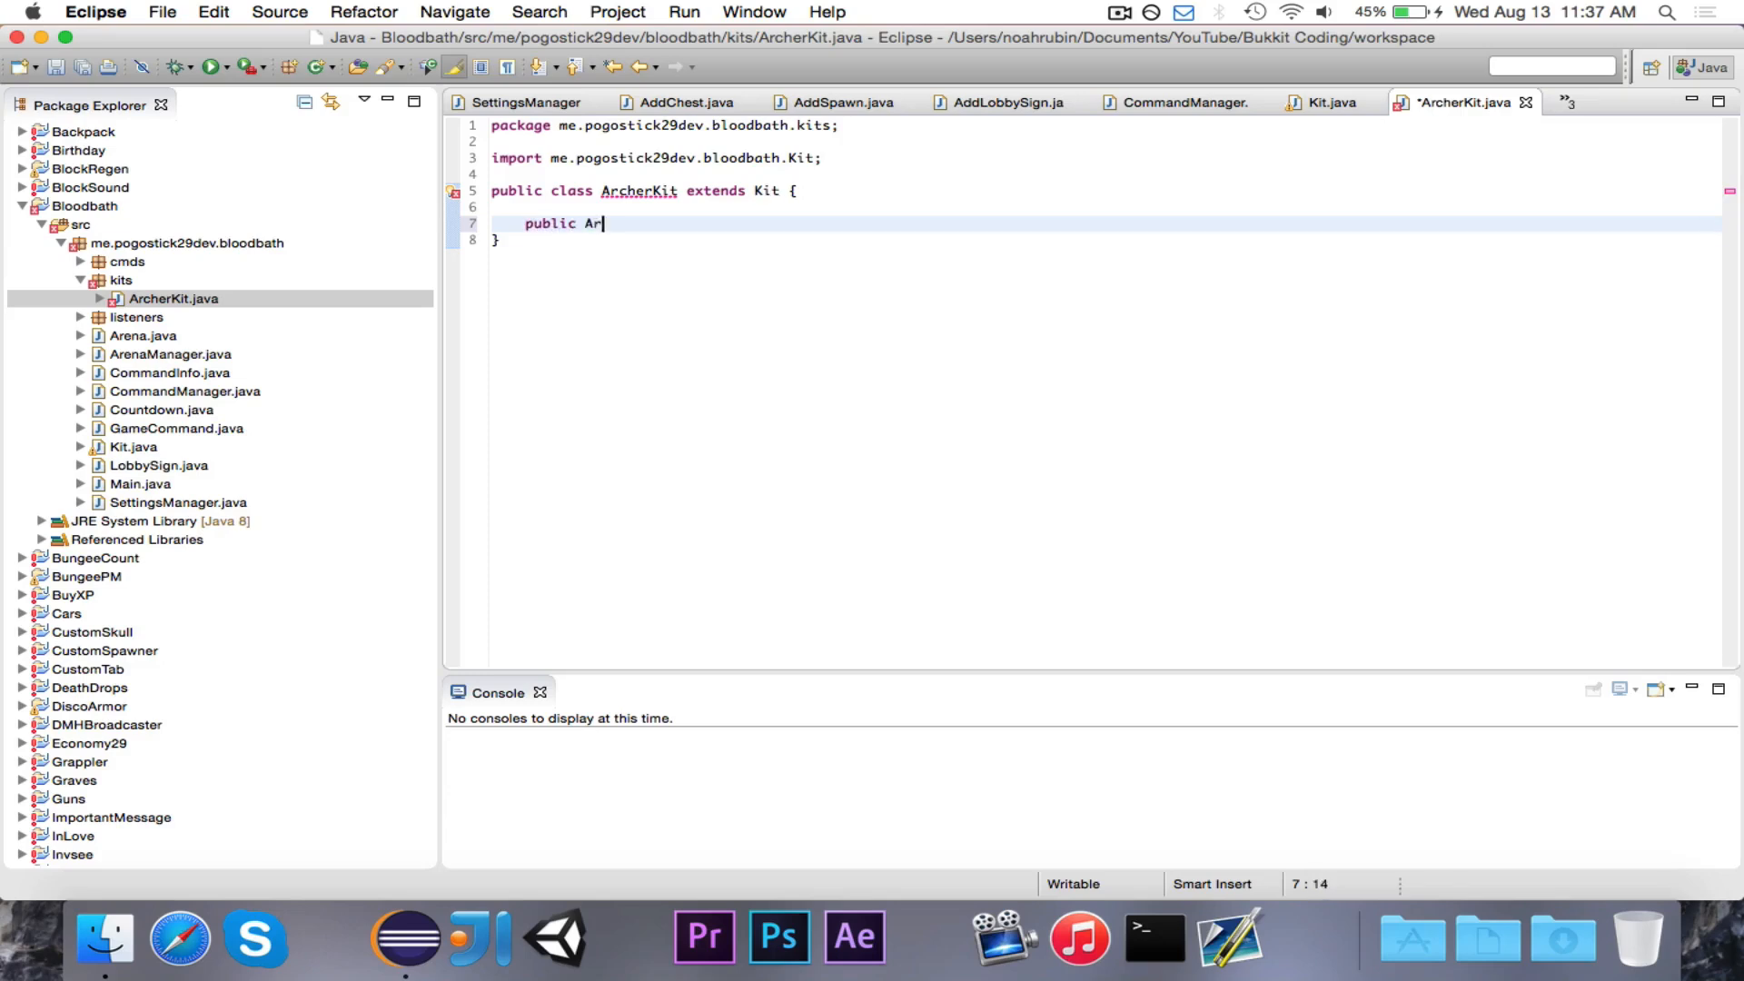
pyautogui.write('cherKit() {')
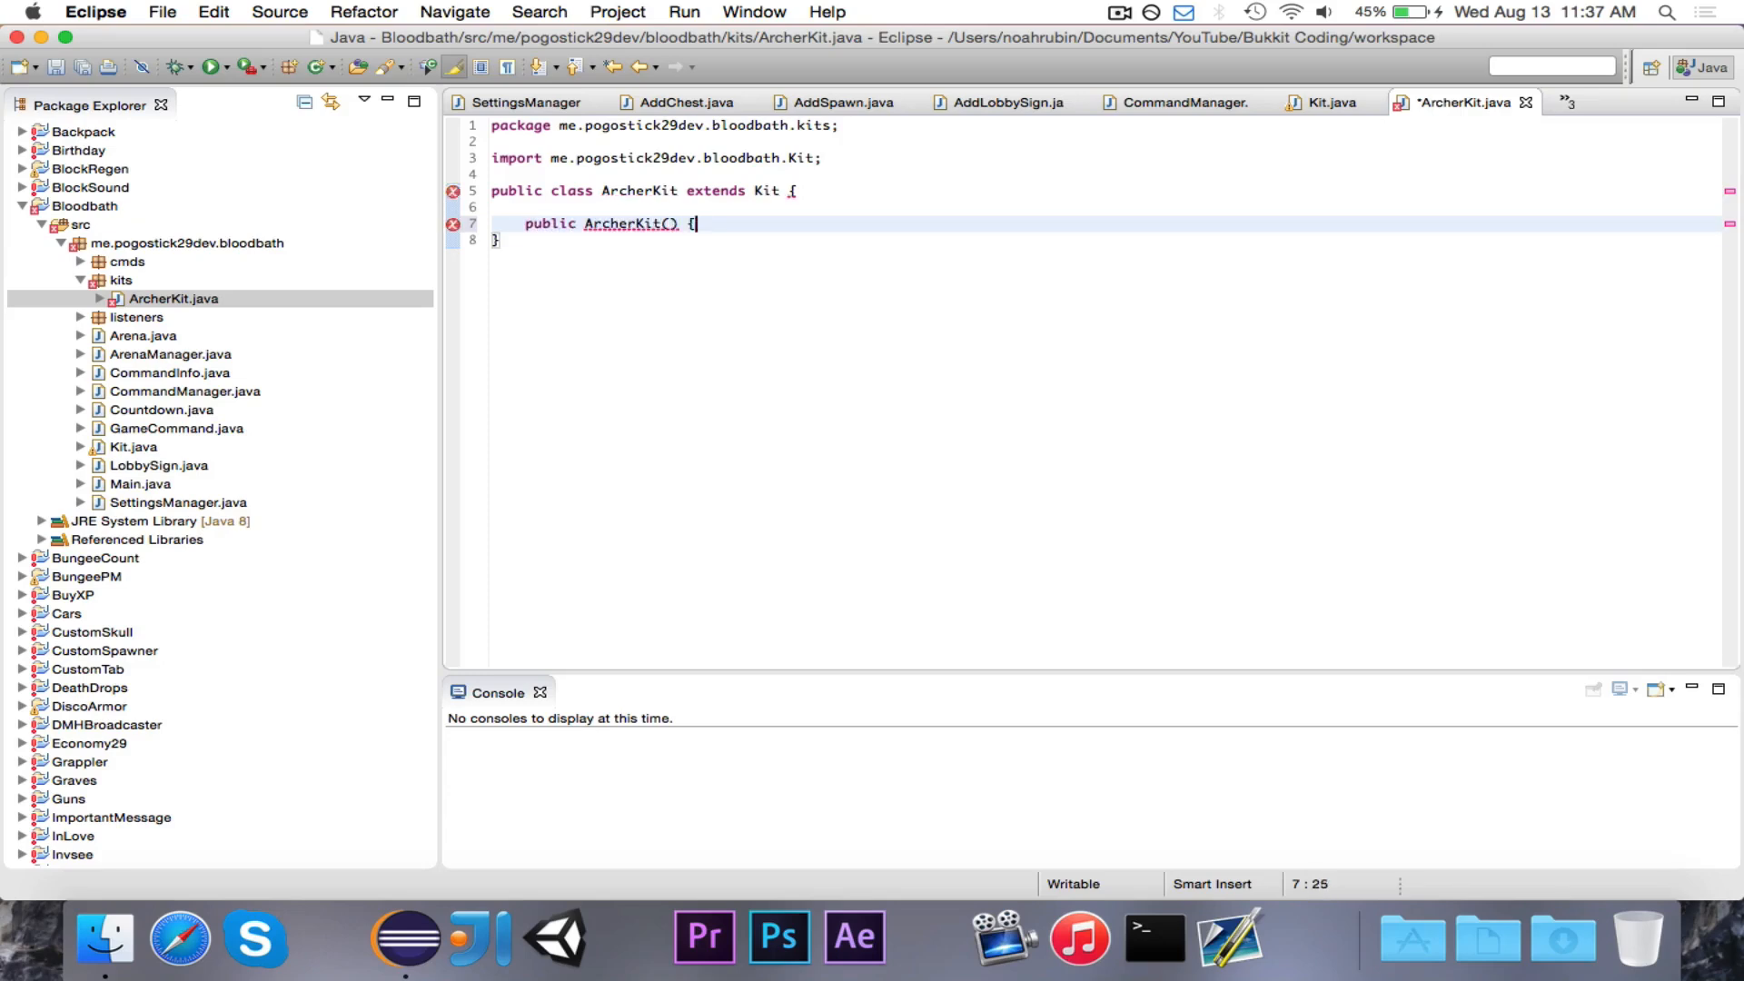
pyautogui.press('Enter')
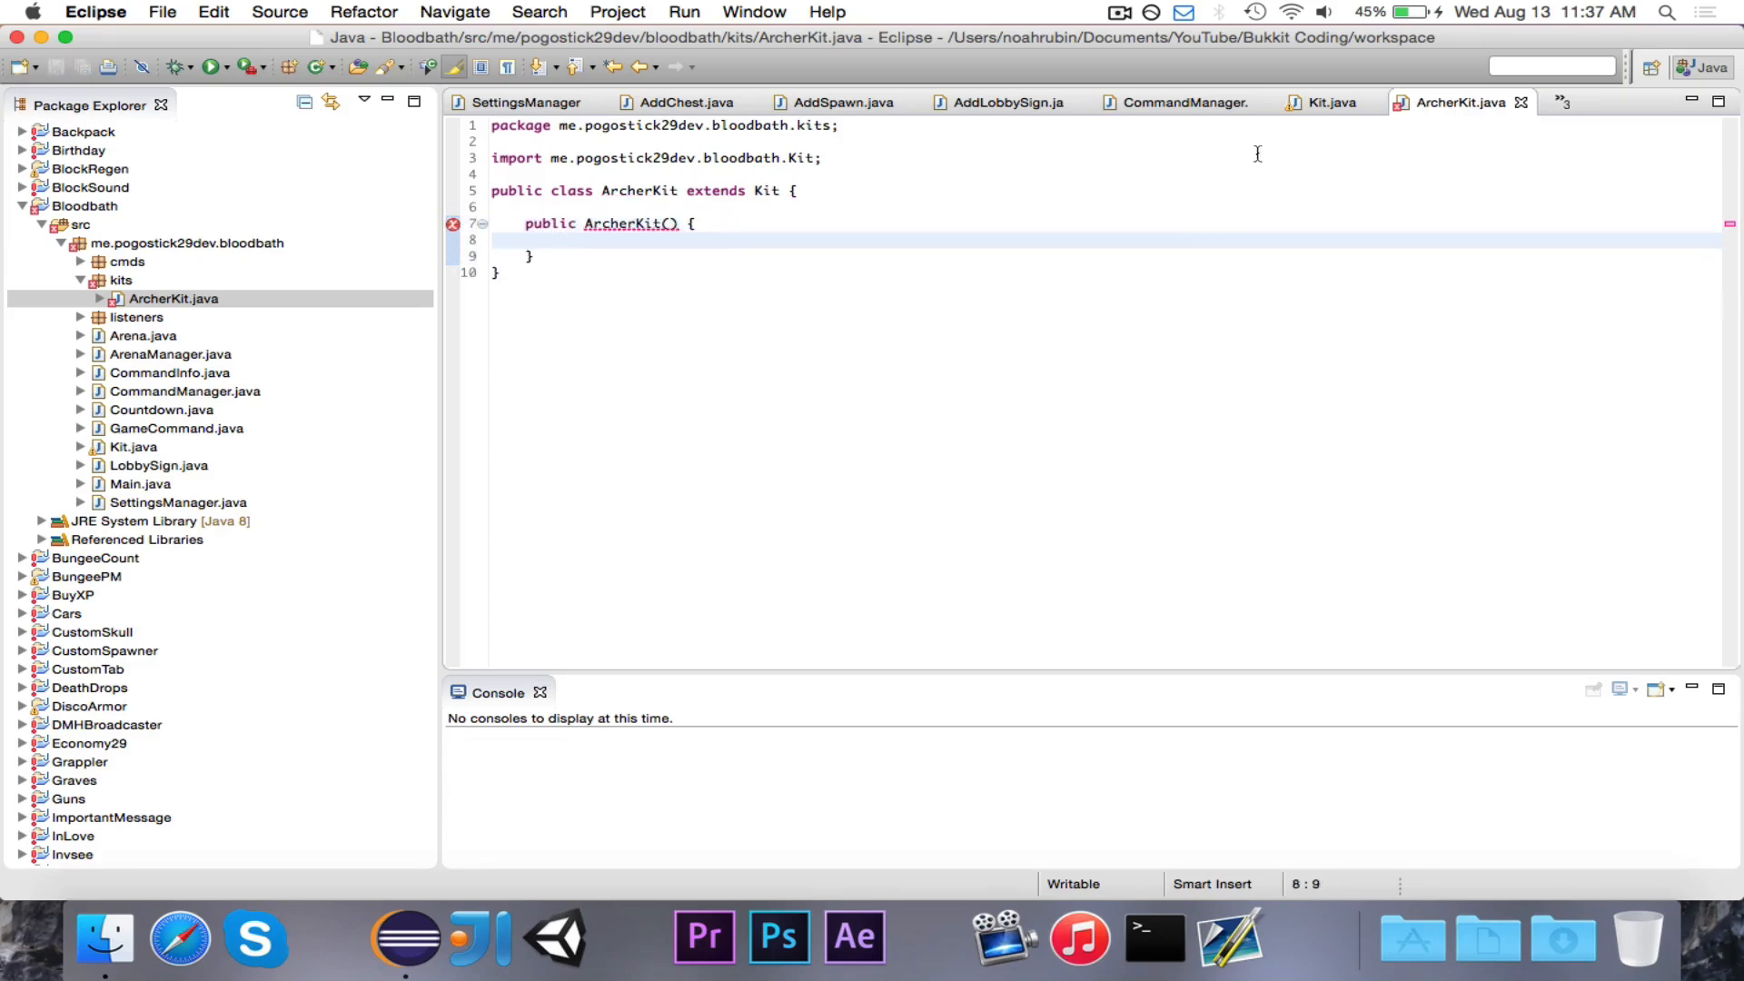
# Add one Material.BOW named "Archer's Bow" via addItem in the constructor
pyautogui.click(1325, 102)
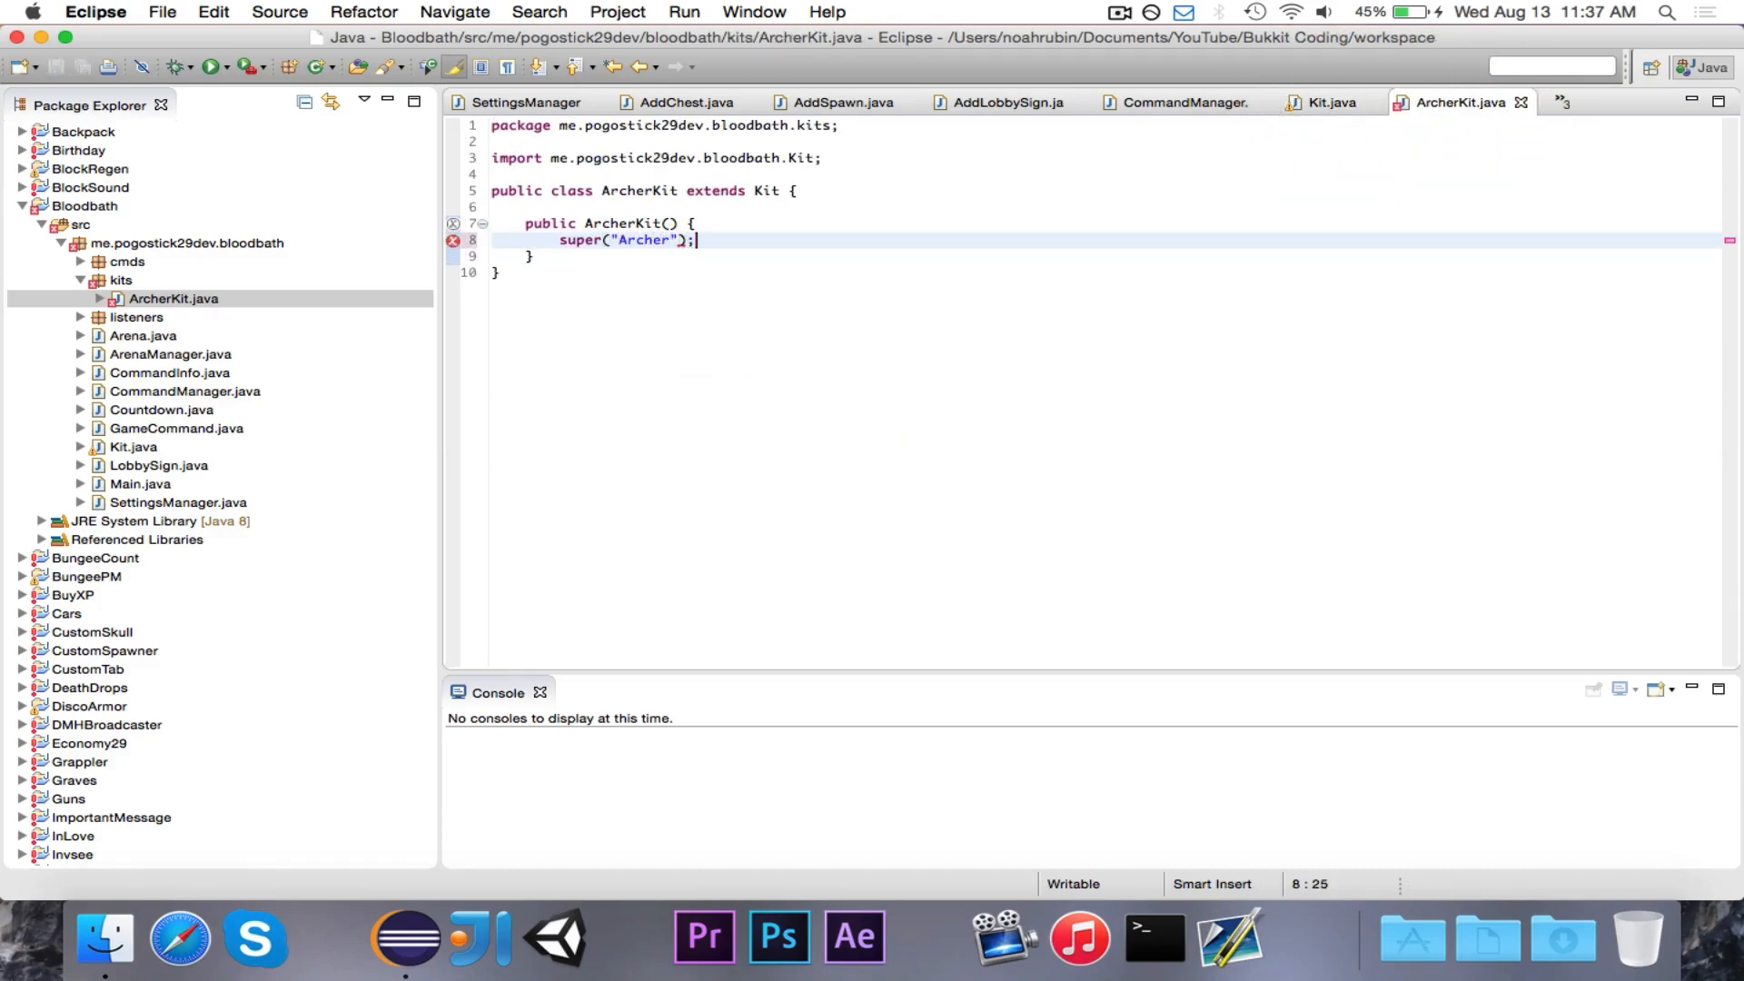
pyautogui.click(1325, 102)
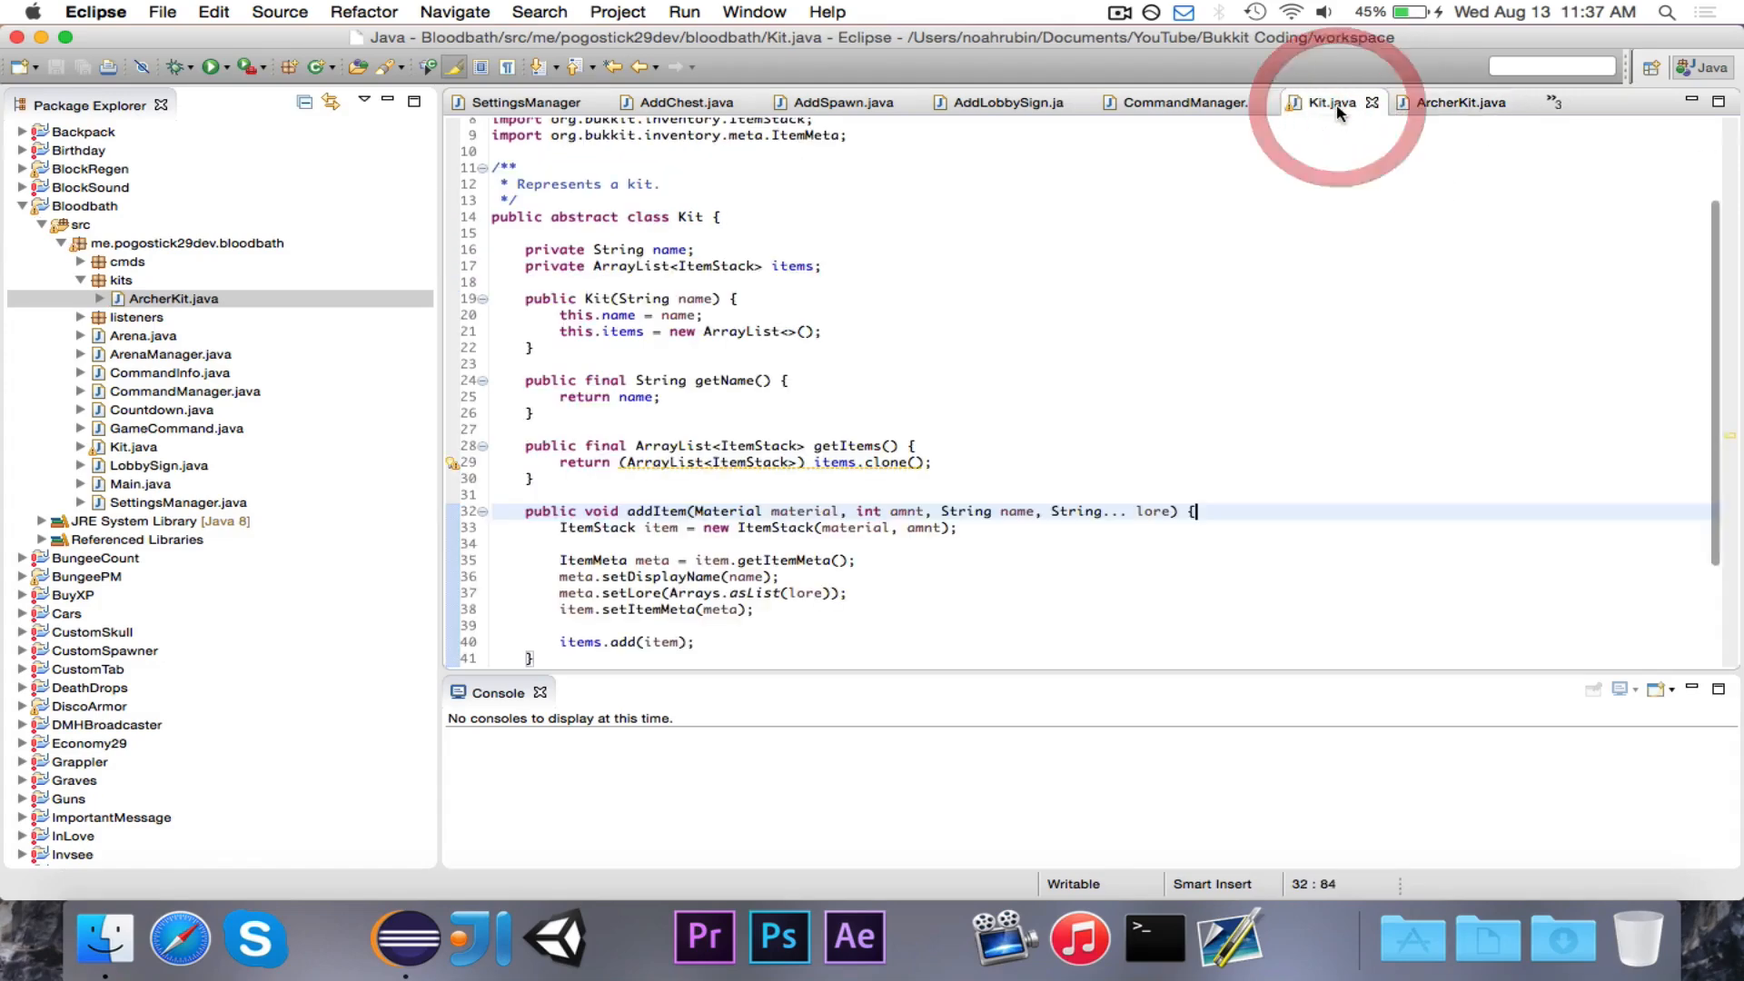
pyautogui.click(1453, 101)
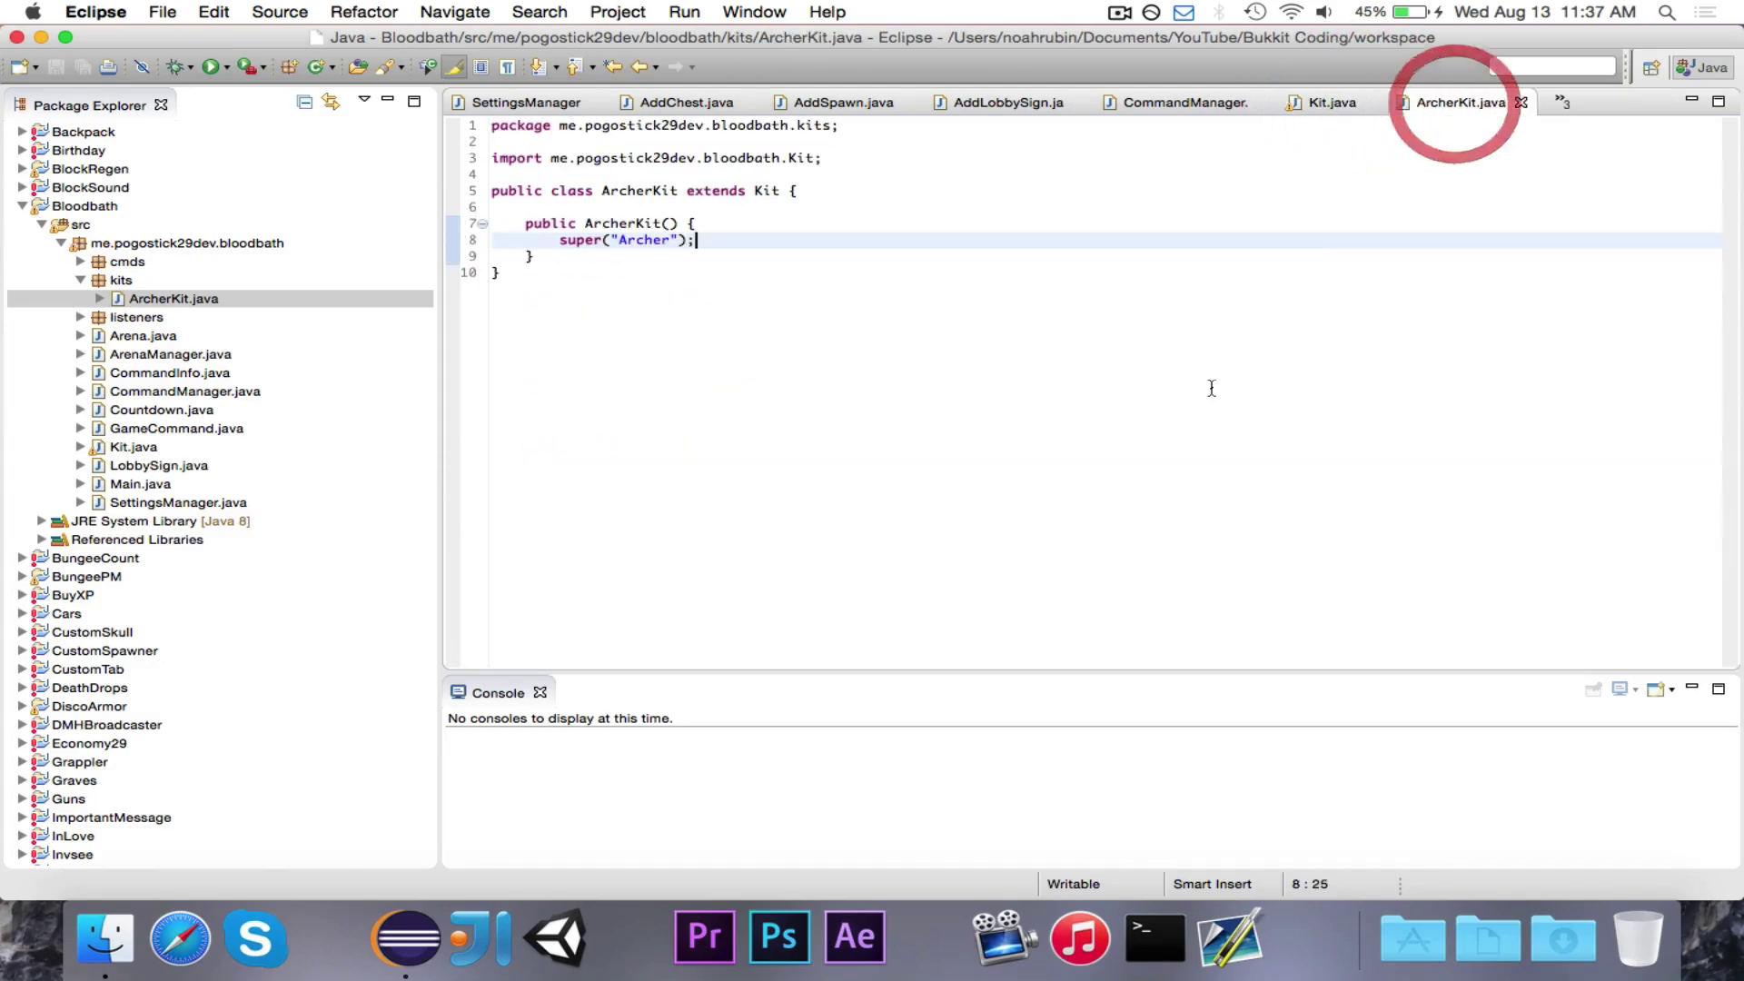
pyautogui.write('a')
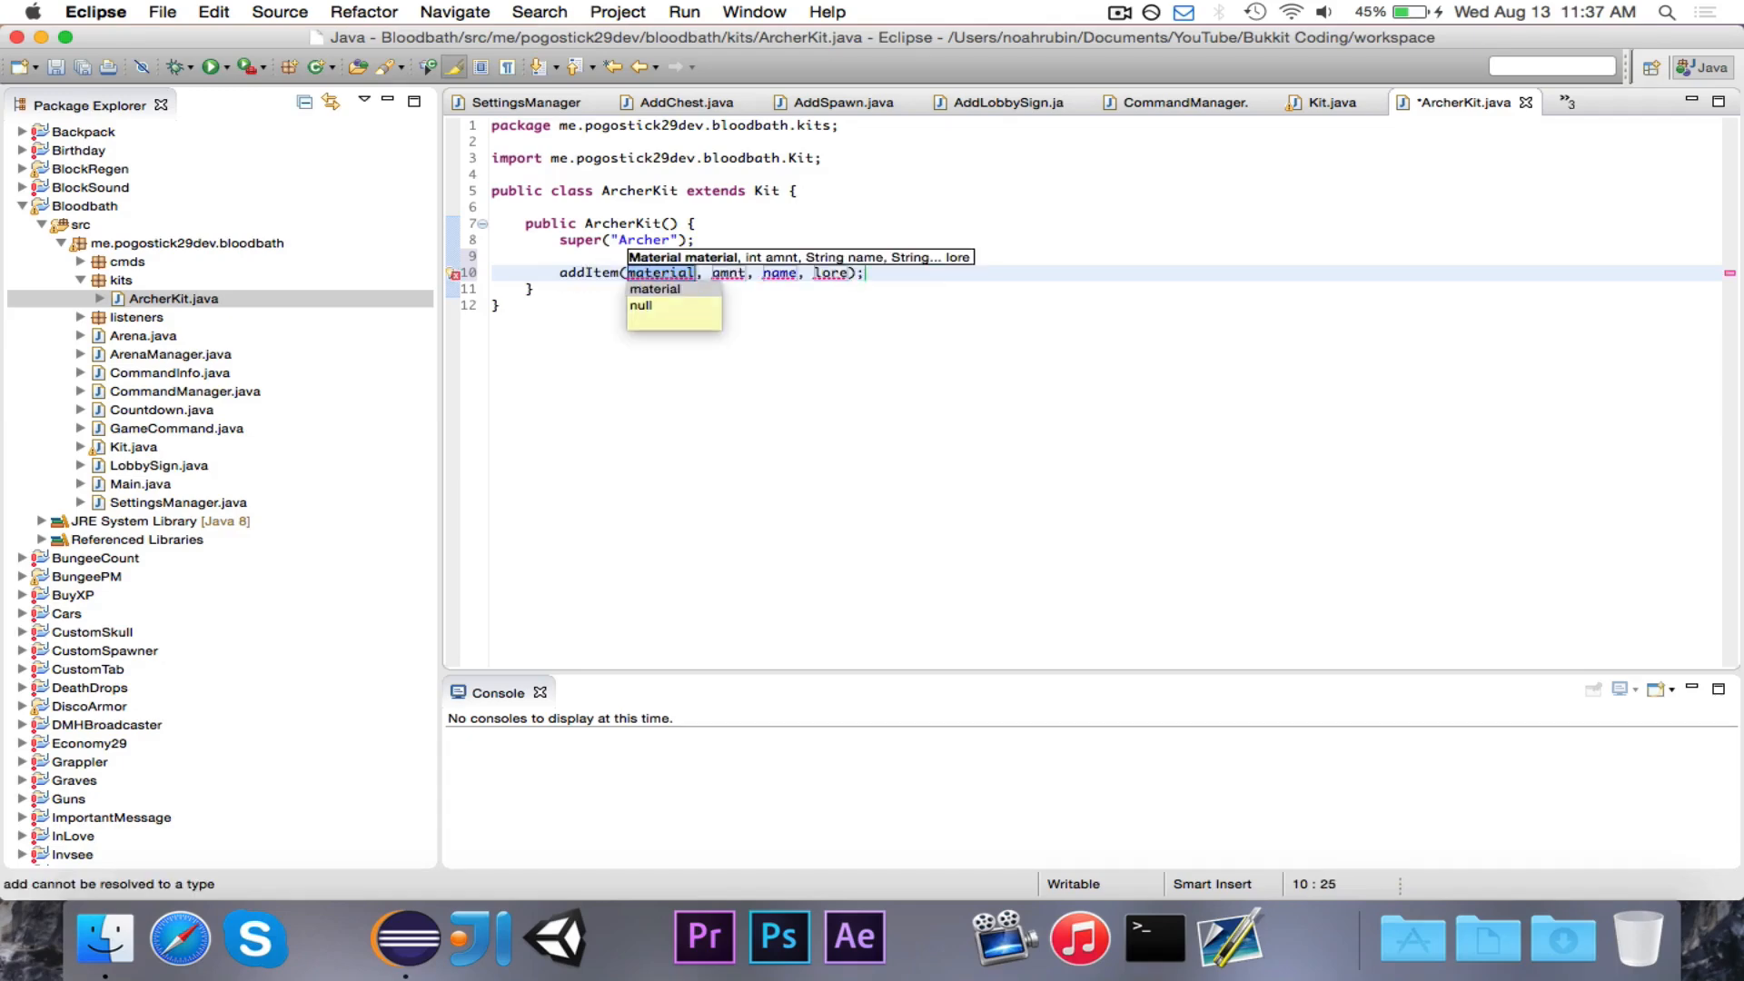
pyautogui.write('Material.')
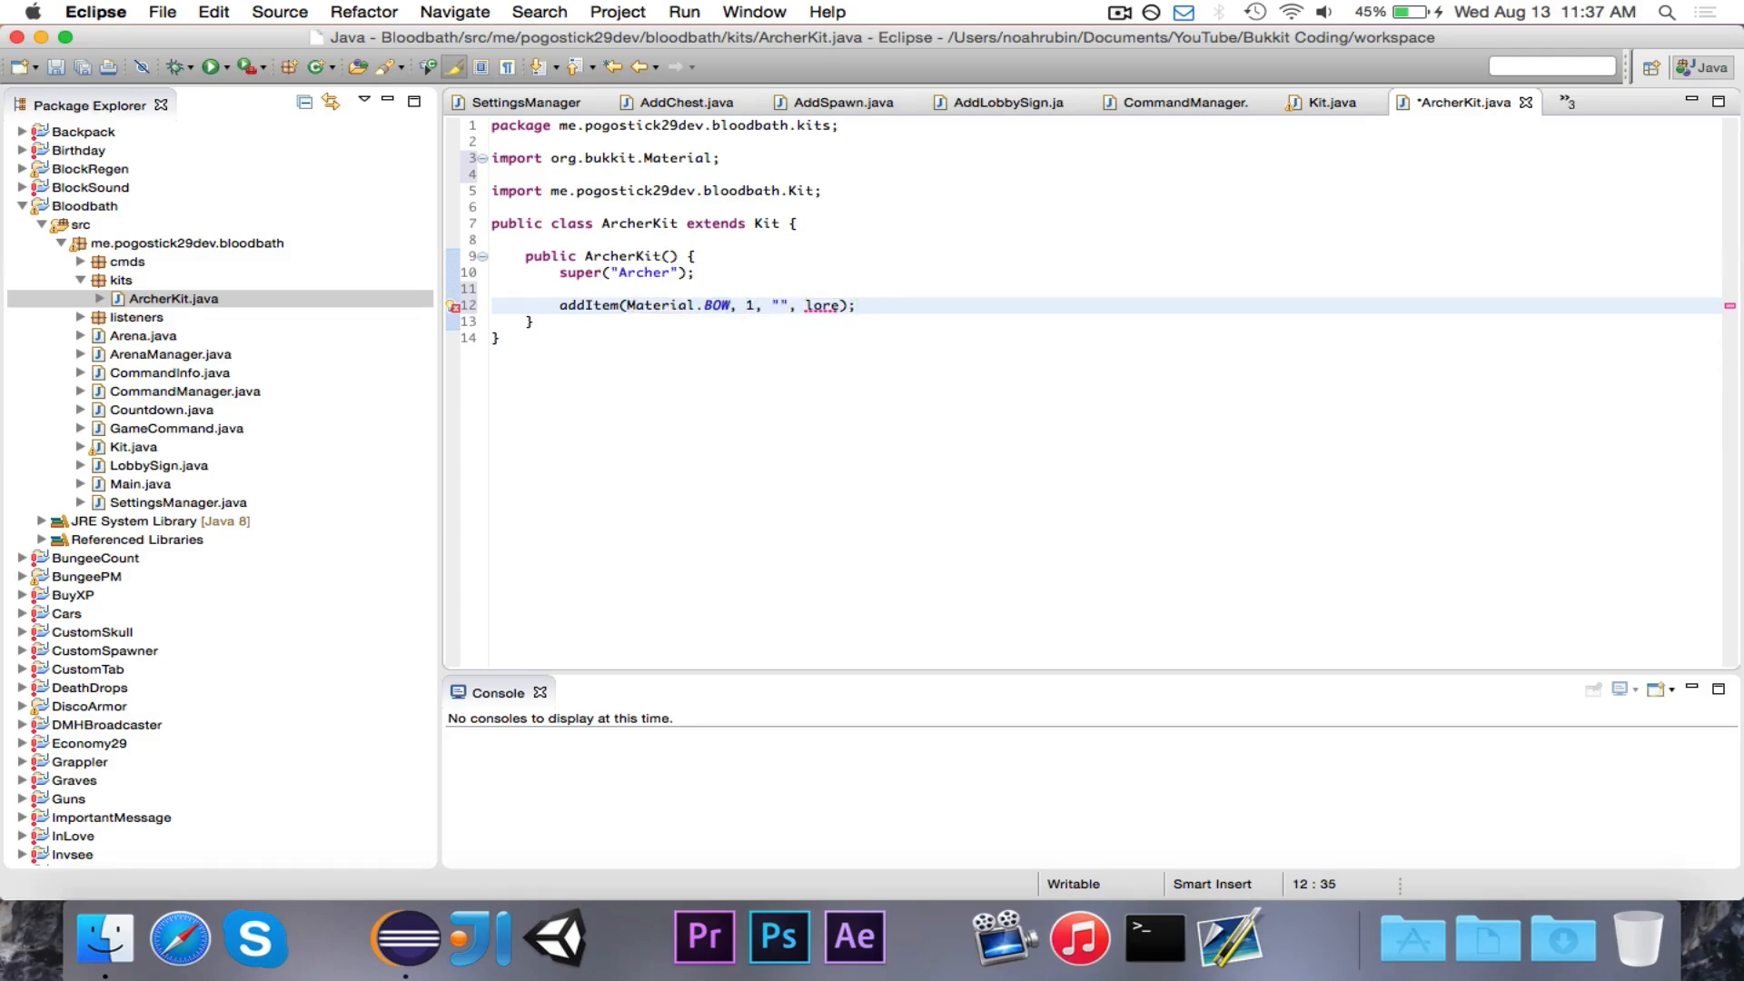
pyautogui.write('BOW')
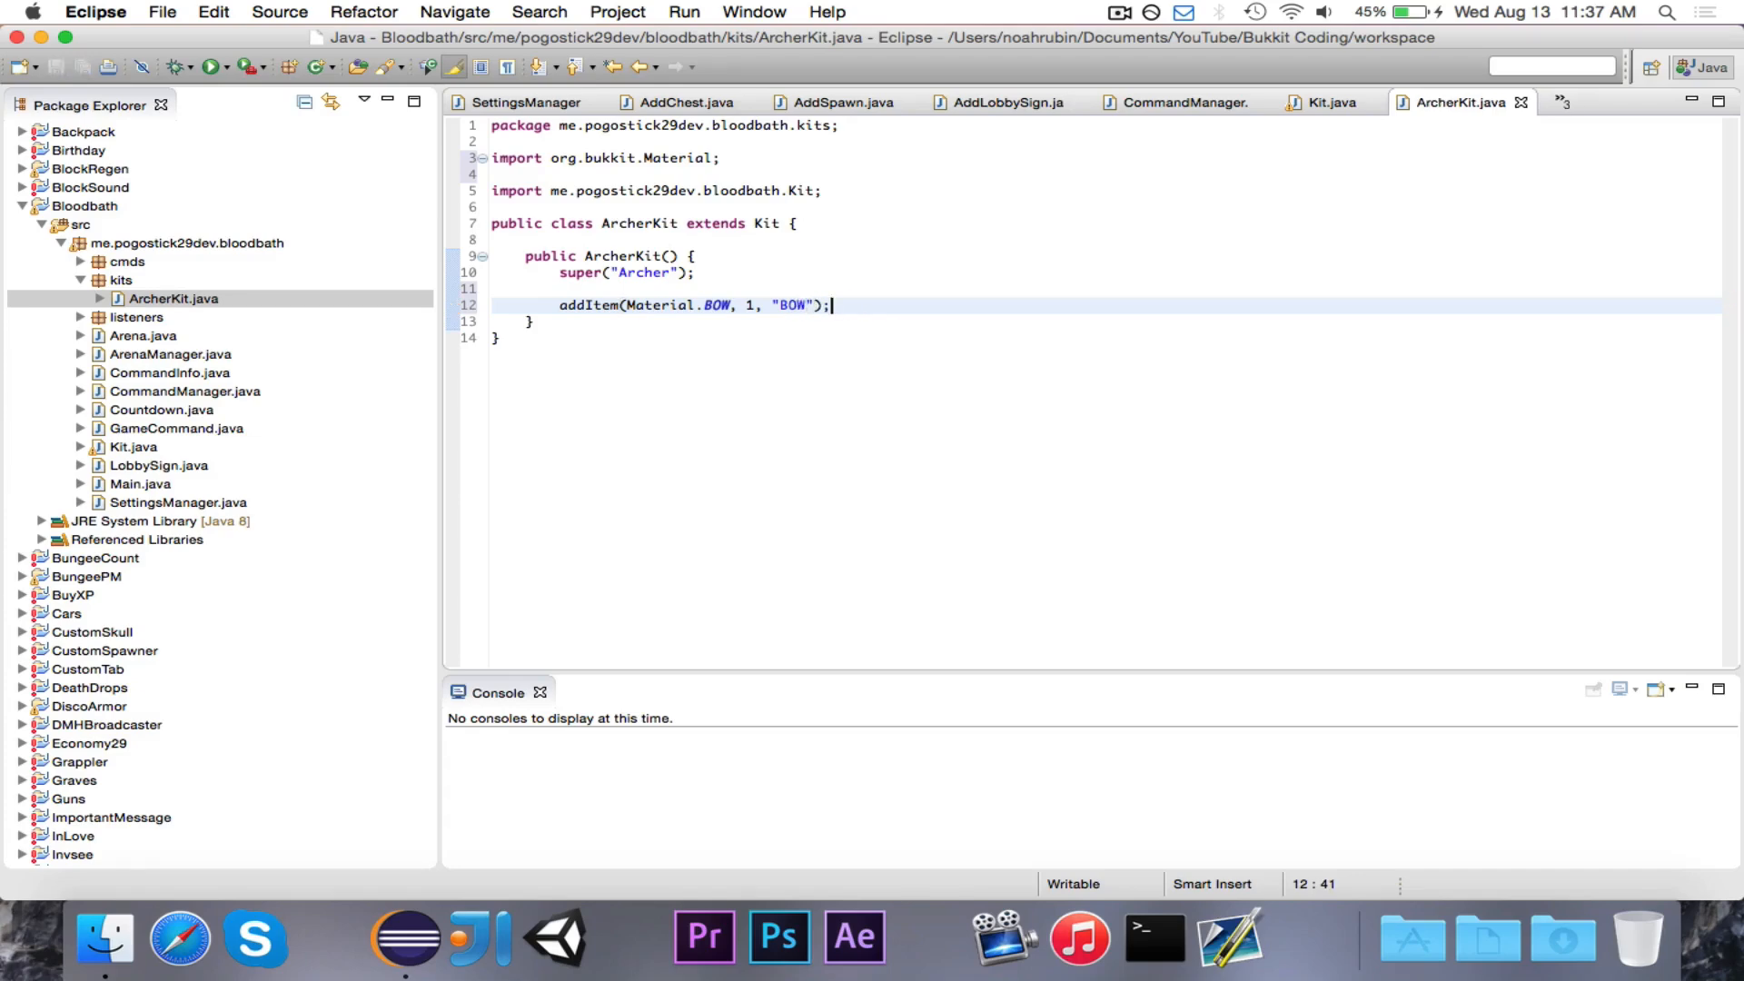
pyautogui.doubleClick(793, 305)
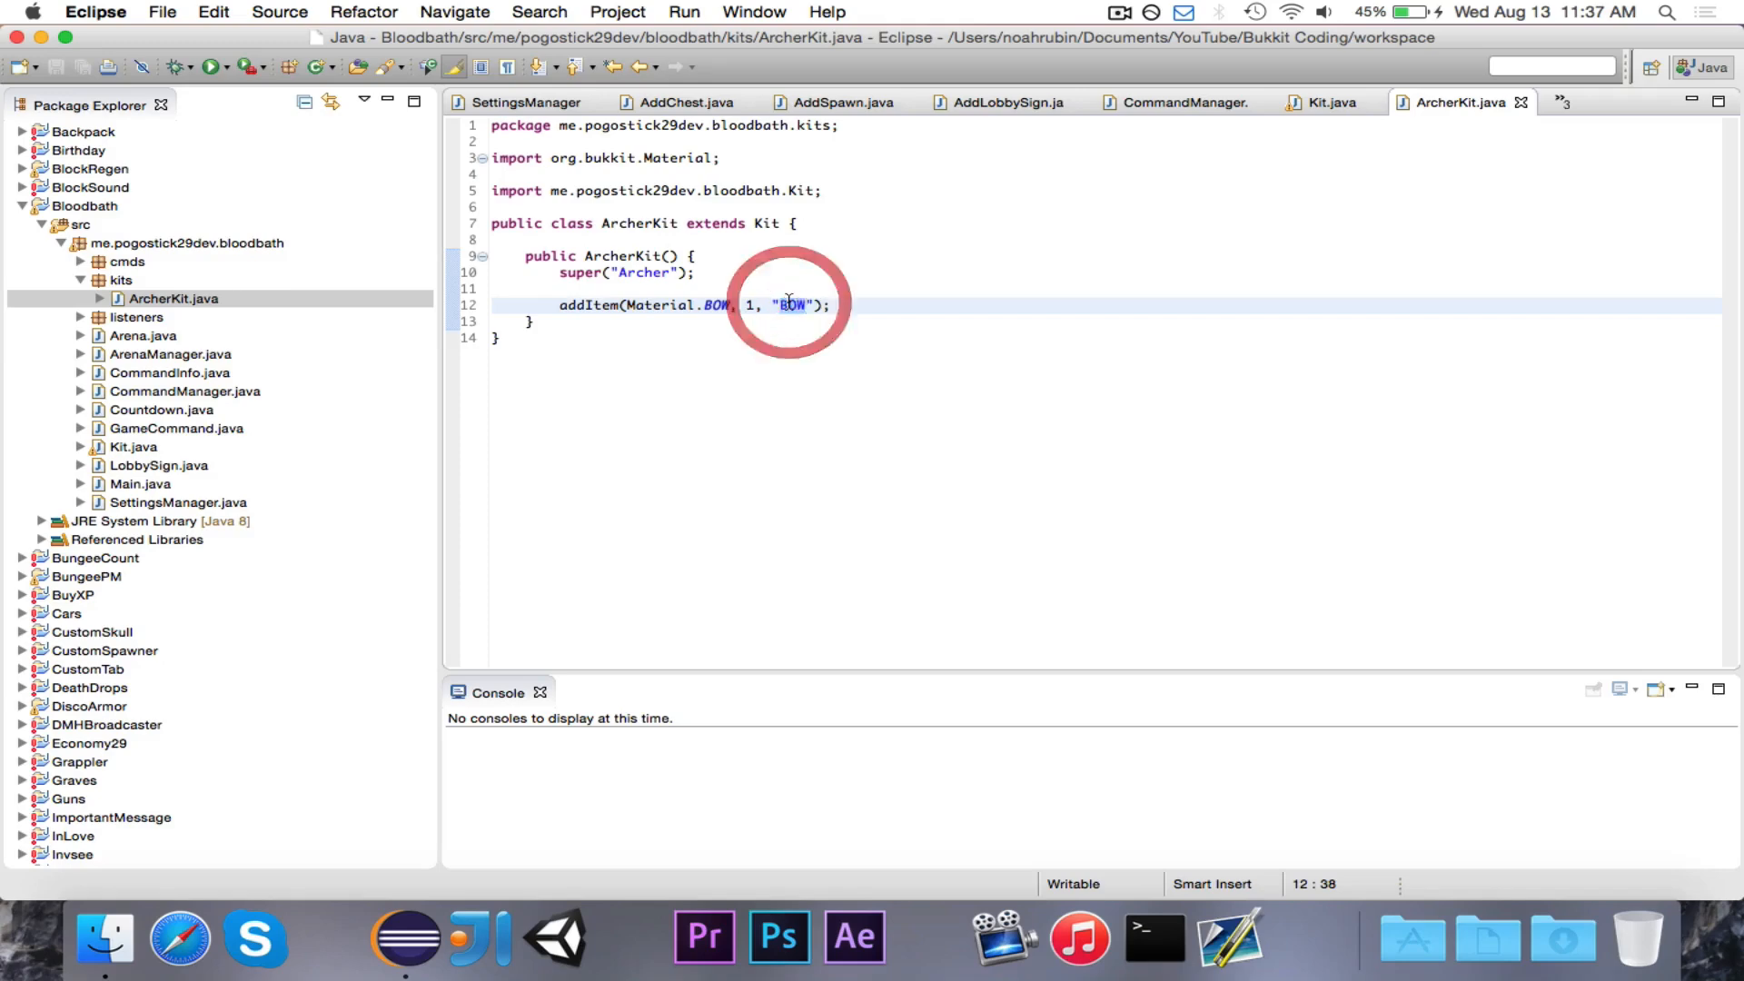
pyautogui.write('A')
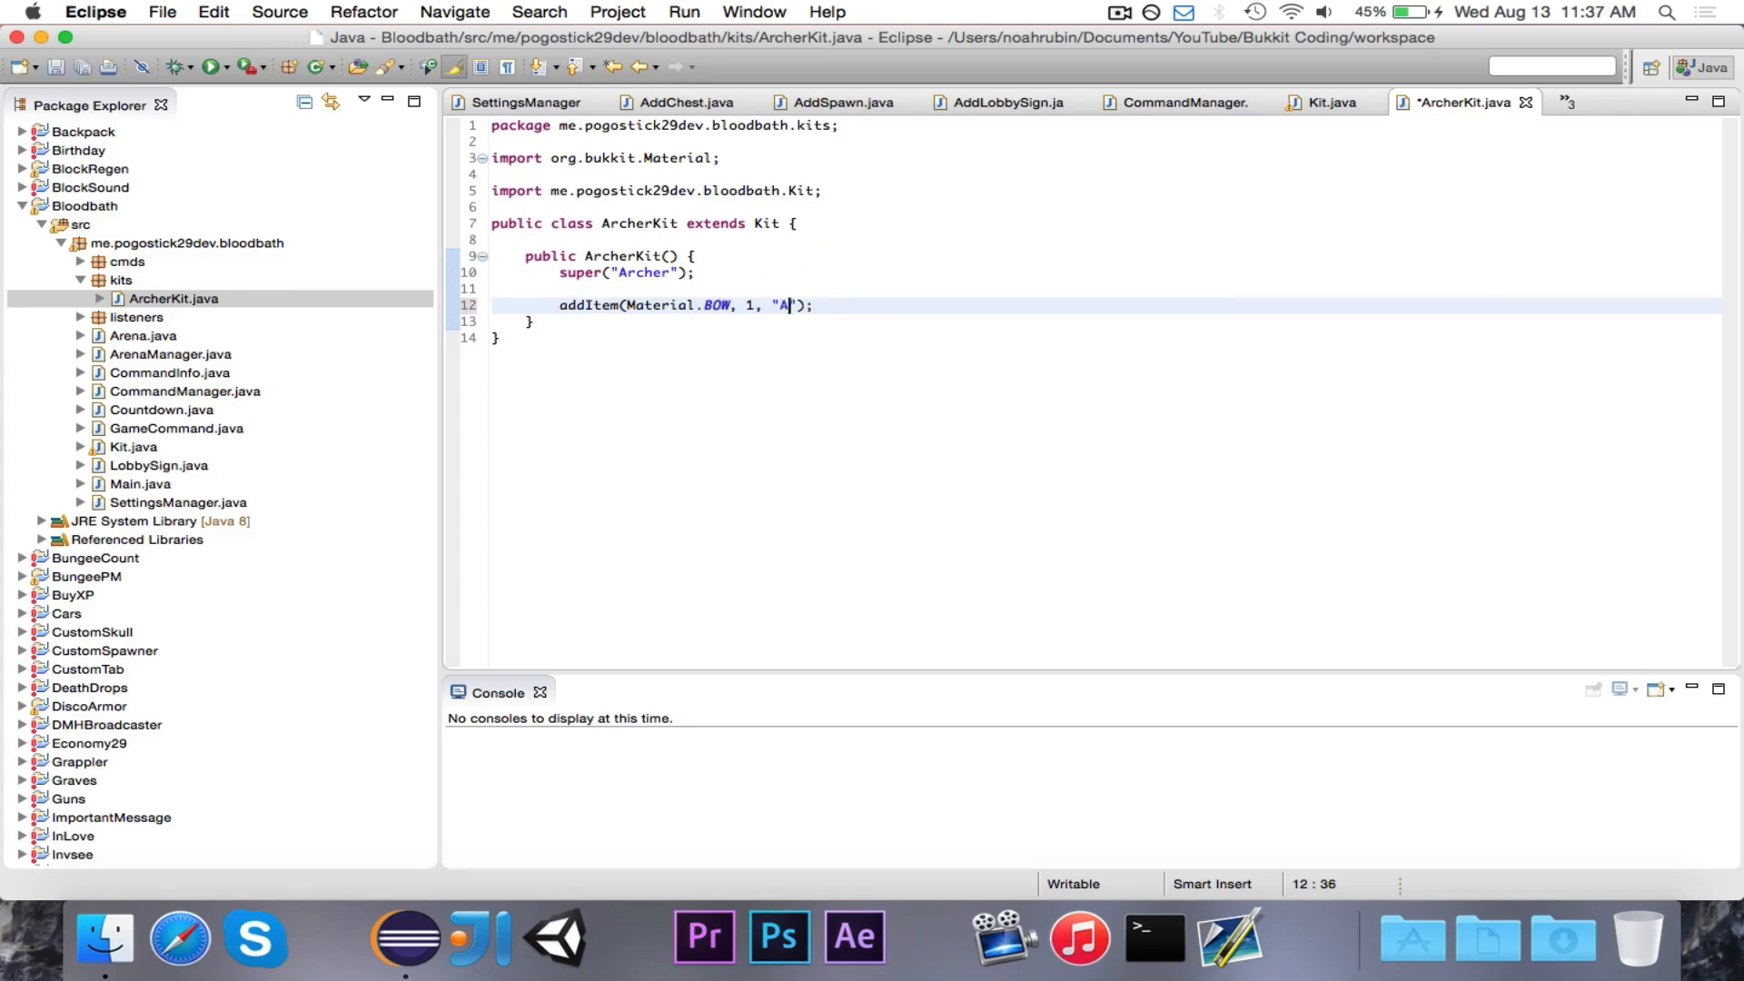
pyautogui.write("rcher's Bow")
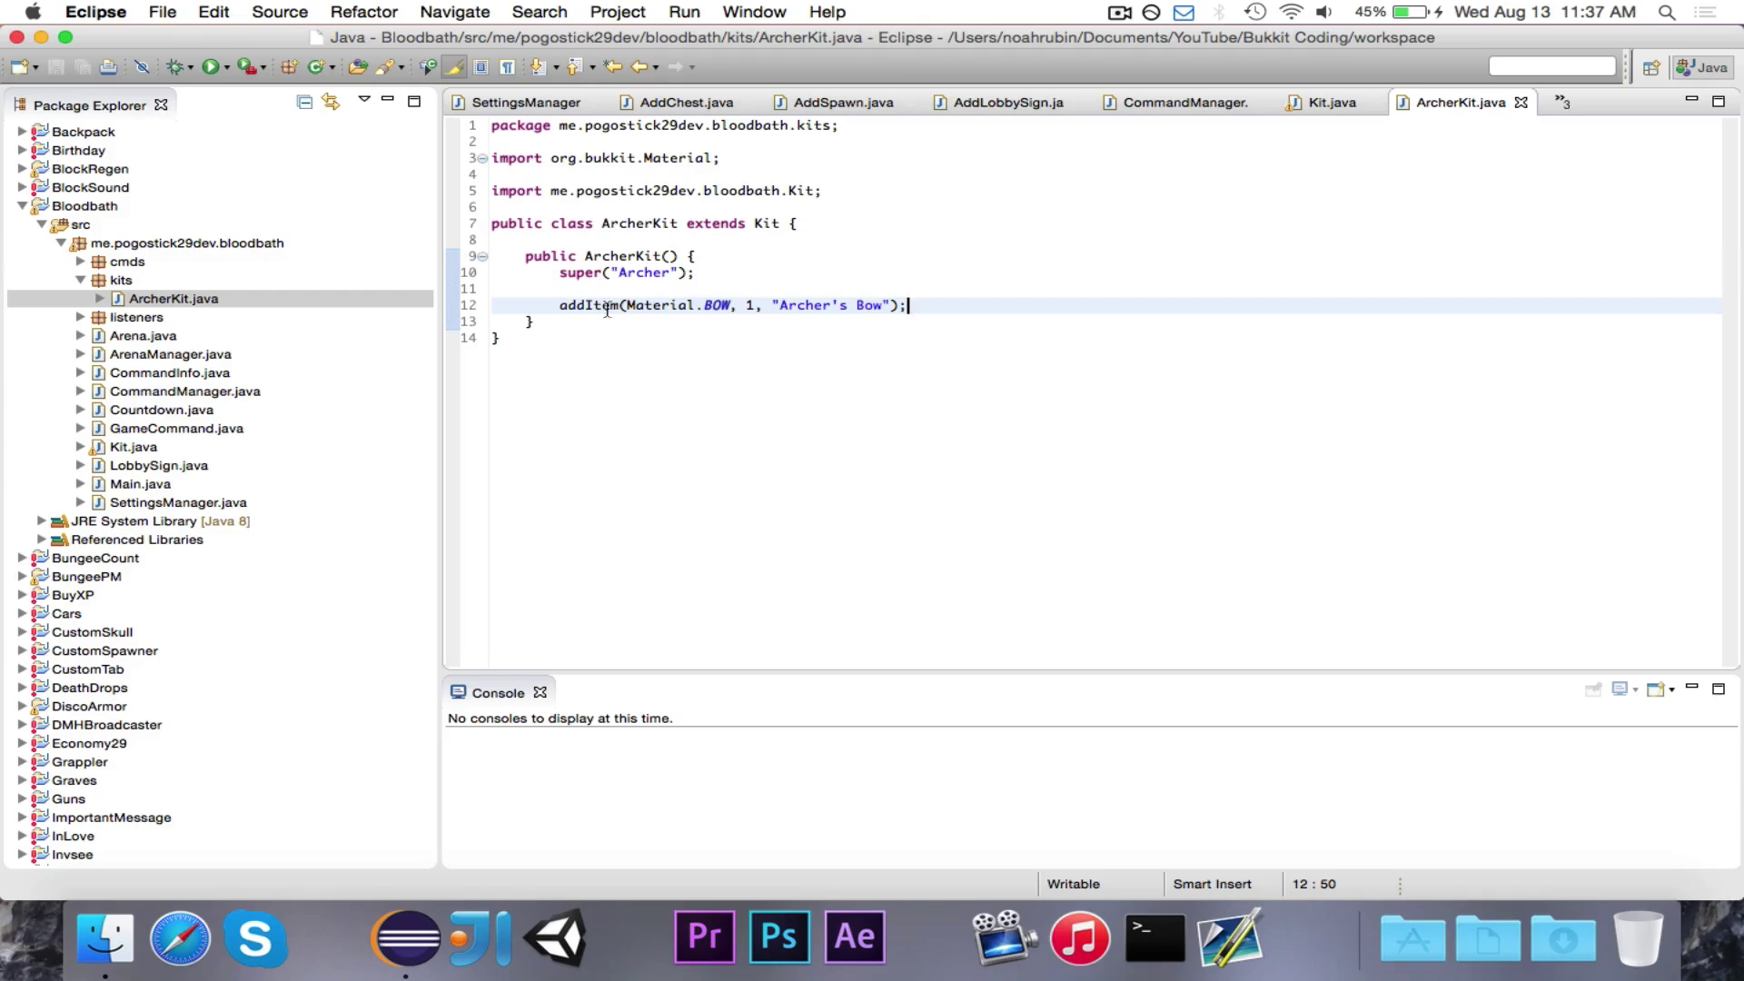
pyautogui.click(1329, 102)
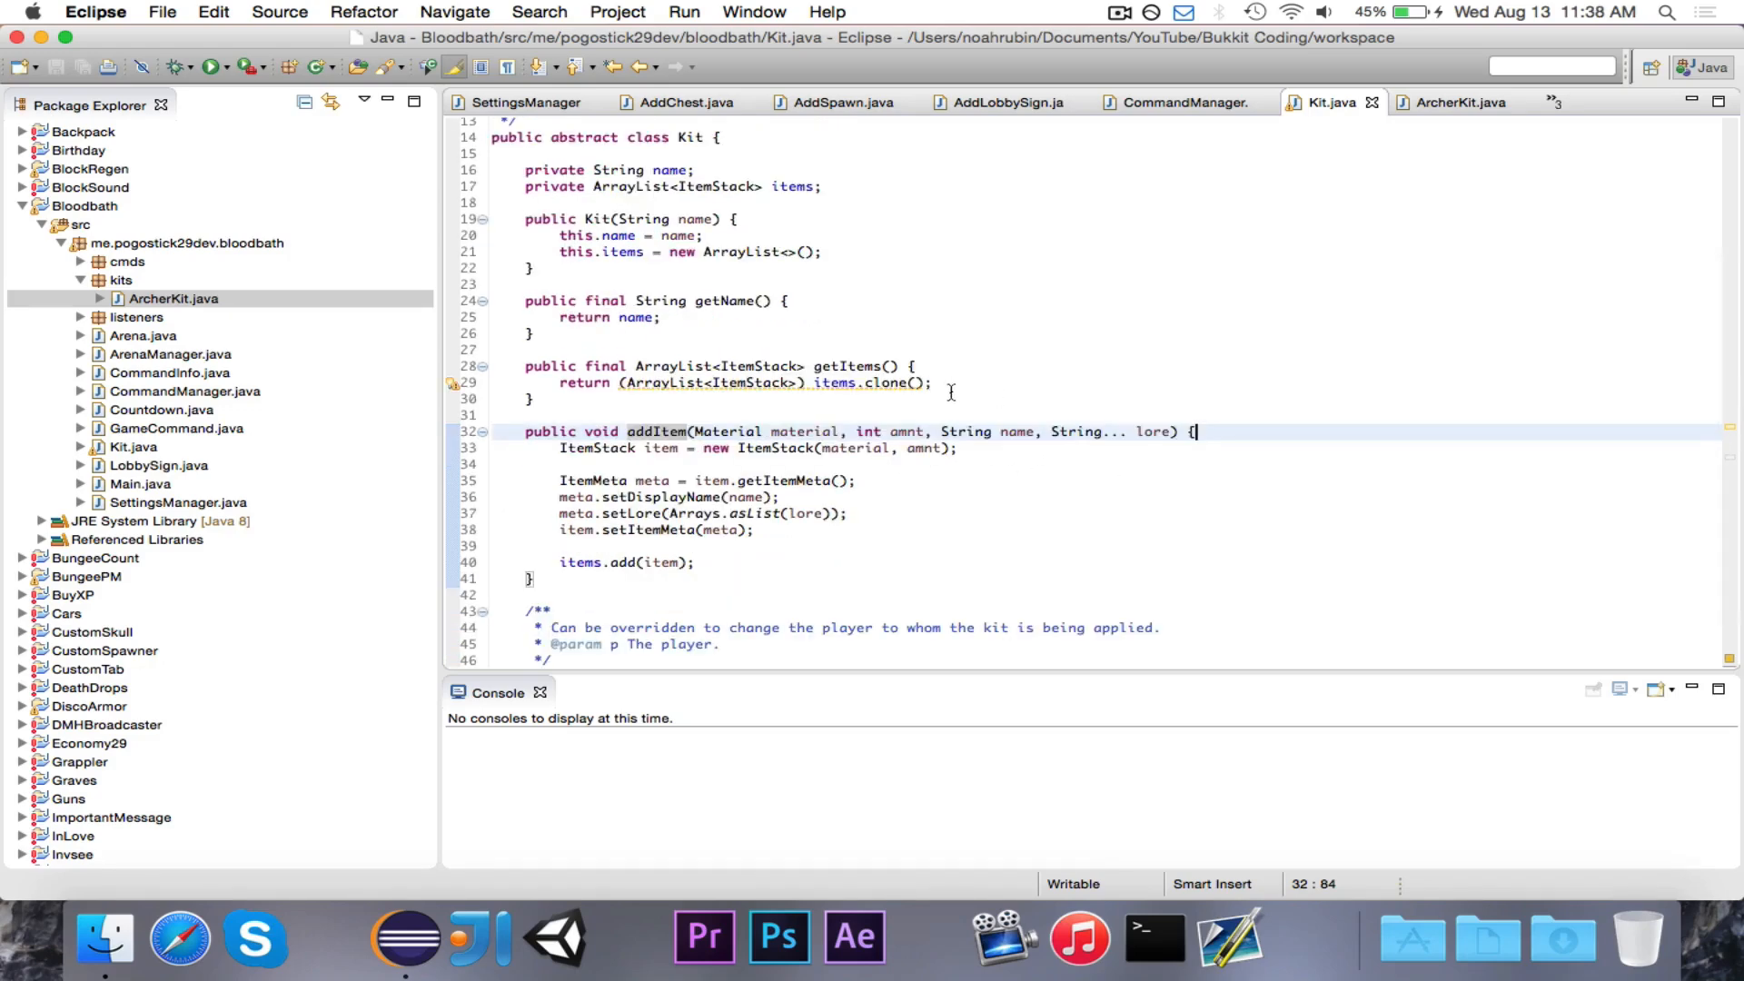
pyautogui.moveTo(1222, 235)
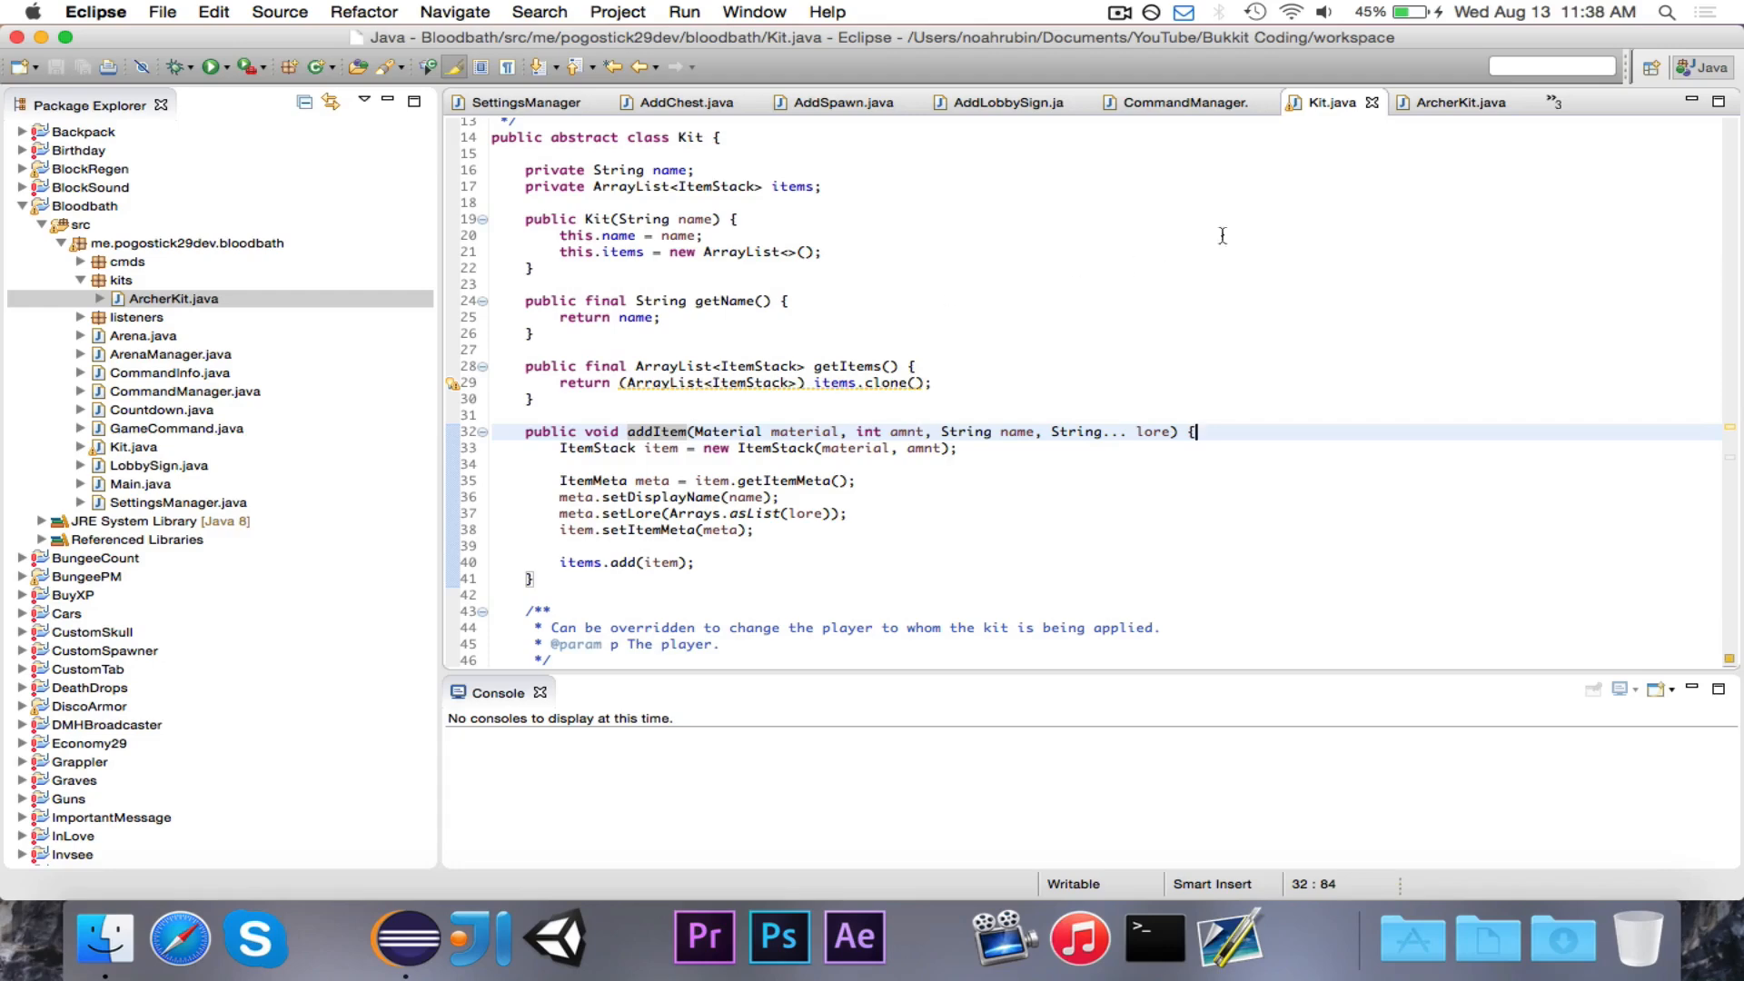
pyautogui.moveTo(1460, 102)
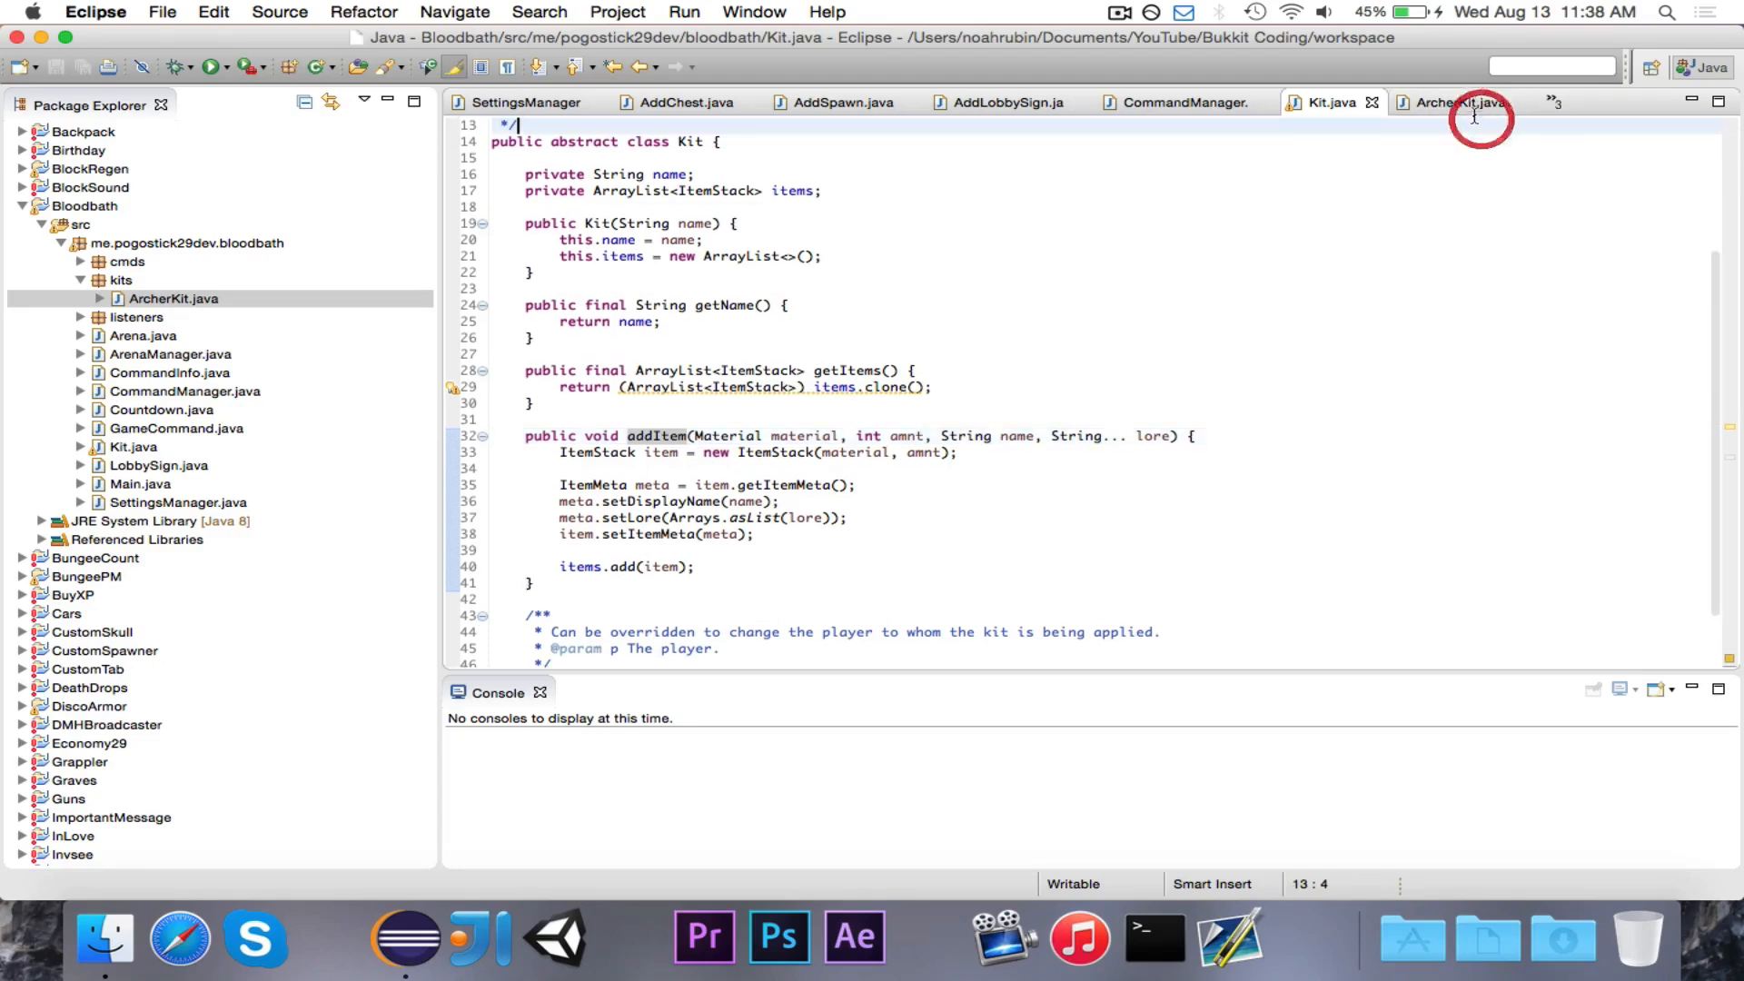
# Add Enchantment... enchantments to addItem, import Enchantment, and loop adding each to the item
pyautogui.click(1472, 104)
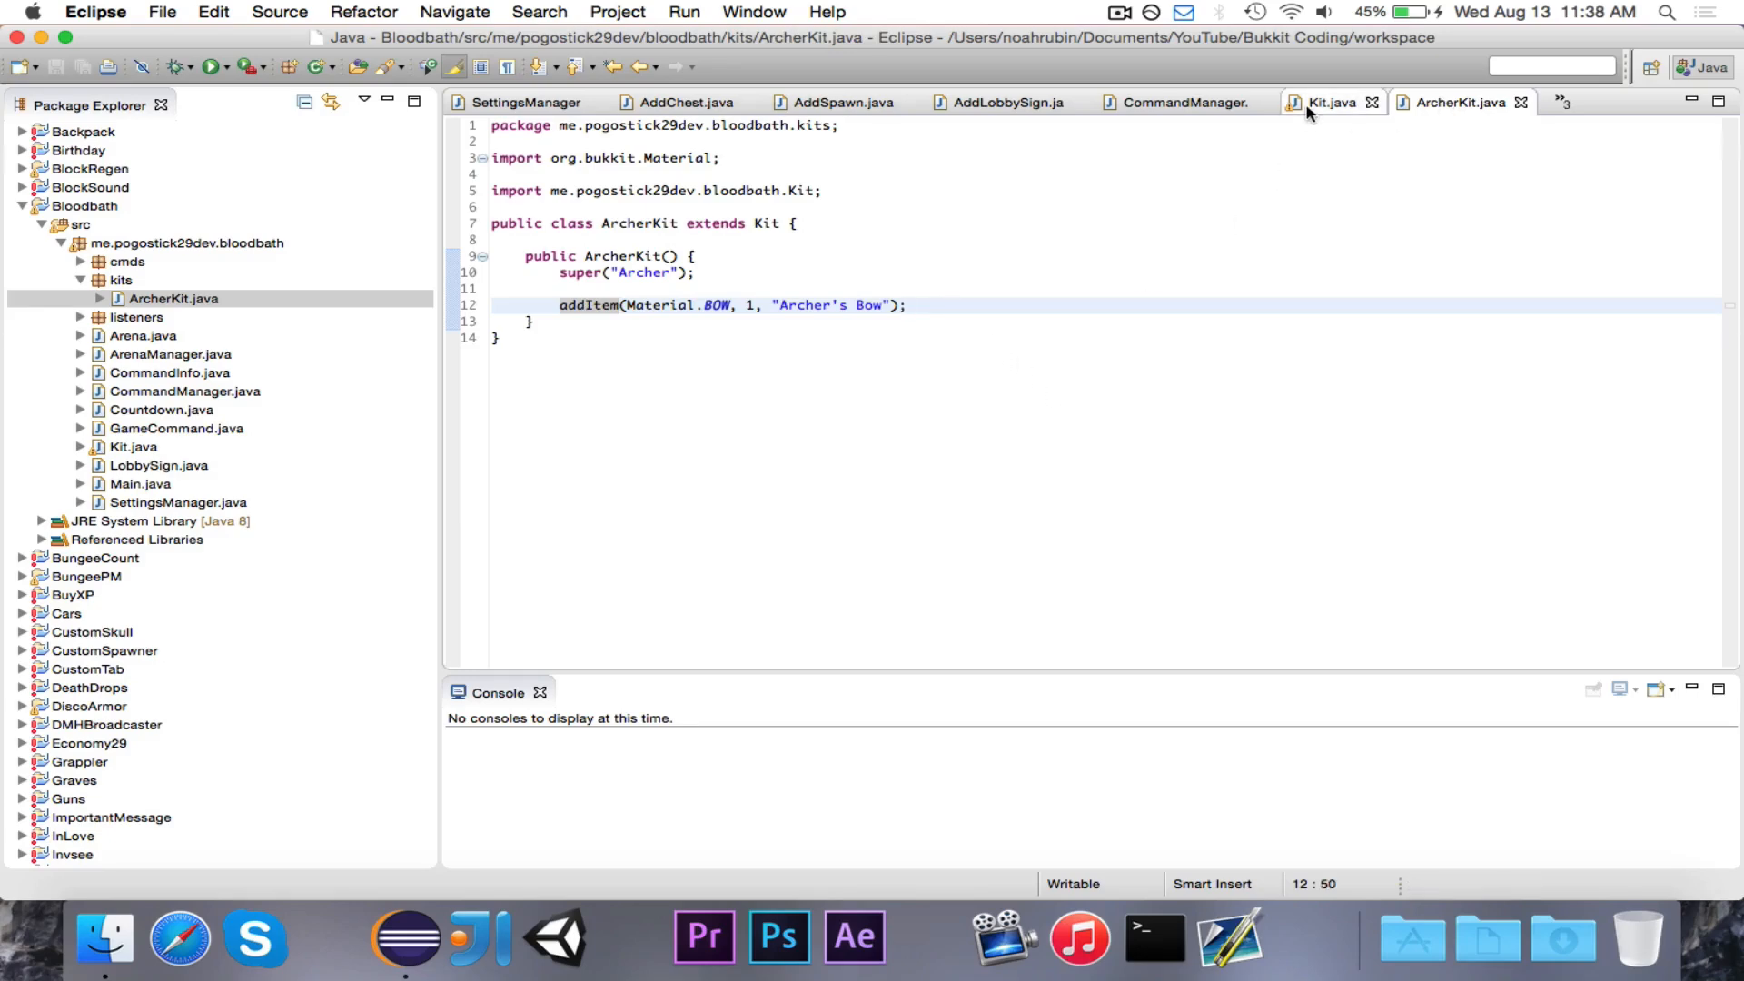
pyautogui.click(1331, 102)
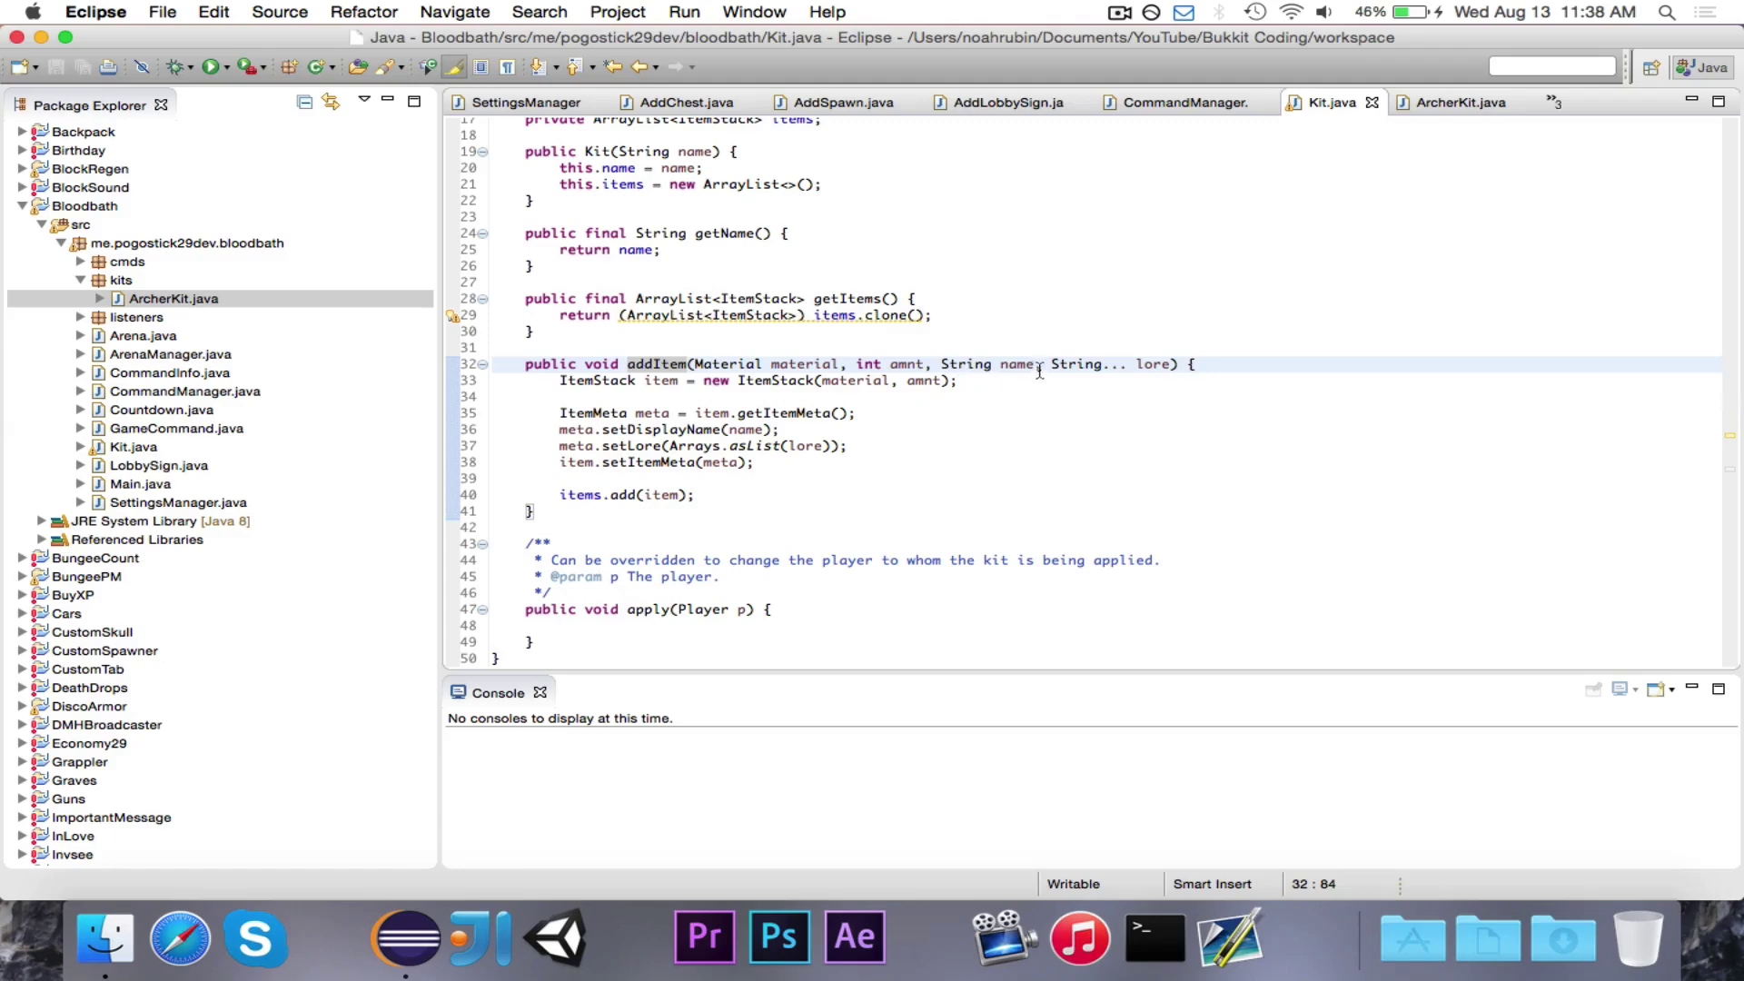
pyautogui.moveTo(1054, 370)
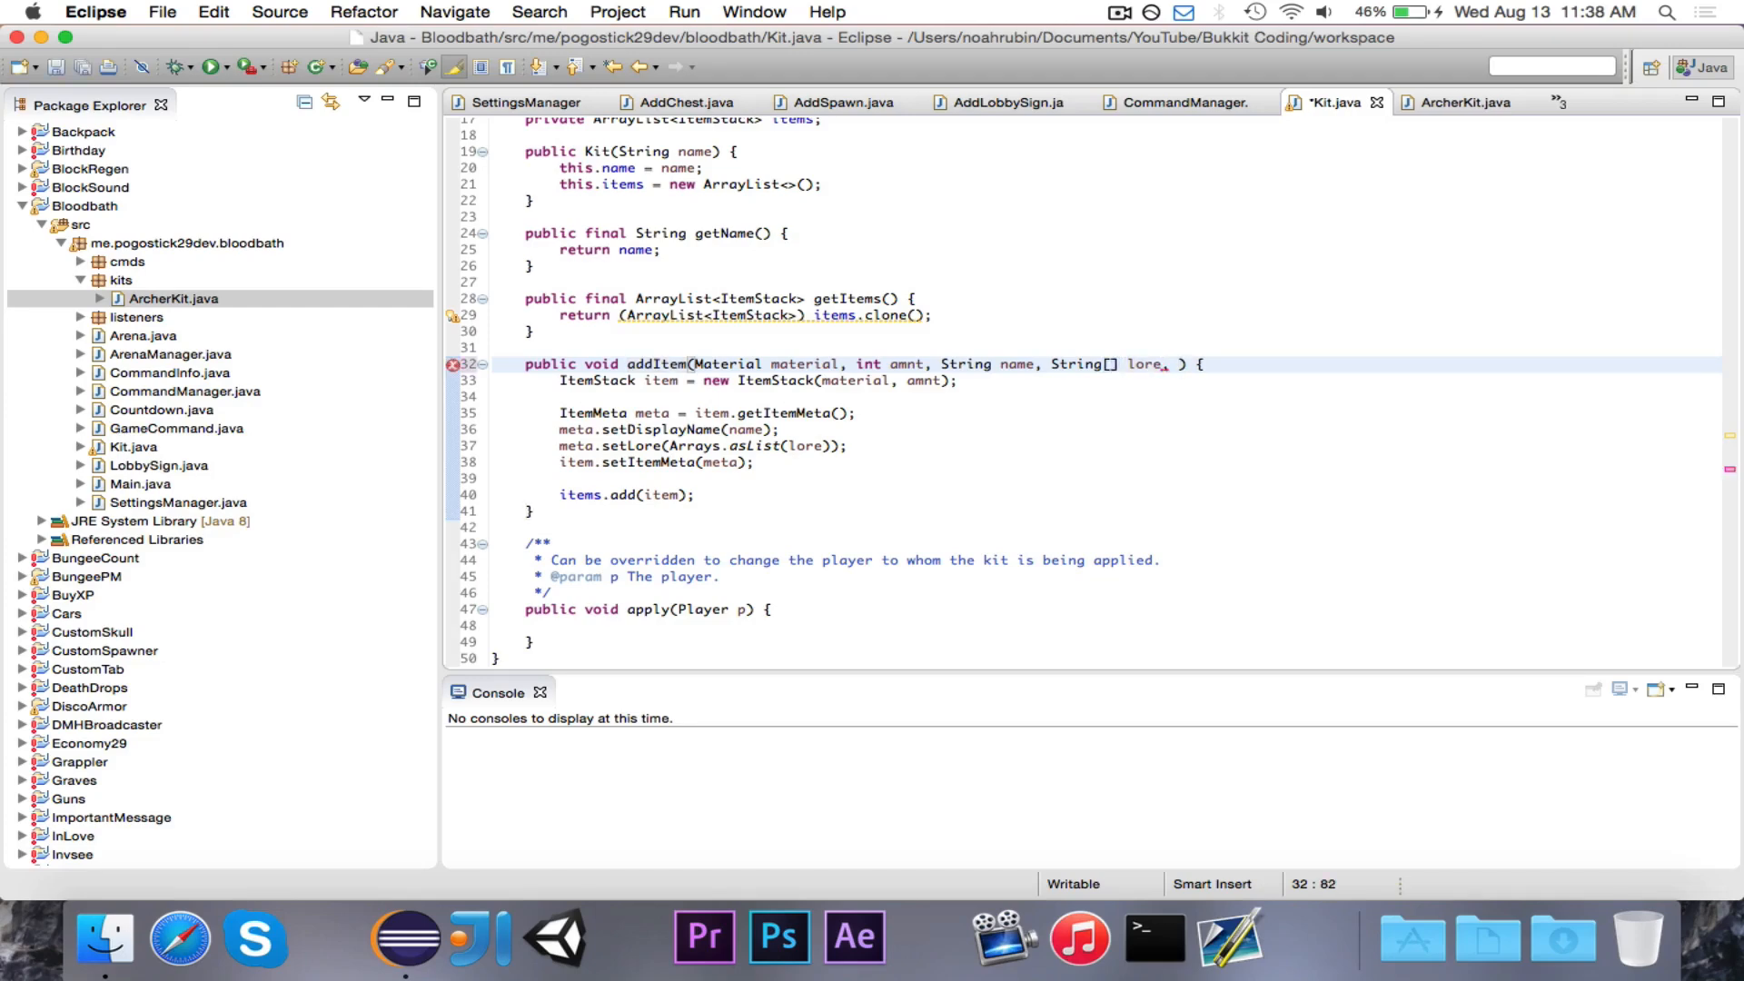
pyautogui.write('Enchantment....')
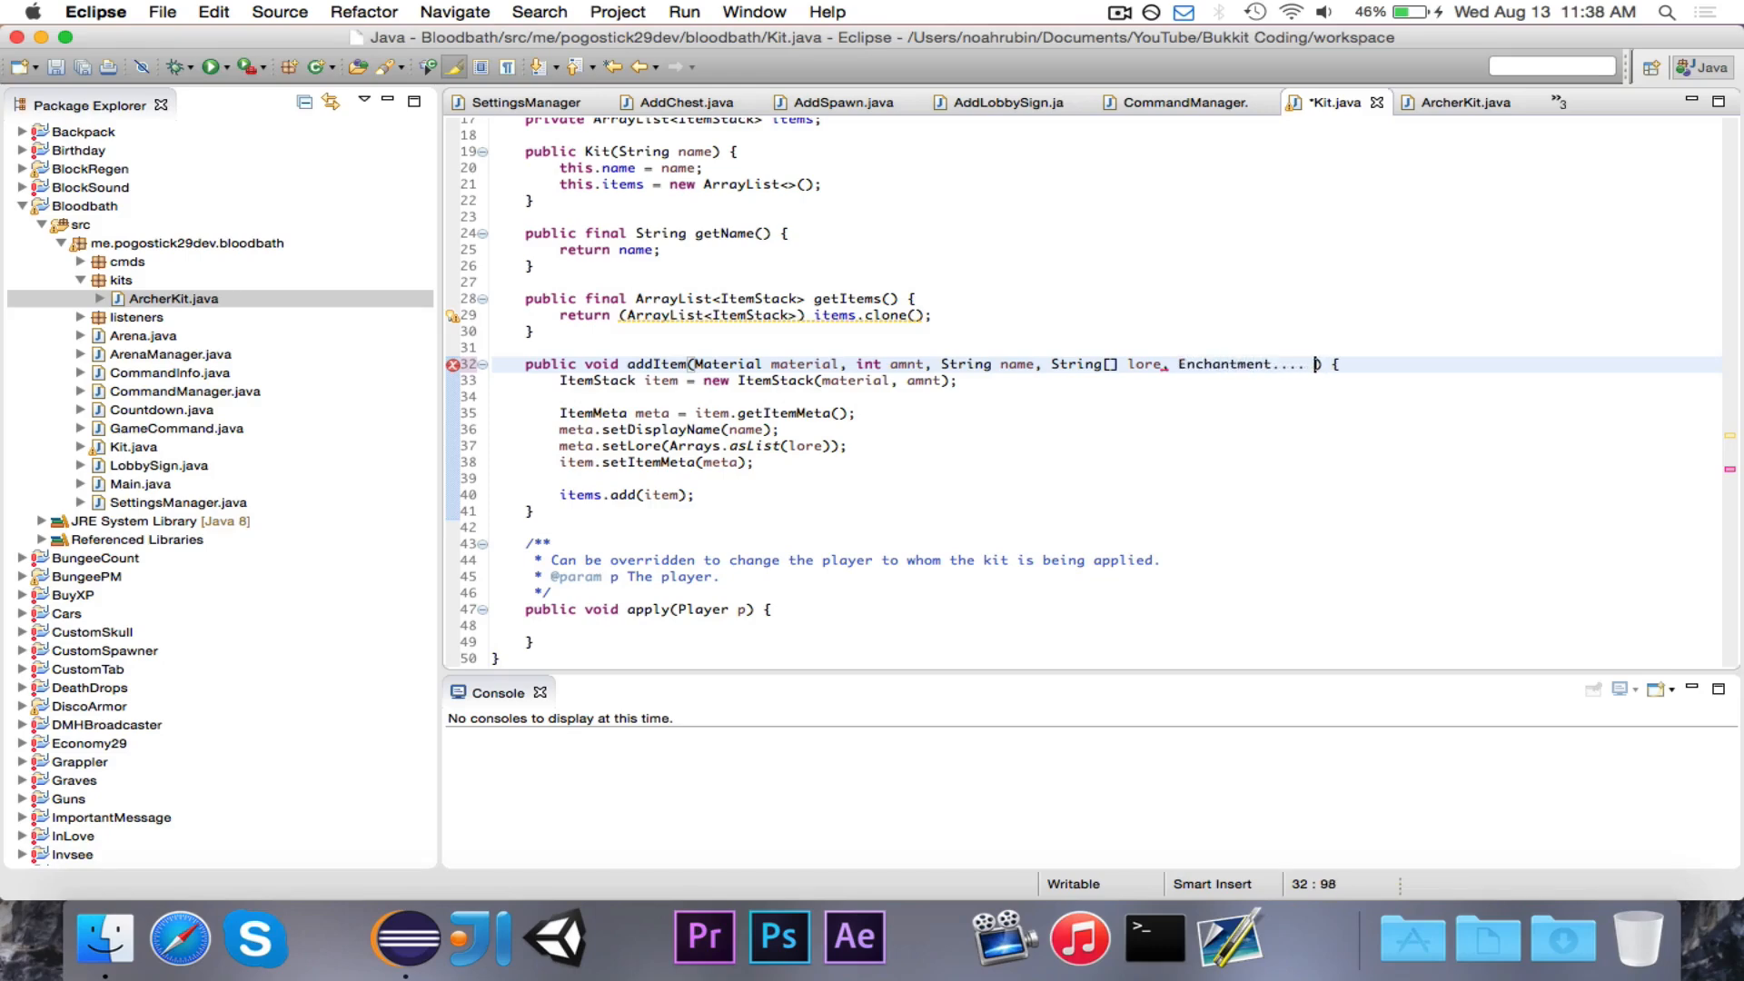
pyautogui.write('enchantments')
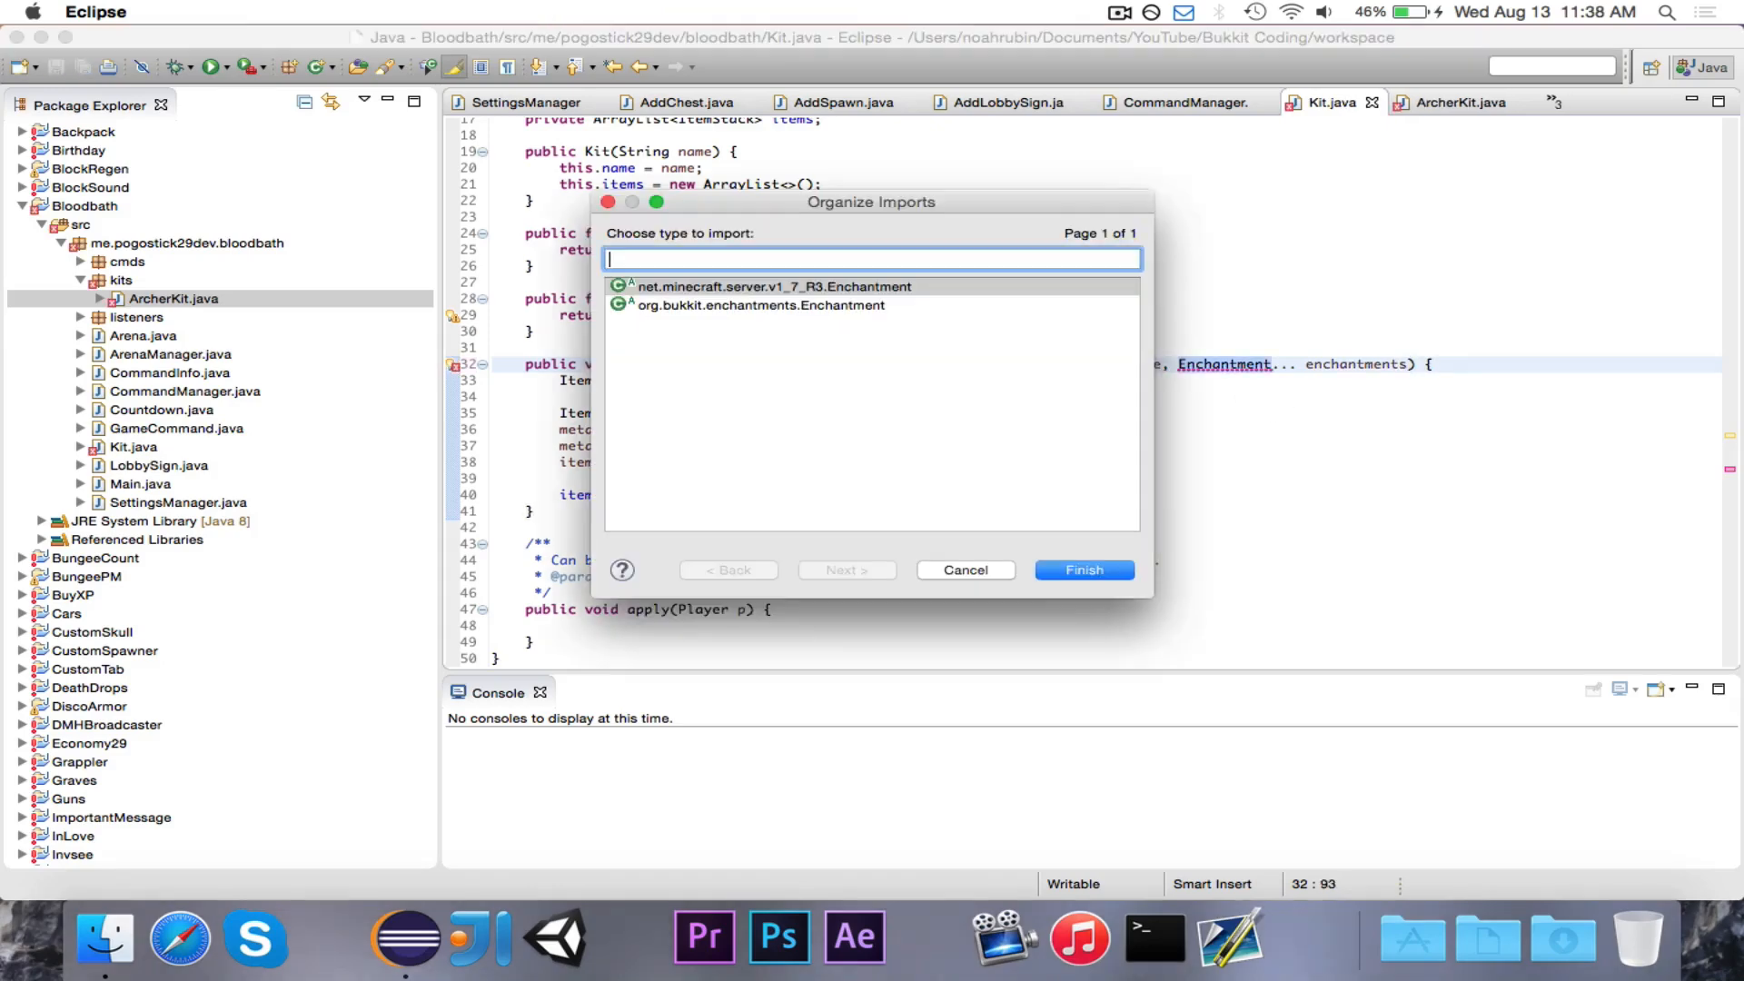
pyautogui.click(1085, 570)
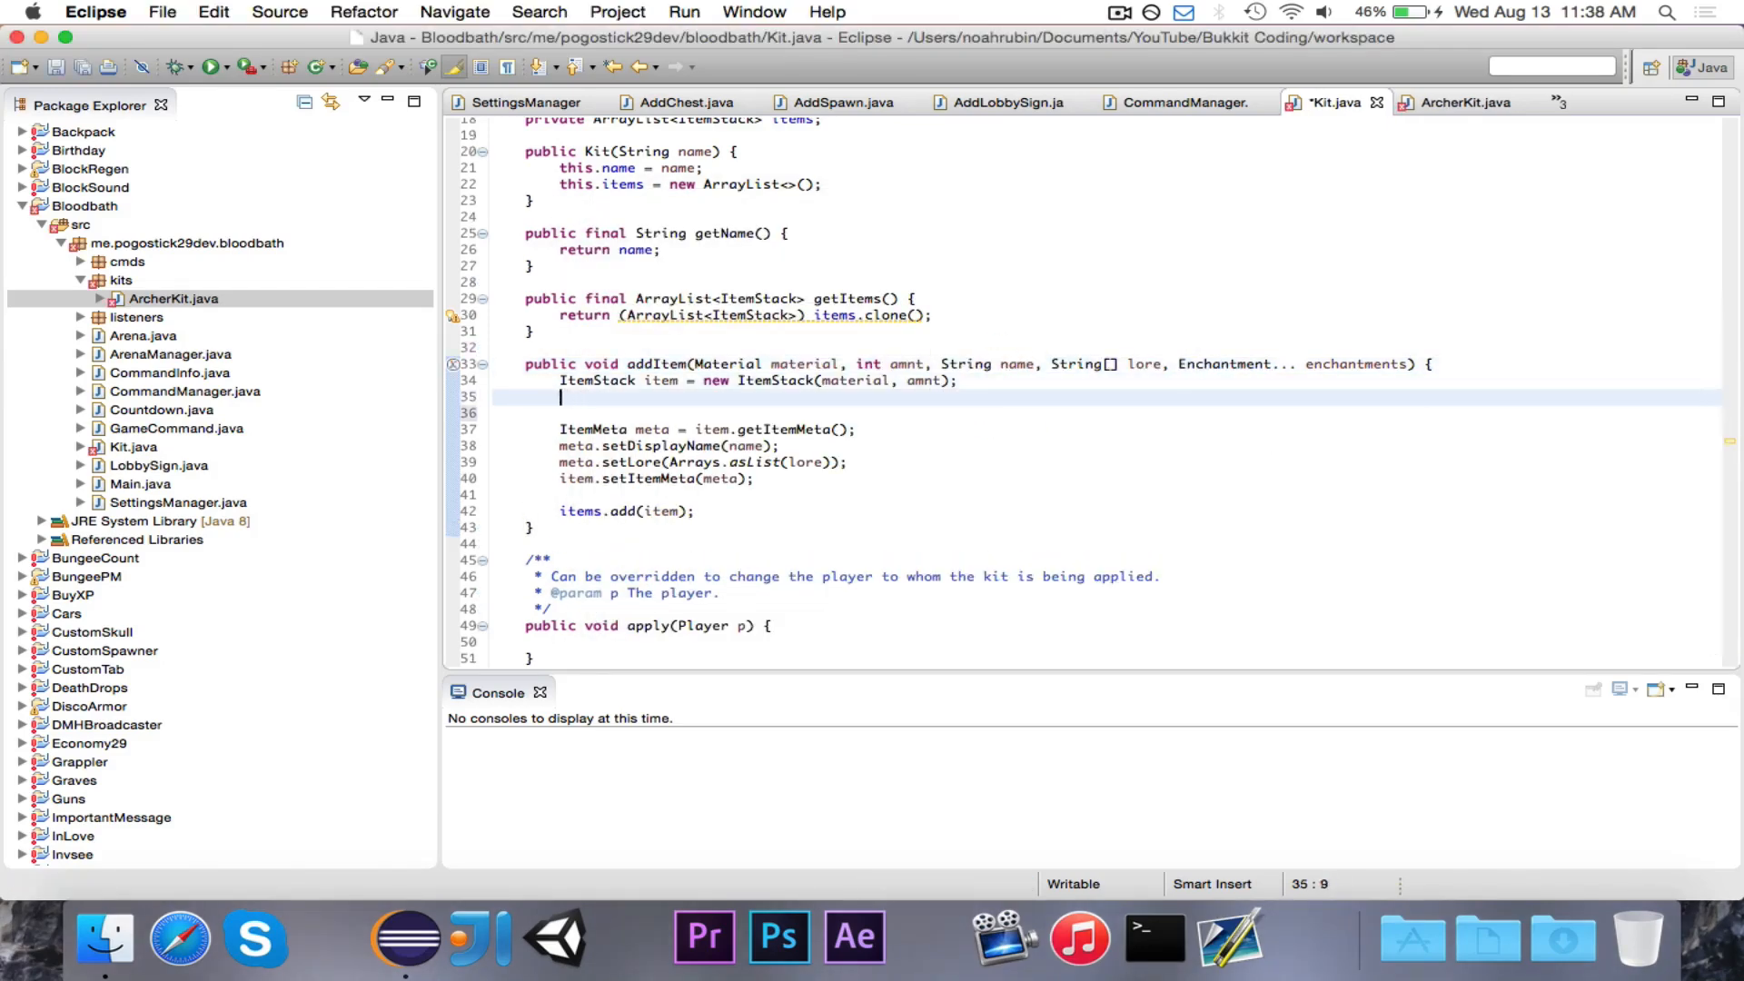
pyautogui.write('for (enchantment')
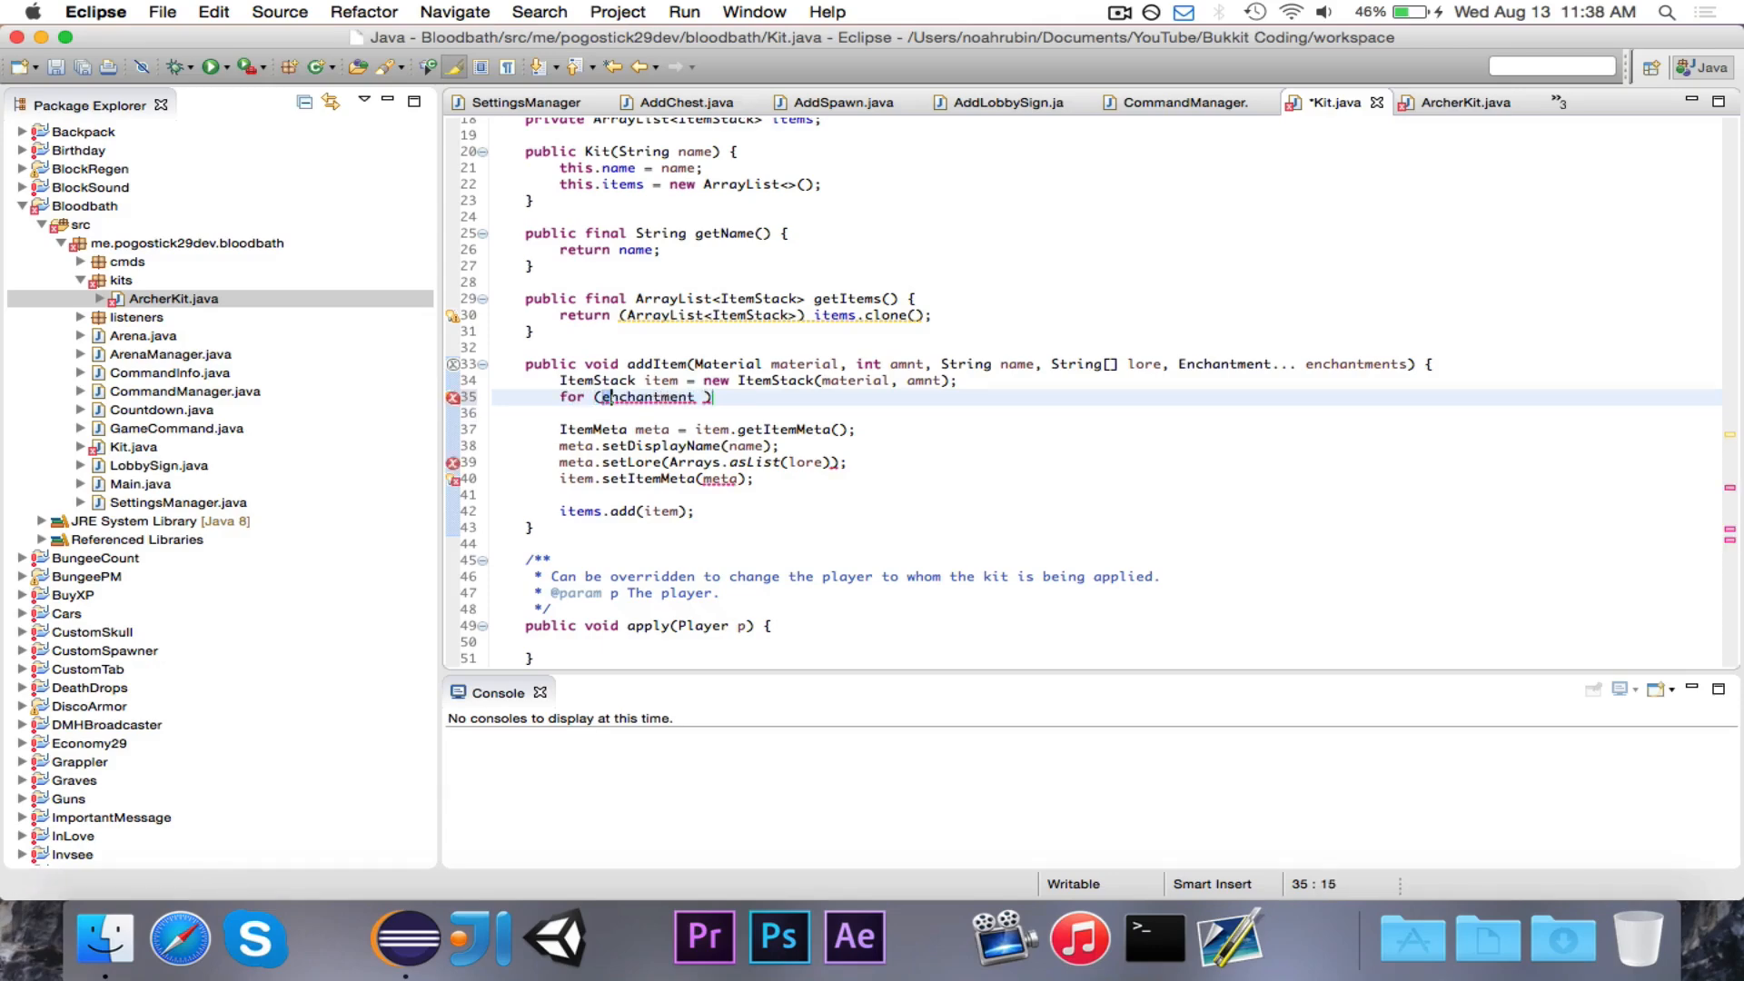
pyautogui.write('Enchantment e :')
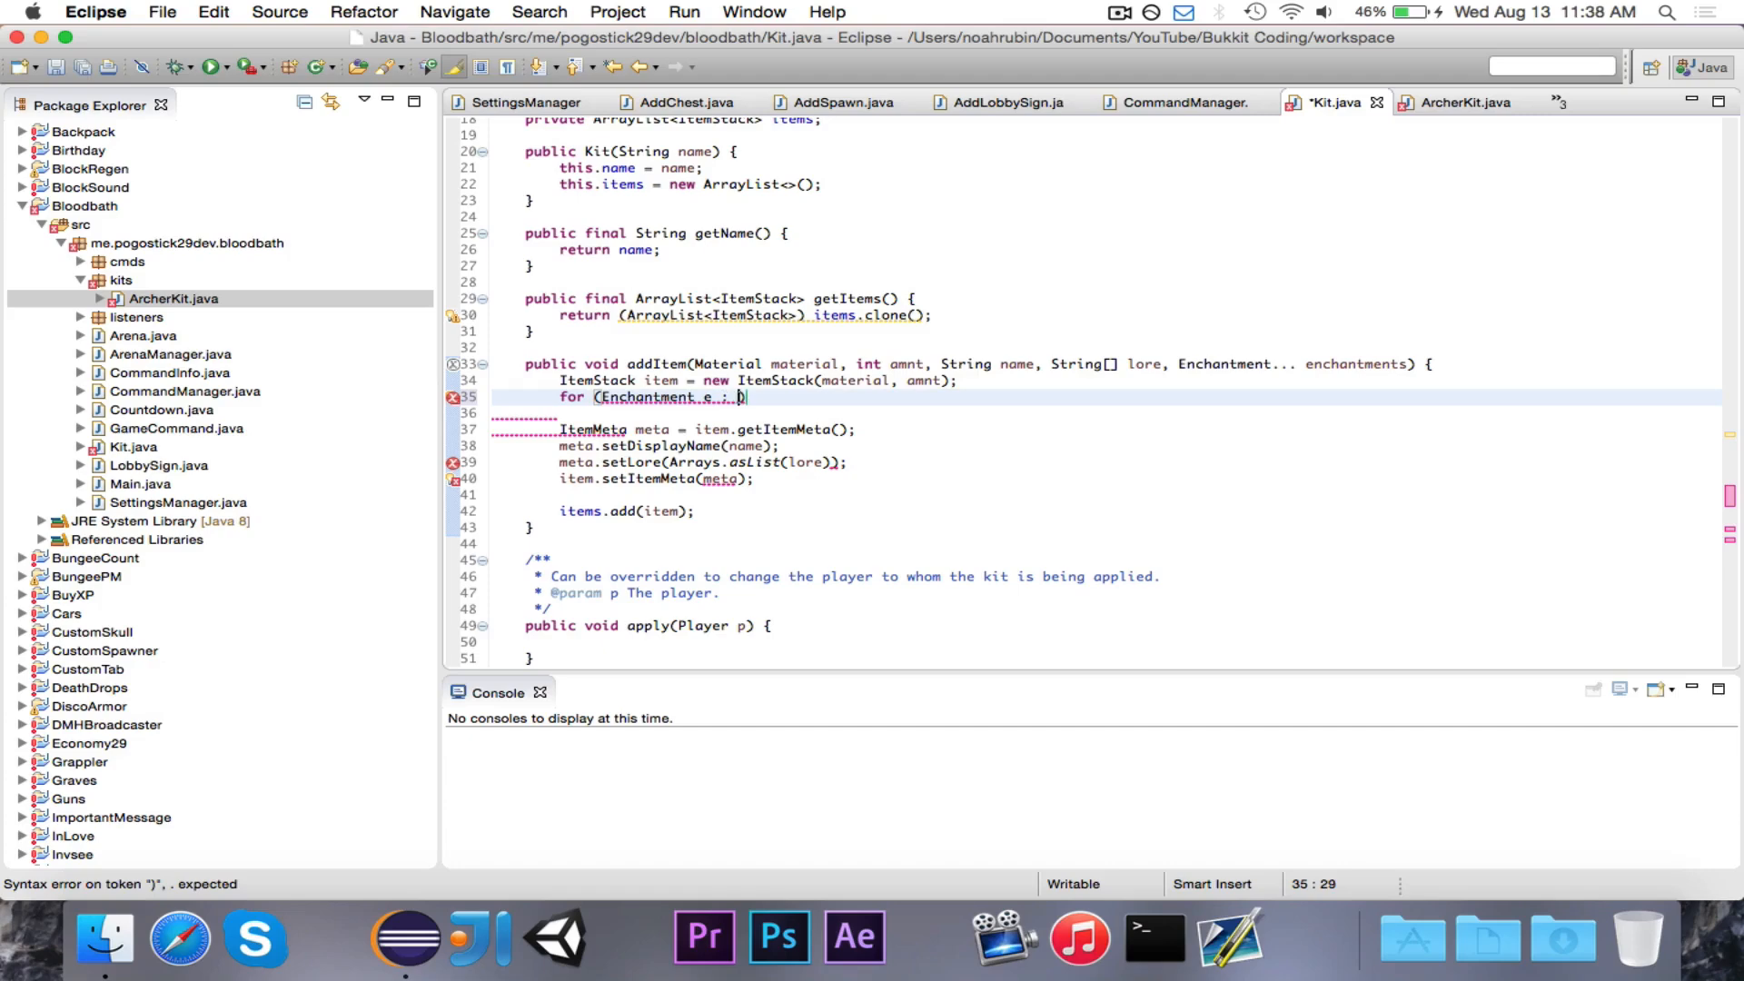
pyautogui.write('enchantments)')
pyautogui.write('item')
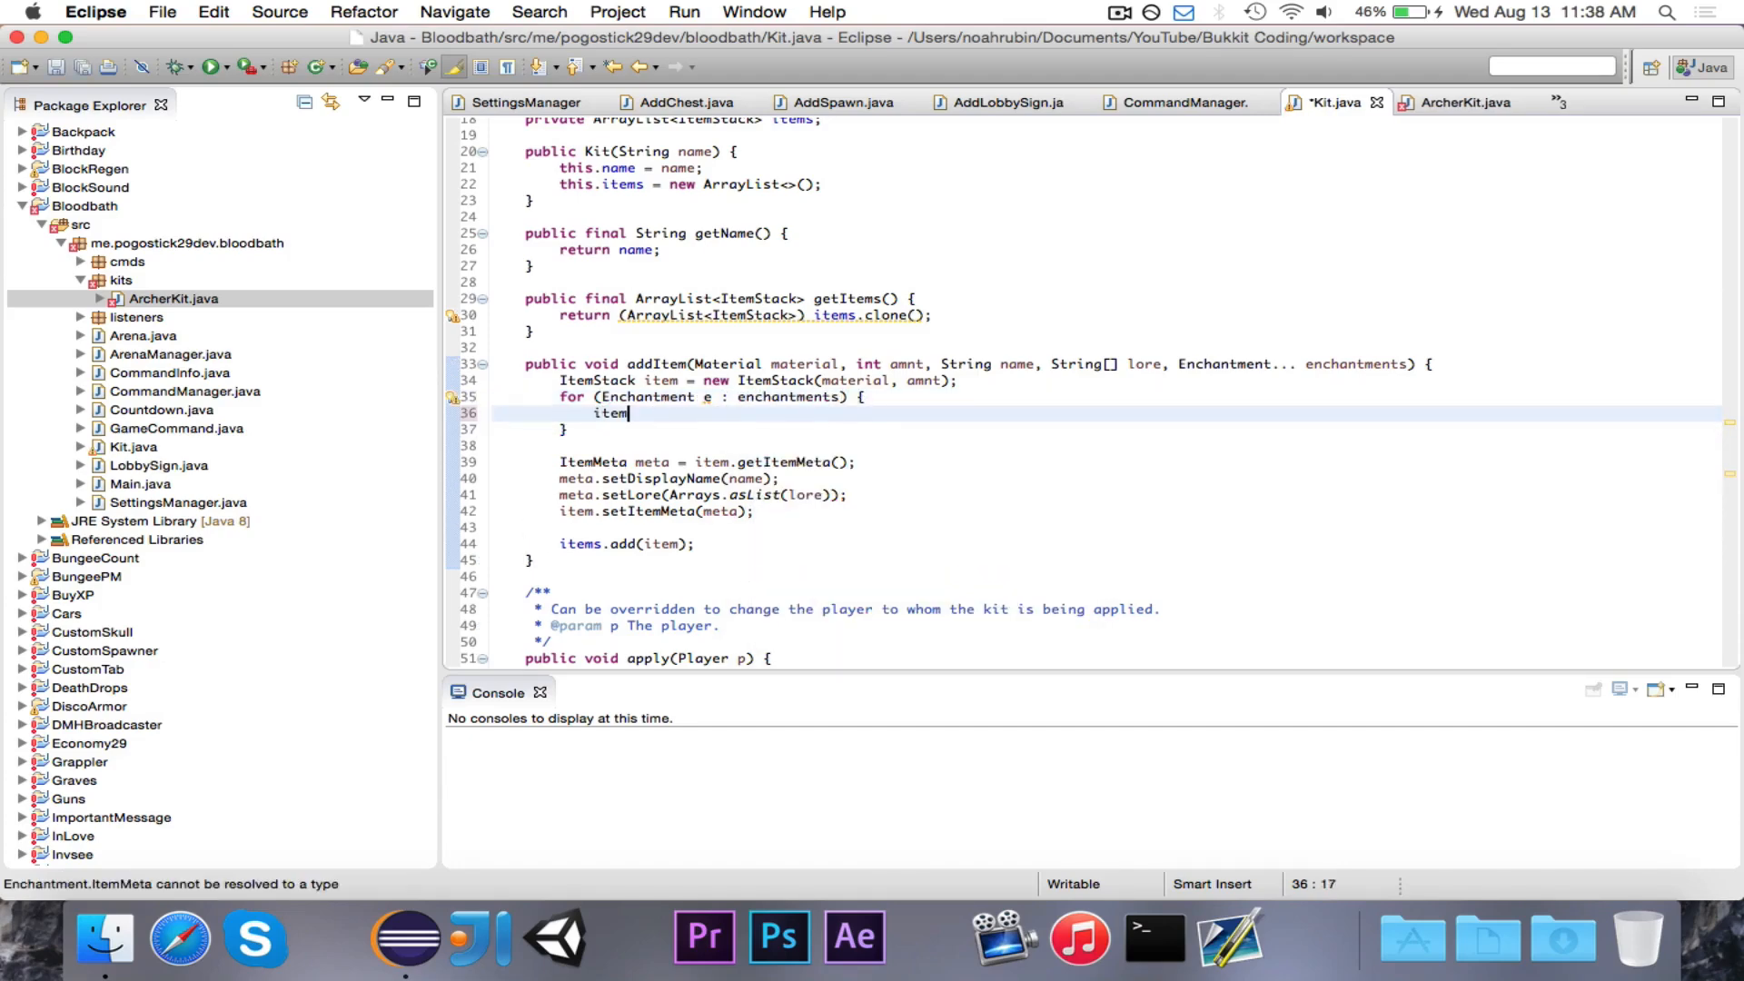
pyautogui.write('.addEnchantment(e, level);')
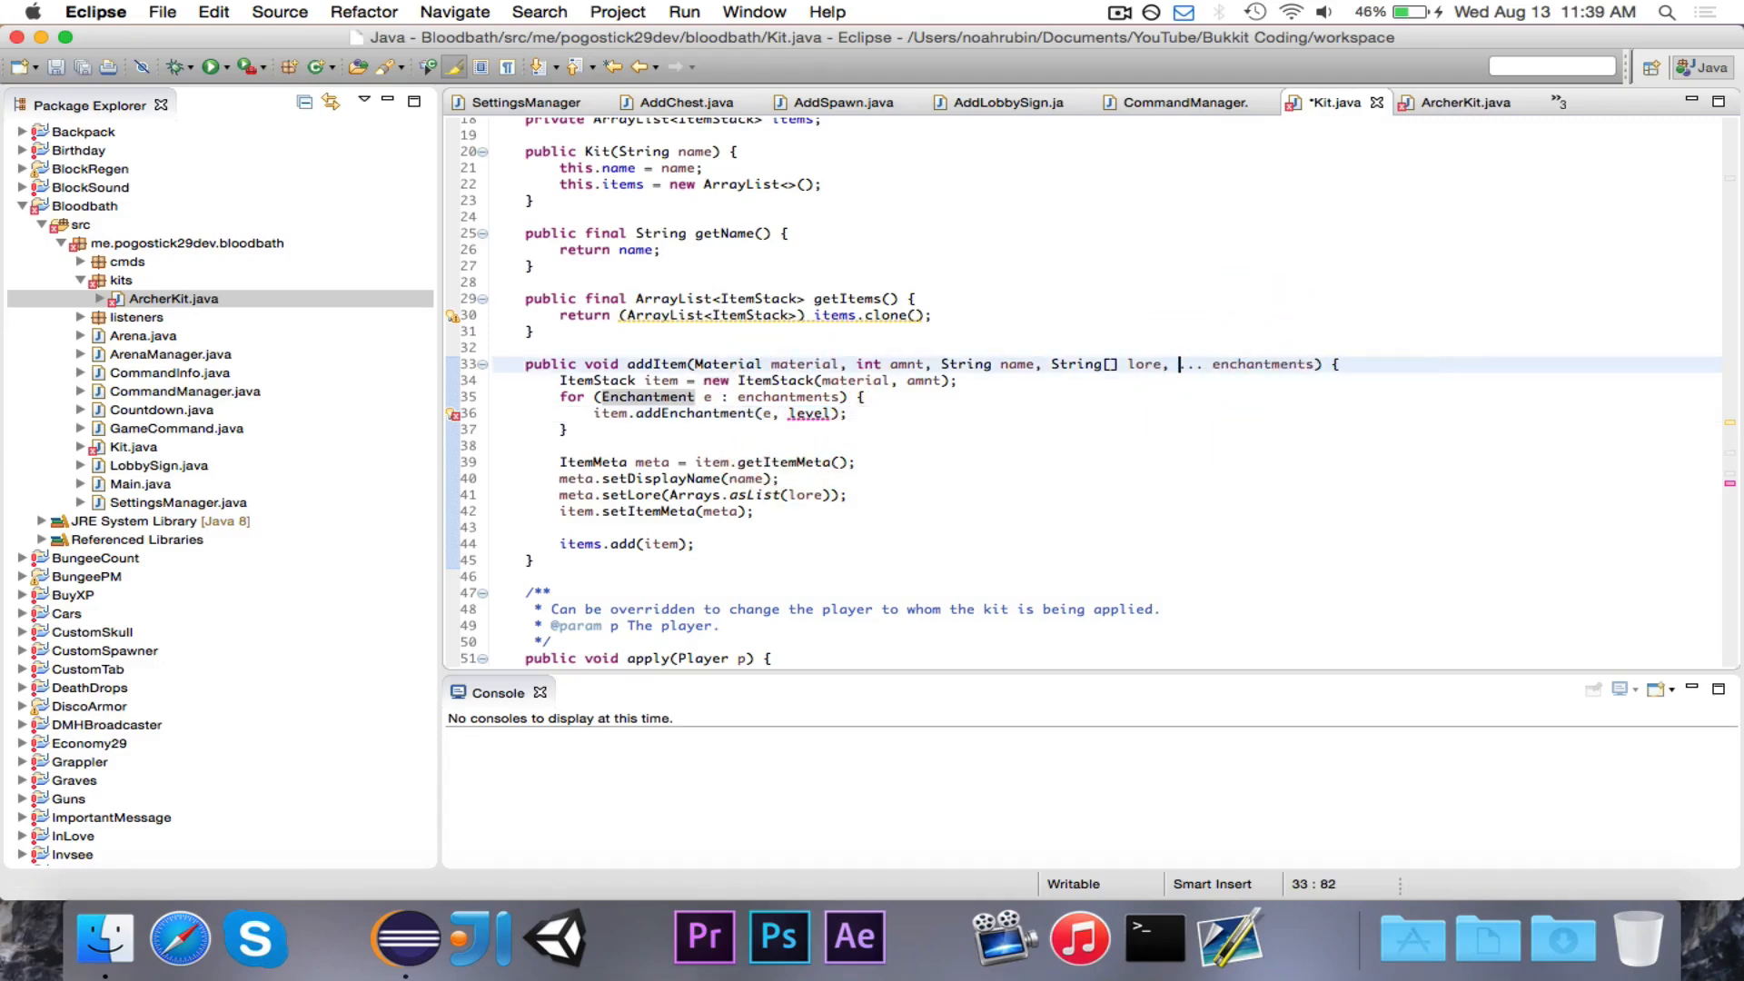
# Make addItem take SimpleEntry<Enchantment, Integer> varargs, applying each entry's key at its value level
pyautogui.write('SimpleEntry<Enchantment>')
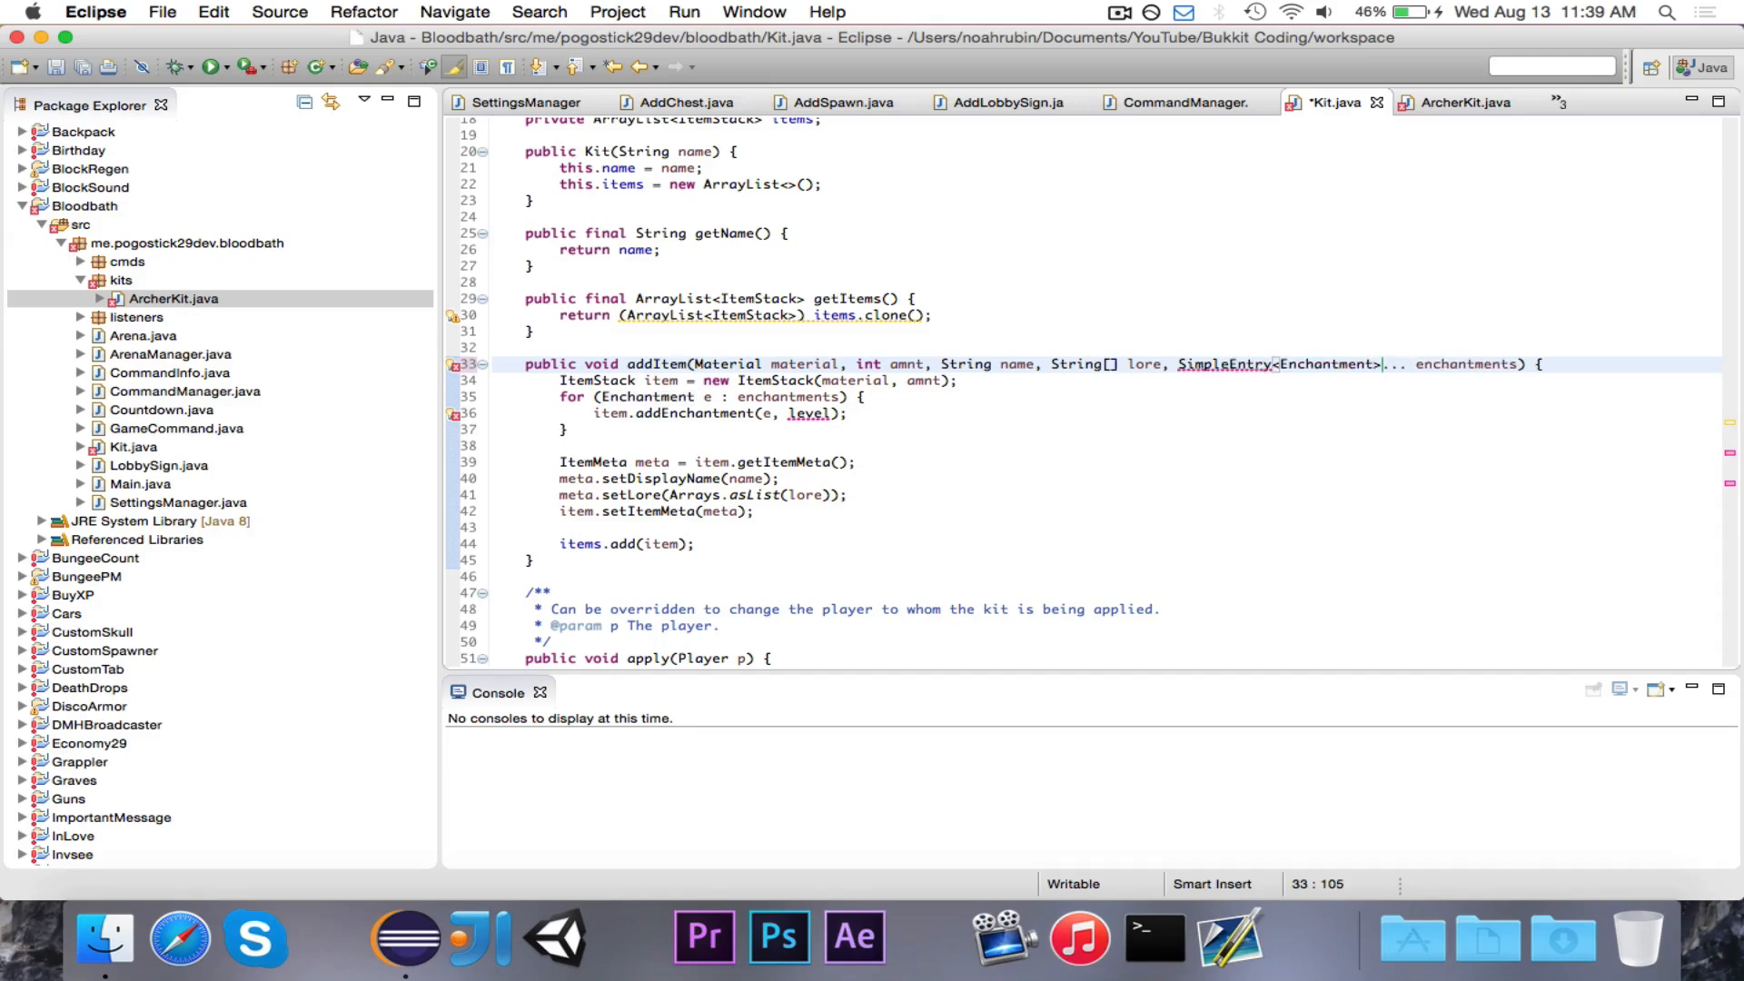
pyautogui.write(', Integer')
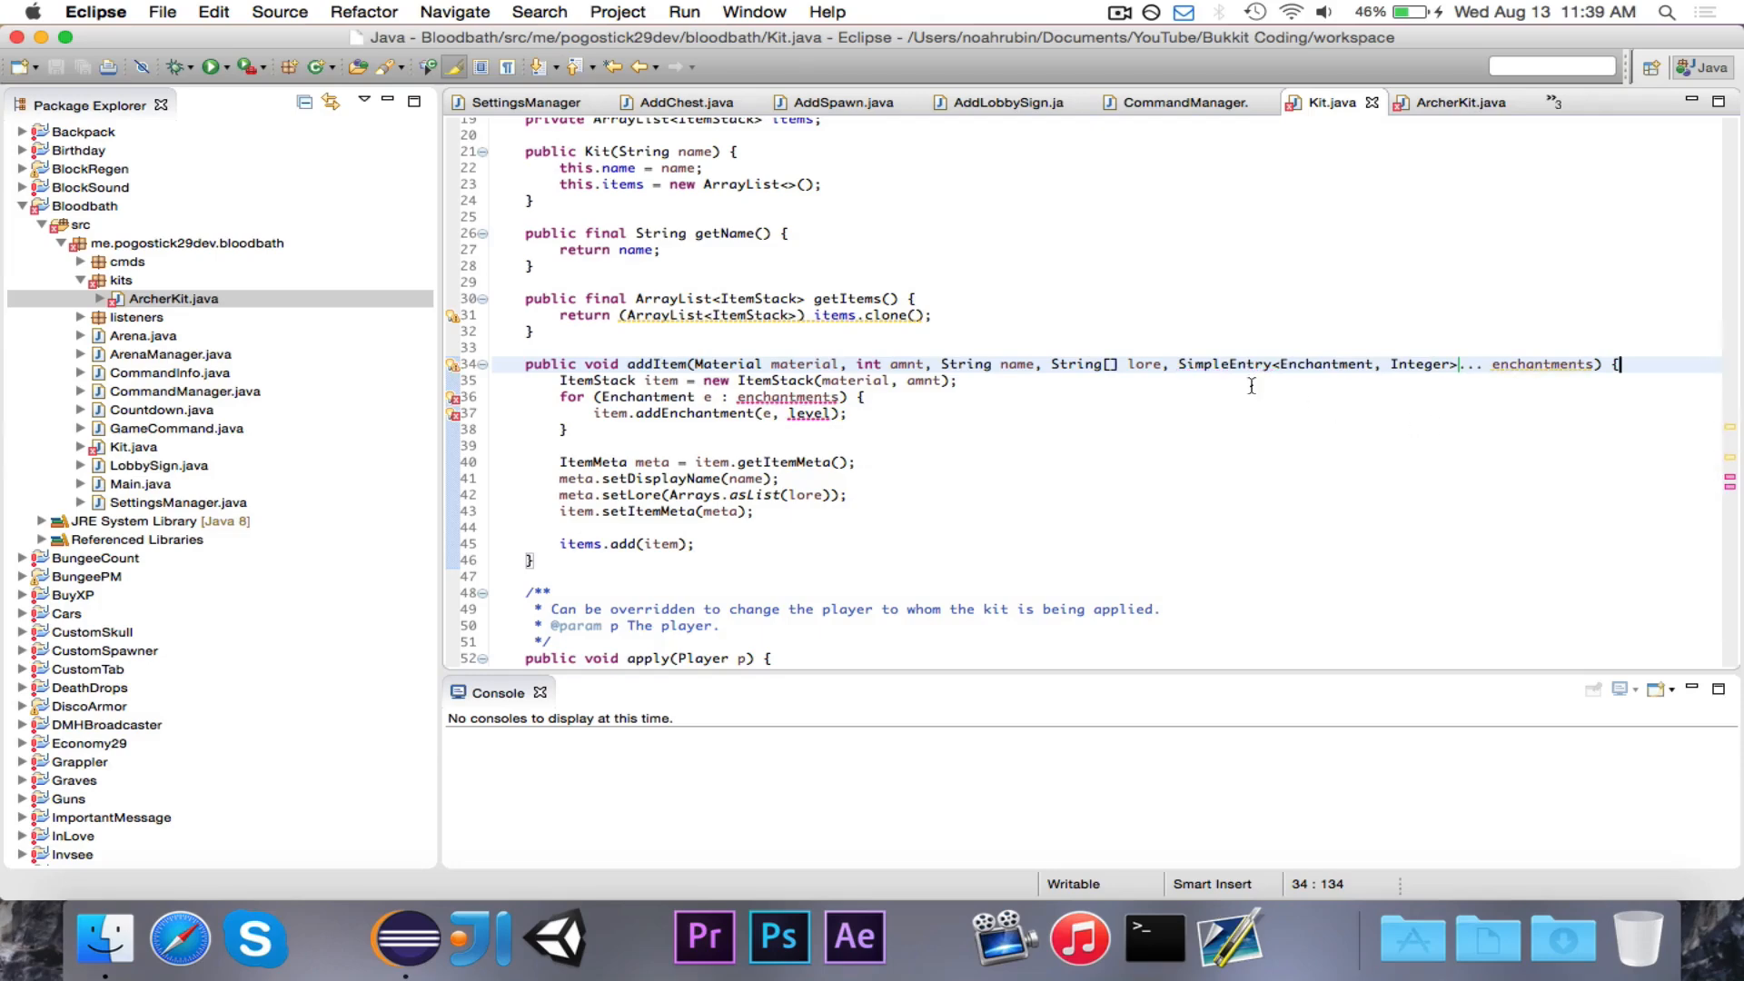
pyautogui.moveTo(1232, 365)
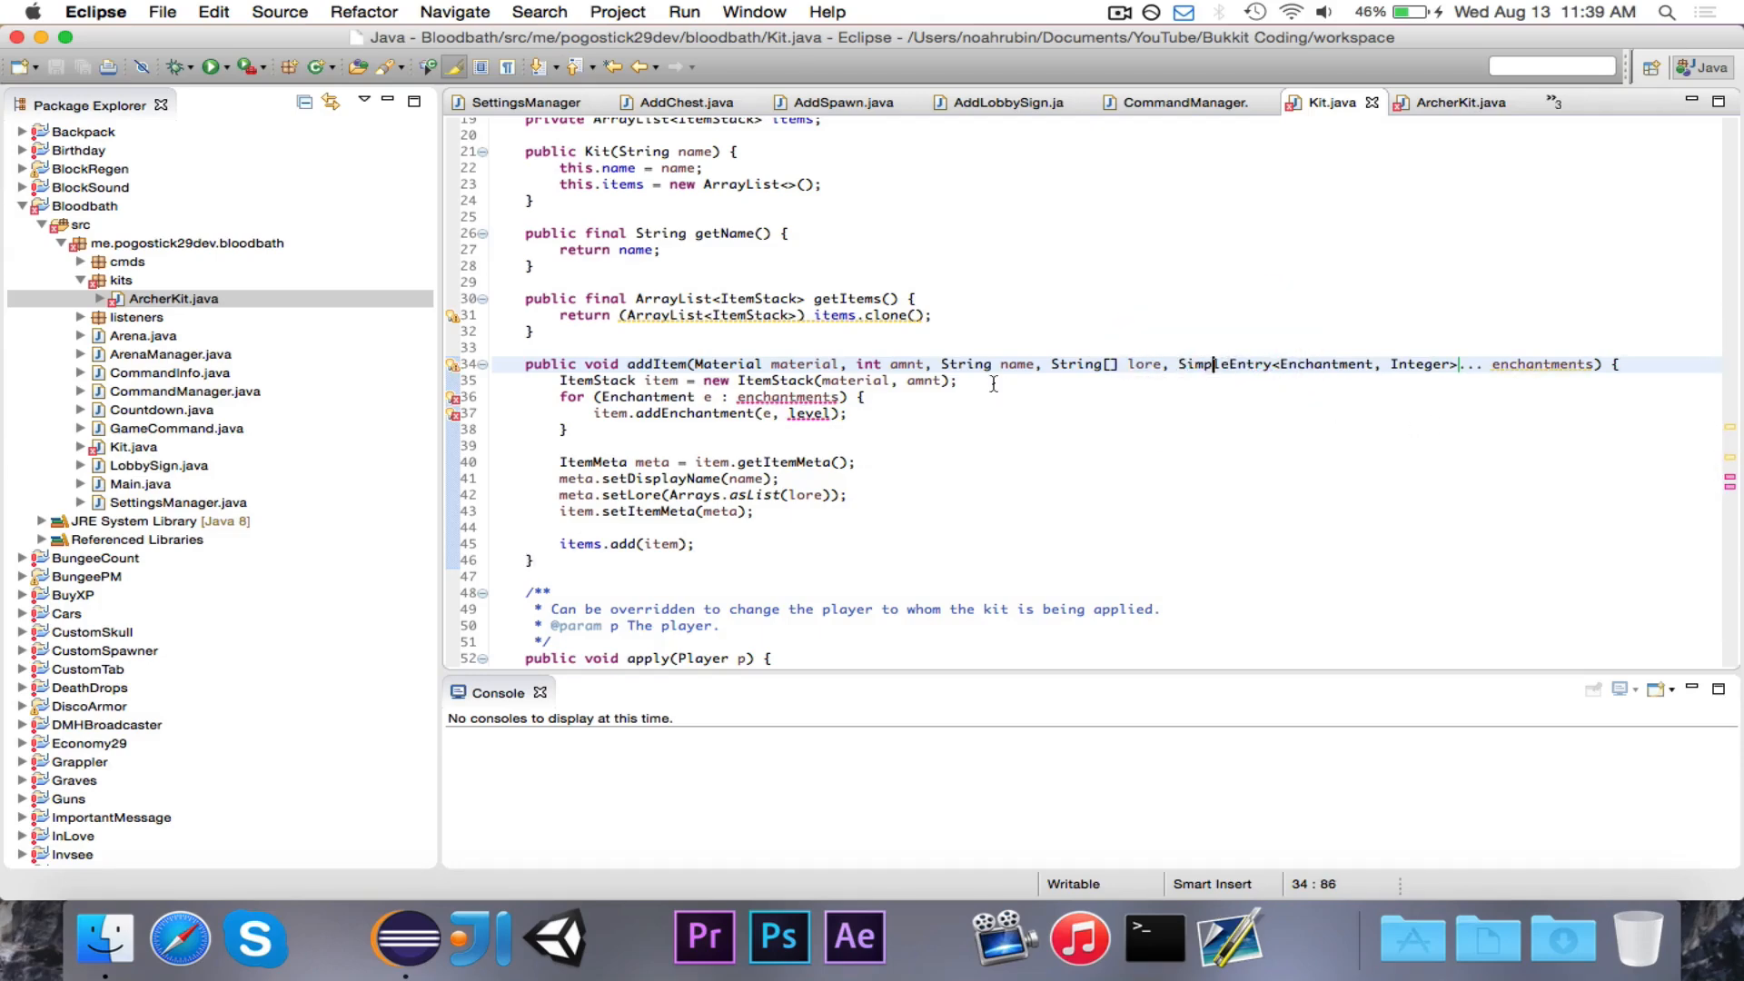
pyautogui.scroll(3)
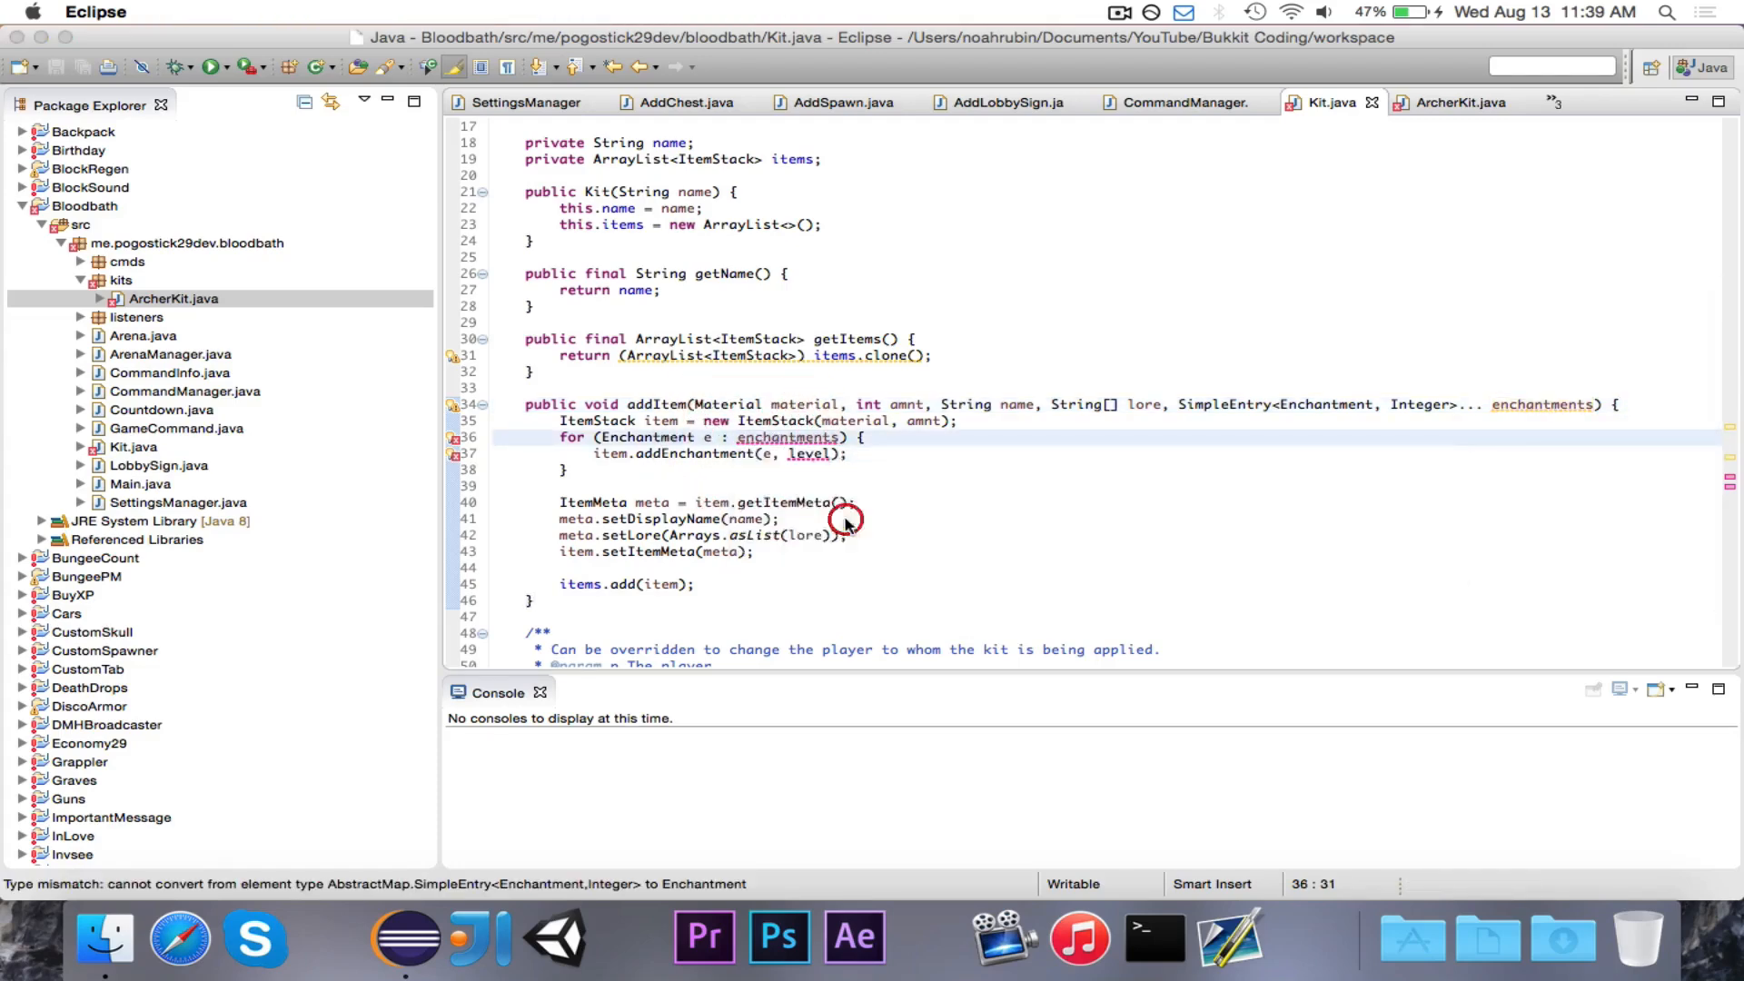
pyautogui.write('SimpleEntry<Enchantment, Integer> entry')
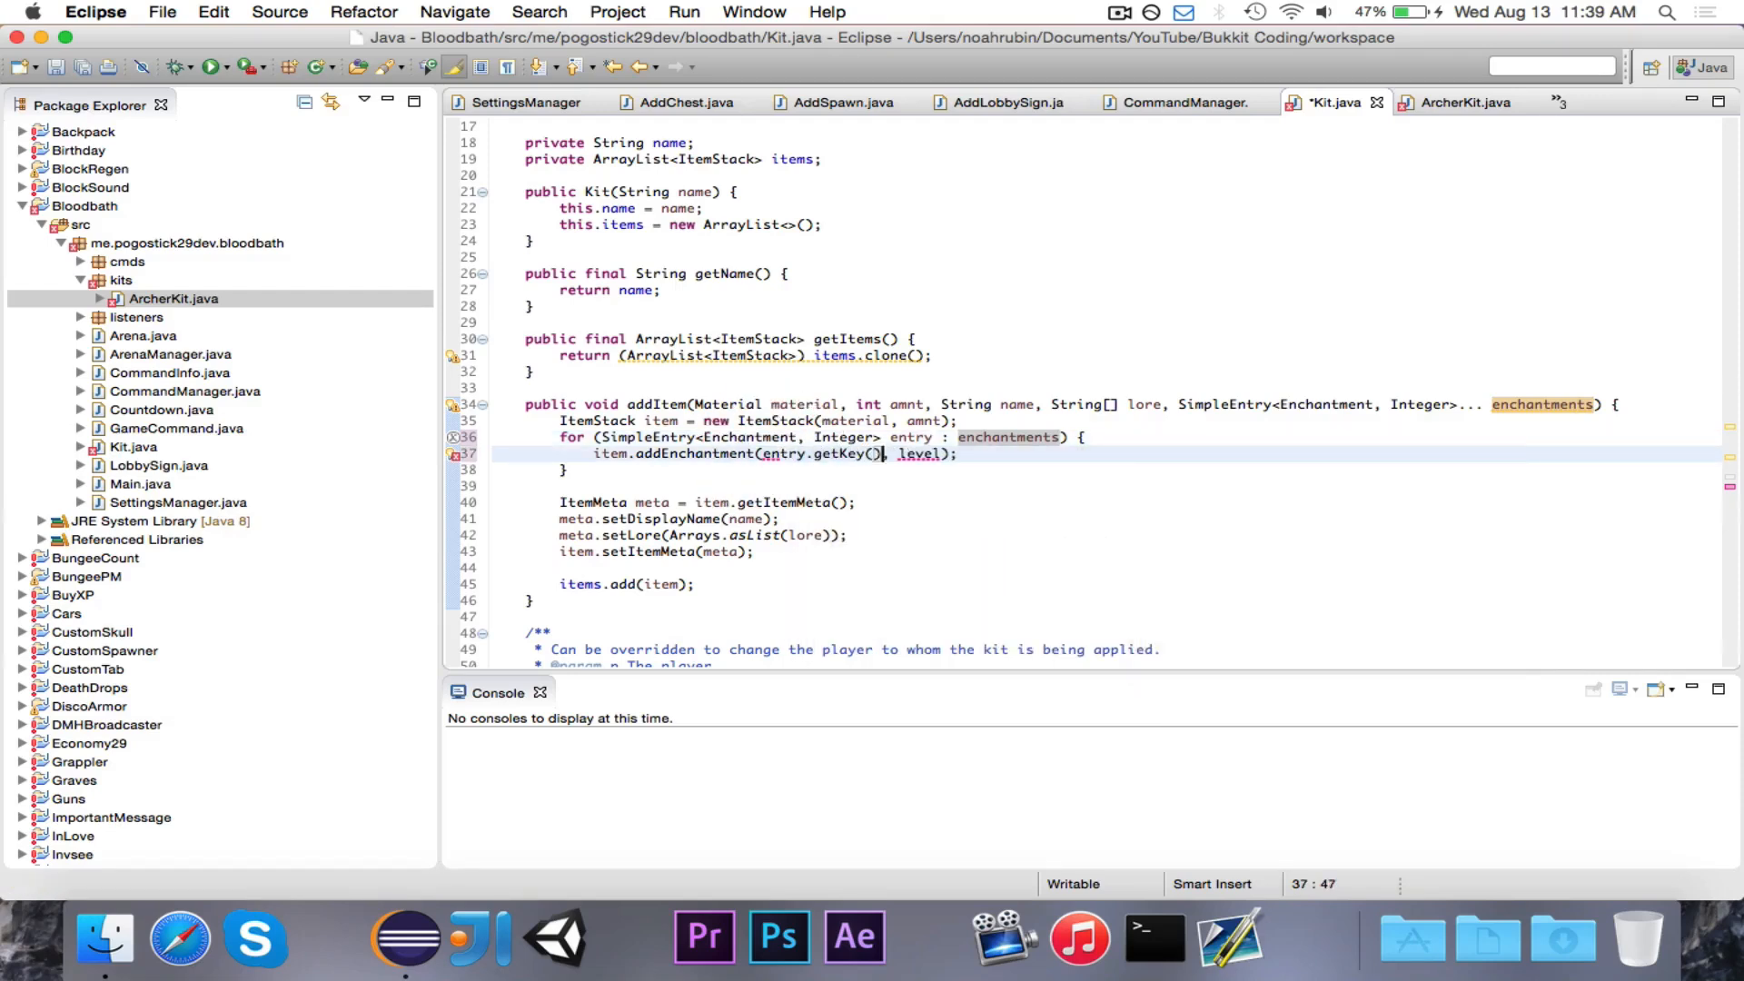
pyautogui.write('entry')
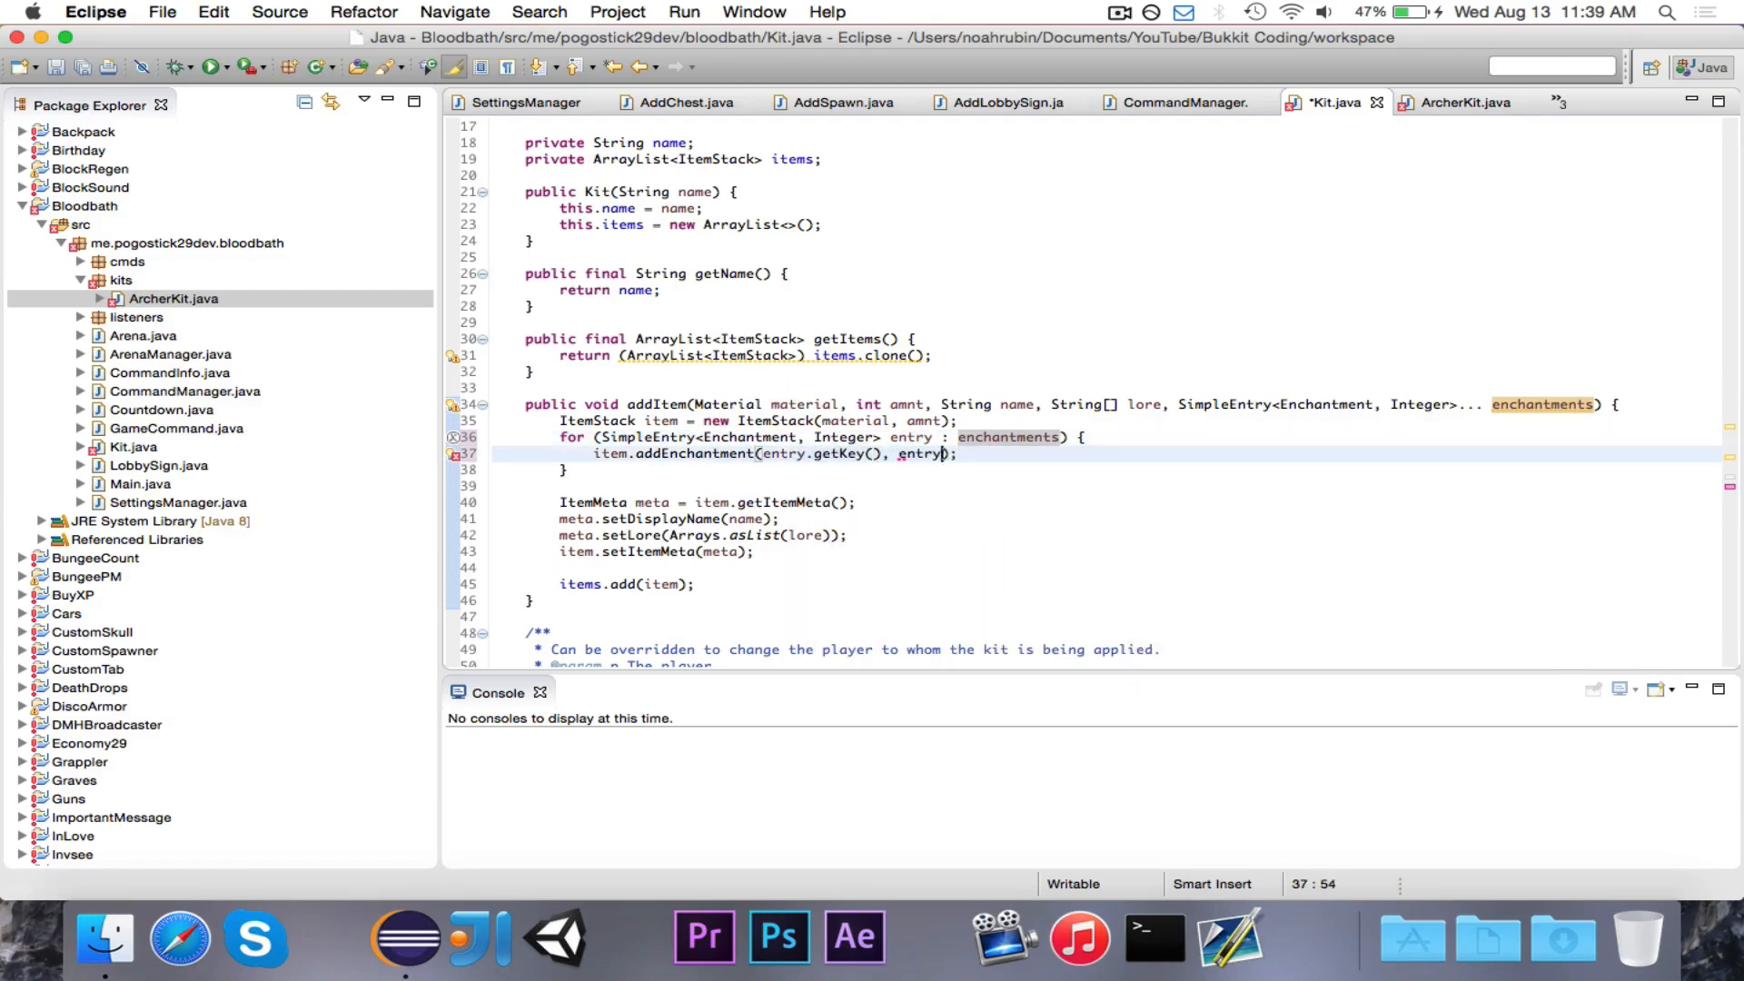
pyautogui.write('.get')
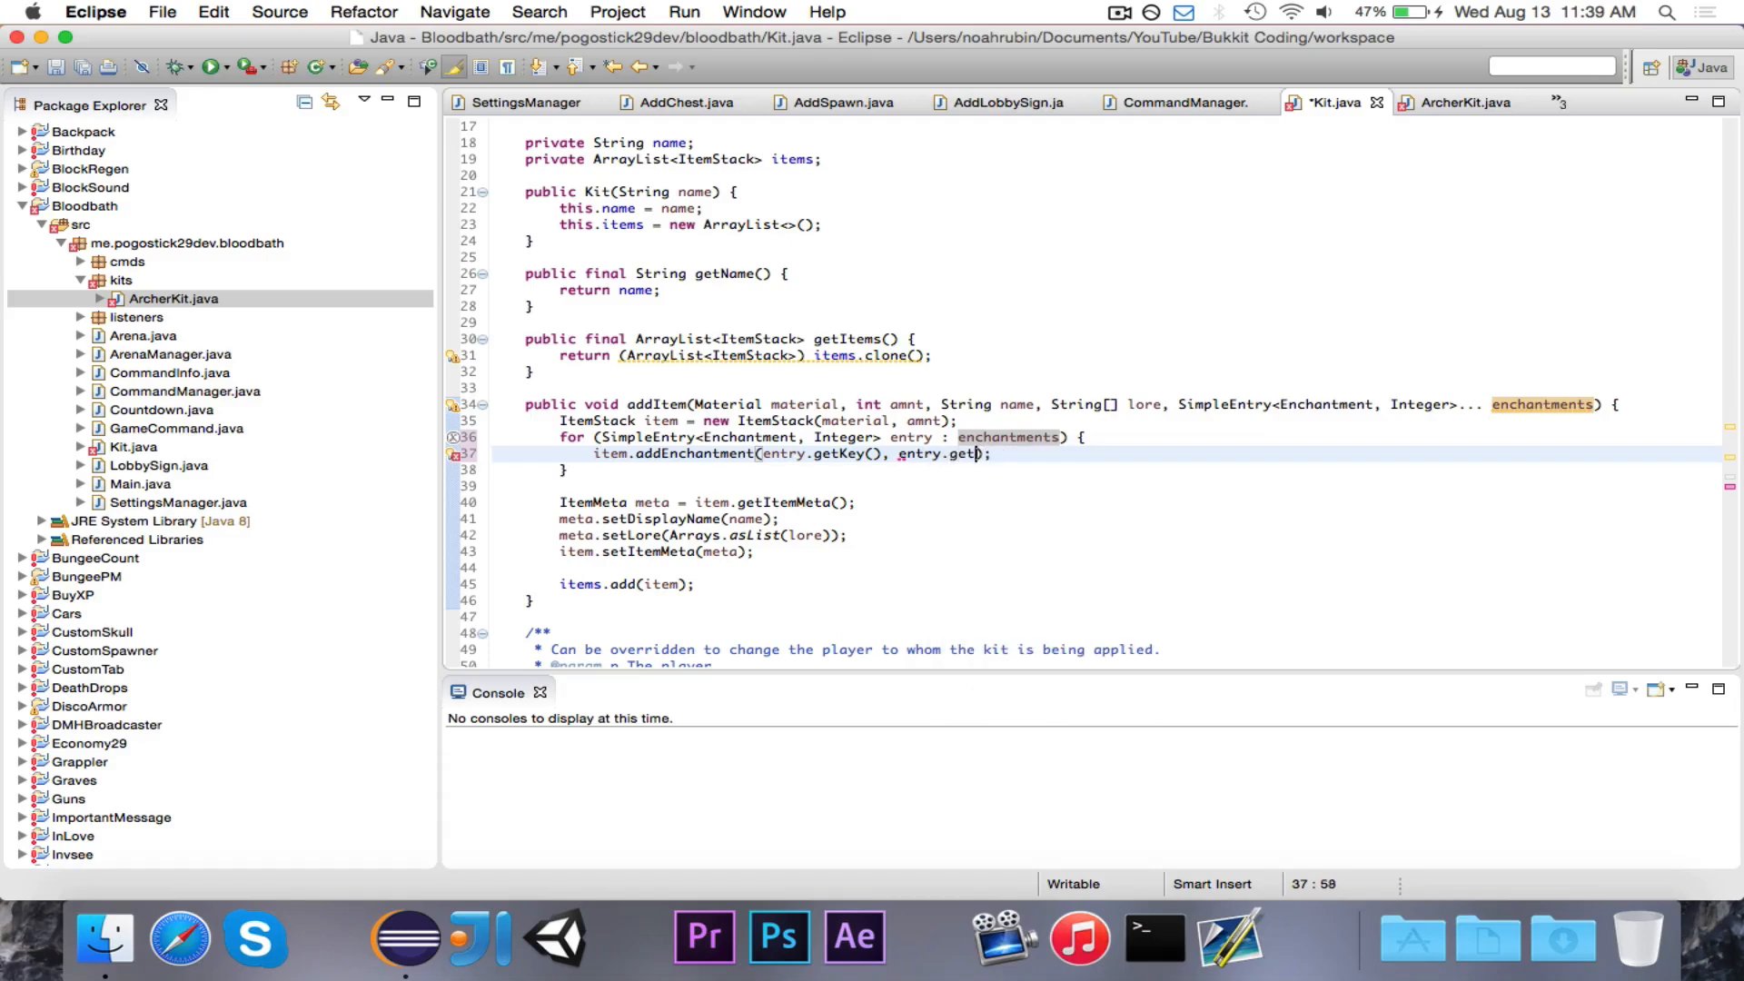
pyautogui.write('Value()')
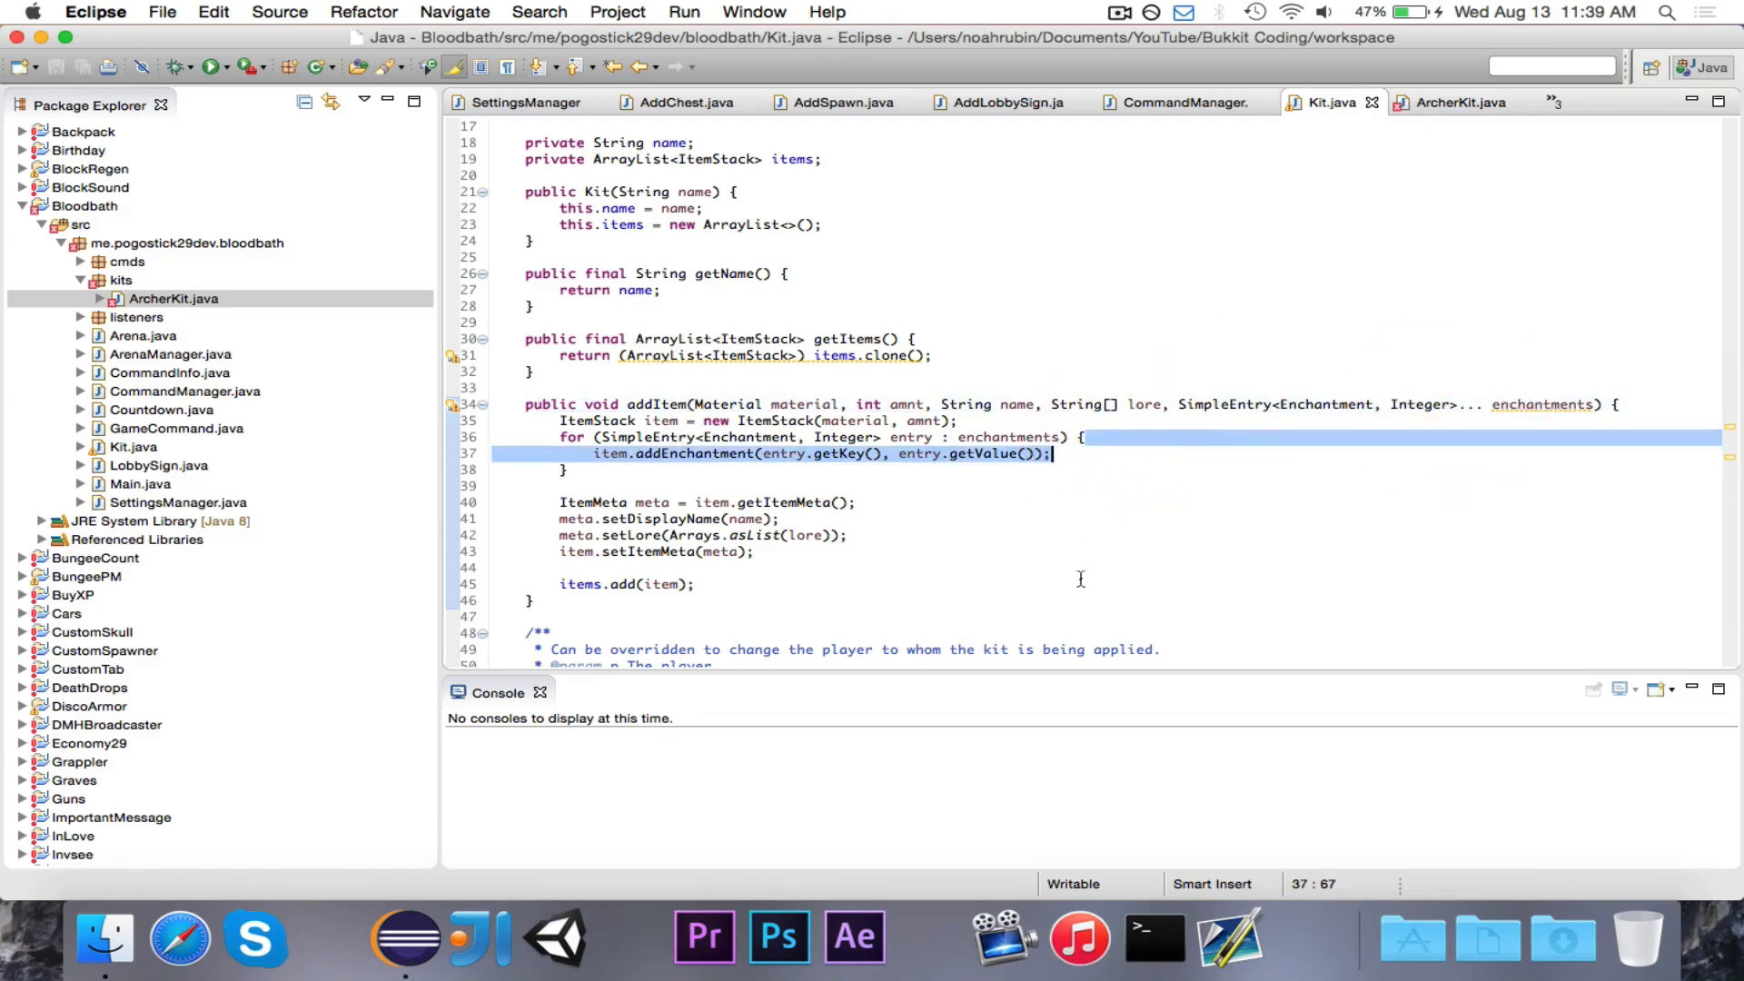
# Add the Archer's Bow addItem call in ArcherKit with a SimpleEntry<Enchantment, Integer> argument
pyautogui.click(1460, 101)
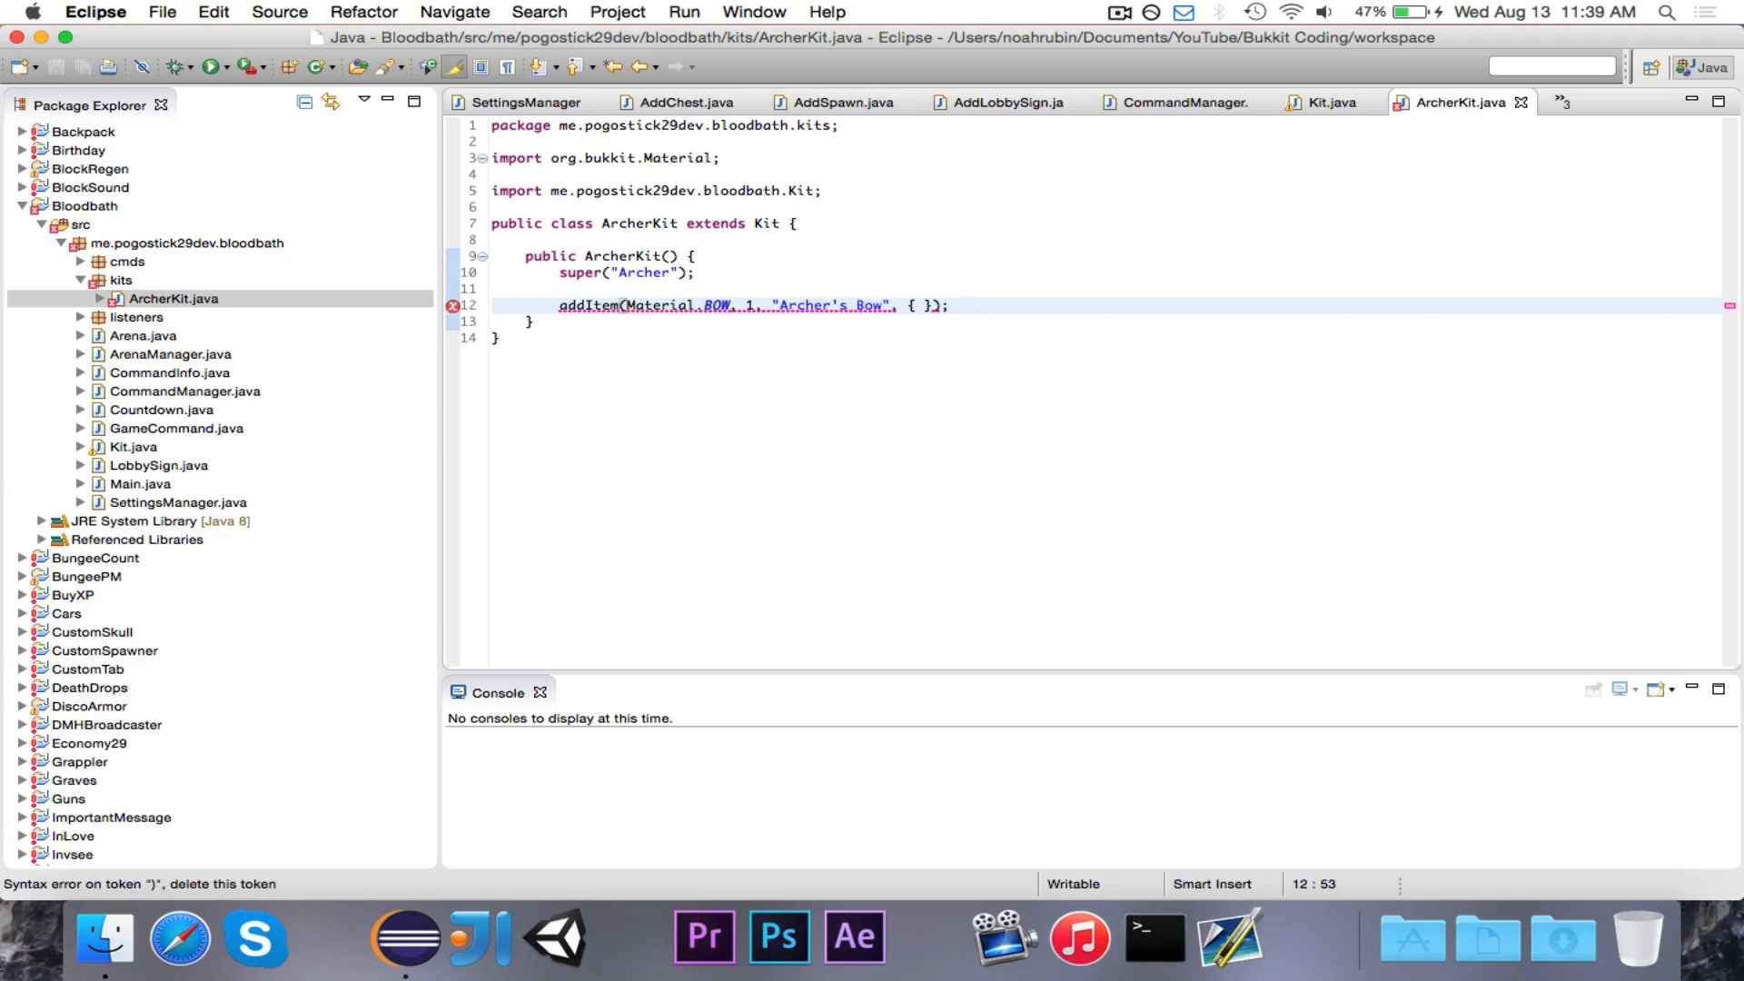
pyautogui.press('Backspace')
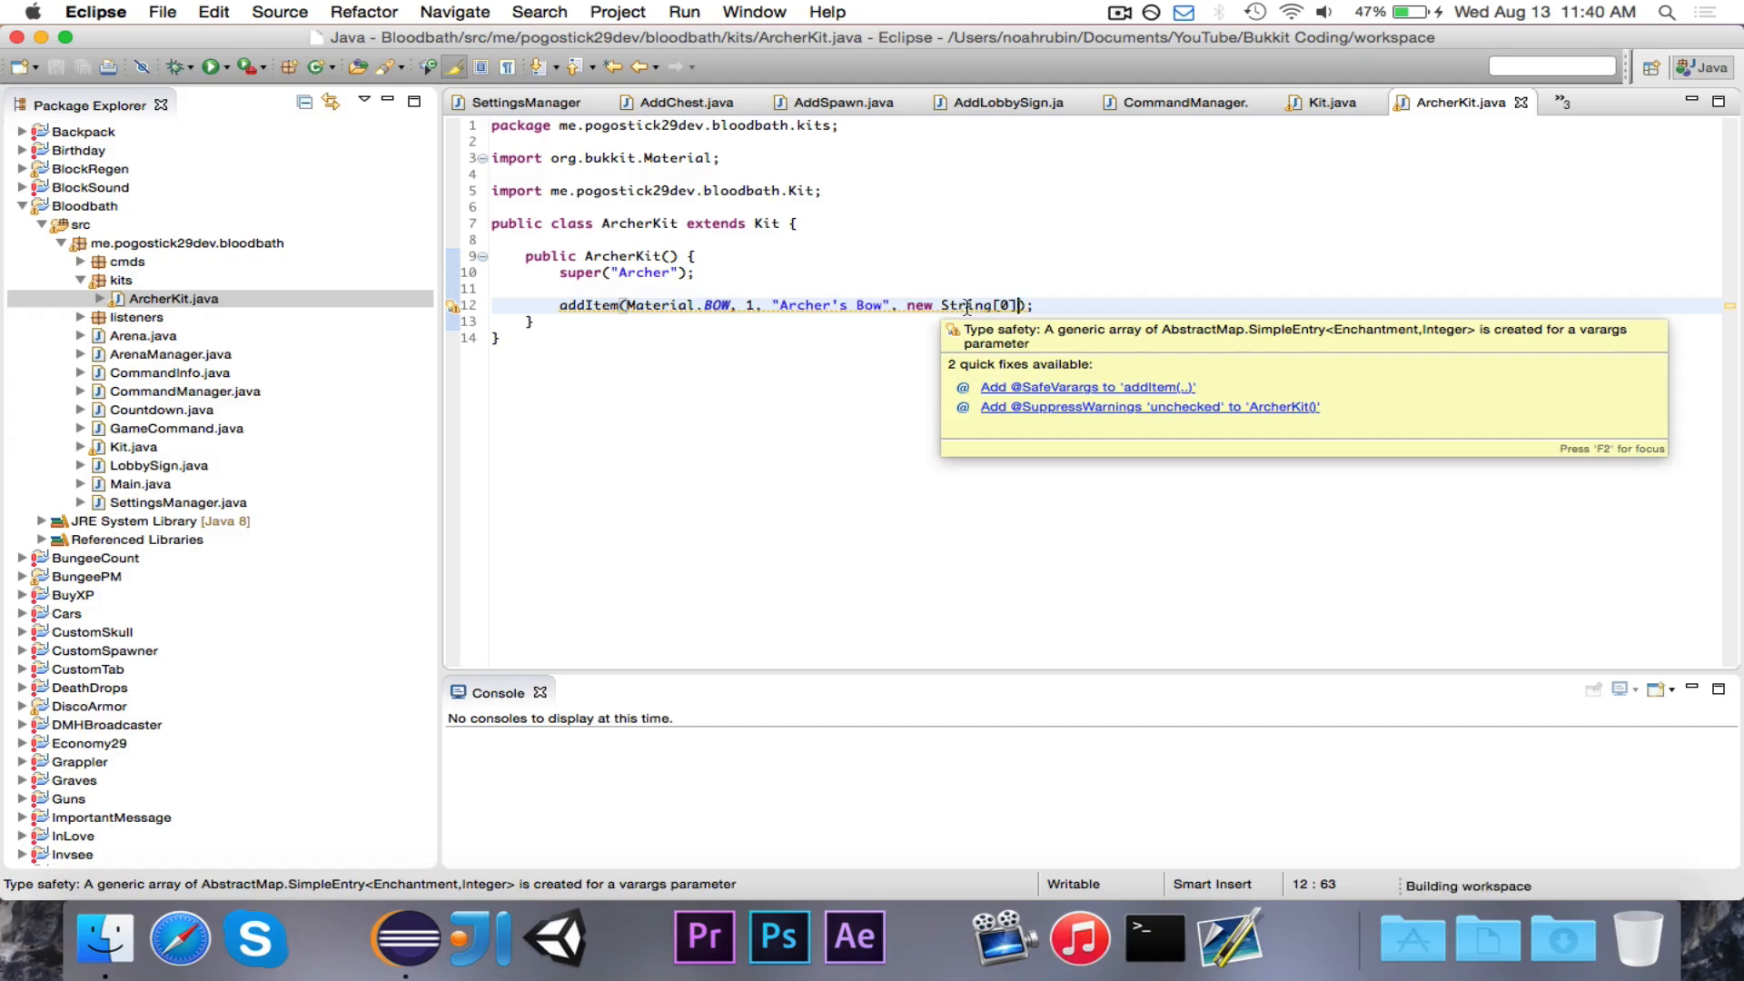
pyautogui.write(', new S')
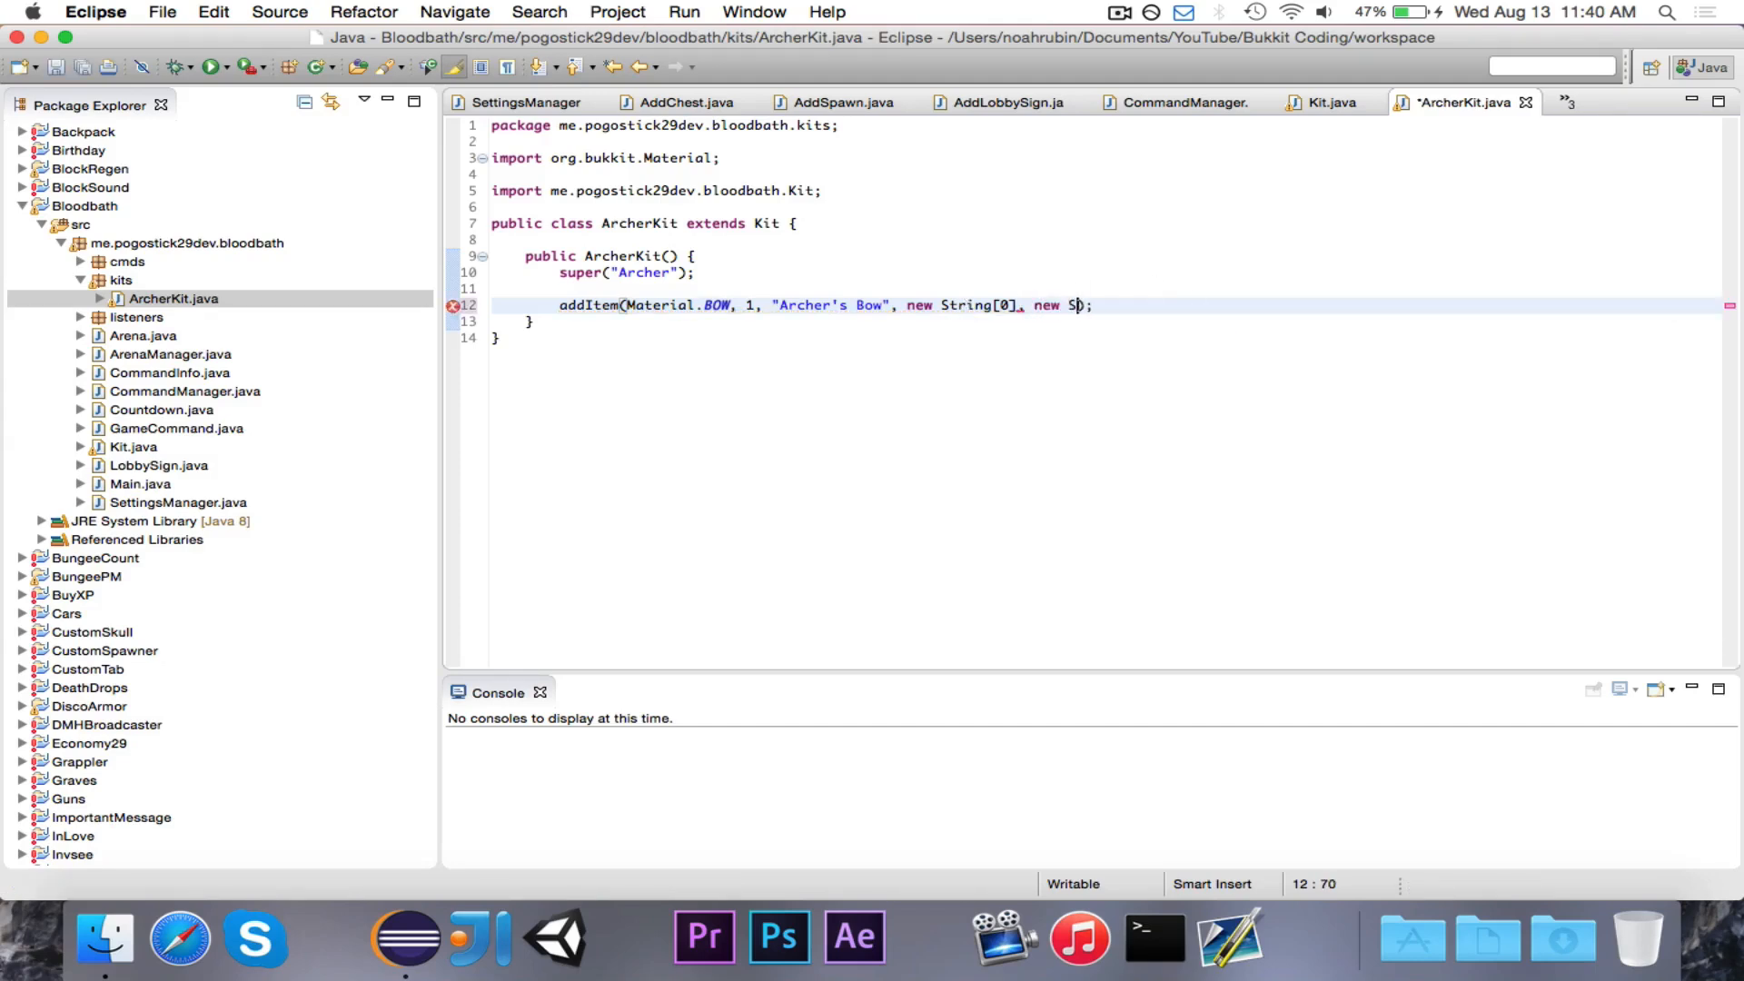
pyautogui.write('implee')
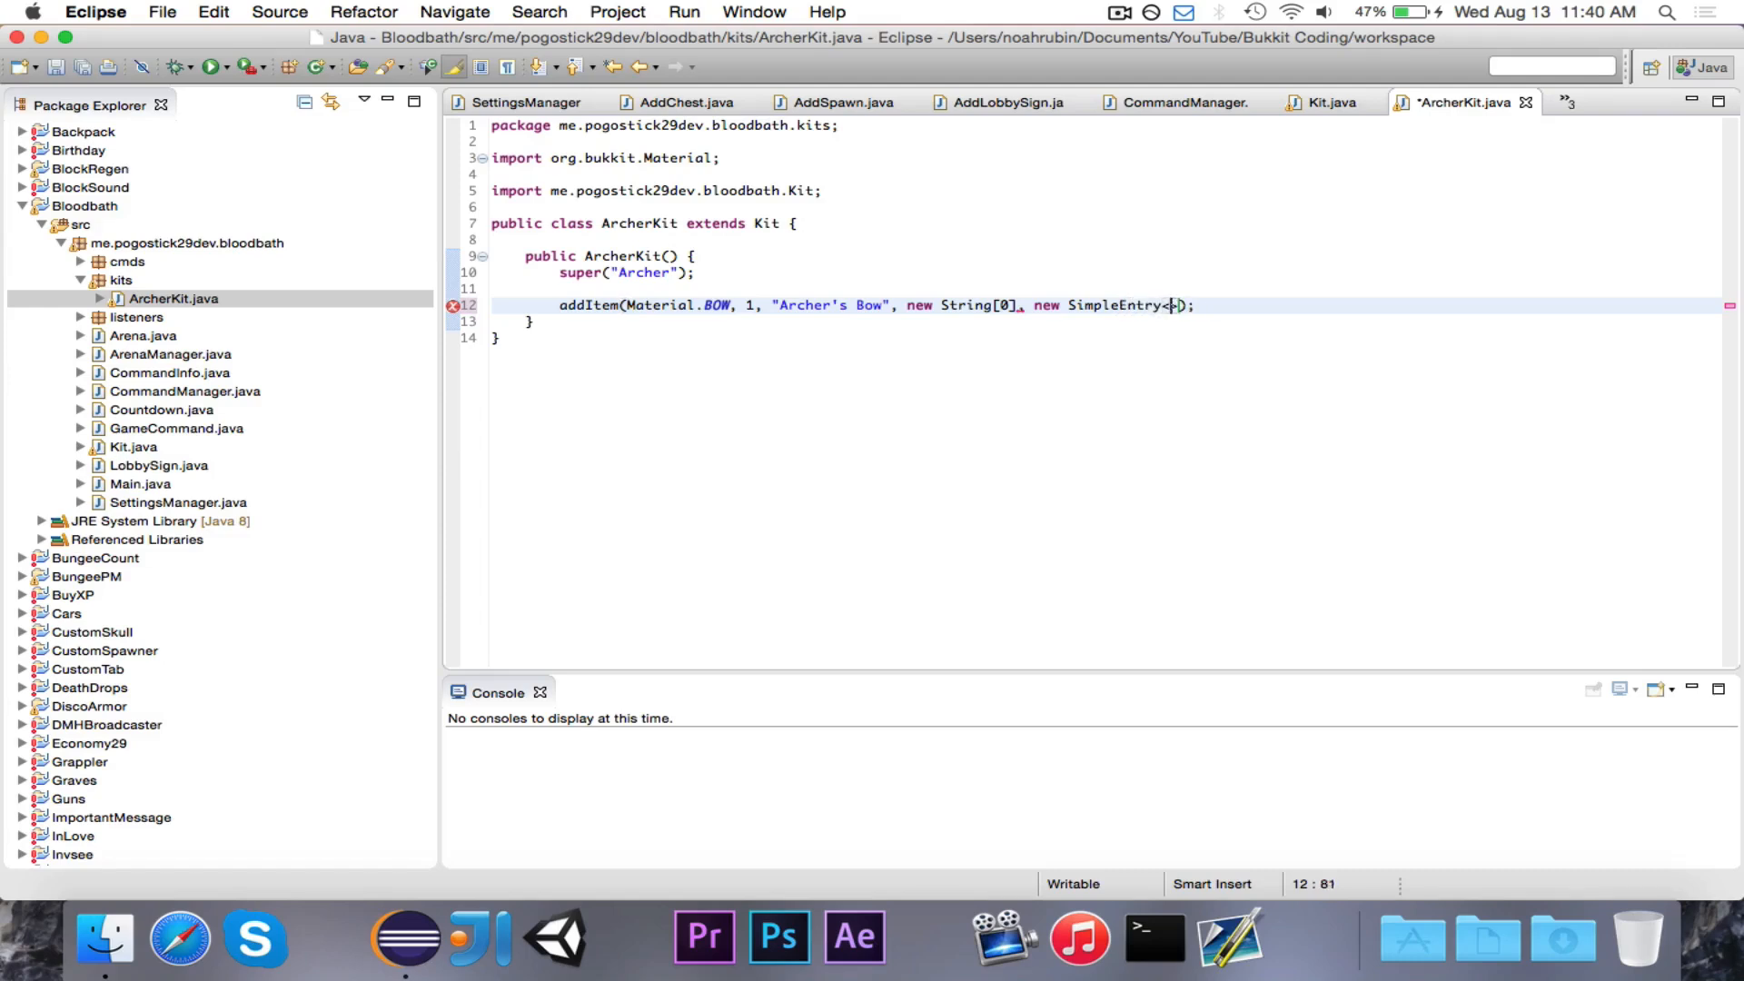
pyautogui.write('()')
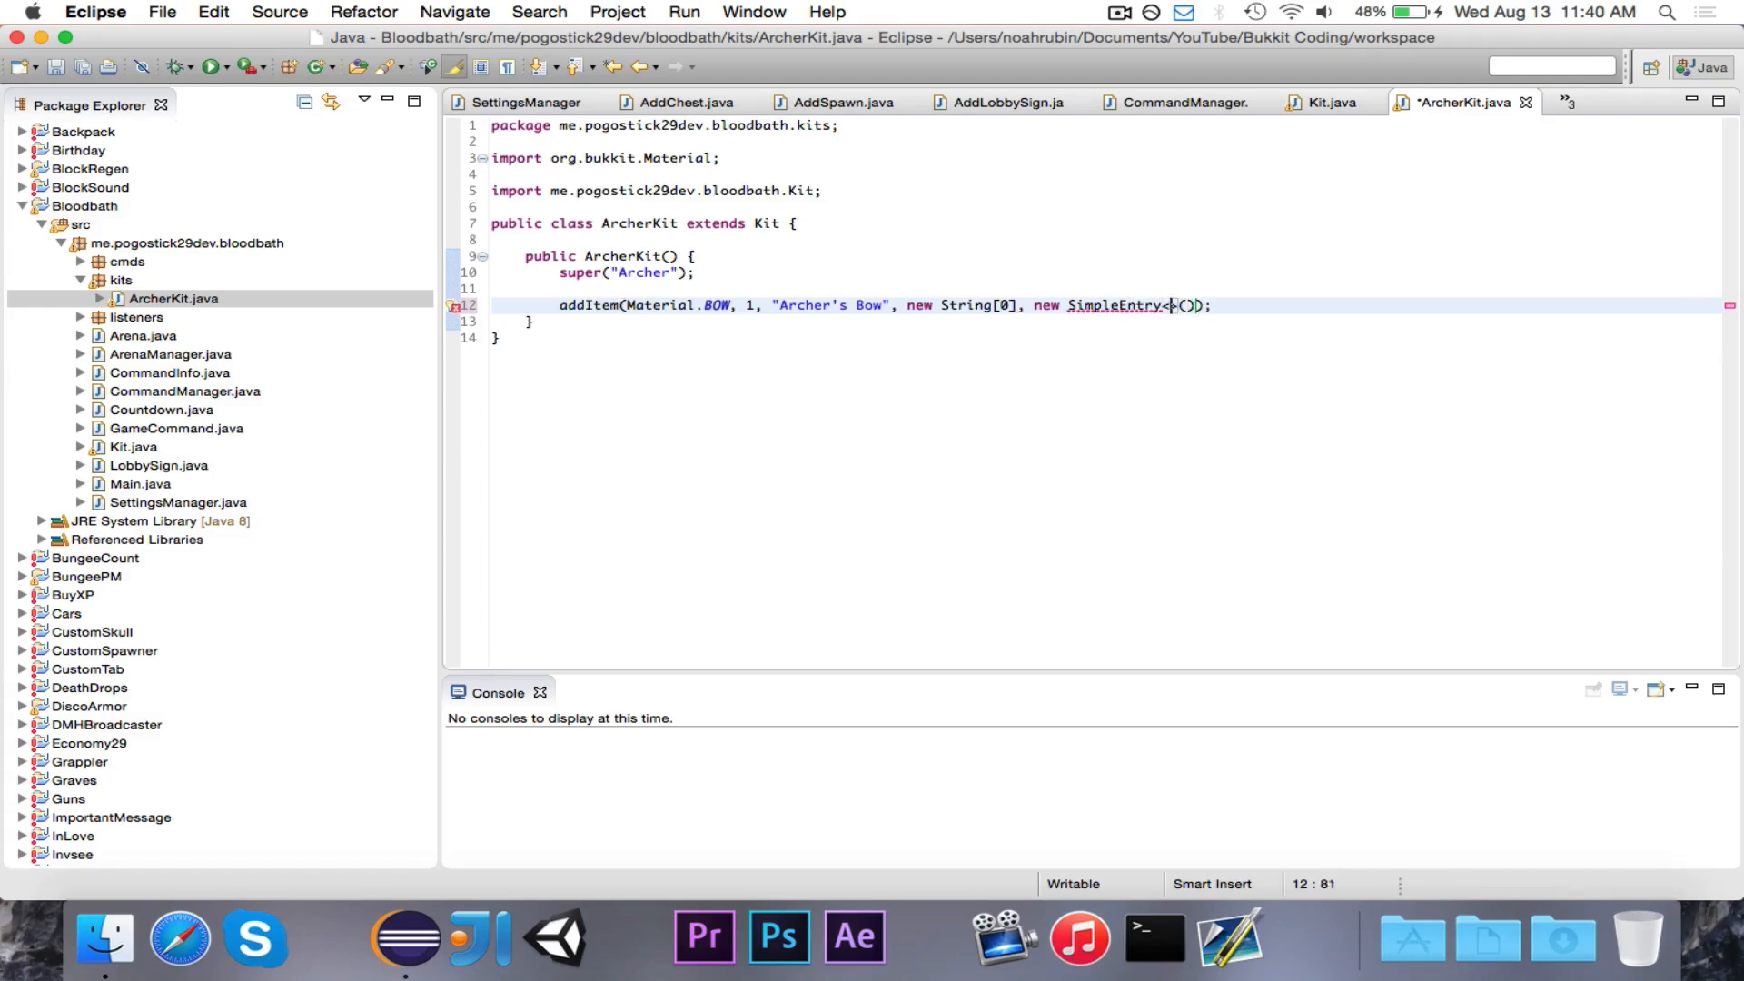
pyautogui.write('Enchantment')
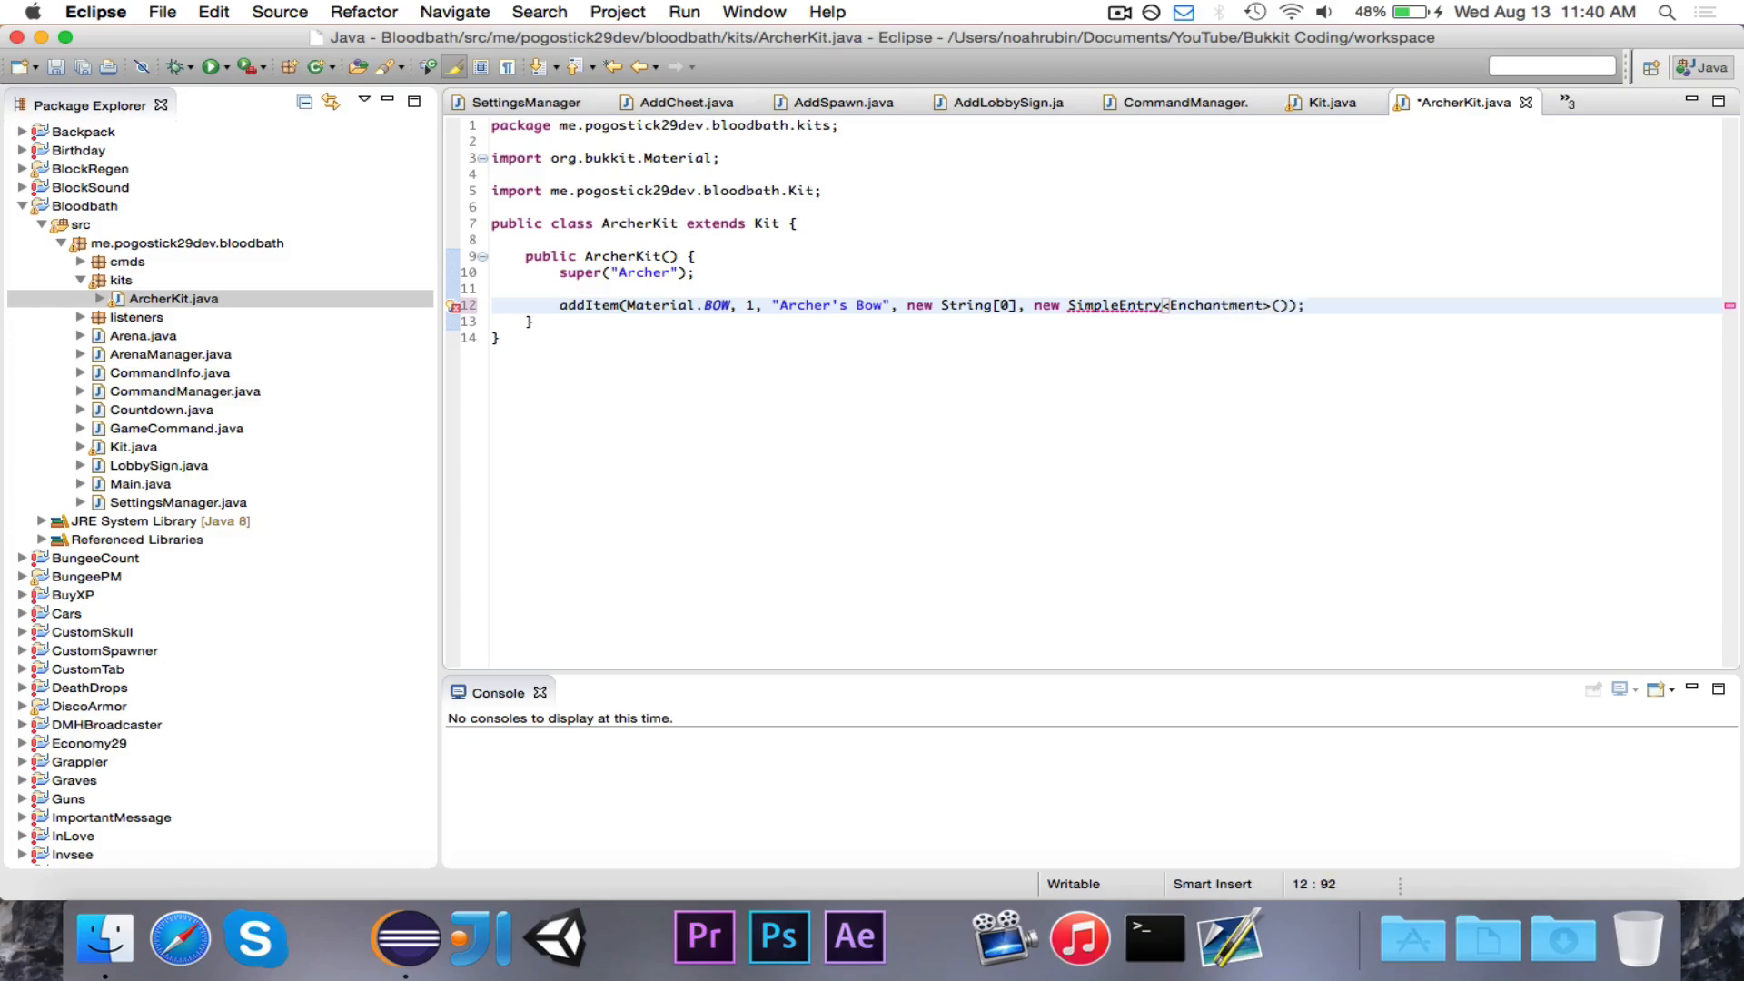
pyautogui.write(', Integer')
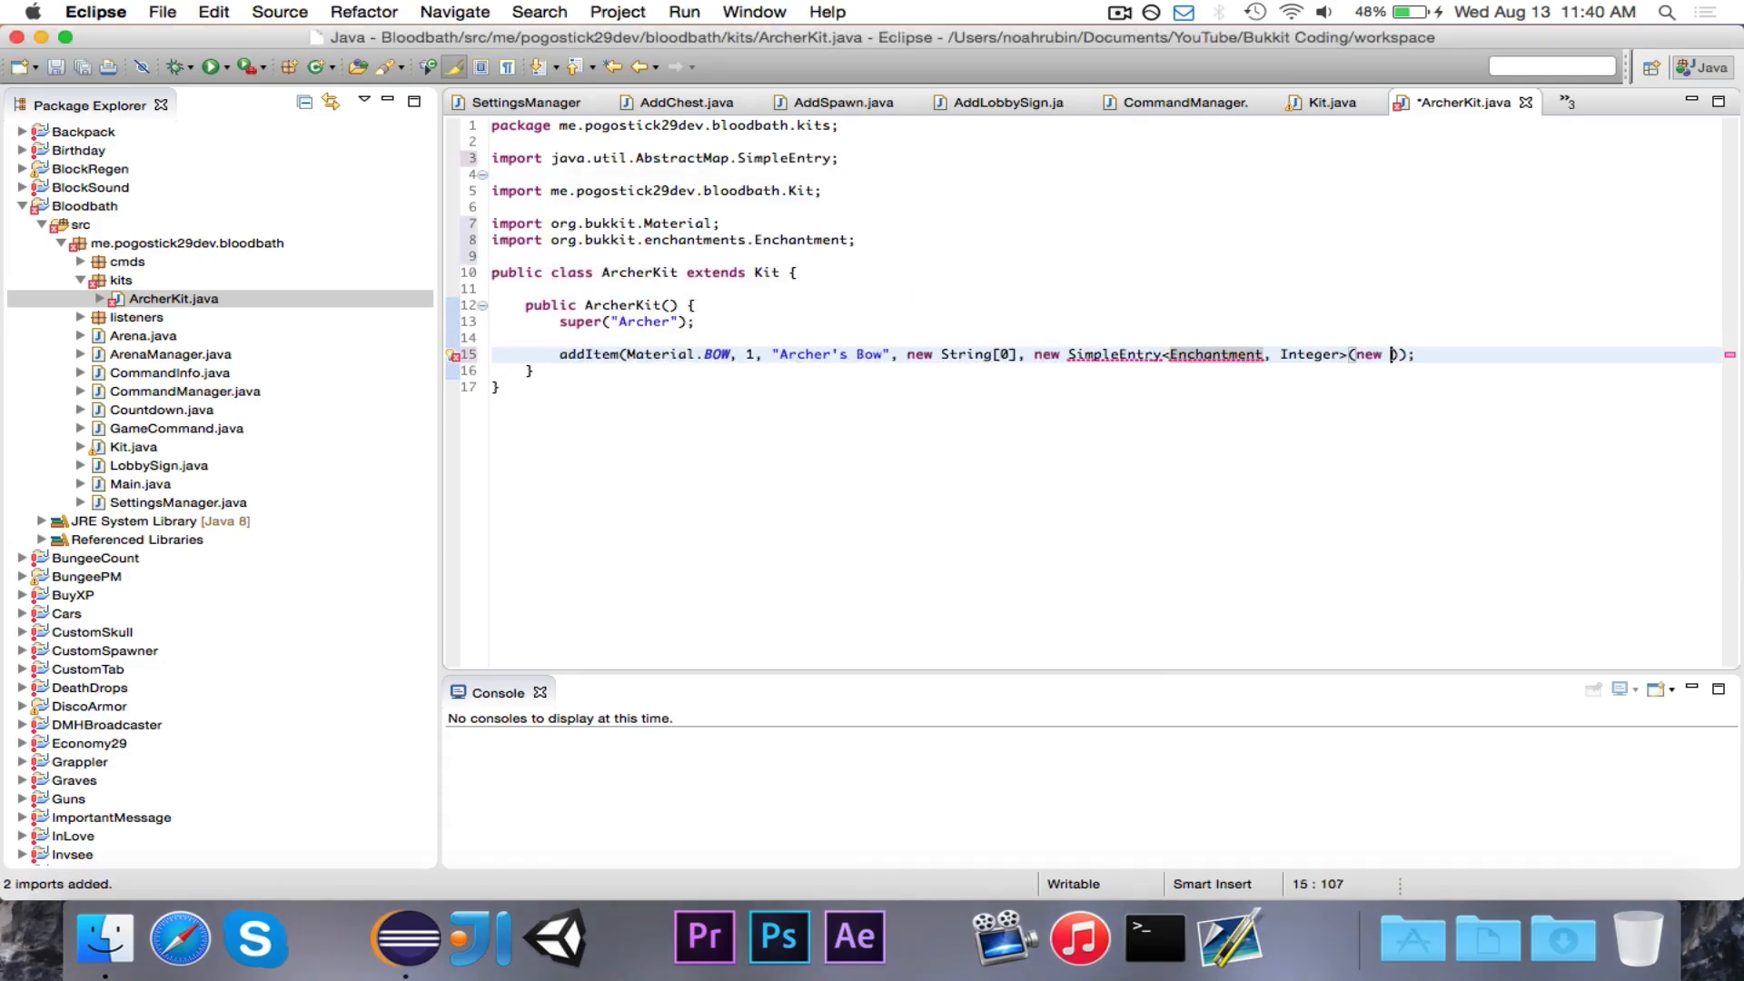
# Fill the bow's SimpleEntry with an Enchantment key, dropping the uninstantiable new Enchantment
pyautogui.write('Enchante')
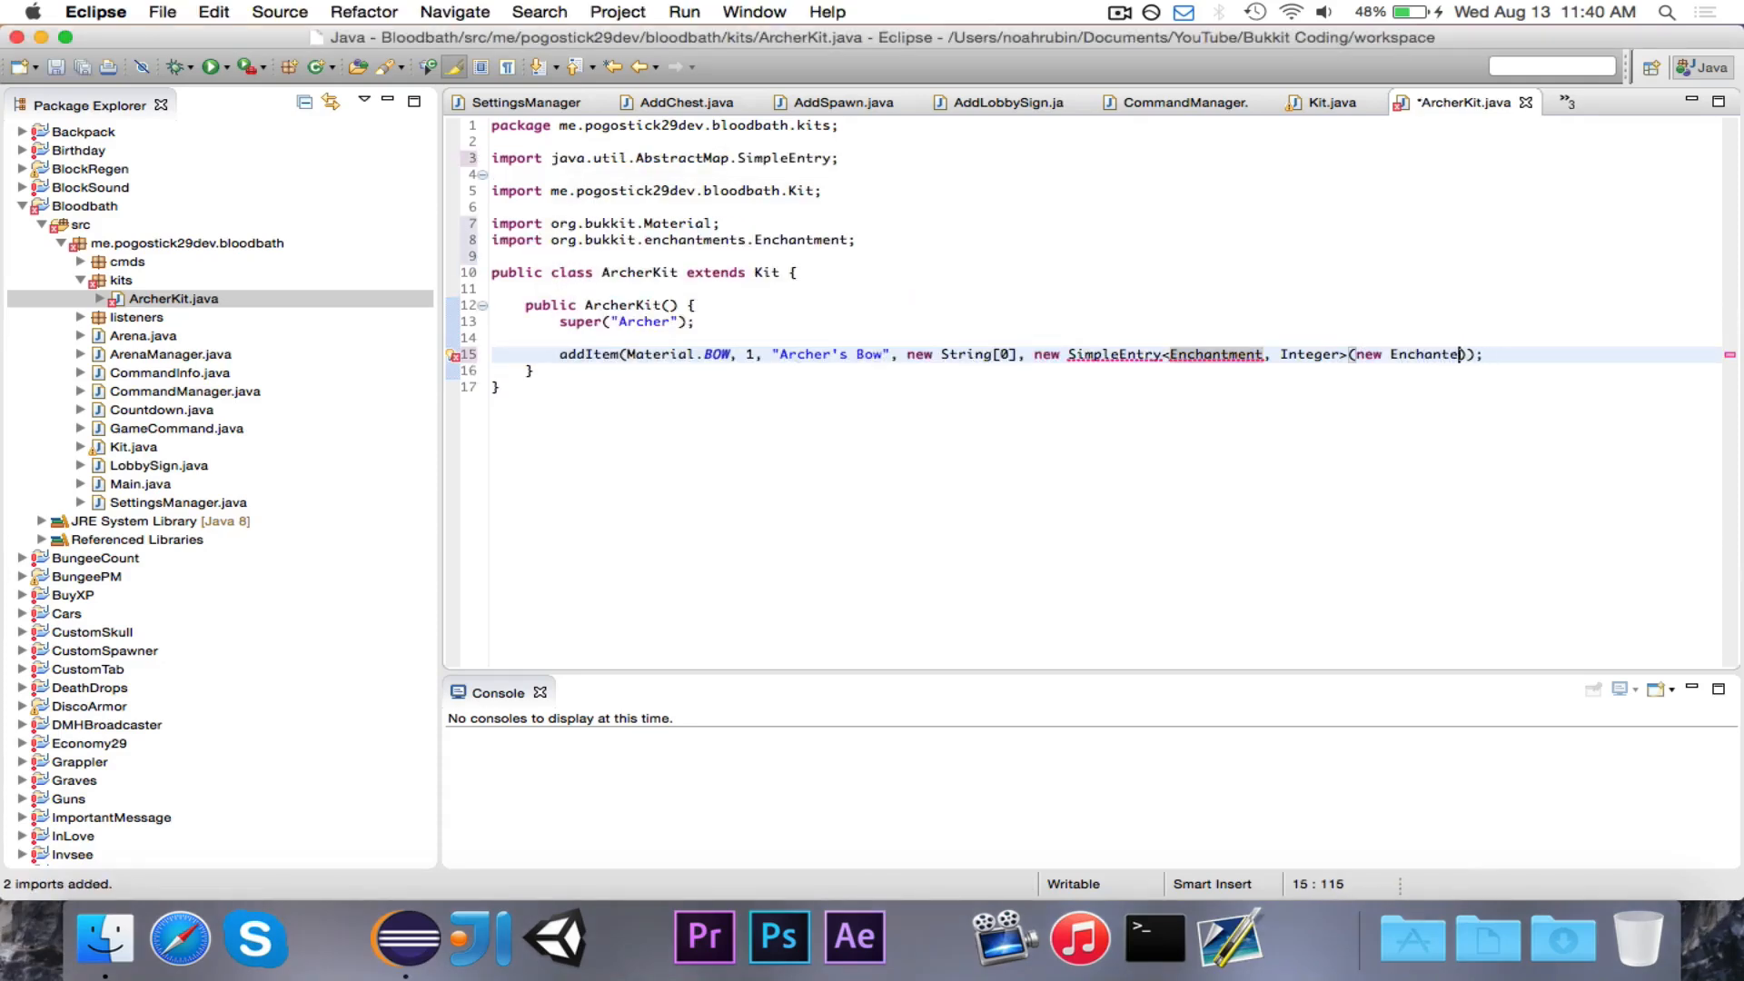
pyautogui.write('(')
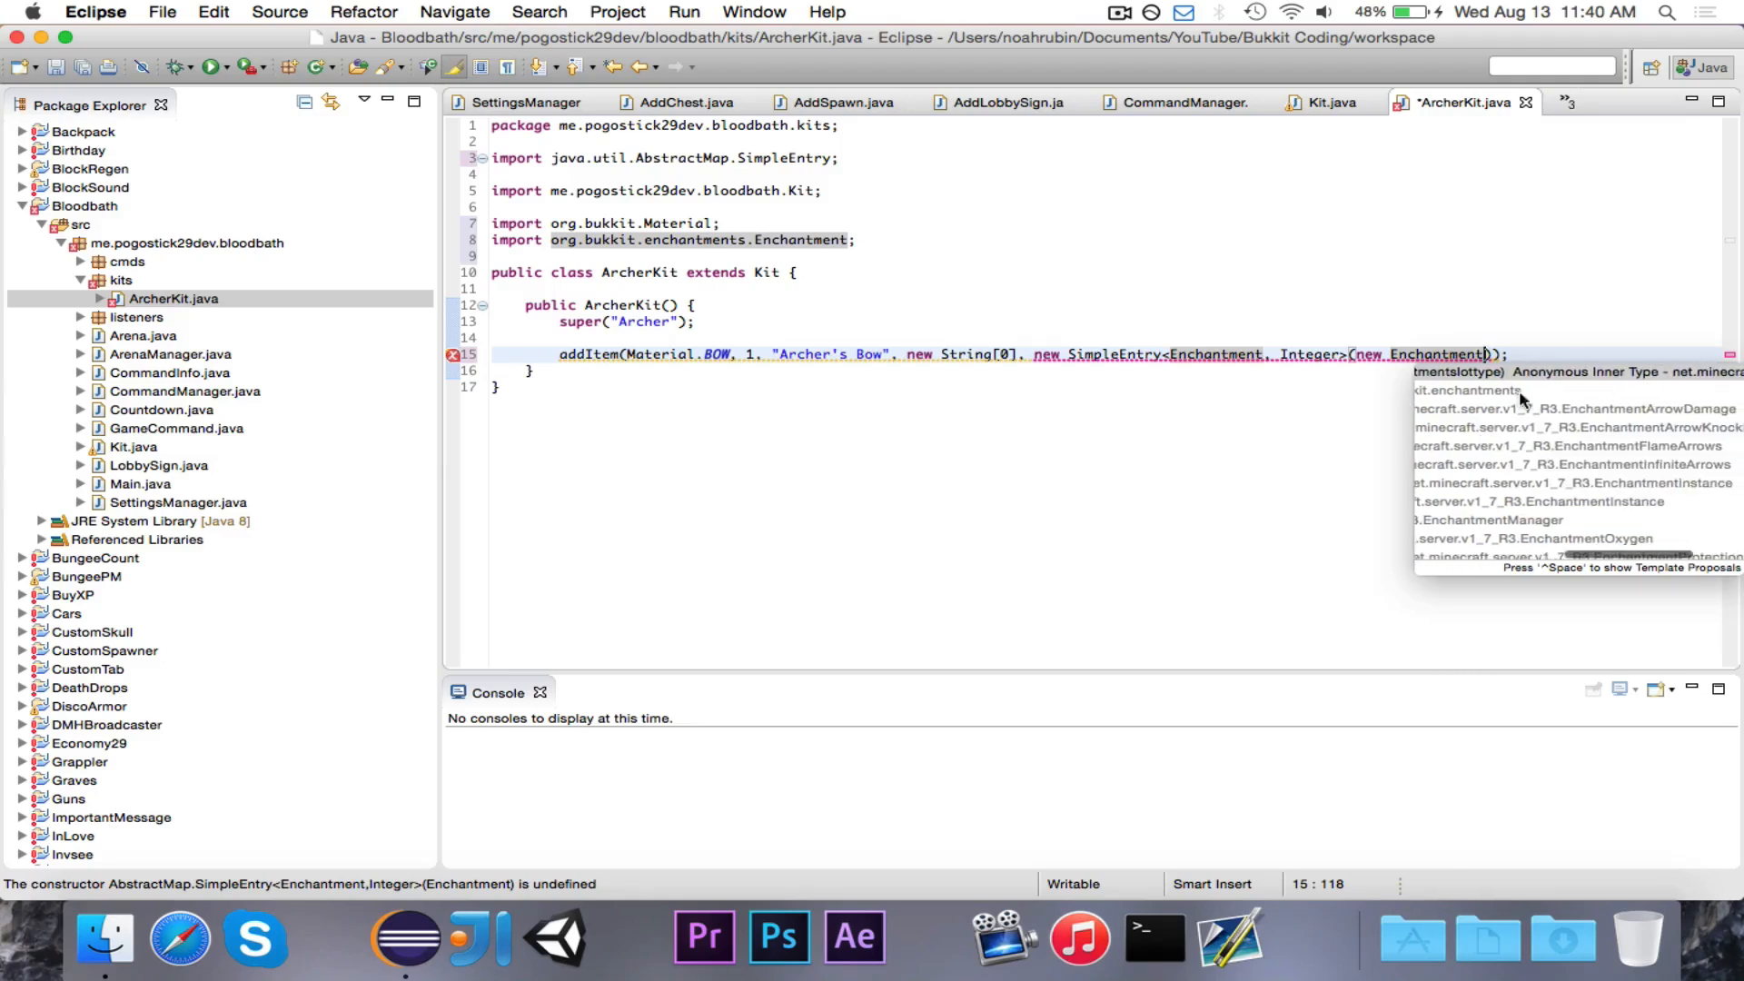
pyautogui.press('Escape')
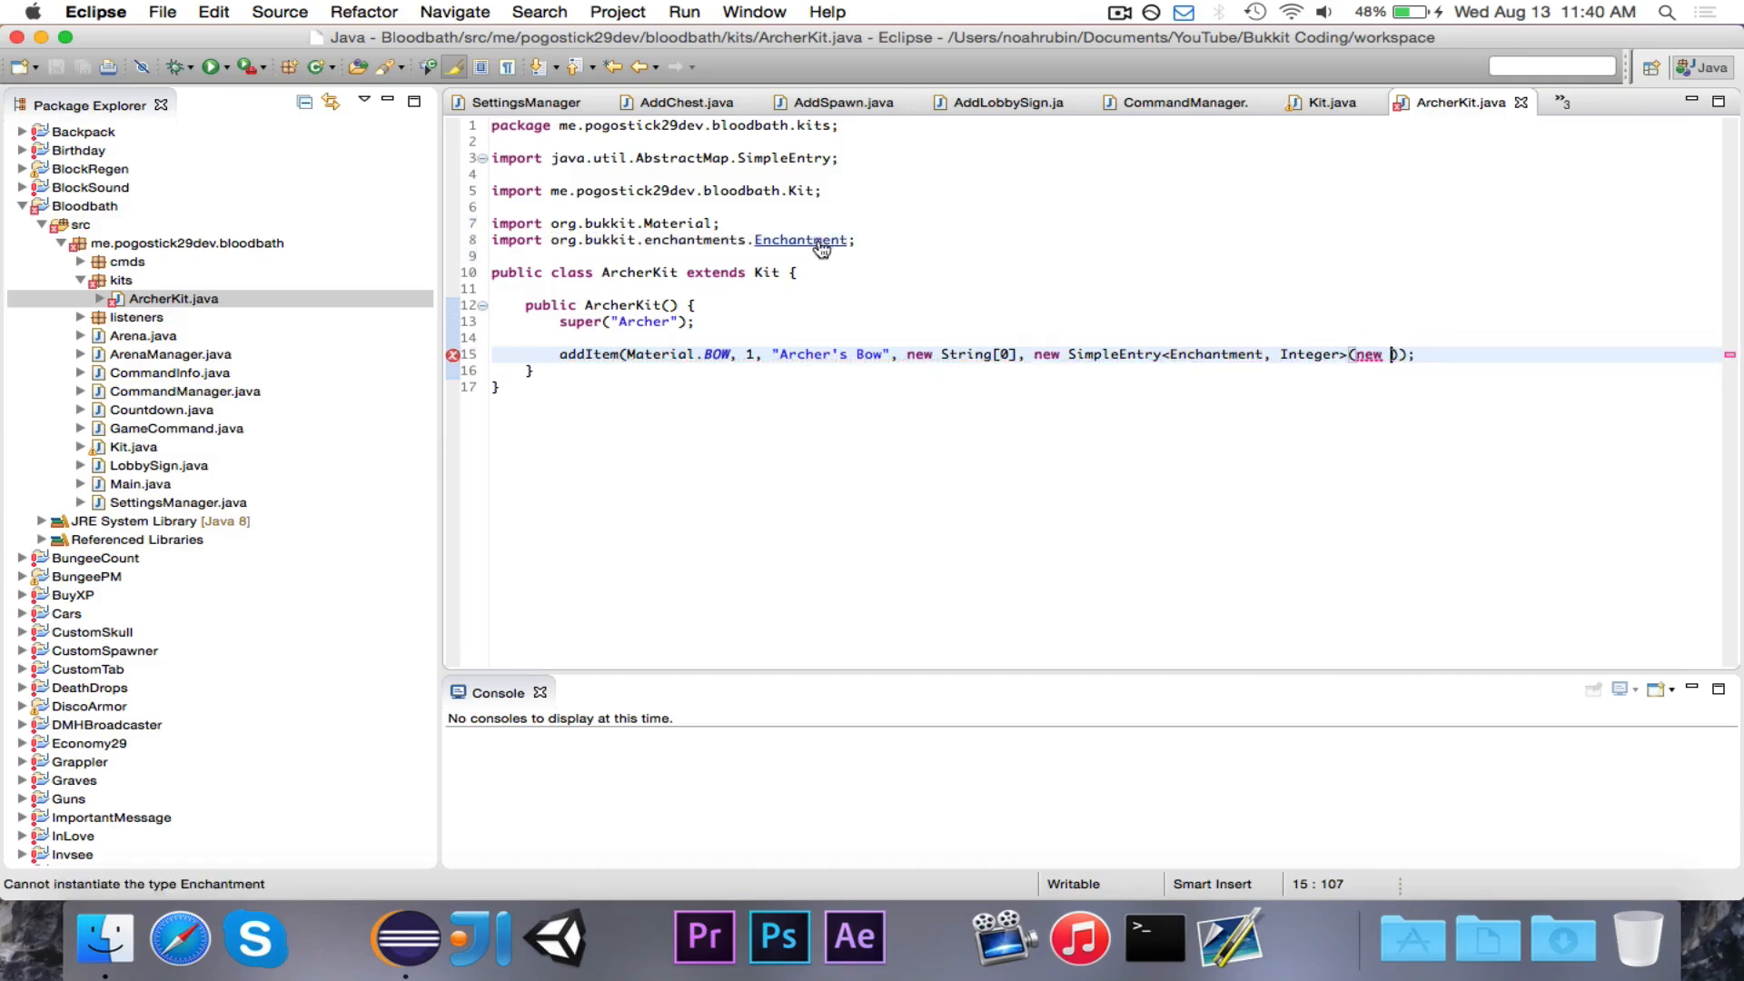
pyautogui.write('Enc')
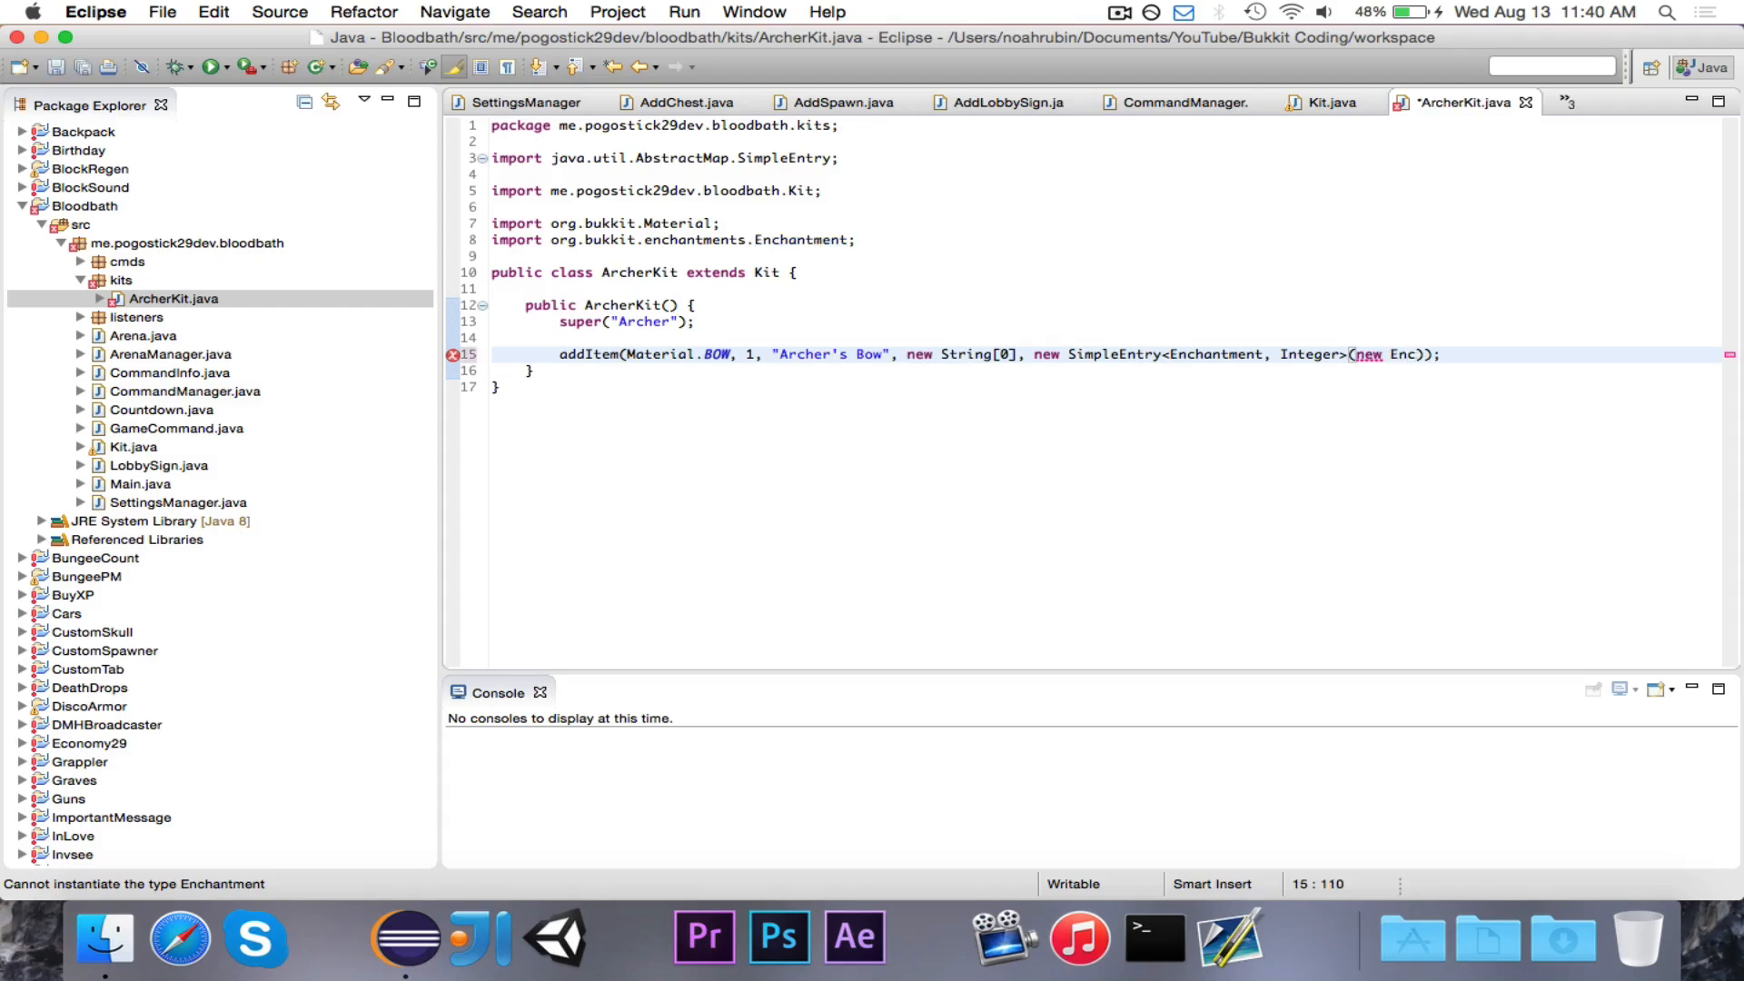
pyautogui.write('Enchantmen')
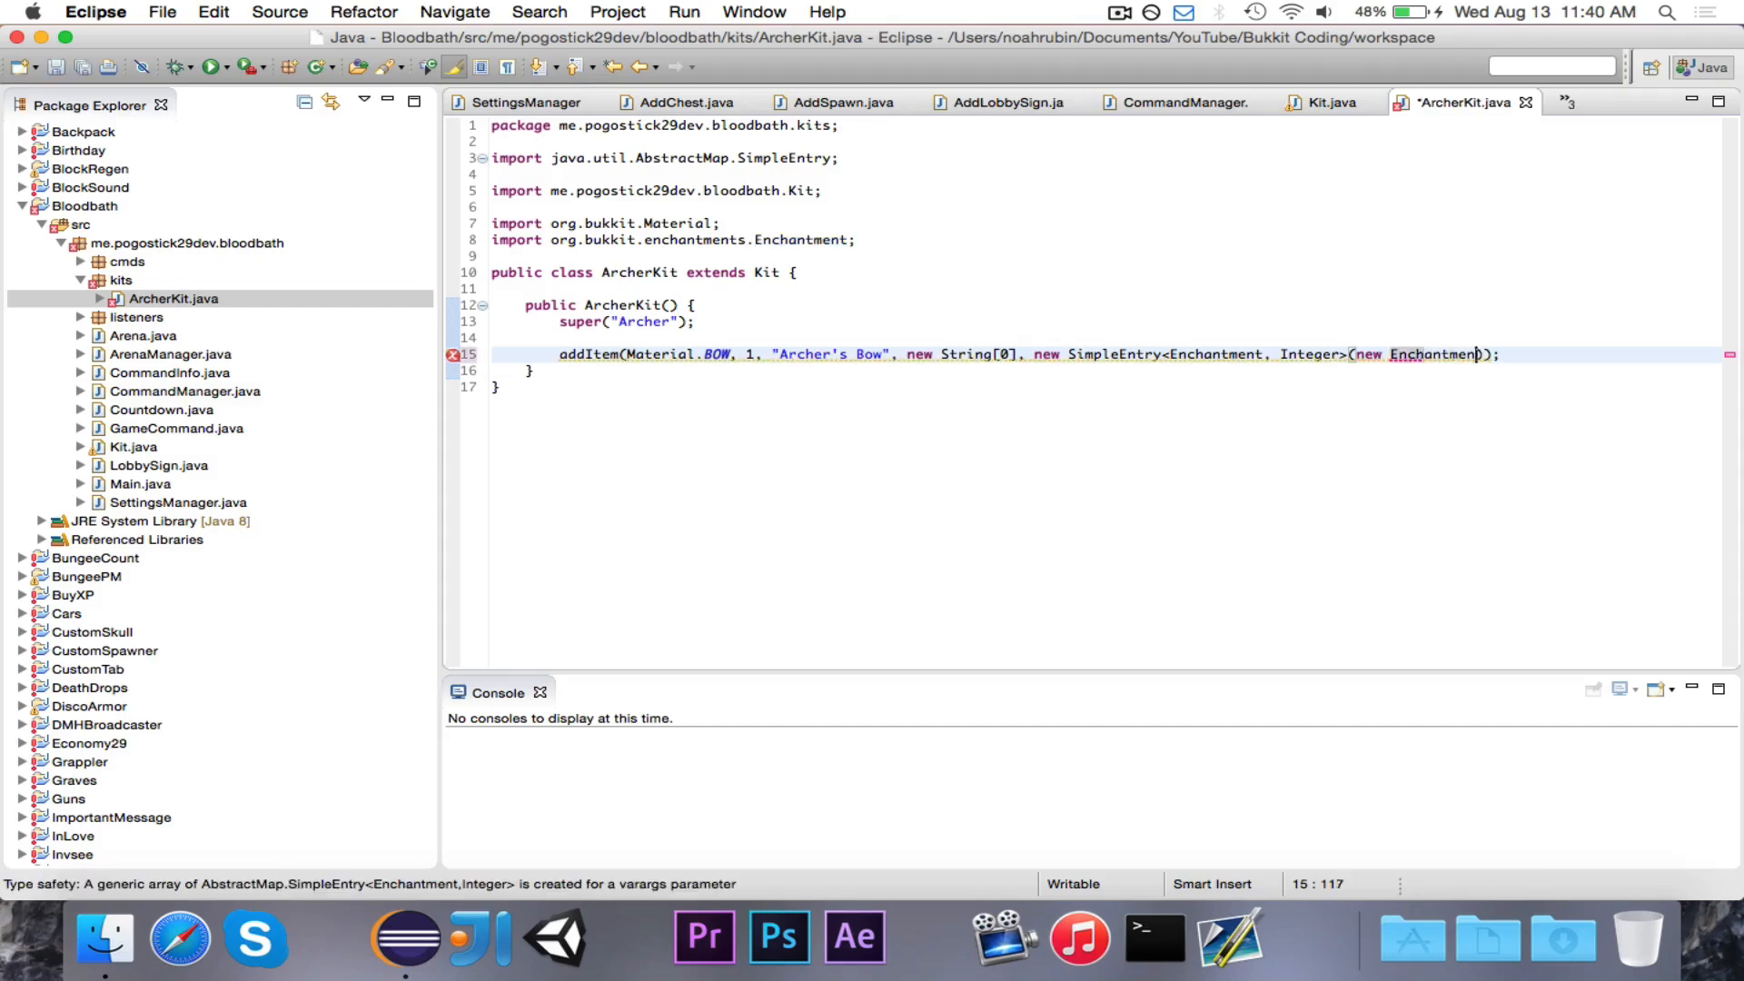
pyautogui.write(')')
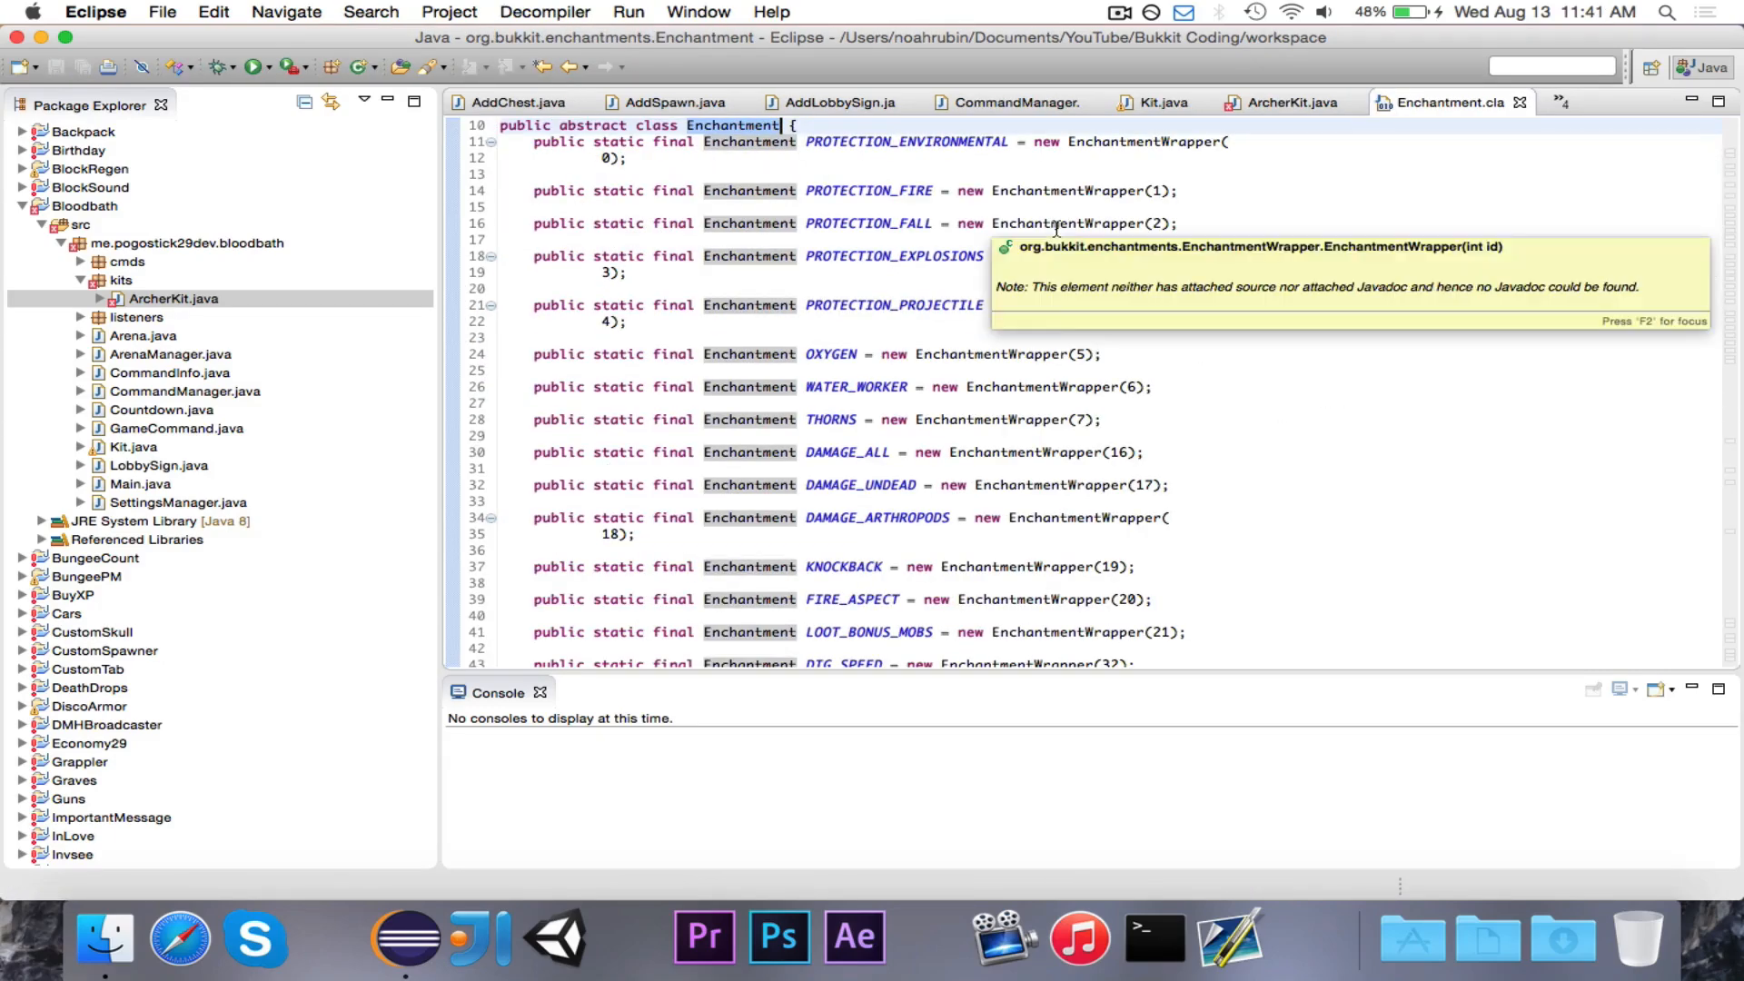
pyautogui.scroll(-3)
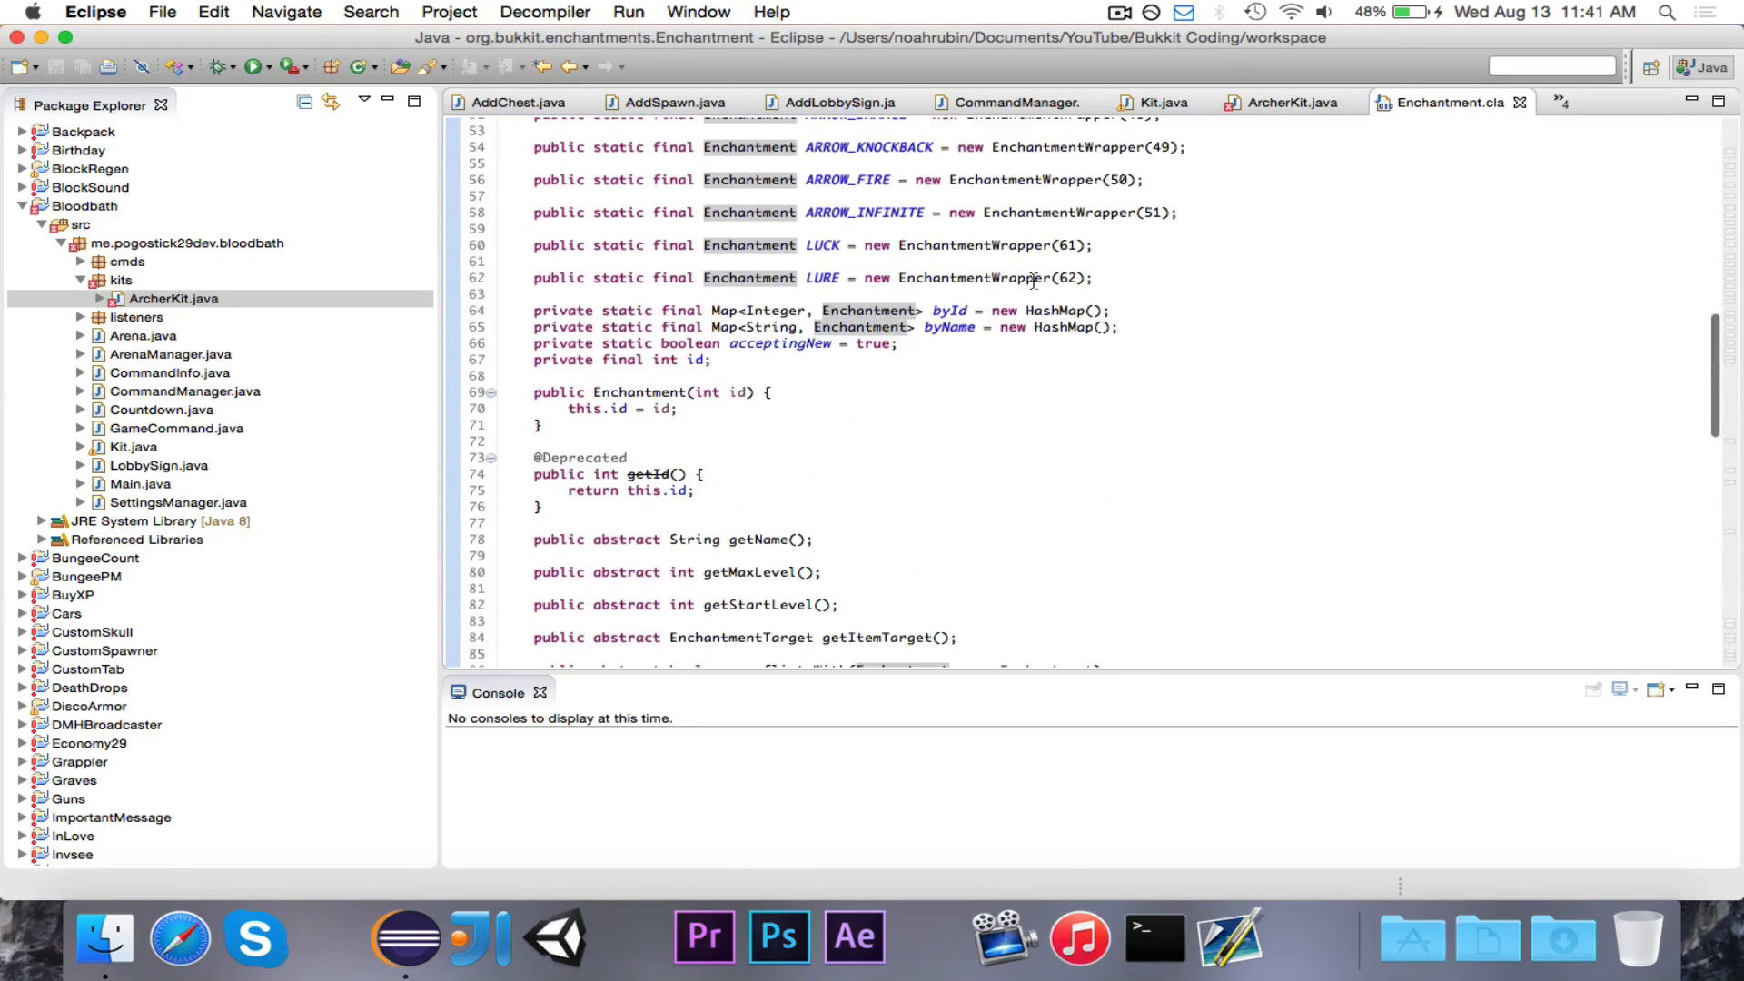
pyautogui.scroll(-3)
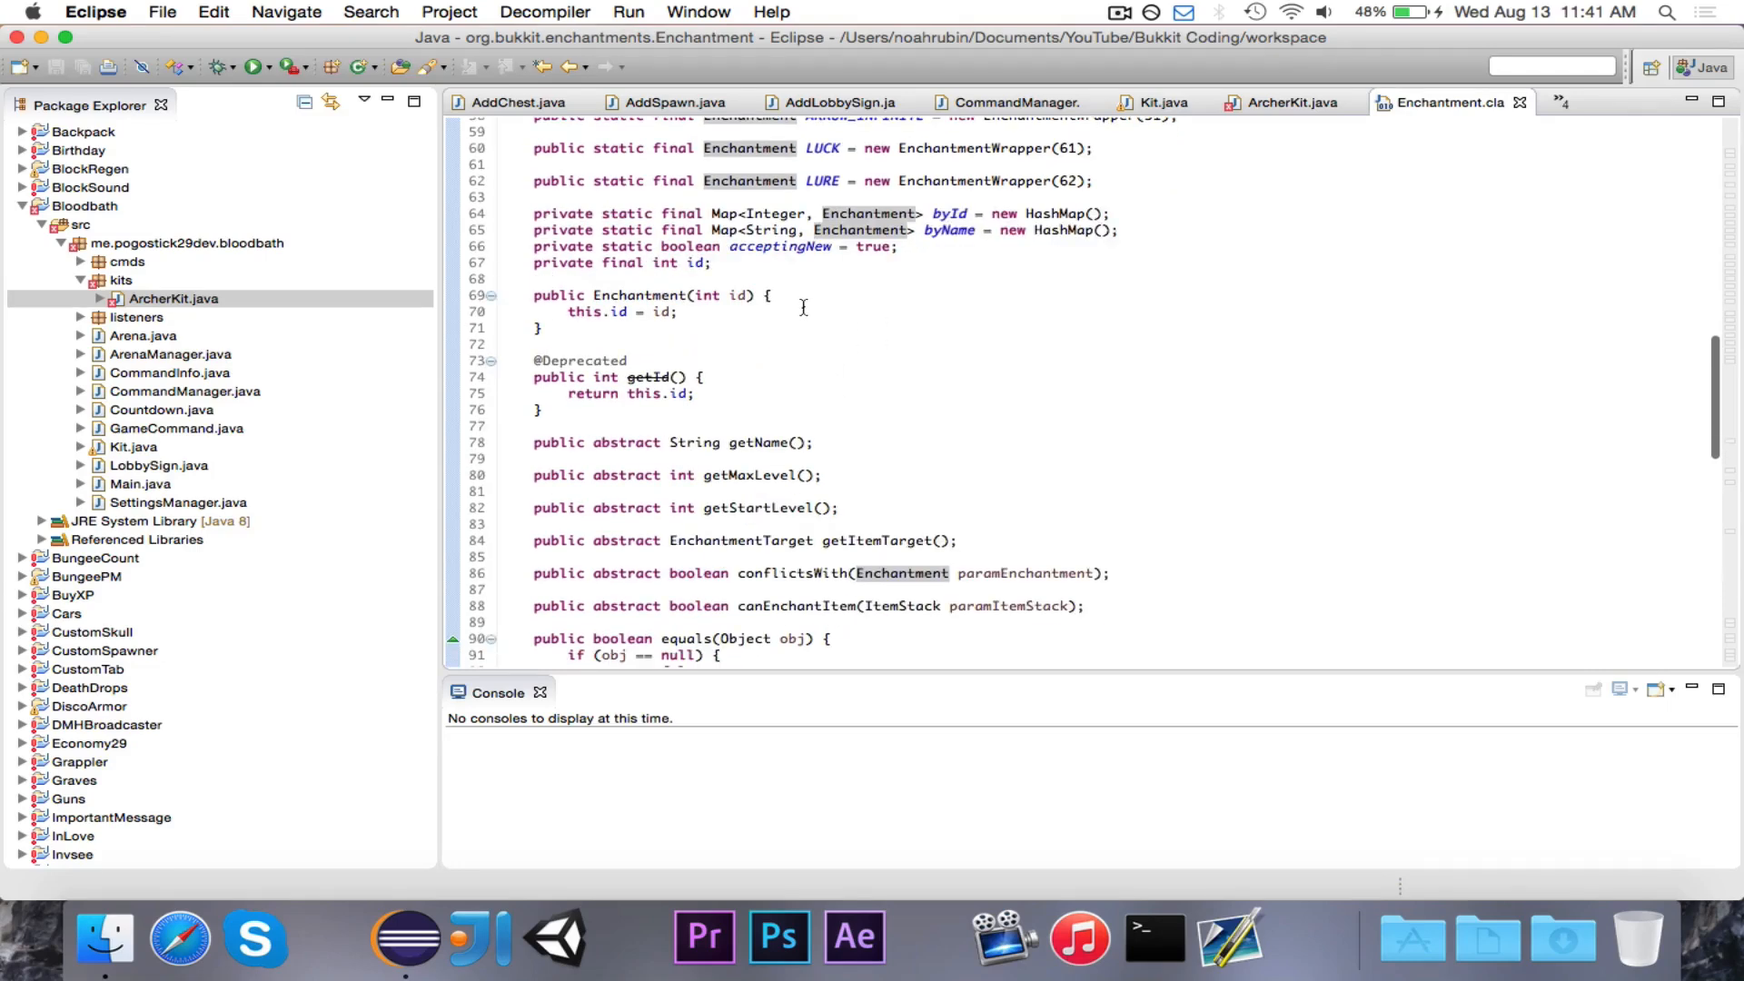
pyautogui.scroll(-3)
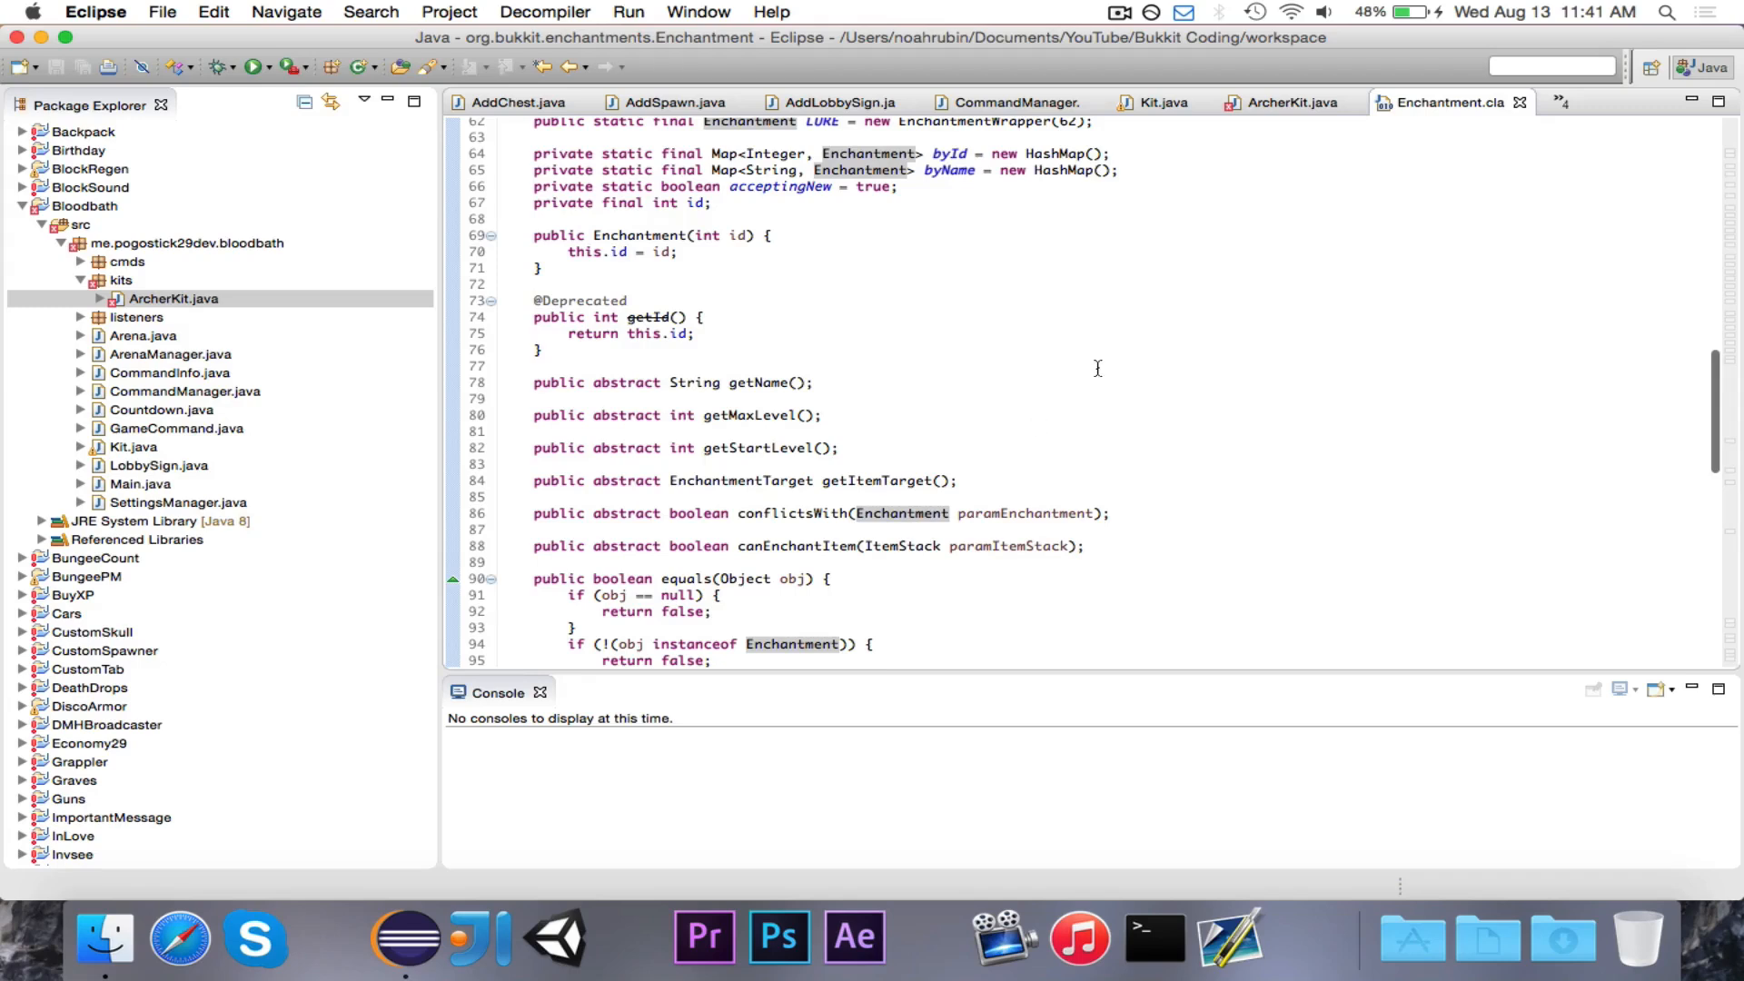
# Set the bow's SimpleEntry to Enchantment.ARROW_INFINITE at level 1 in ArcherKit
pyautogui.click(1286, 102)
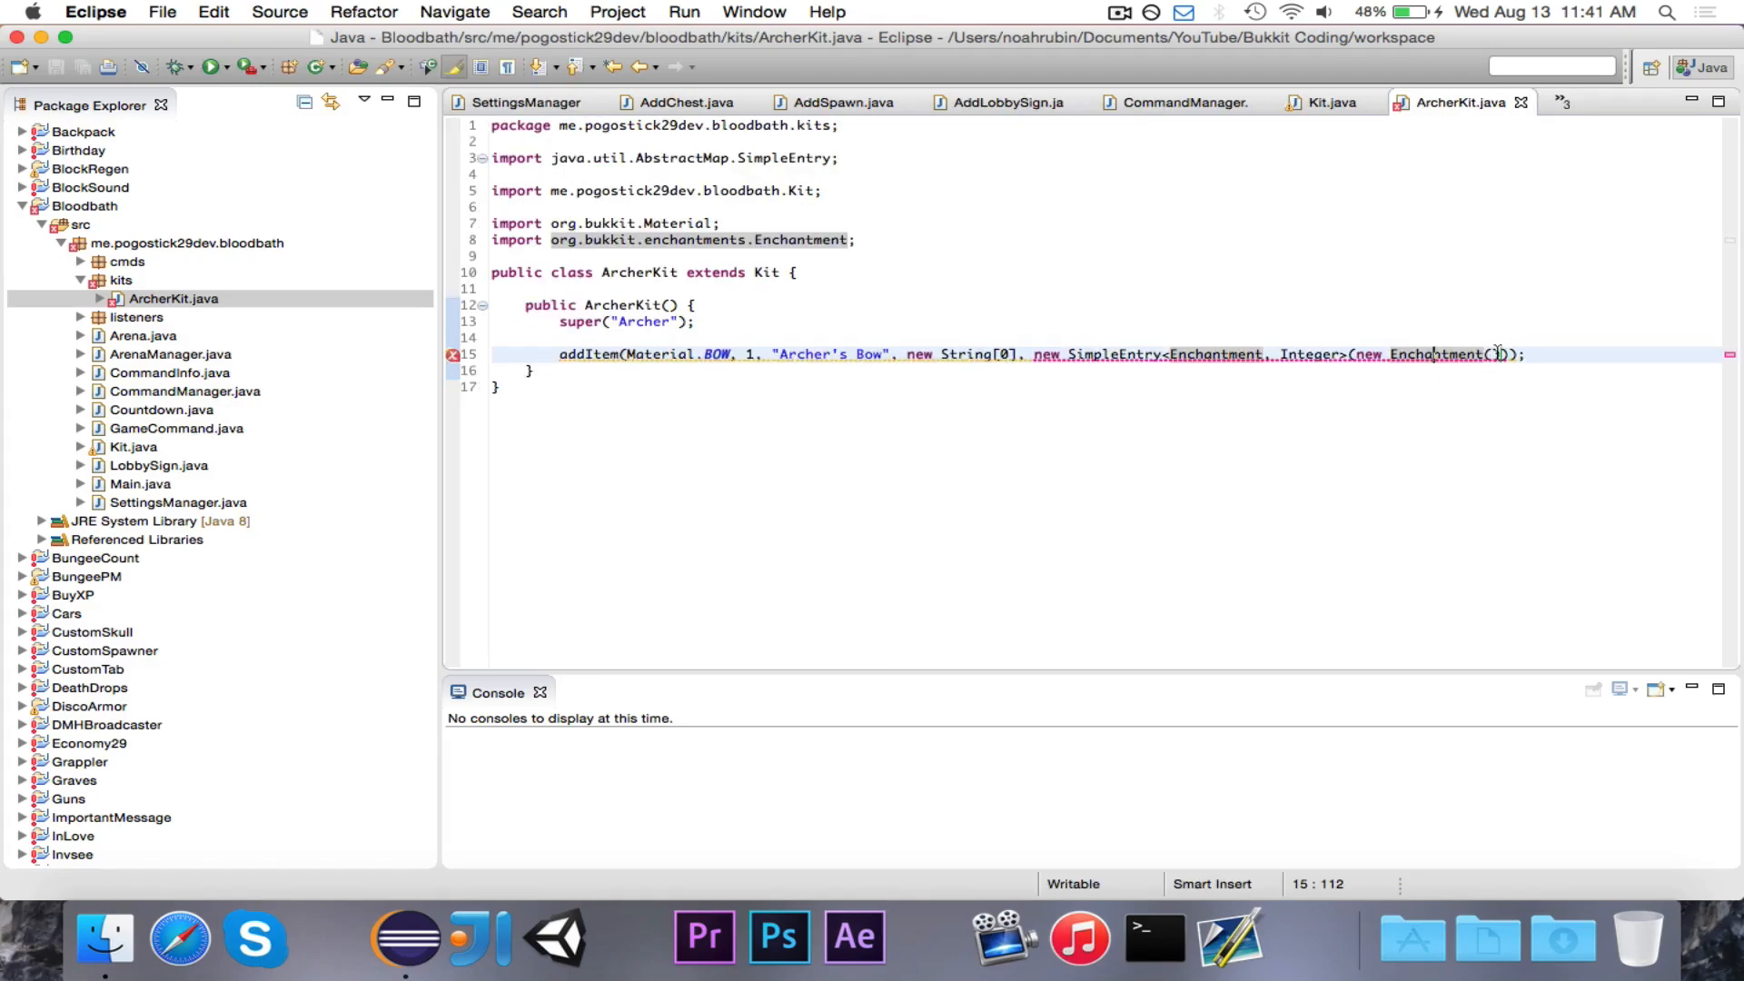
pyautogui.write('Enta')
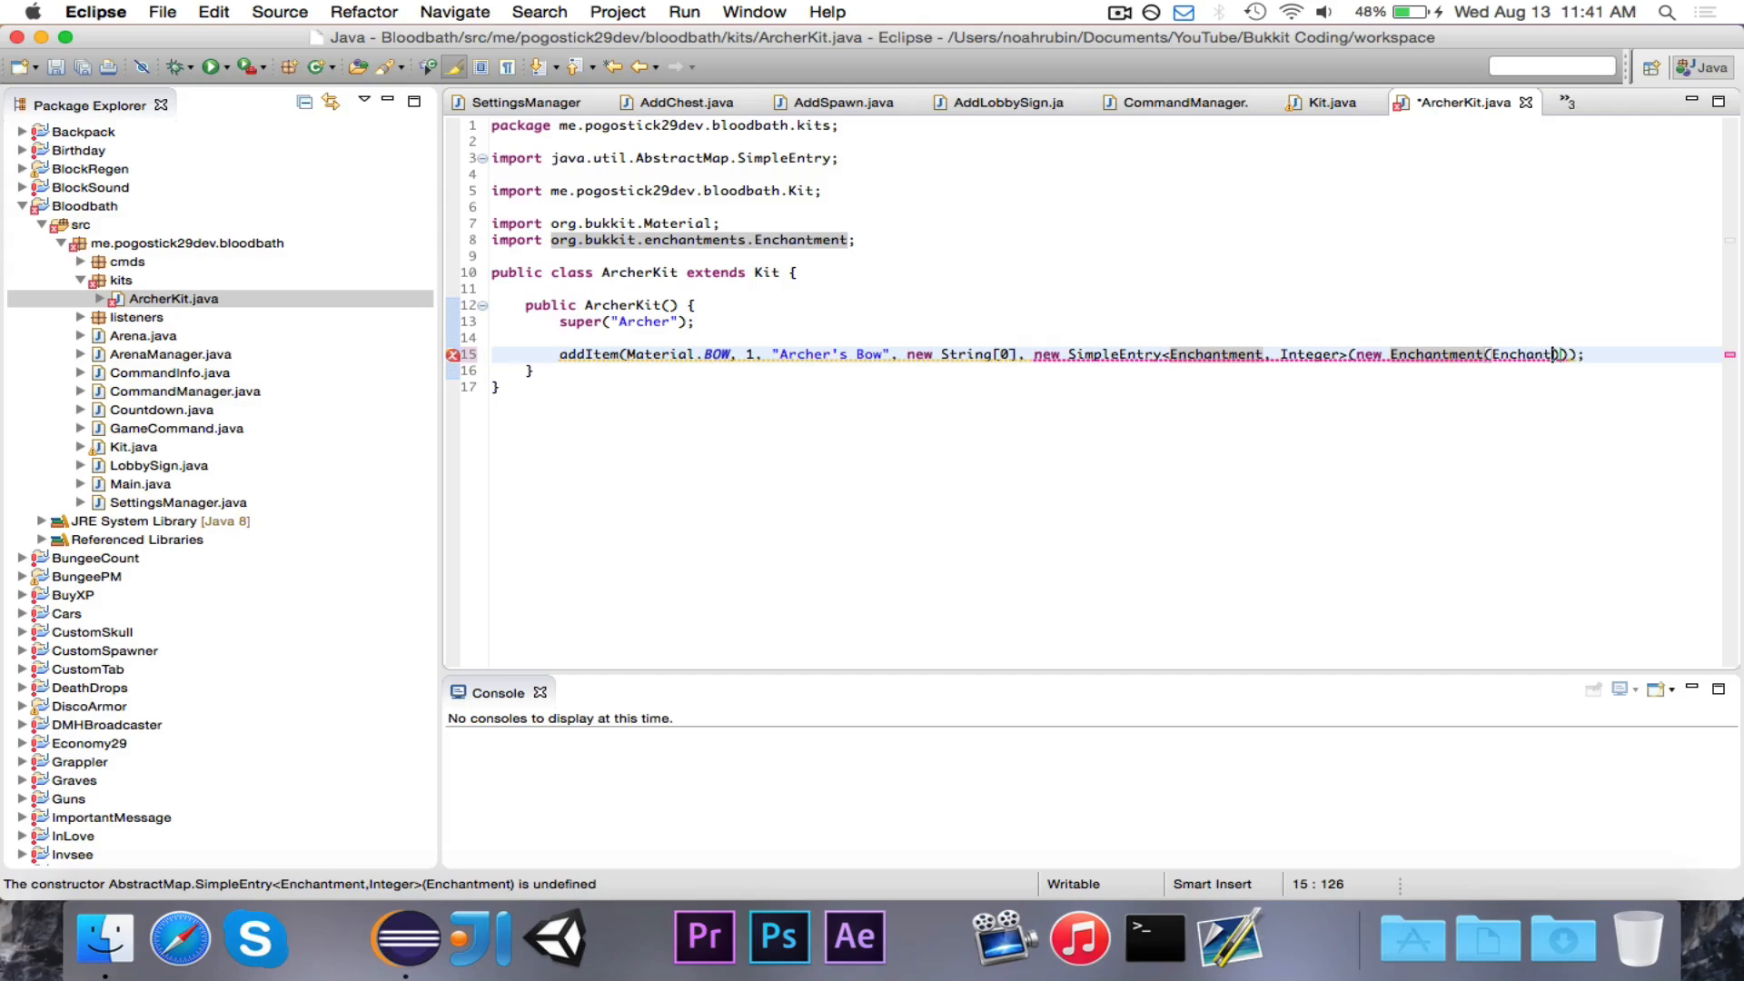
pyautogui.write('.')
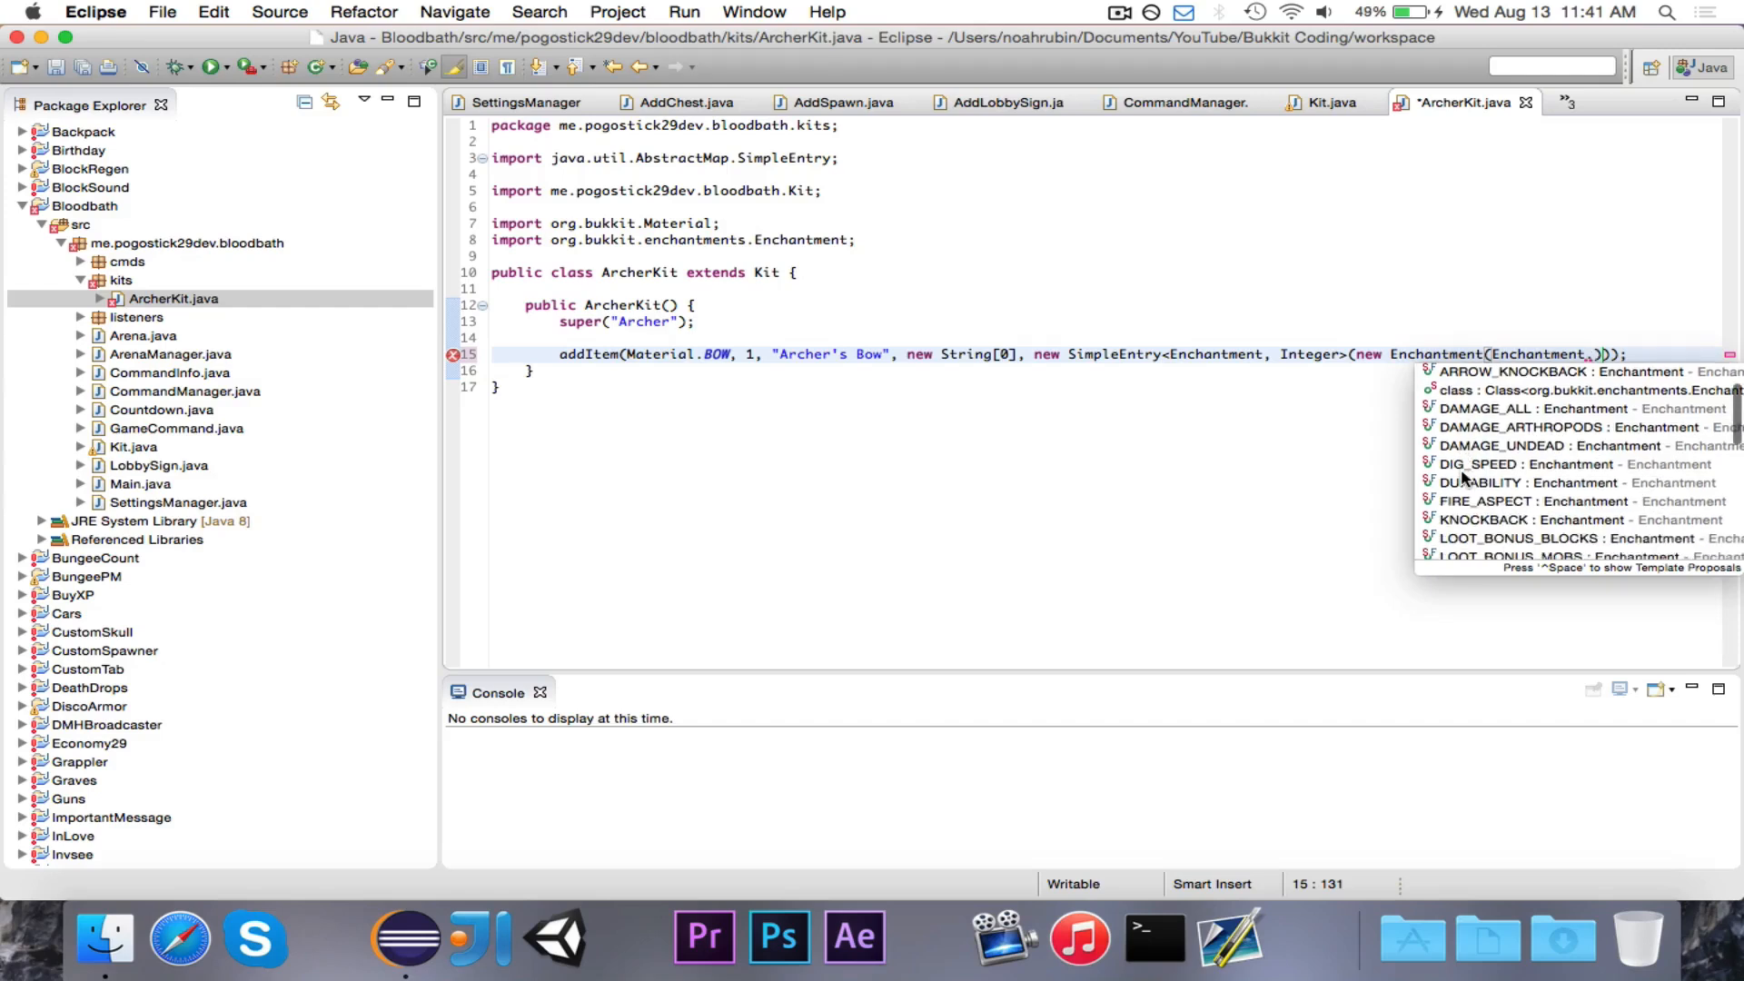
pyautogui.press('Escape')
pyautogui.write('ARROW_INFINITE')
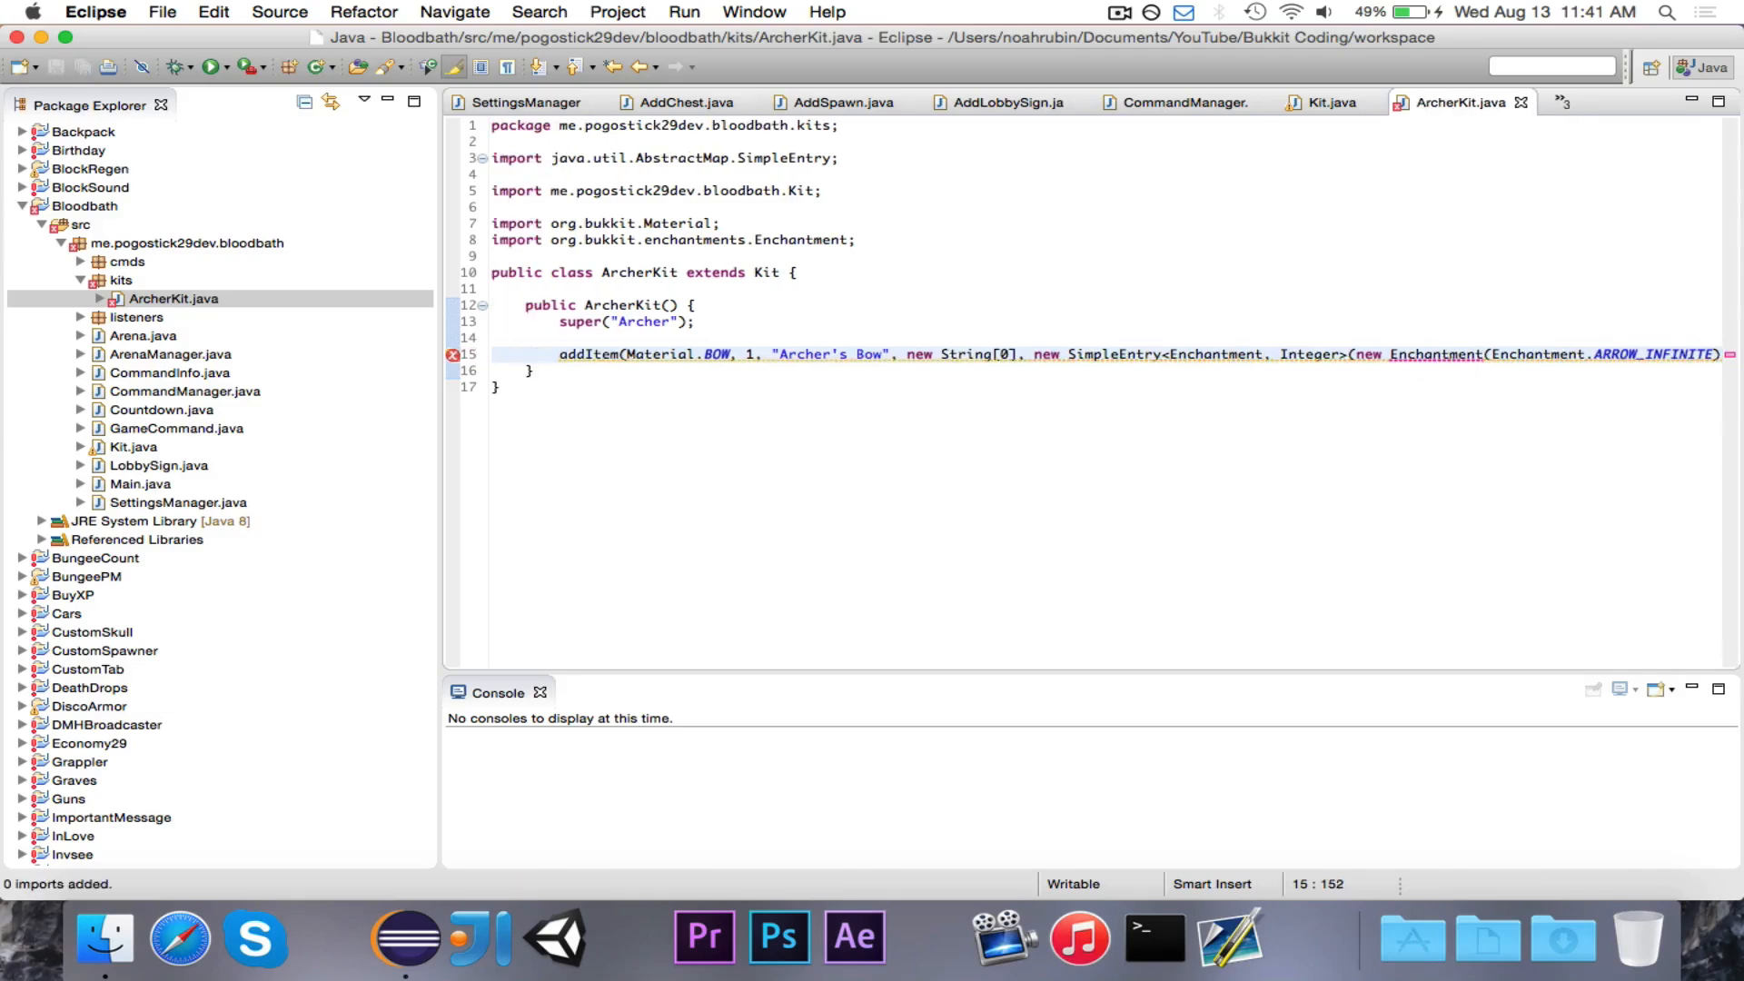
pyautogui.moveTo(1459, 353)
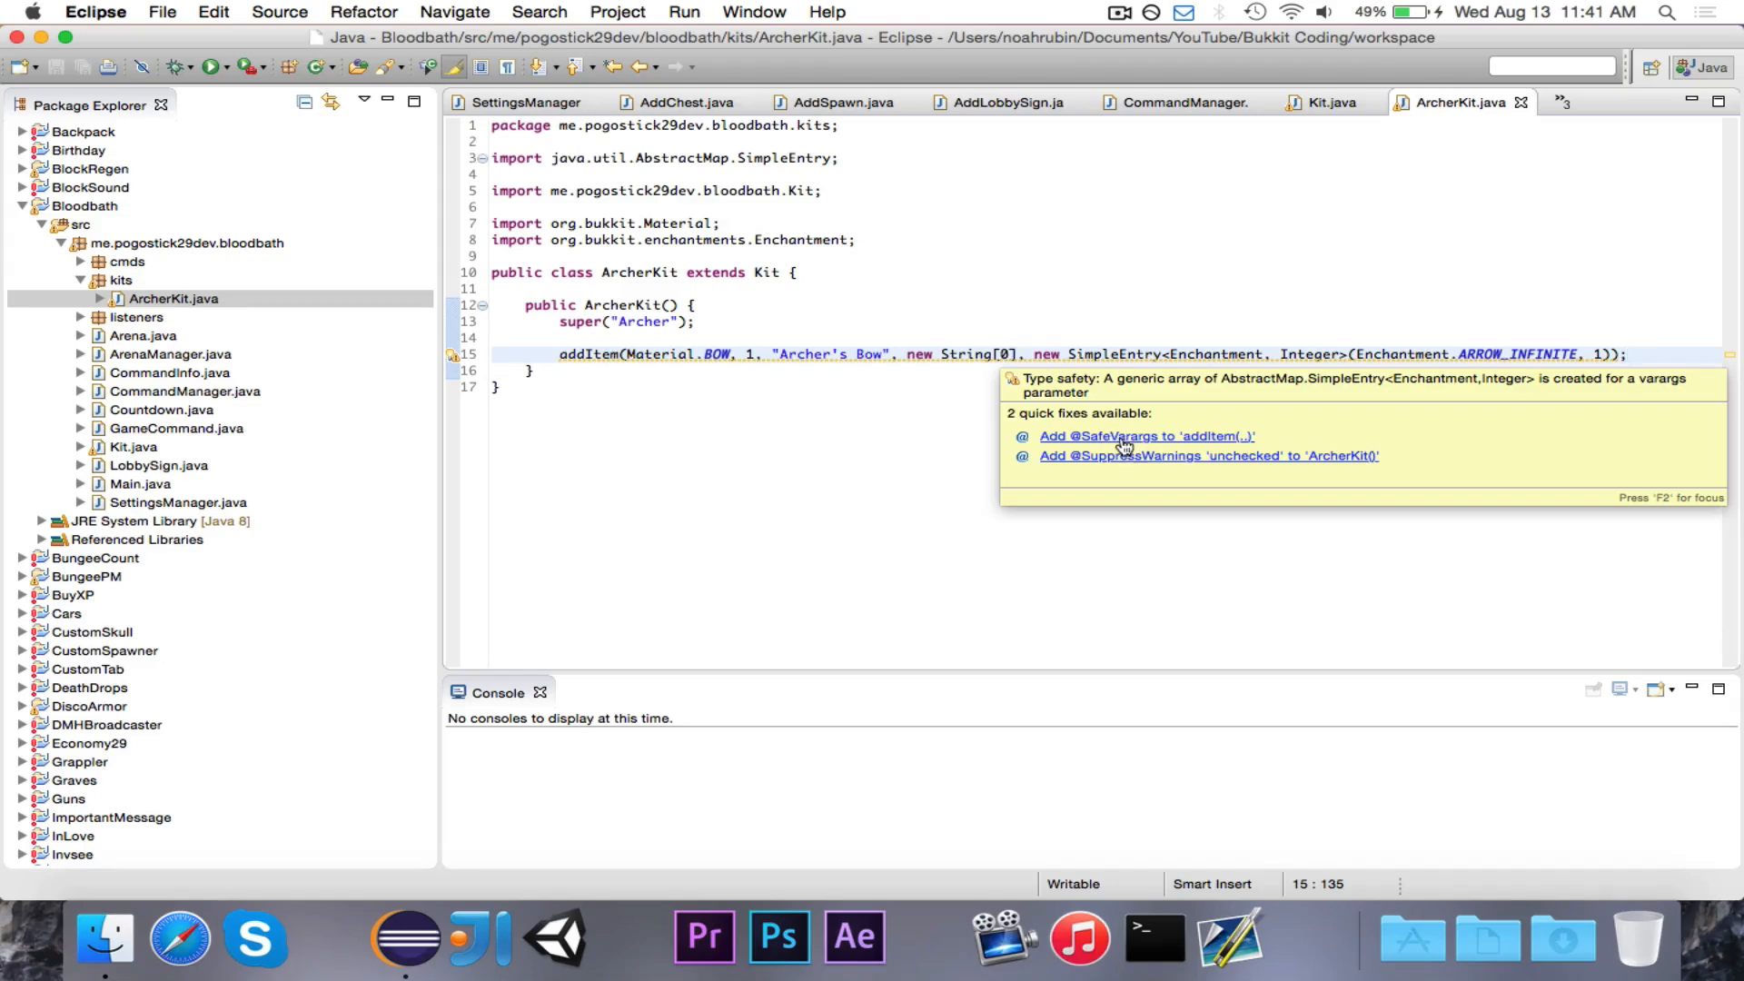
pyautogui.click(1145, 436)
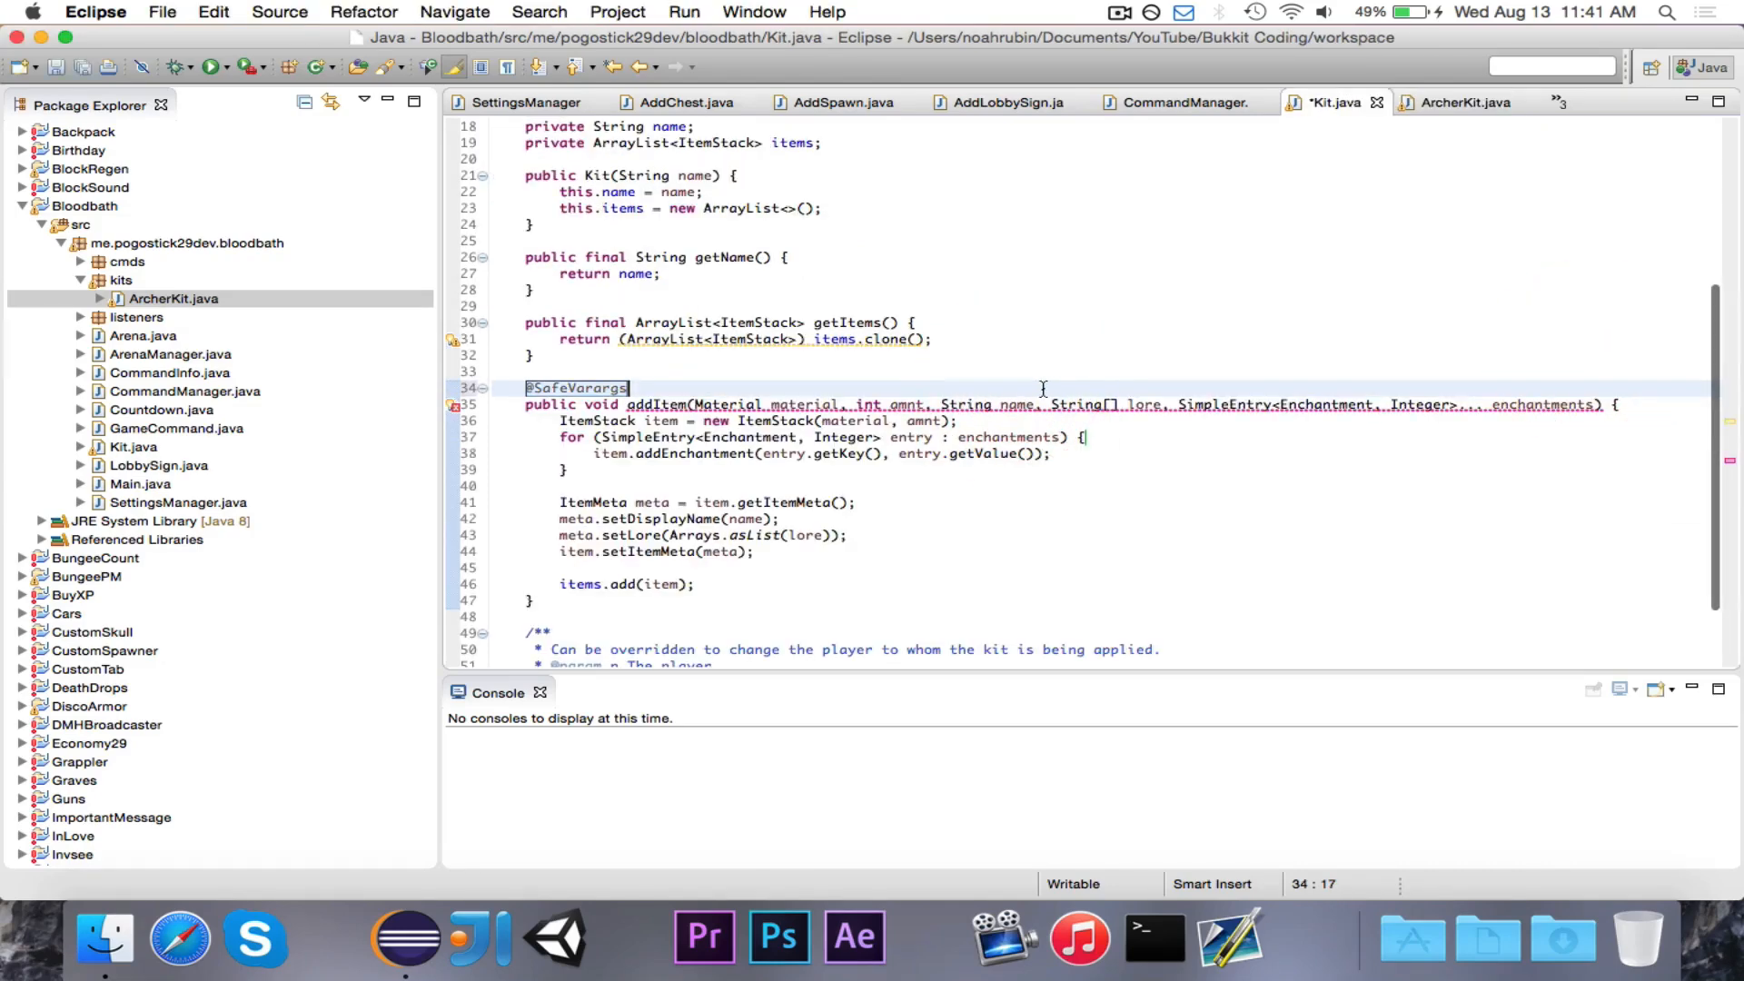
pyautogui.moveTo(1178, 405)
pyautogui.write(' final')
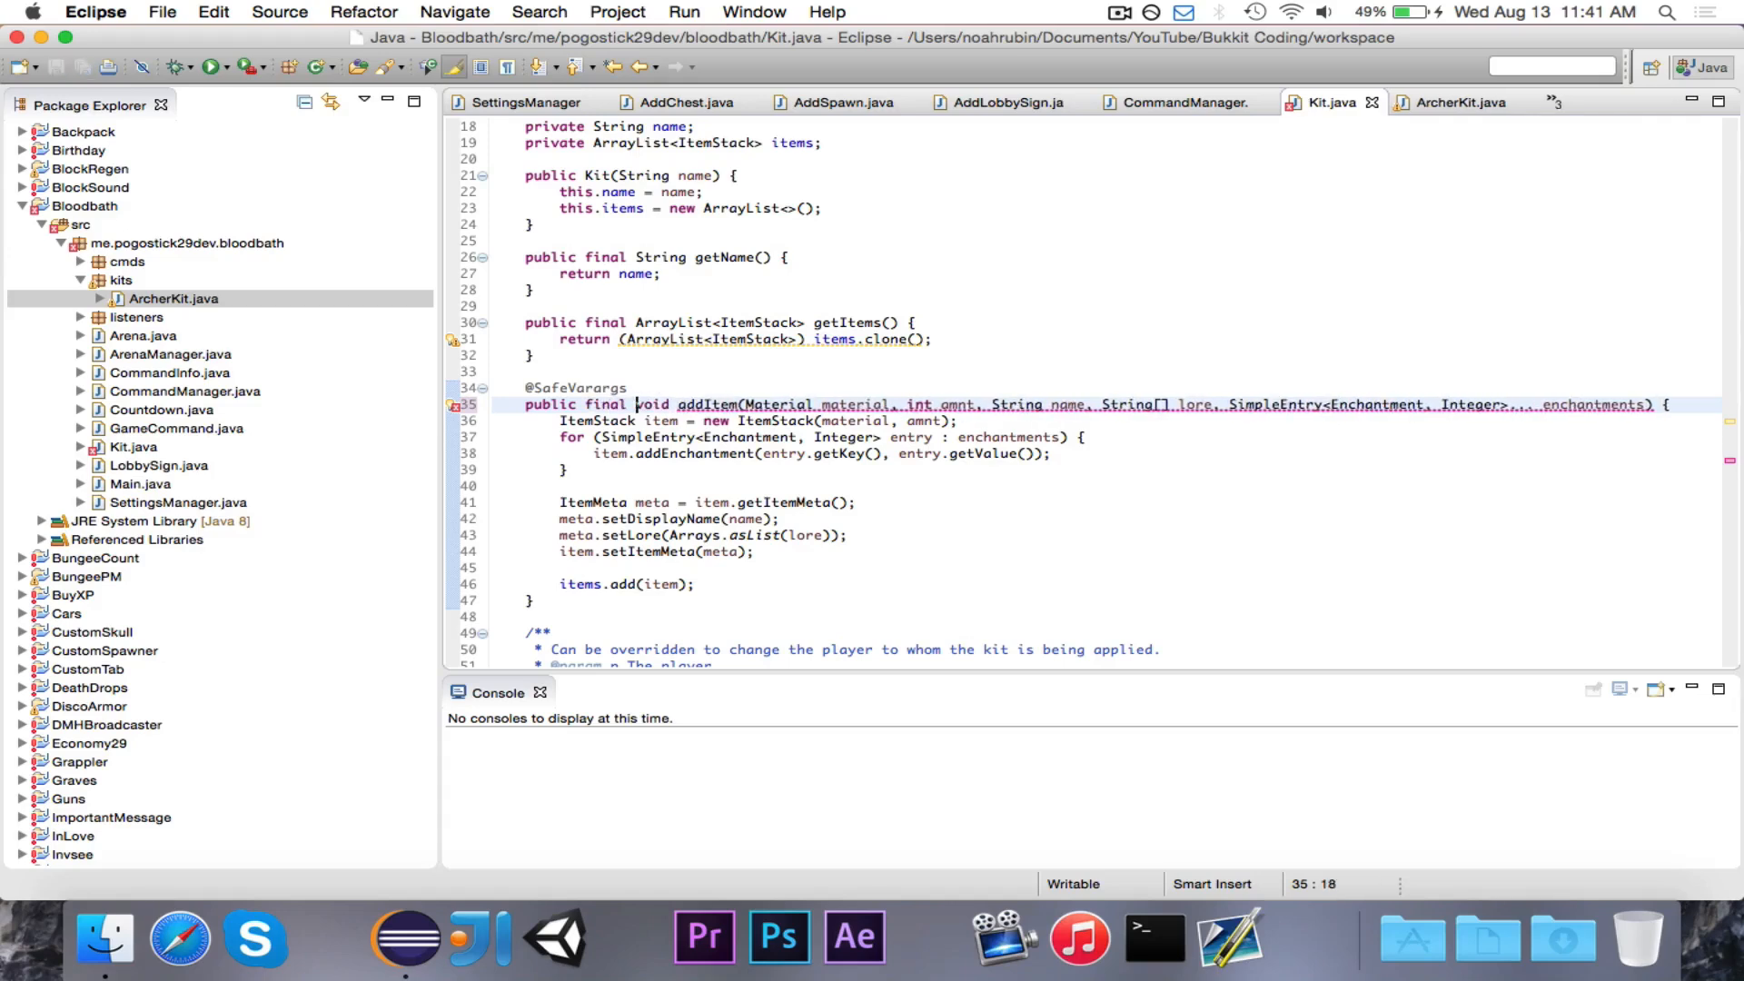
pyautogui.click(1456, 101)
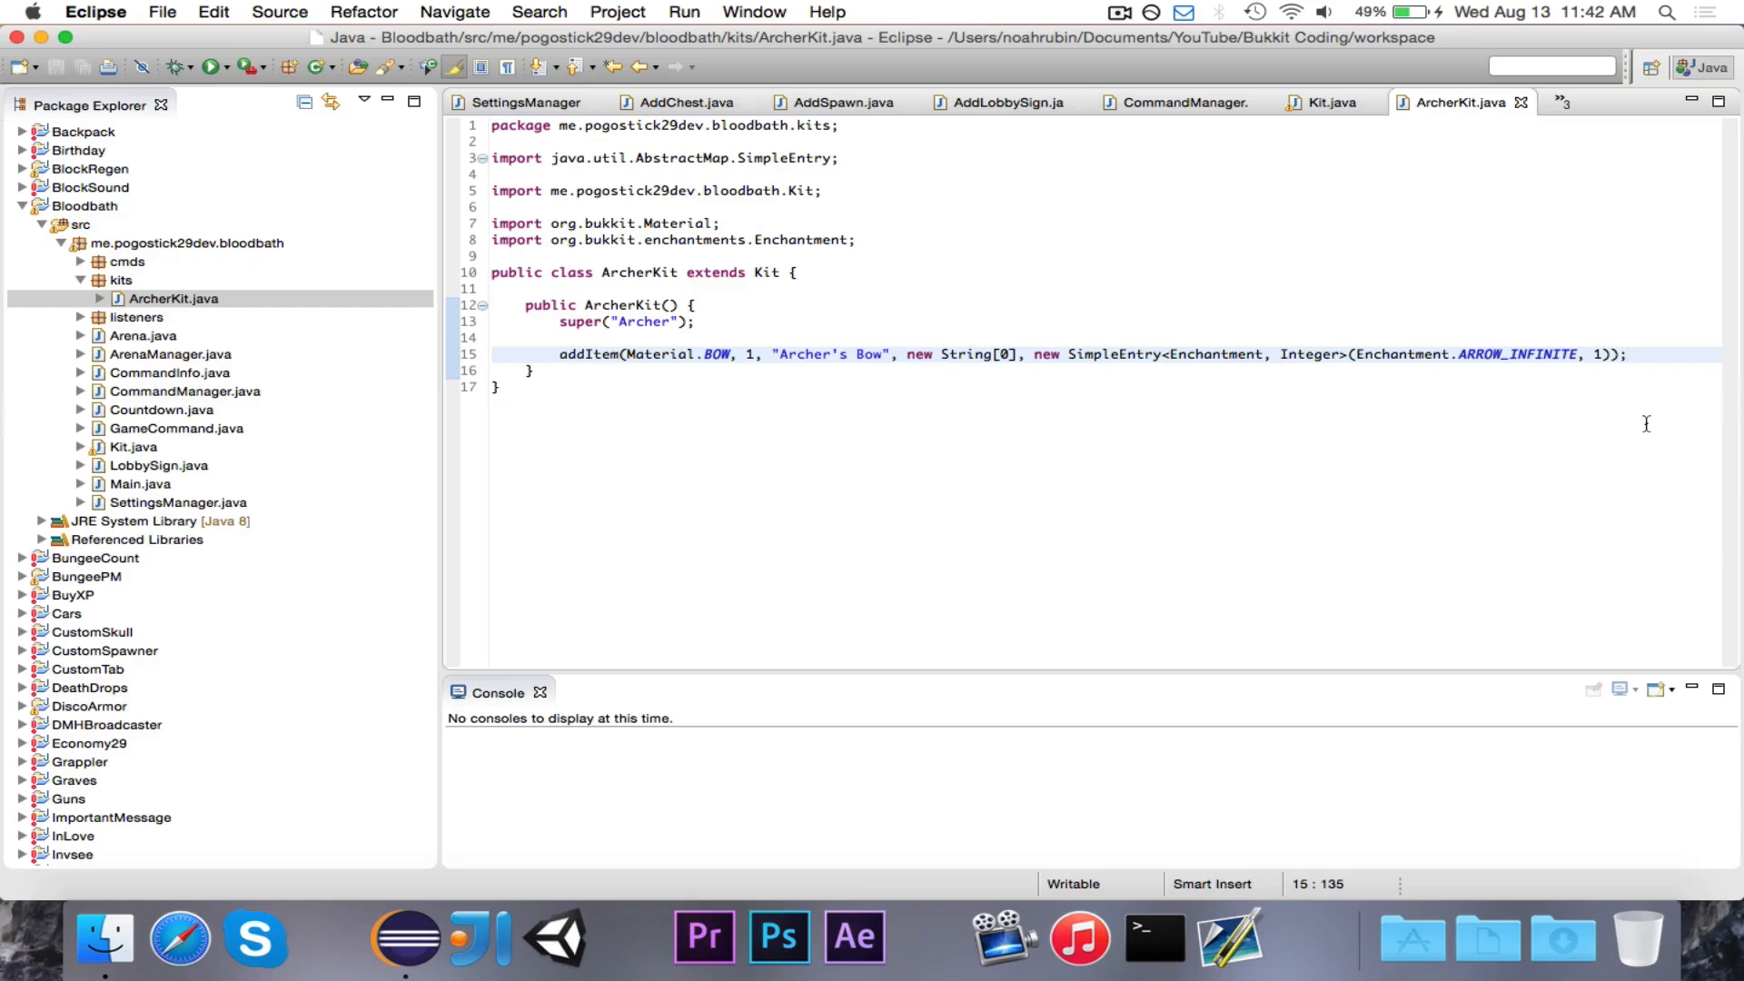
# Add 64 'Archer's Arrows' (Material.ARROW, new String[0] lore) via addItem and save
pyautogui.write('add')
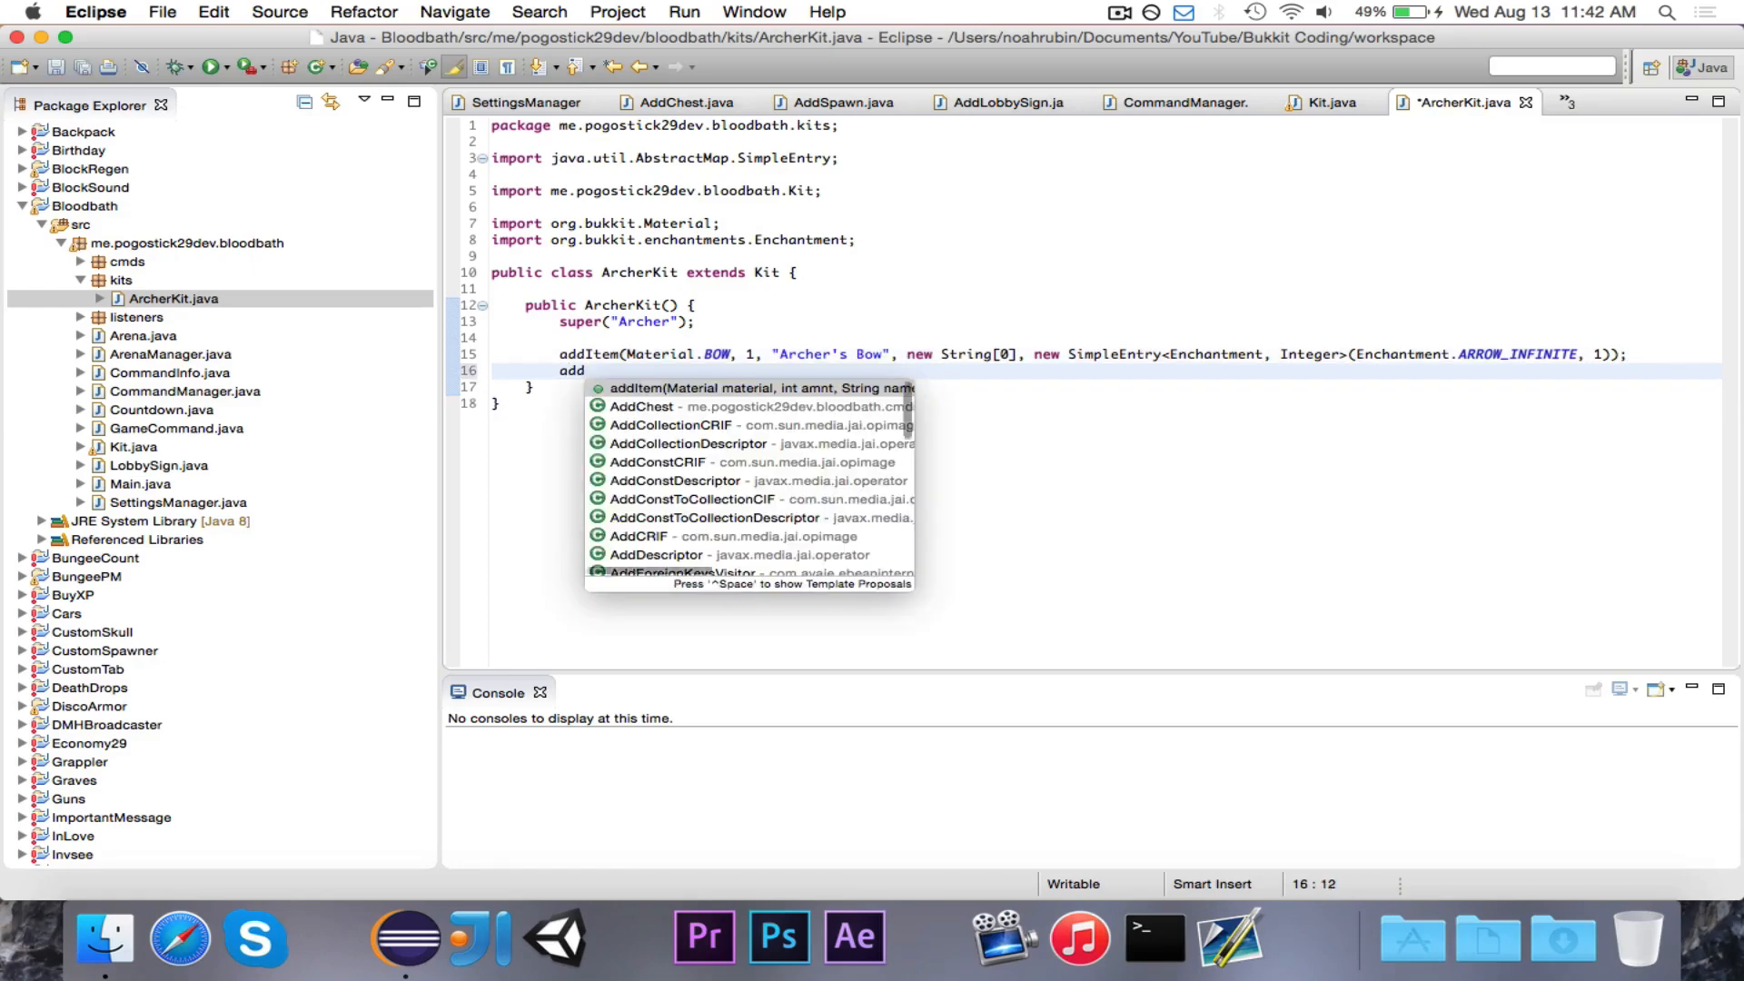
pyautogui.click(764, 387)
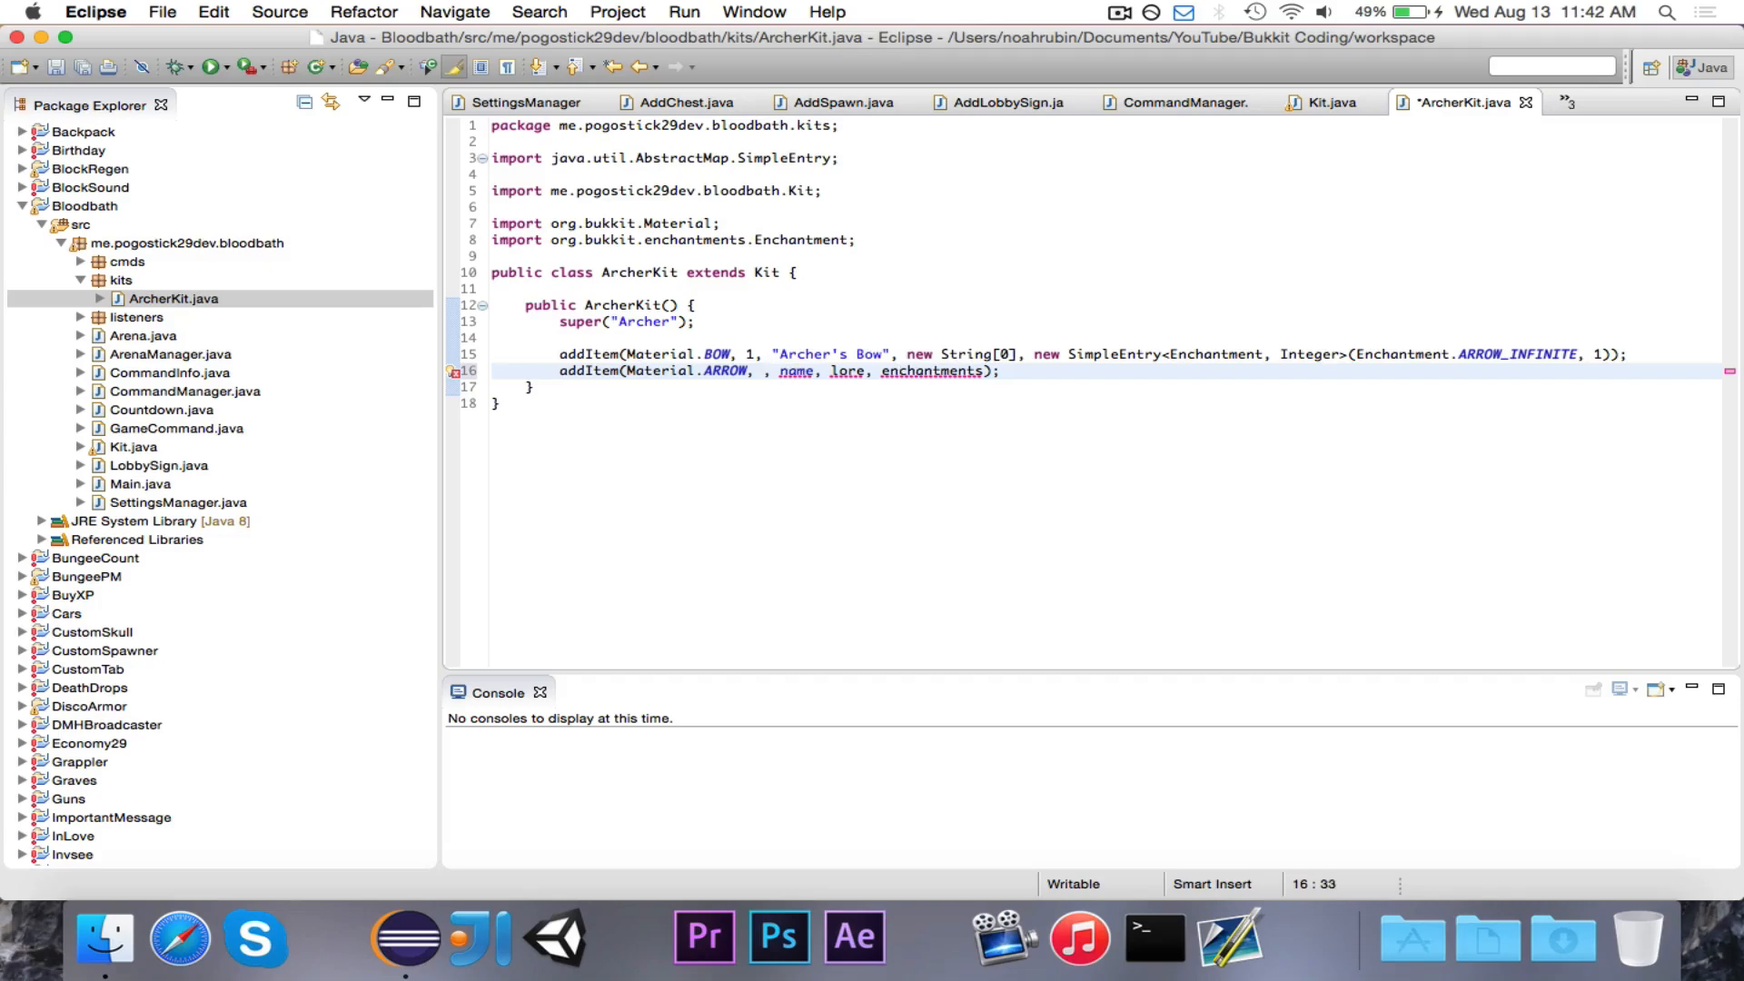
pyautogui.write('64')
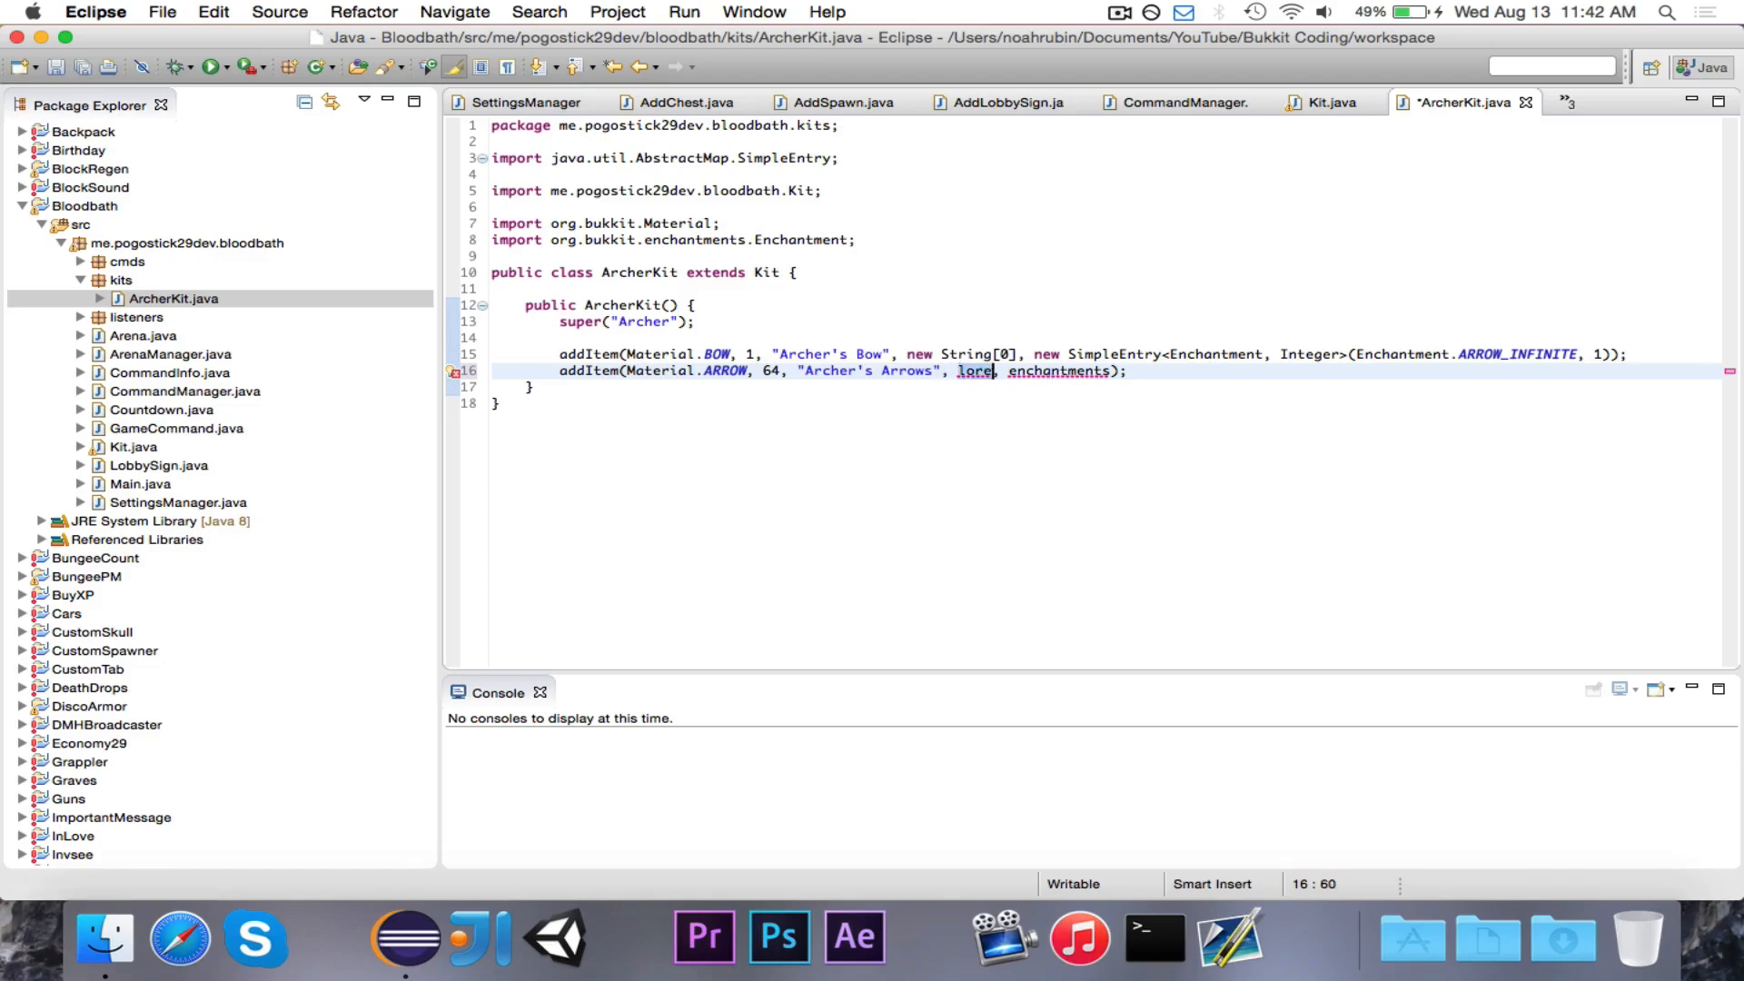
pyautogui.write('new String[0]')
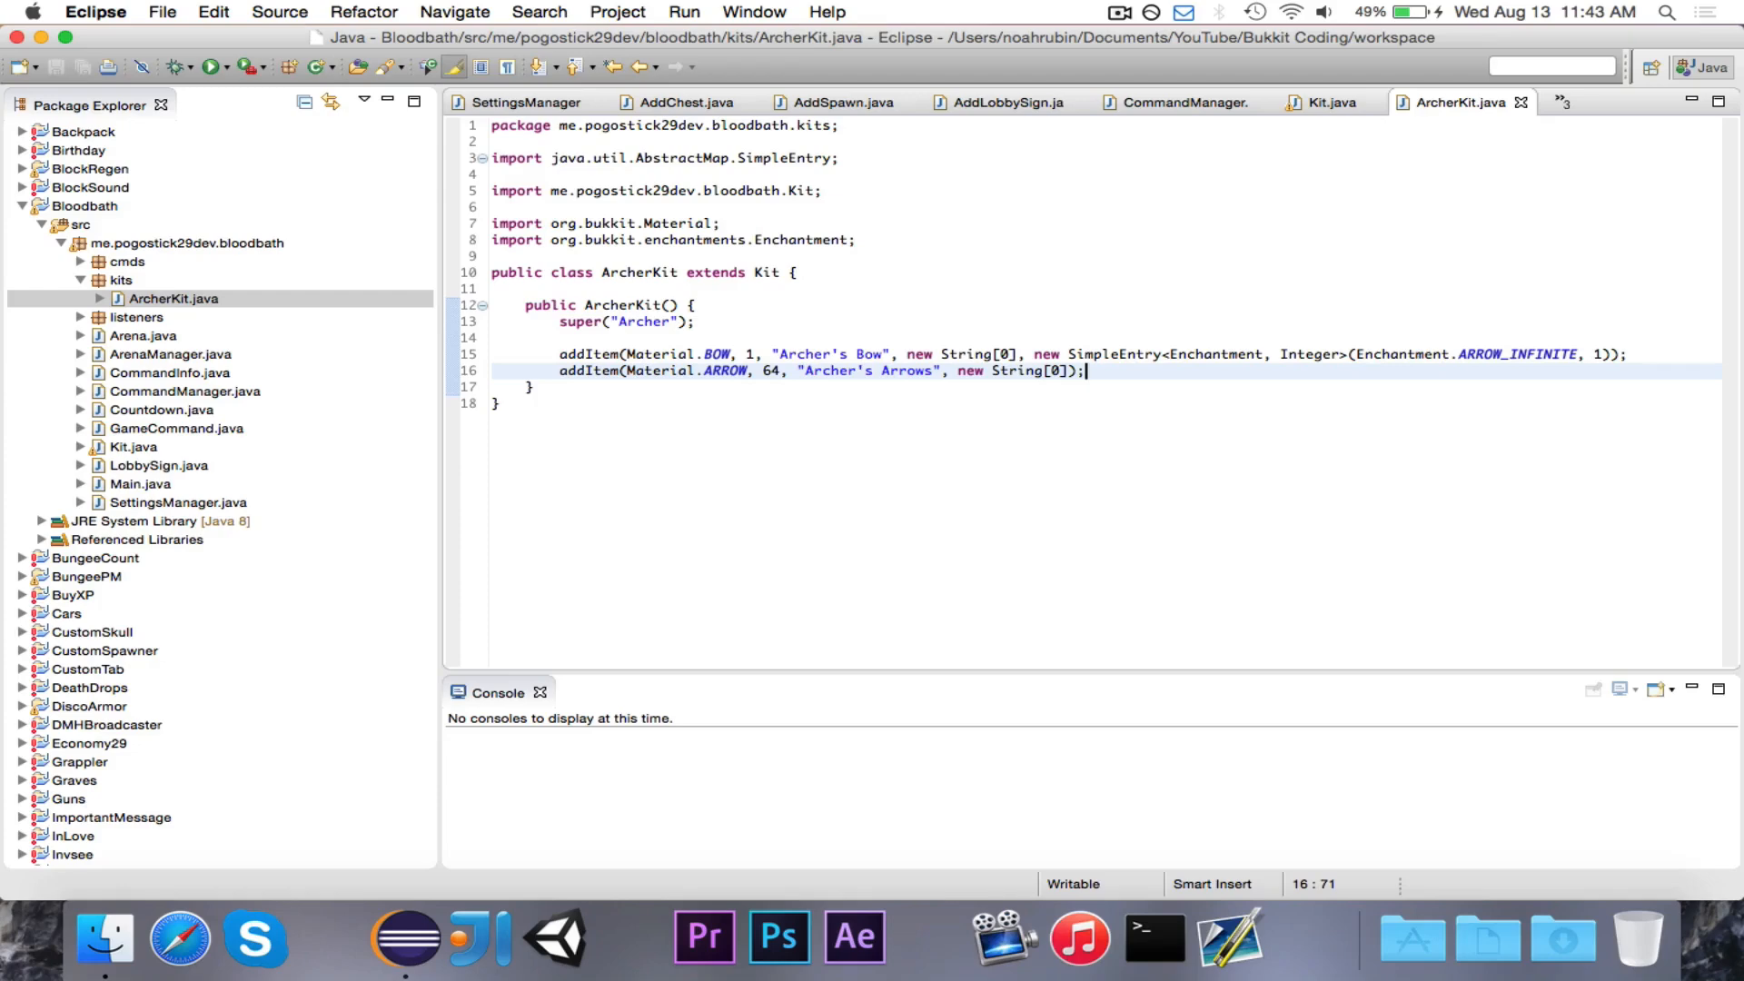
pyautogui.moveTo(1384, 403)
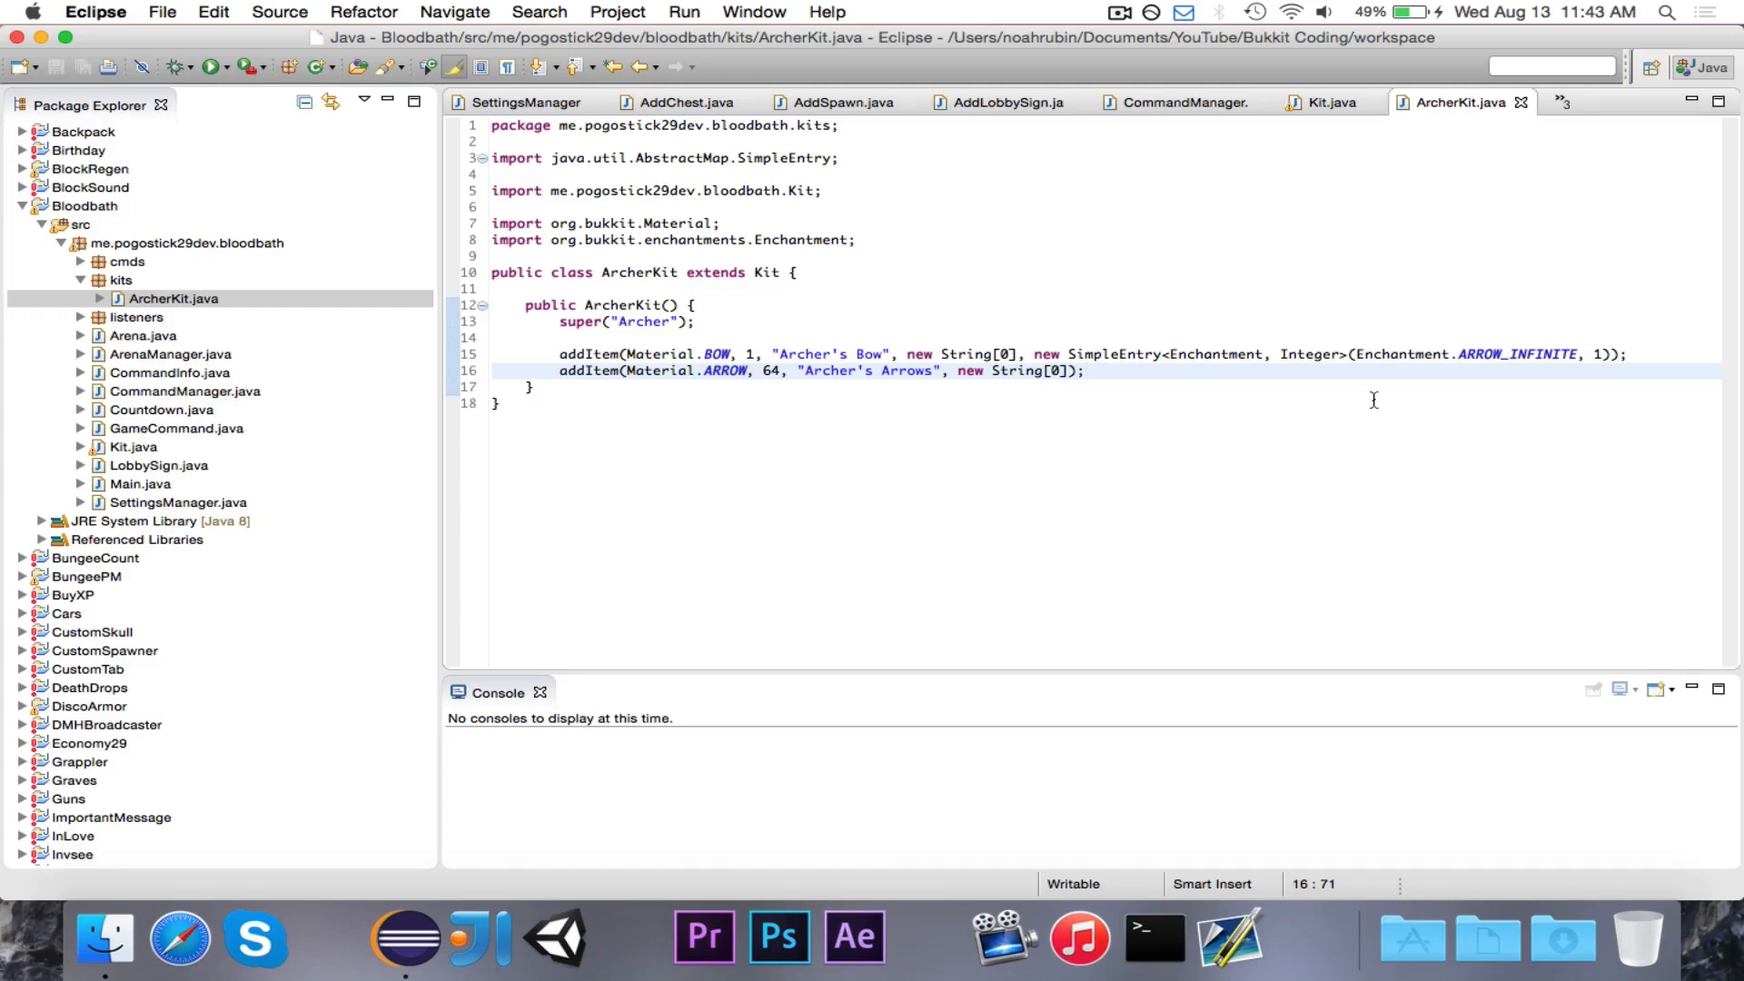
pyautogui.click(1115, 10)
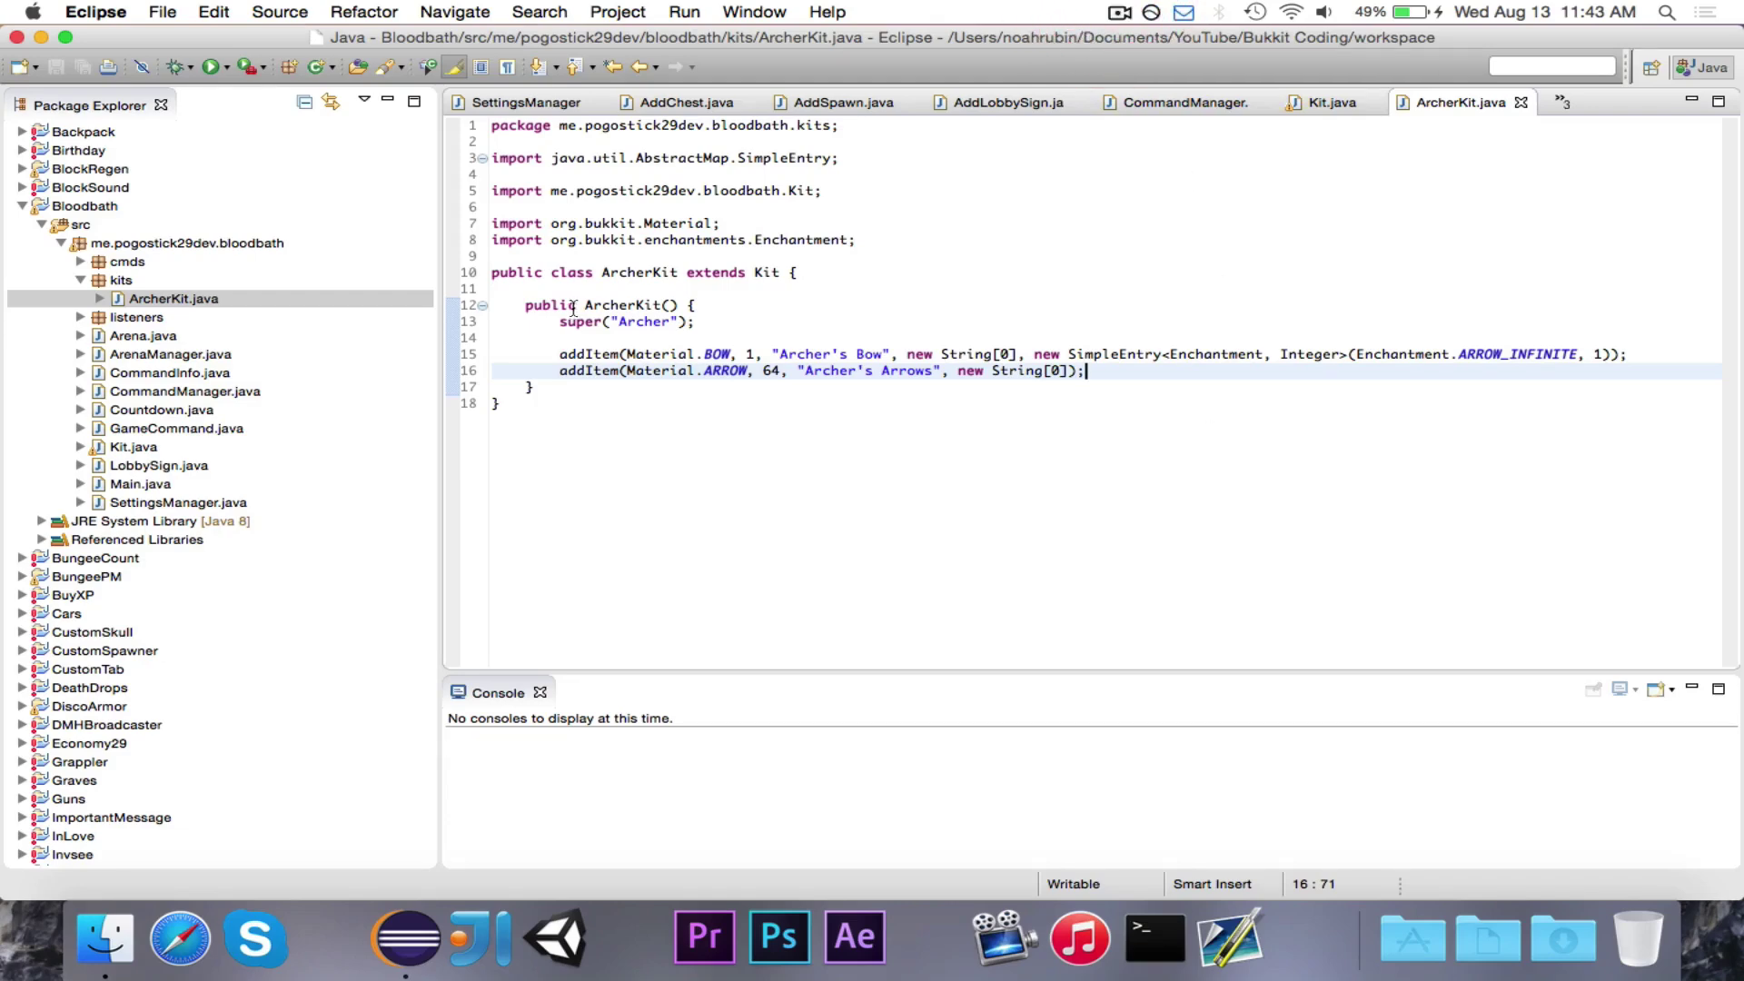
# Create a KitManager class in the me.pogostick29dev.bloodbath package
pyautogui.click(116, 281)
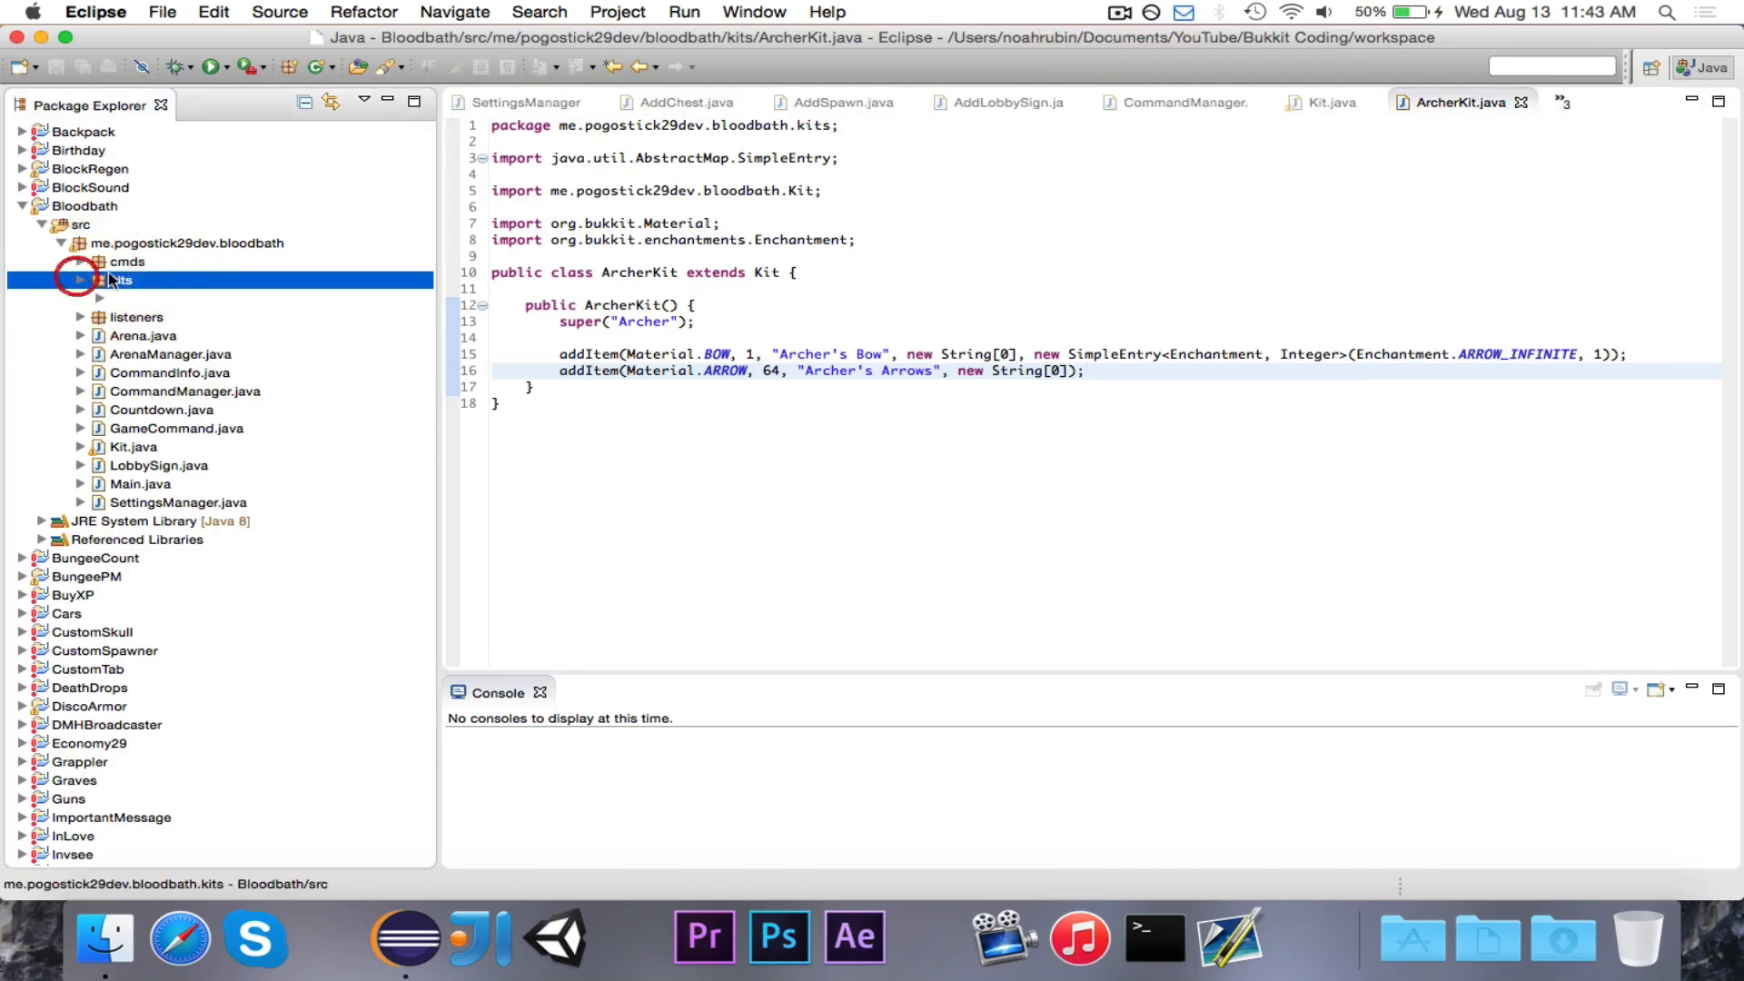
pyautogui.rightClick(145, 242)
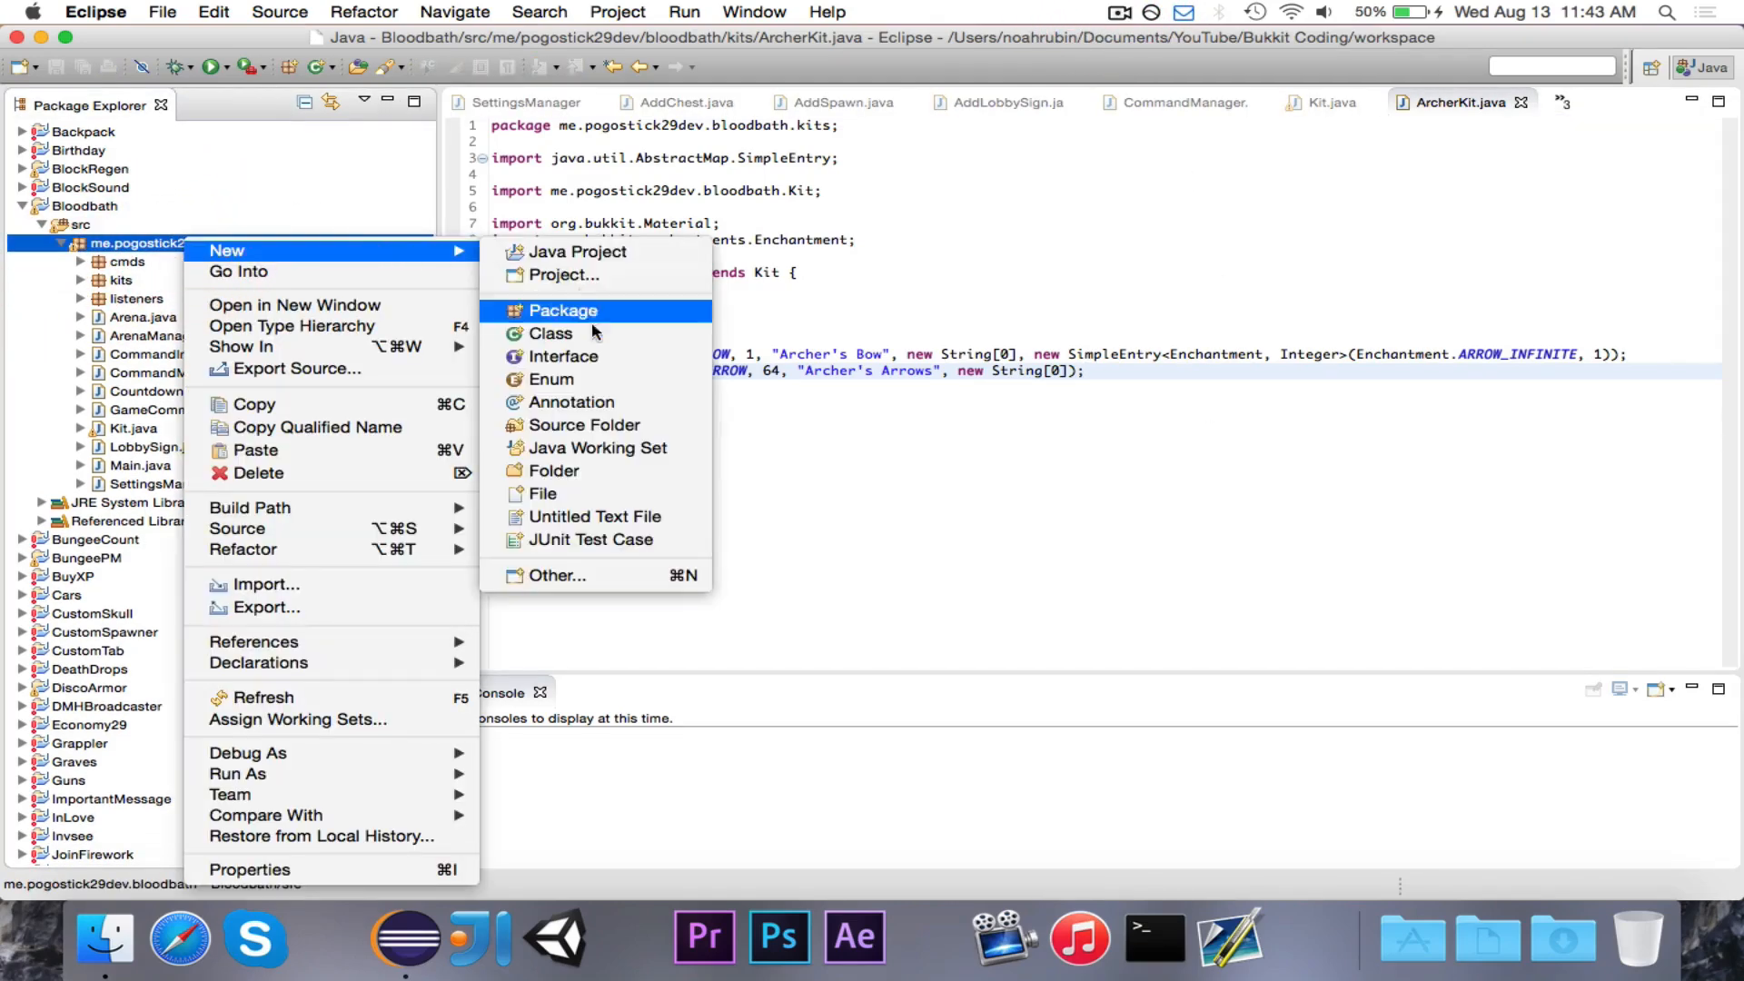
pyautogui.click(551, 333)
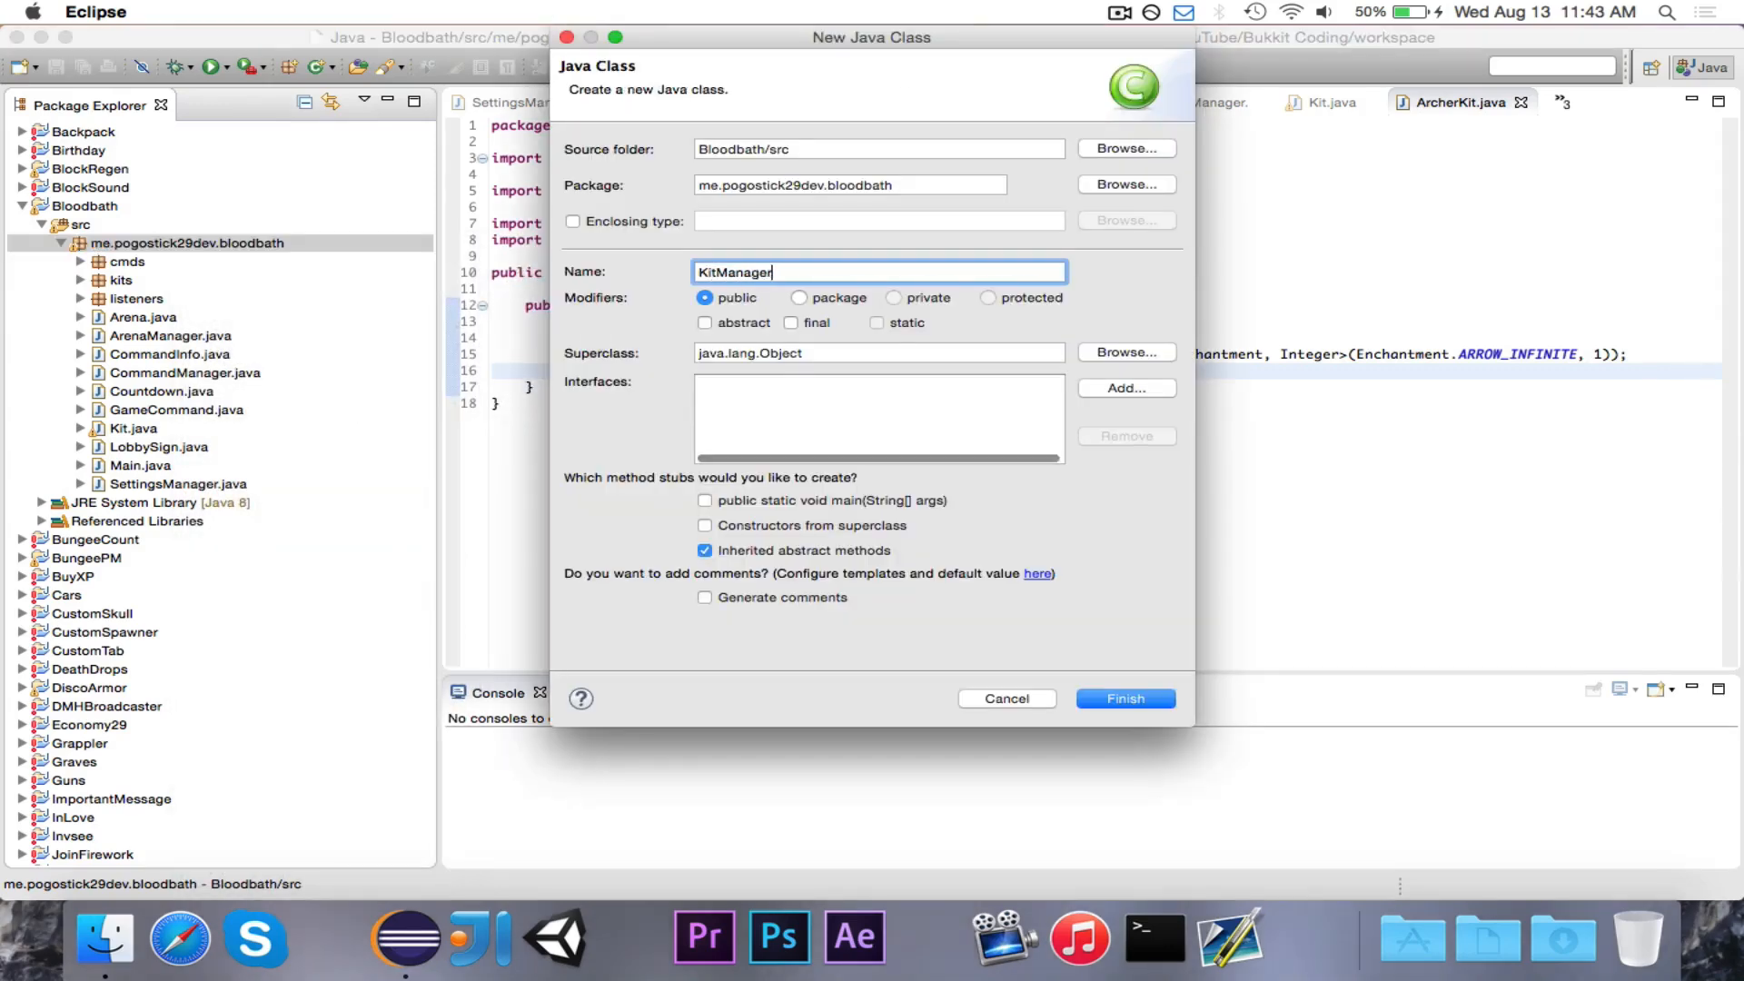
pyautogui.click(1125, 698)
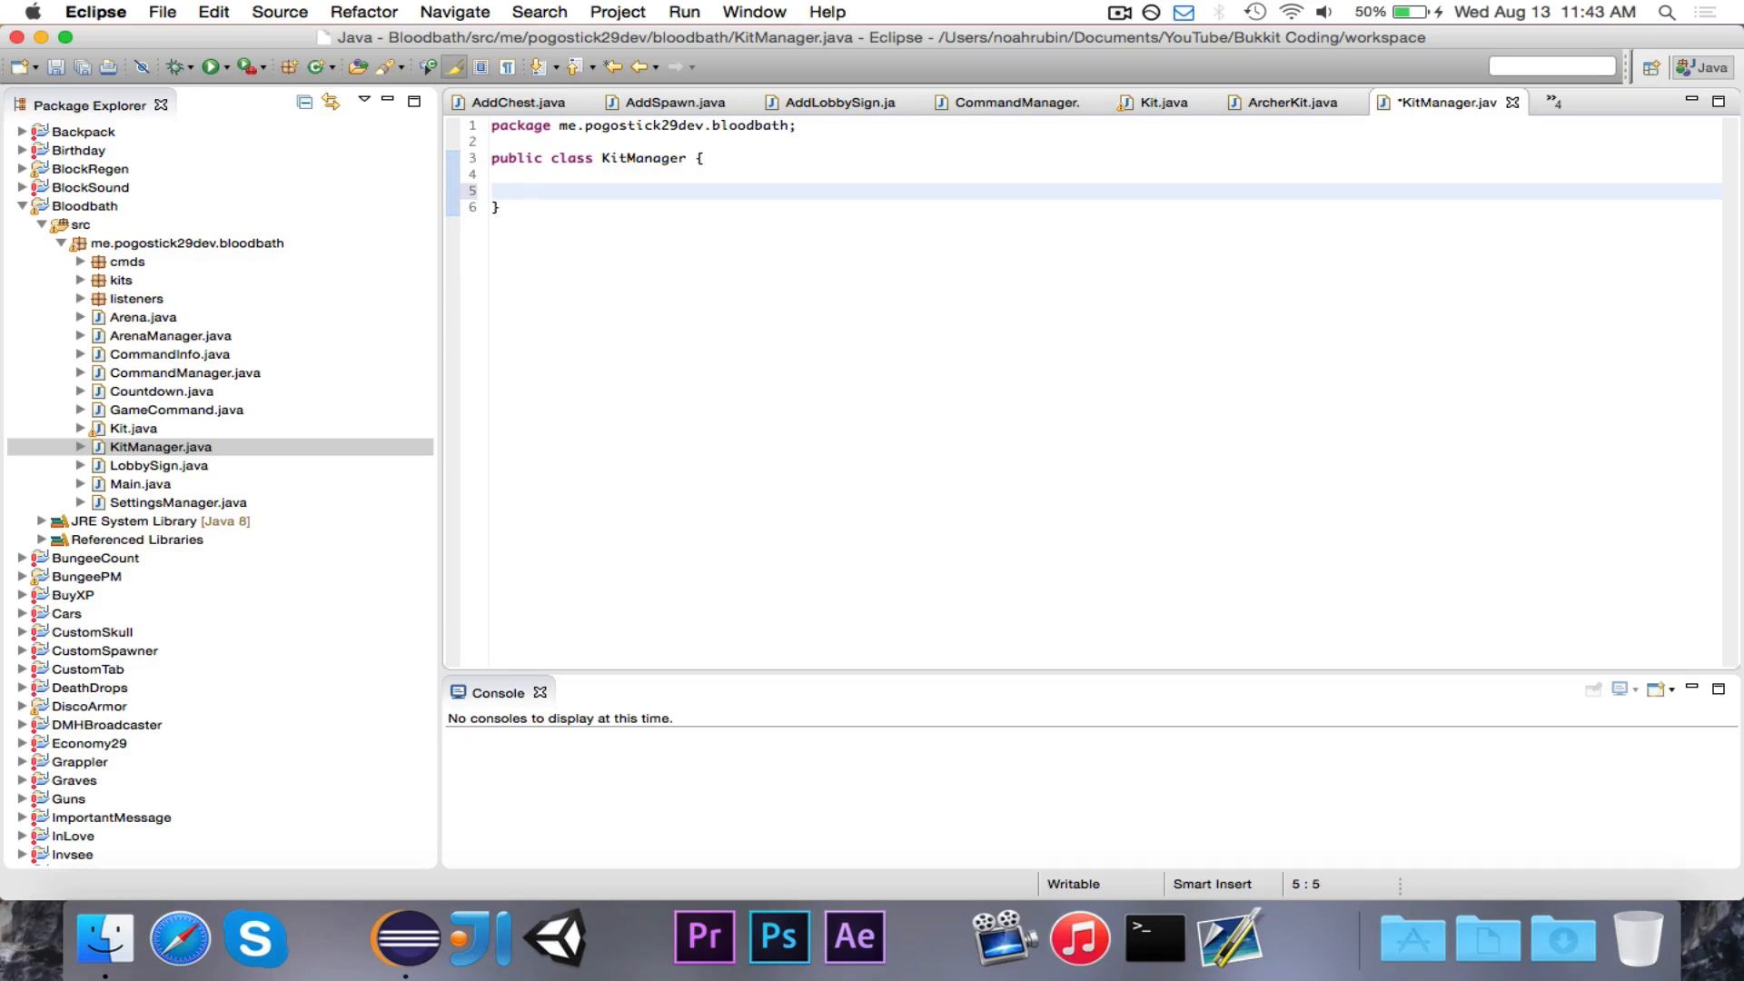
# Give KitManager a private constructor and a private static instance field
pyautogui.write('private Ki')
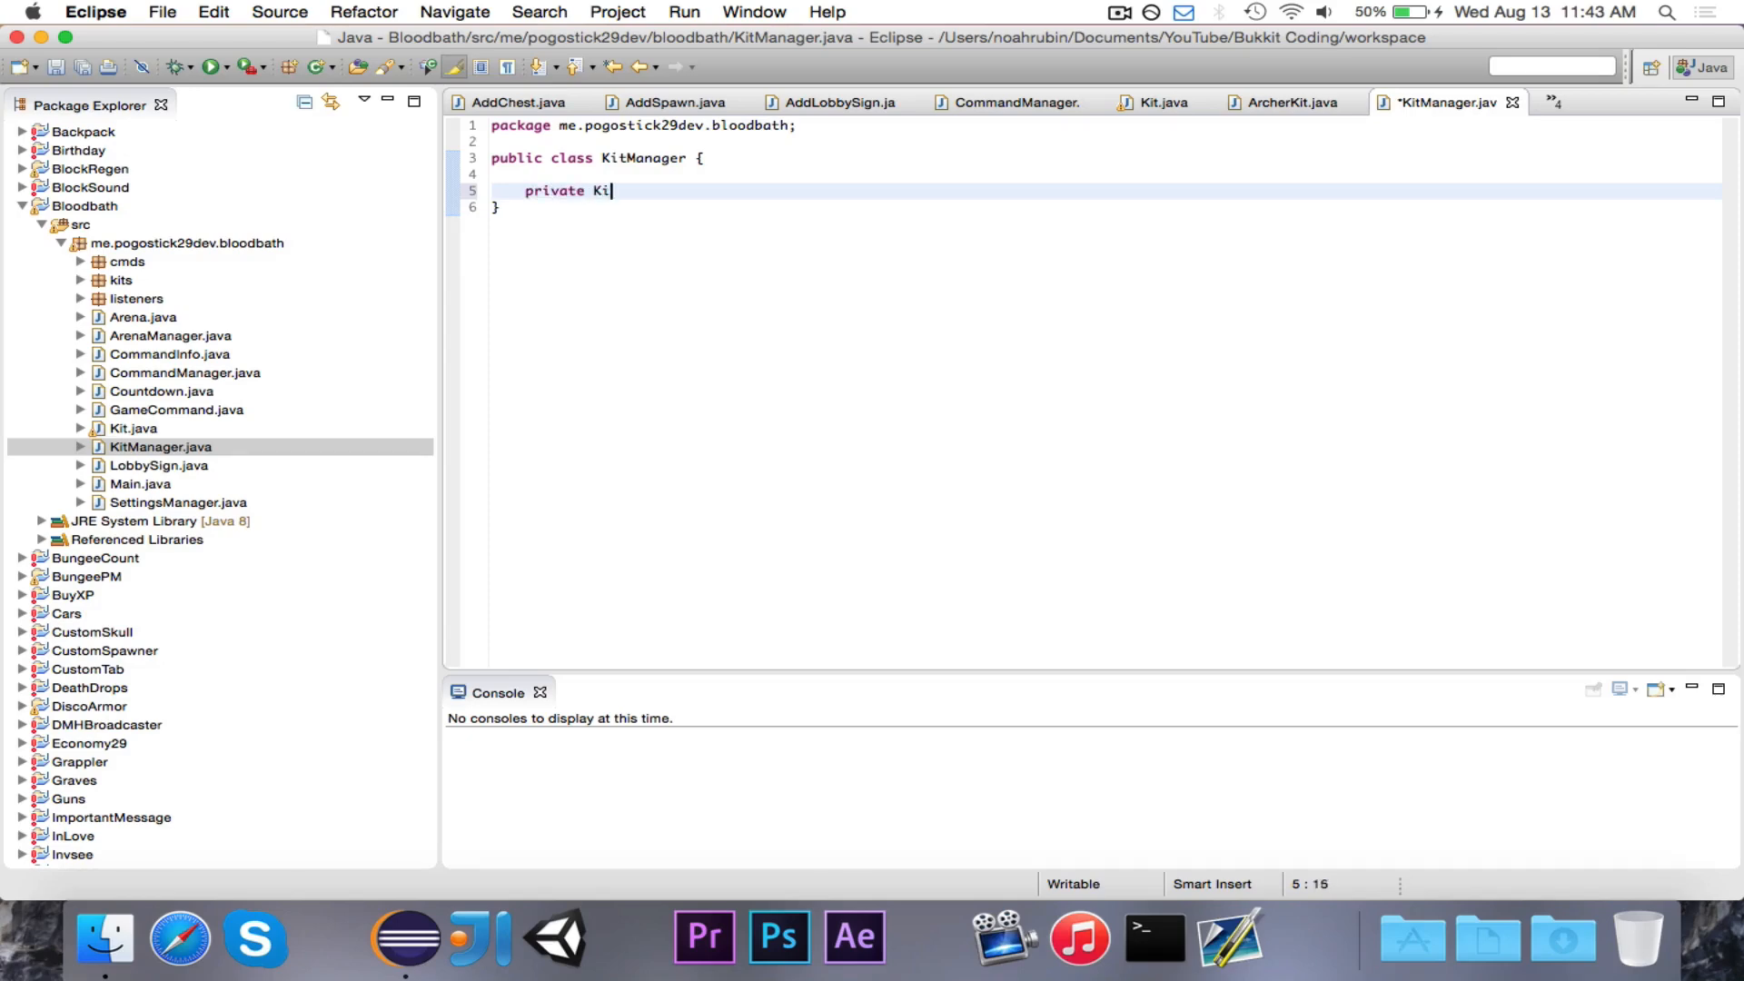
pyautogui.write('tManager() {')
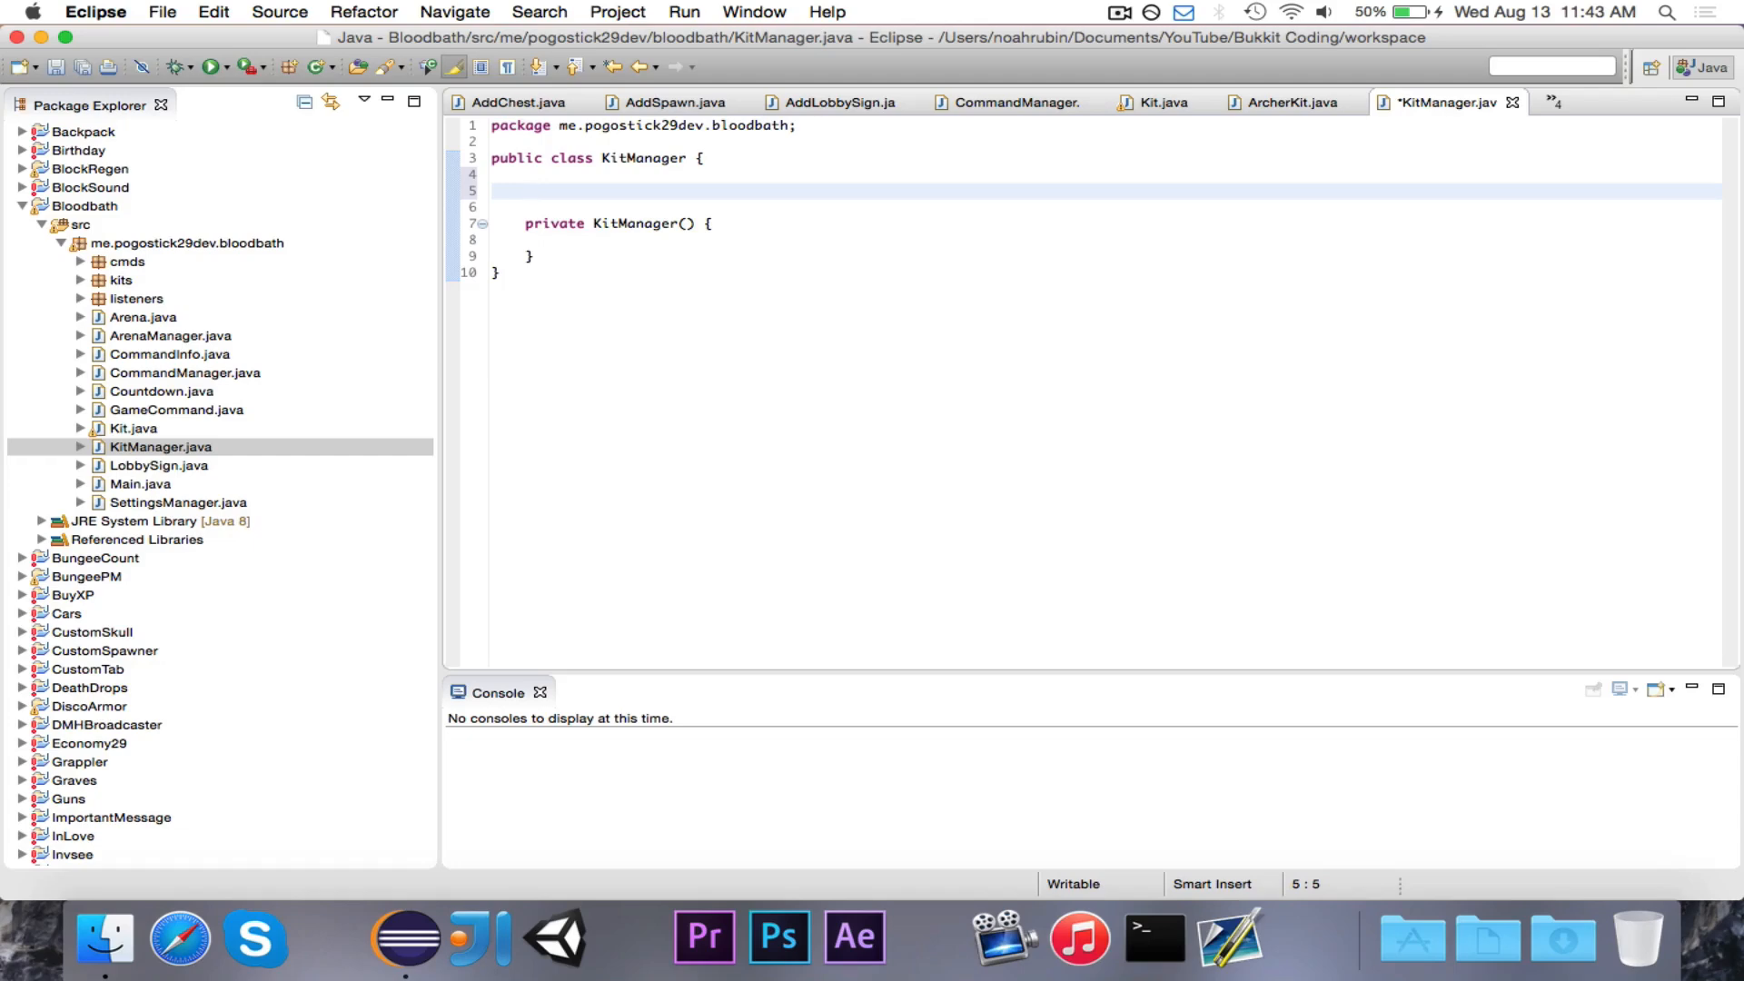
pyautogui.write('private')
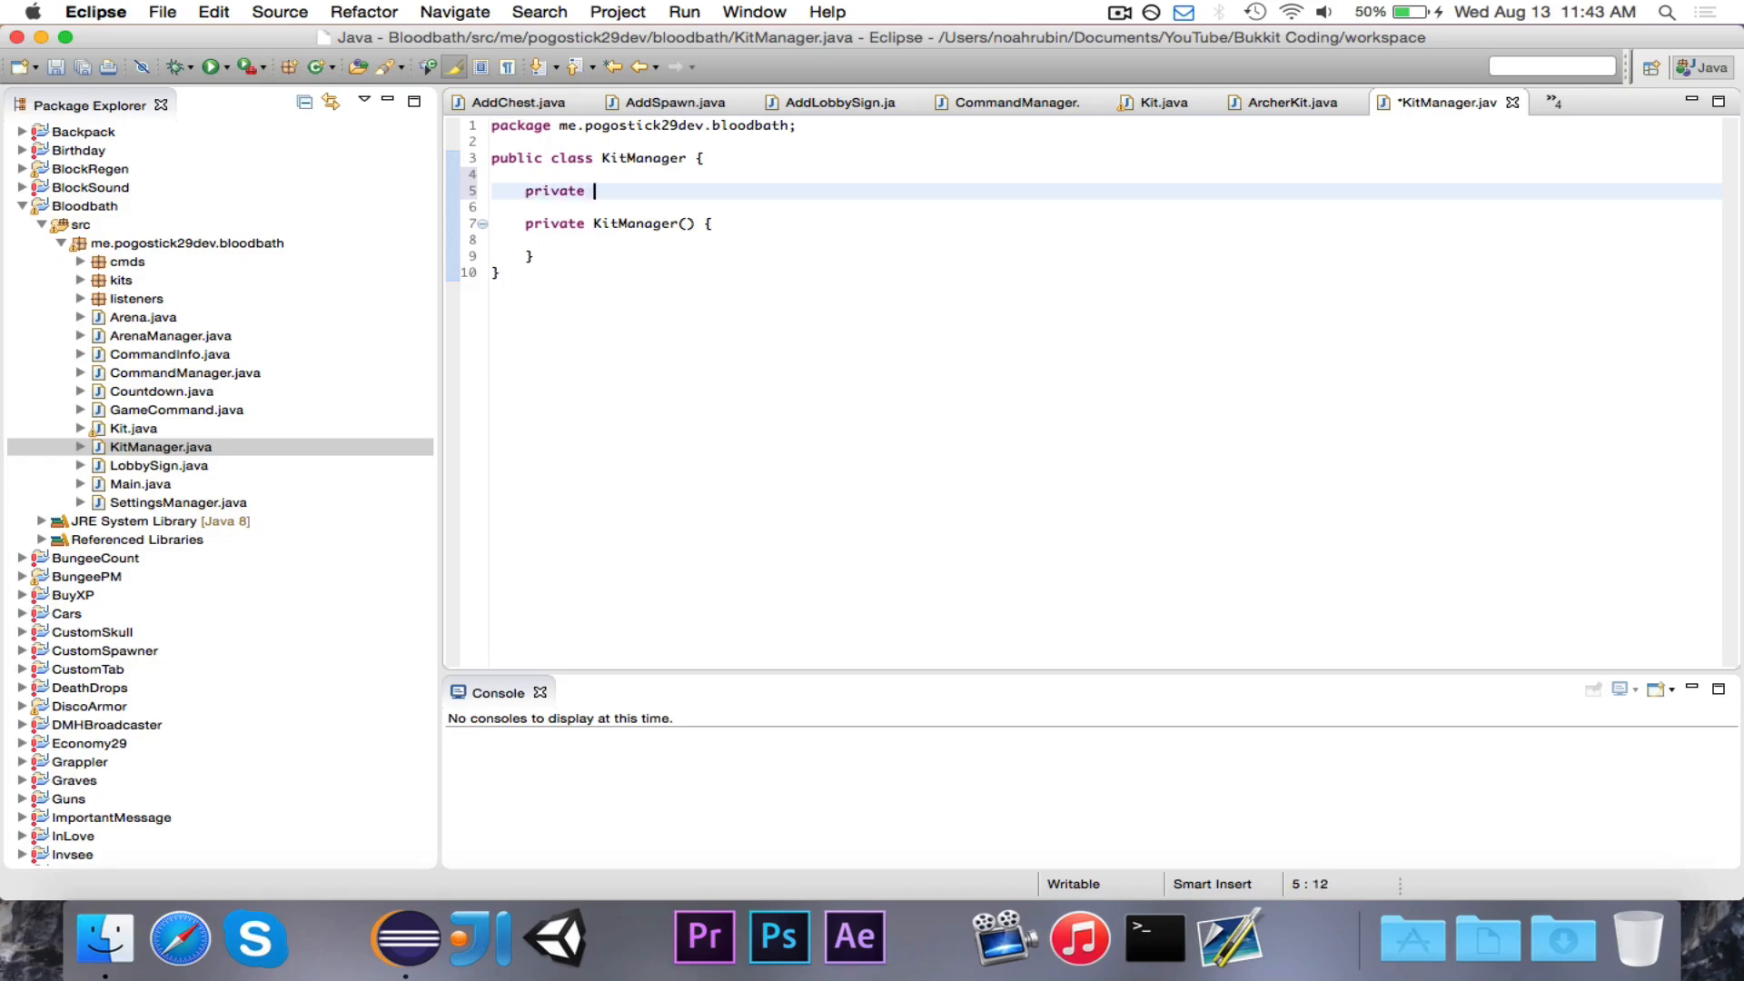
pyautogui.write('static K')
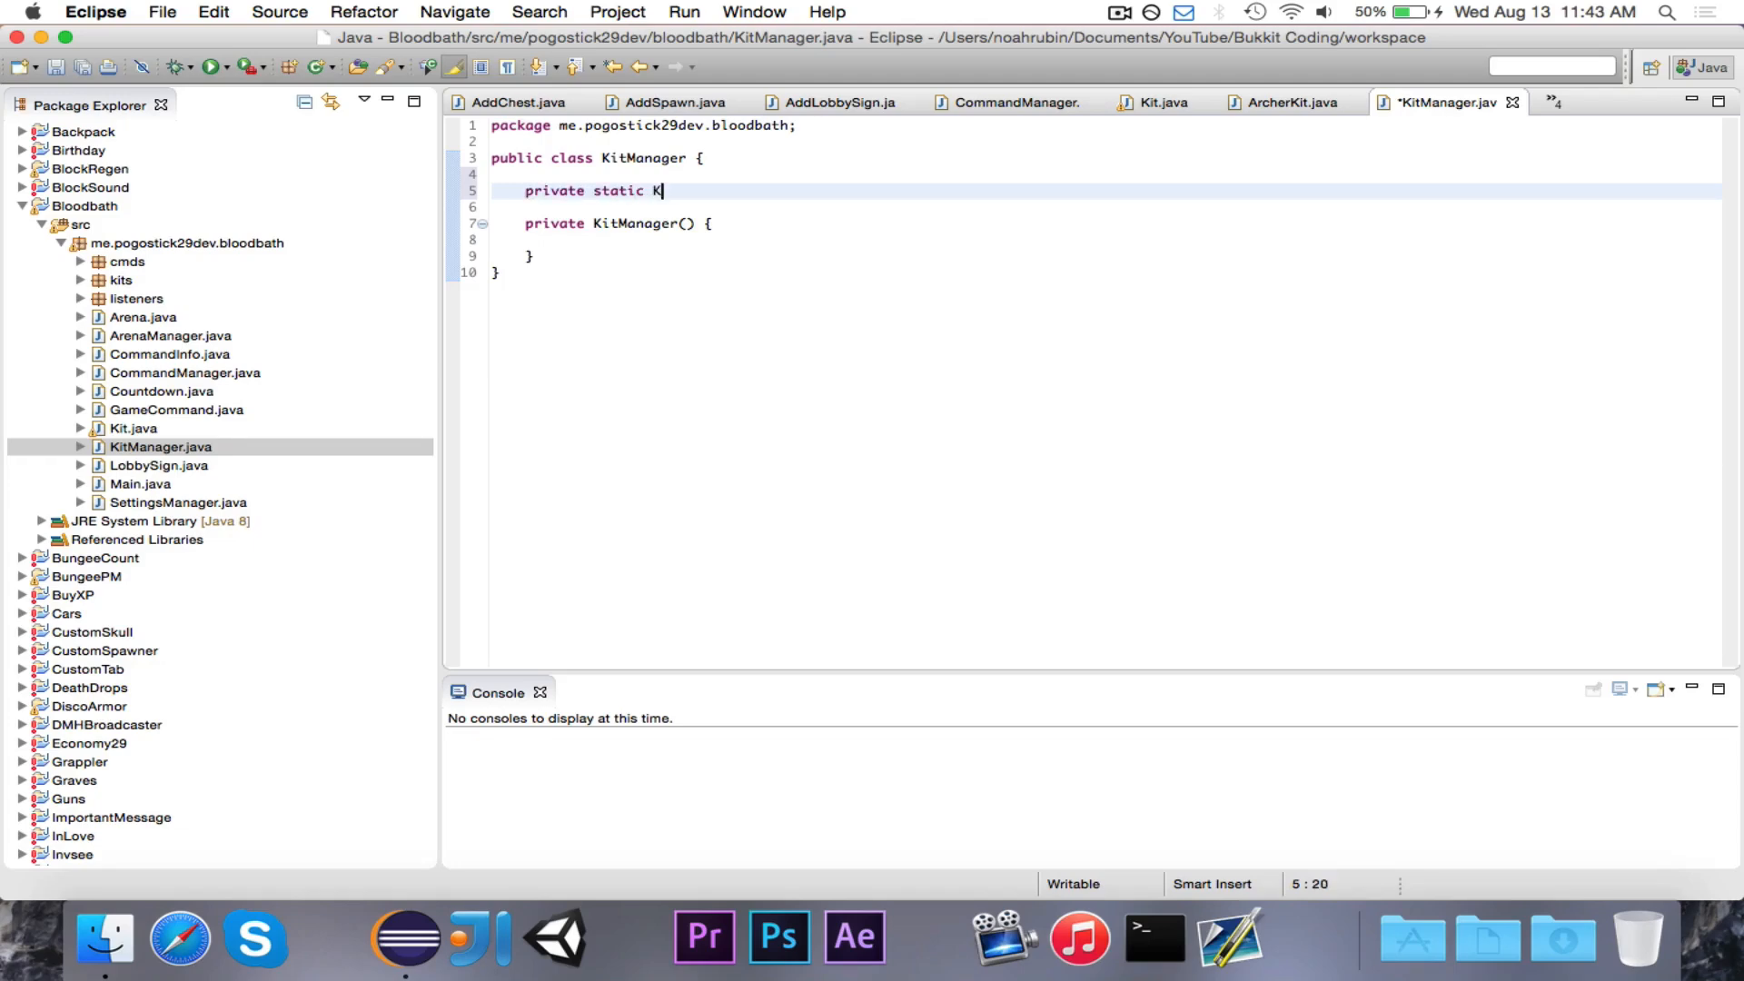
pyautogui.write('itManager')
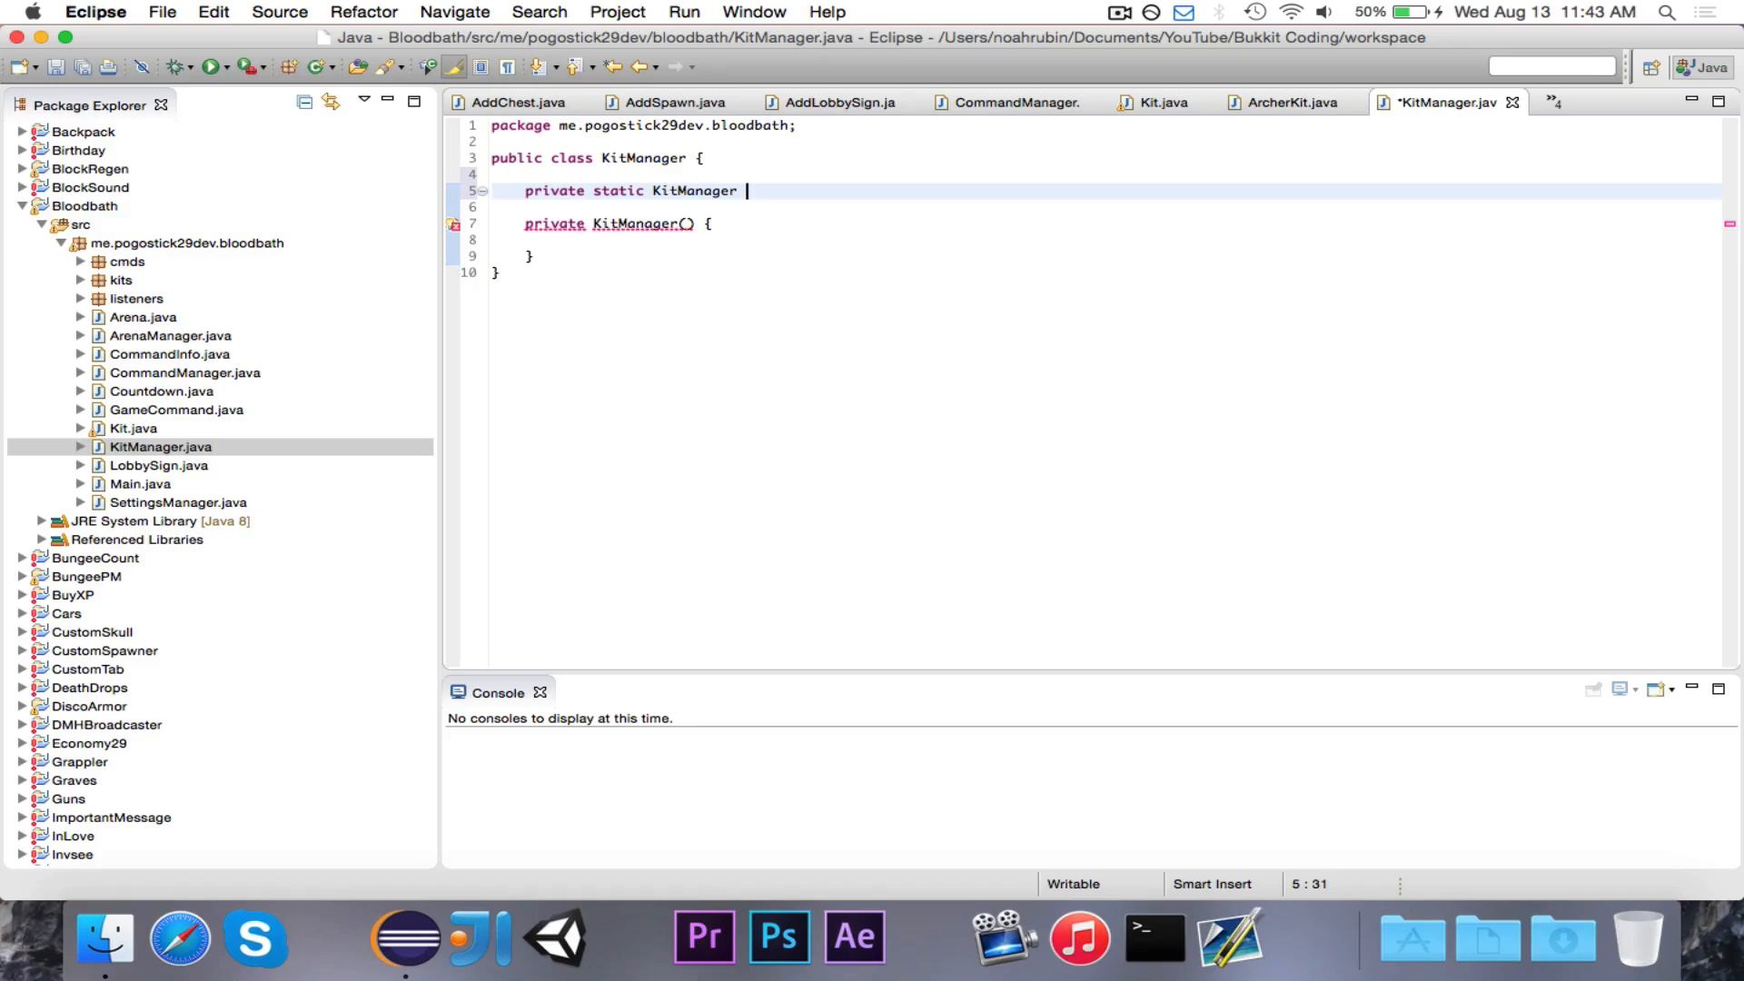
pyautogui.write('instance = new KitMn')
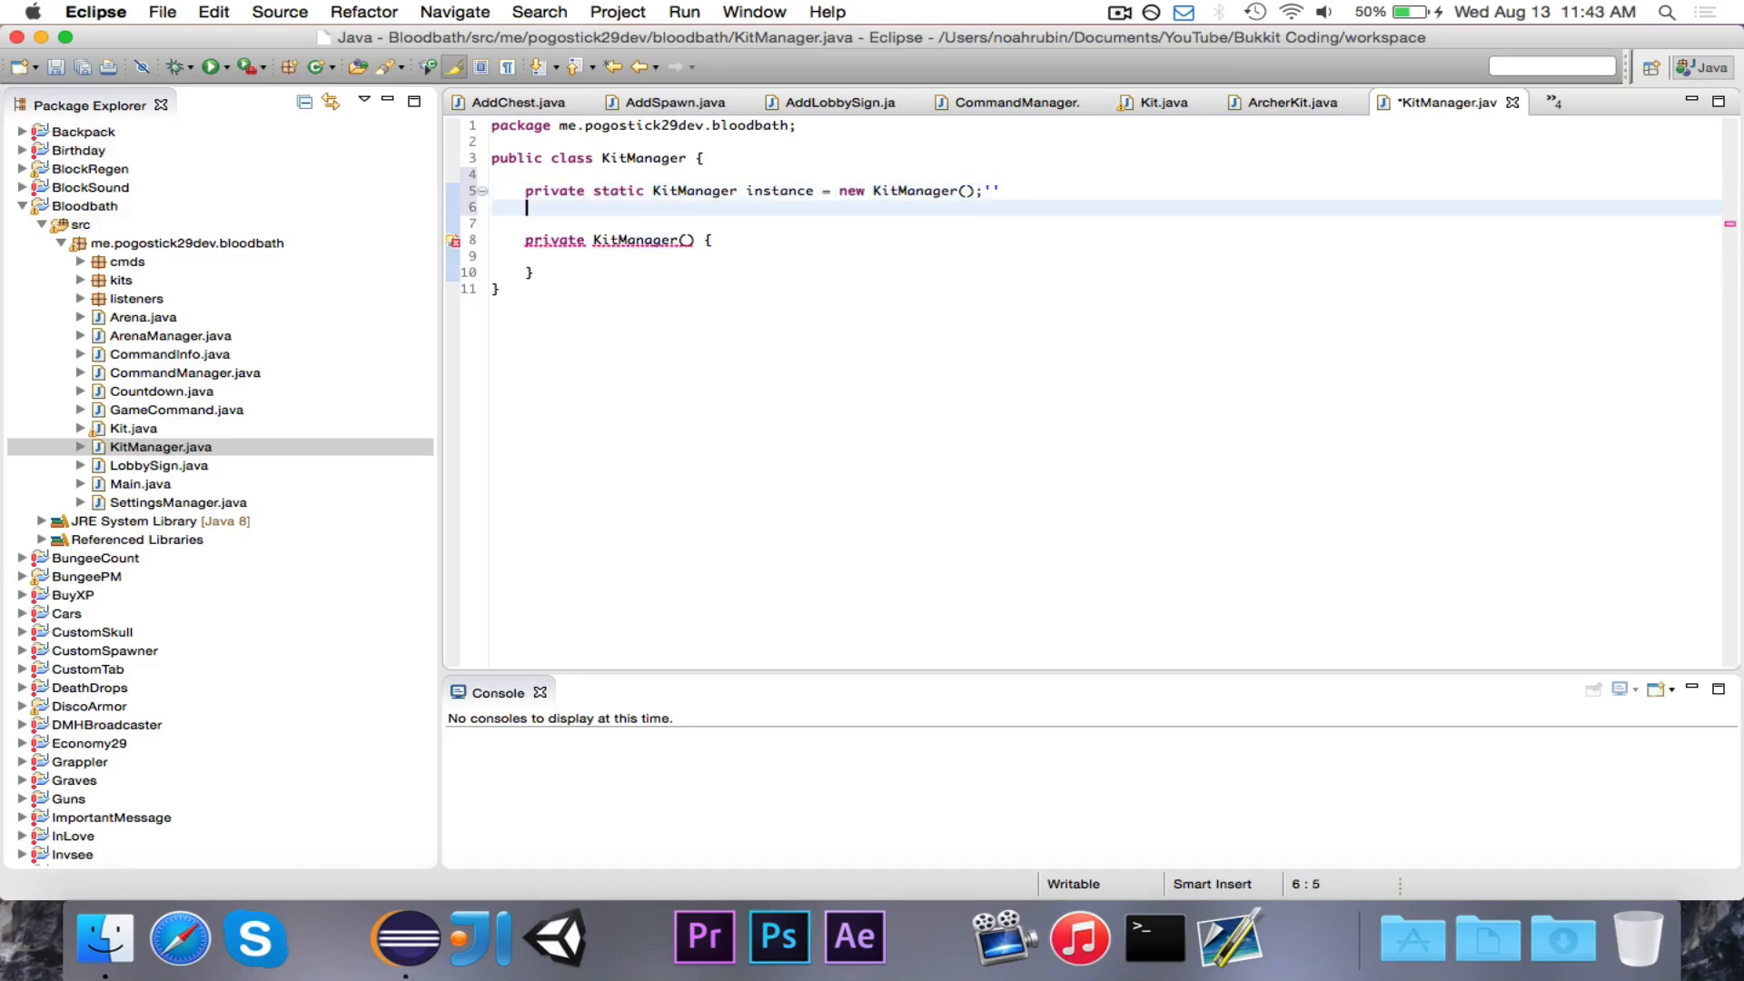
# Add public static getInstance() and a private ArrayList<Kit> kits initialized in the constructor
pyautogui.write('public sta')
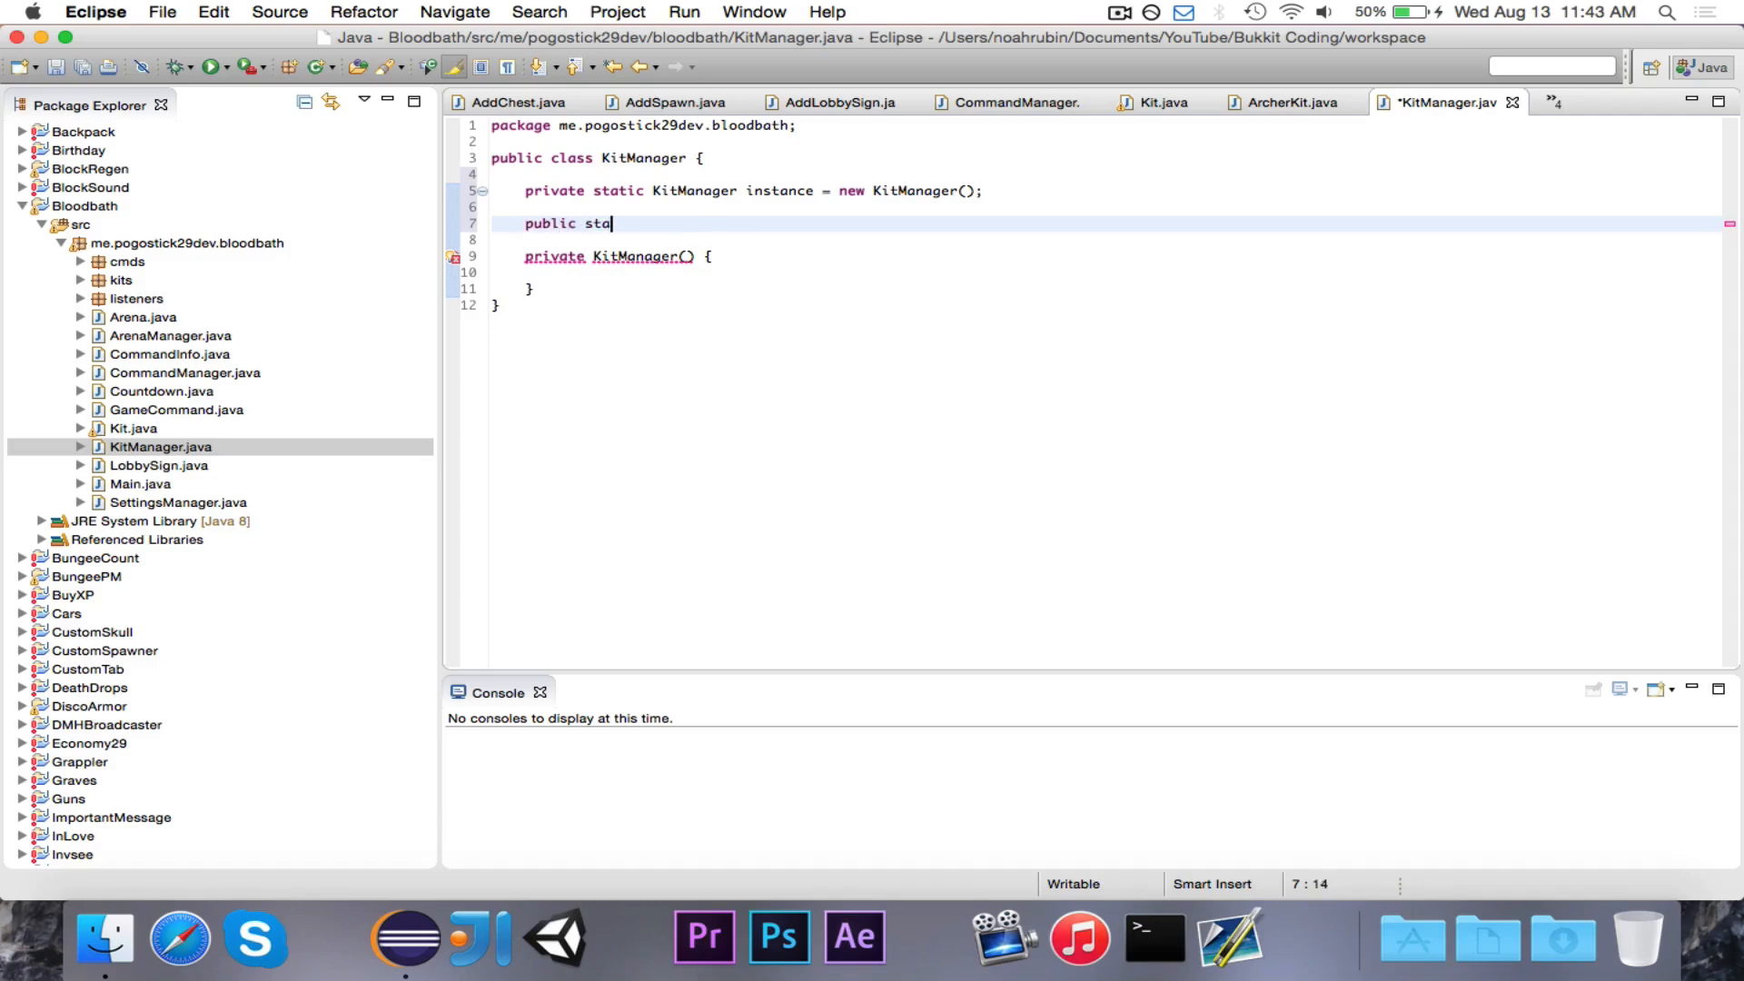
pyautogui.write('tic KitManager')
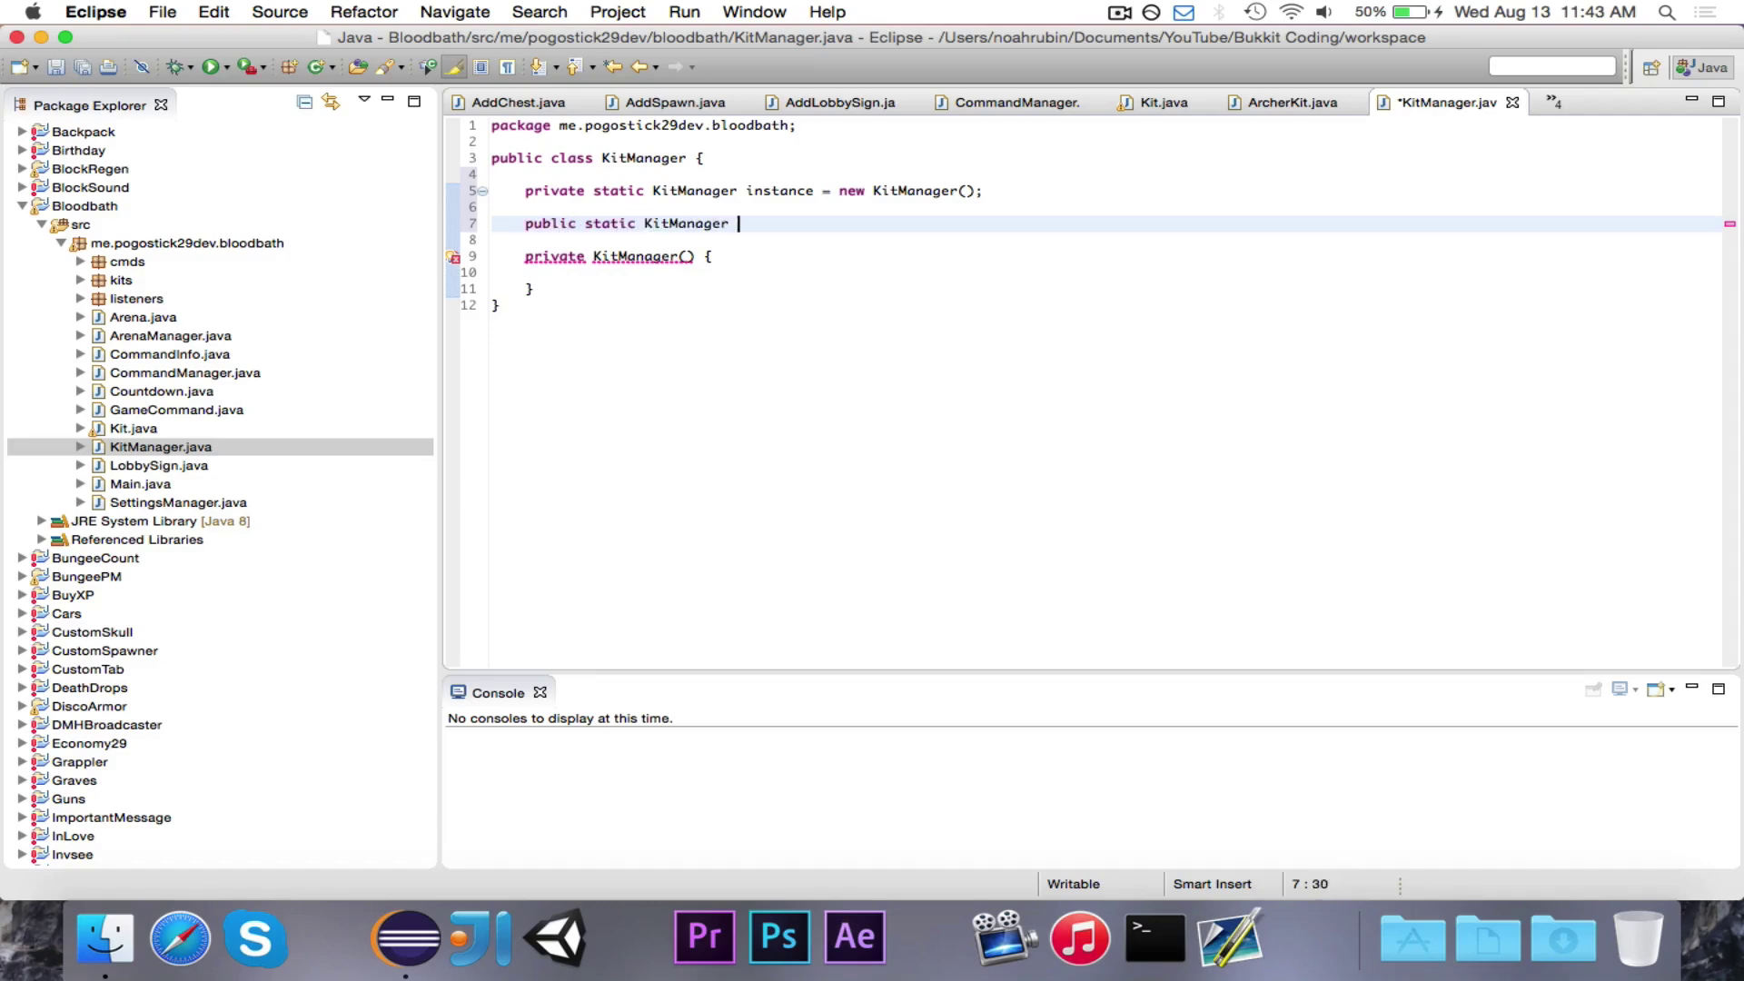
pyautogui.write('getInstance() {')
pyautogui.write('return instance;')
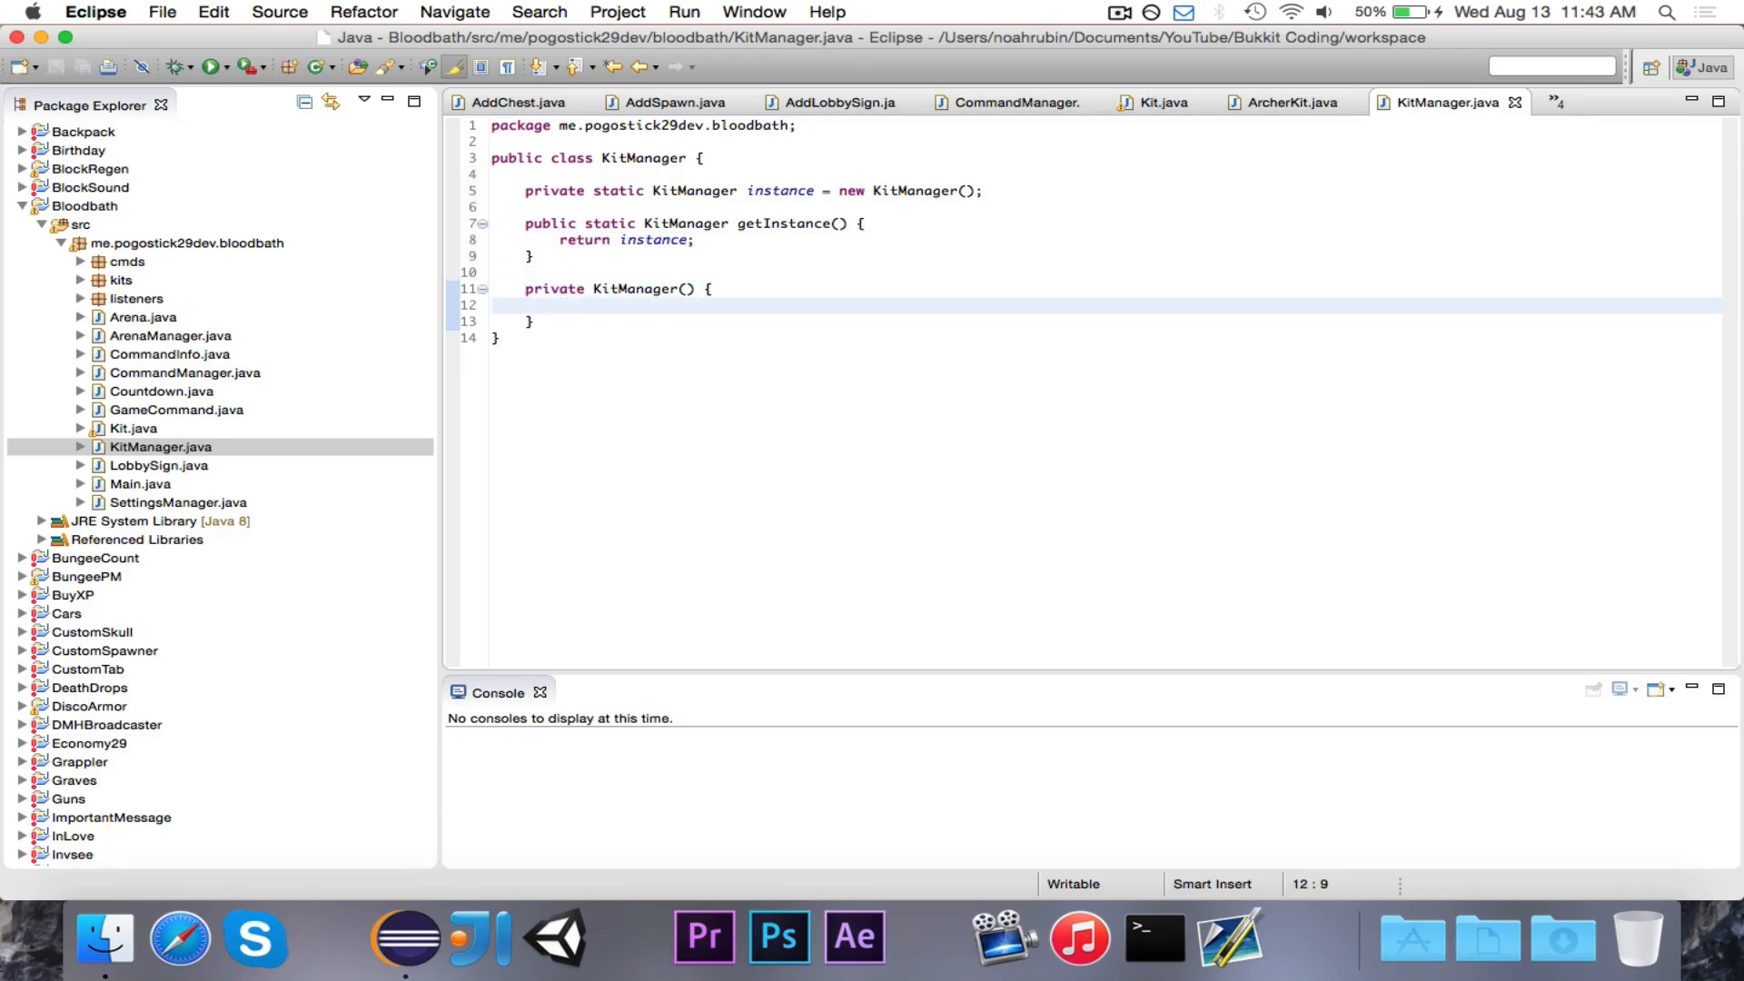
pyautogui.write('private')
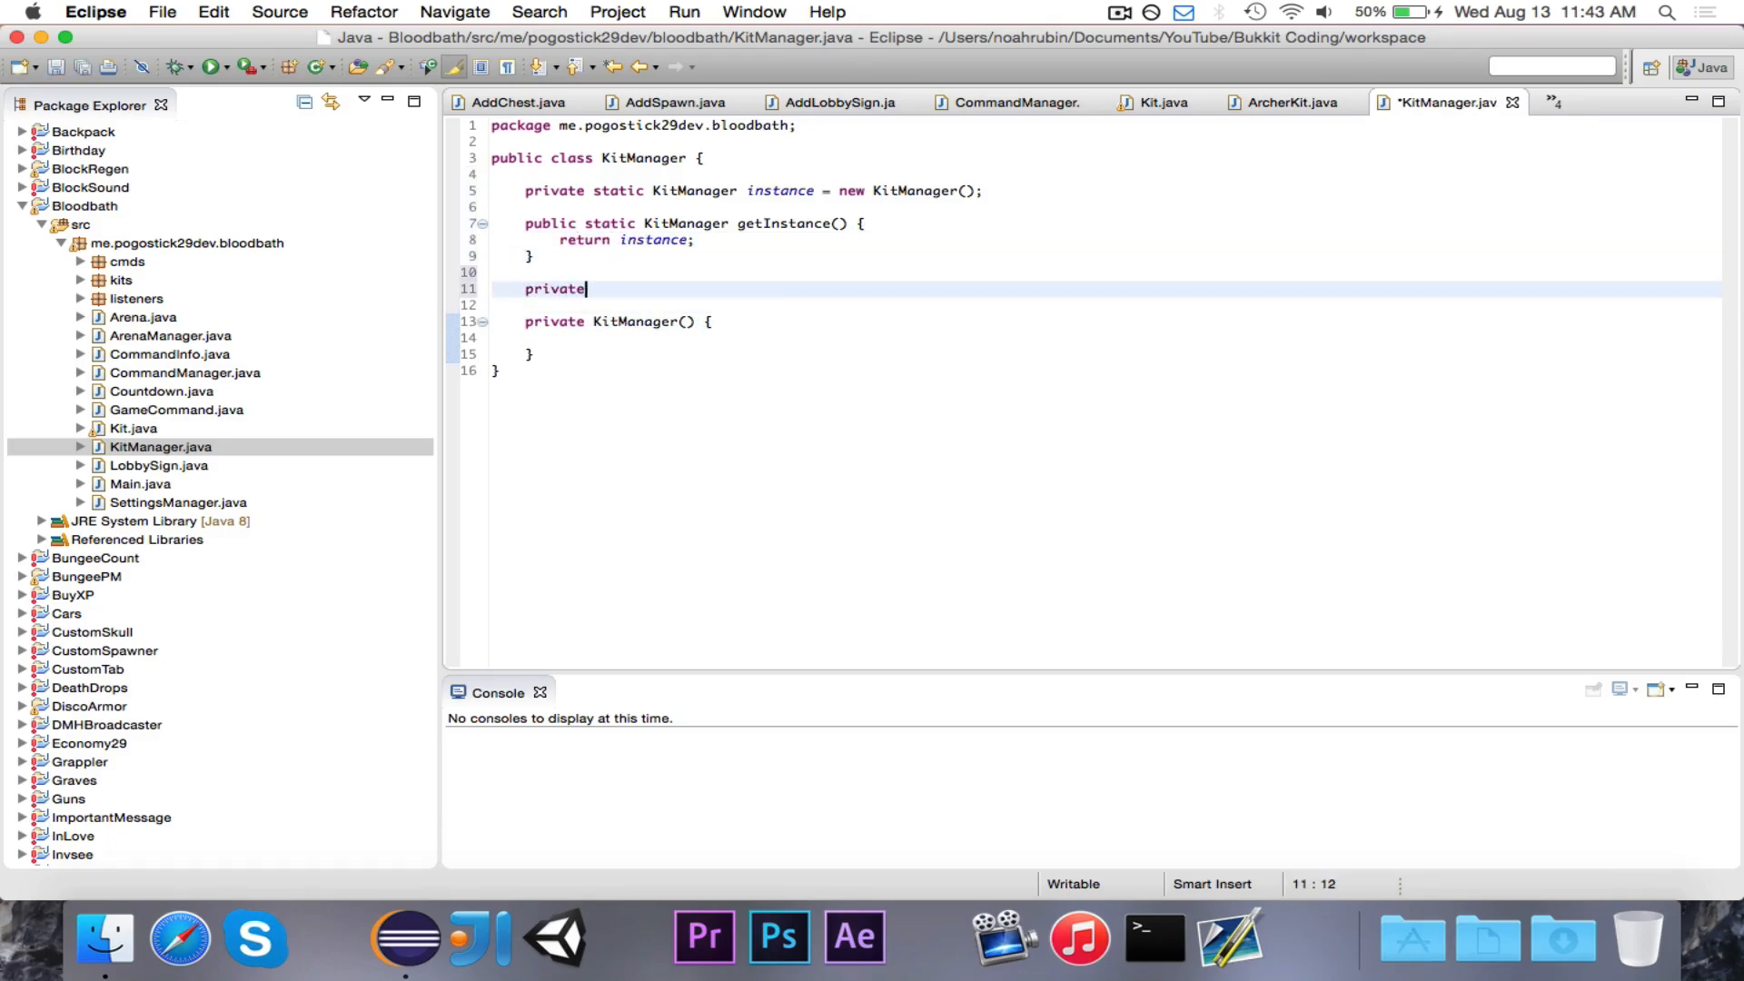
pyautogui.write('ArrayList<Kit>')
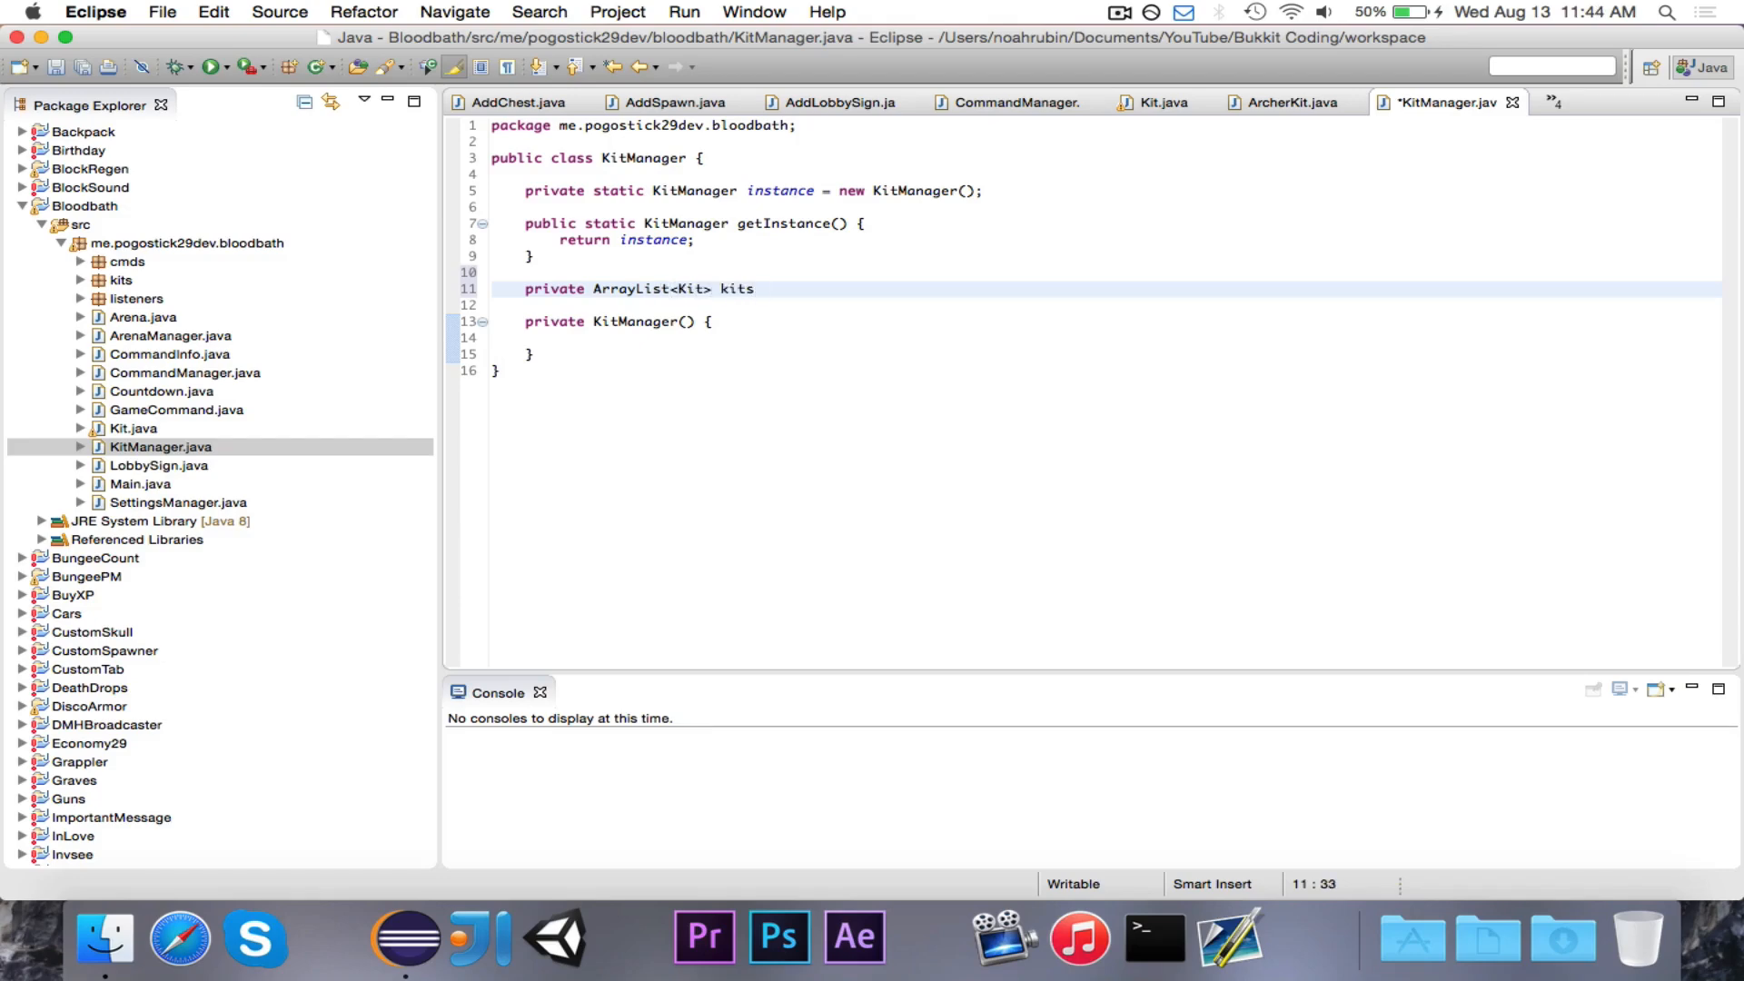
pyautogui.write('kits = new ArrayList<Kit>();')
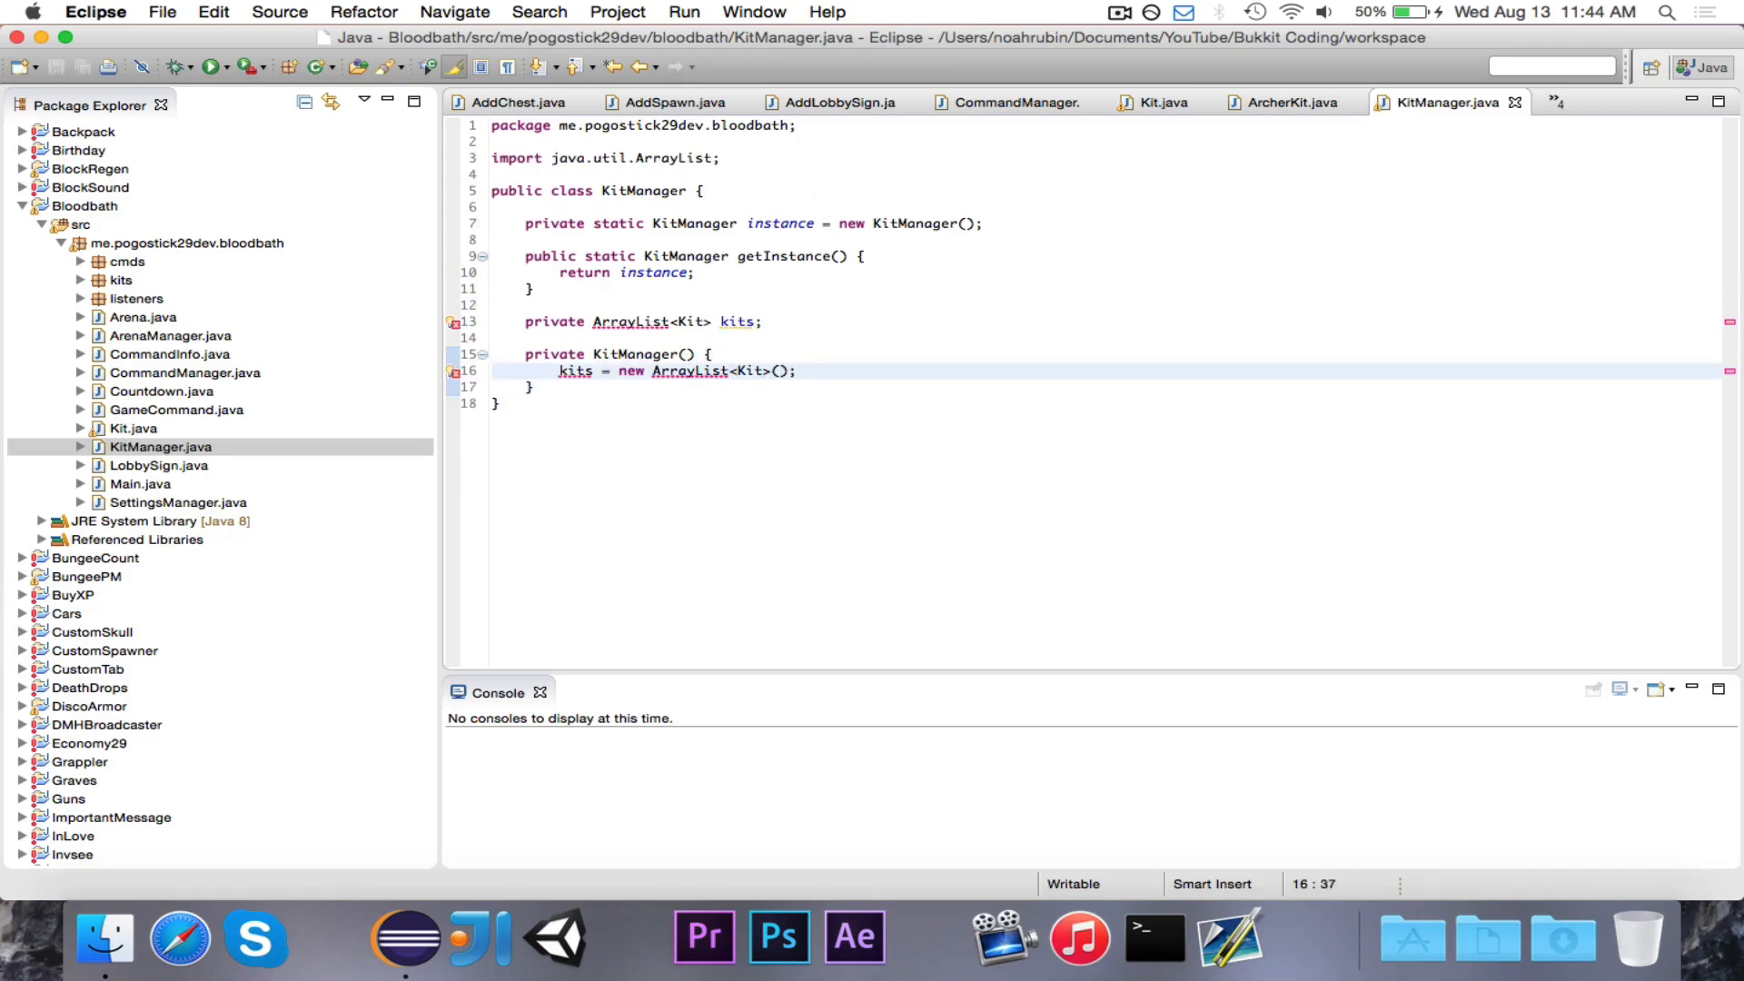
# Insert kits.add(new ArcherKit()) on a new line in the KitManager constructor
pyautogui.press('Enter')
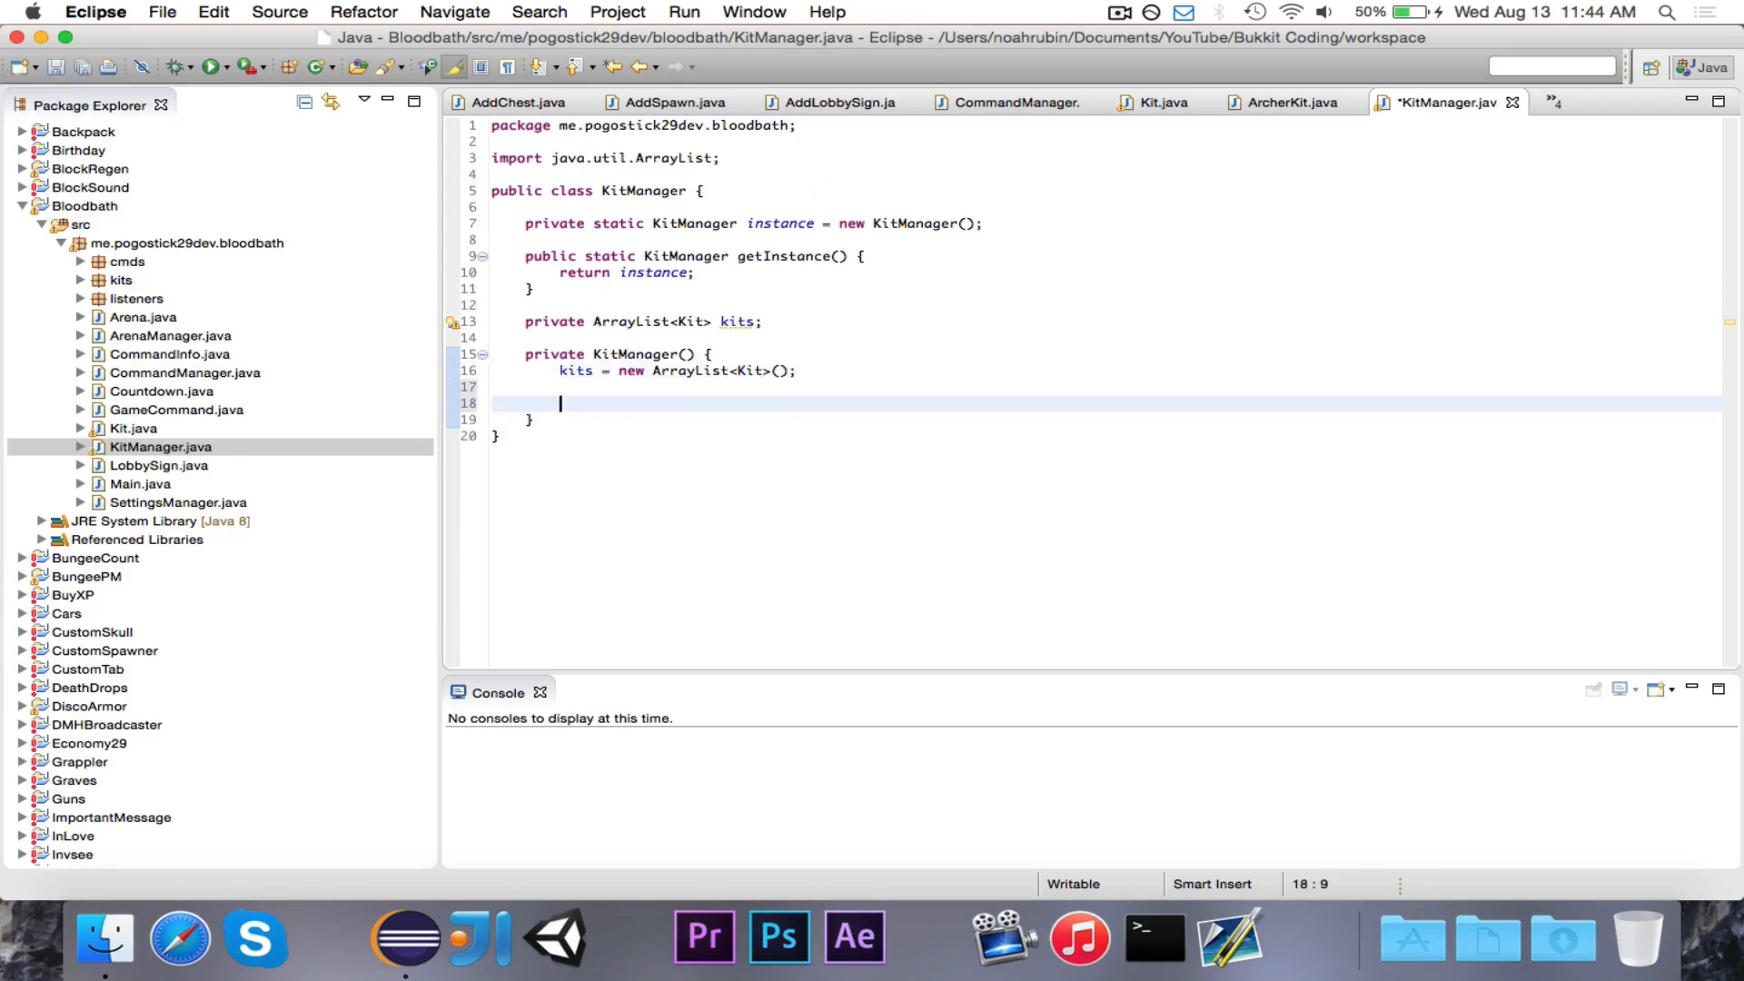
pyautogui.write('kits.add')
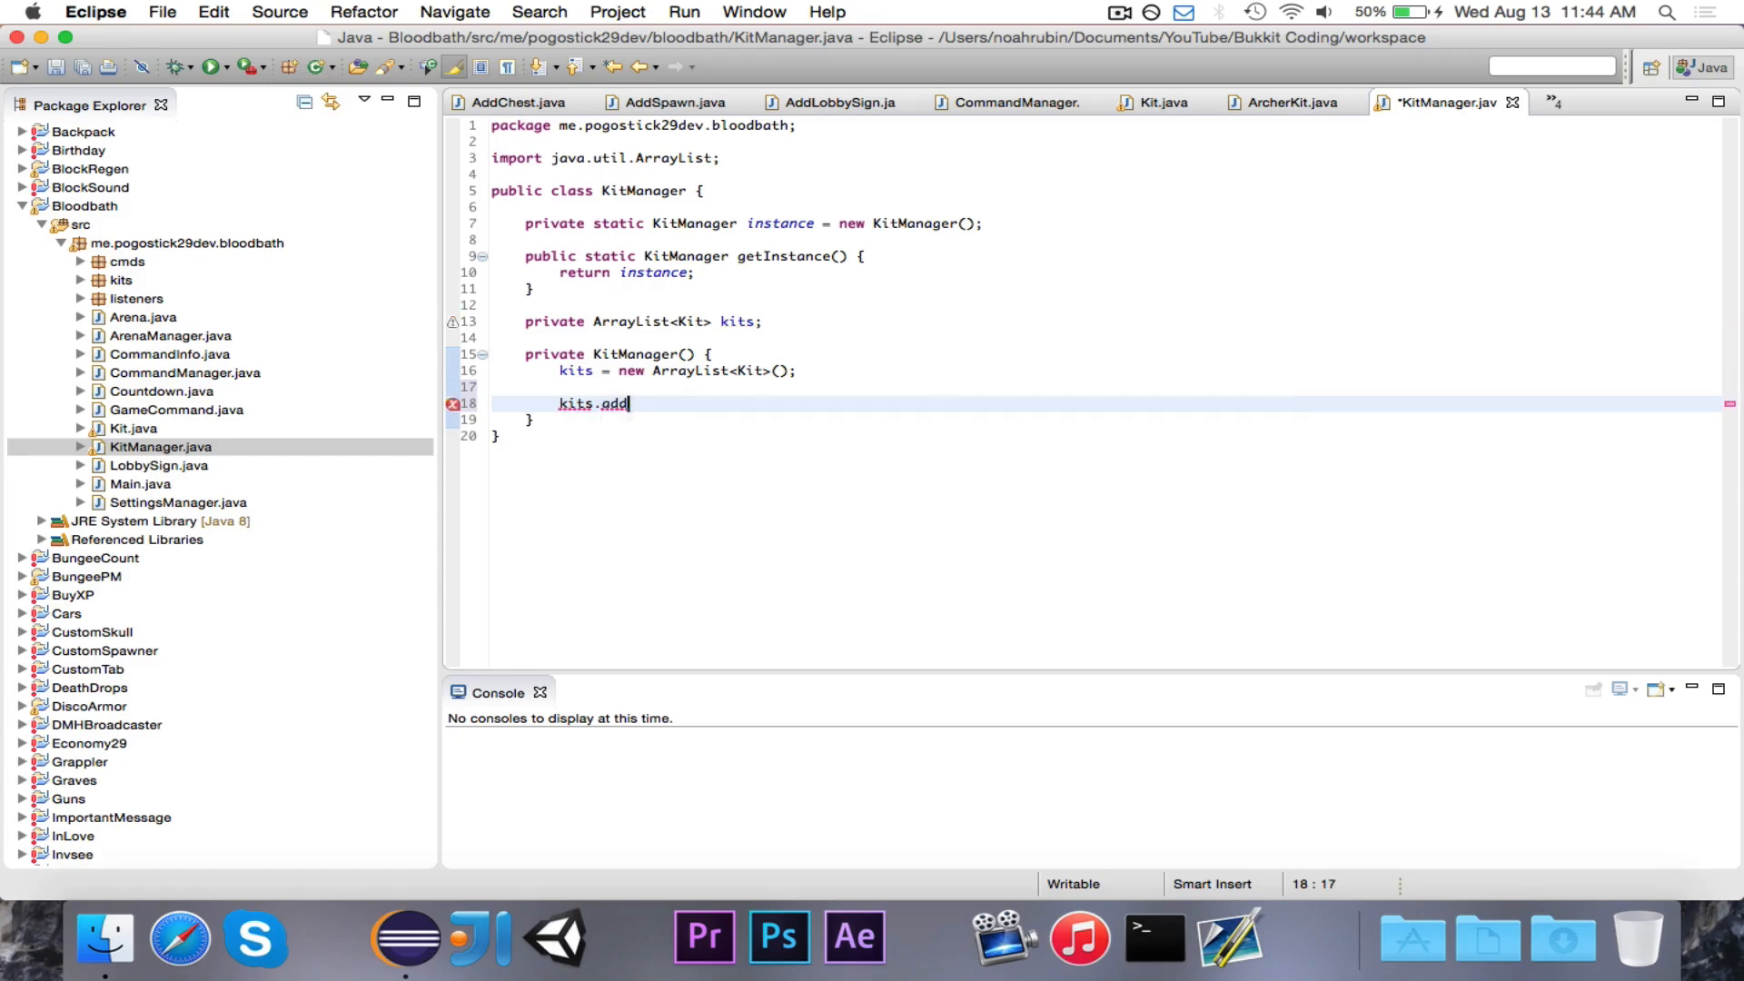
pyautogui.write('(new ArcherKit());')
pyautogui.write('// TODO:')
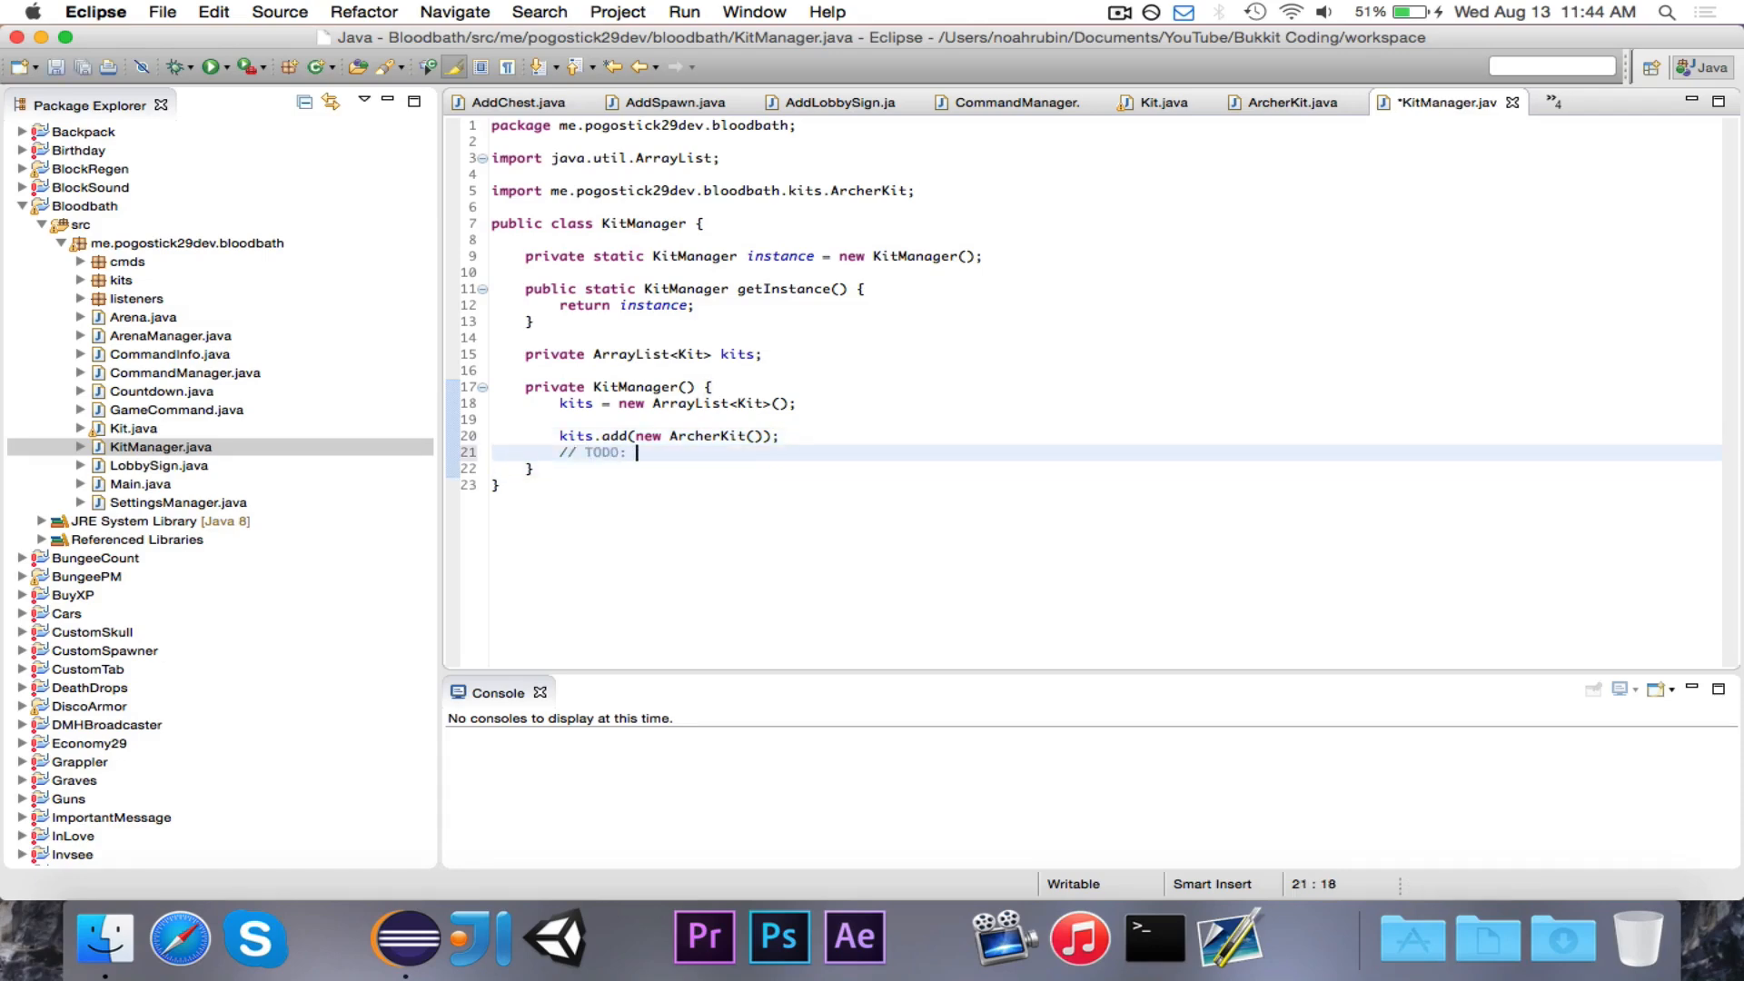
# Finish the 'Add all other kits.' TODO and declare public Kit getKit(String name)
pyautogui.write('Add all other k')
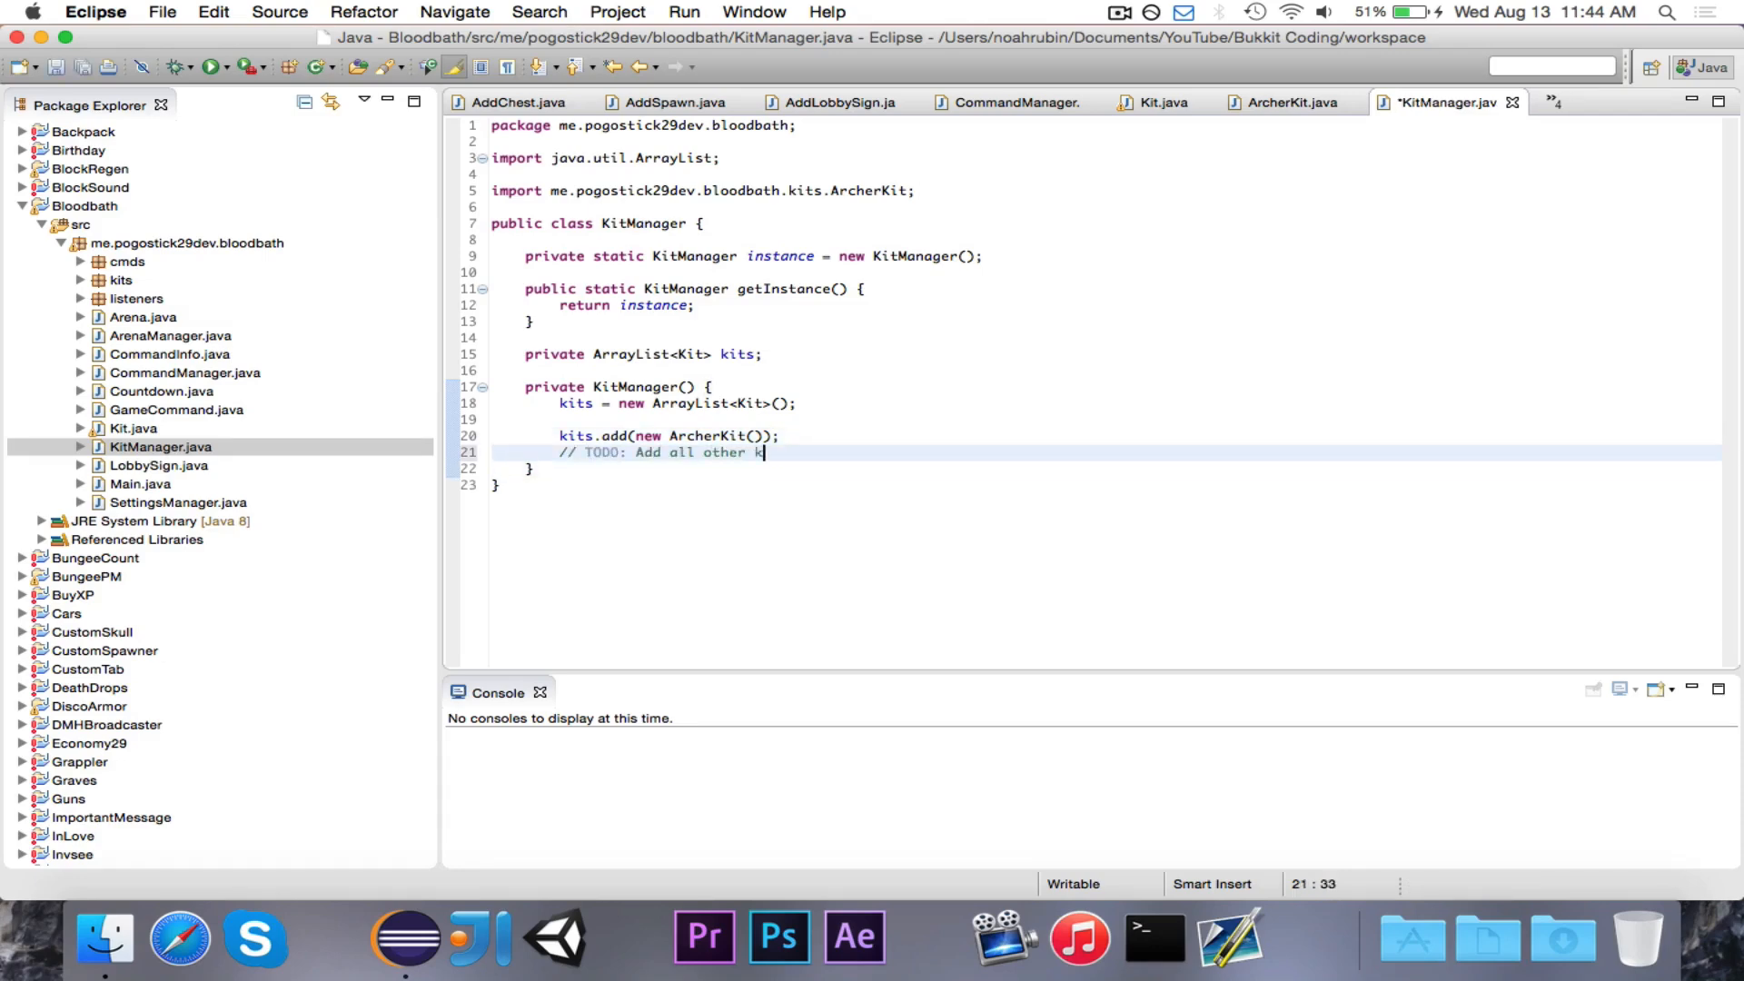
pyautogui.write('its.')
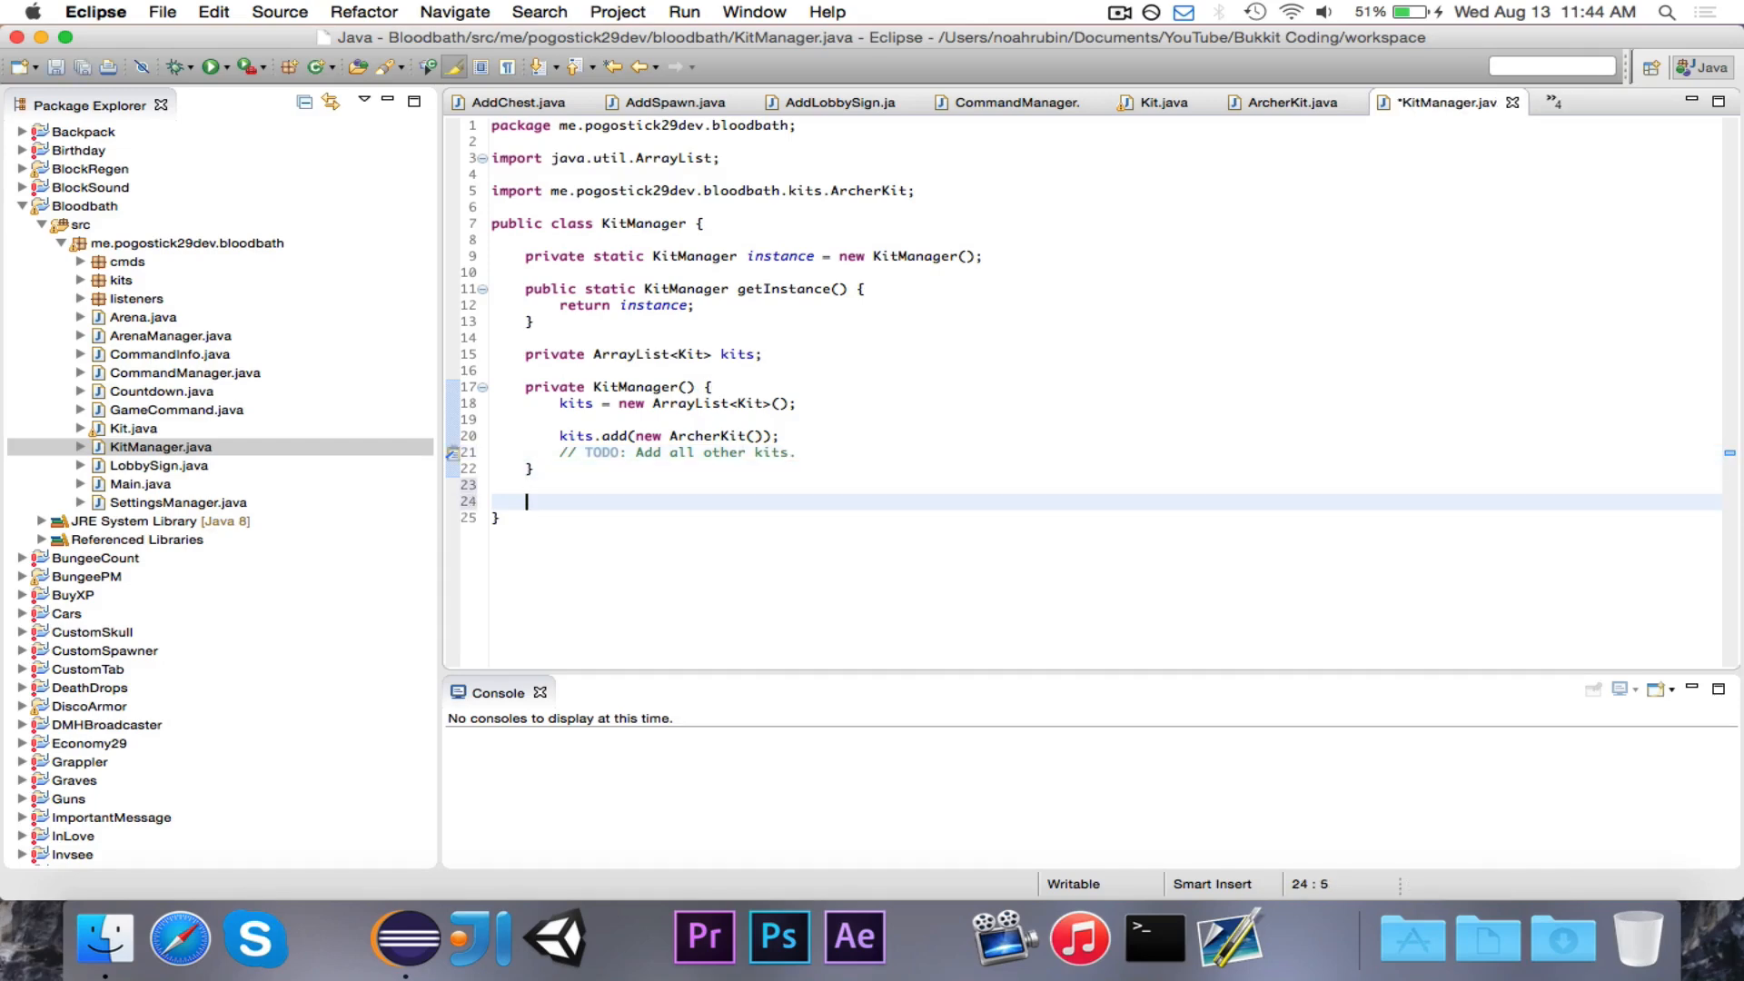
pyautogui.write('public')
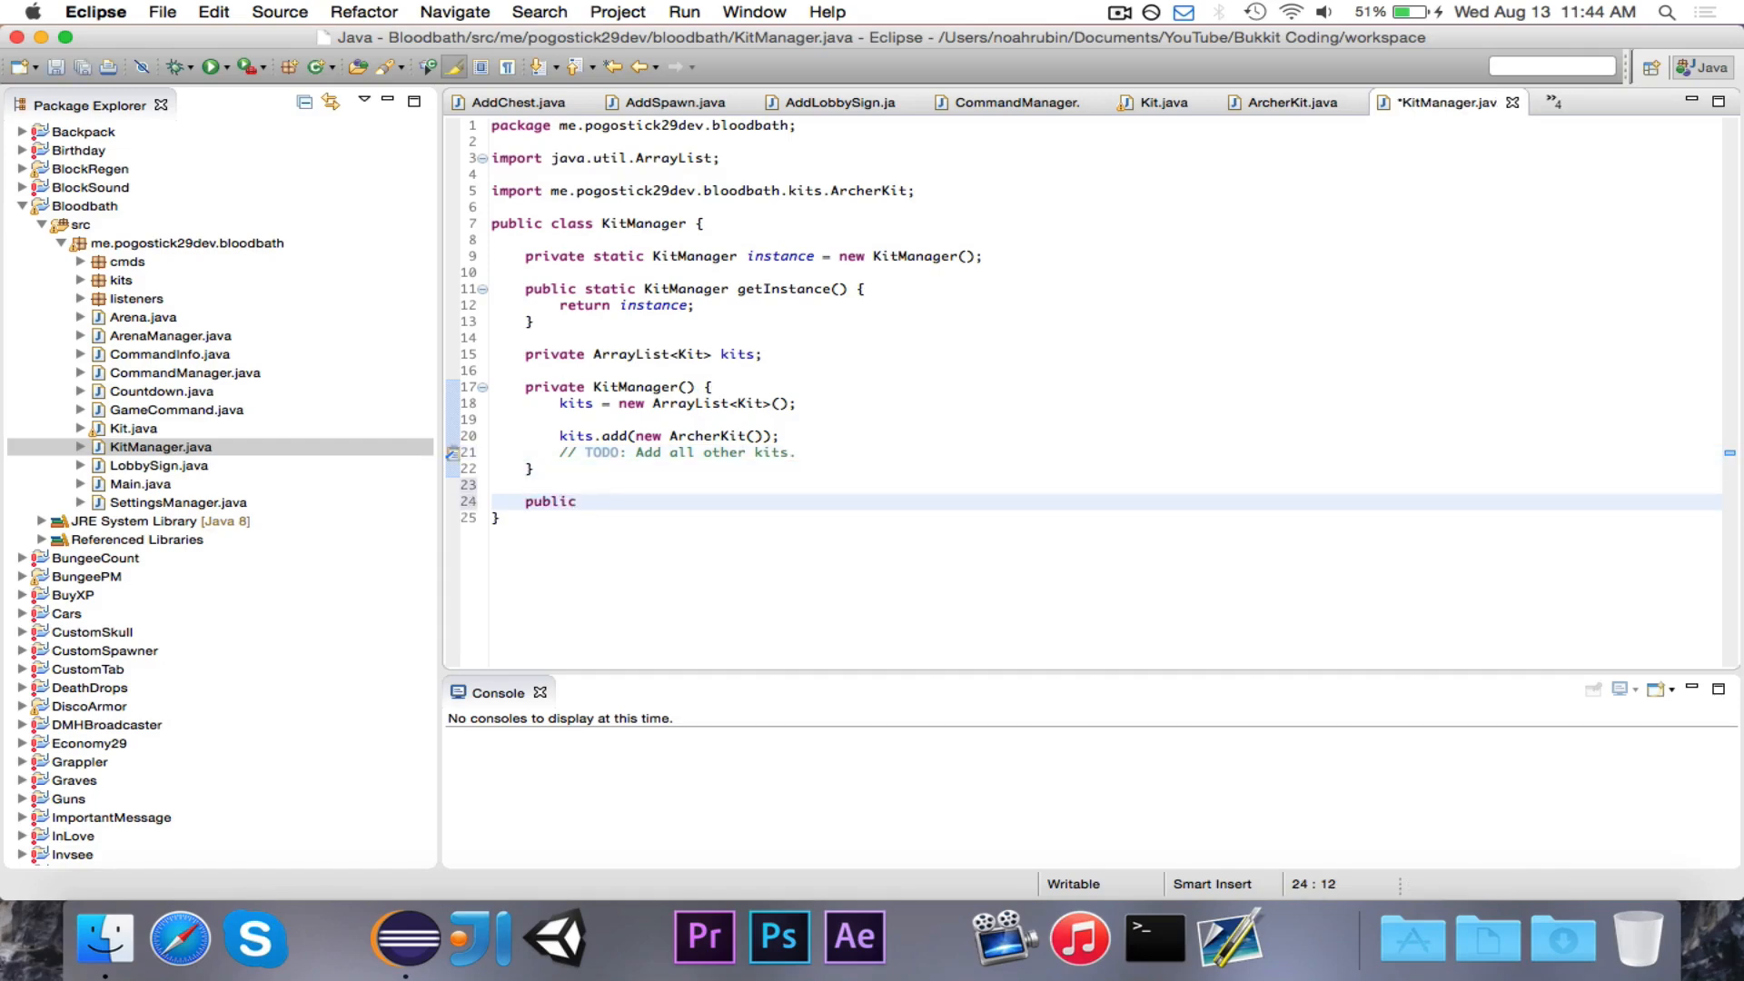
pyautogui.write('Kit getKit()')
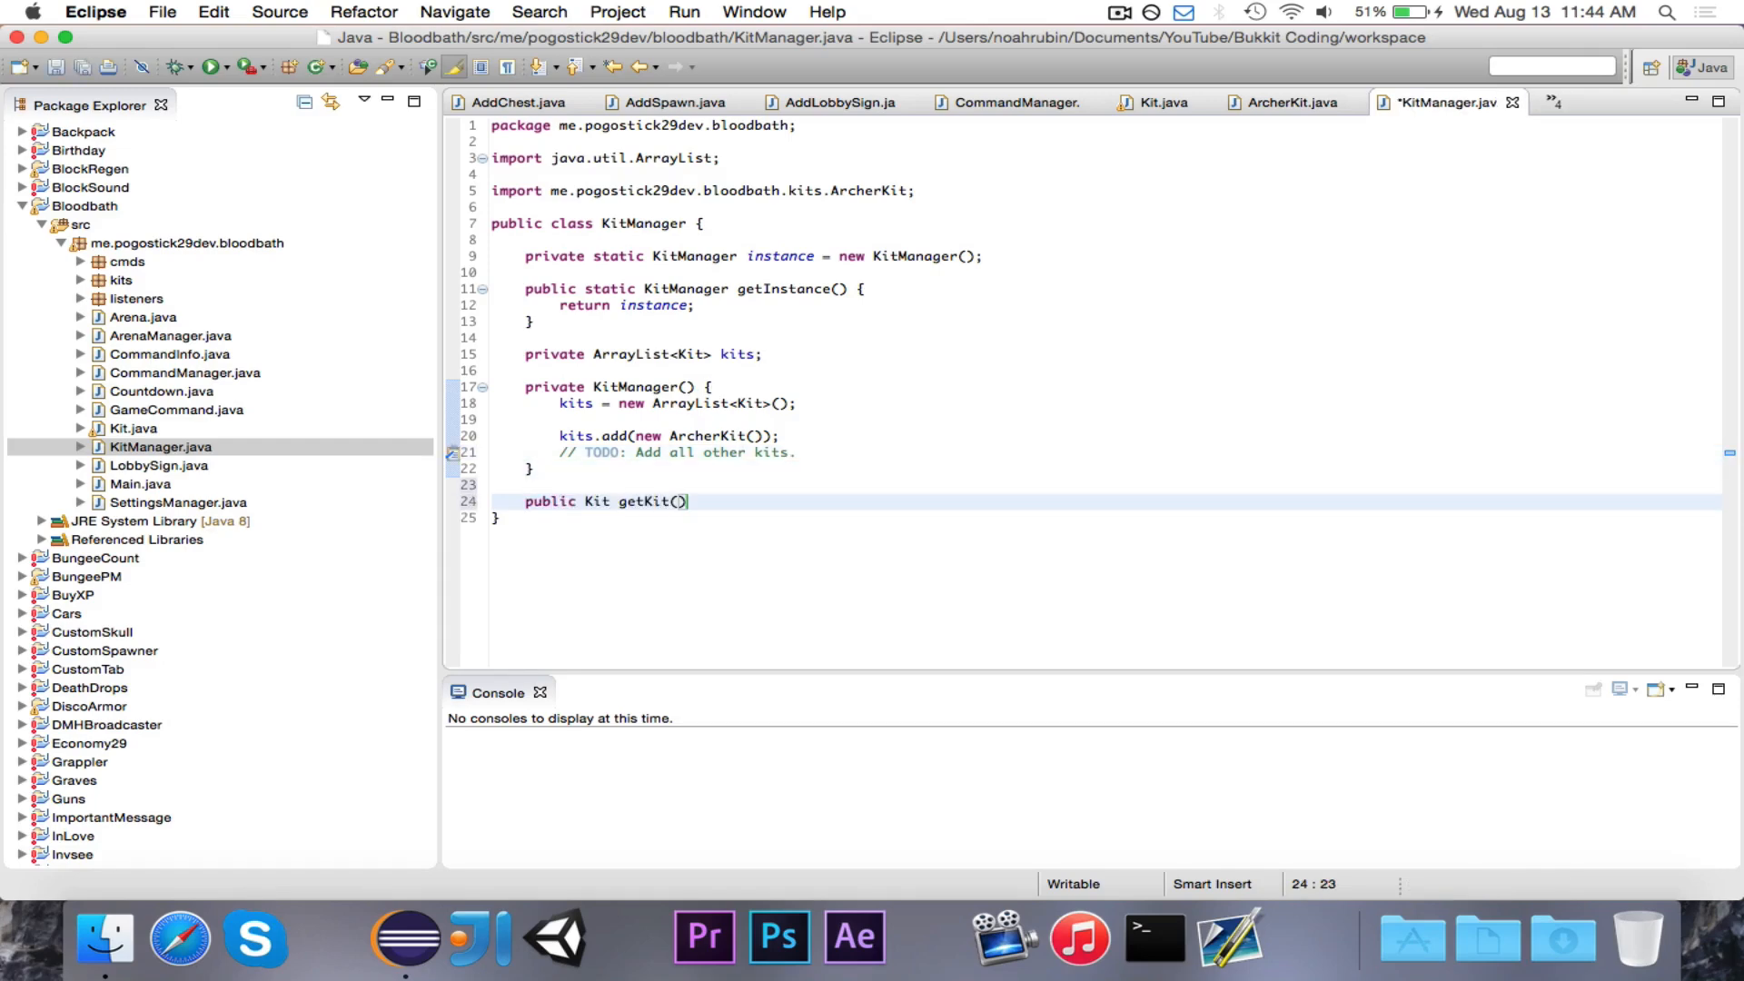
pyautogui.write('String name) {')
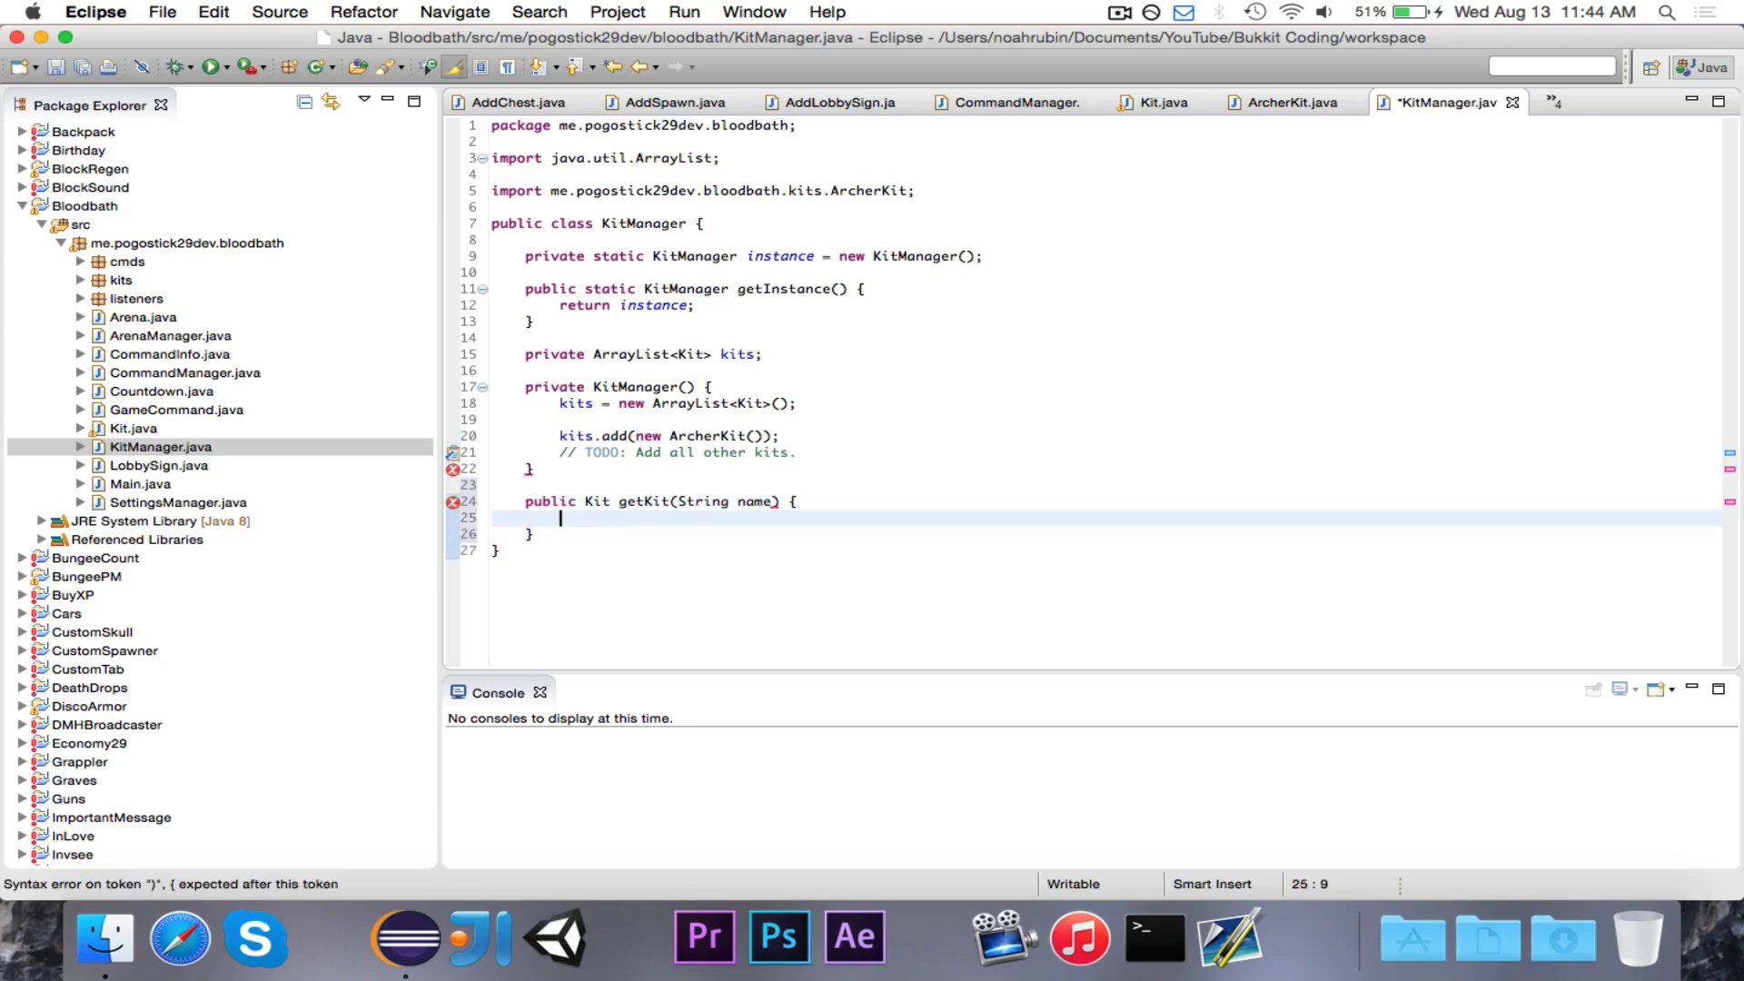
# Loop over kits returning the kit whose getName() equals name, otherwise return null
pyautogui.write('for (Kit kit )')
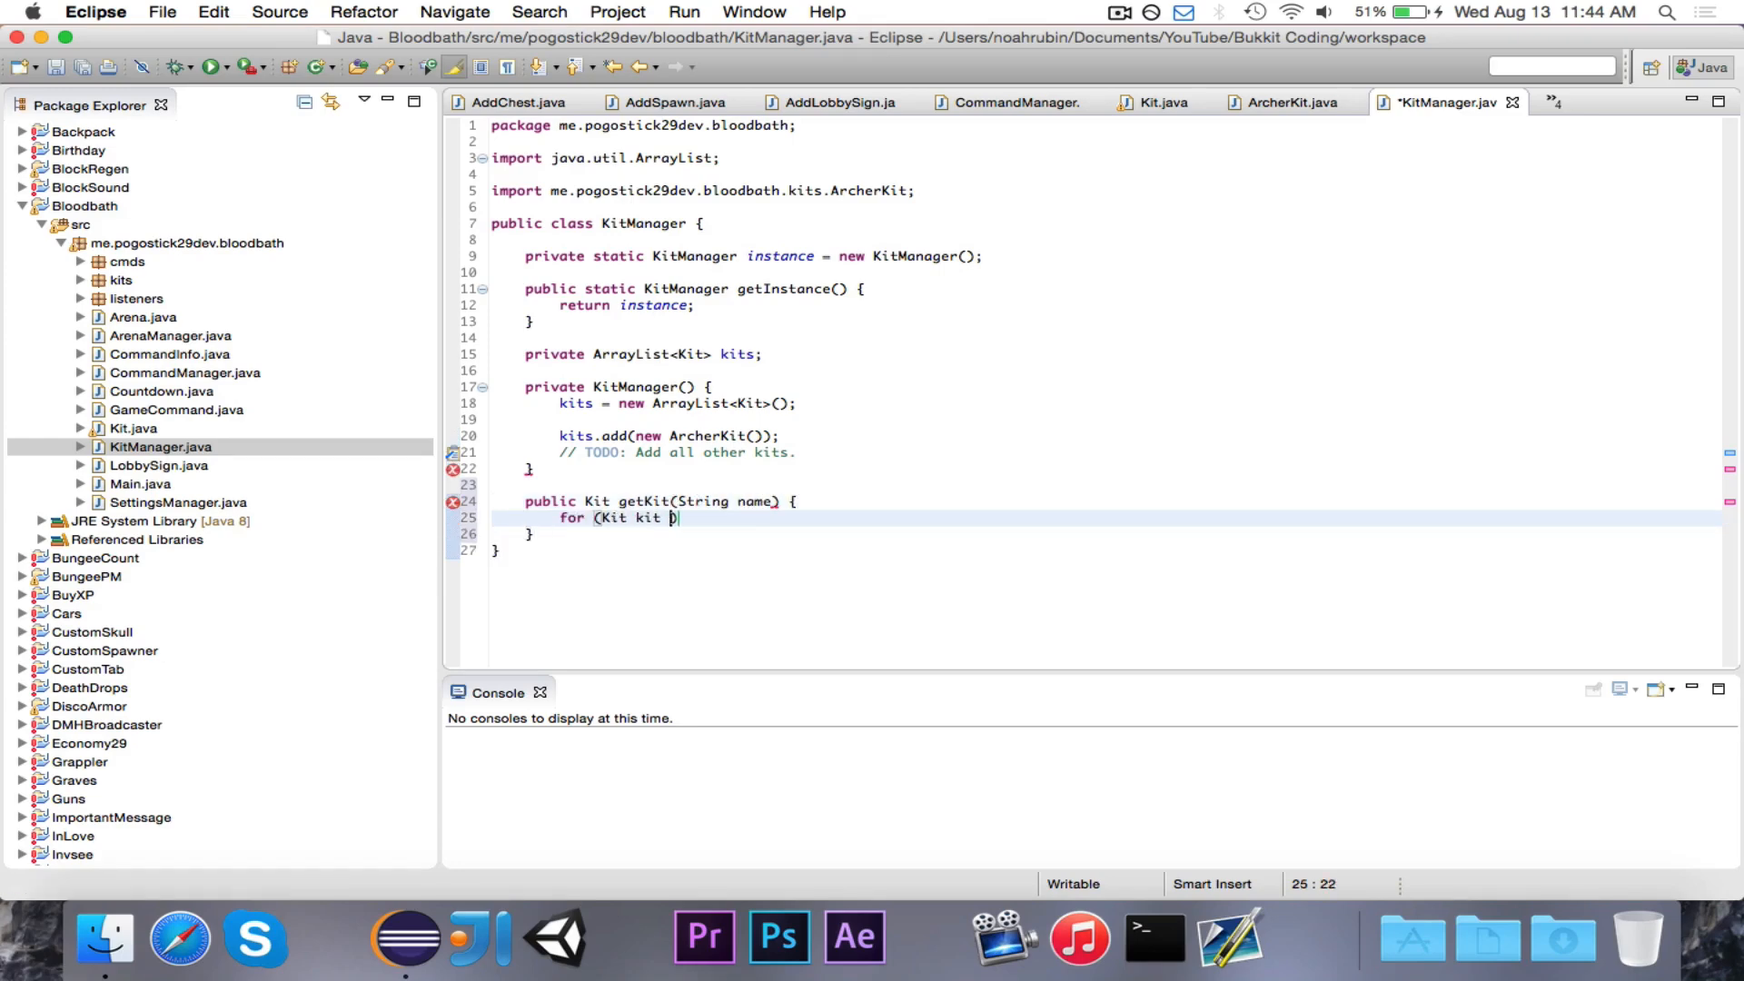
pyautogui.write(': kits) {')
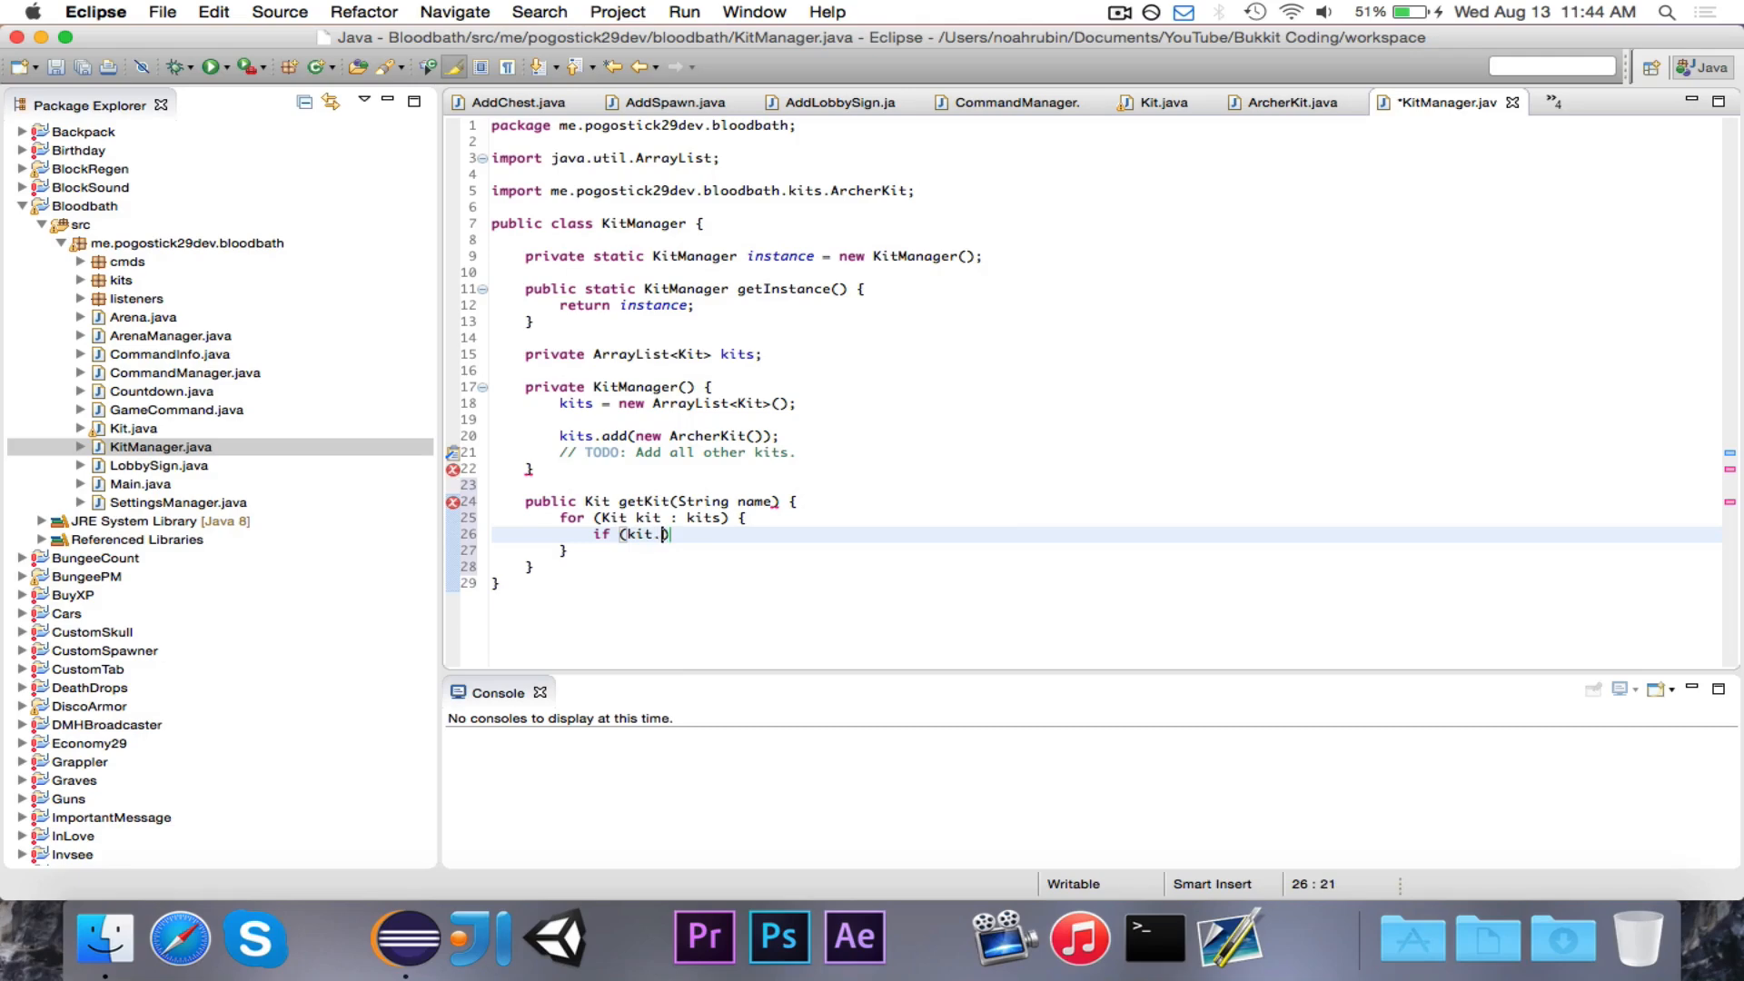
pyautogui.write('getName().equals(name)) {')
pyautogui.write('return')
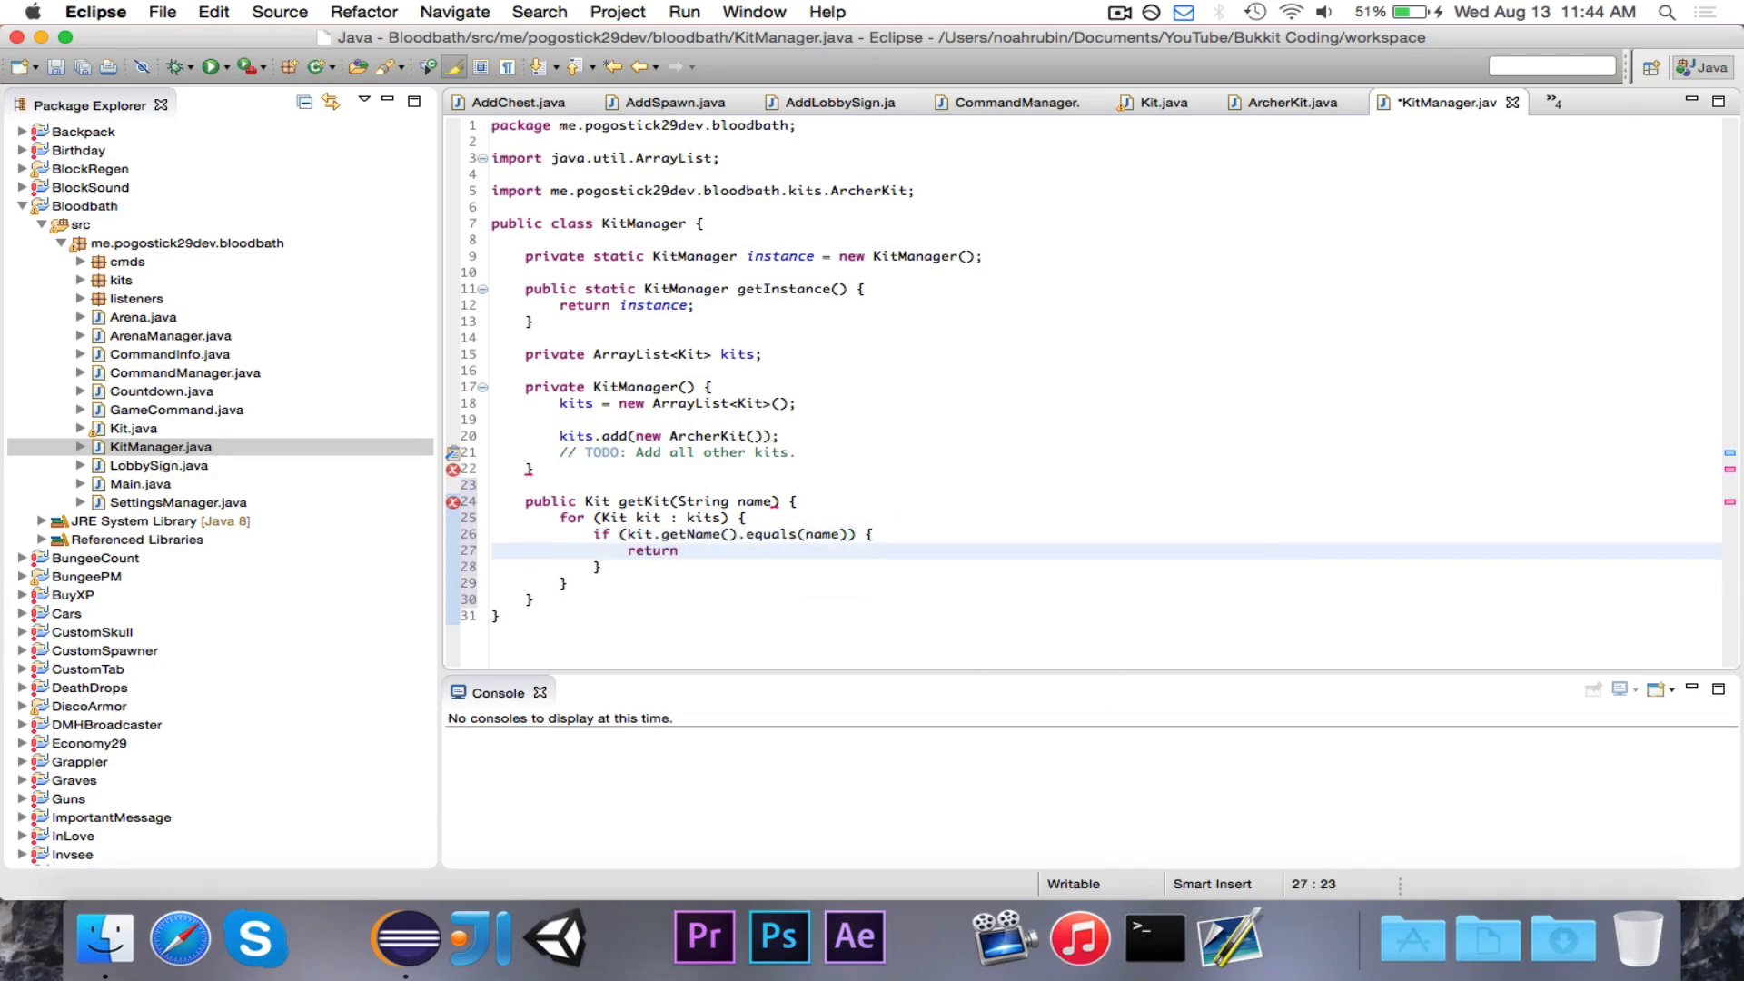
pyautogui.write('kit;')
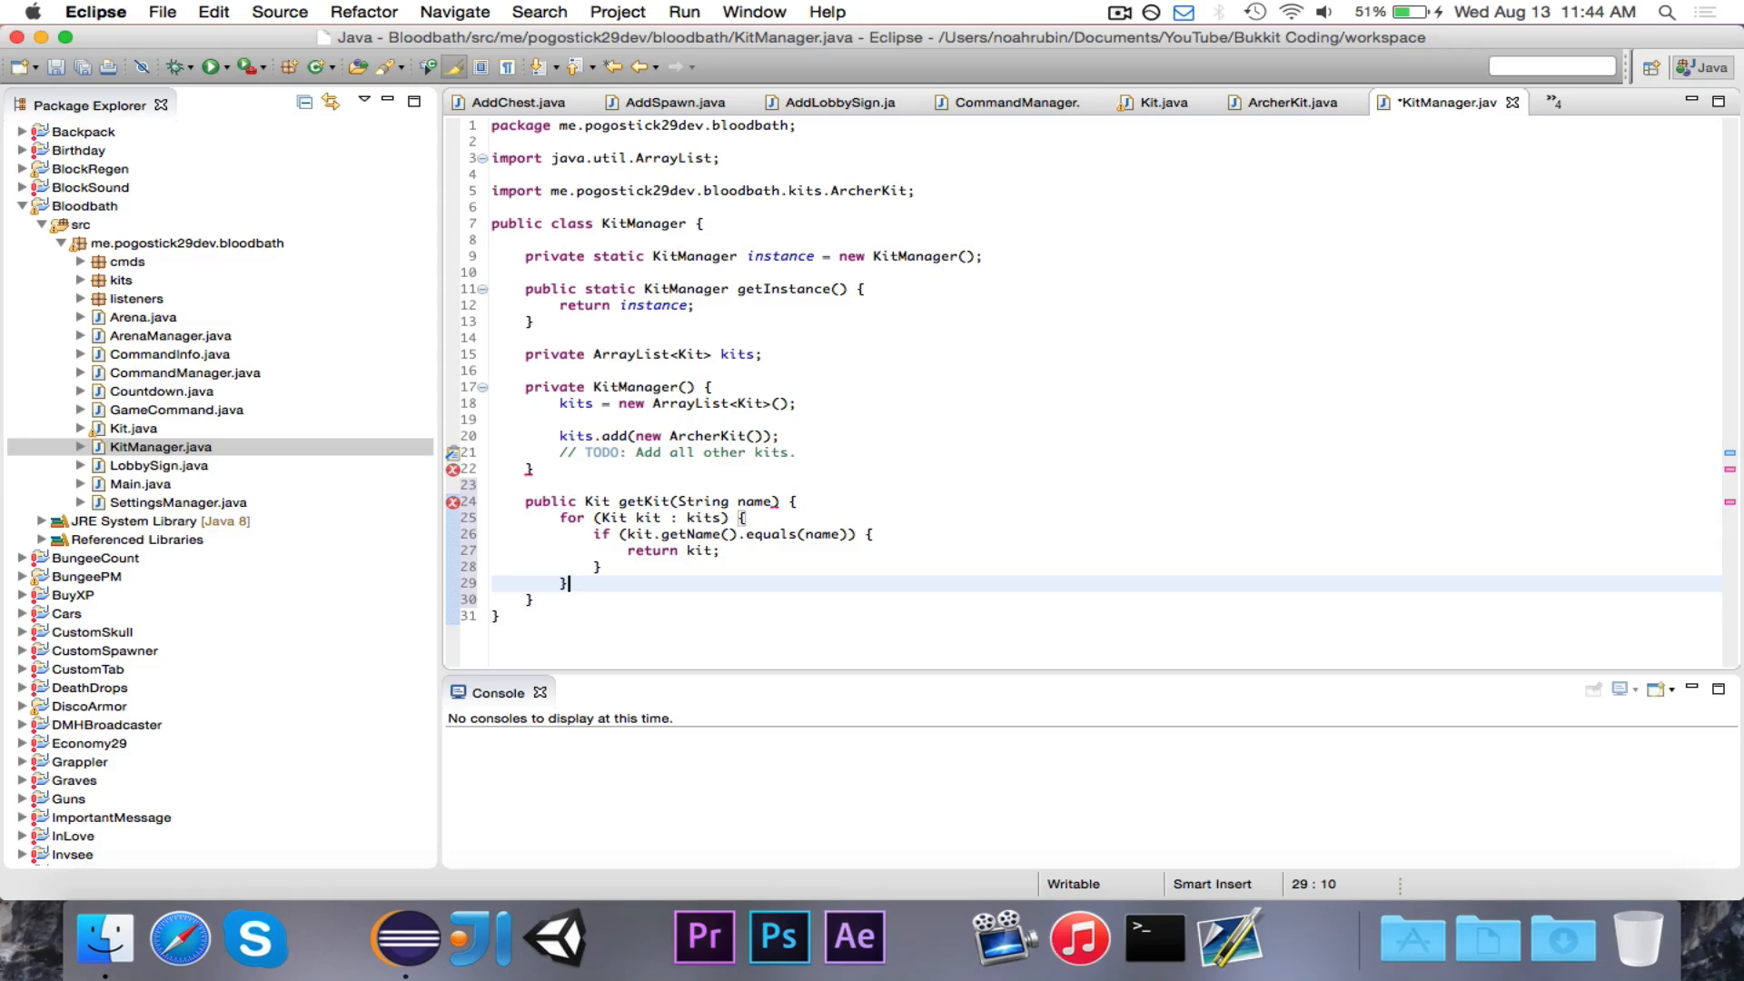
pyautogui.write('return name;')
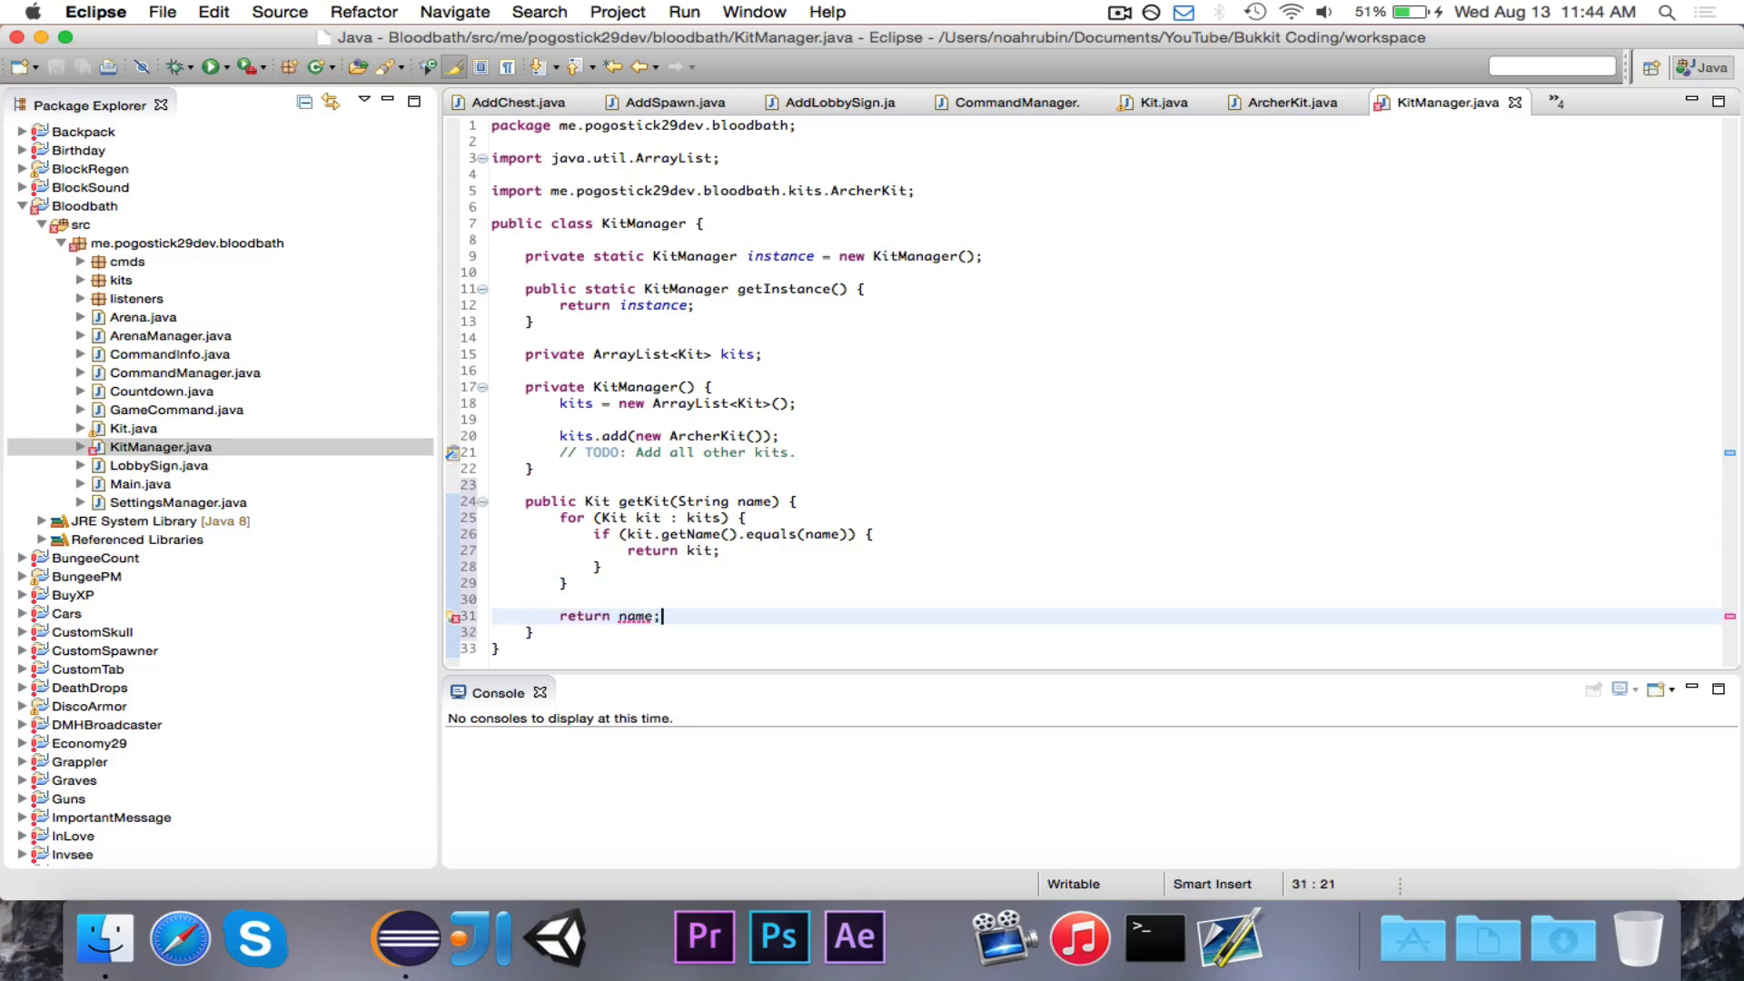
pyautogui.write('null')
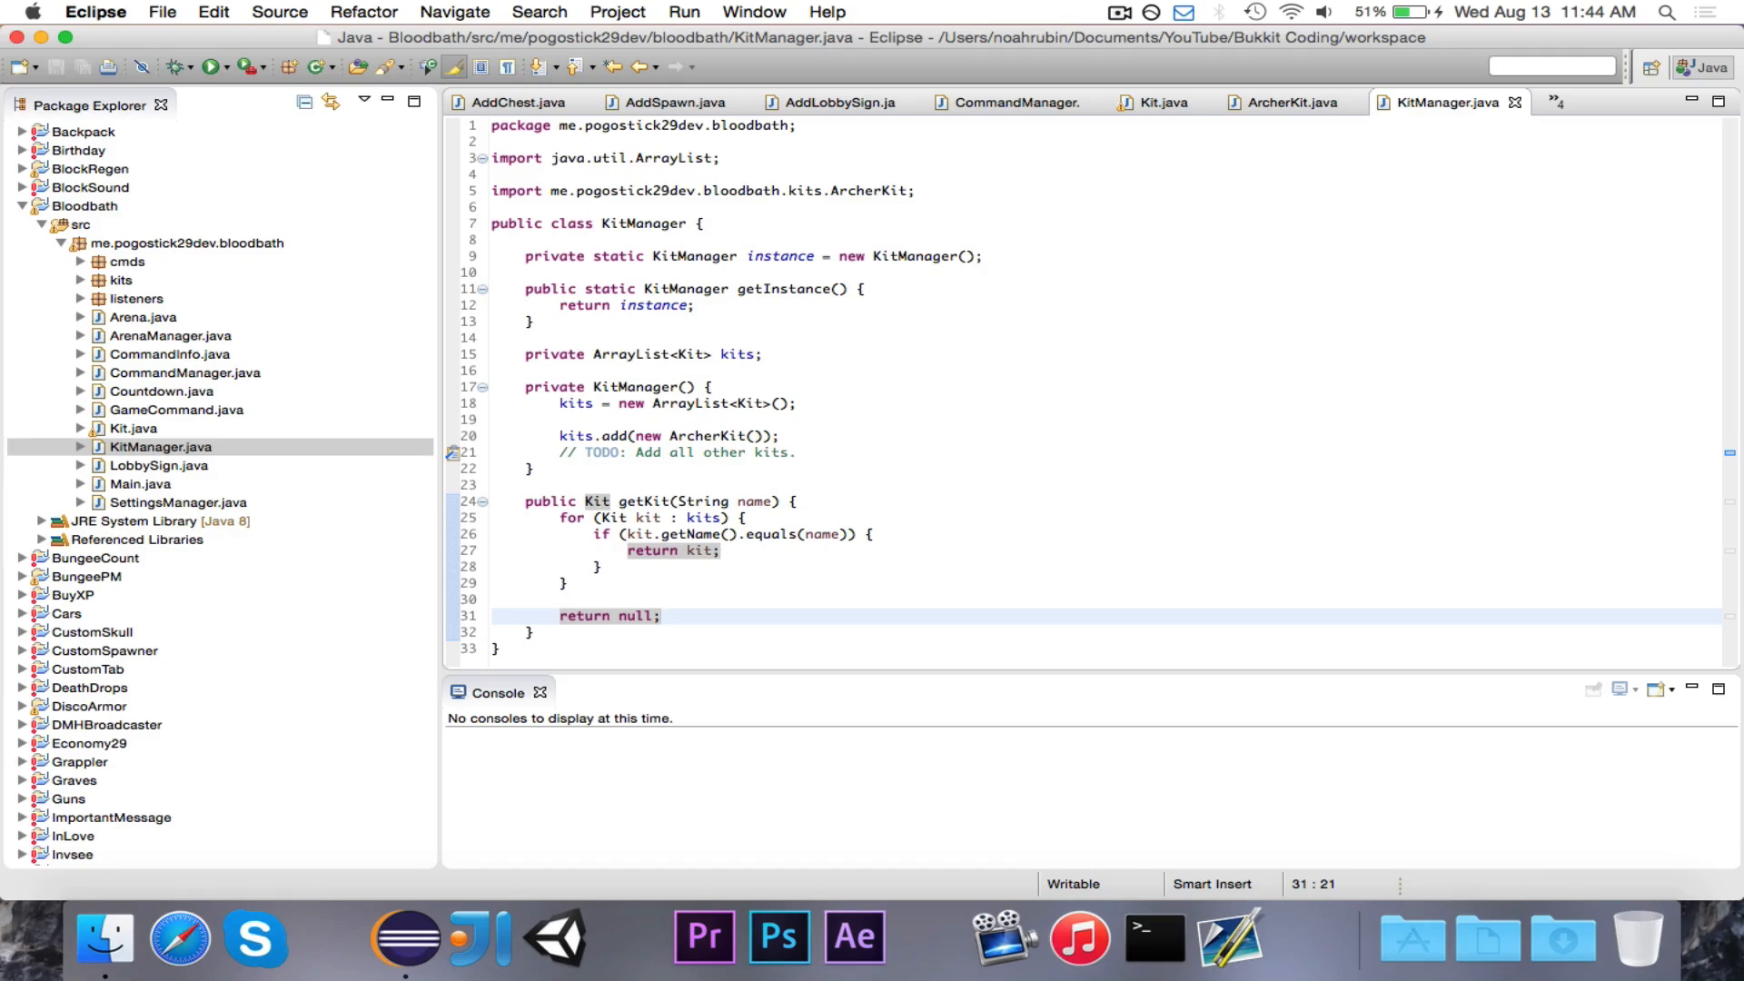
pyautogui.click(712, 386)
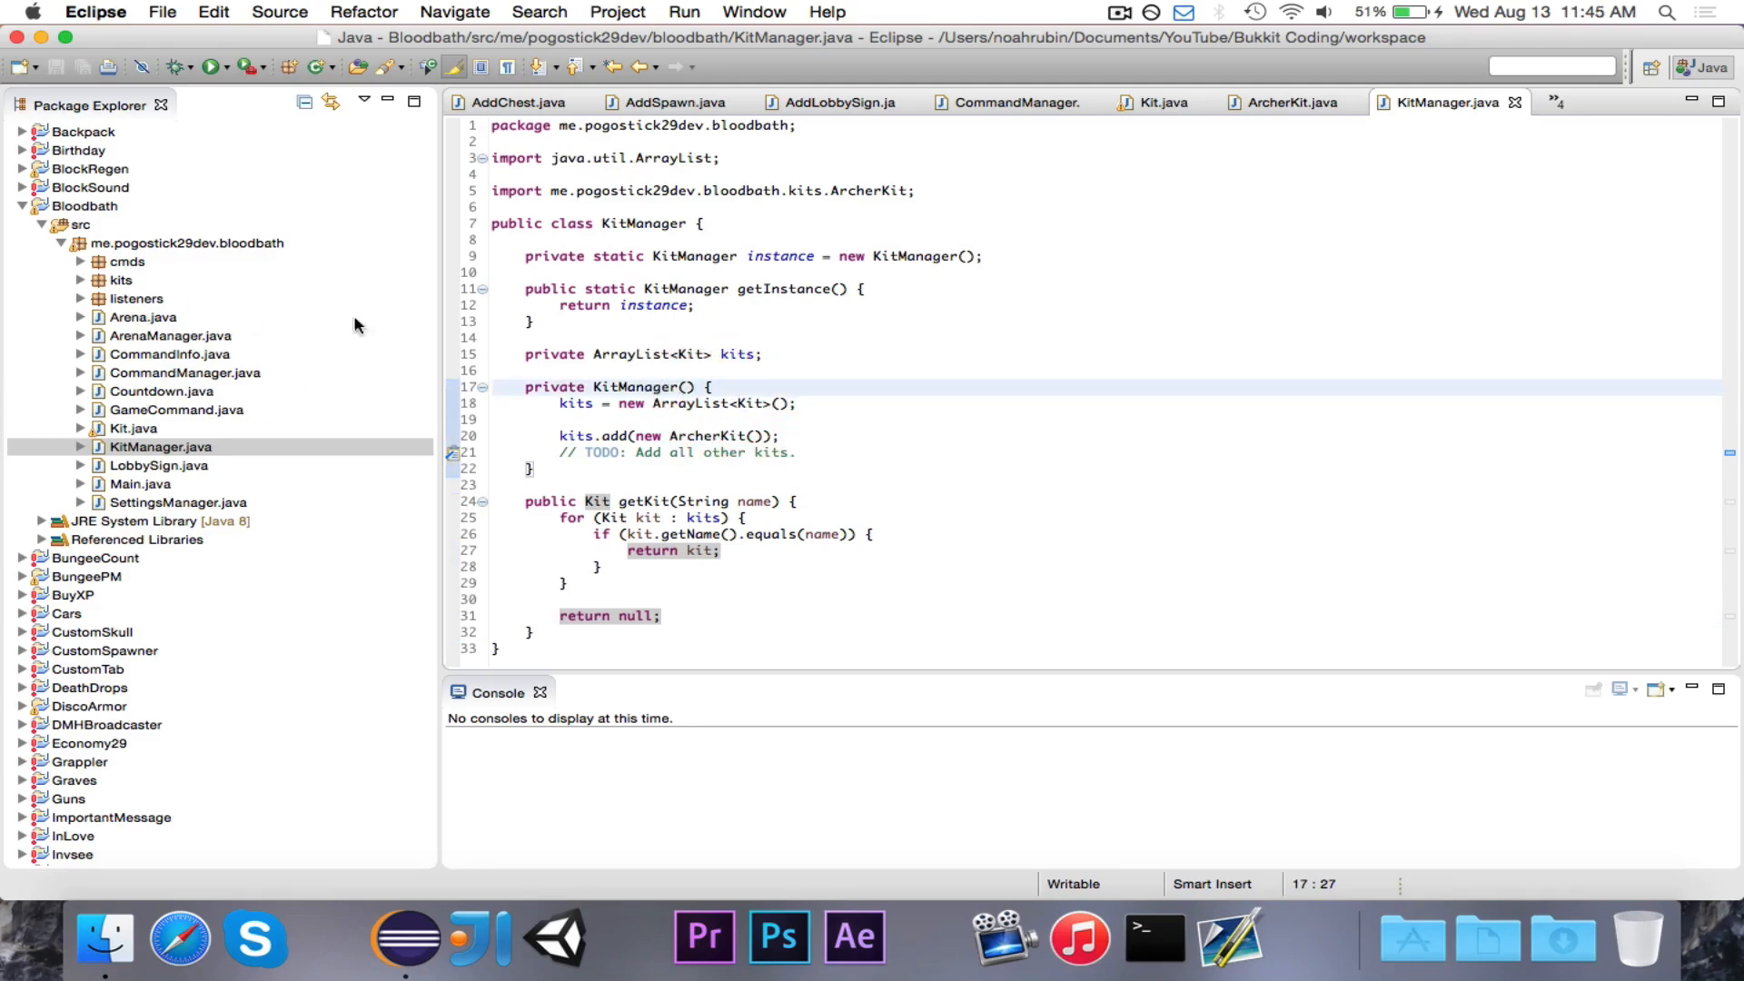
pyautogui.moveTo(266, 357)
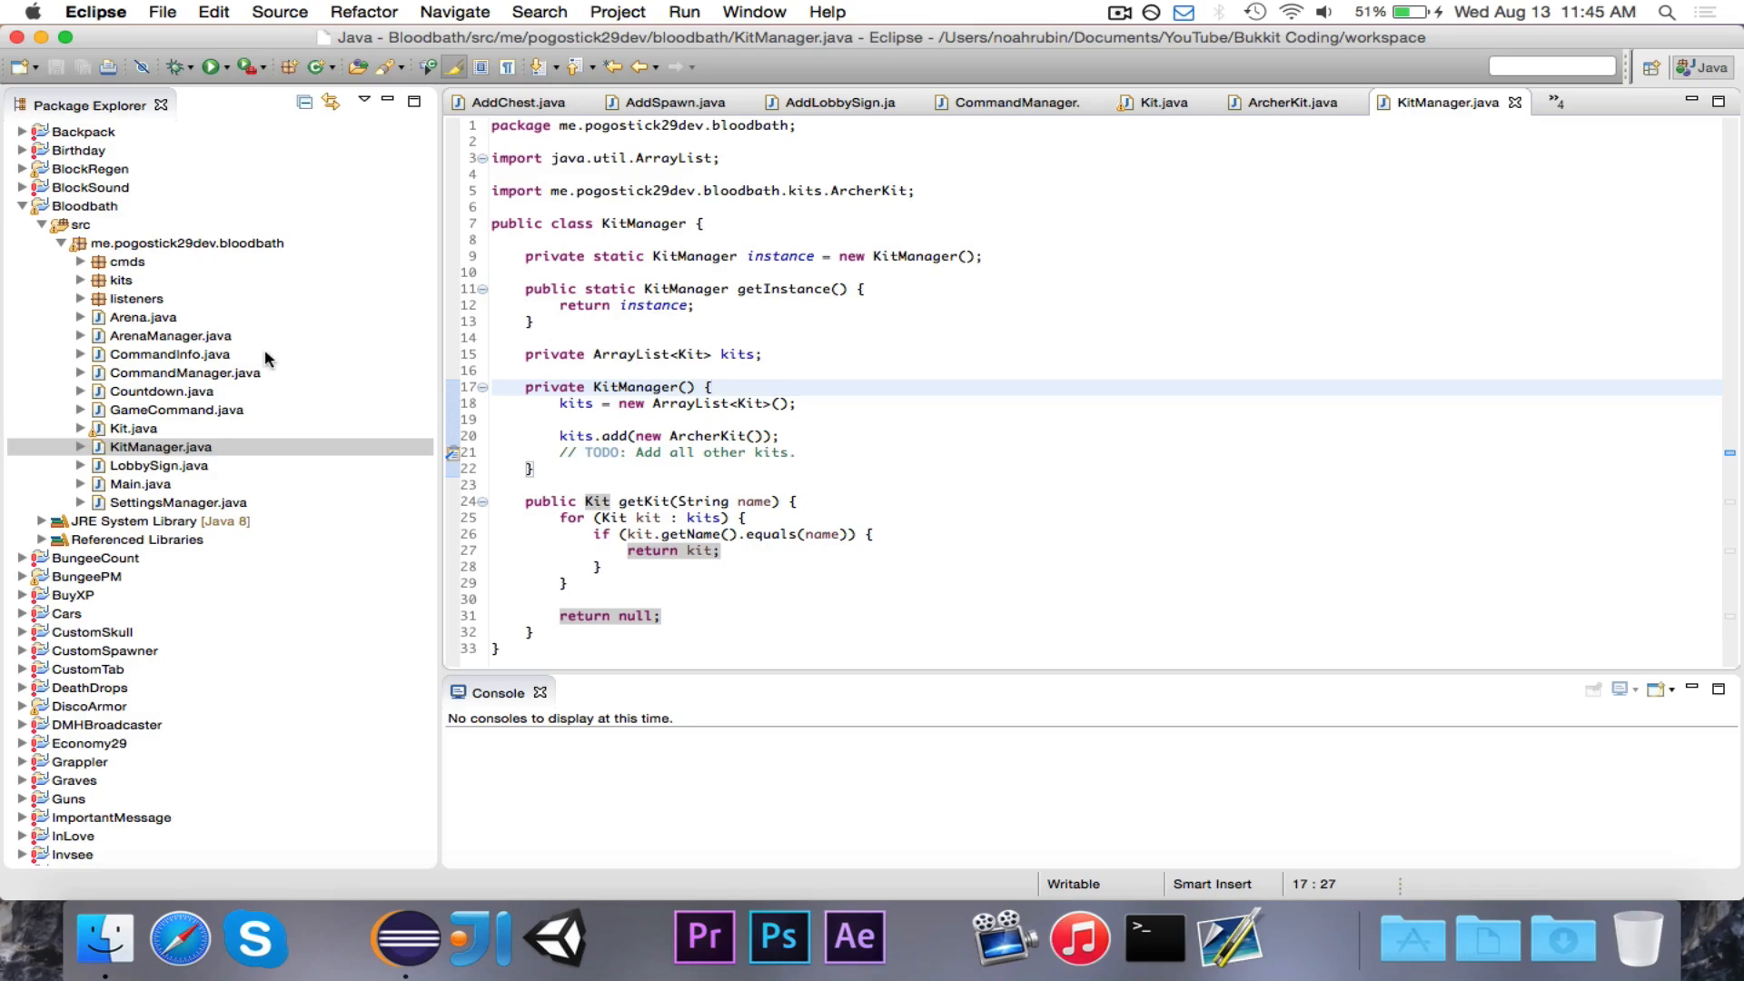
pyautogui.moveTo(950, 386)
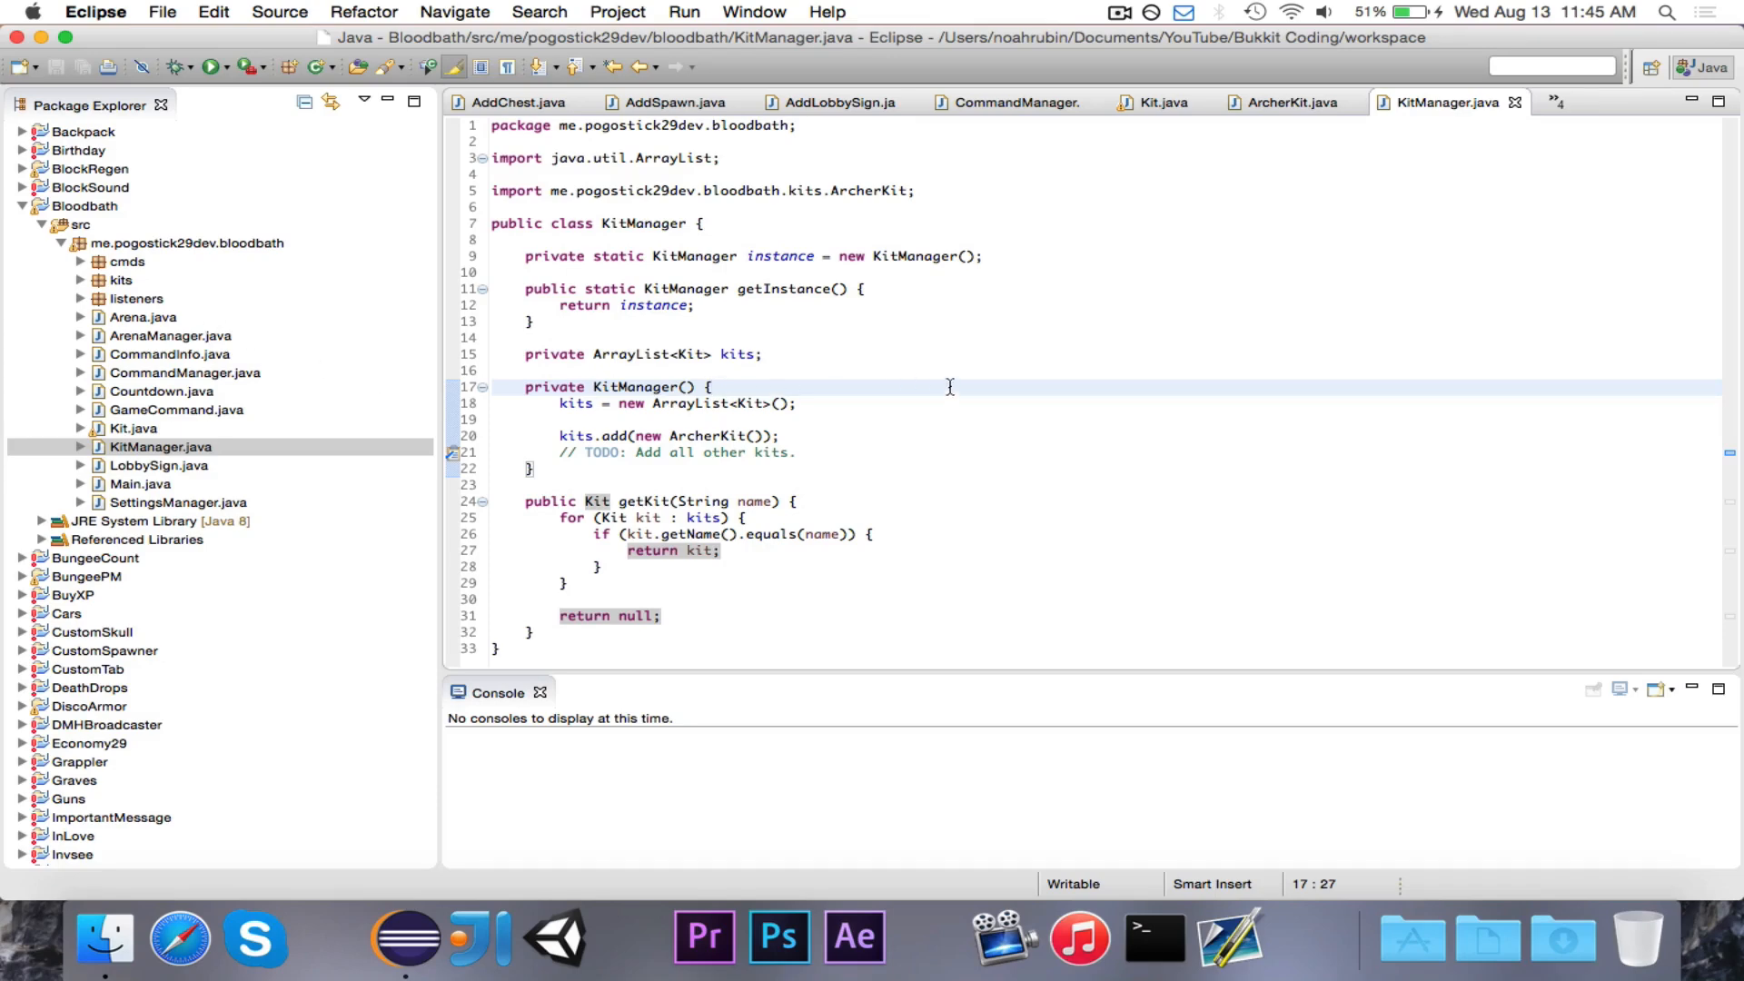